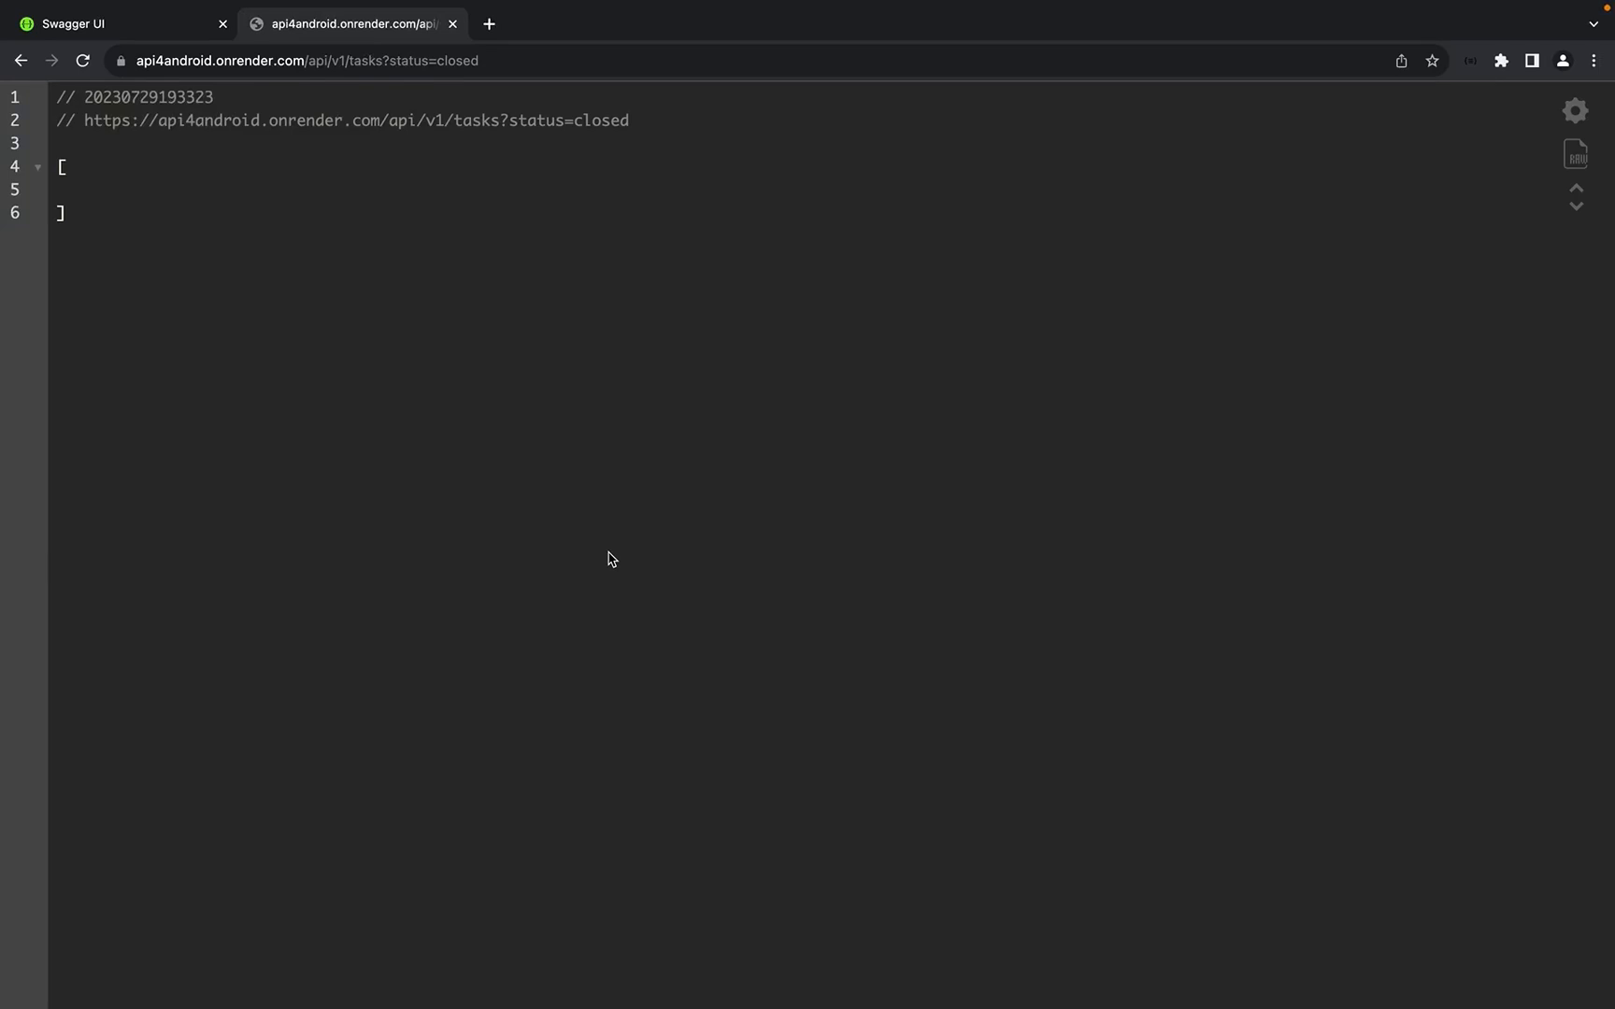
pyautogui.moveTo(736, 367)
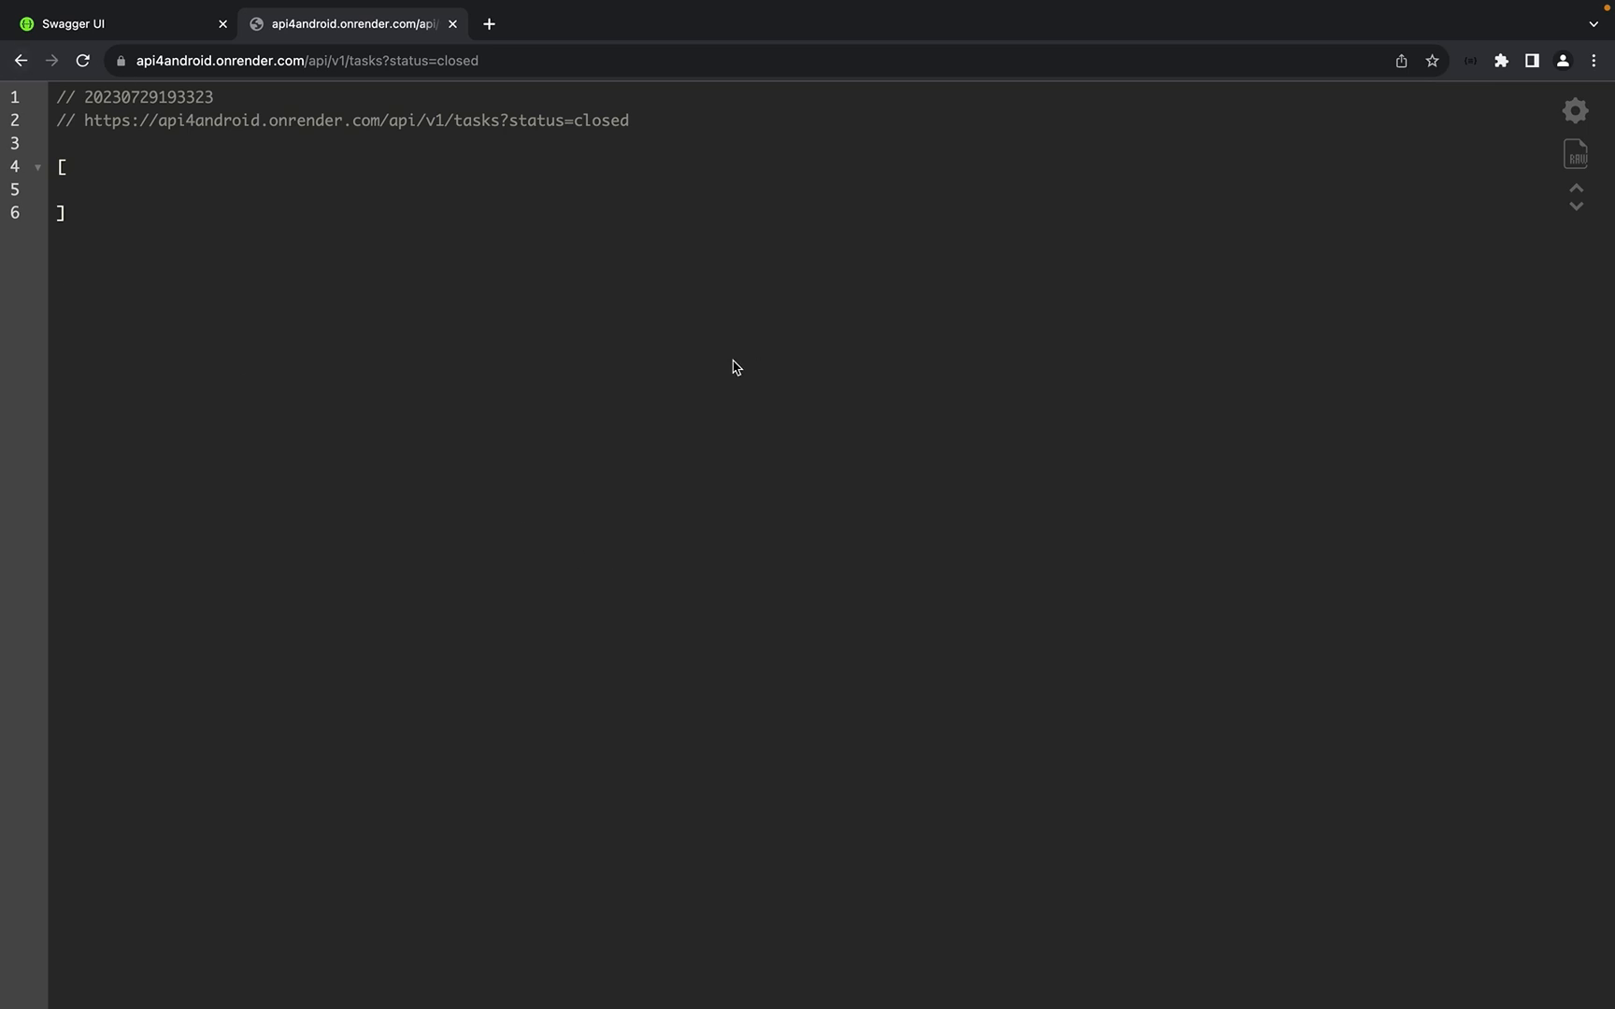
pyautogui.moveTo(457, 114)
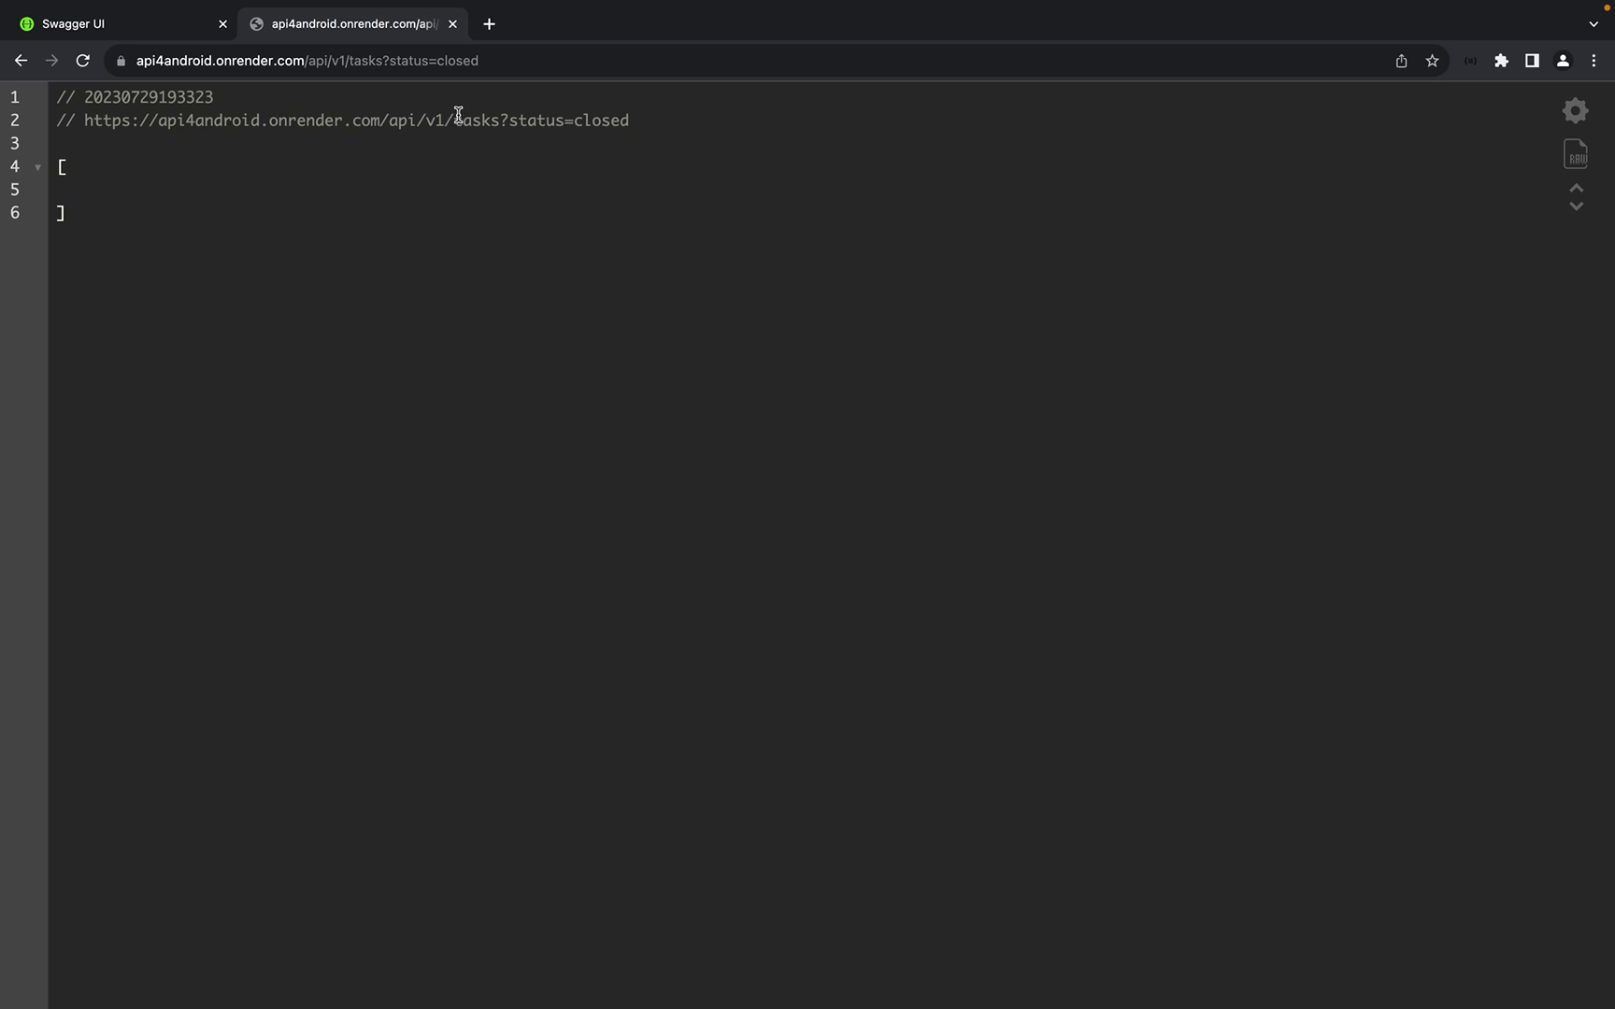
pyautogui.moveTo(246, 121)
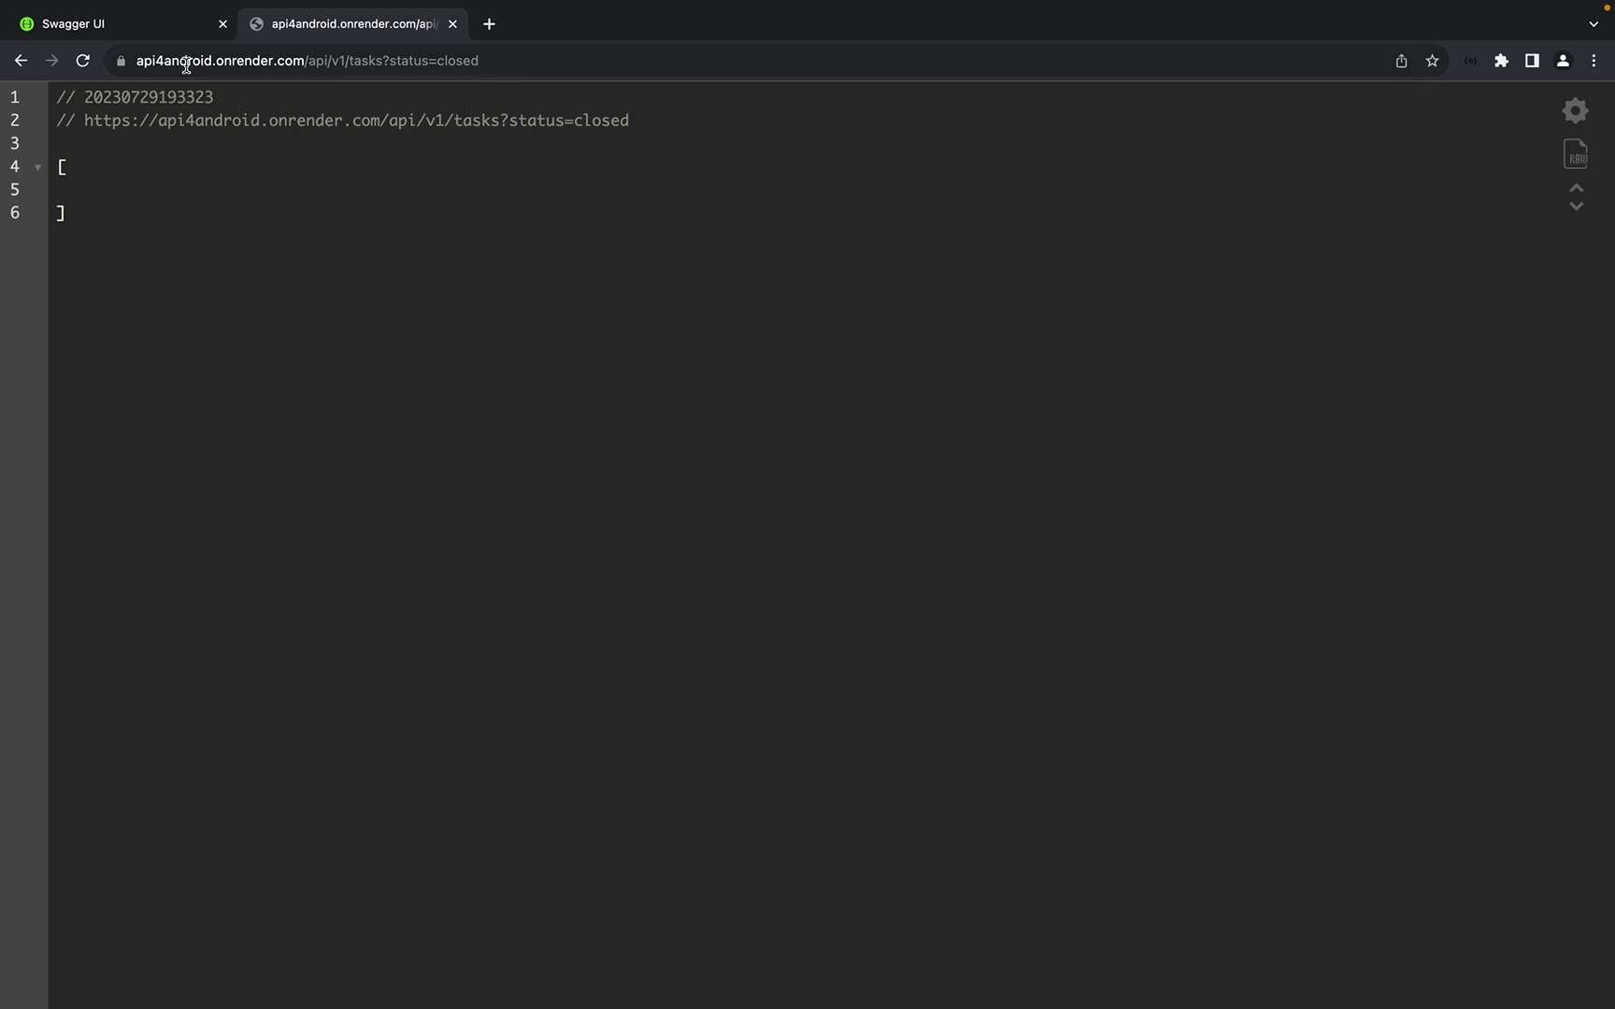
pyautogui.moveTo(638, 57)
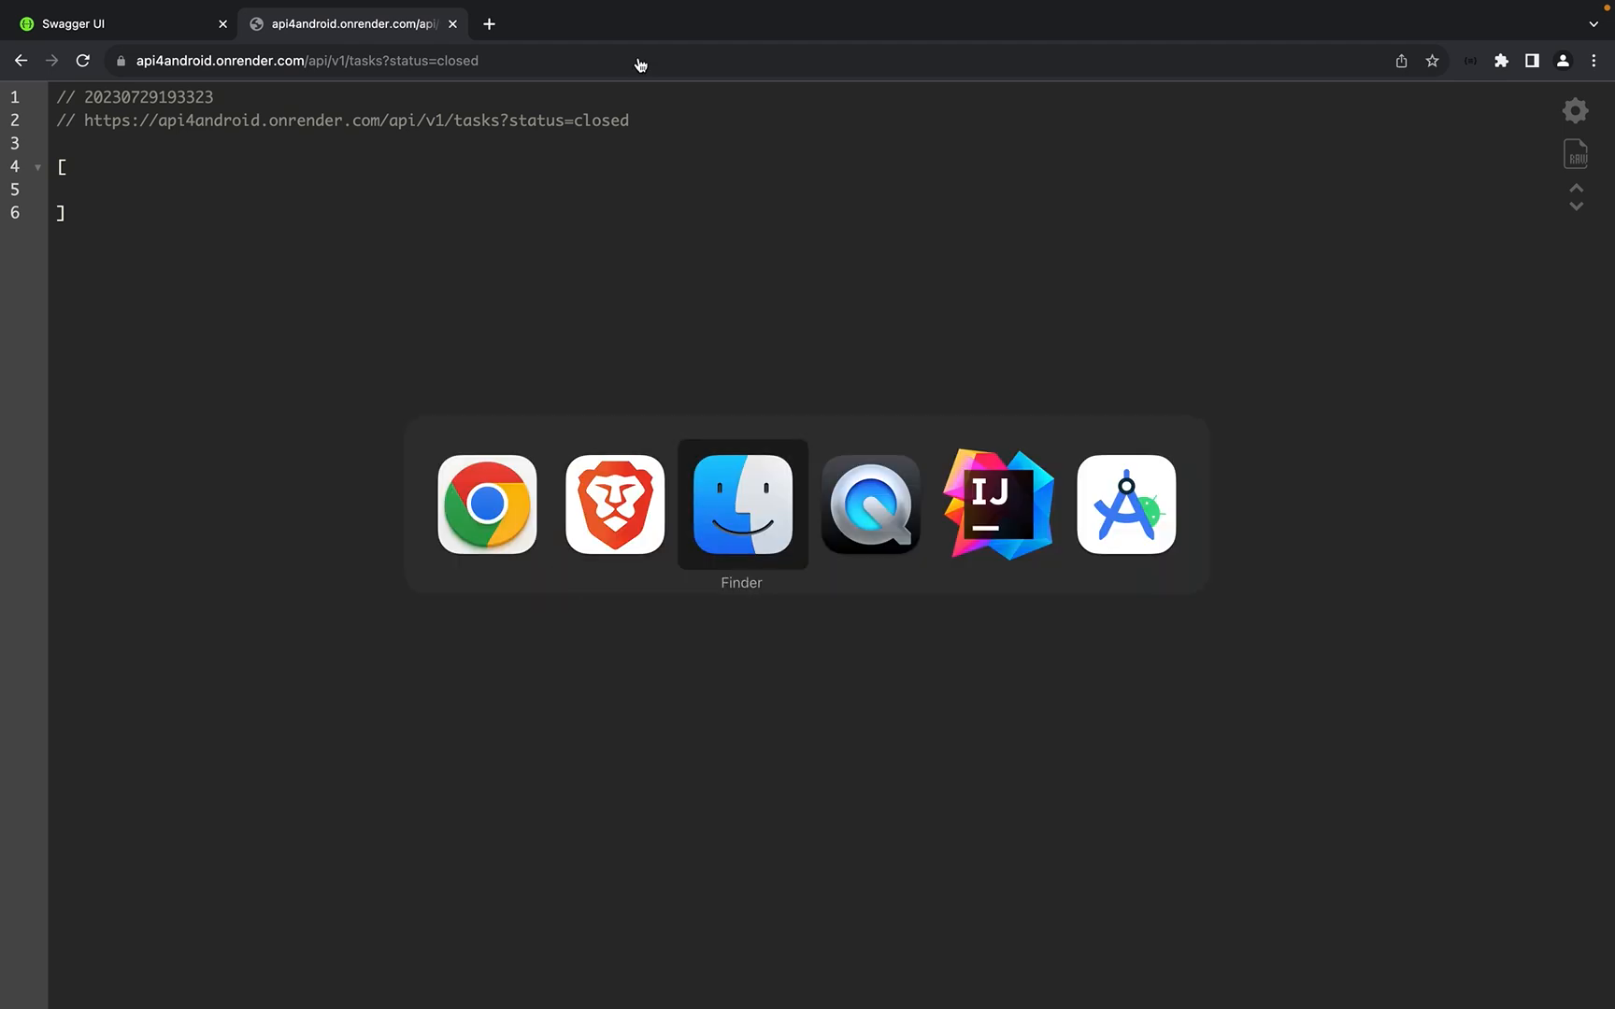
# Step: View the backend Dockerfile in IntelliJ IDEA, then the backend4frontend GitHub repository in Brave
pyautogui.click(996, 503)
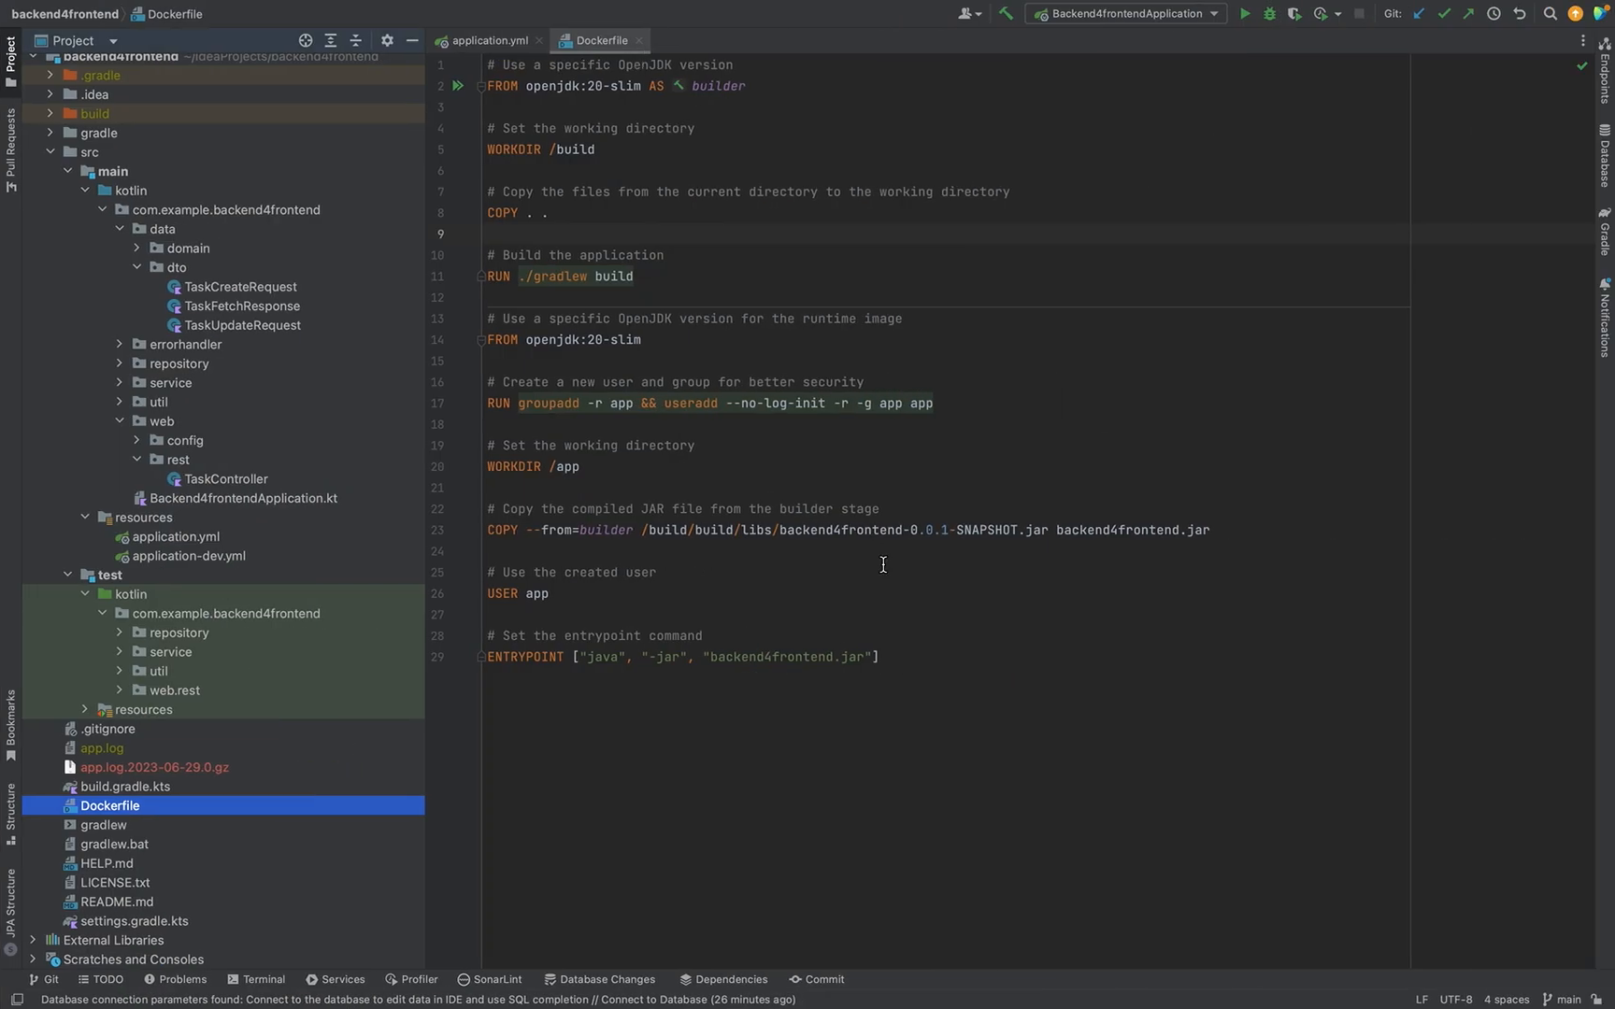
pyautogui.click(495, 40)
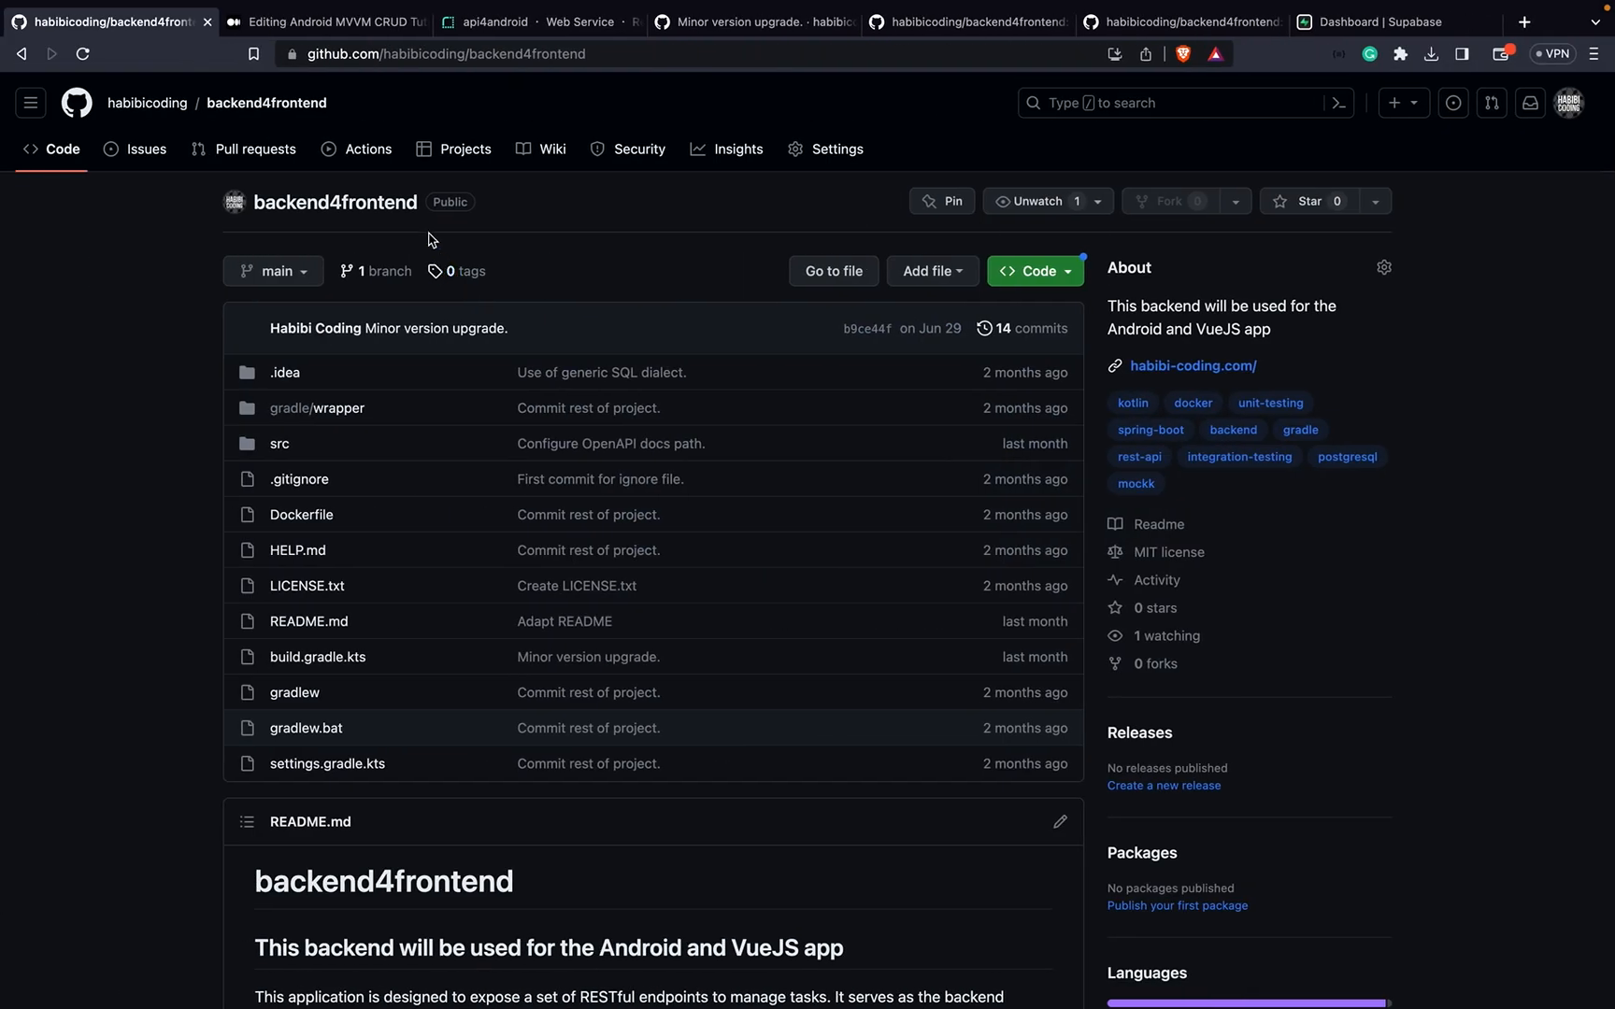
# Step: Glance at Render's api4android Environment page, then move to the Supabase projects dashboard
pyautogui.click(525, 21)
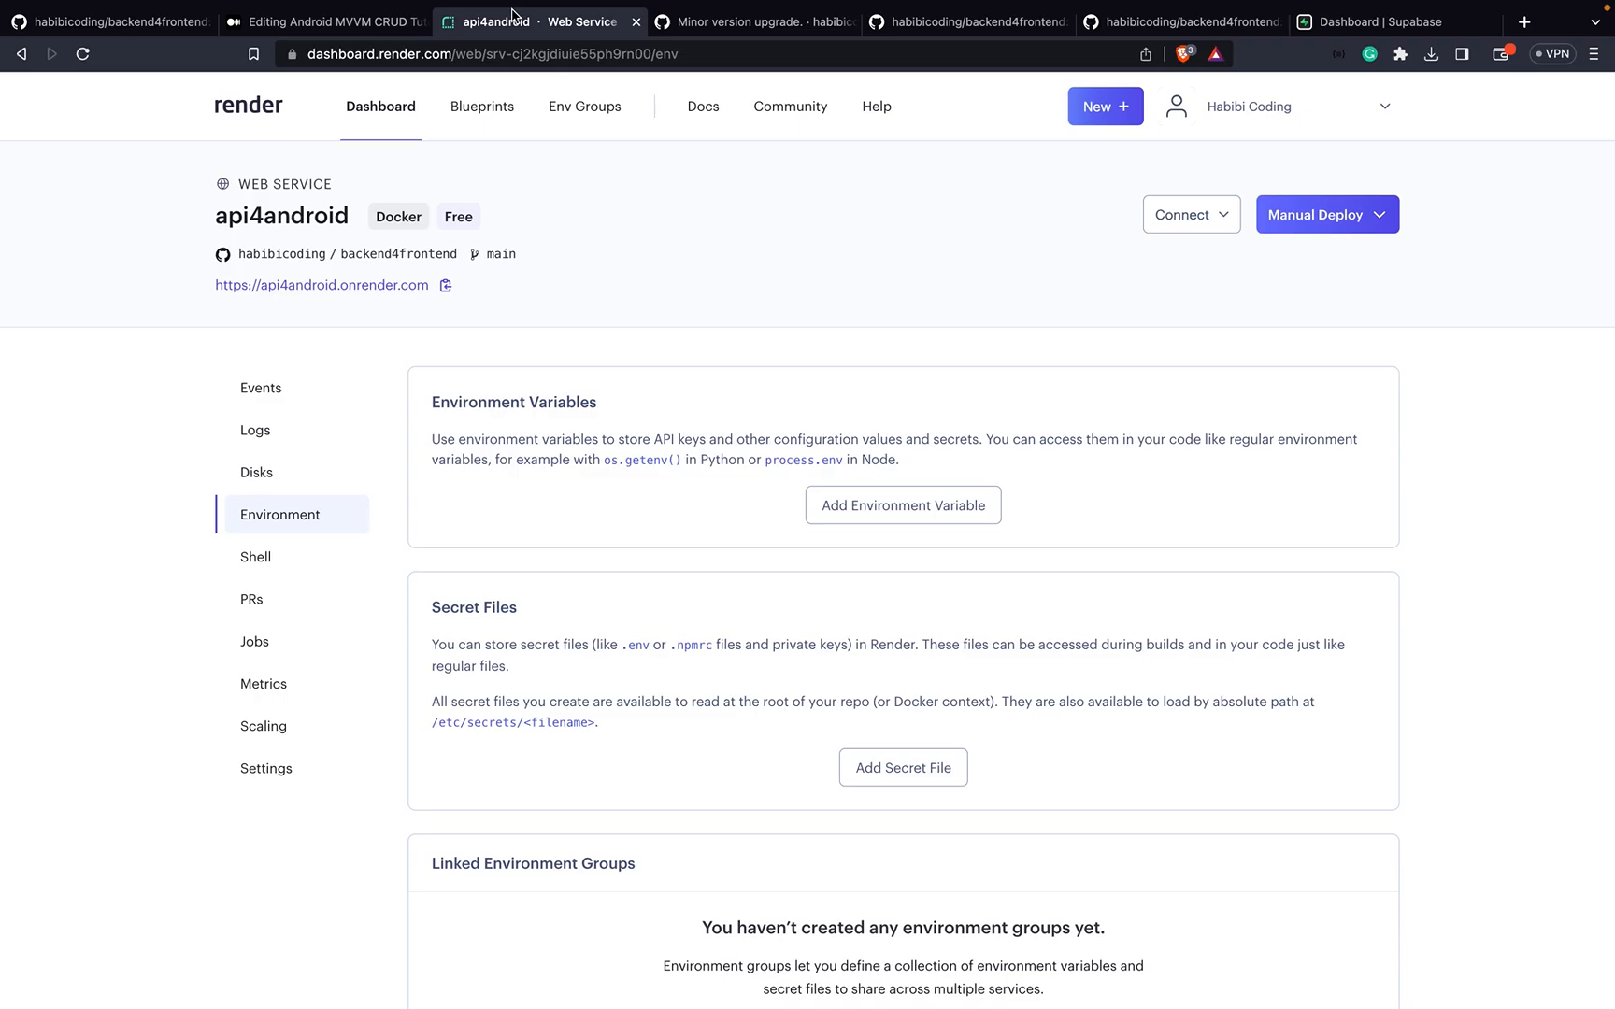
pyautogui.click(1377, 21)
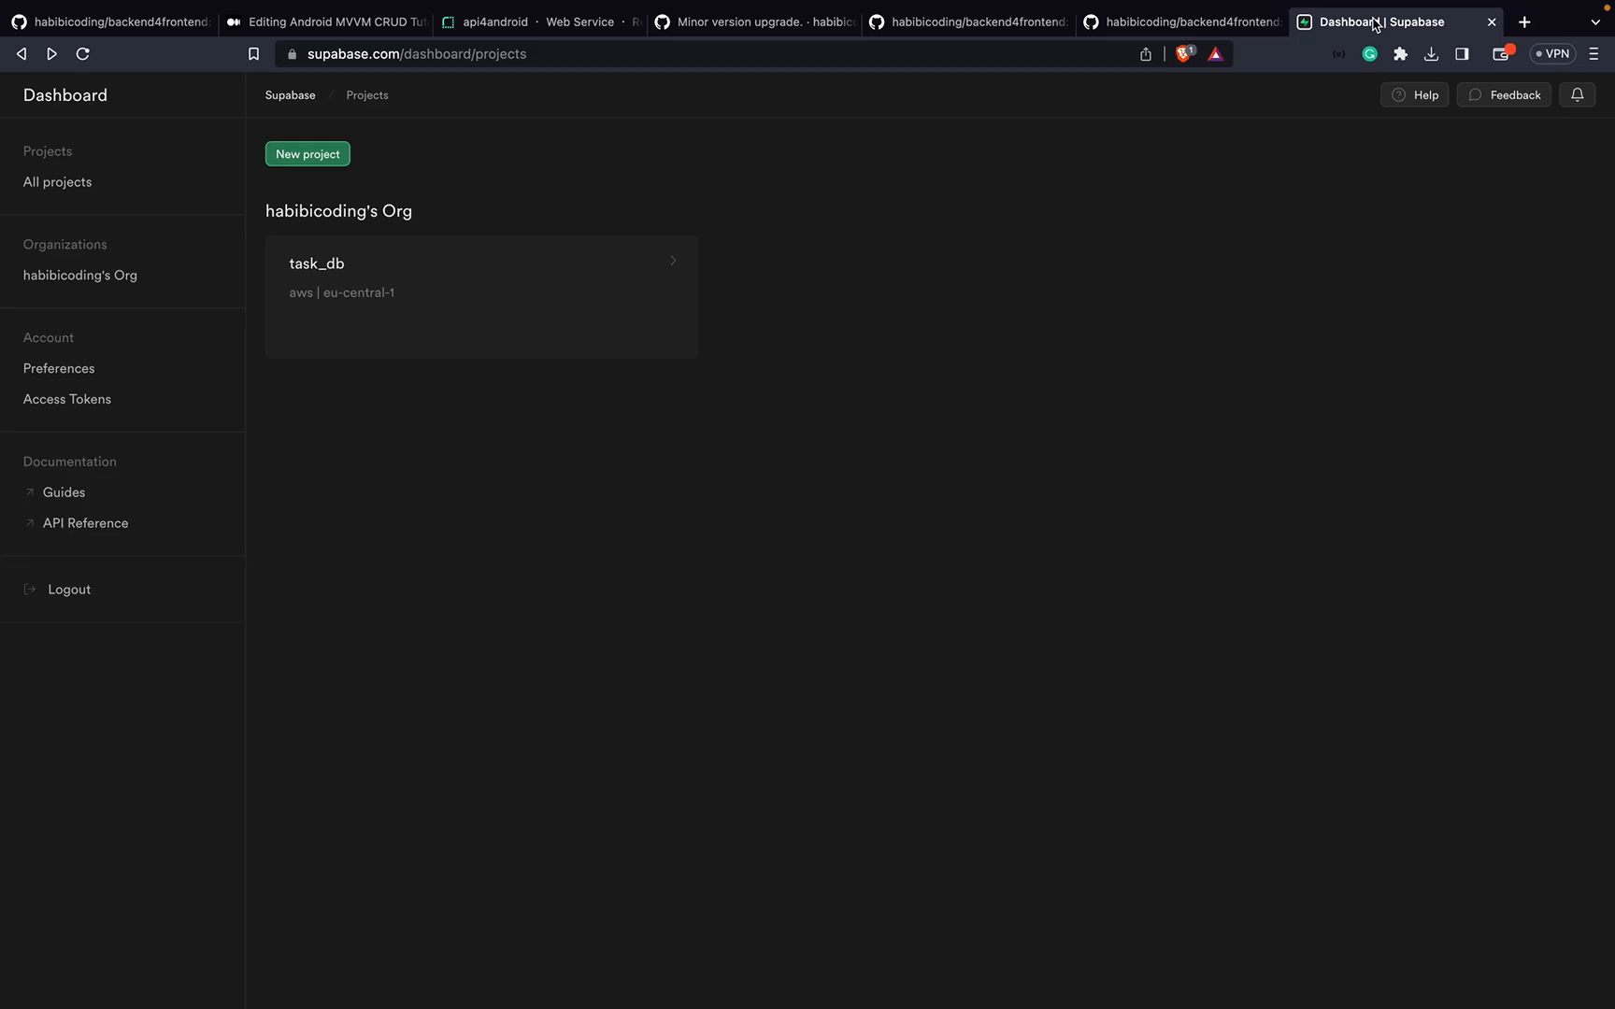
pyautogui.moveTo(160, 136)
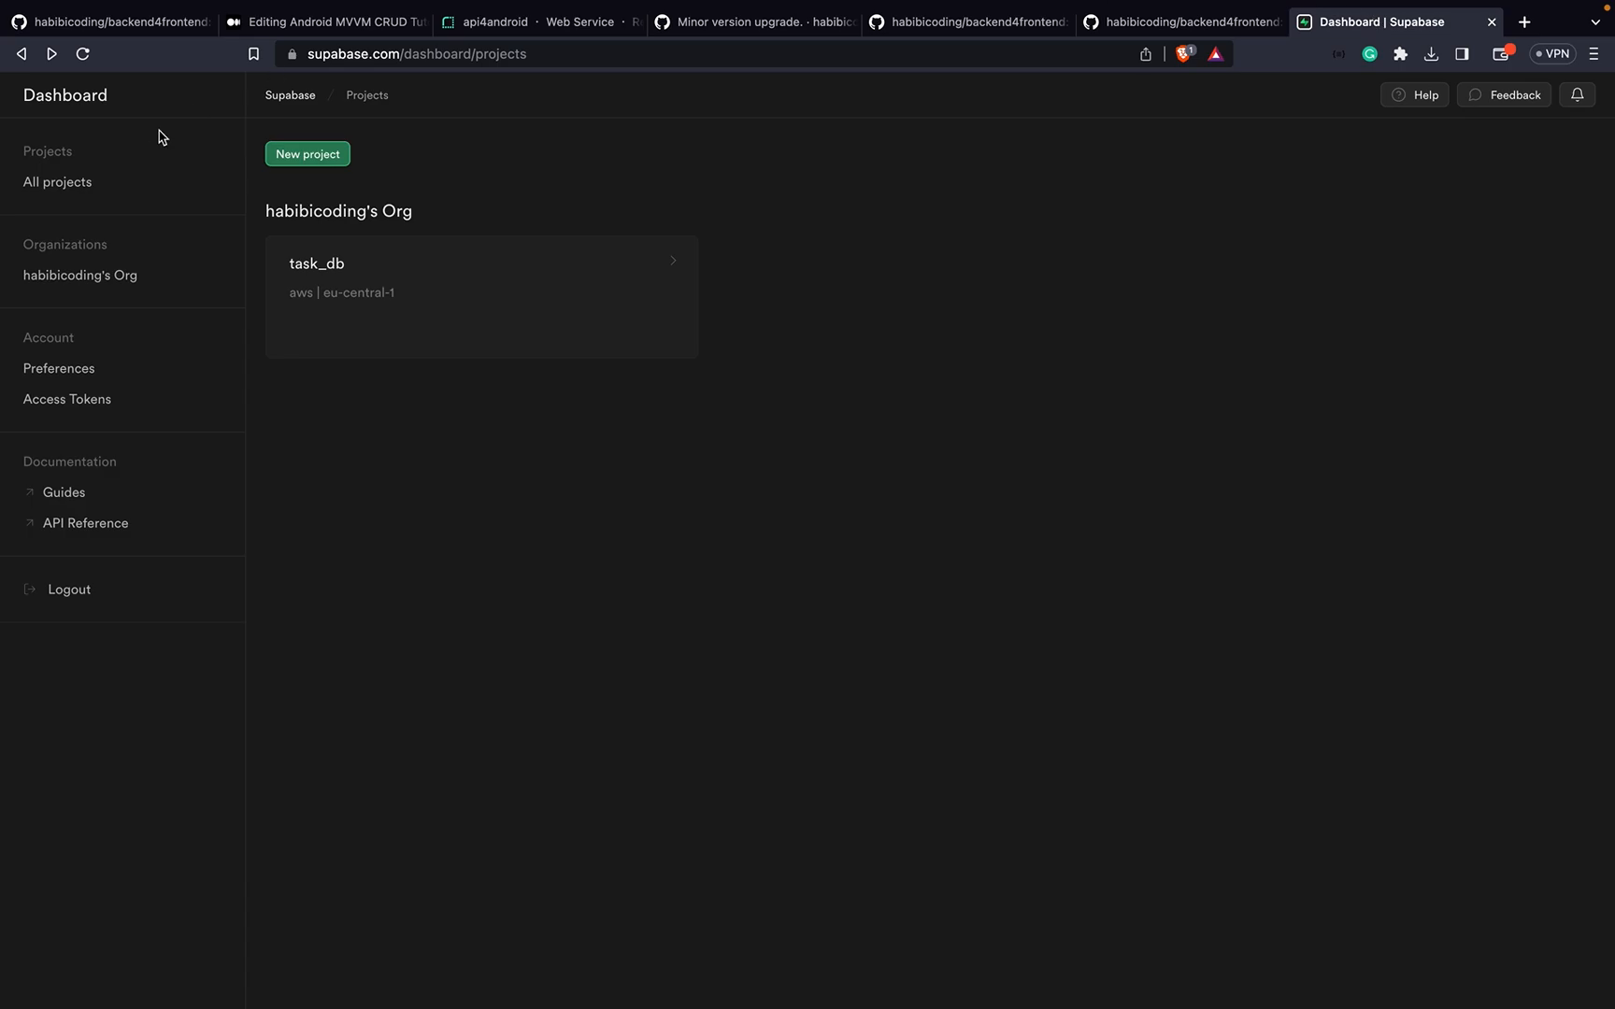
# Step: Go from supabase.com to the Dashboard and open the task_db project overview
pyautogui.click(1523, 22)
pyautogui.write('supabase.com')
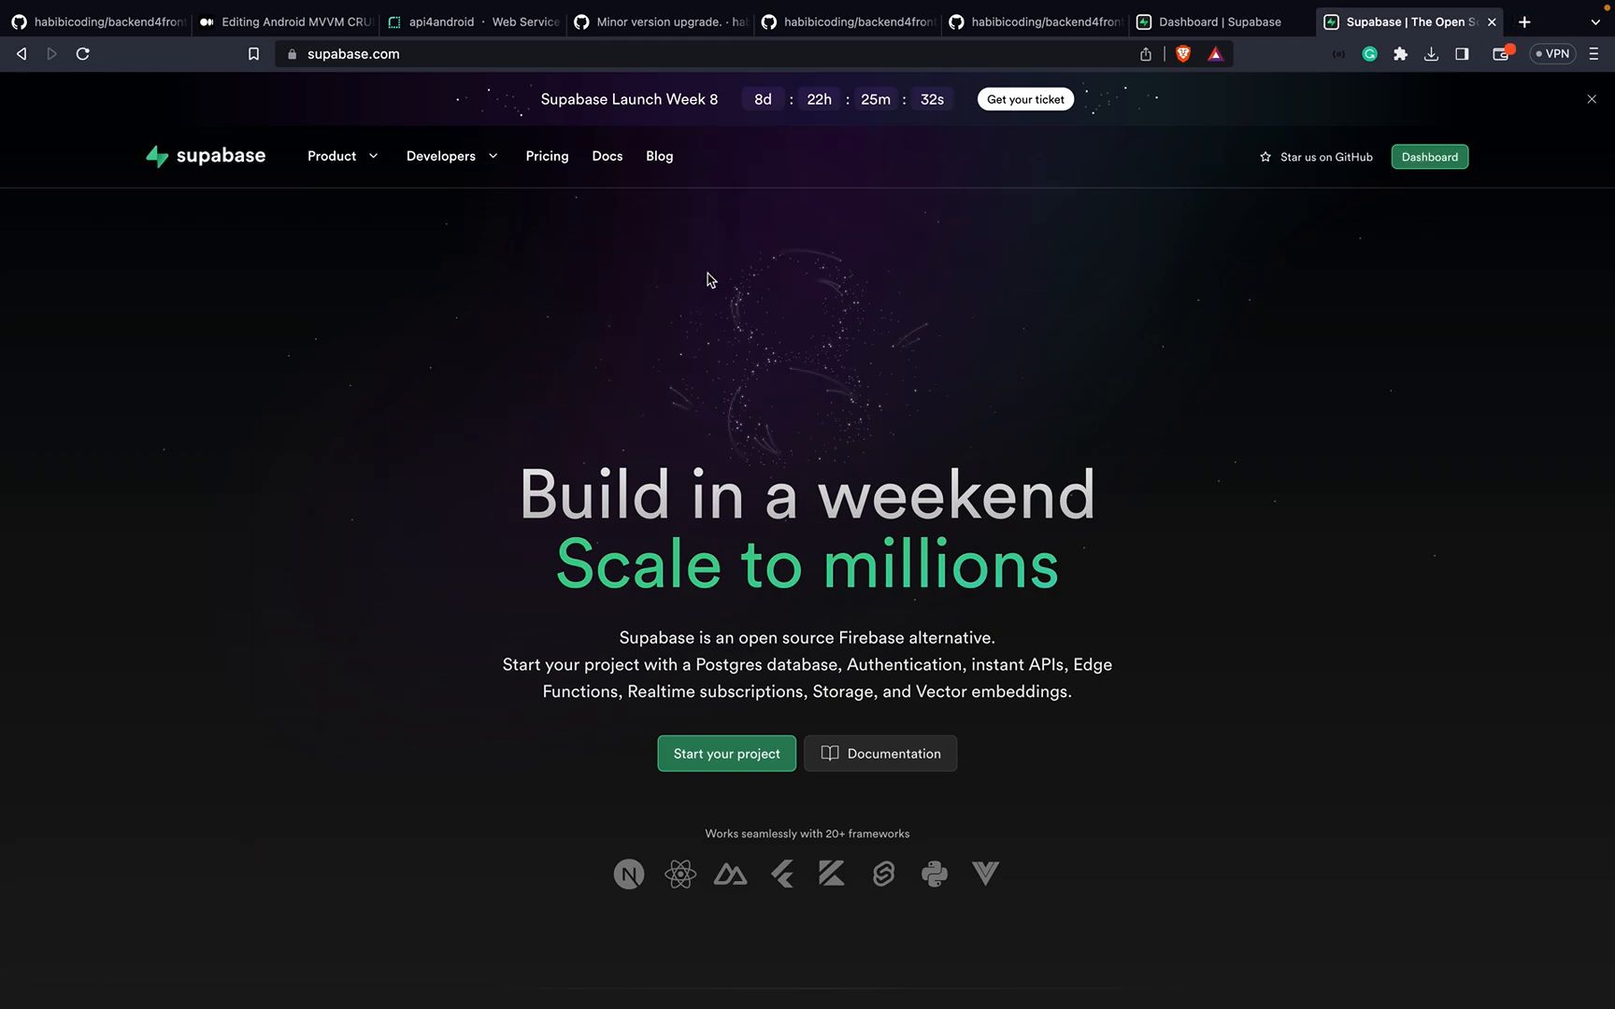
pyautogui.moveTo(1089, 240)
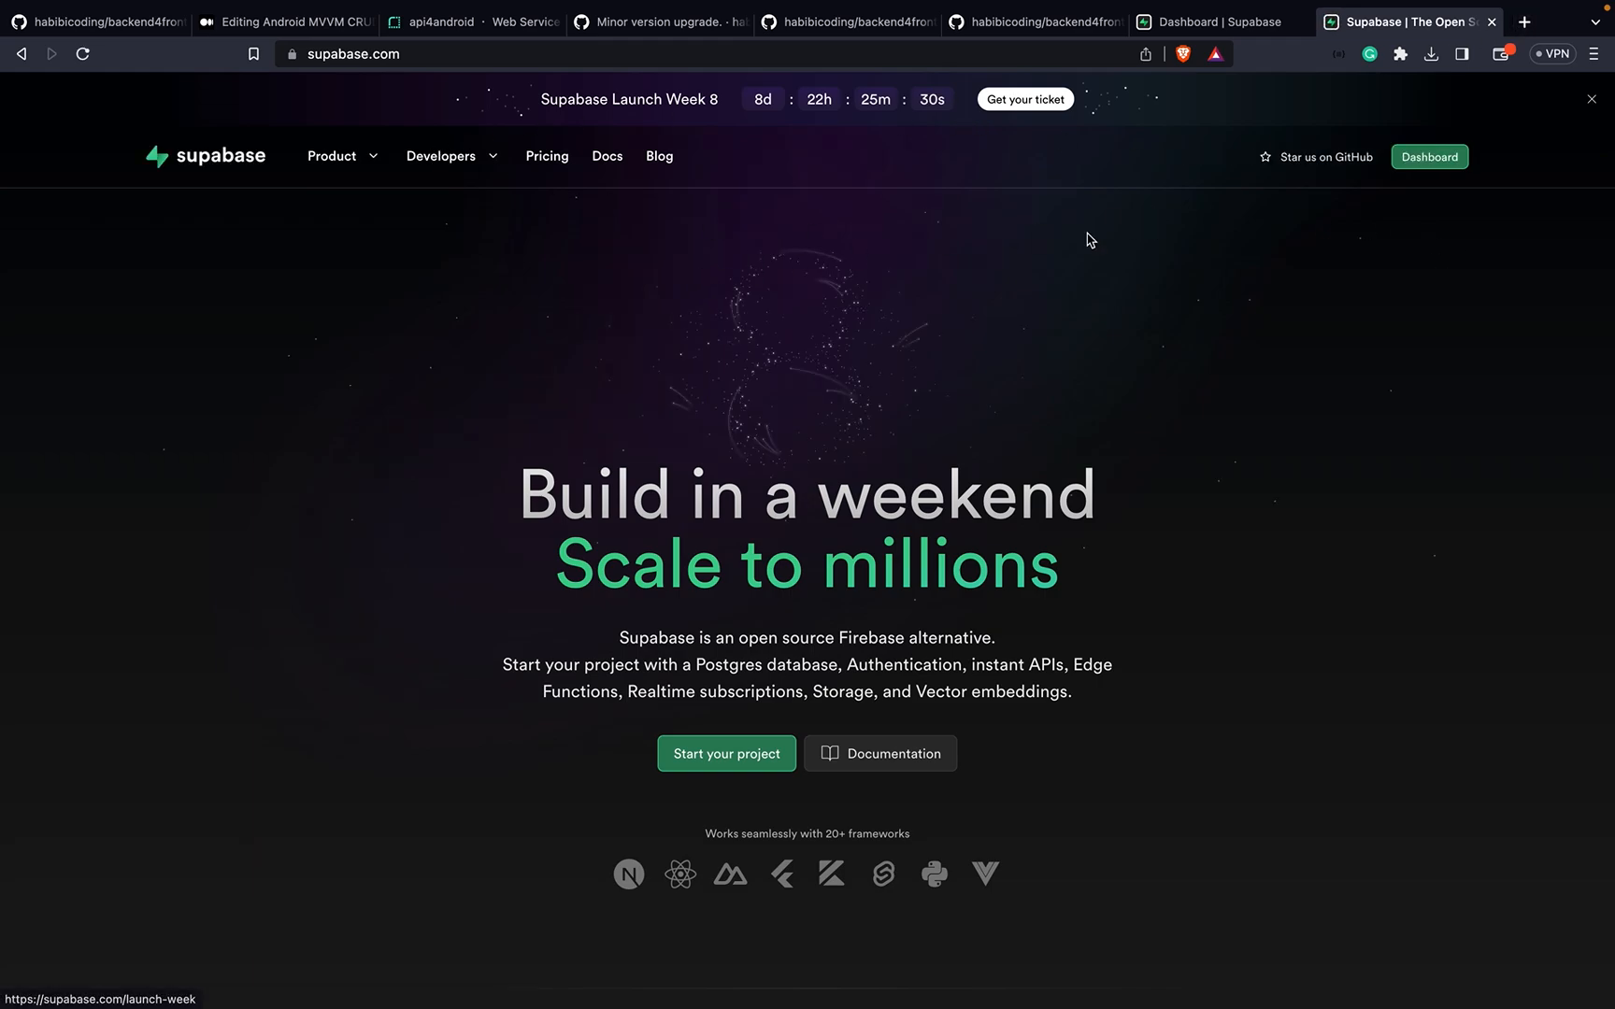
pyautogui.click(1430, 157)
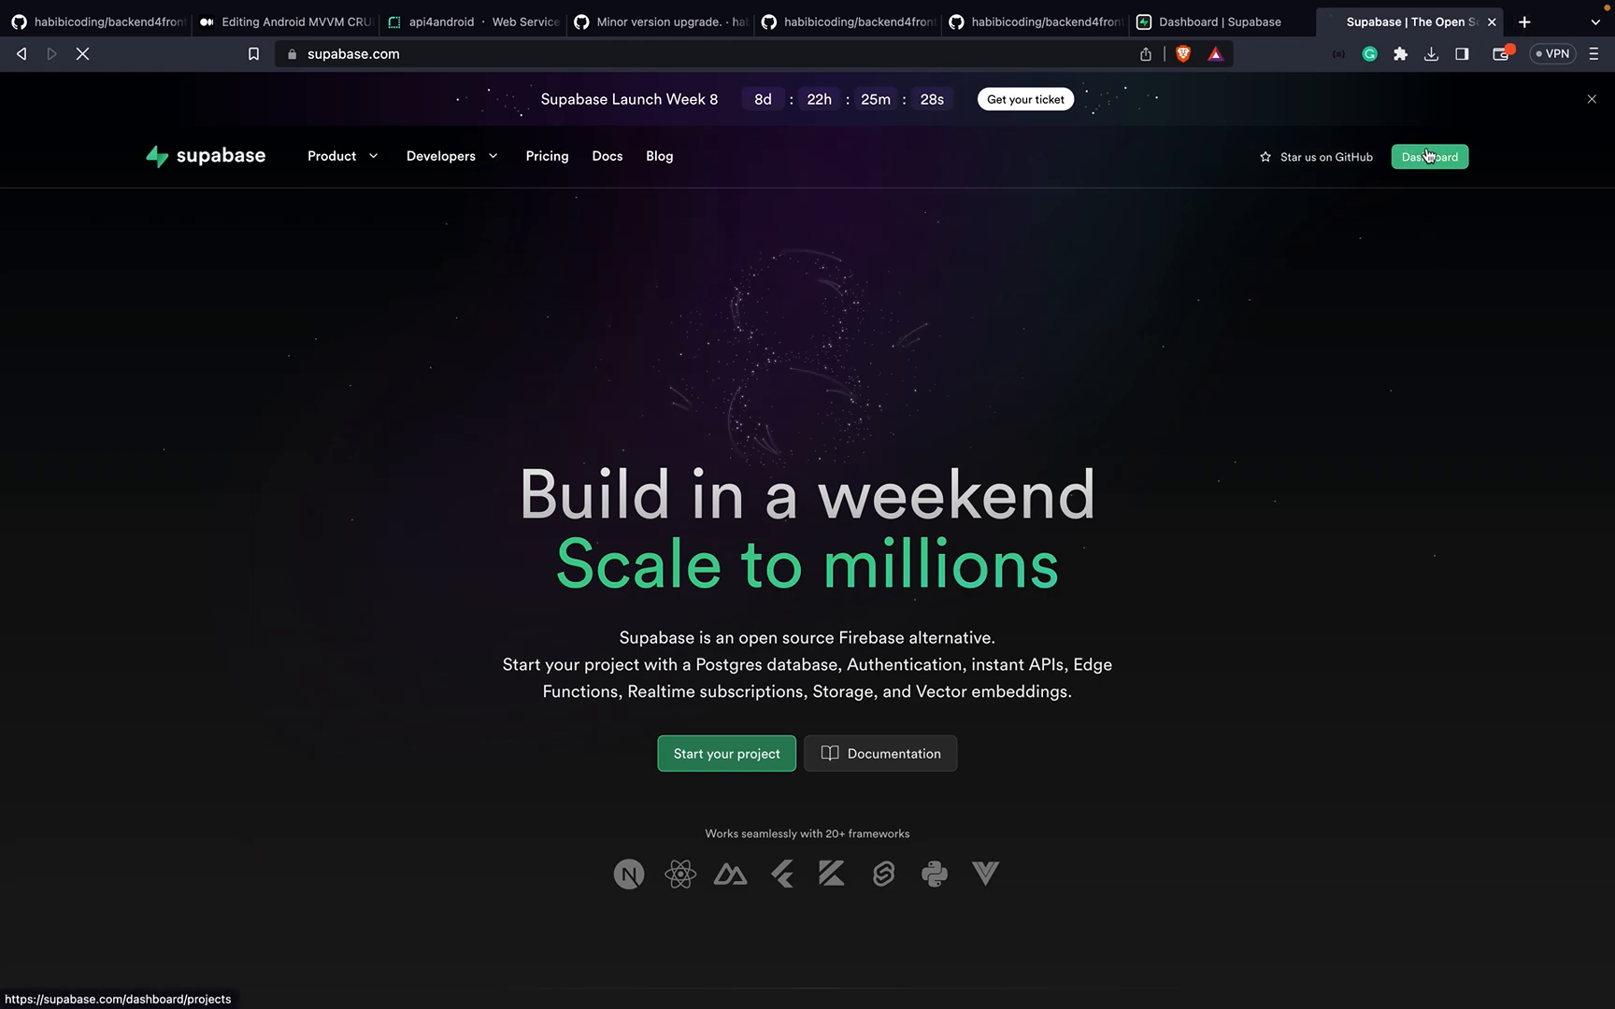
pyautogui.click(1427, 157)
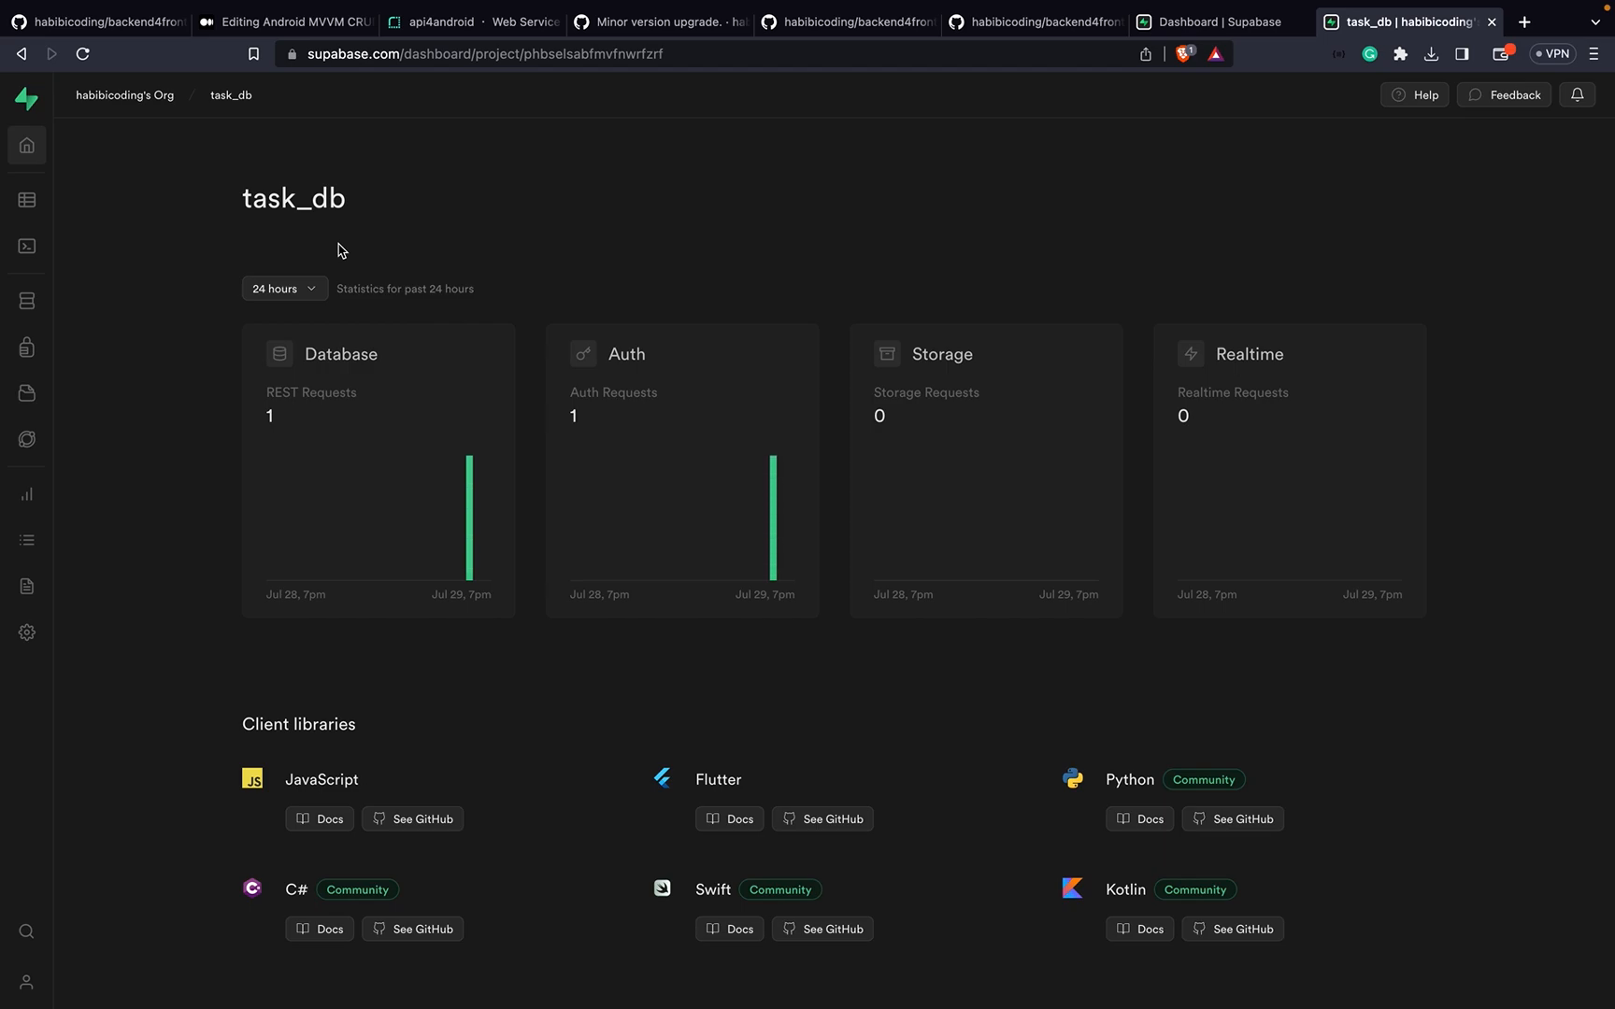
pyautogui.moveTo(27, 632)
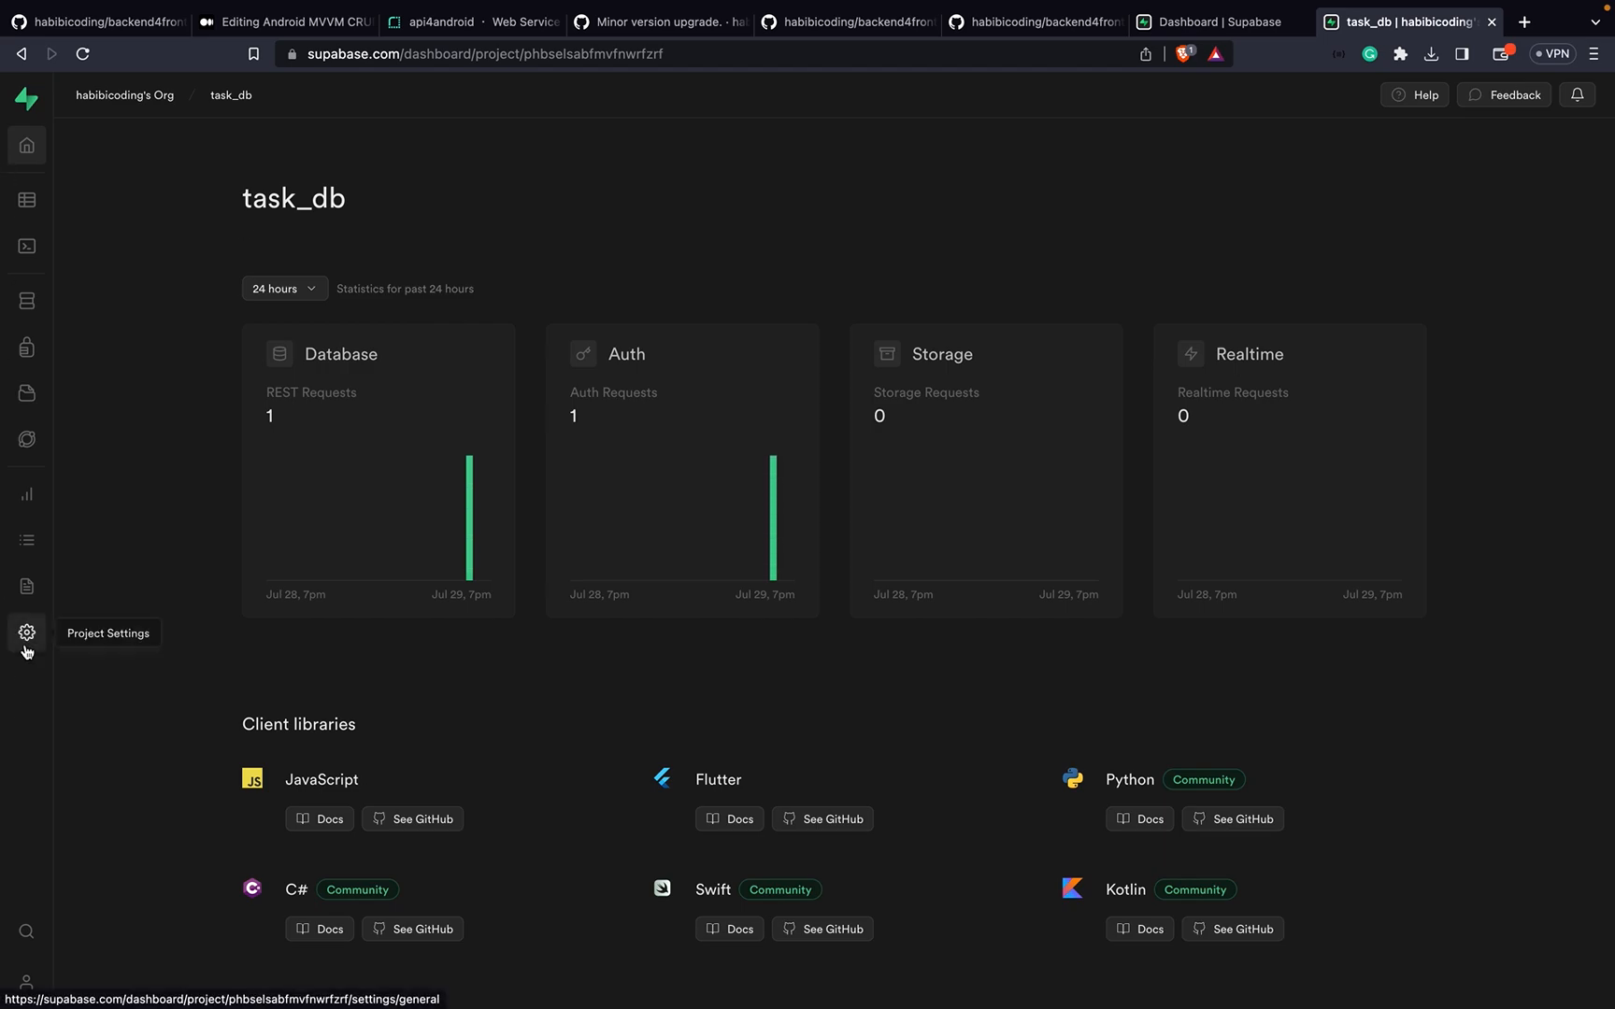
# Step: Open task_db's Project Settings > Database showing database postgres, port 5432, user postgres
pyautogui.click(27, 632)
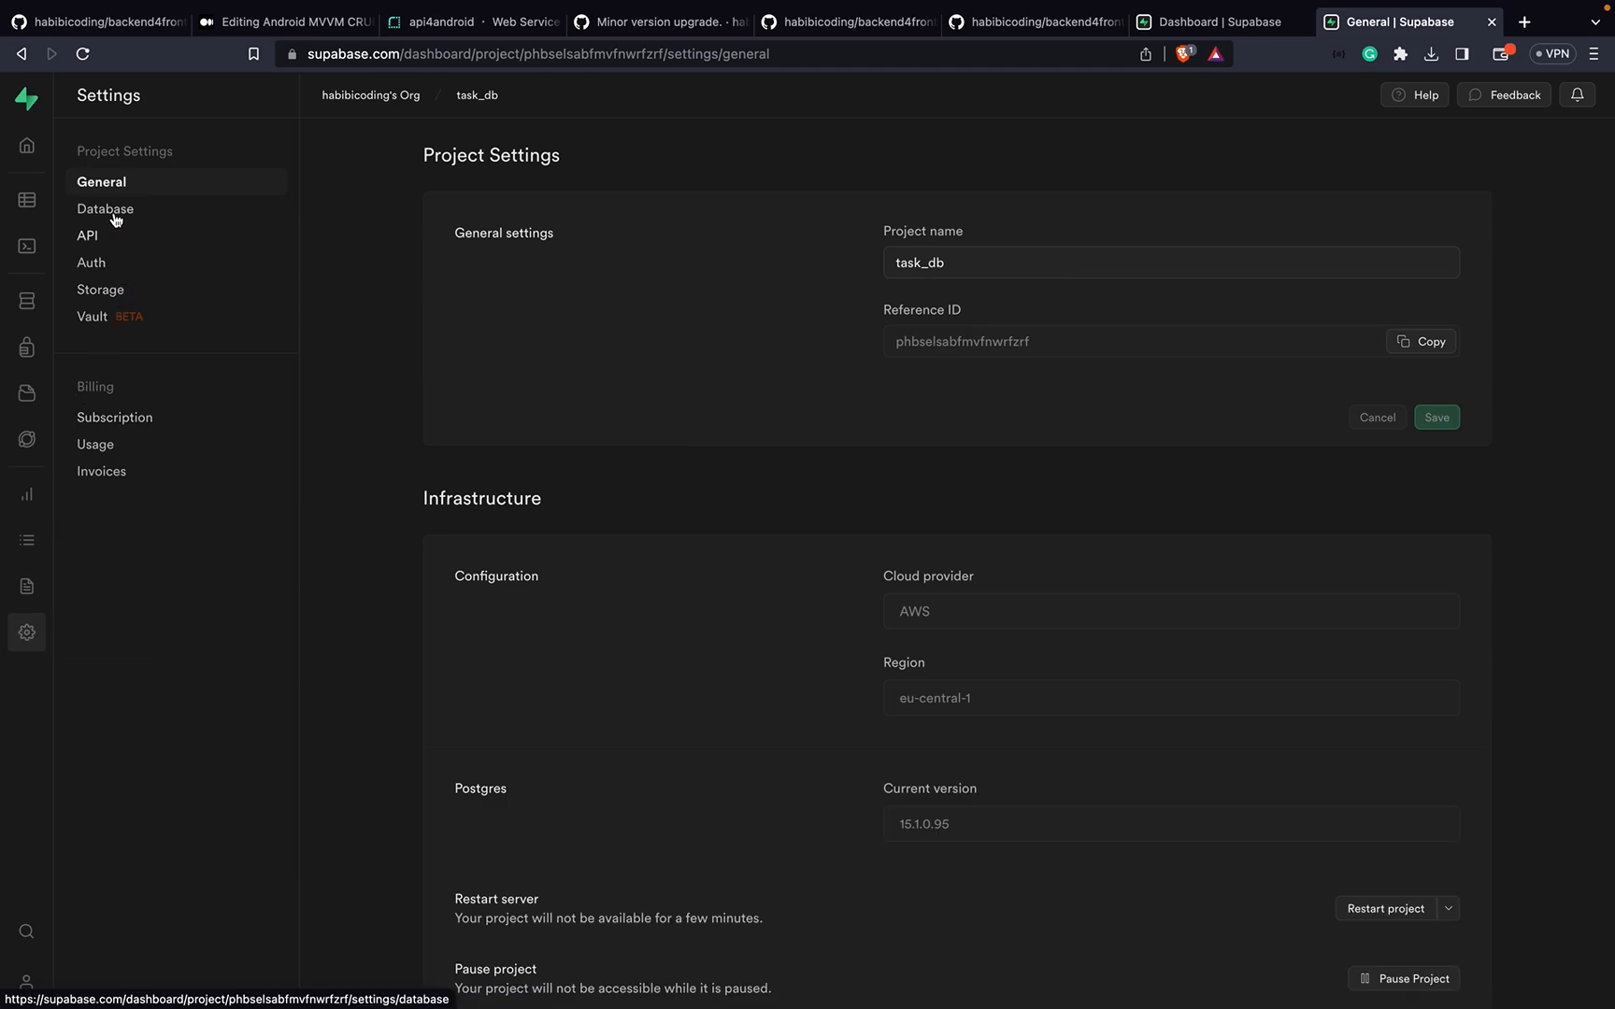
pyautogui.click(104, 208)
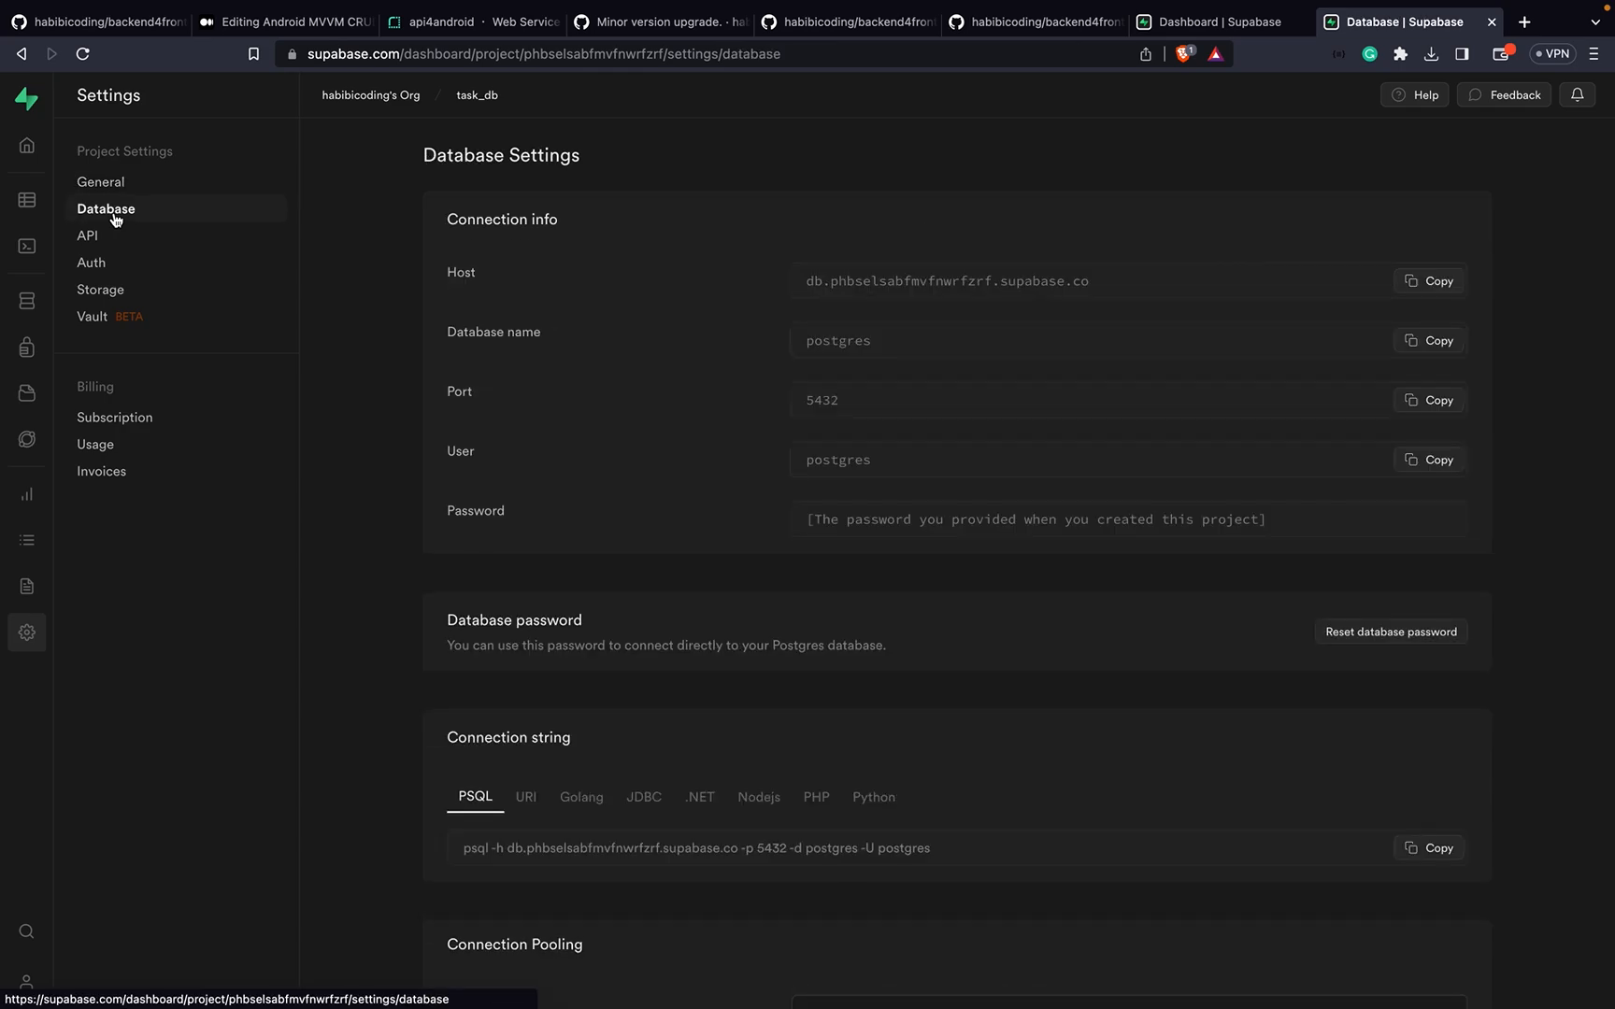
pyautogui.moveTo(877, 424)
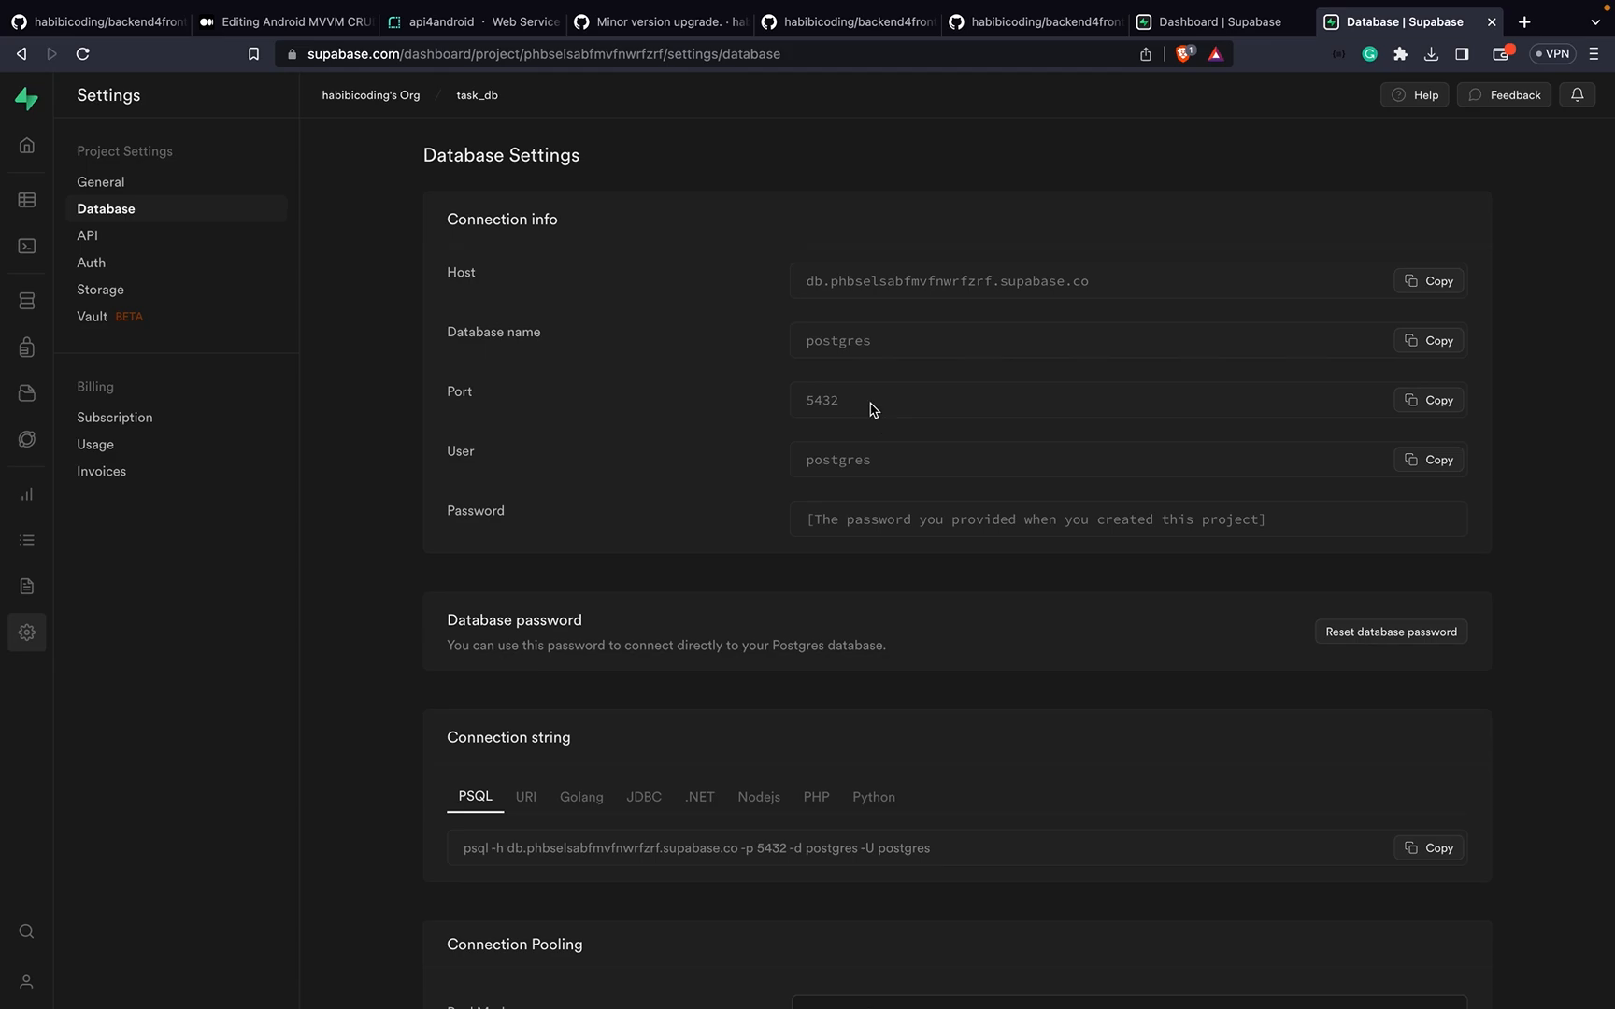
pyautogui.moveTo(1066, 535)
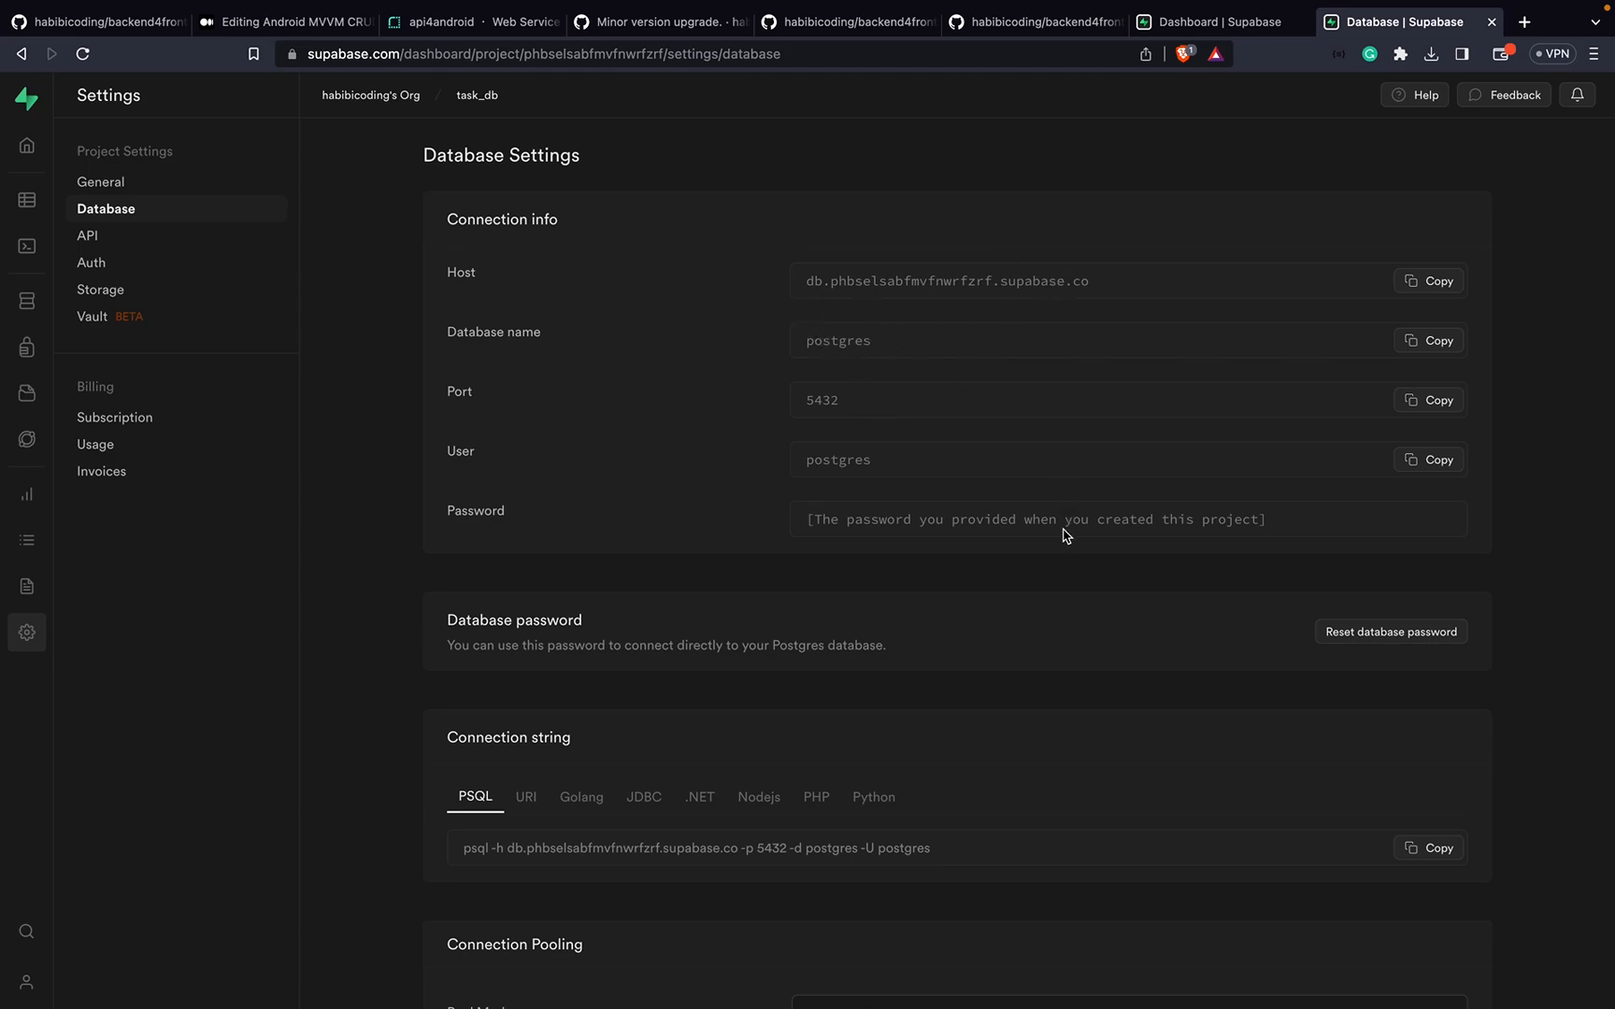
pyautogui.moveTo(775, 347)
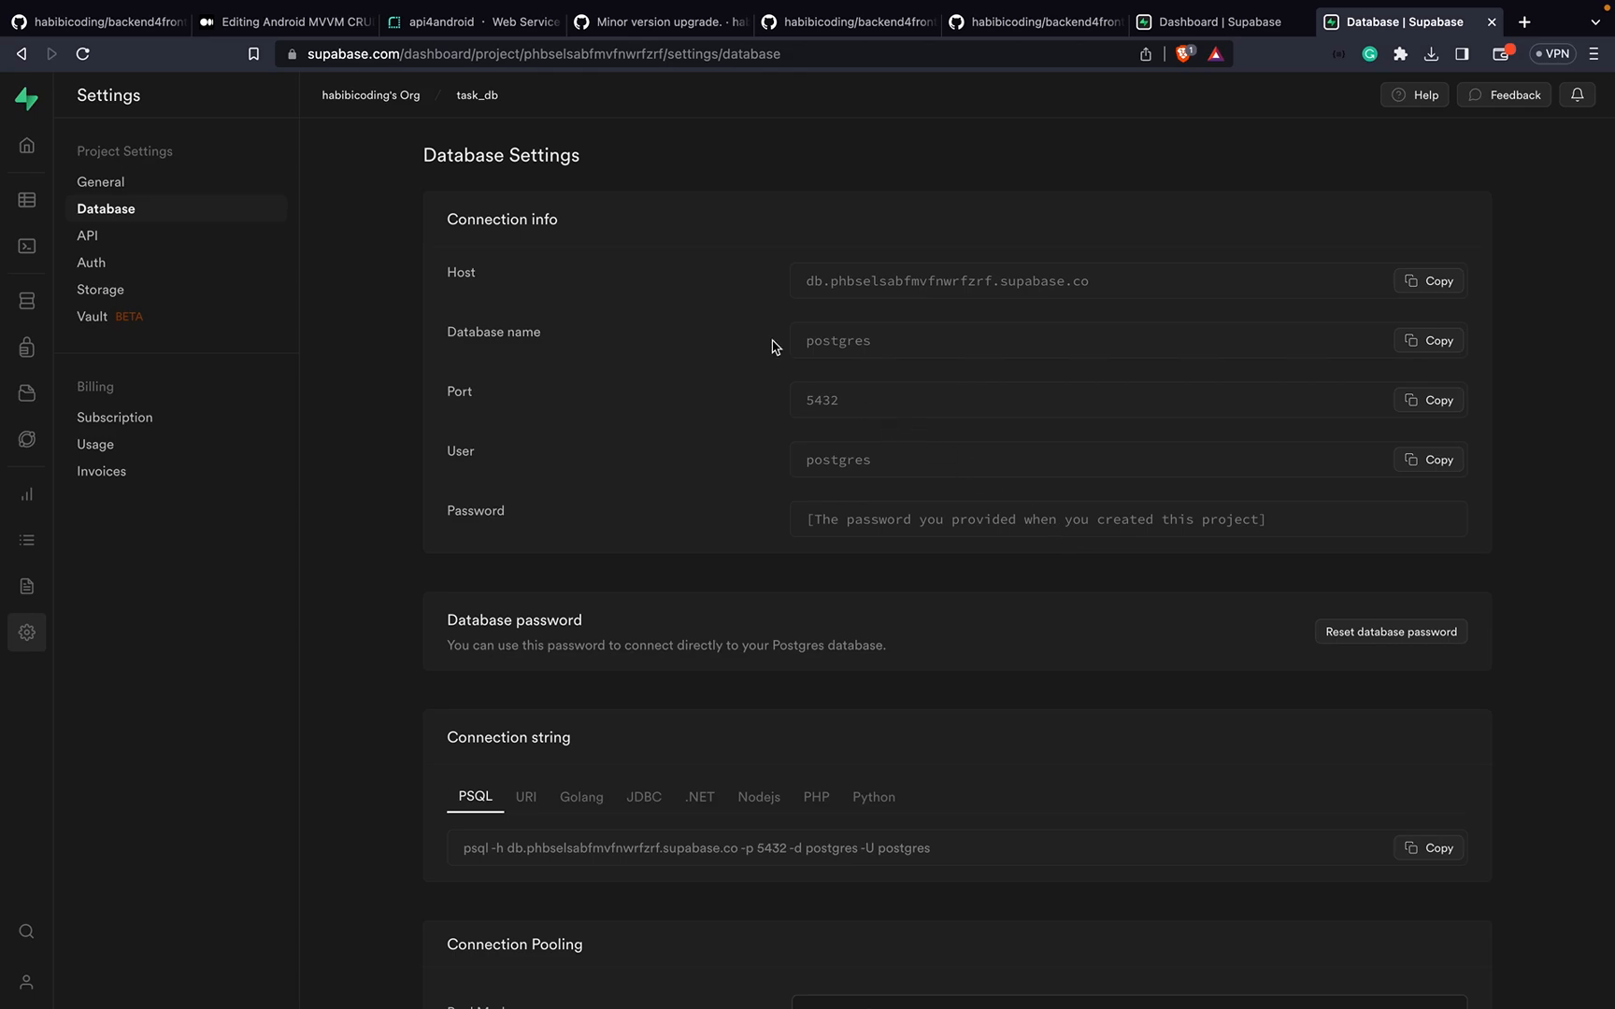
# Step: Return to Render's empty api4android environment variables page, then view the backend's application.yml
pyautogui.click(446, 21)
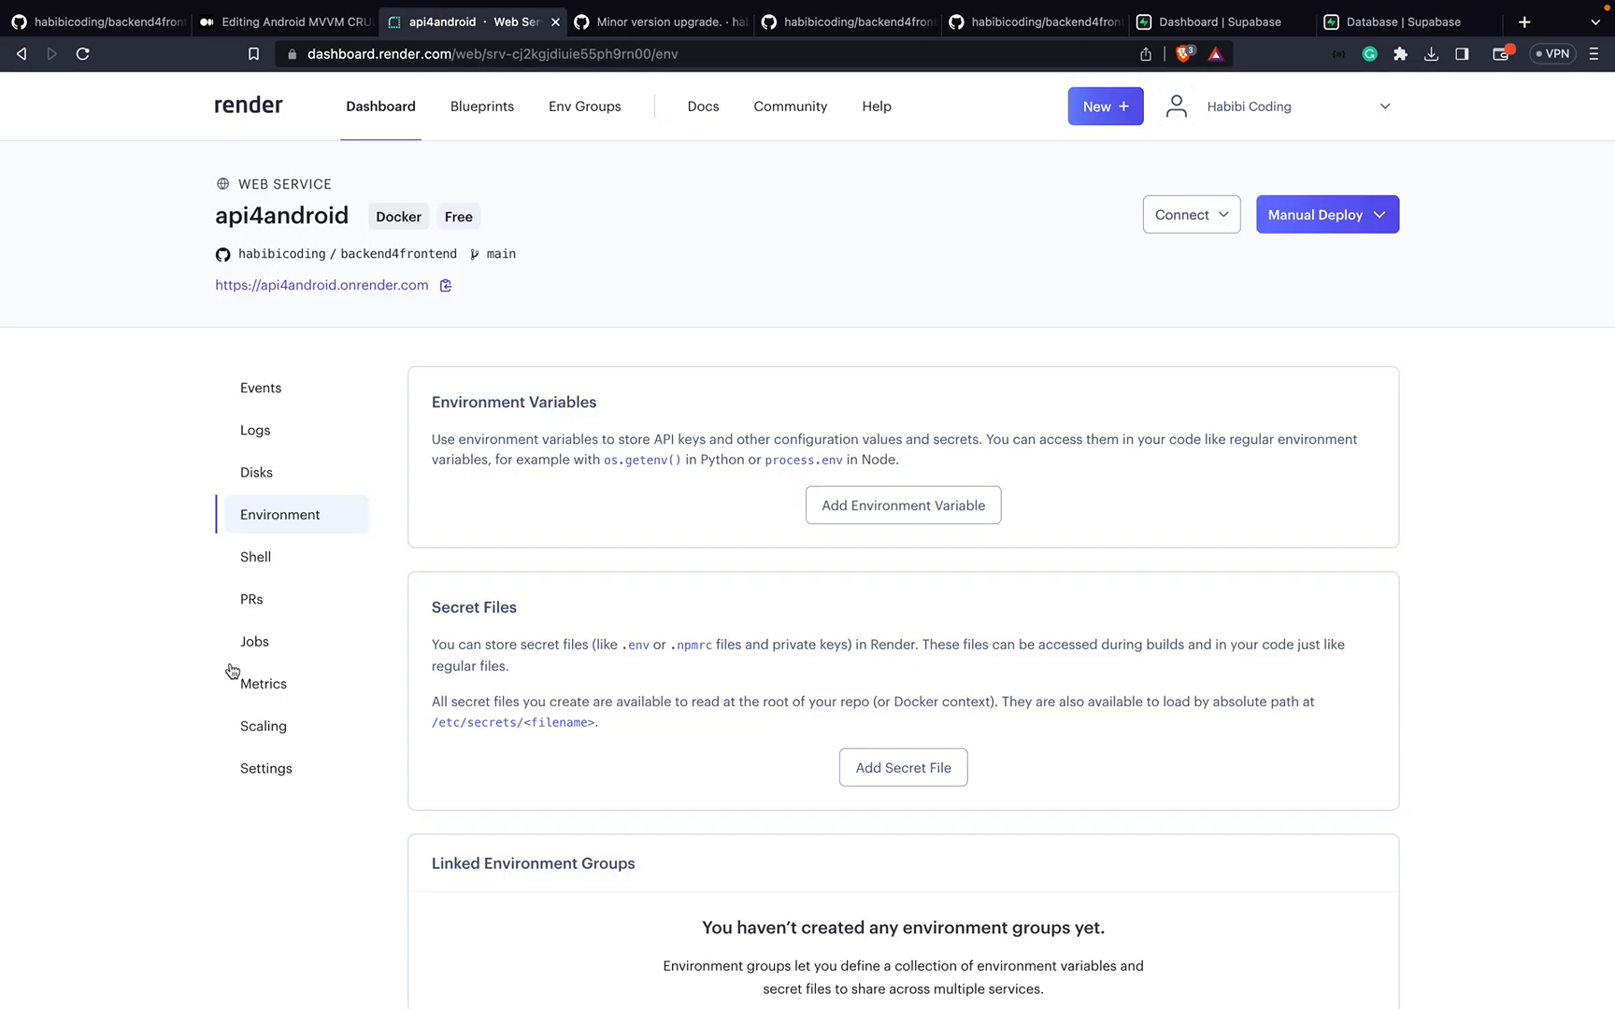
pyautogui.click(901, 504)
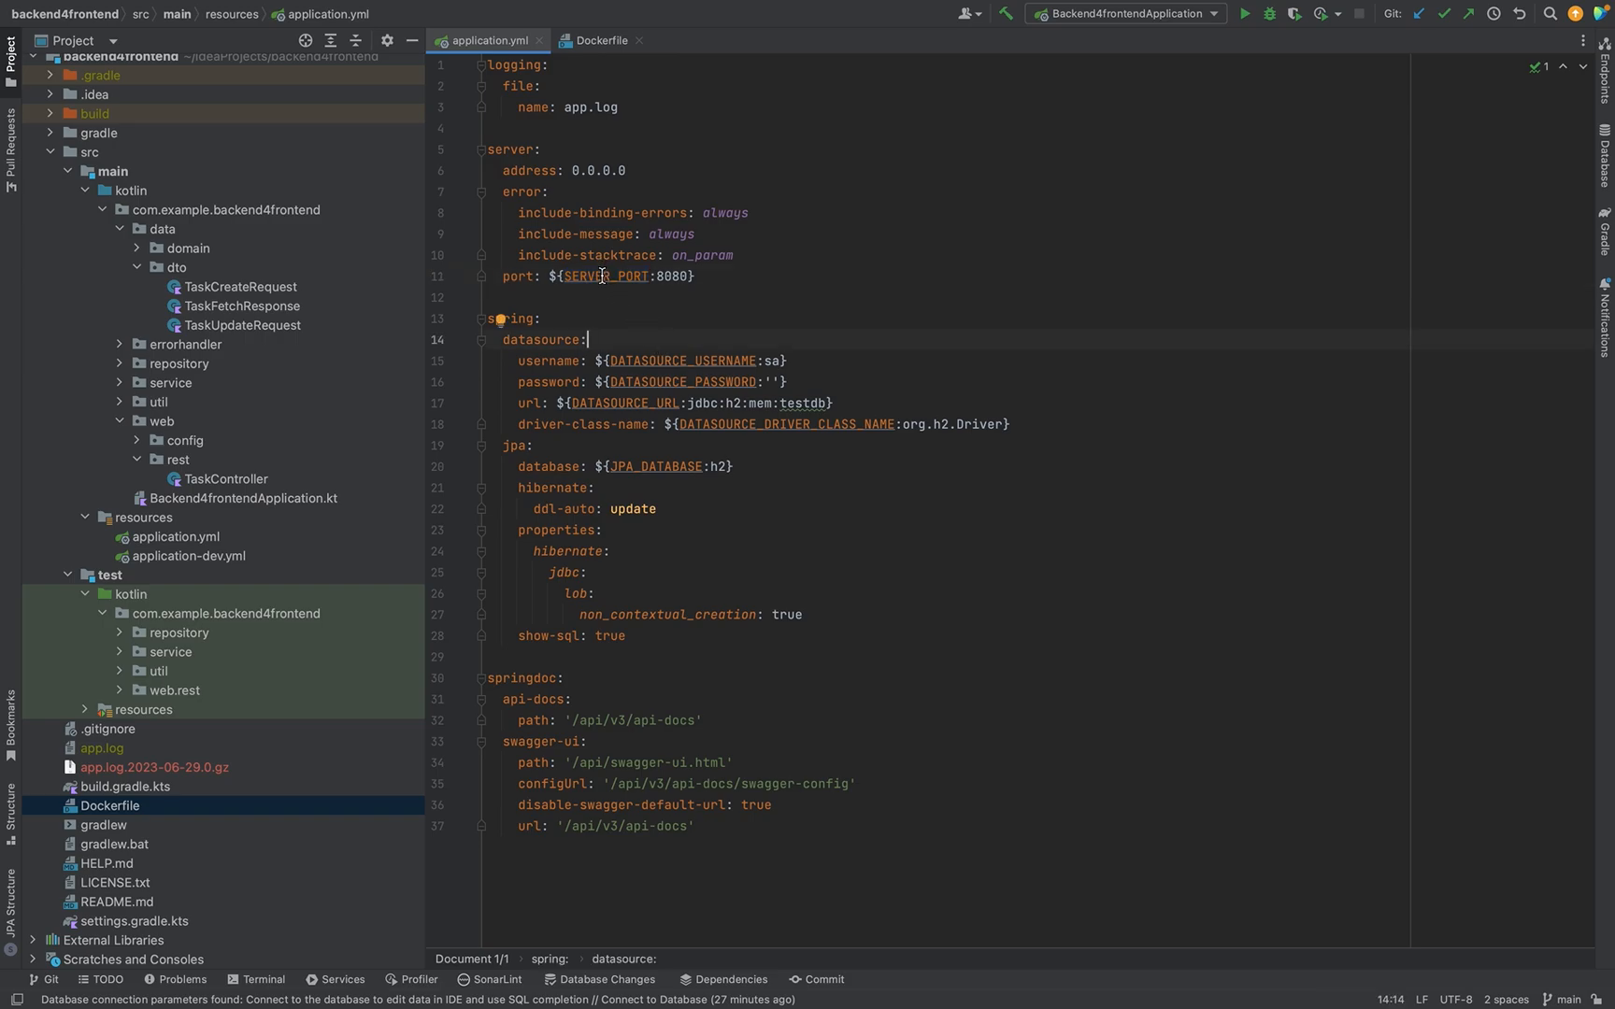
pyautogui.moveTo(627, 517)
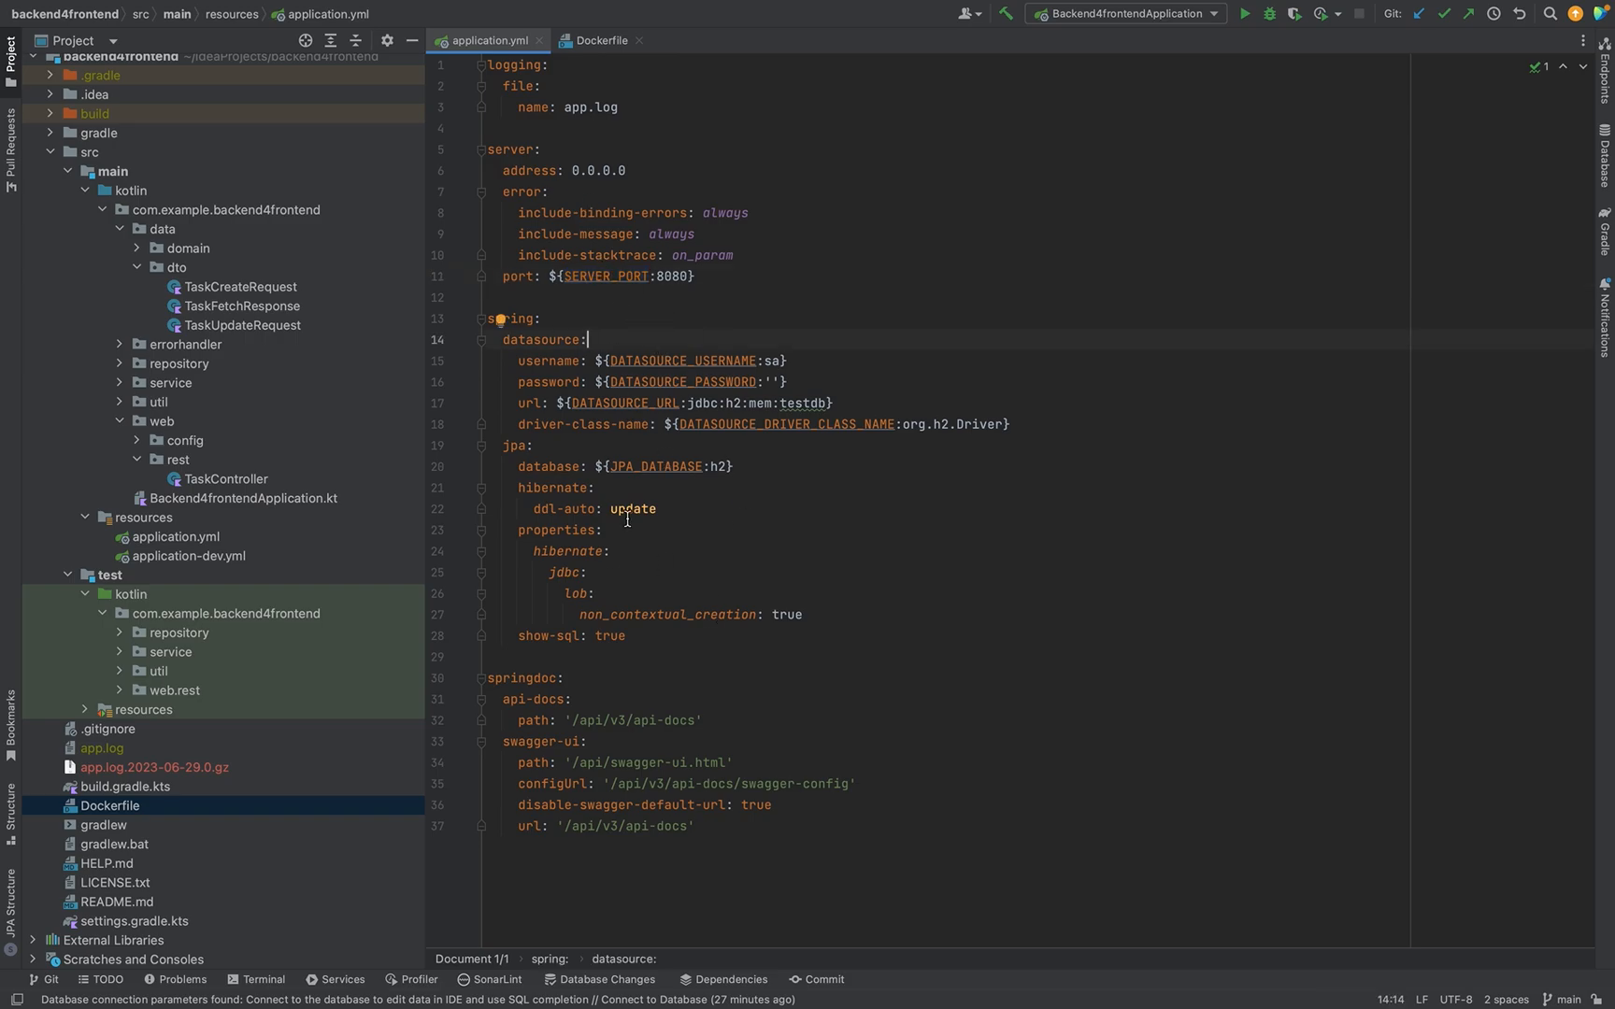
pyautogui.moveTo(604, 330)
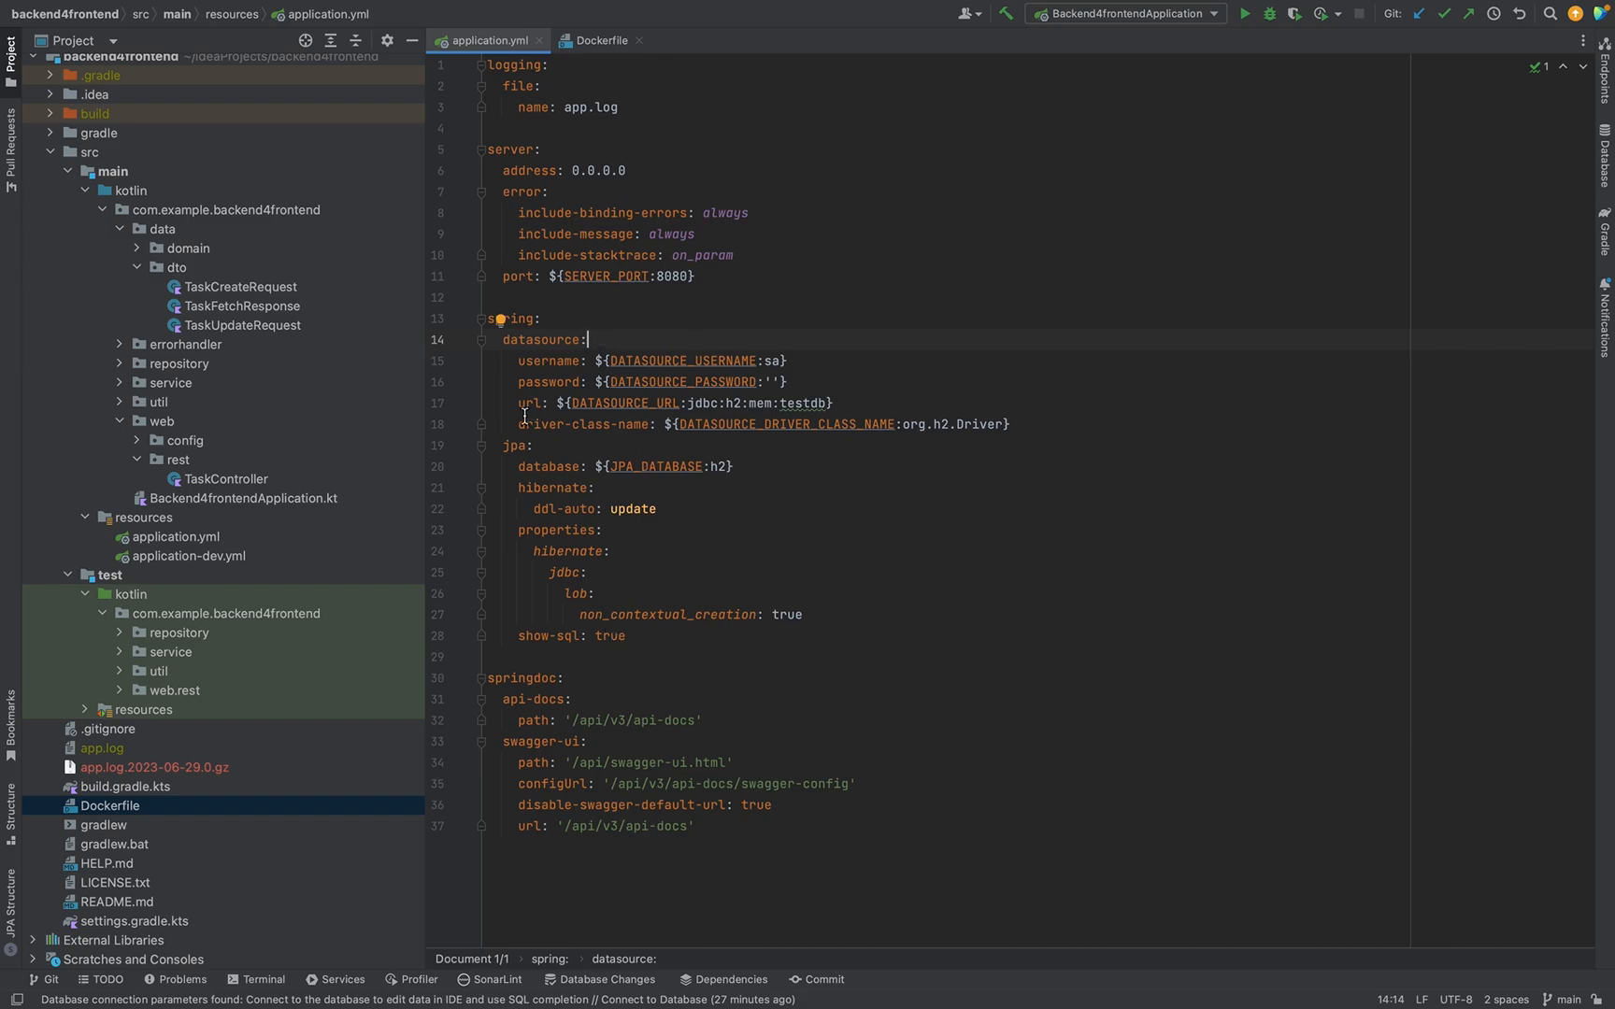
pyautogui.moveTo(636, 398)
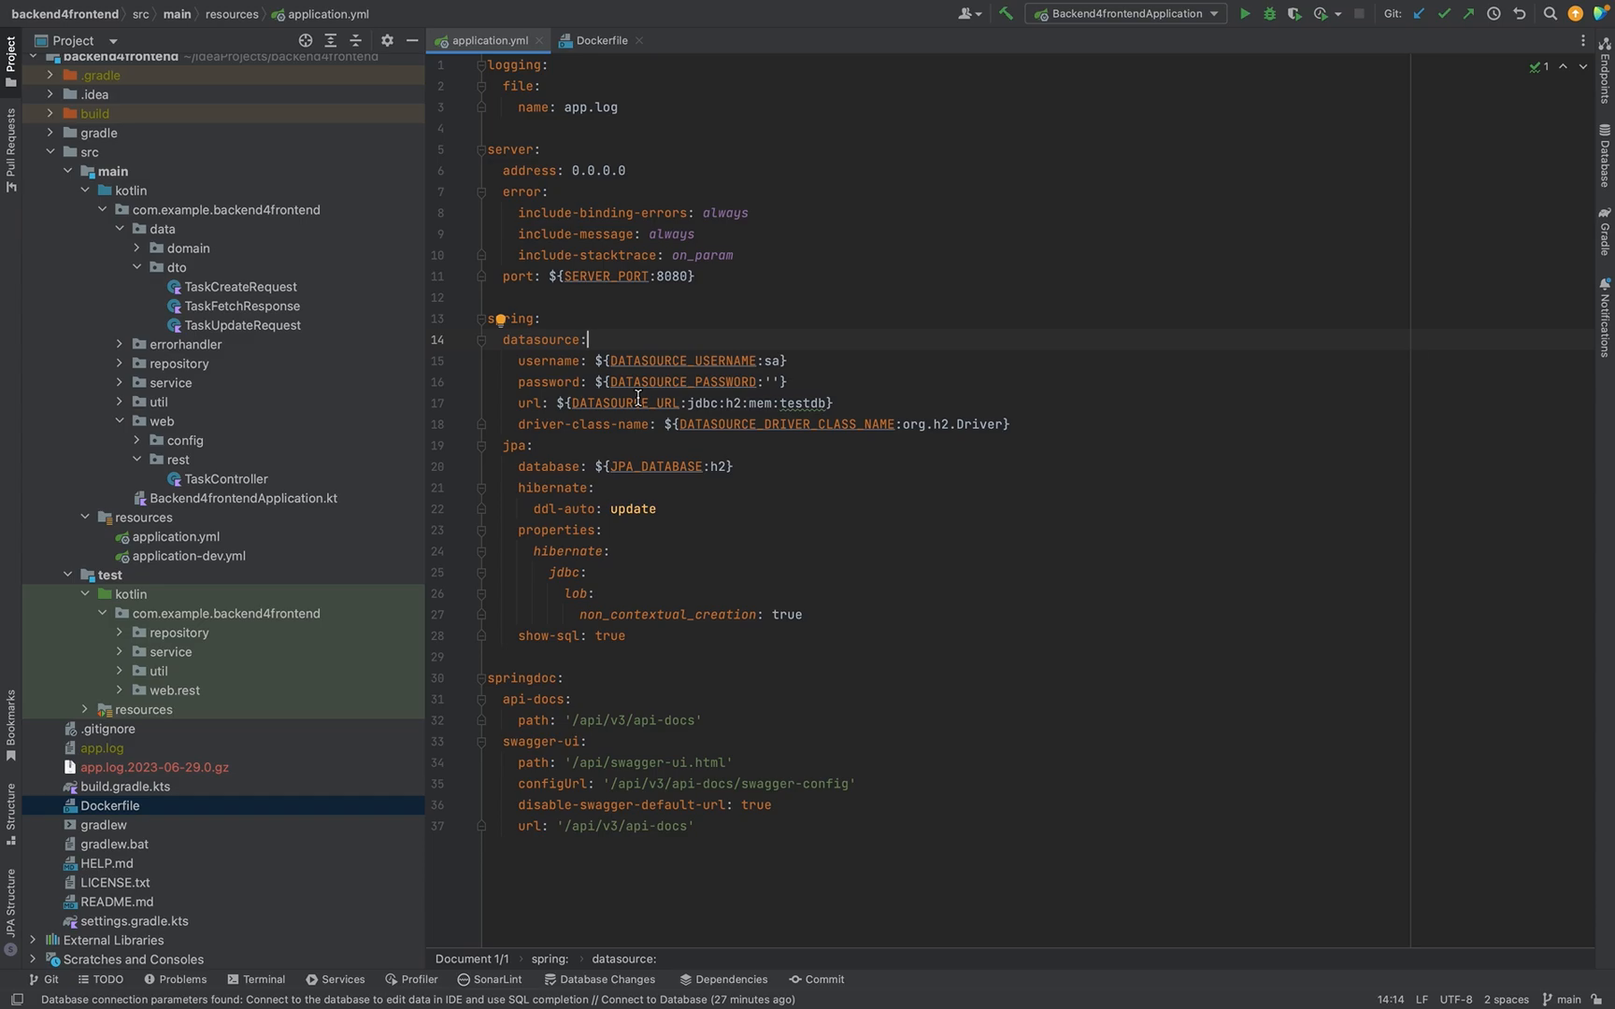
pyautogui.moveTo(564, 276)
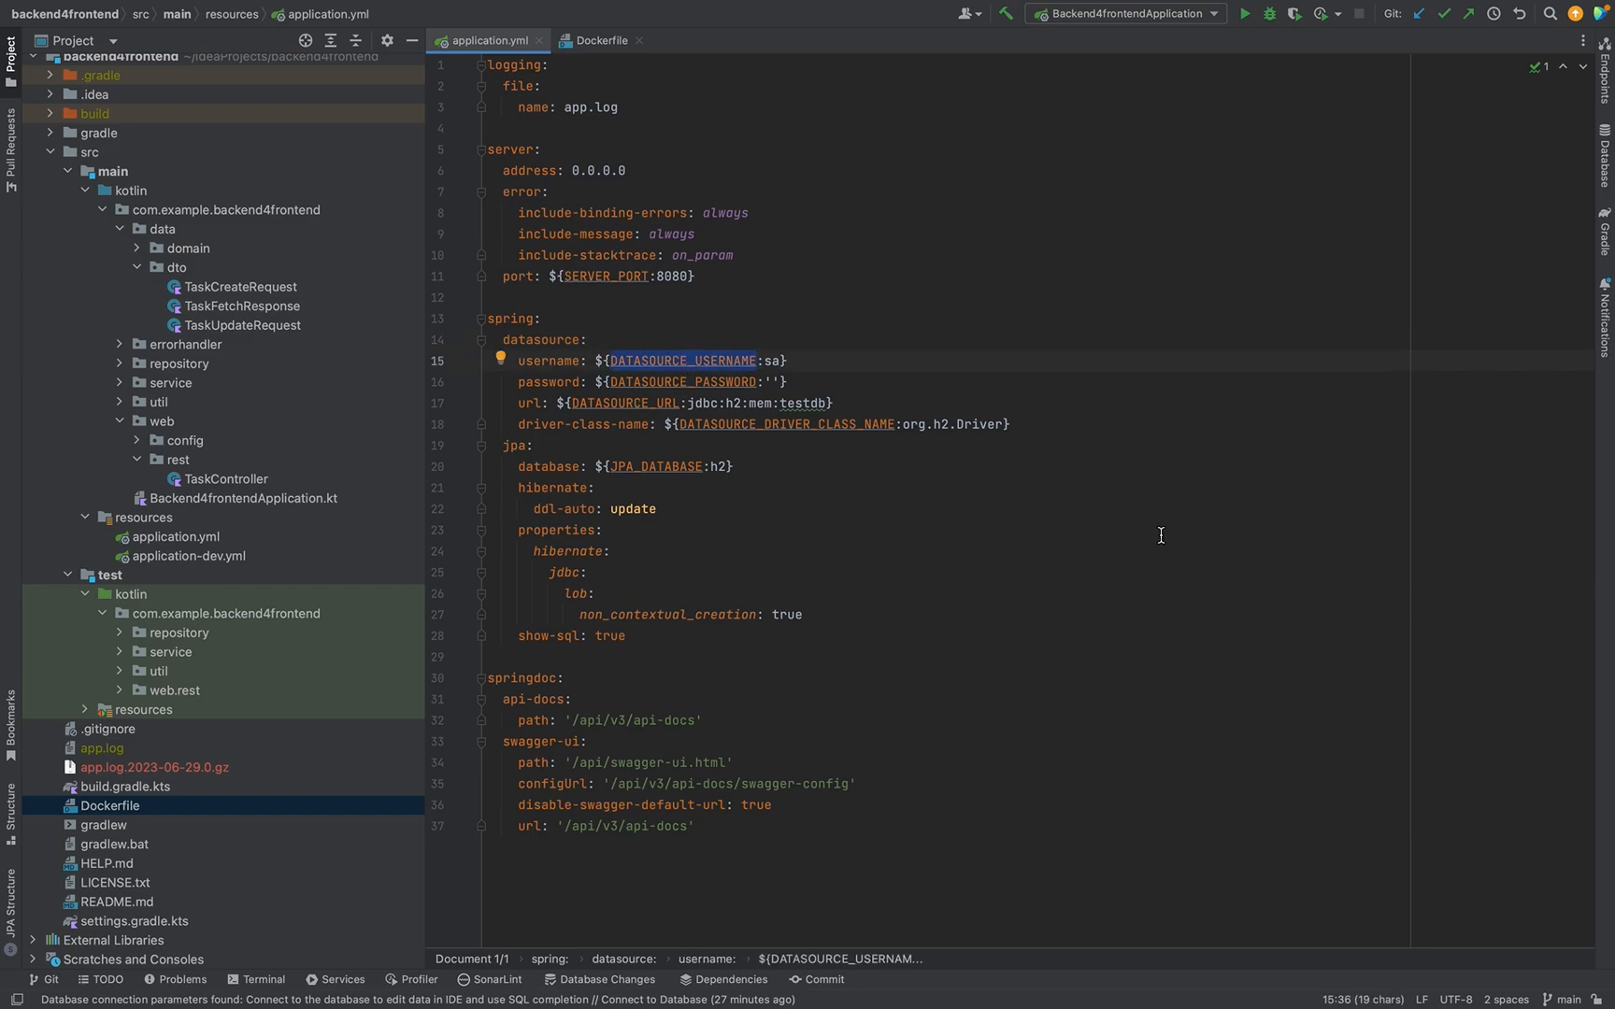
pyautogui.moveTo(758, 479)
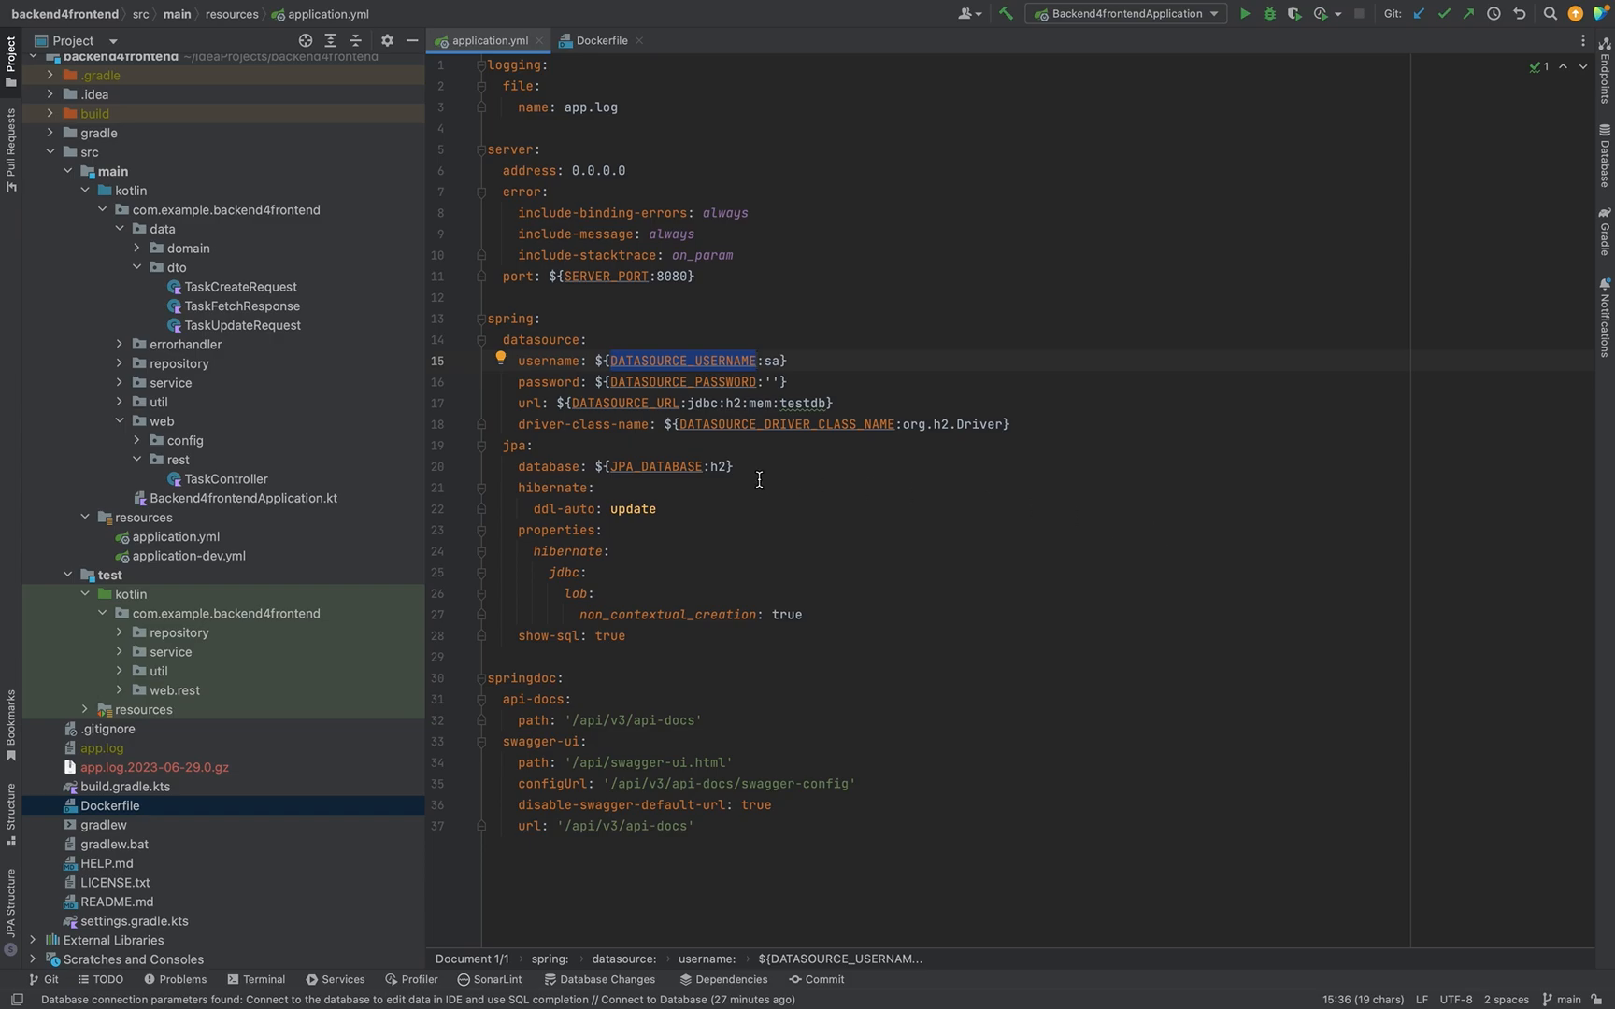
pyautogui.moveTo(669, 361)
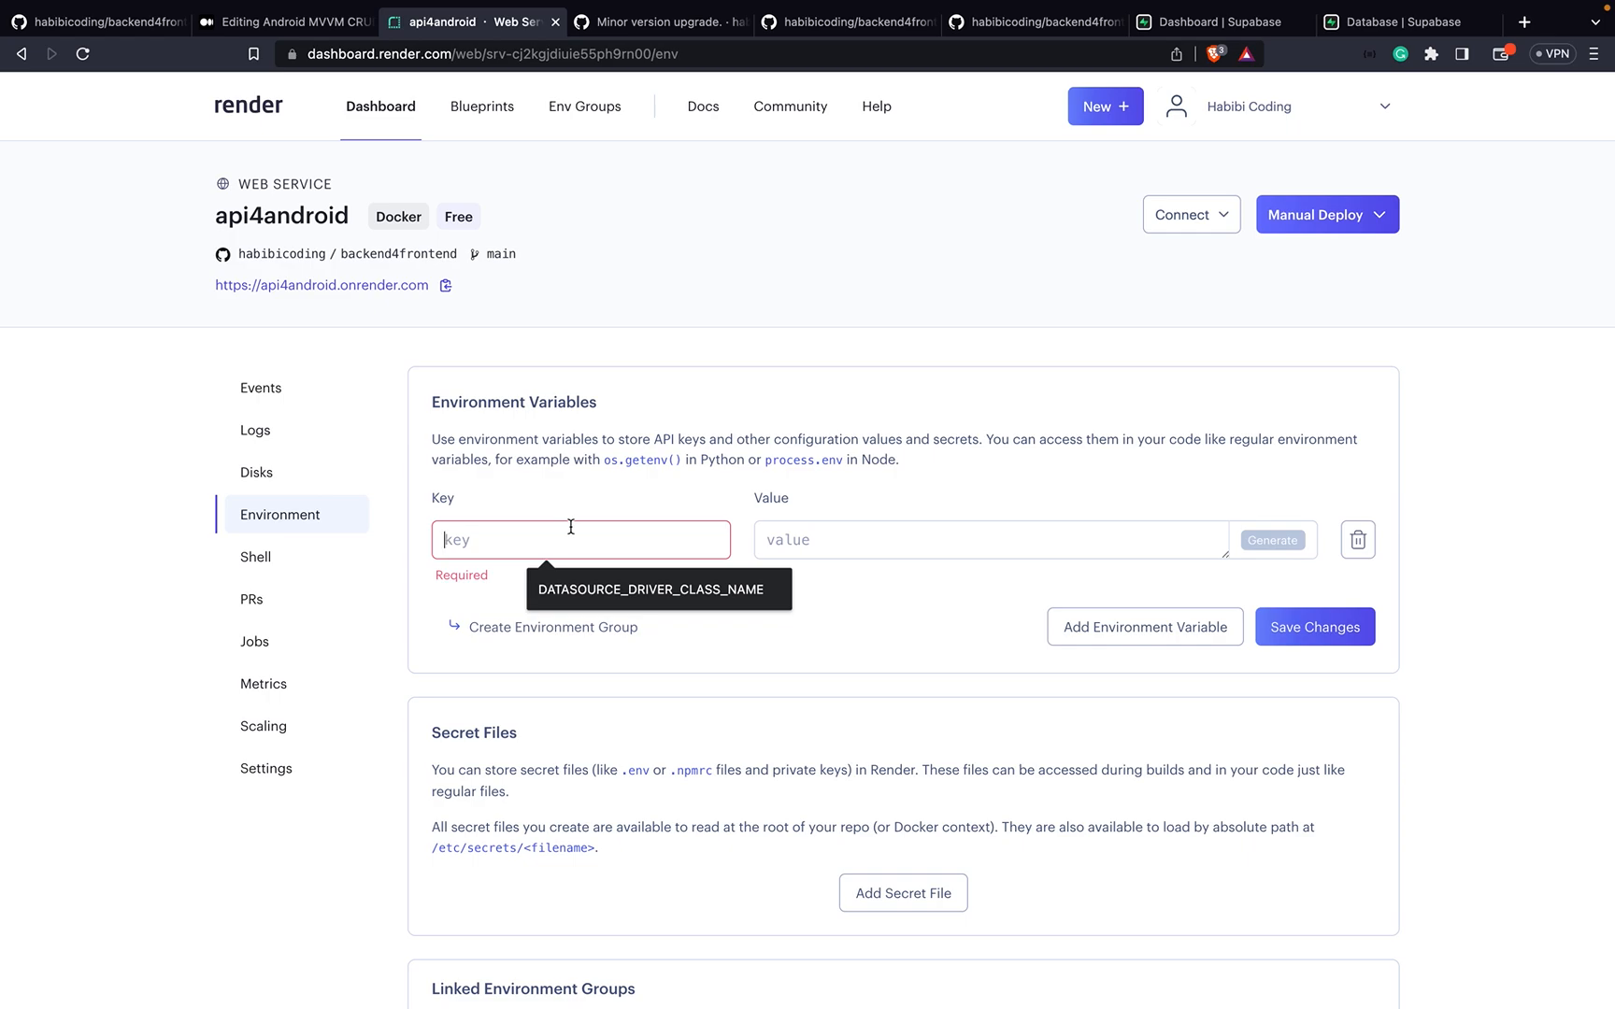
# Step: Add DATASOURCE_USERNAME with Supabase user postgres in Render, plus a second empty variable row
pyautogui.write('DATASOURCE_USERNAME')
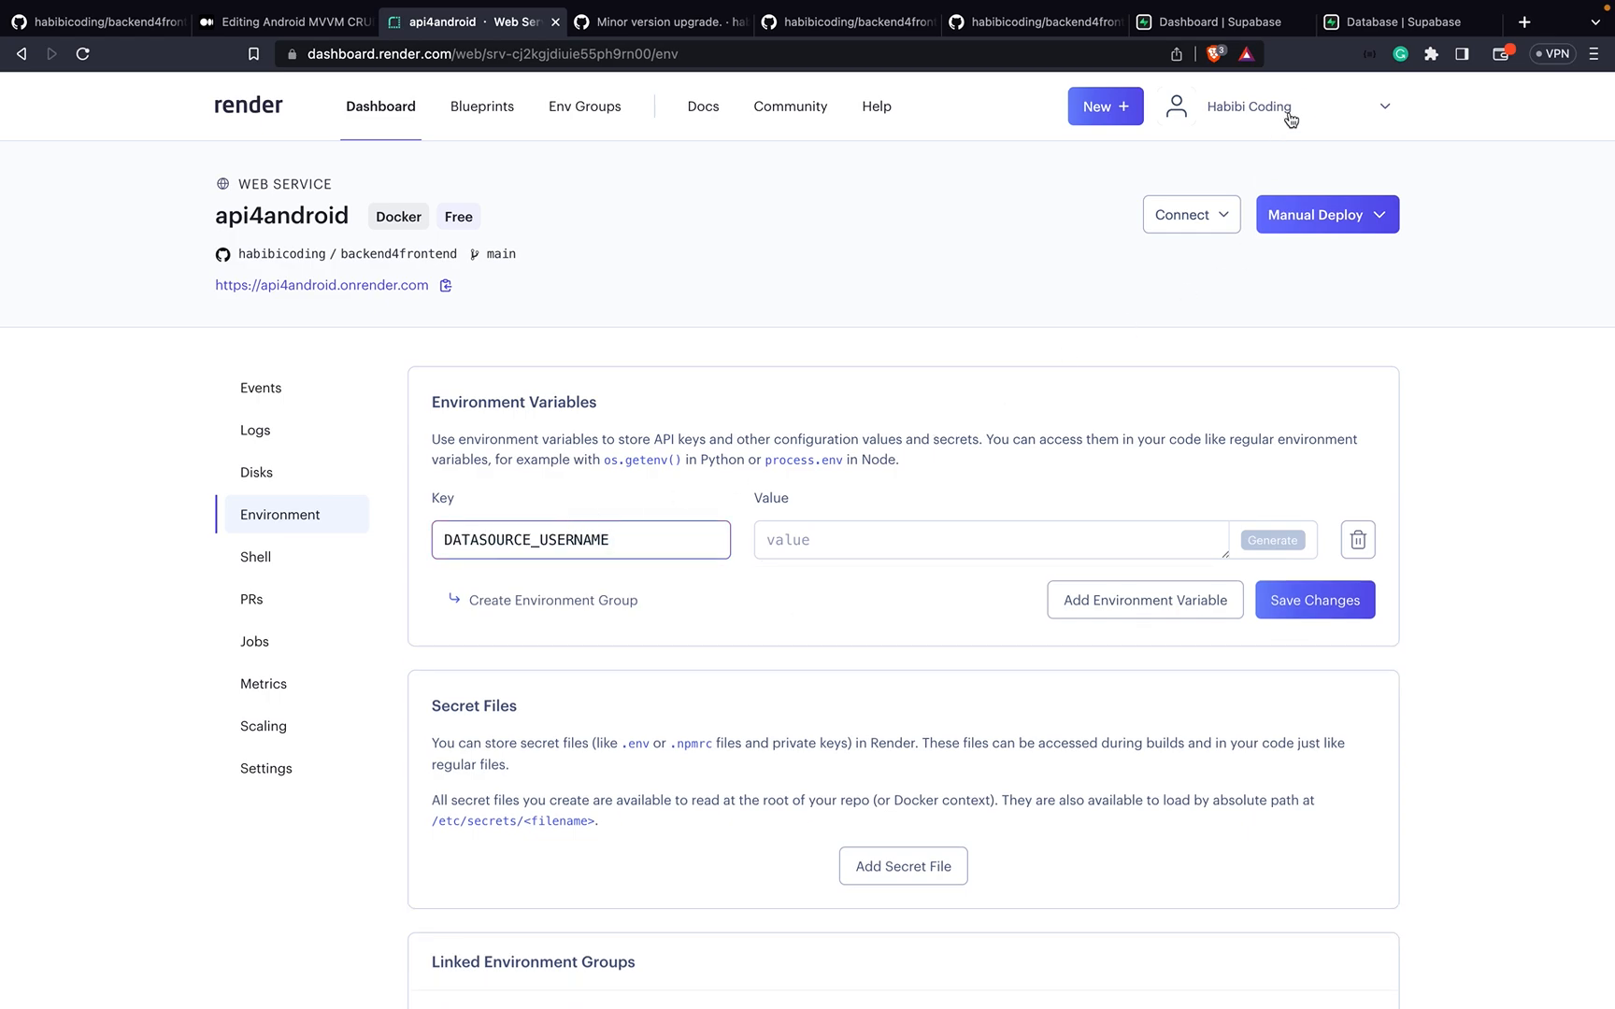
pyautogui.click(1395, 22)
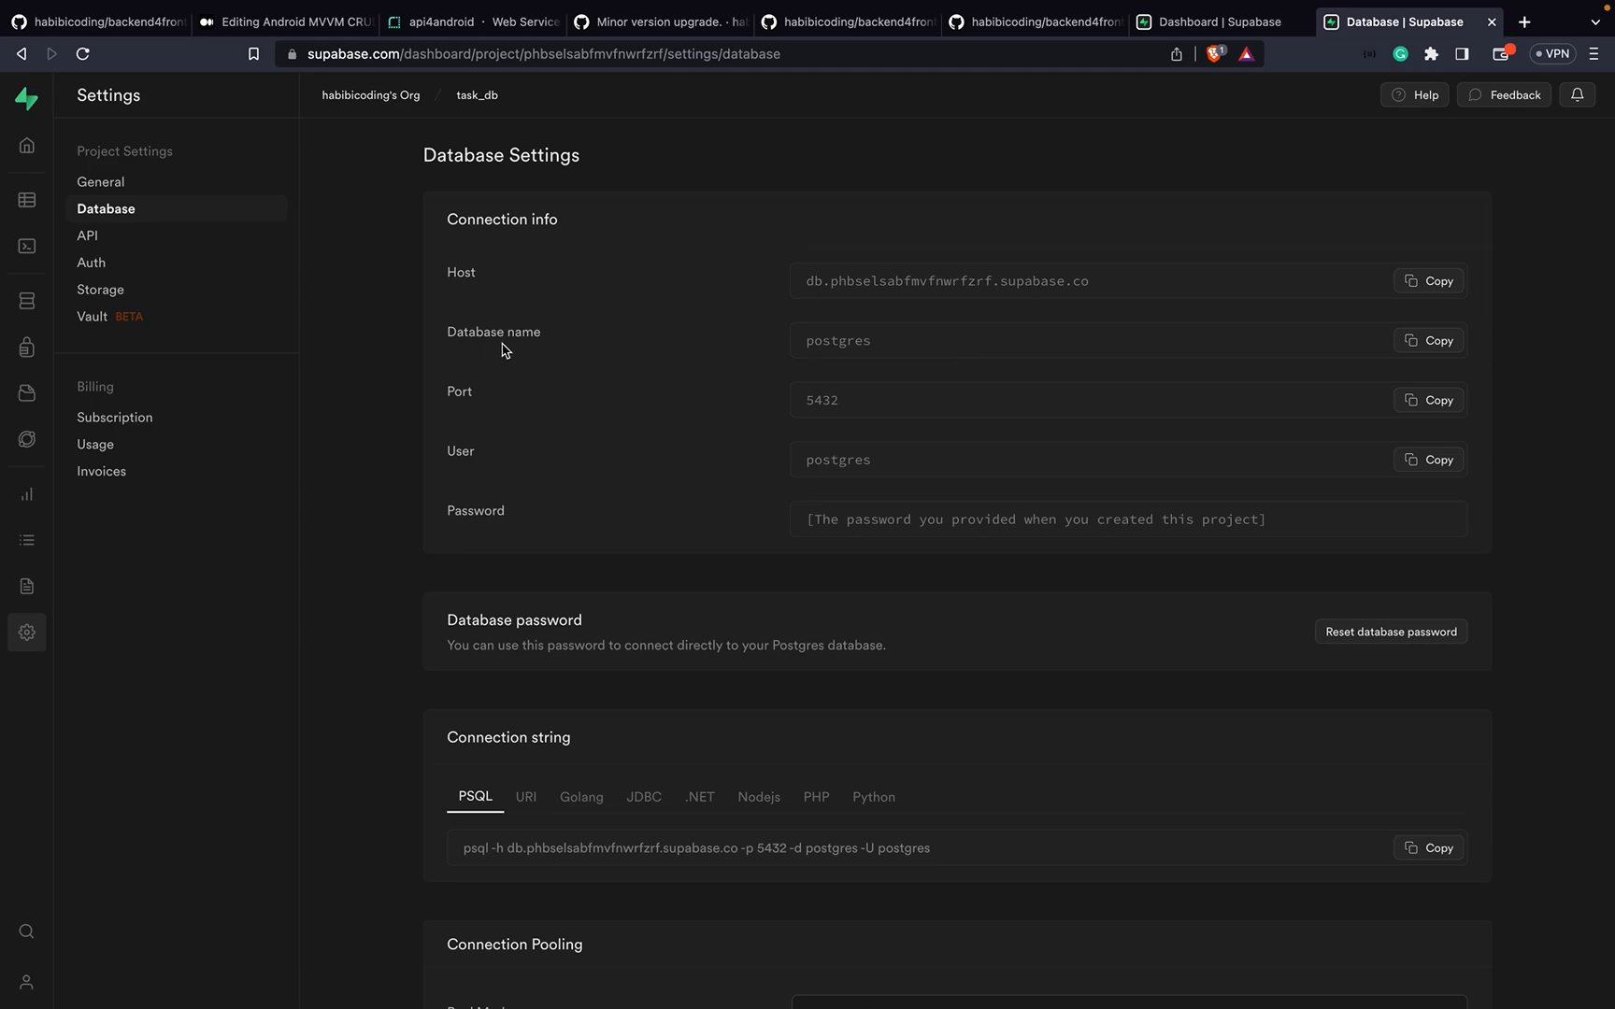
pyautogui.moveTo(1019, 331)
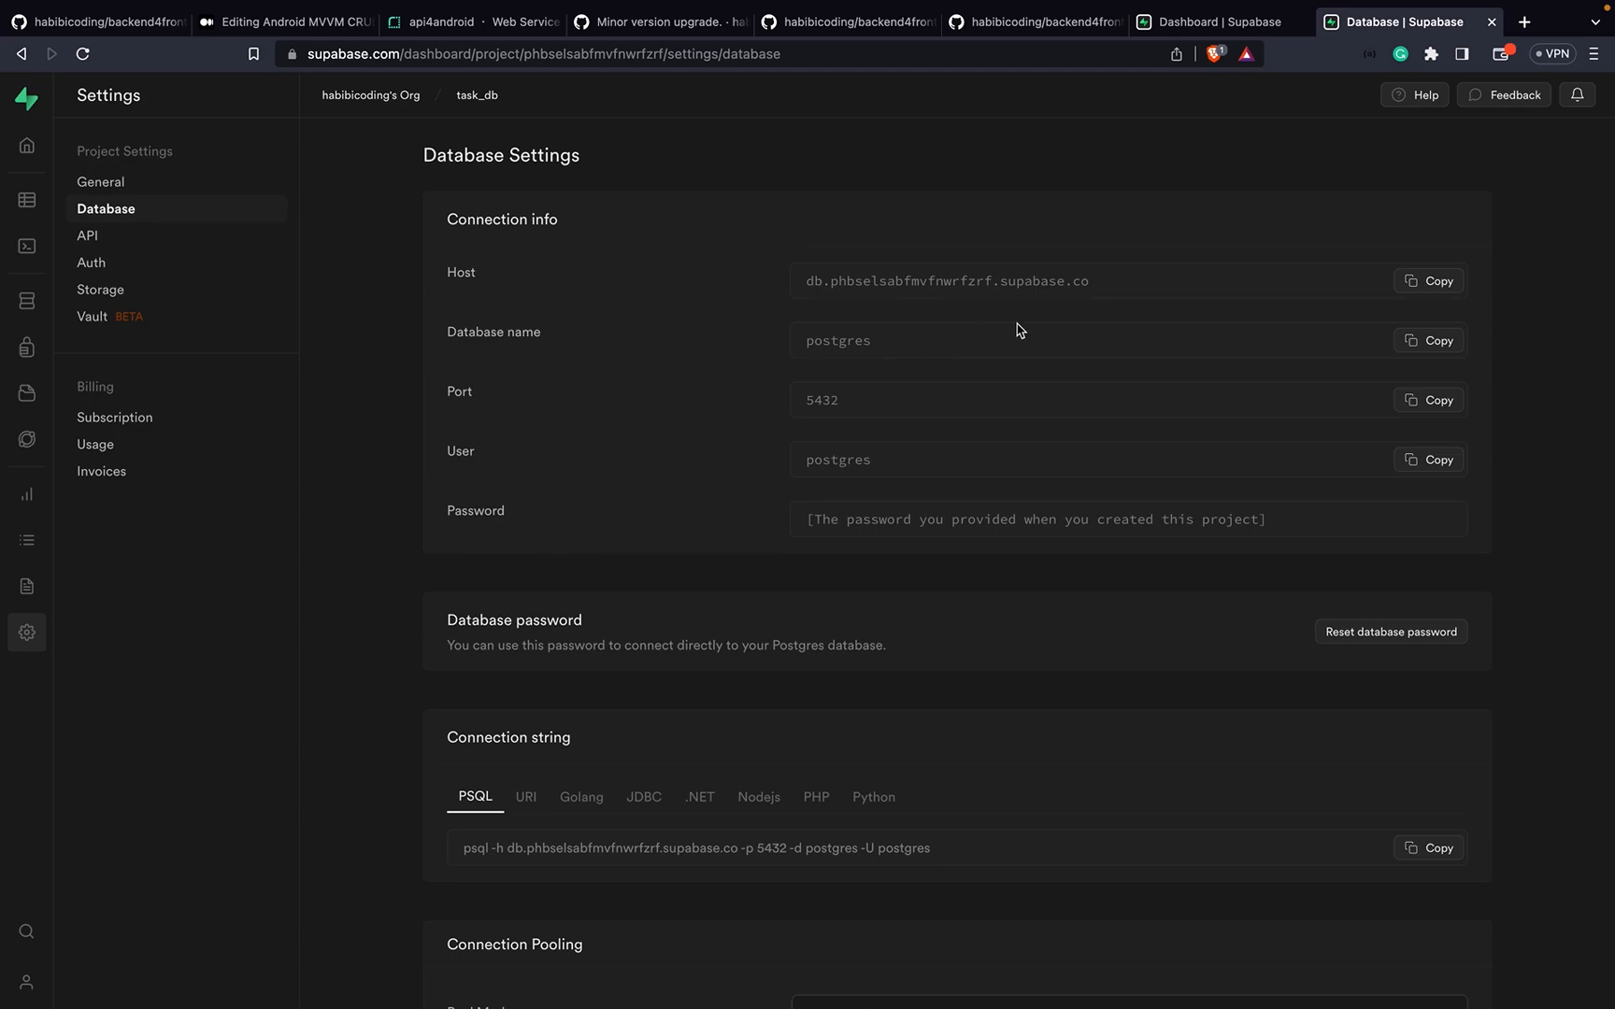
pyautogui.moveTo(1456, 453)
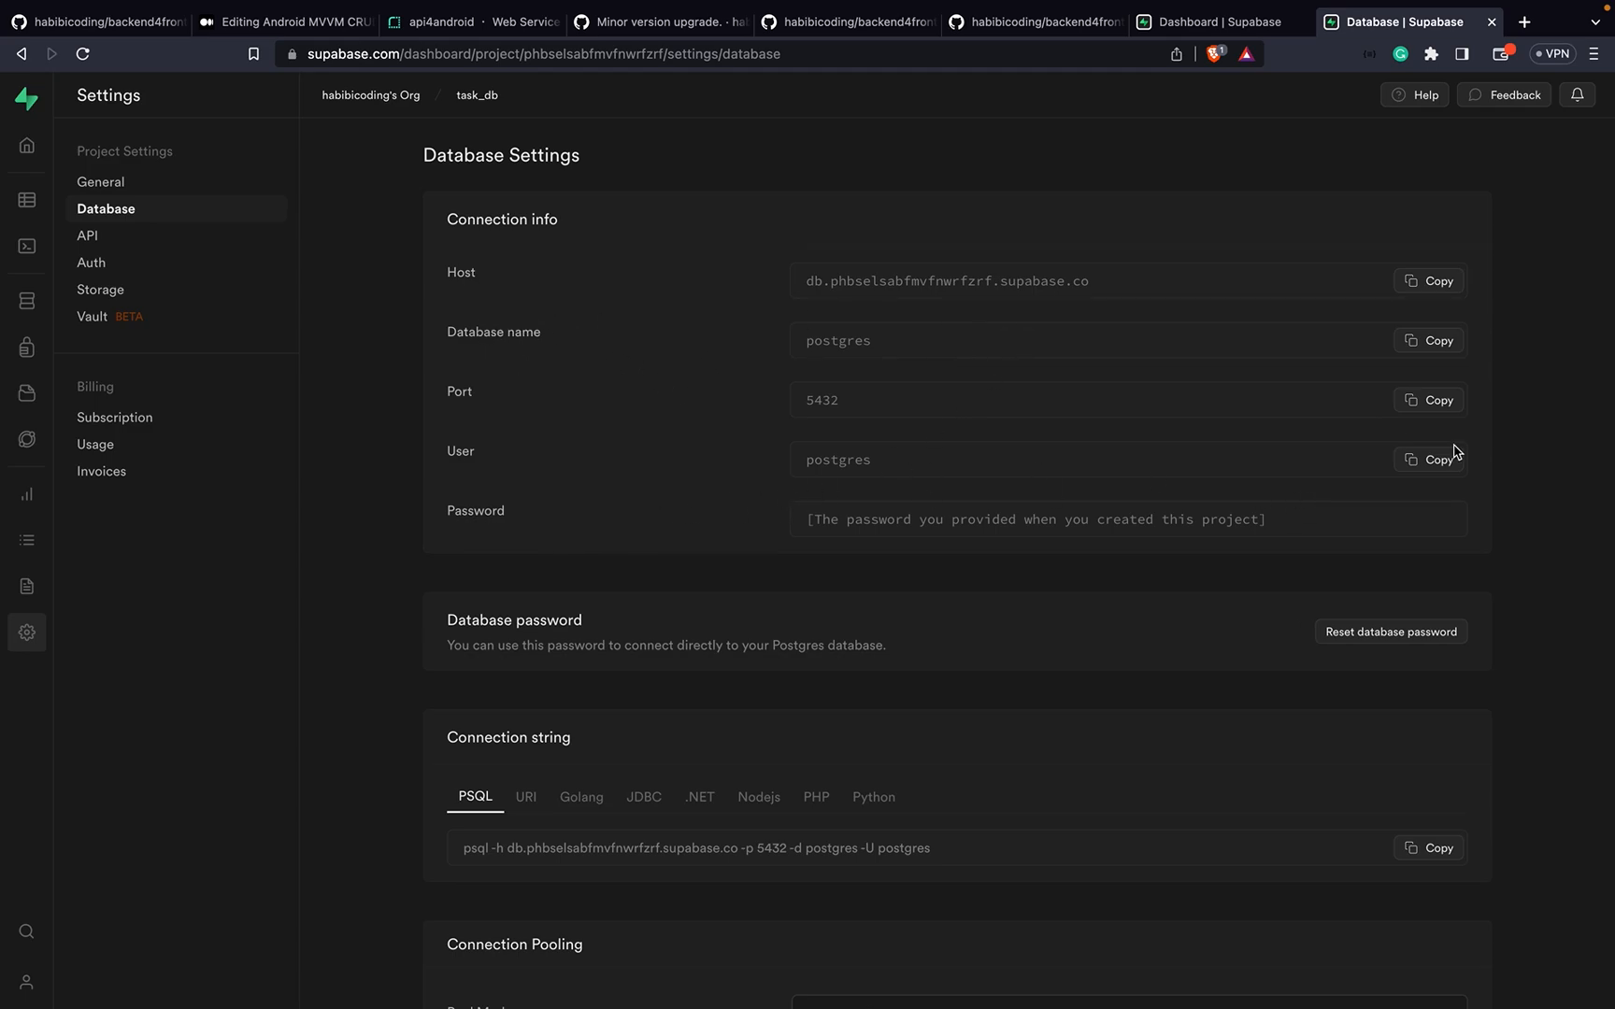
pyautogui.click(1431, 459)
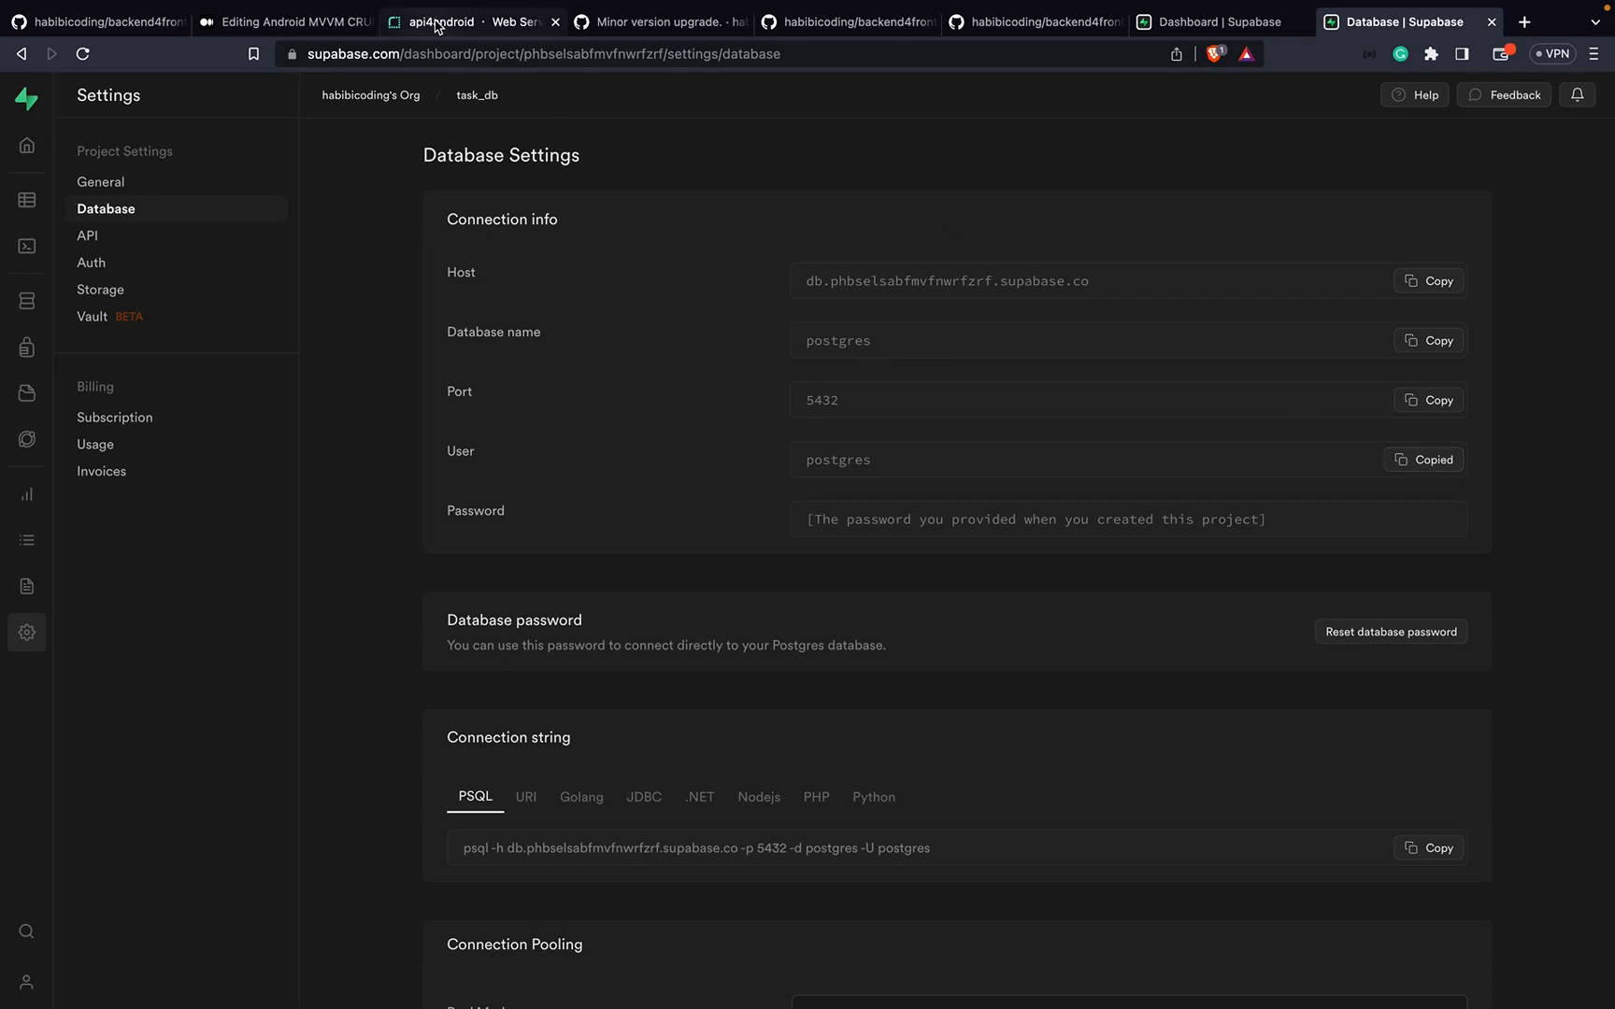
pyautogui.click(468, 21)
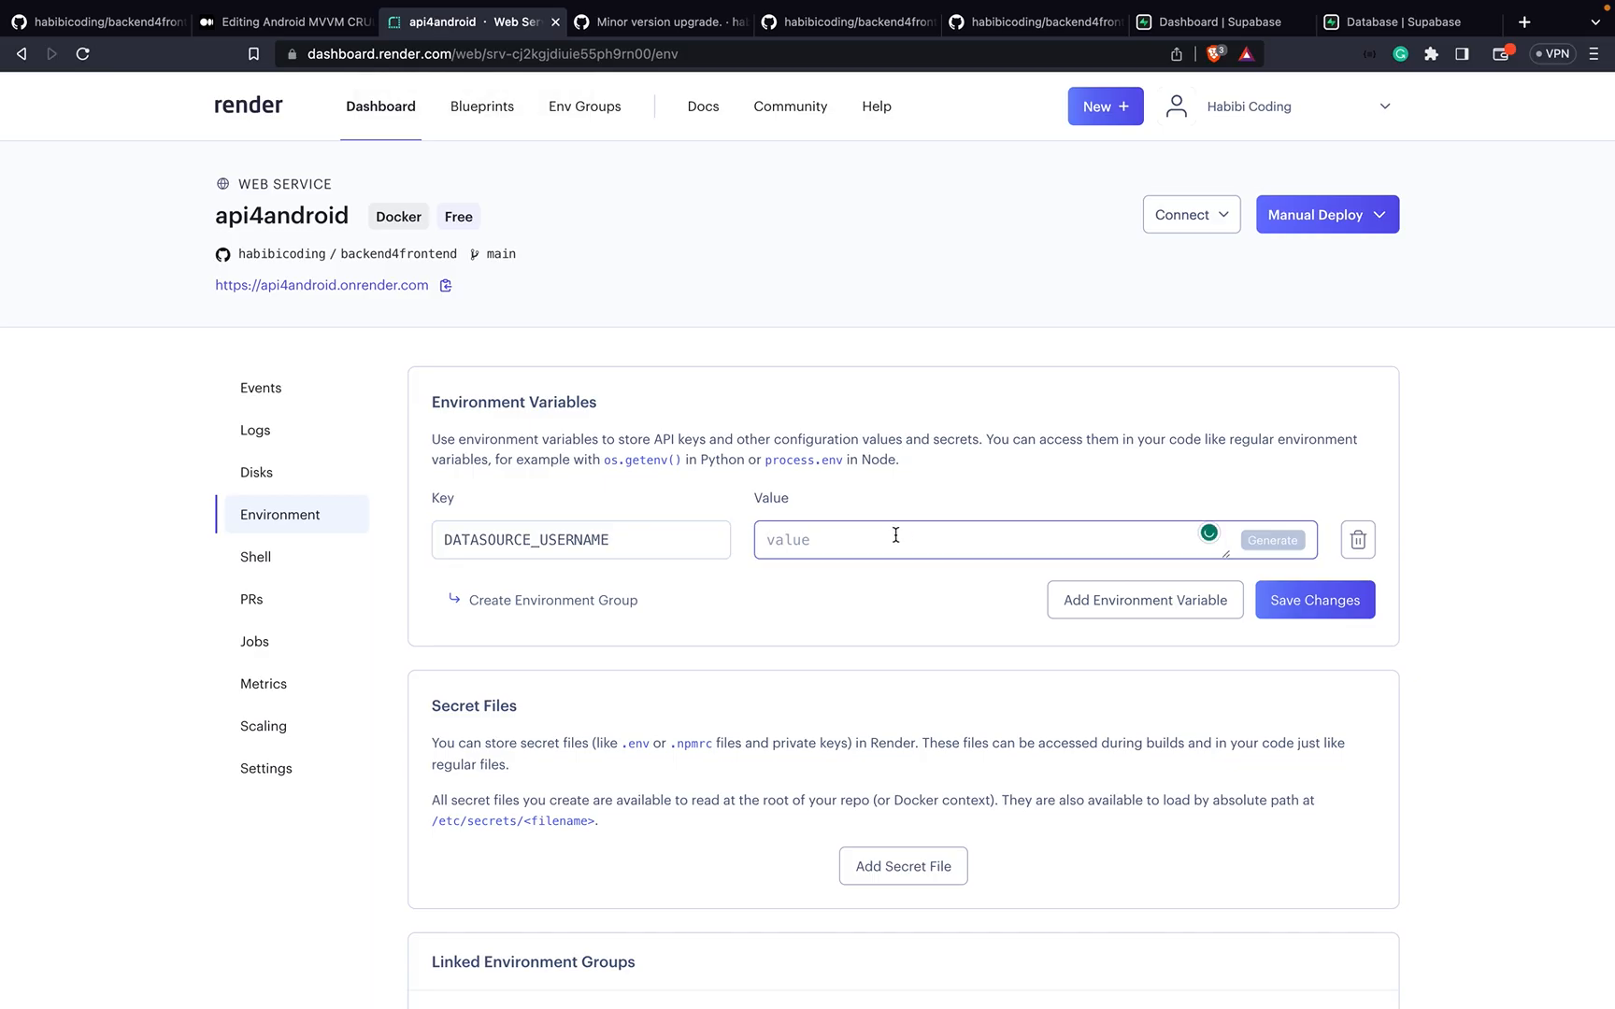
pyautogui.write('postgres')
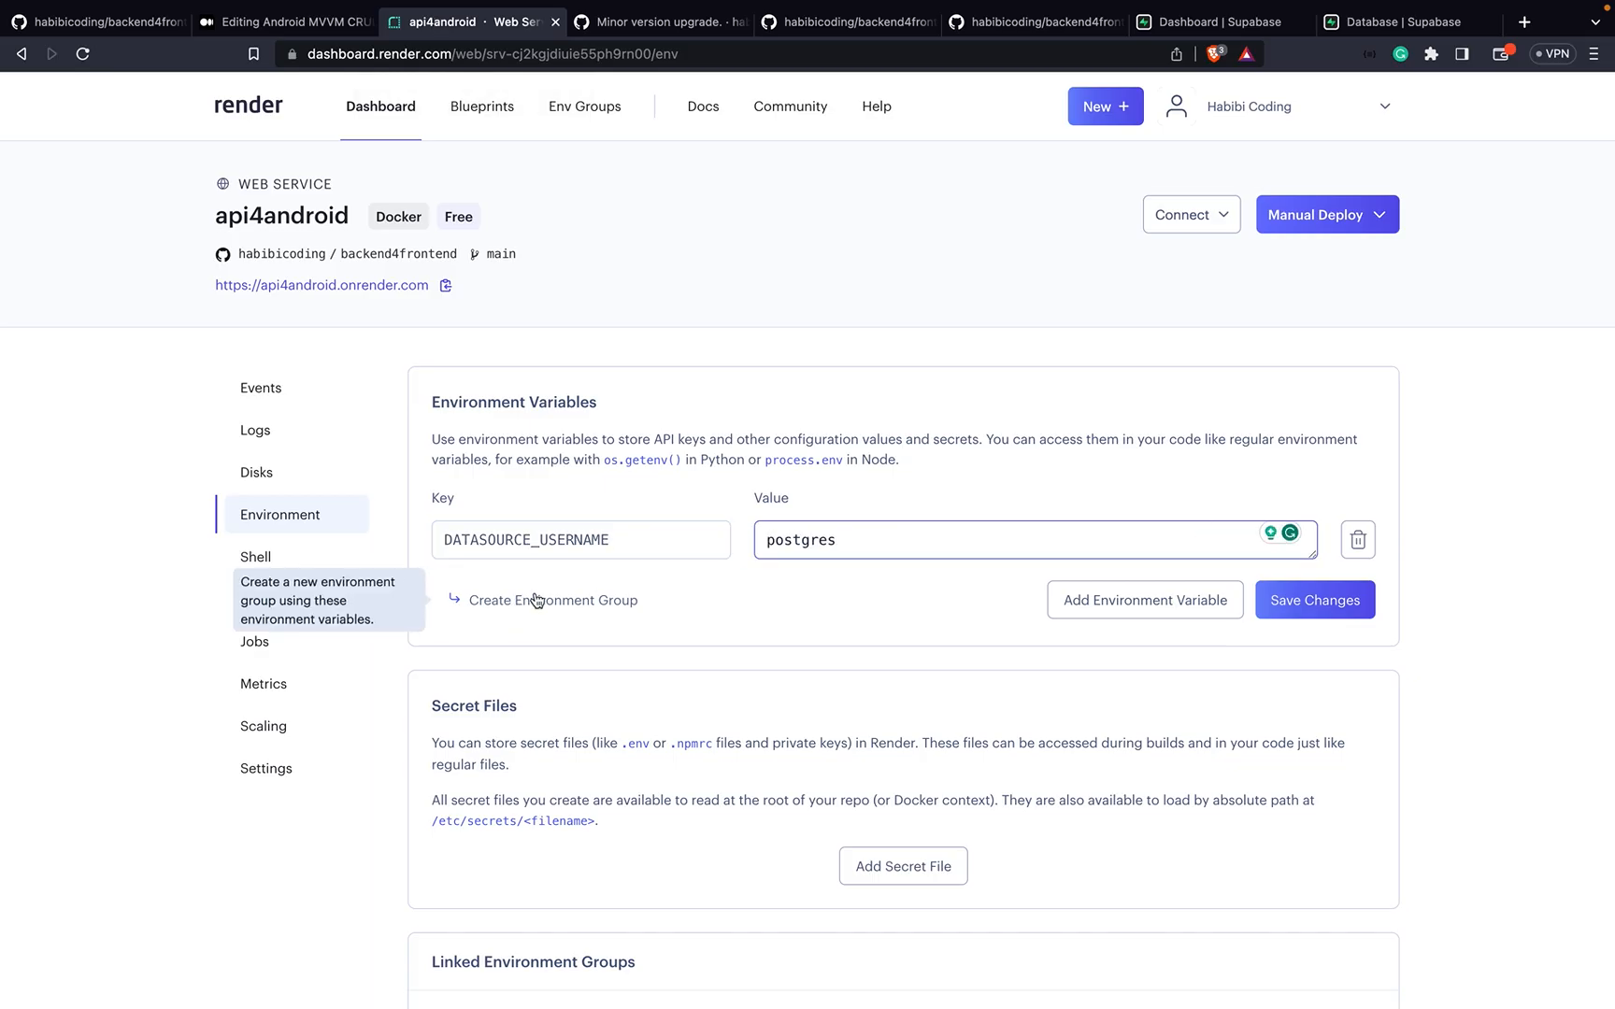
pyautogui.click(1143, 599)
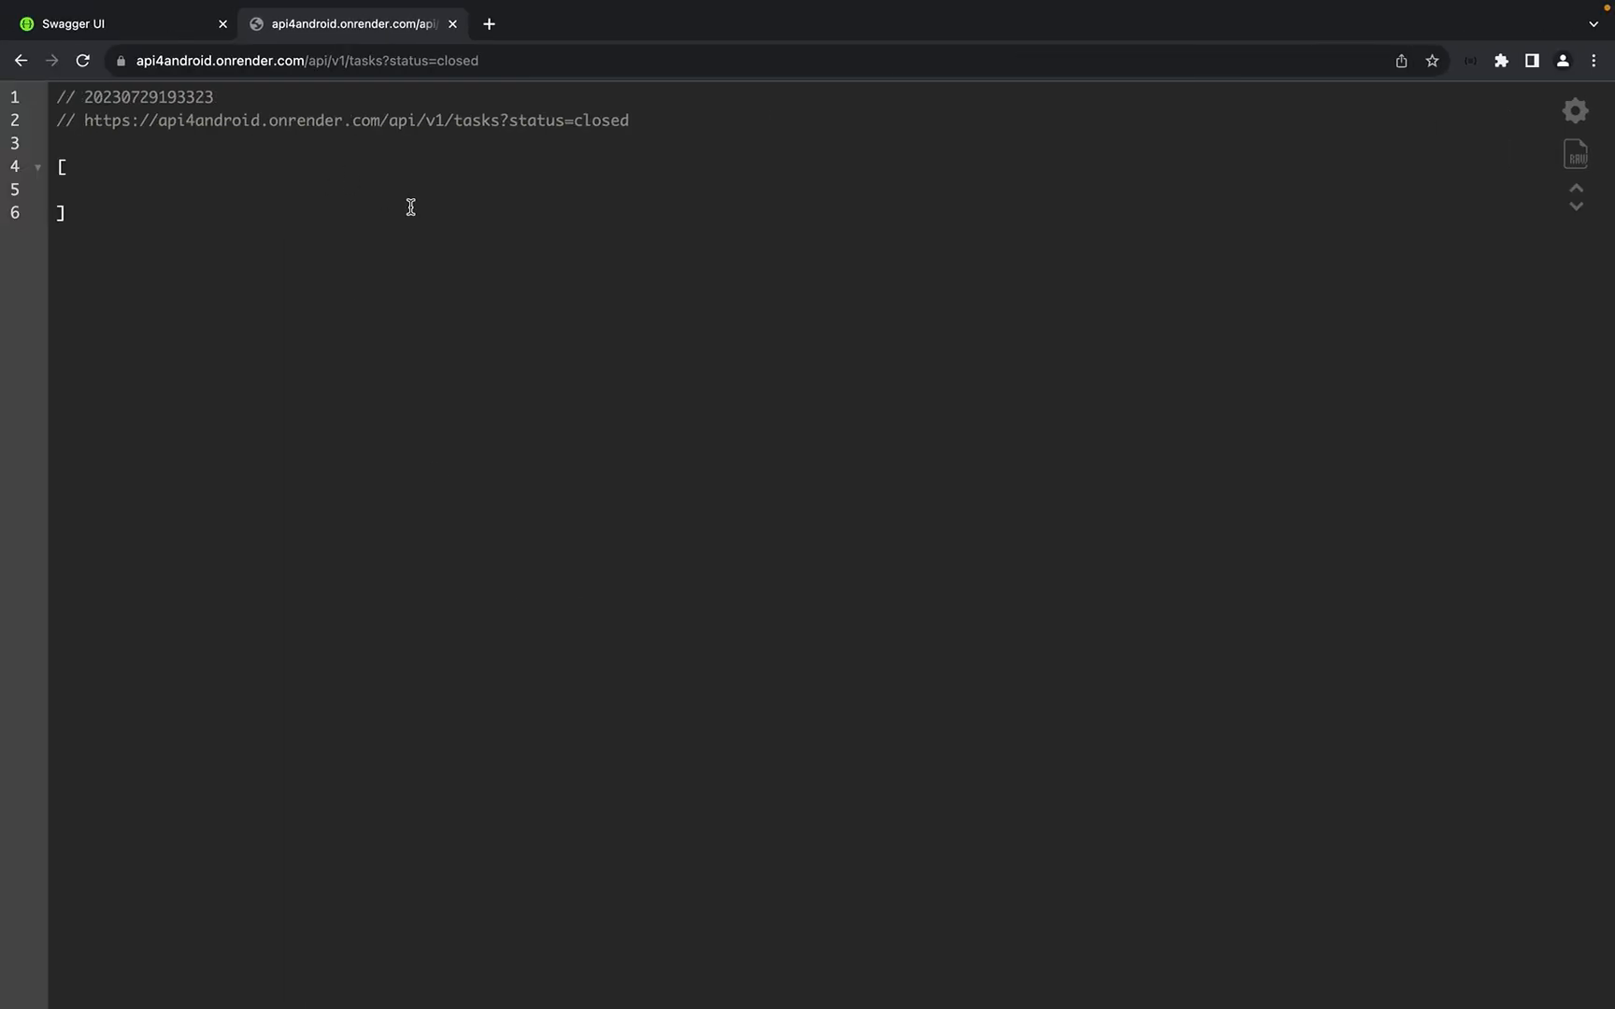
pyautogui.press('alt+tab')
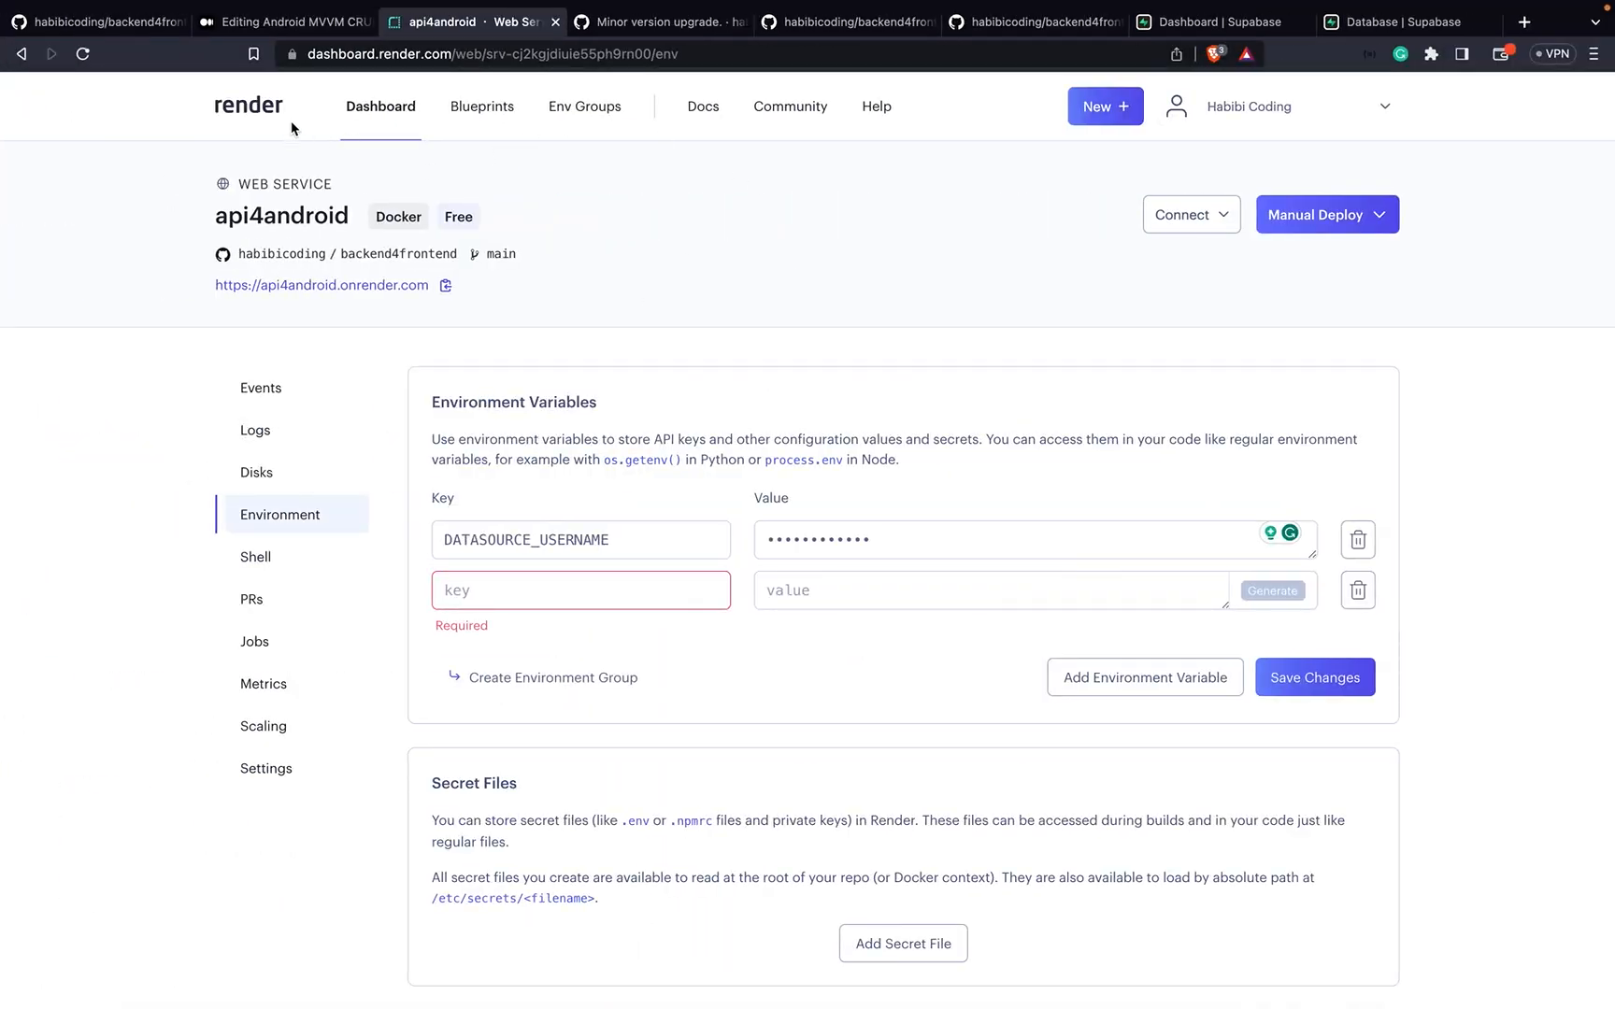
# Step: Copy DATASOURCE_PASSWORD from GitHub's src/main/resources/application.yml as Render's second variable key
pyautogui.click(92, 22)
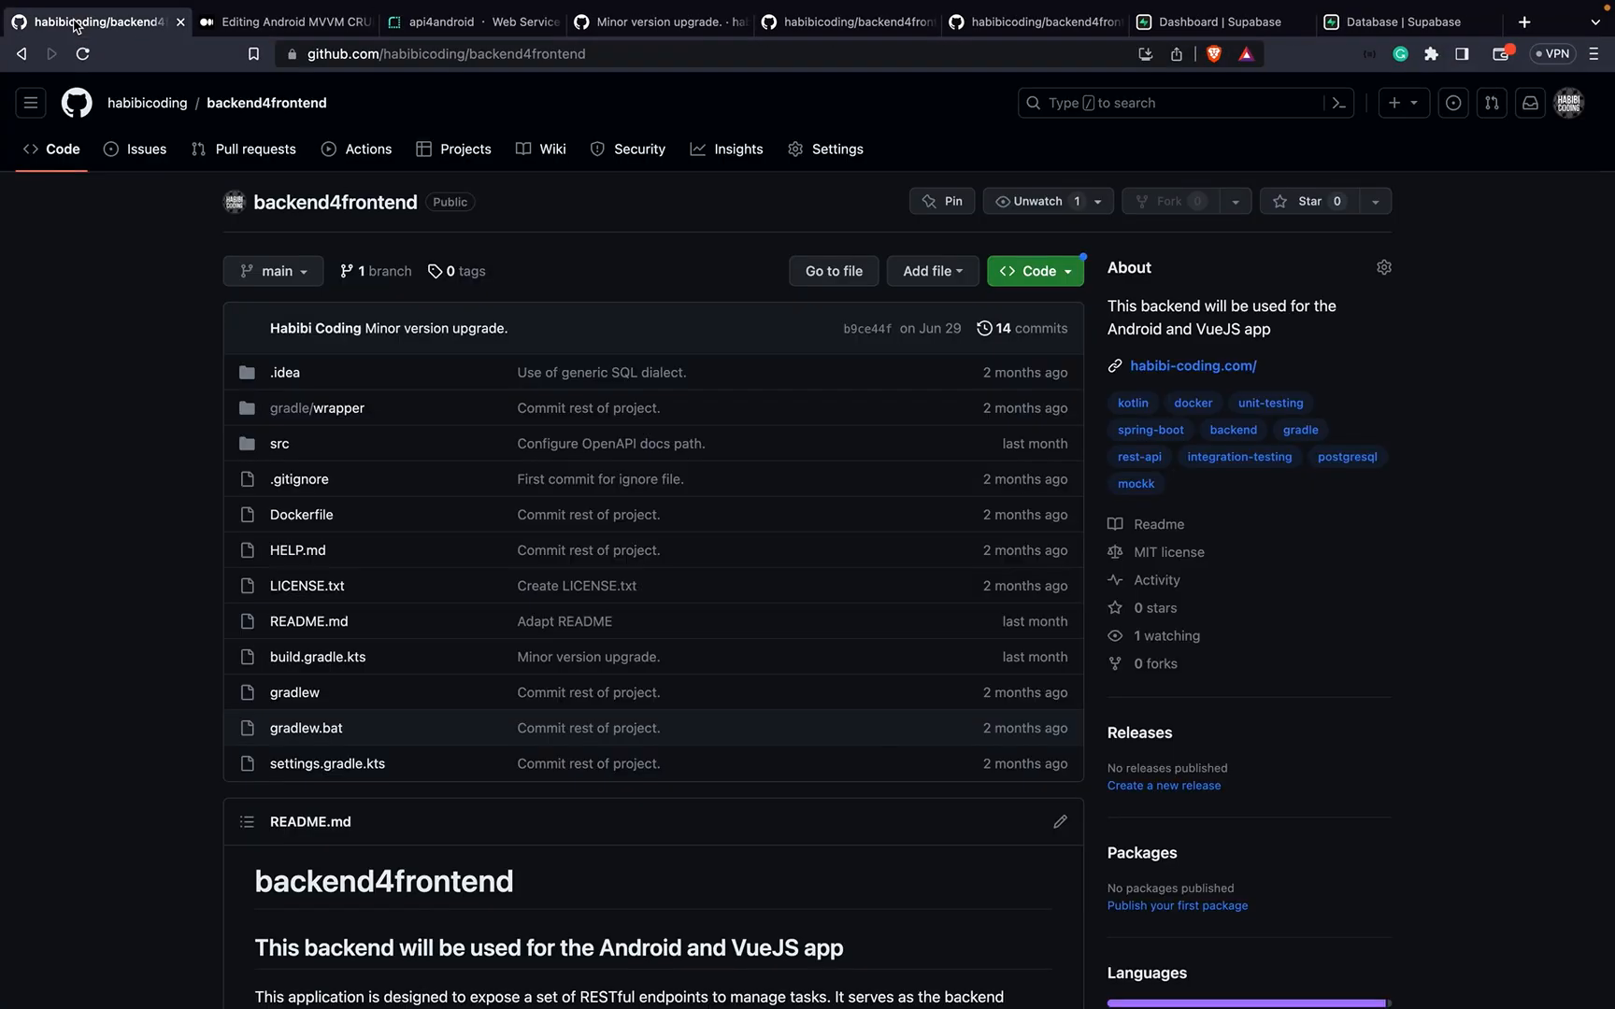
pyautogui.scroll(-3)
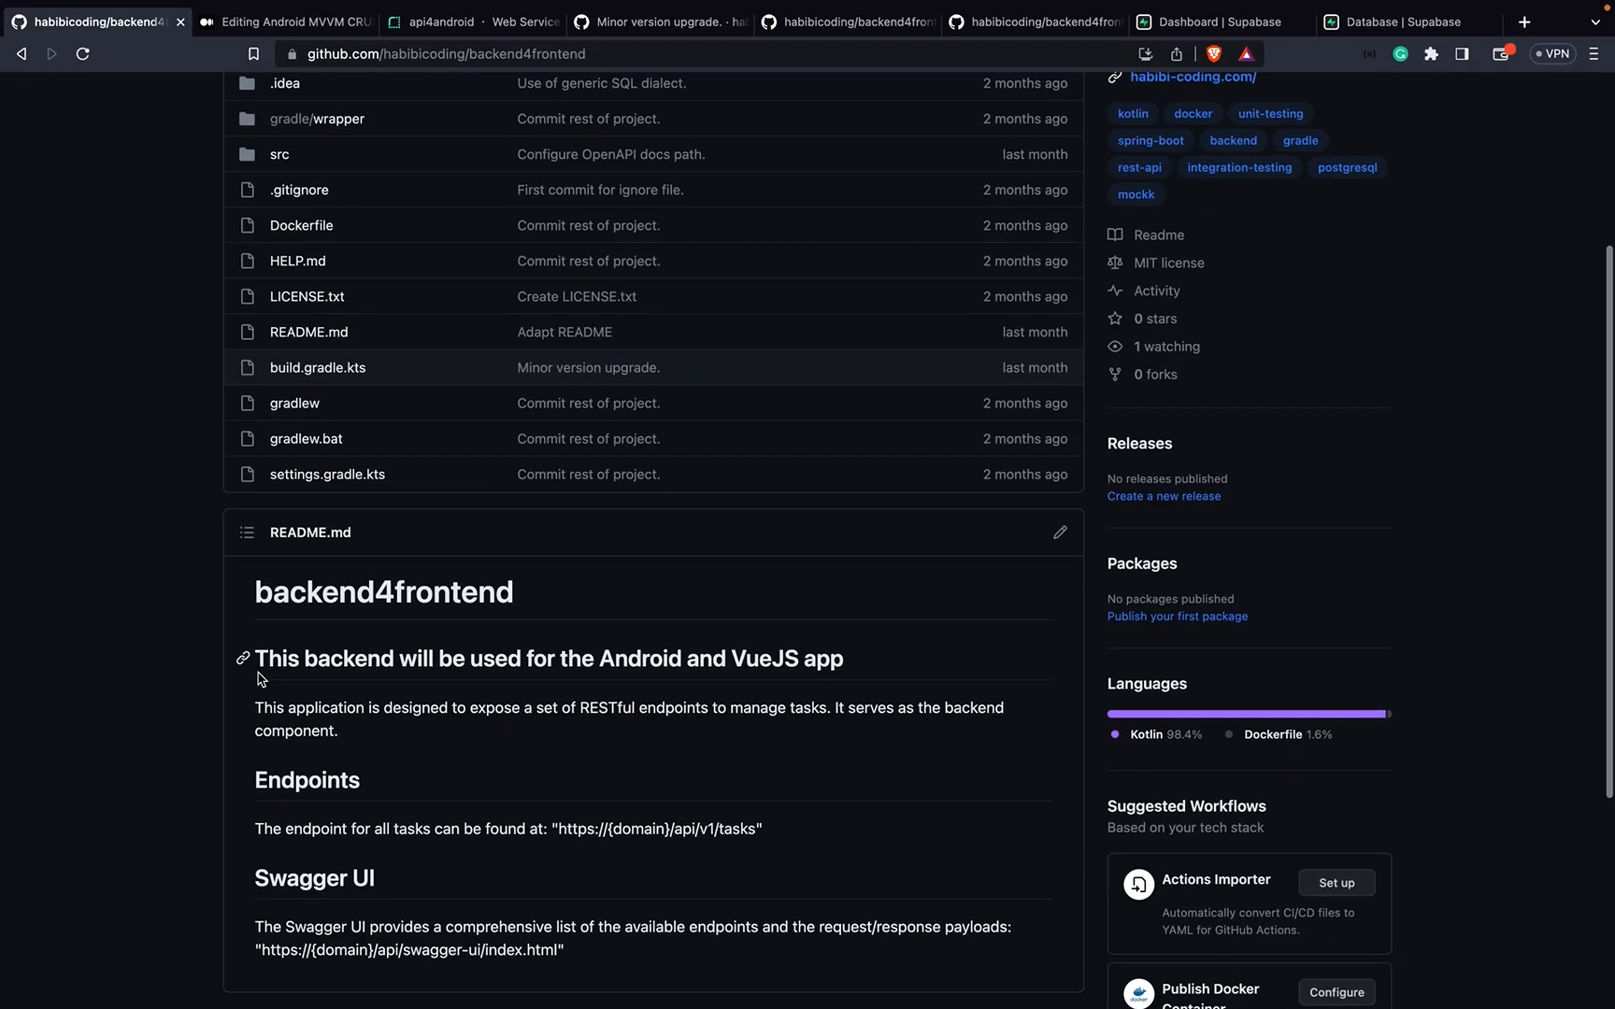
pyautogui.scroll(3)
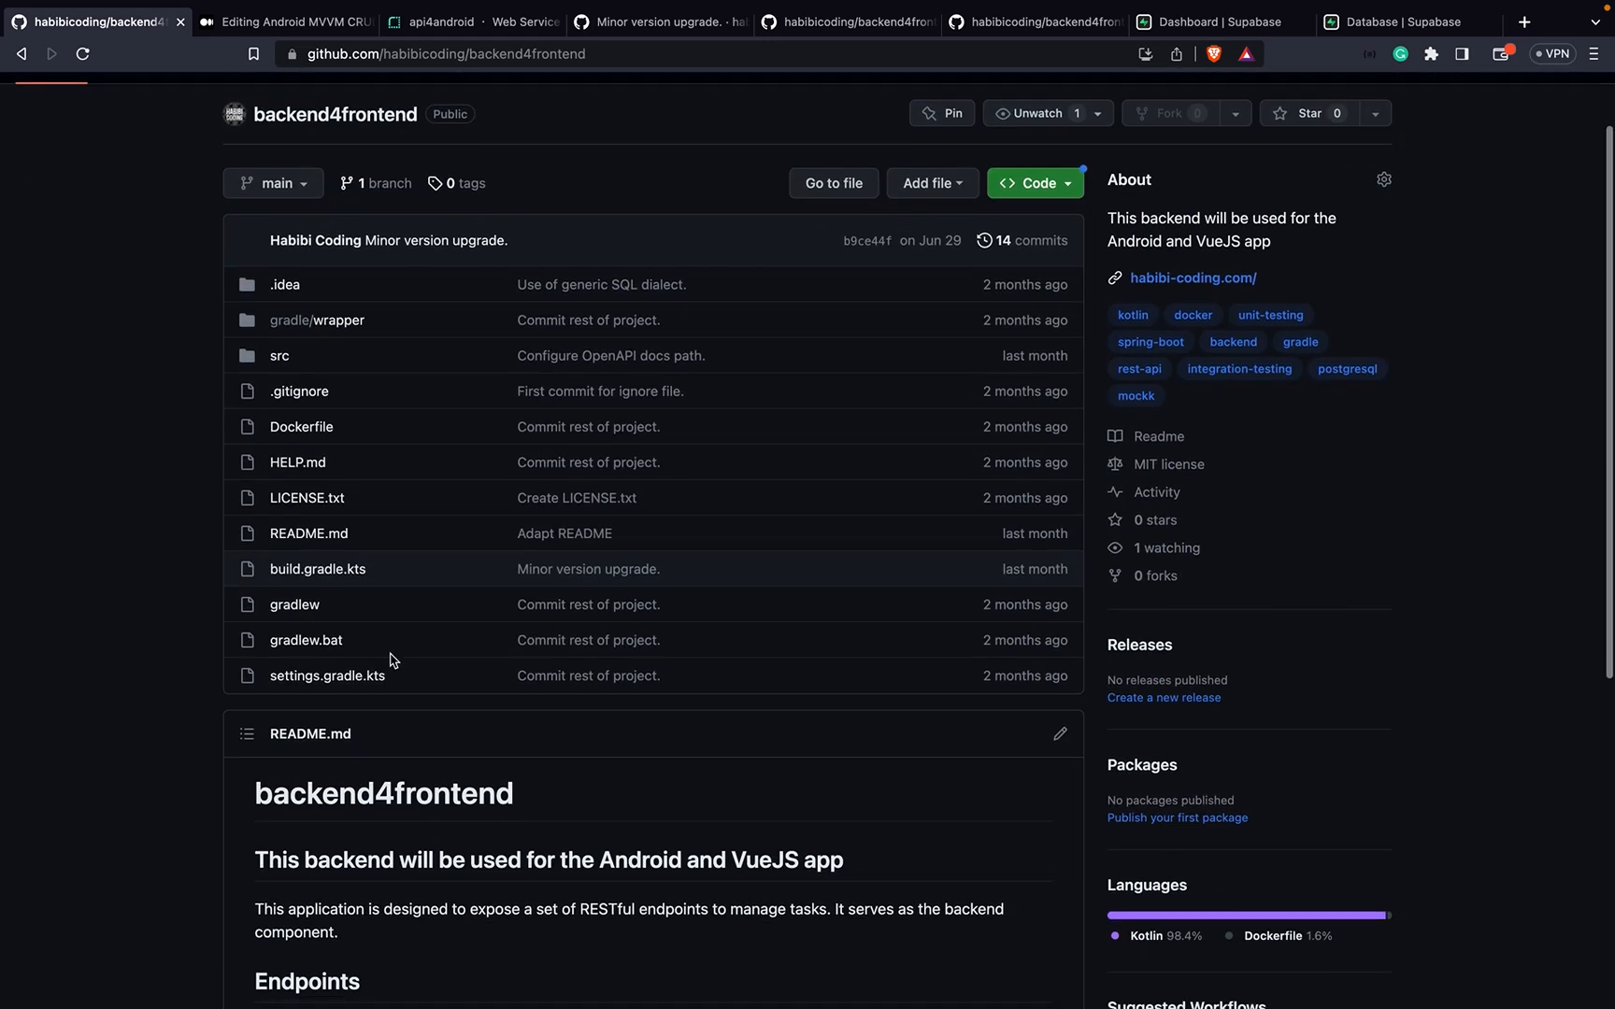
pyautogui.moveTo(279, 355)
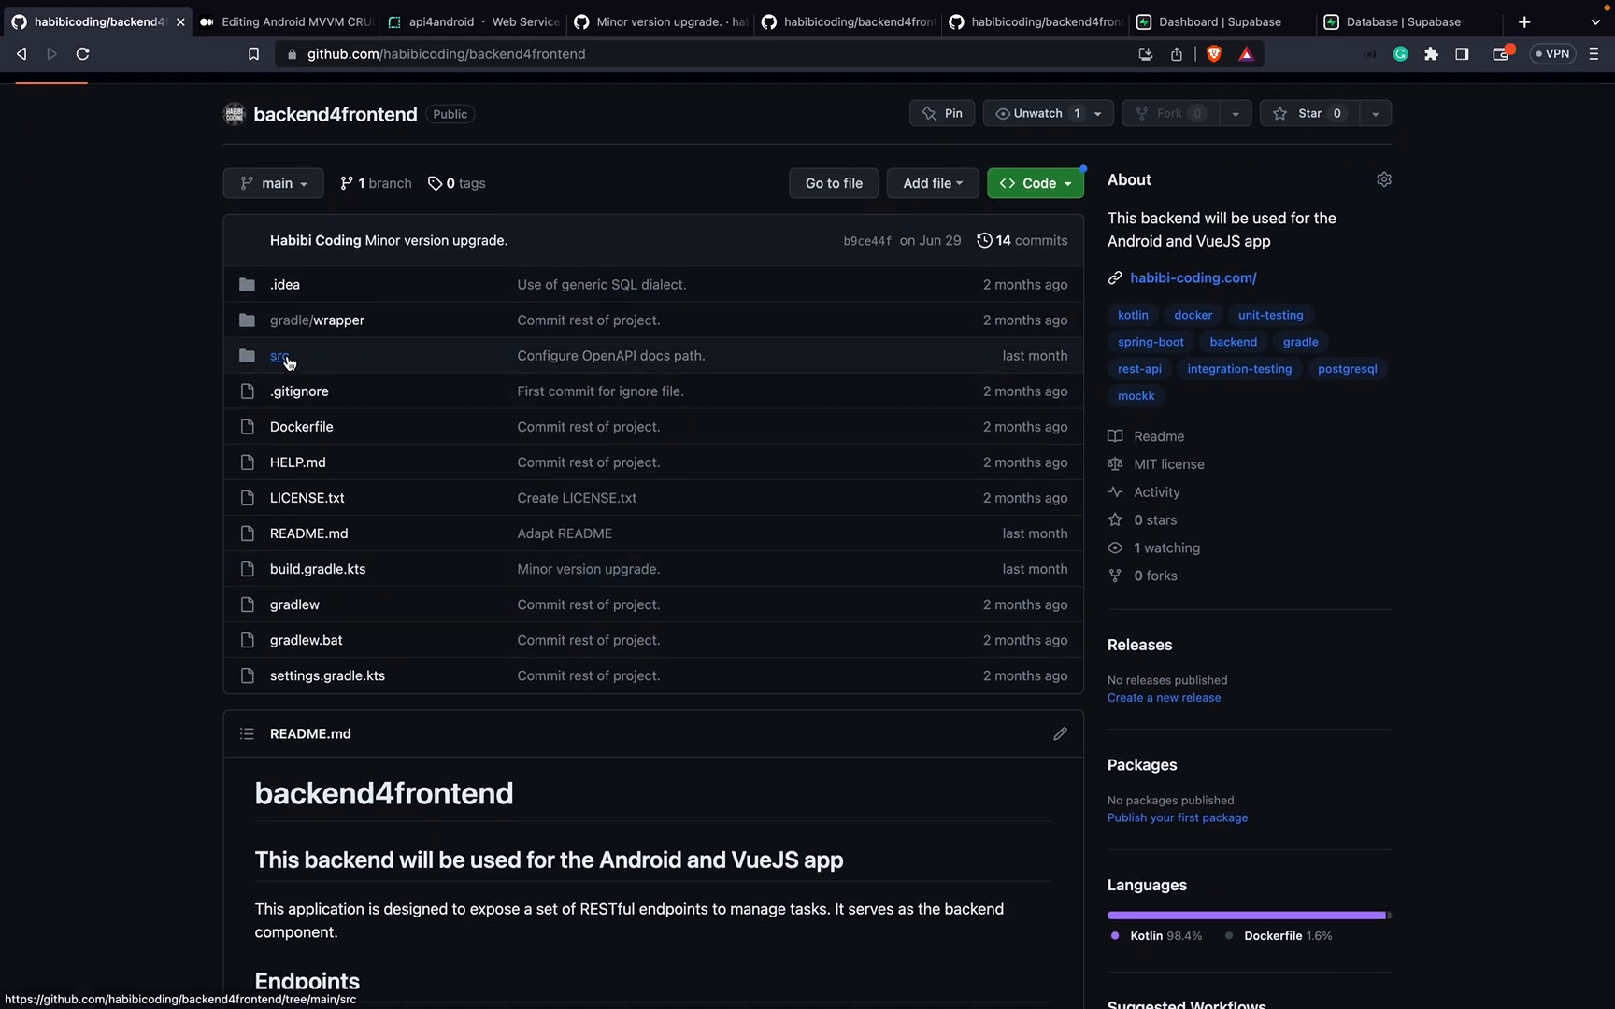
pyautogui.click(279, 355)
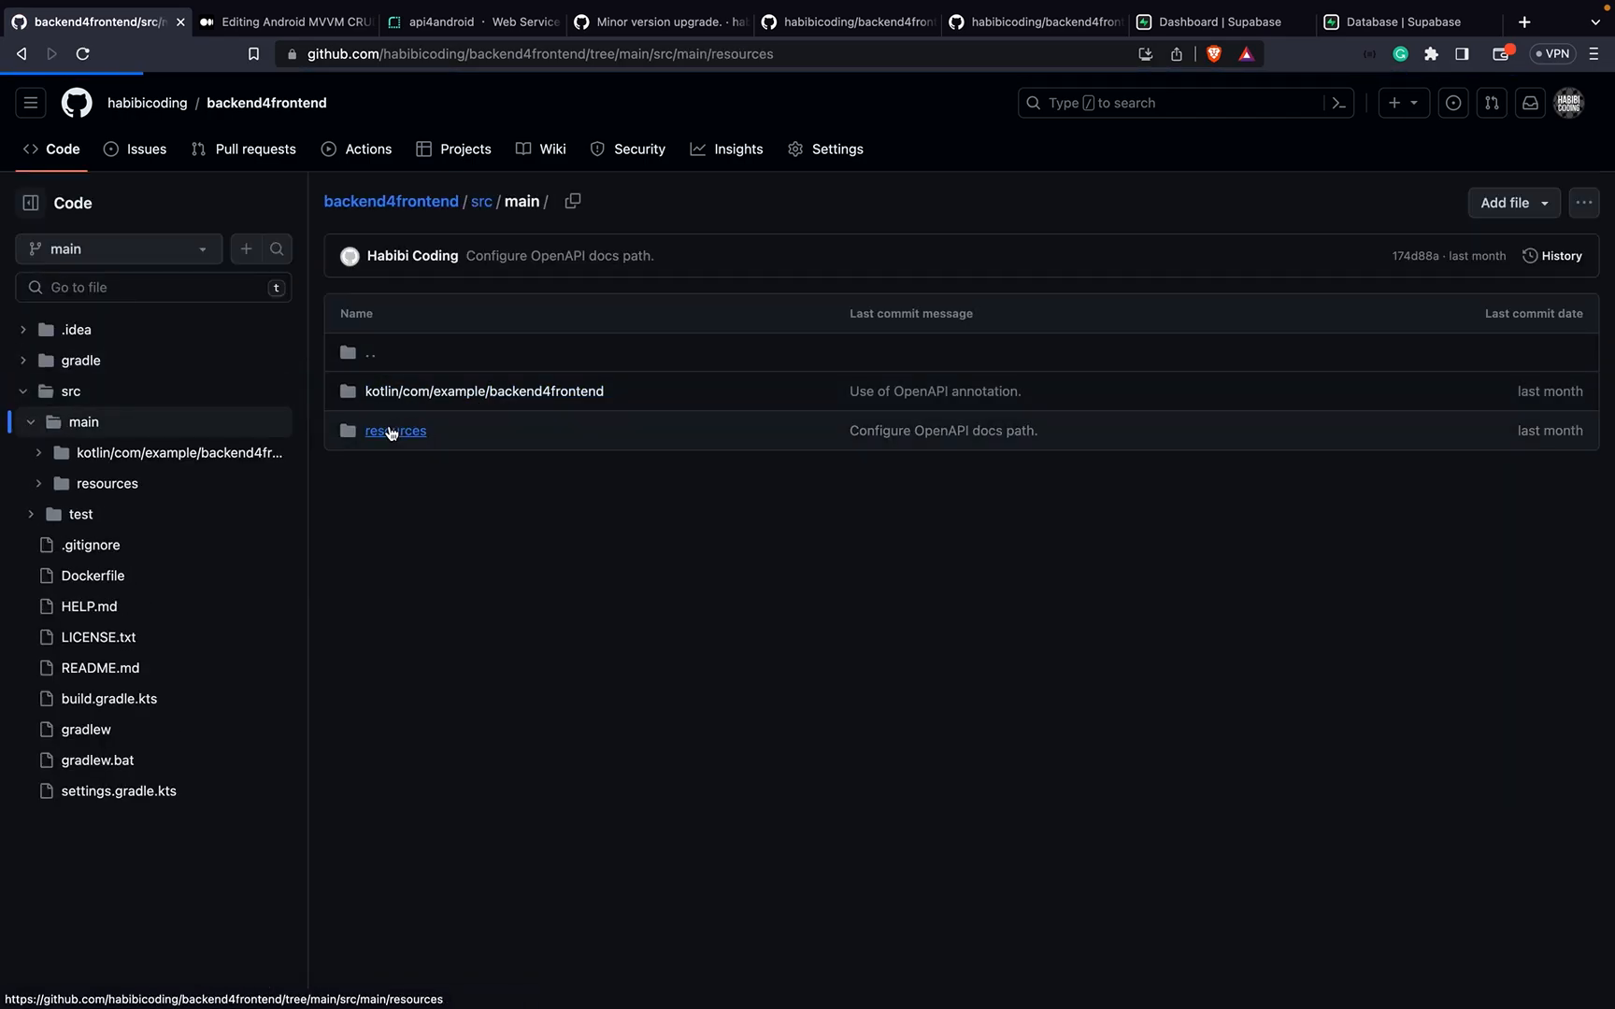
pyautogui.click(394, 430)
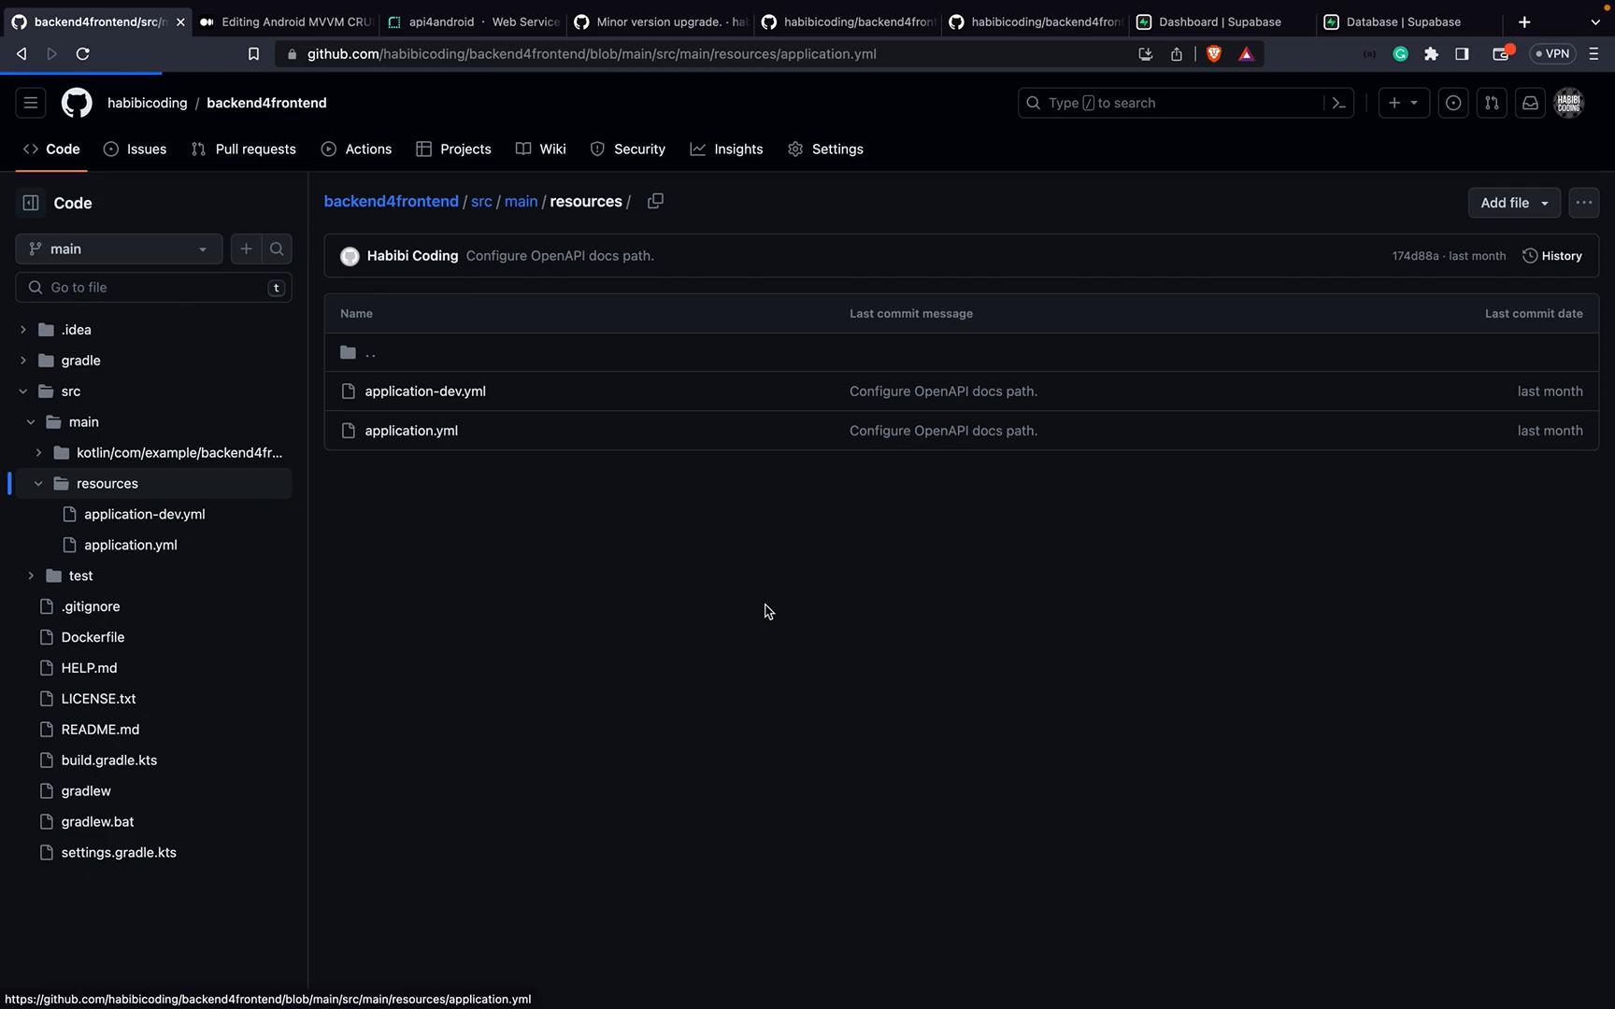
pyautogui.click(410, 431)
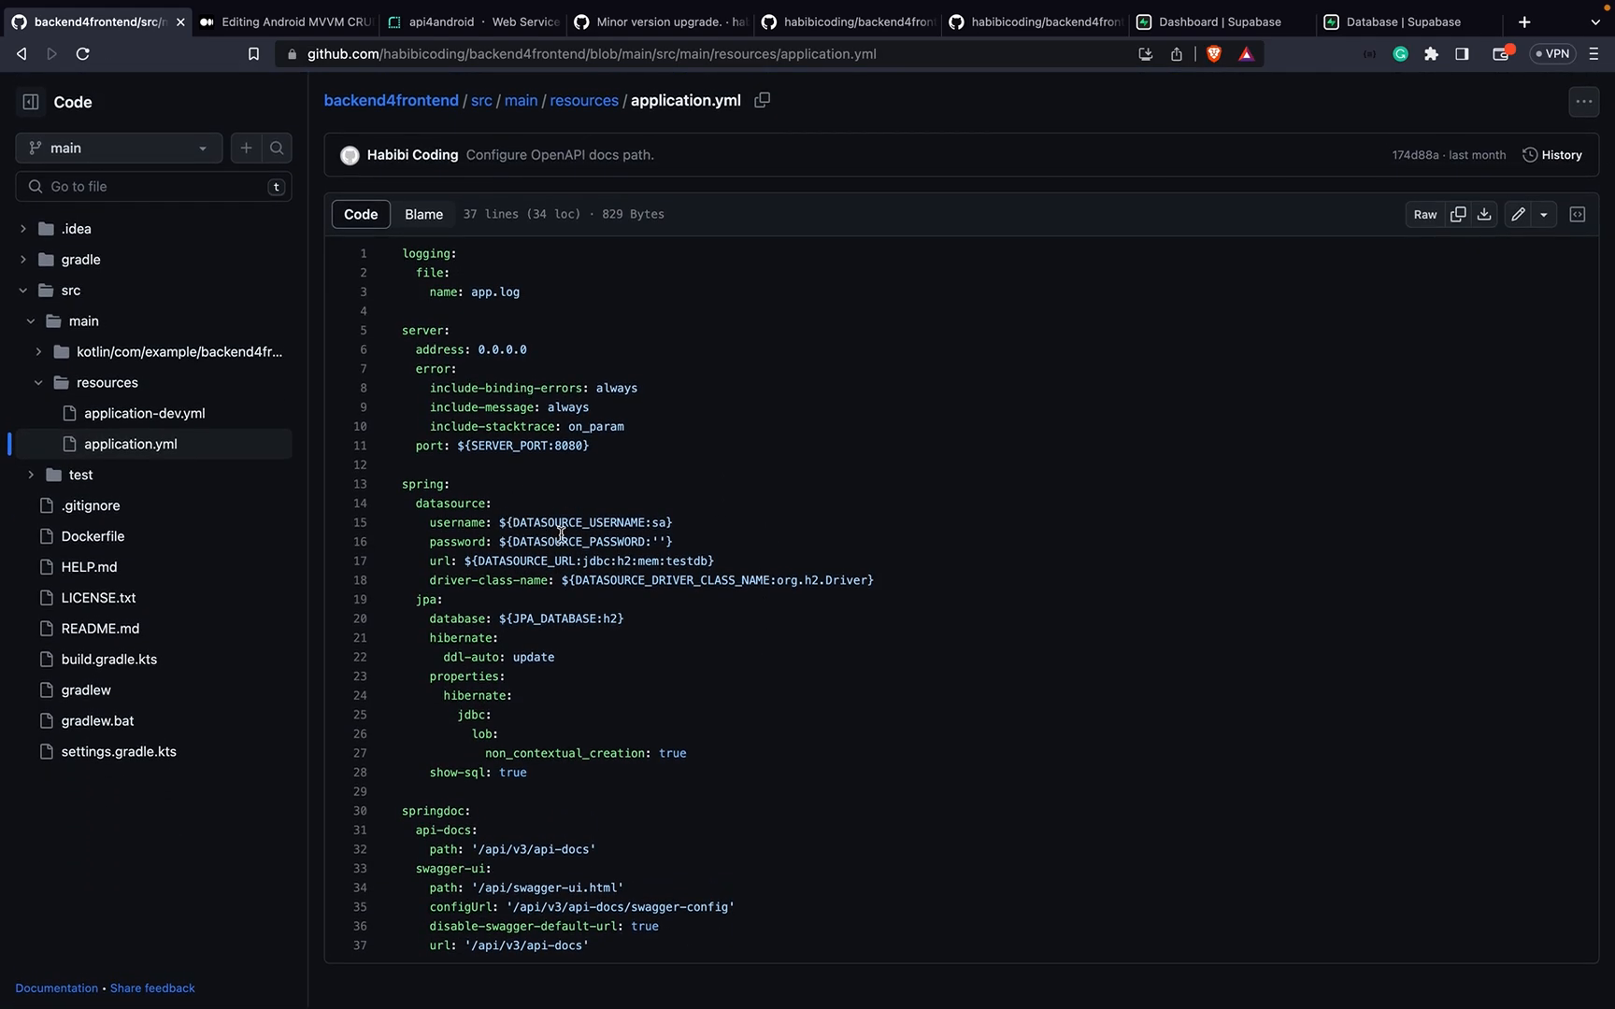
pyautogui.click(573, 542)
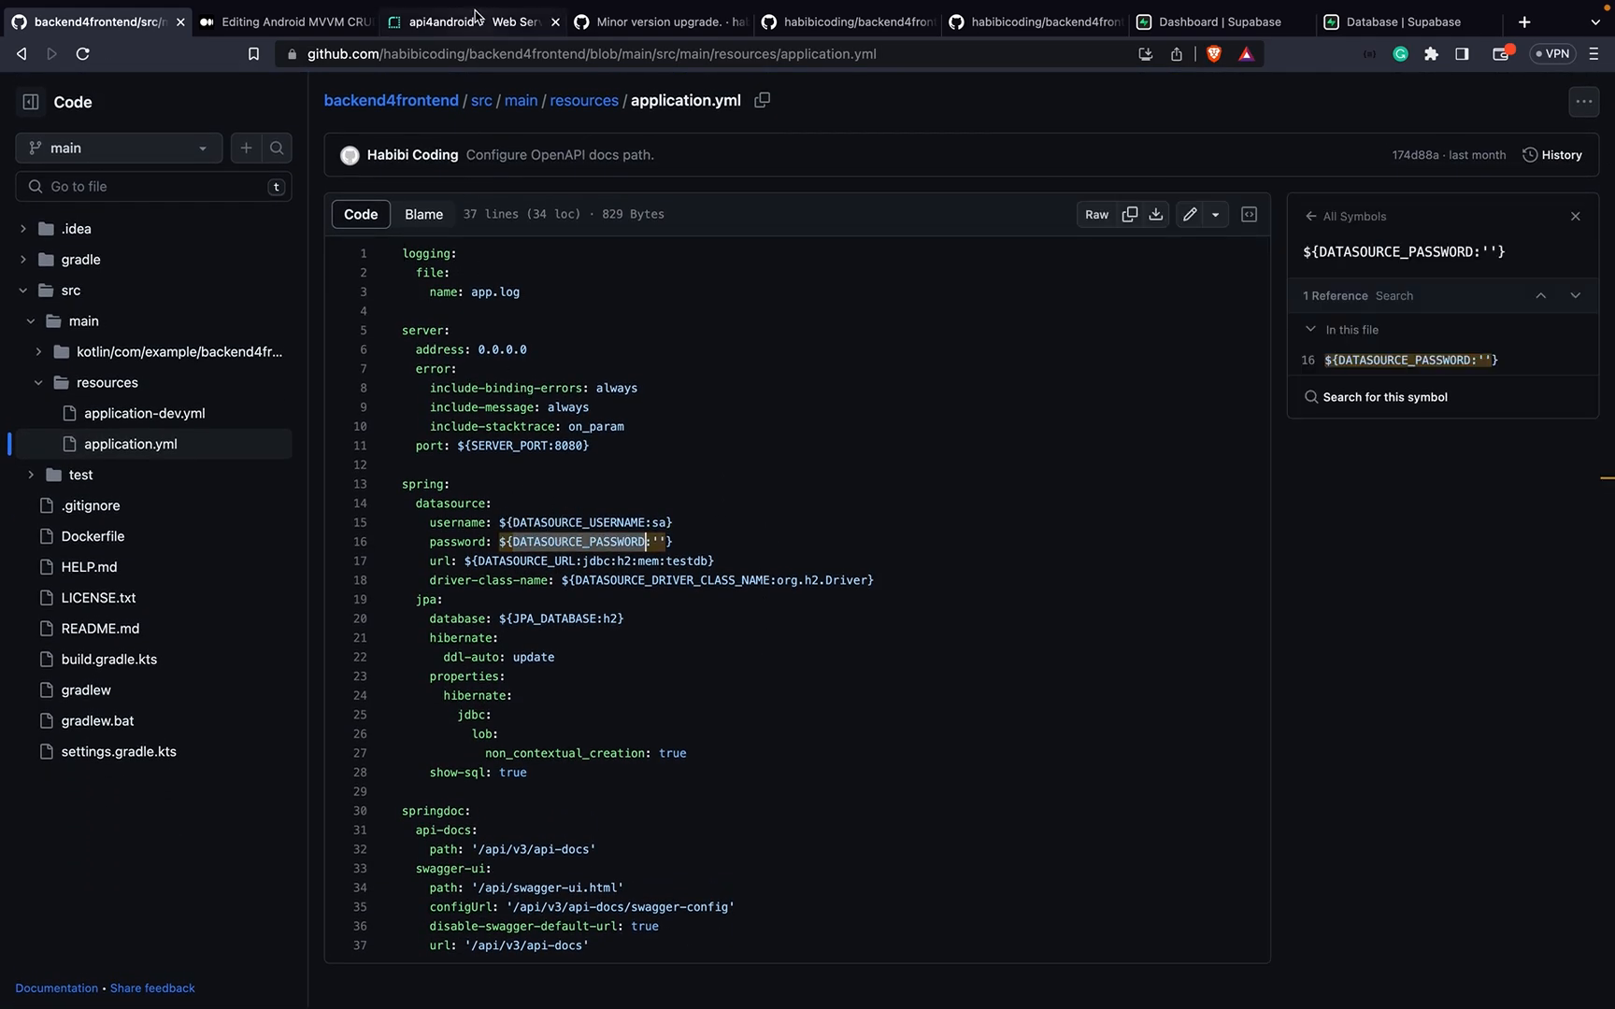
pyautogui.click(463, 21)
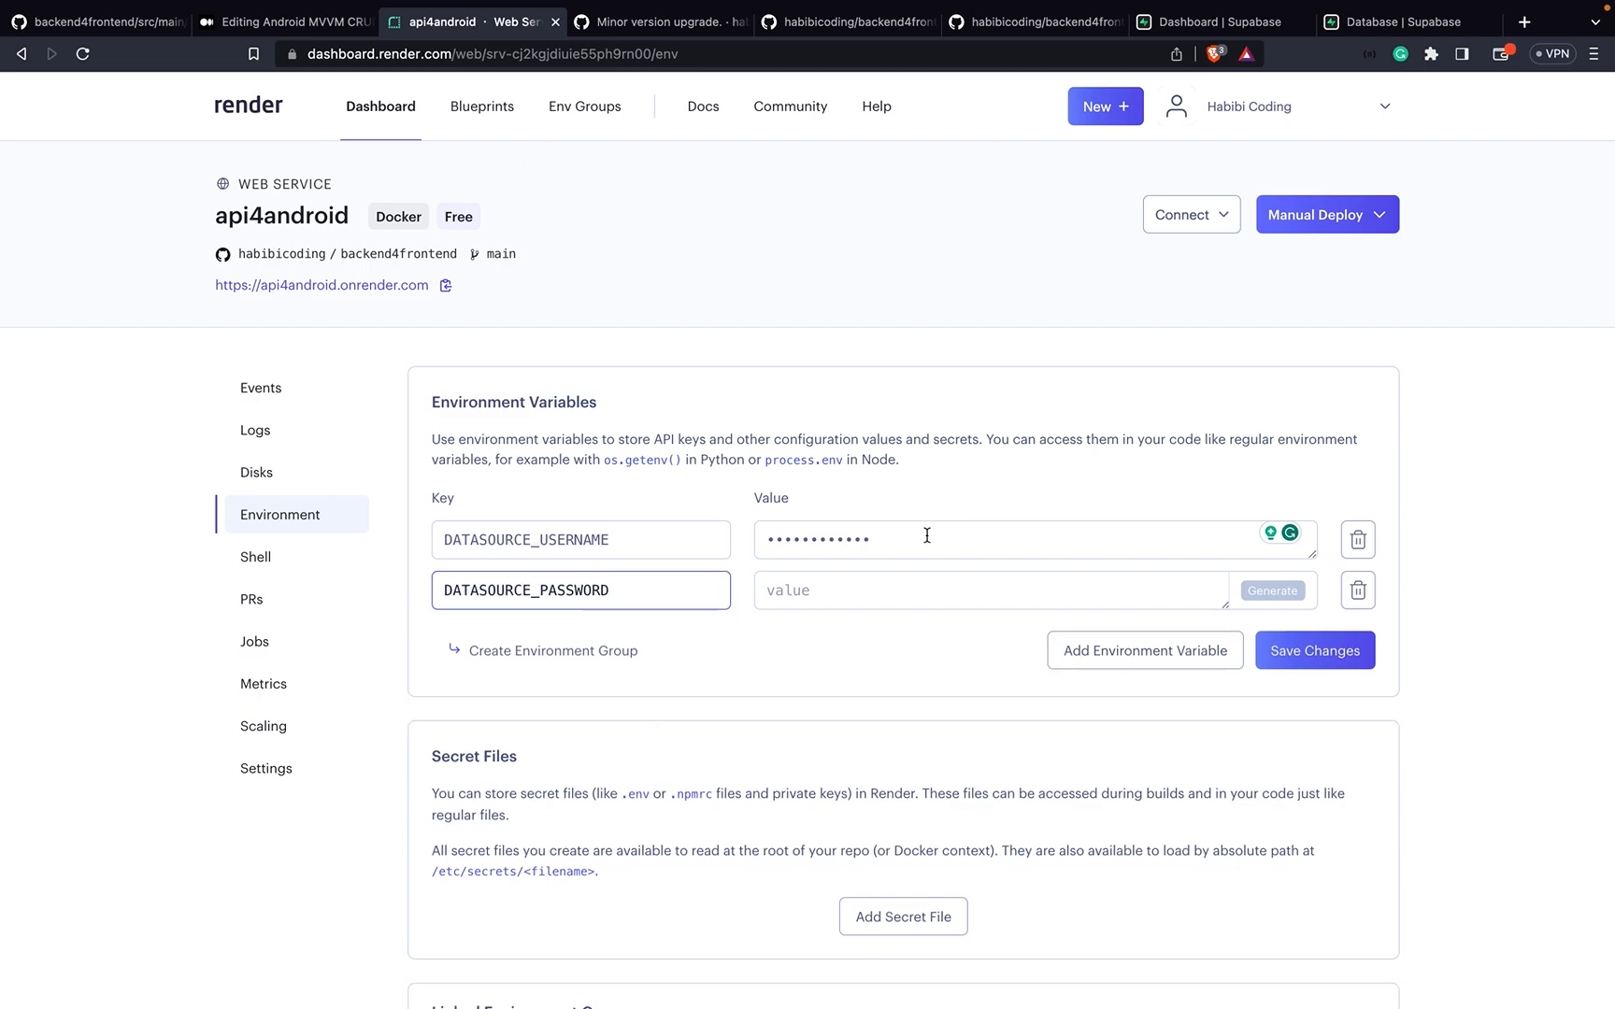
# Step: Check Supabase database settings and review Backend4frontendApplication's run configuration environment variables
pyautogui.click(1396, 21)
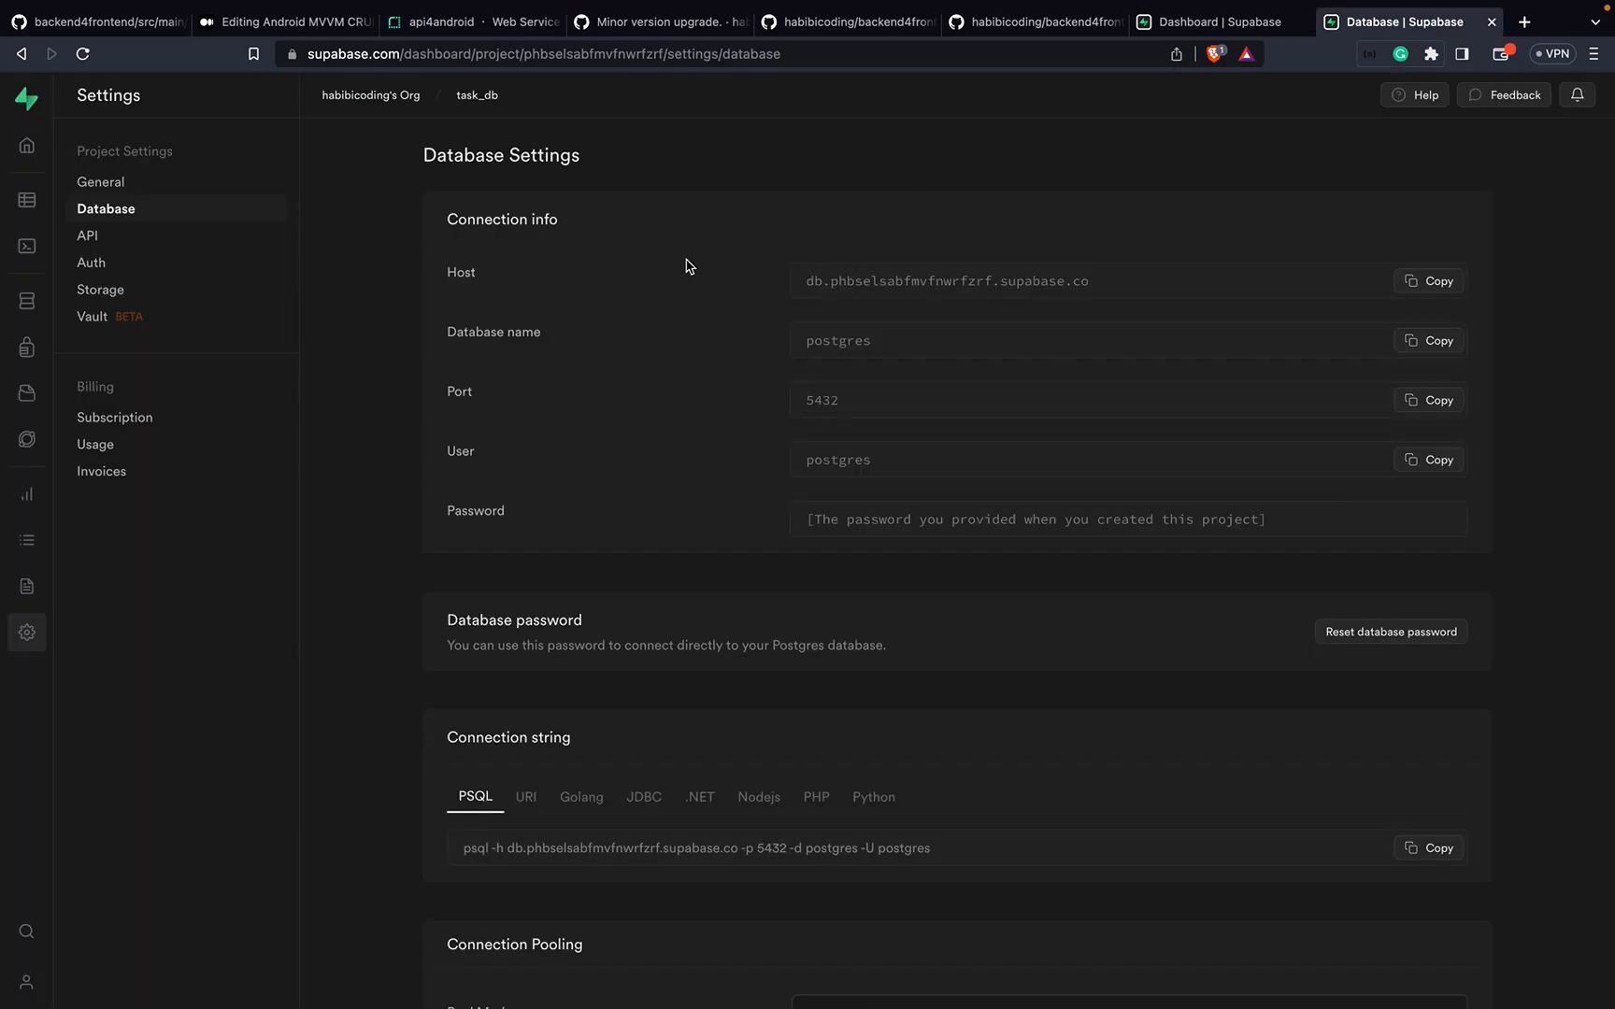
pyautogui.moveTo(859, 504)
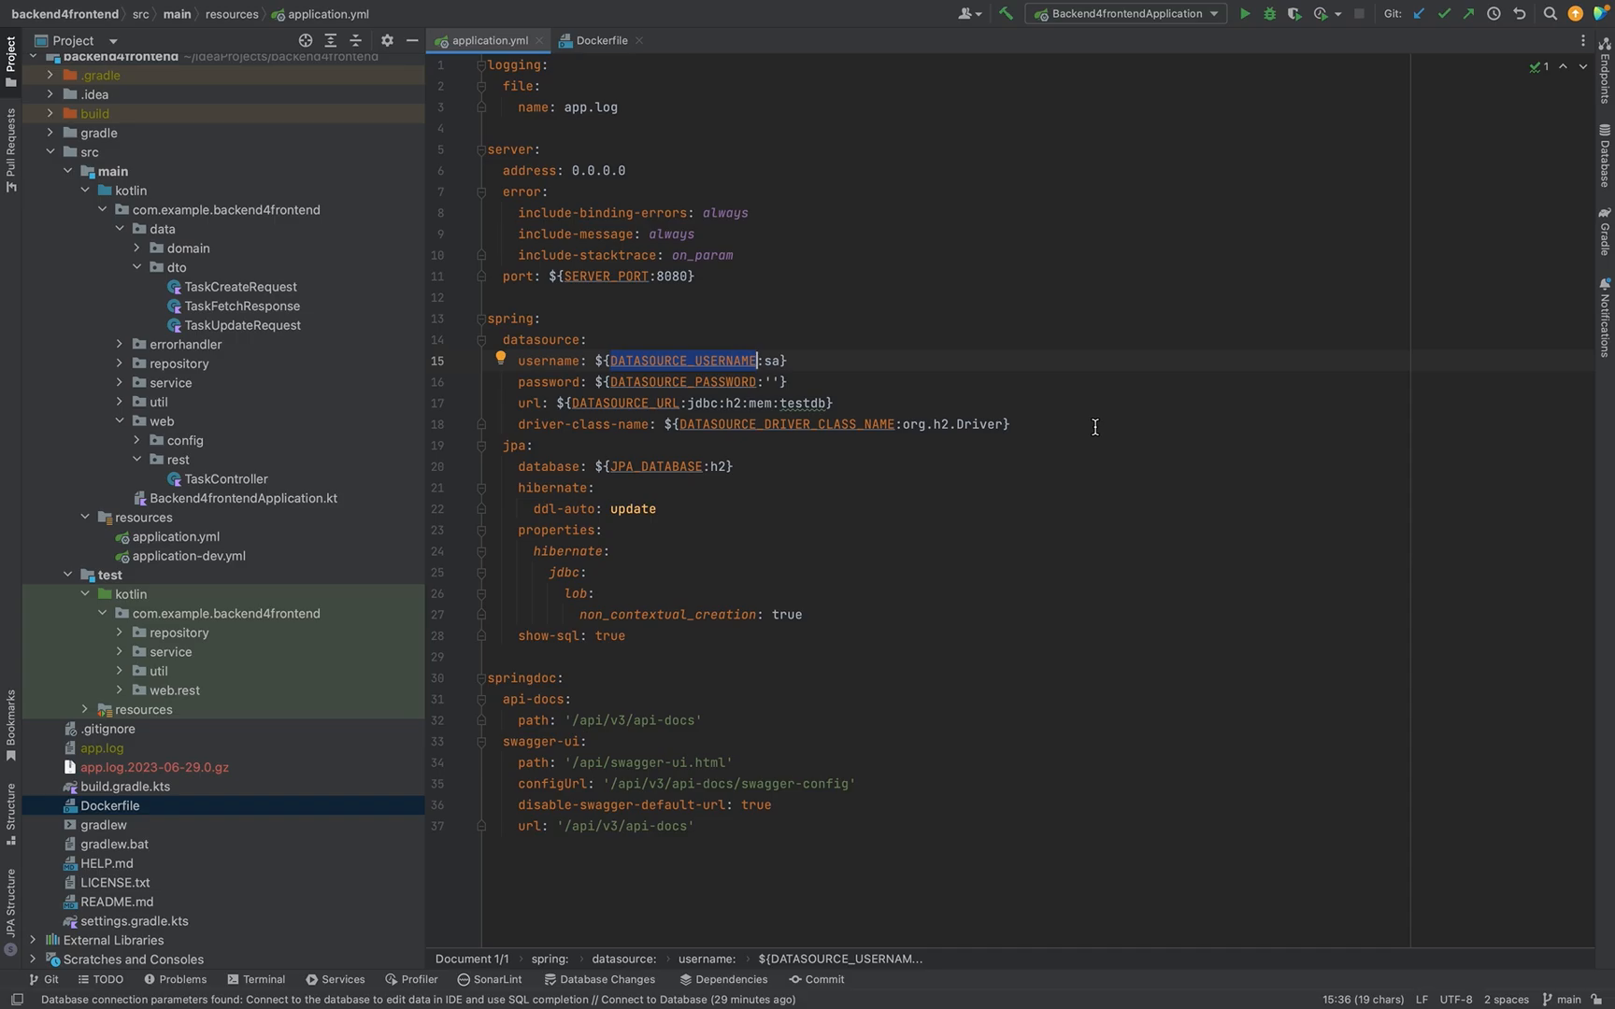
pyautogui.moveTo(1163, 131)
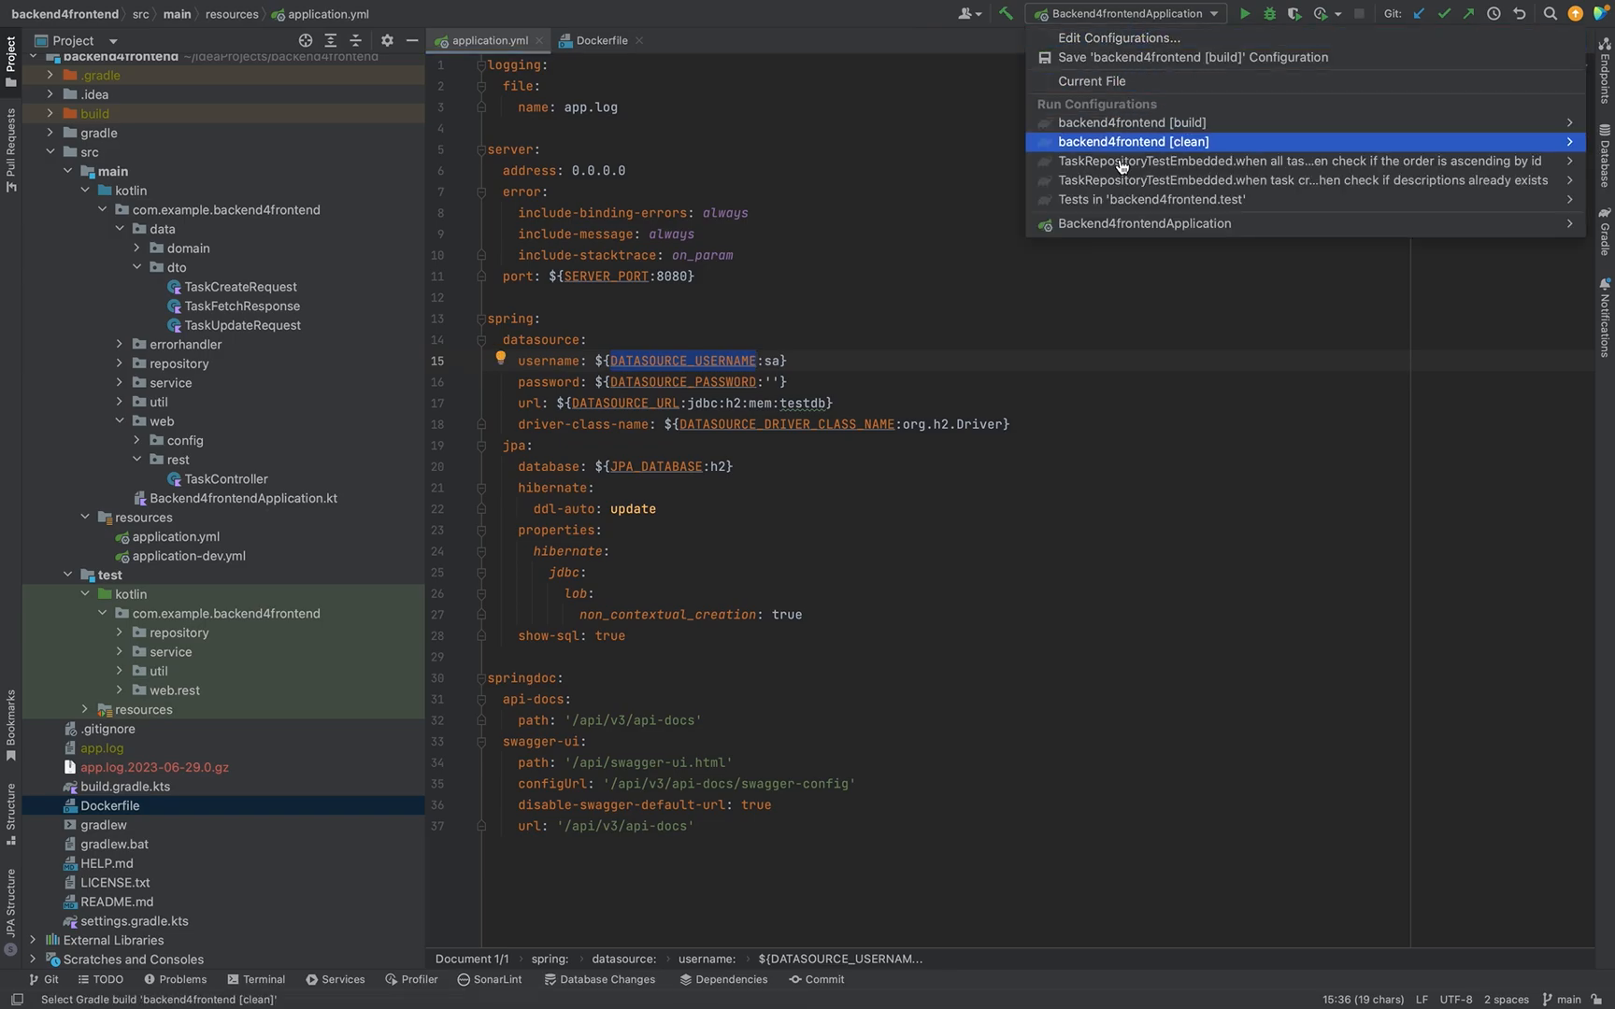
pyautogui.click(1104, 39)
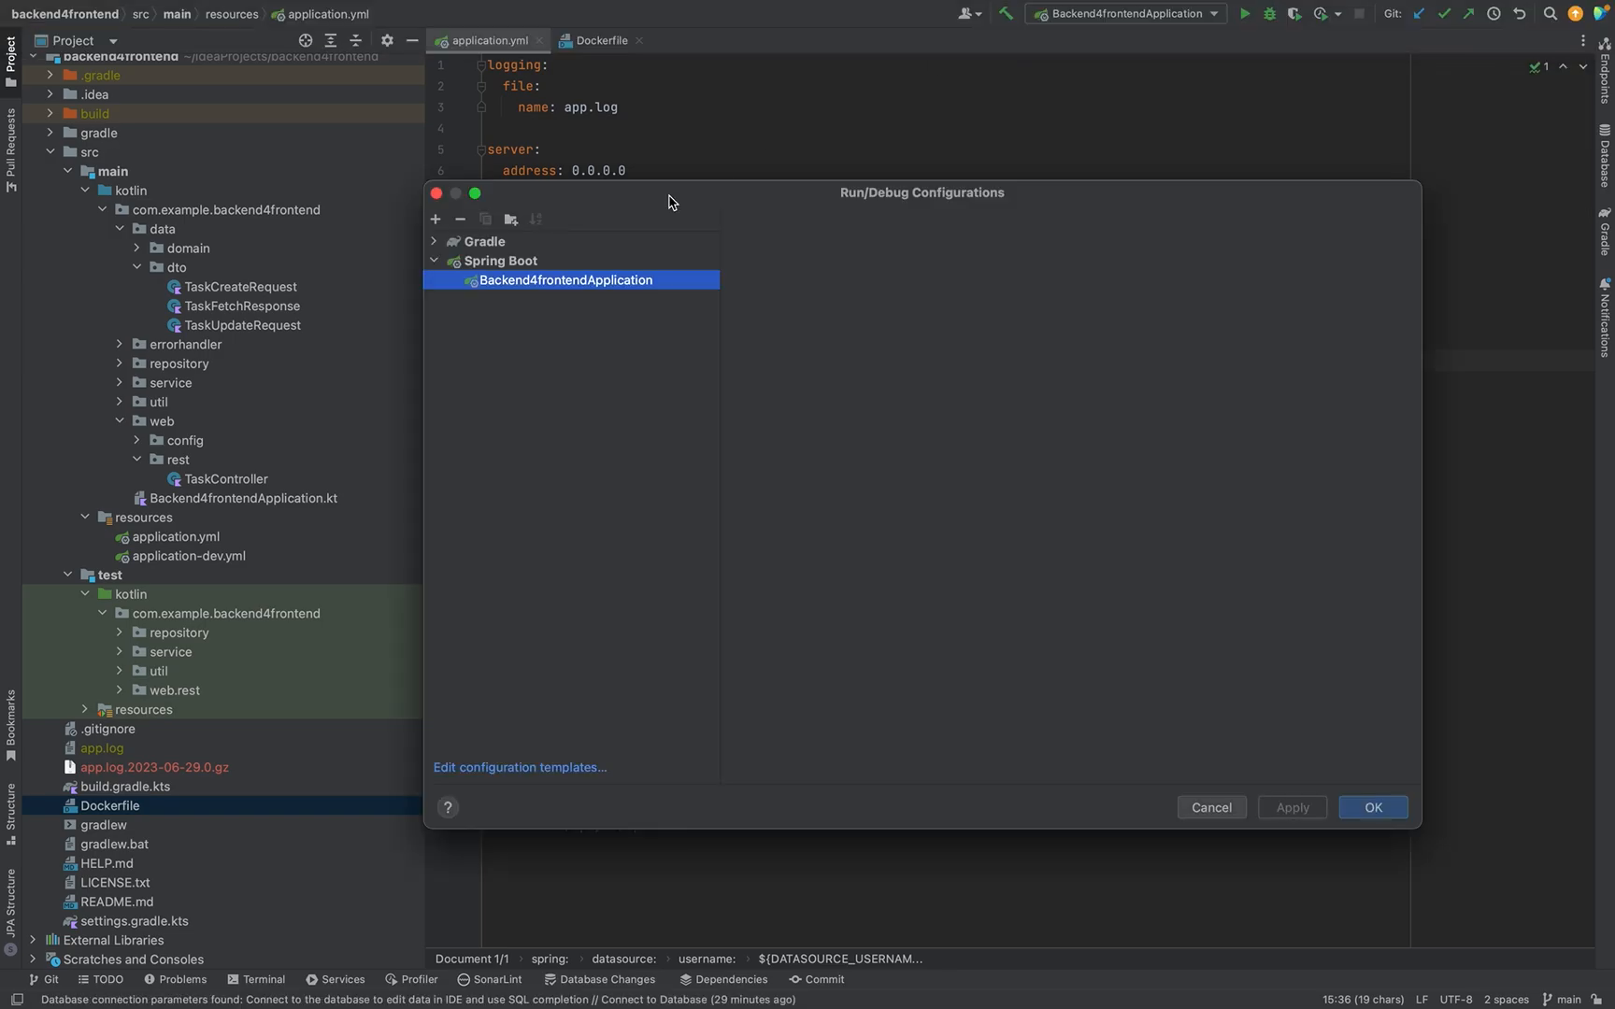
pyautogui.click(565, 280)
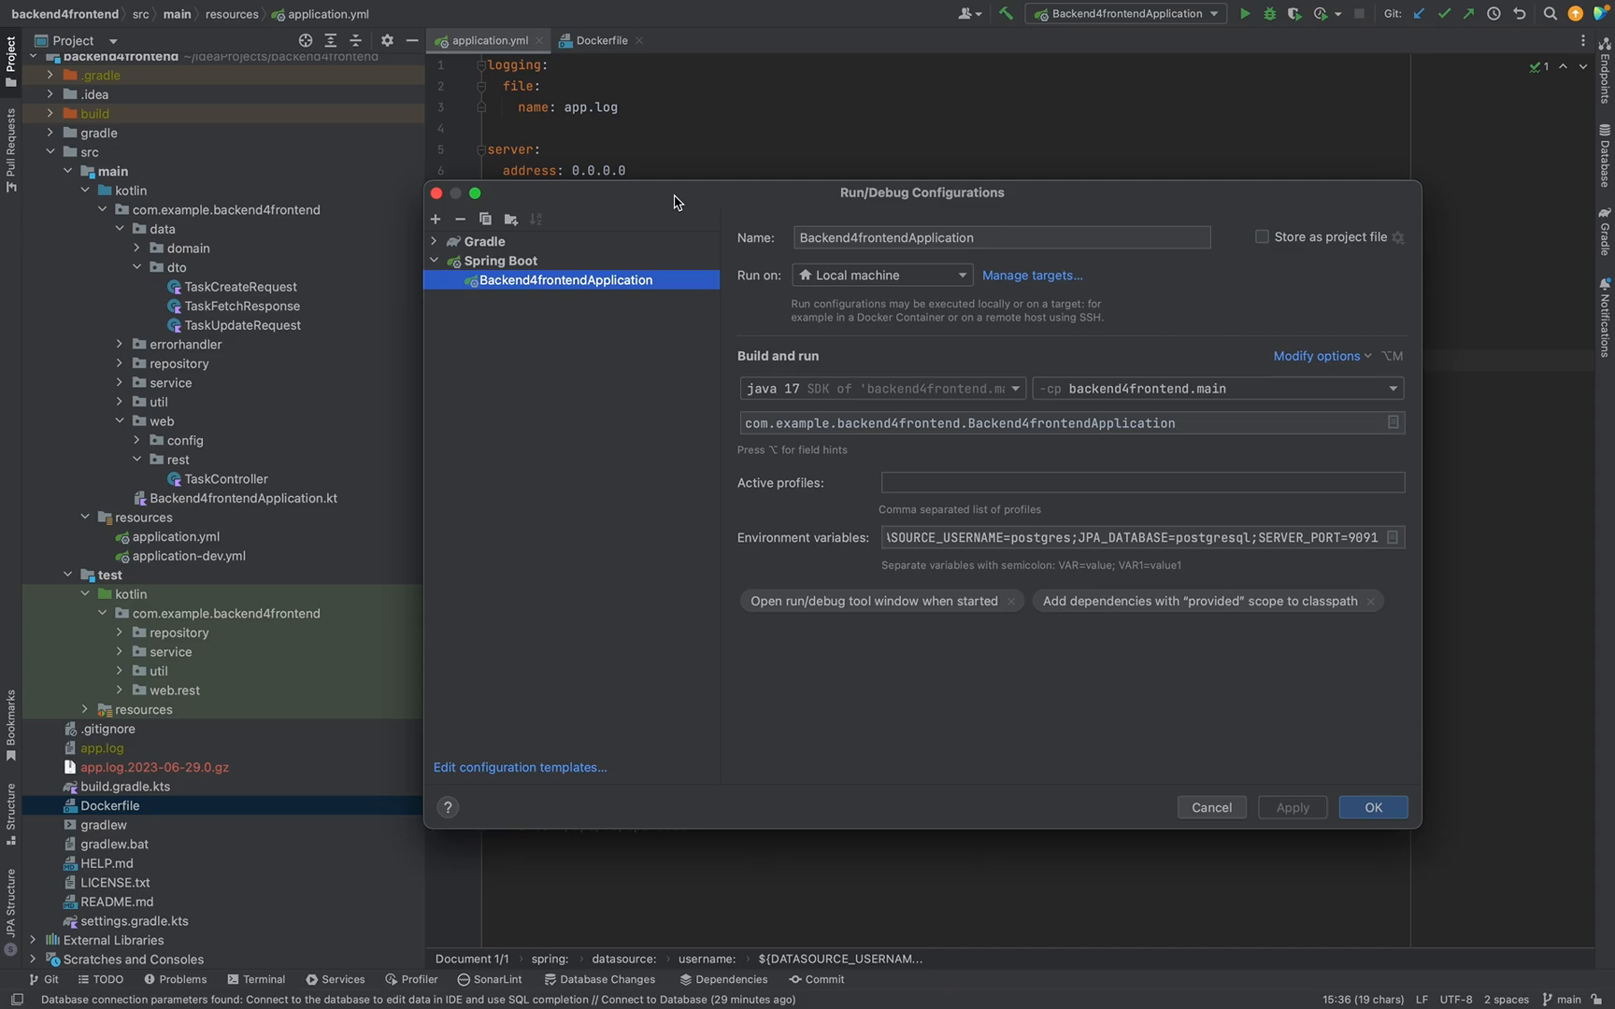
pyautogui.moveTo(1210, 807)
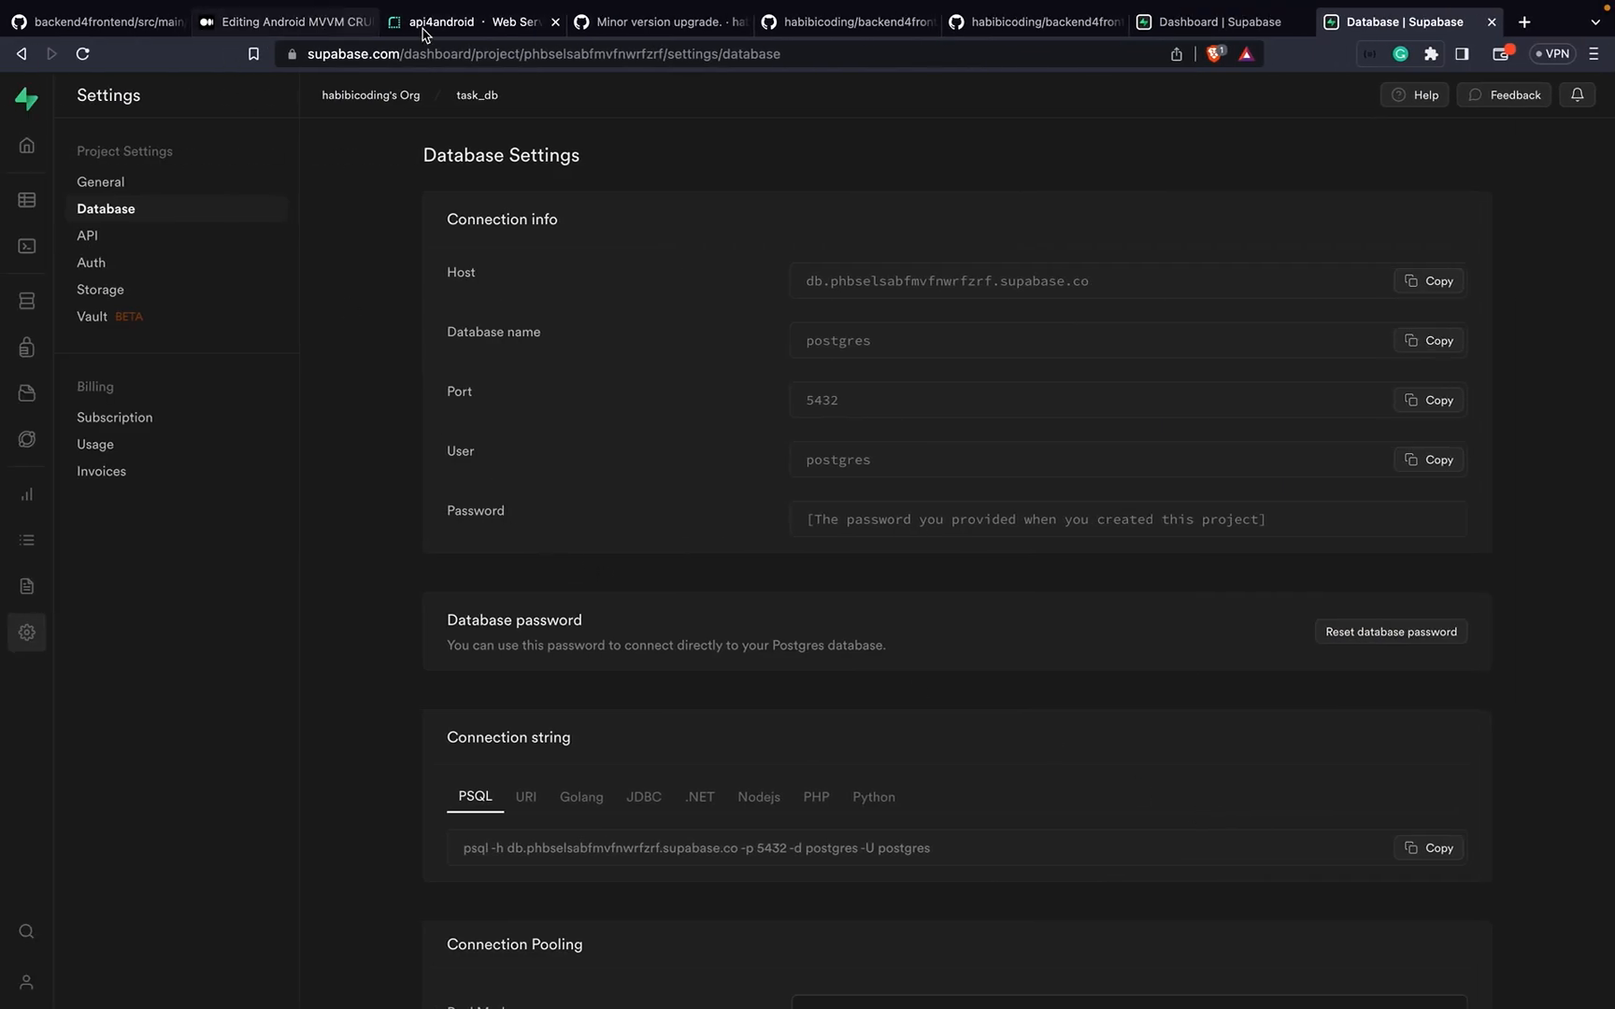
# Step: Fill in DATASOURCE_PASSWORD, DATASOURCE_URL, DATASOURCE_DRIVER_CLASS_NAME and JPA_DATABASE in Render, following the Medium draft
pyautogui.click(468, 22)
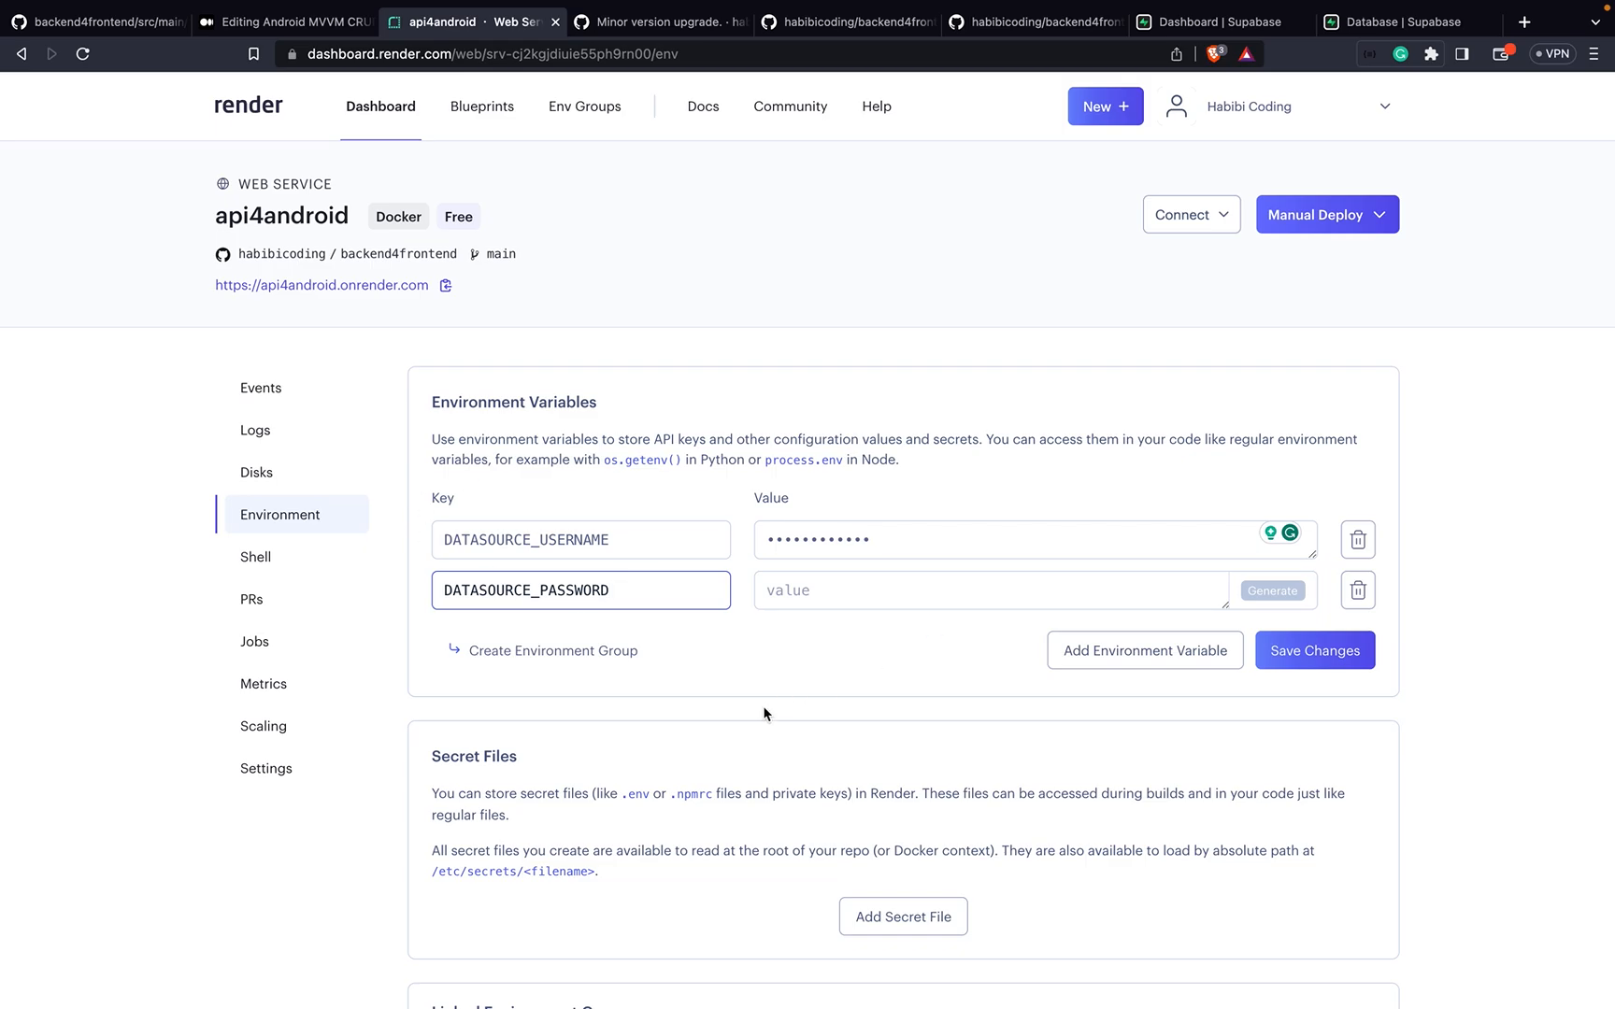
pyautogui.click(226, 21)
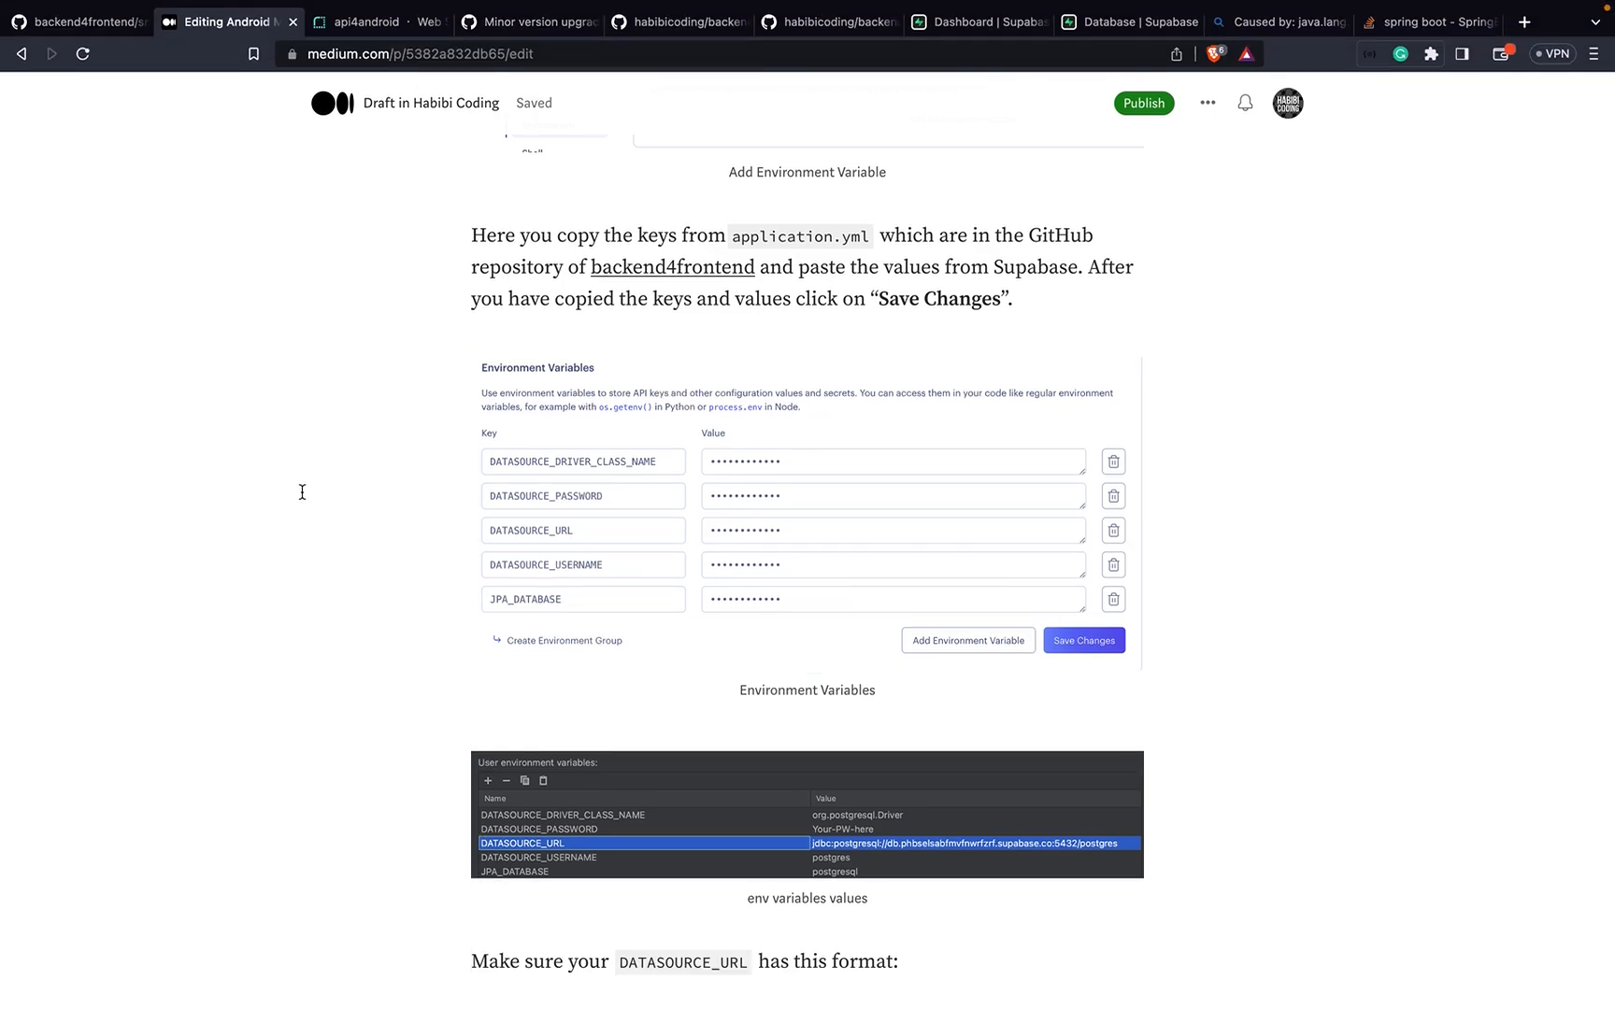
pyautogui.click(371, 22)
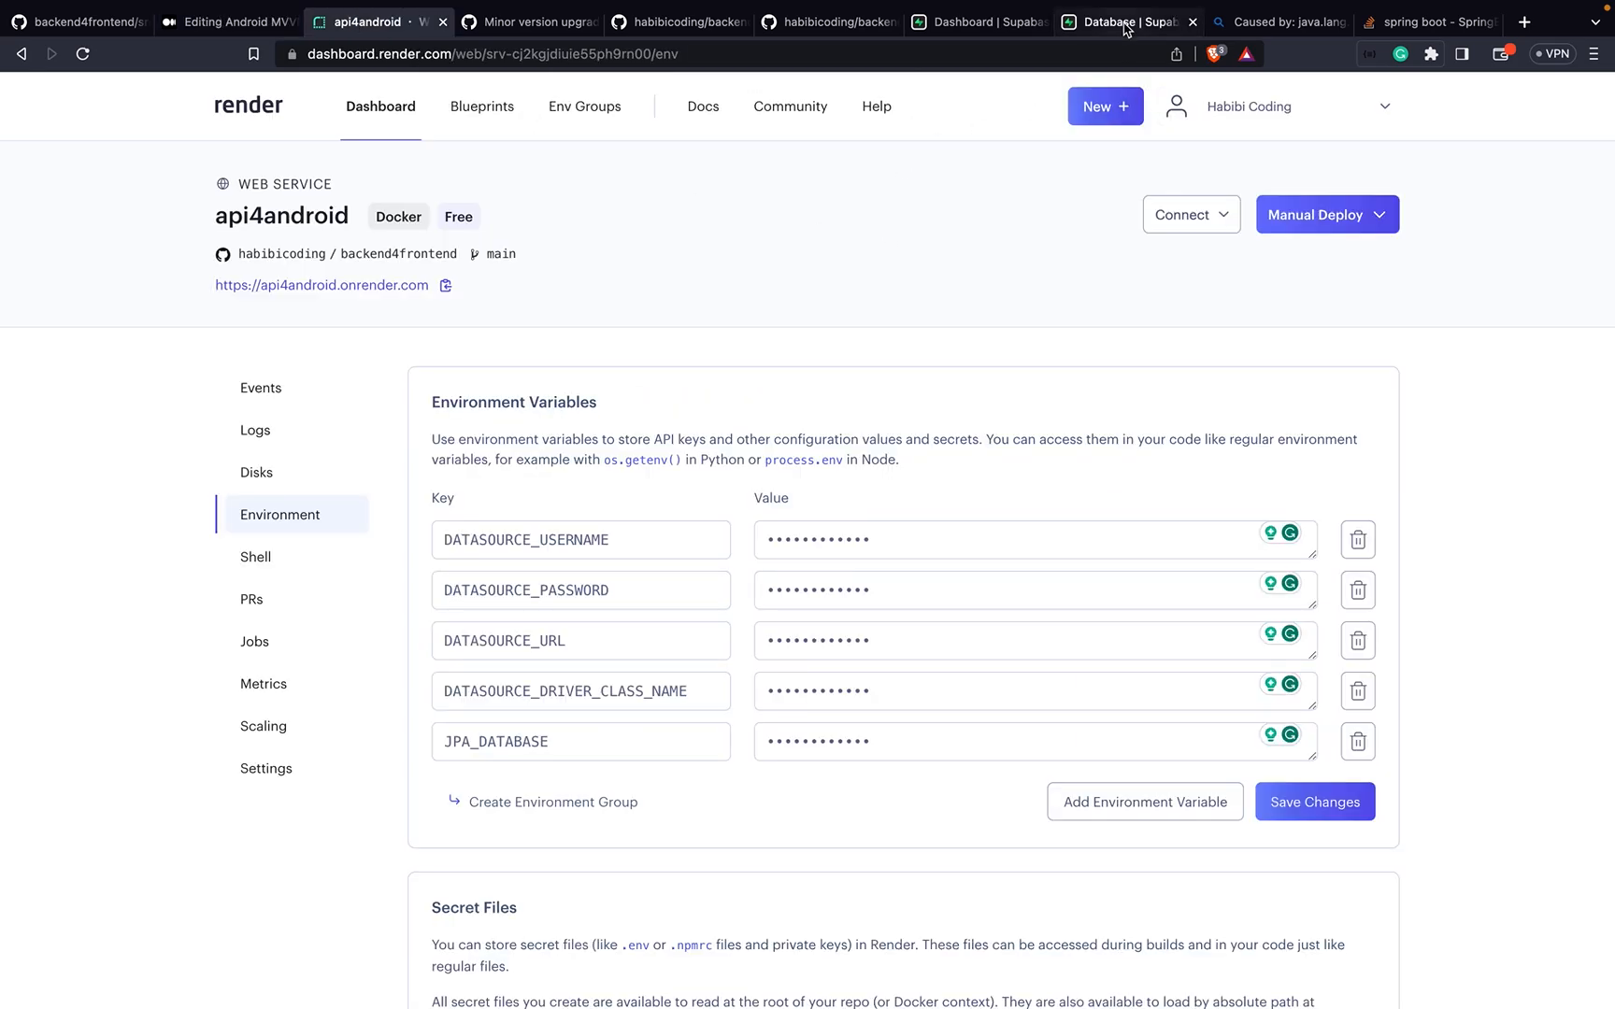
pyautogui.click(1124, 21)
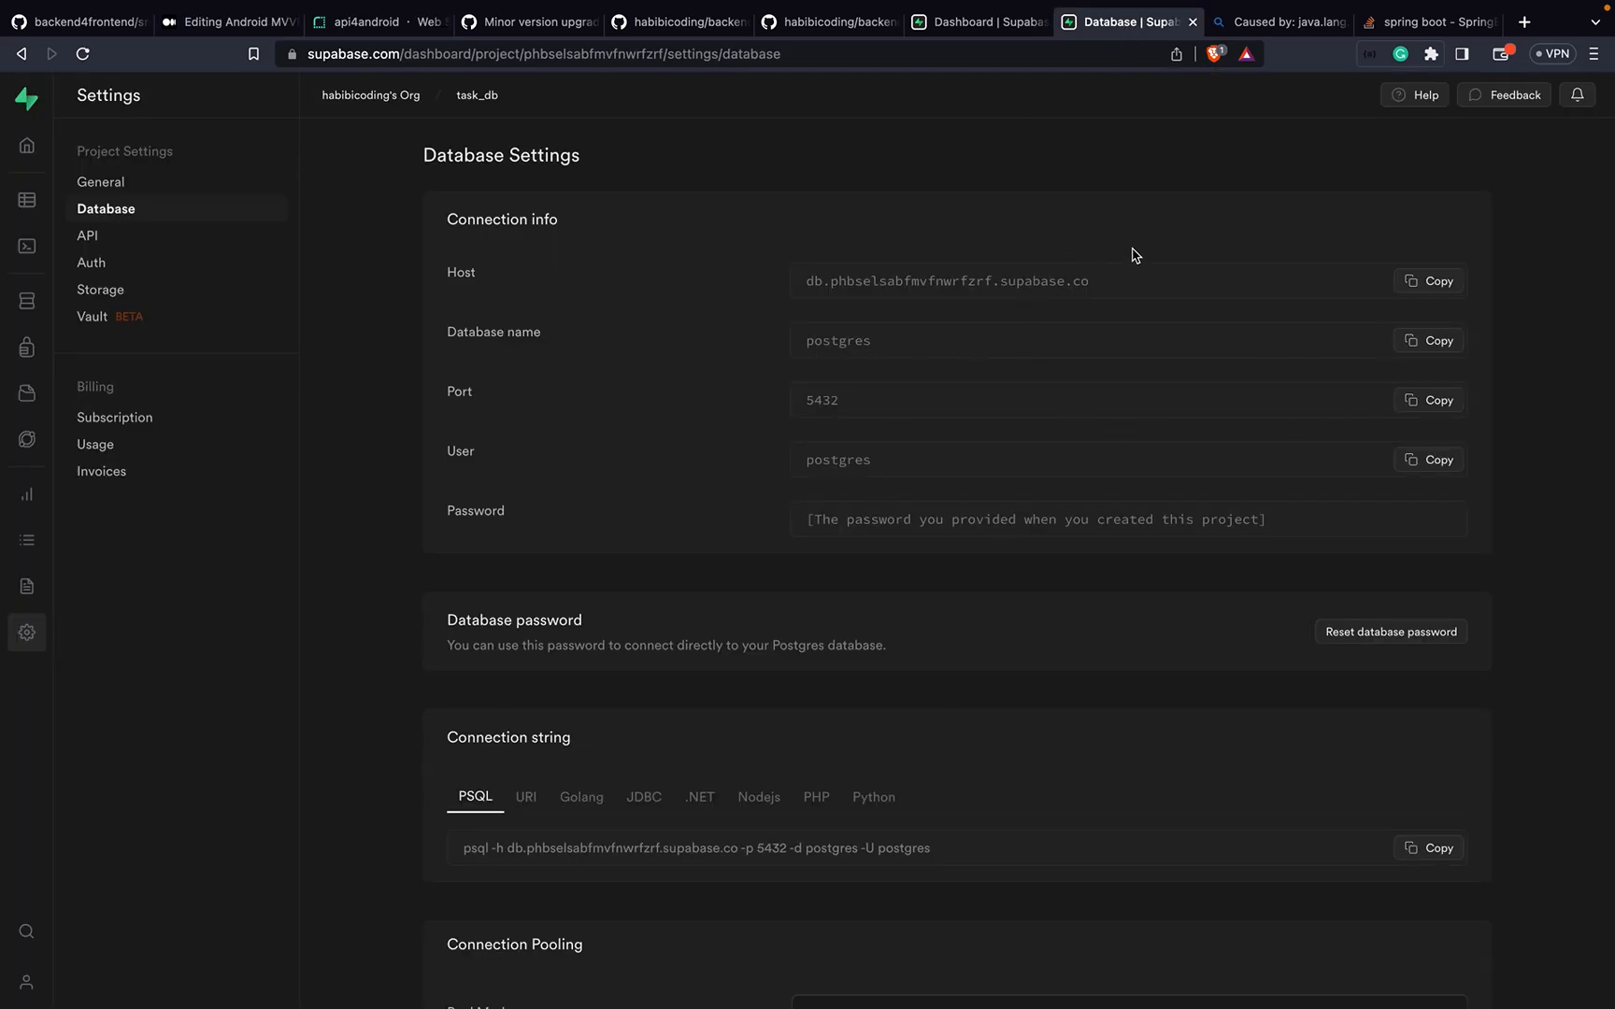
pyautogui.moveTo(528, 324)
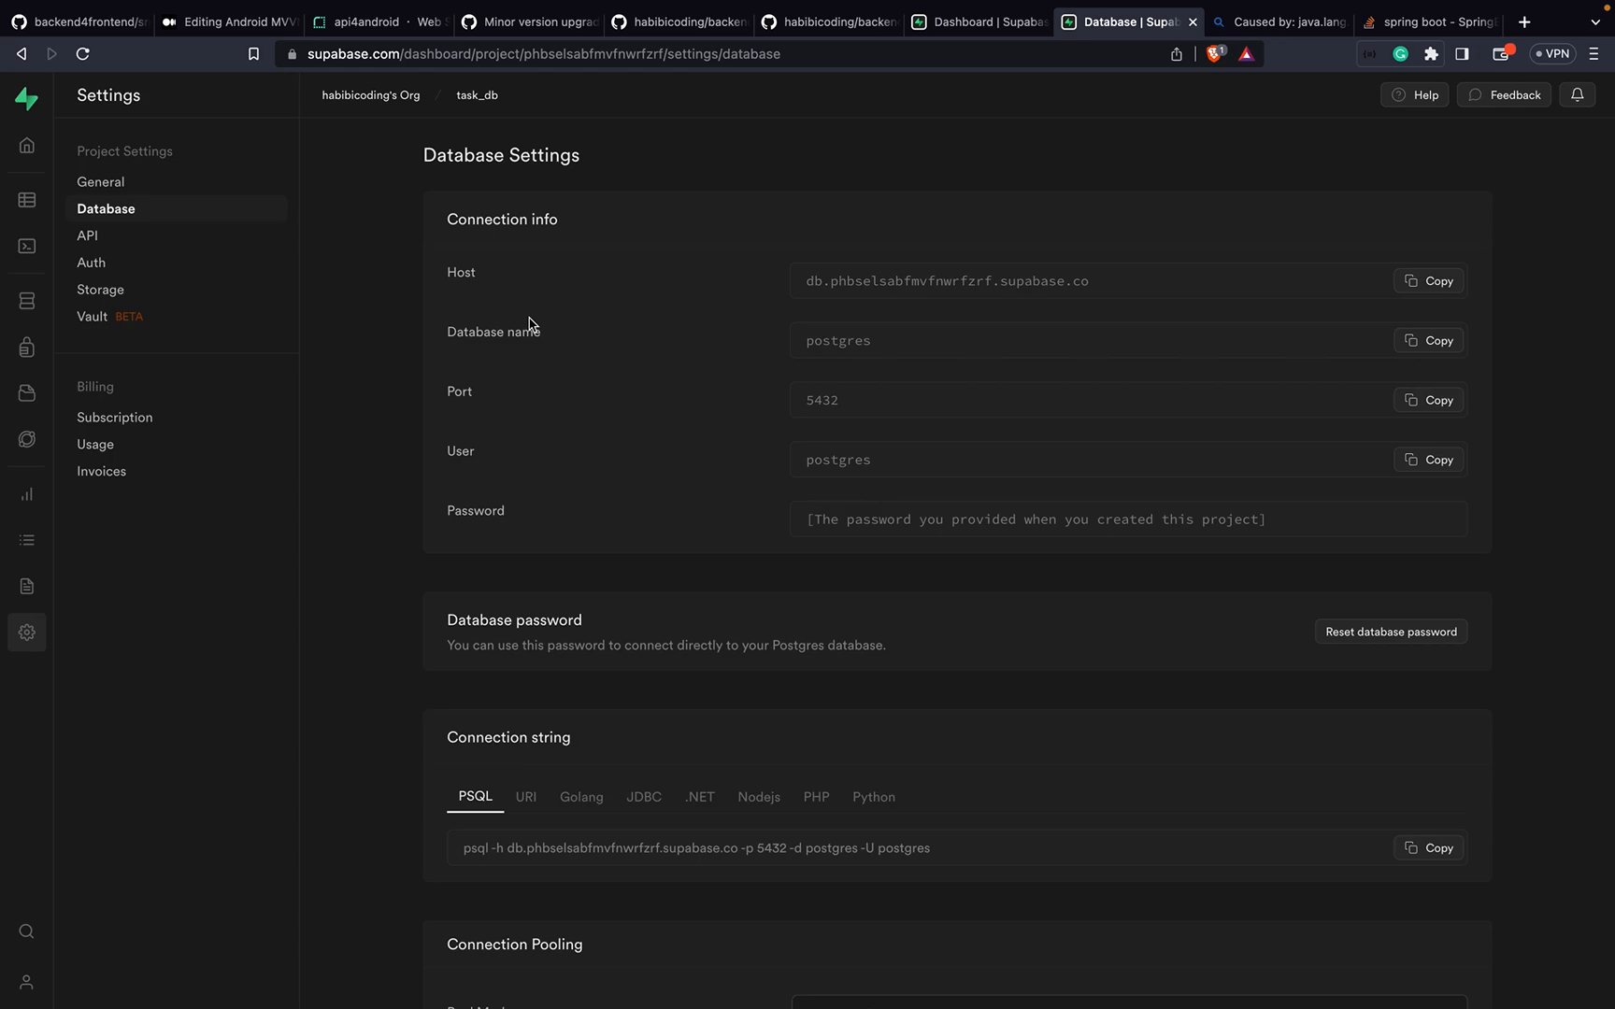
pyautogui.moveTo(312, 174)
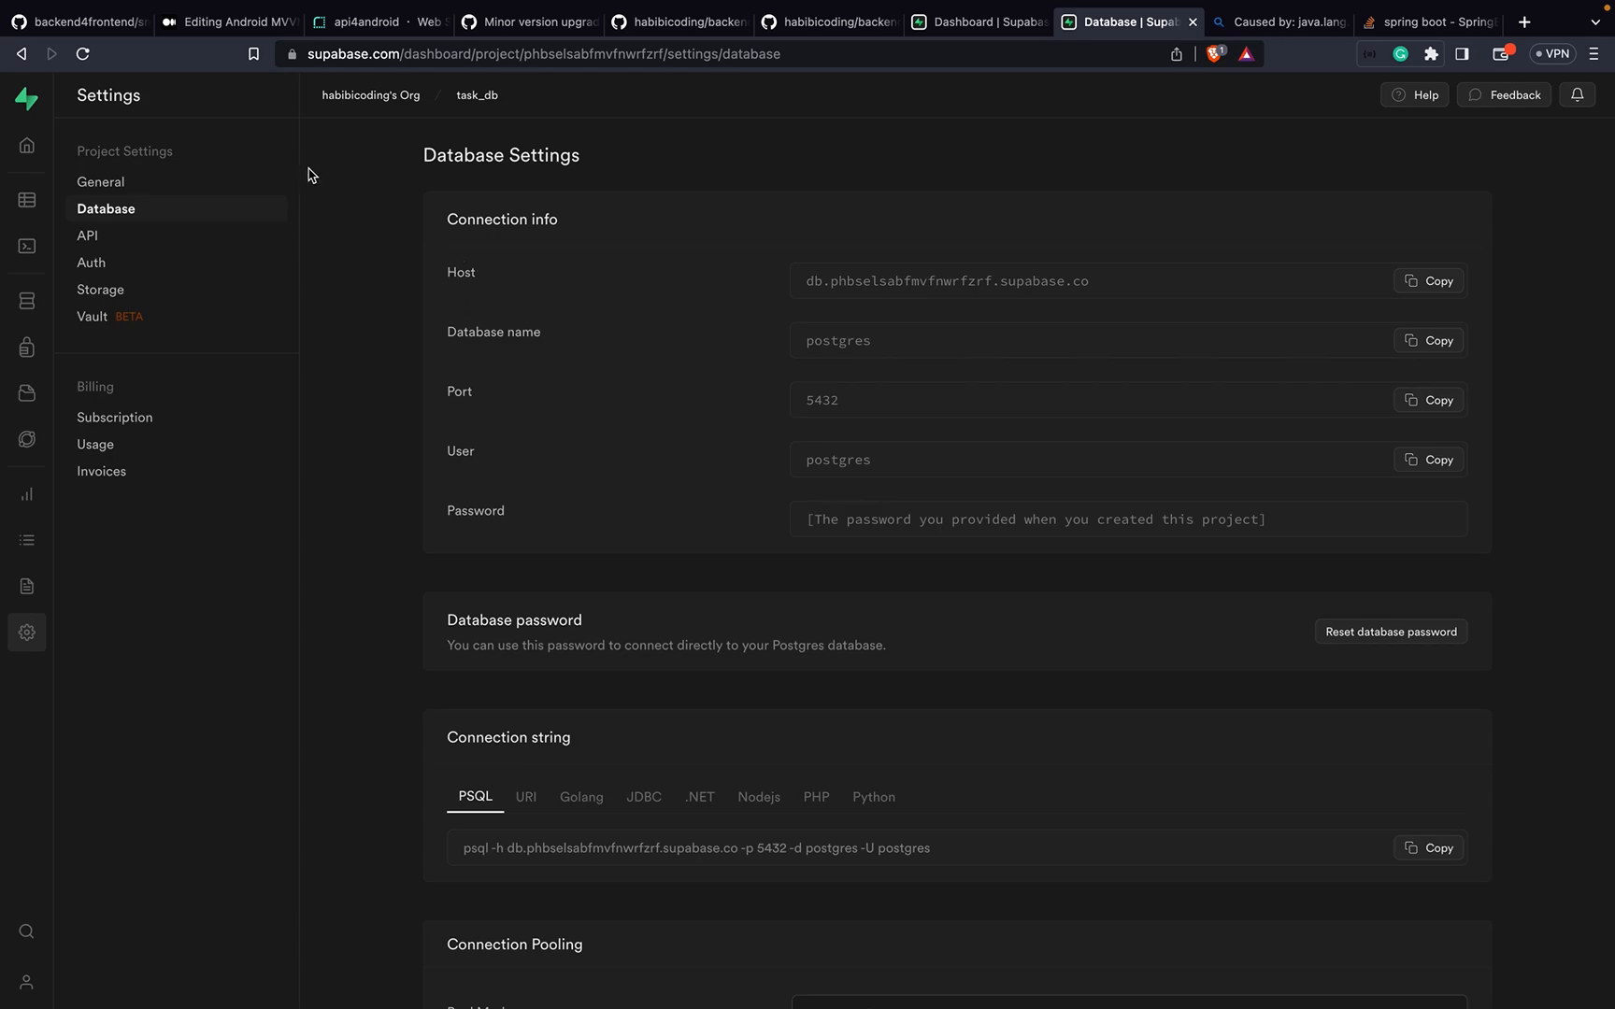
pyautogui.moveTo(229, 21)
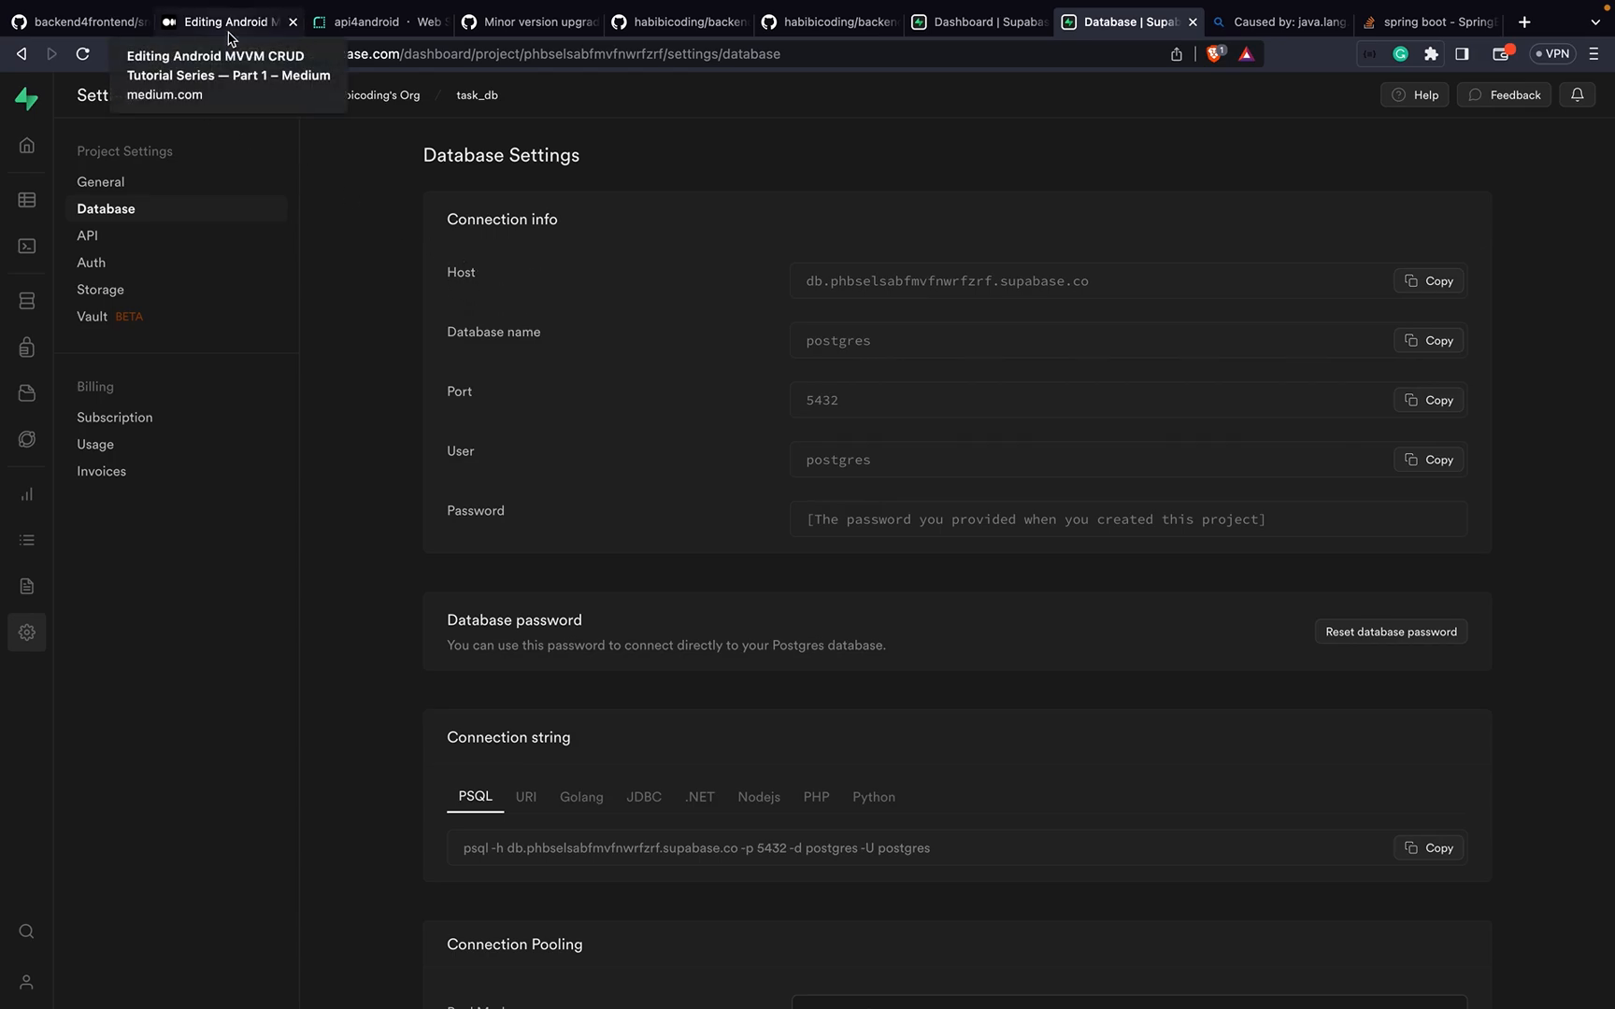
pyautogui.moveTo(241, 39)
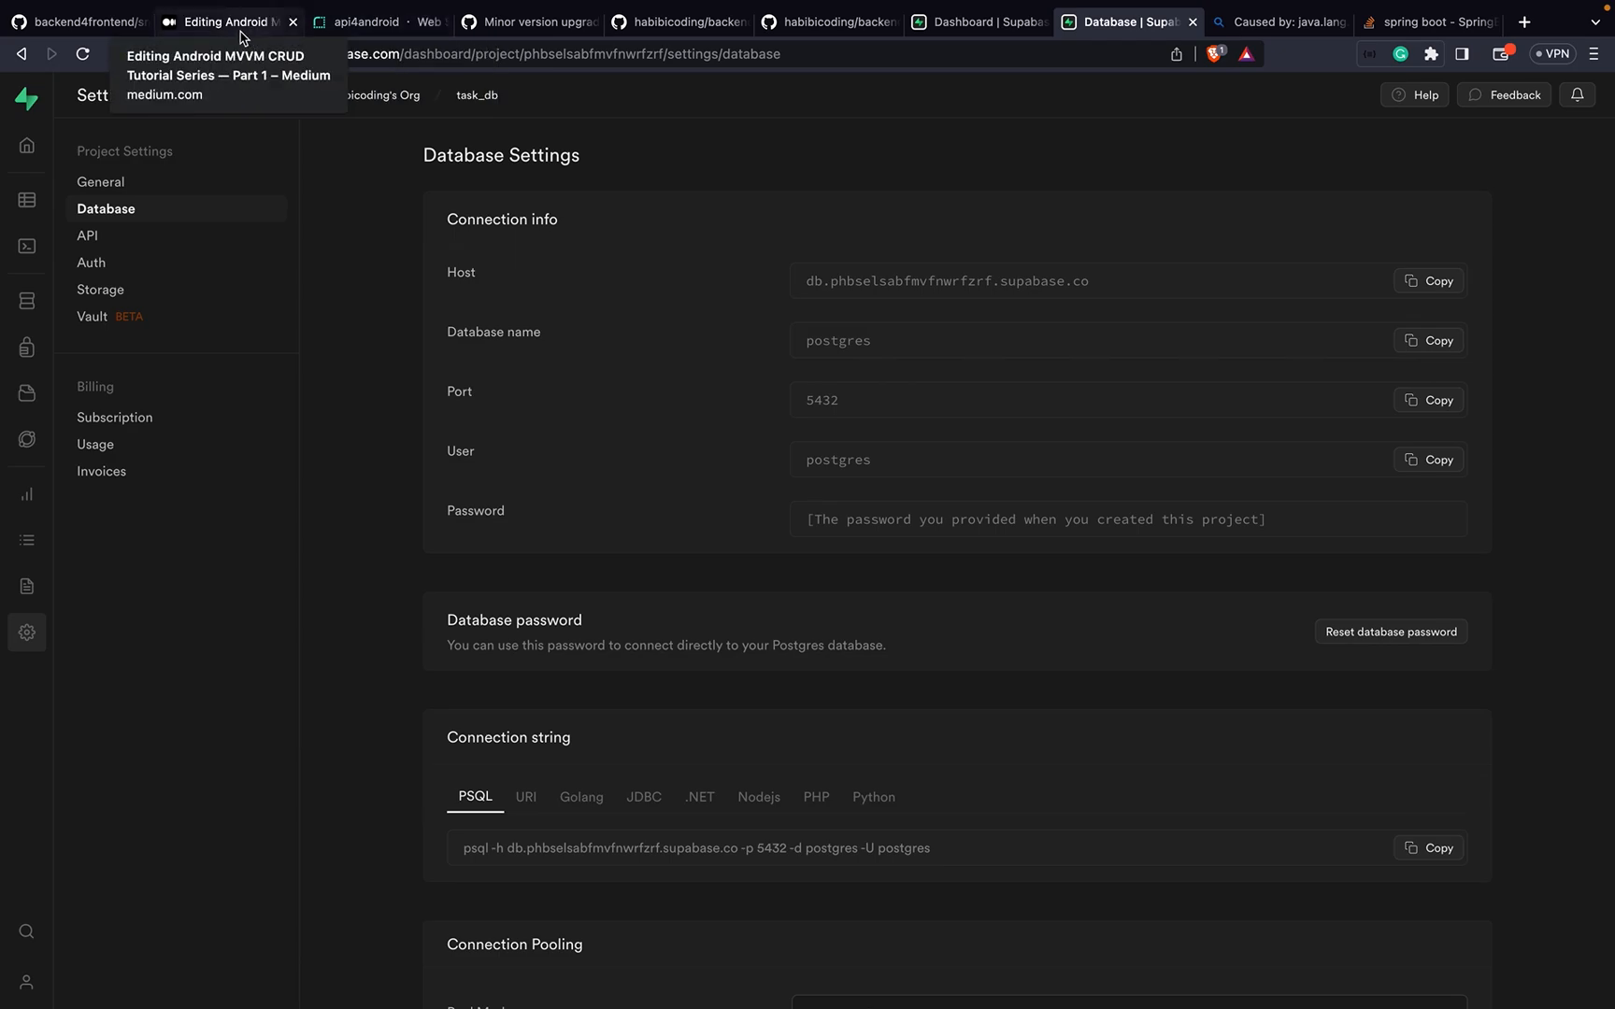
pyautogui.moveTo(250, 30)
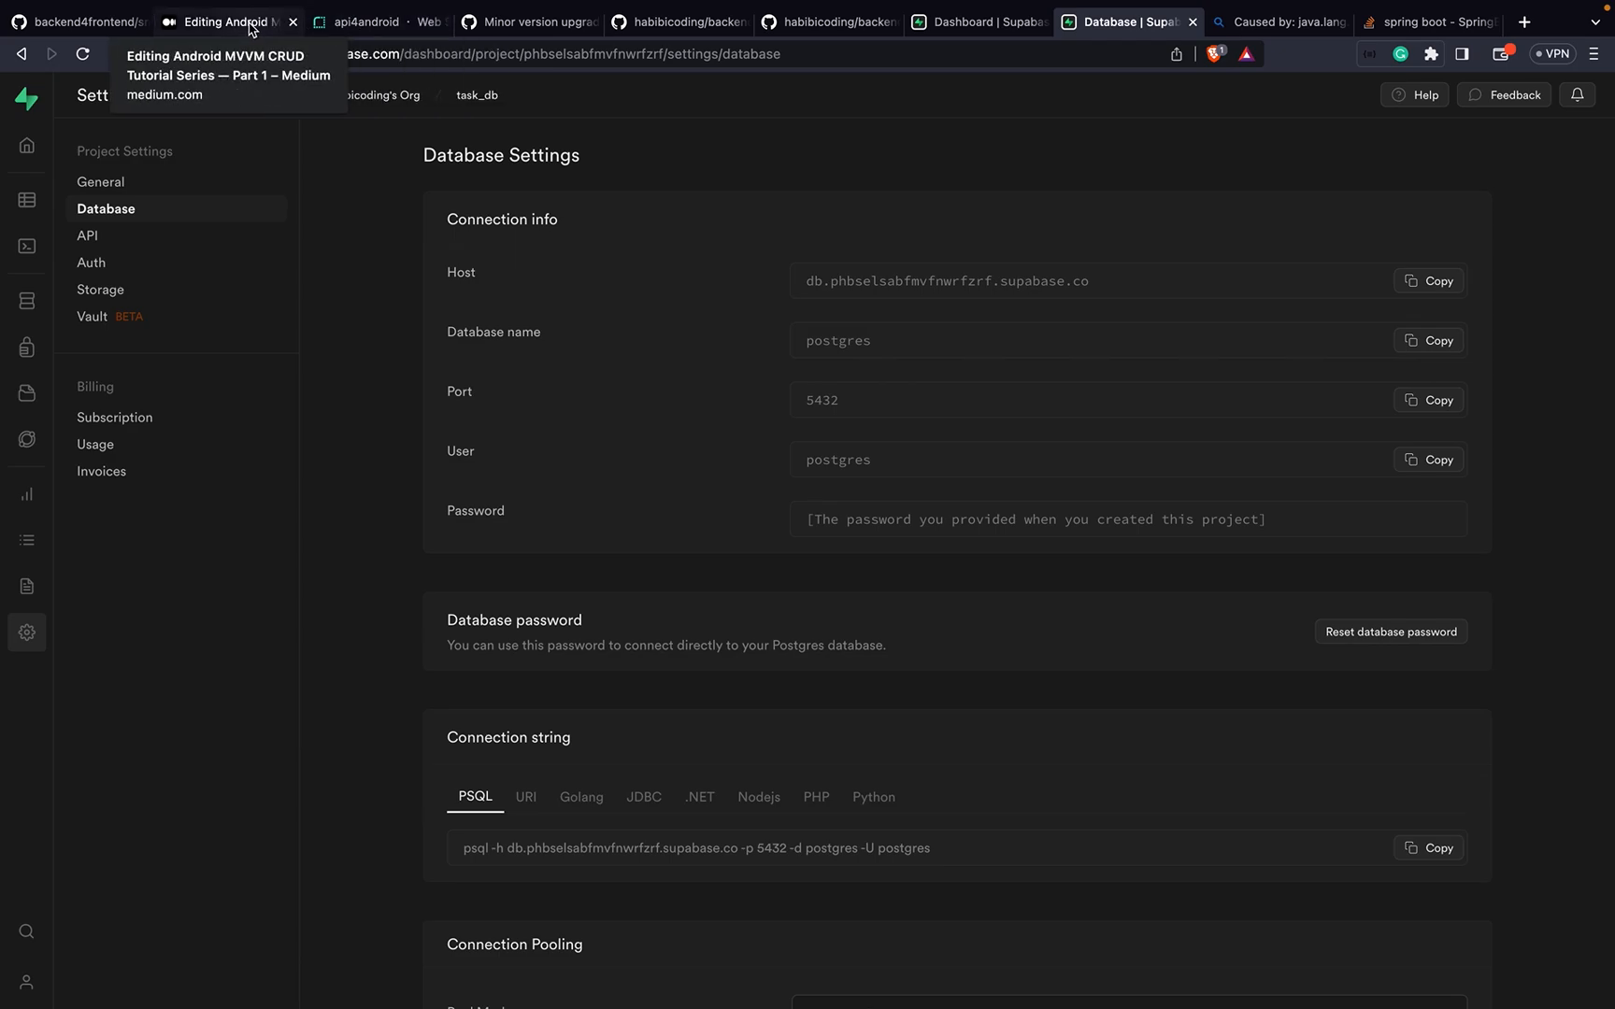
# Step: Scroll the Medium draft to the DATASOURCE_URL format jdbc:postgresql://{YOUR-HOST}:5432/postgres
pyautogui.click(226, 22)
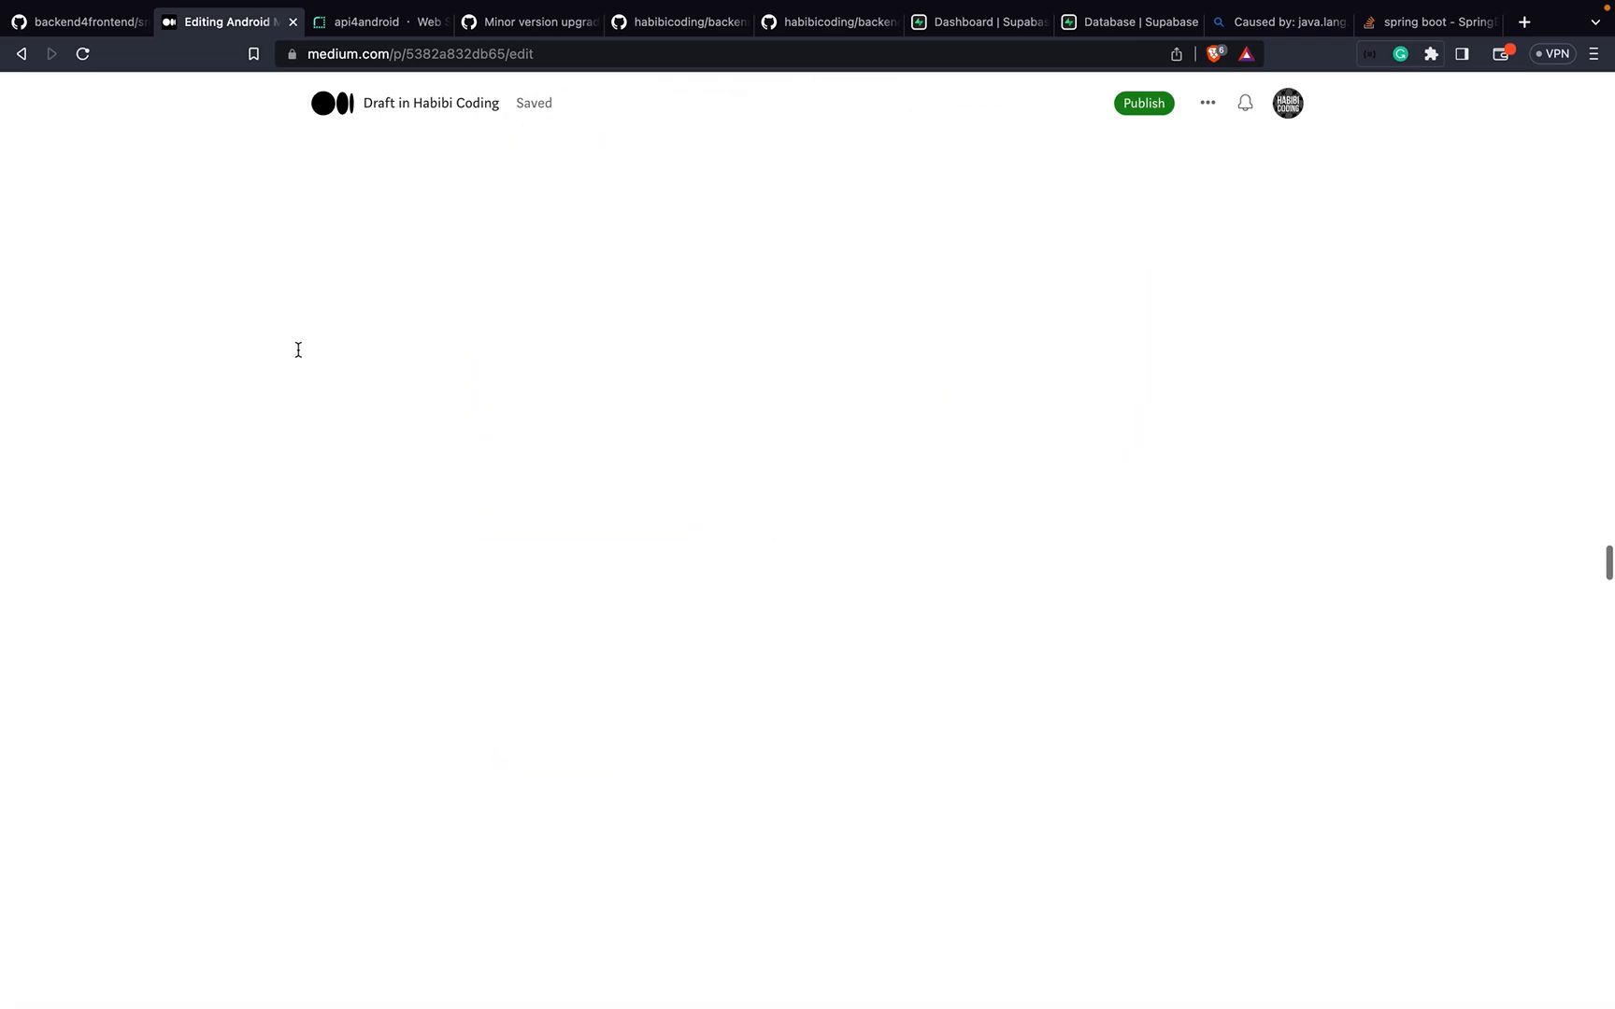
pyautogui.scroll(-3)
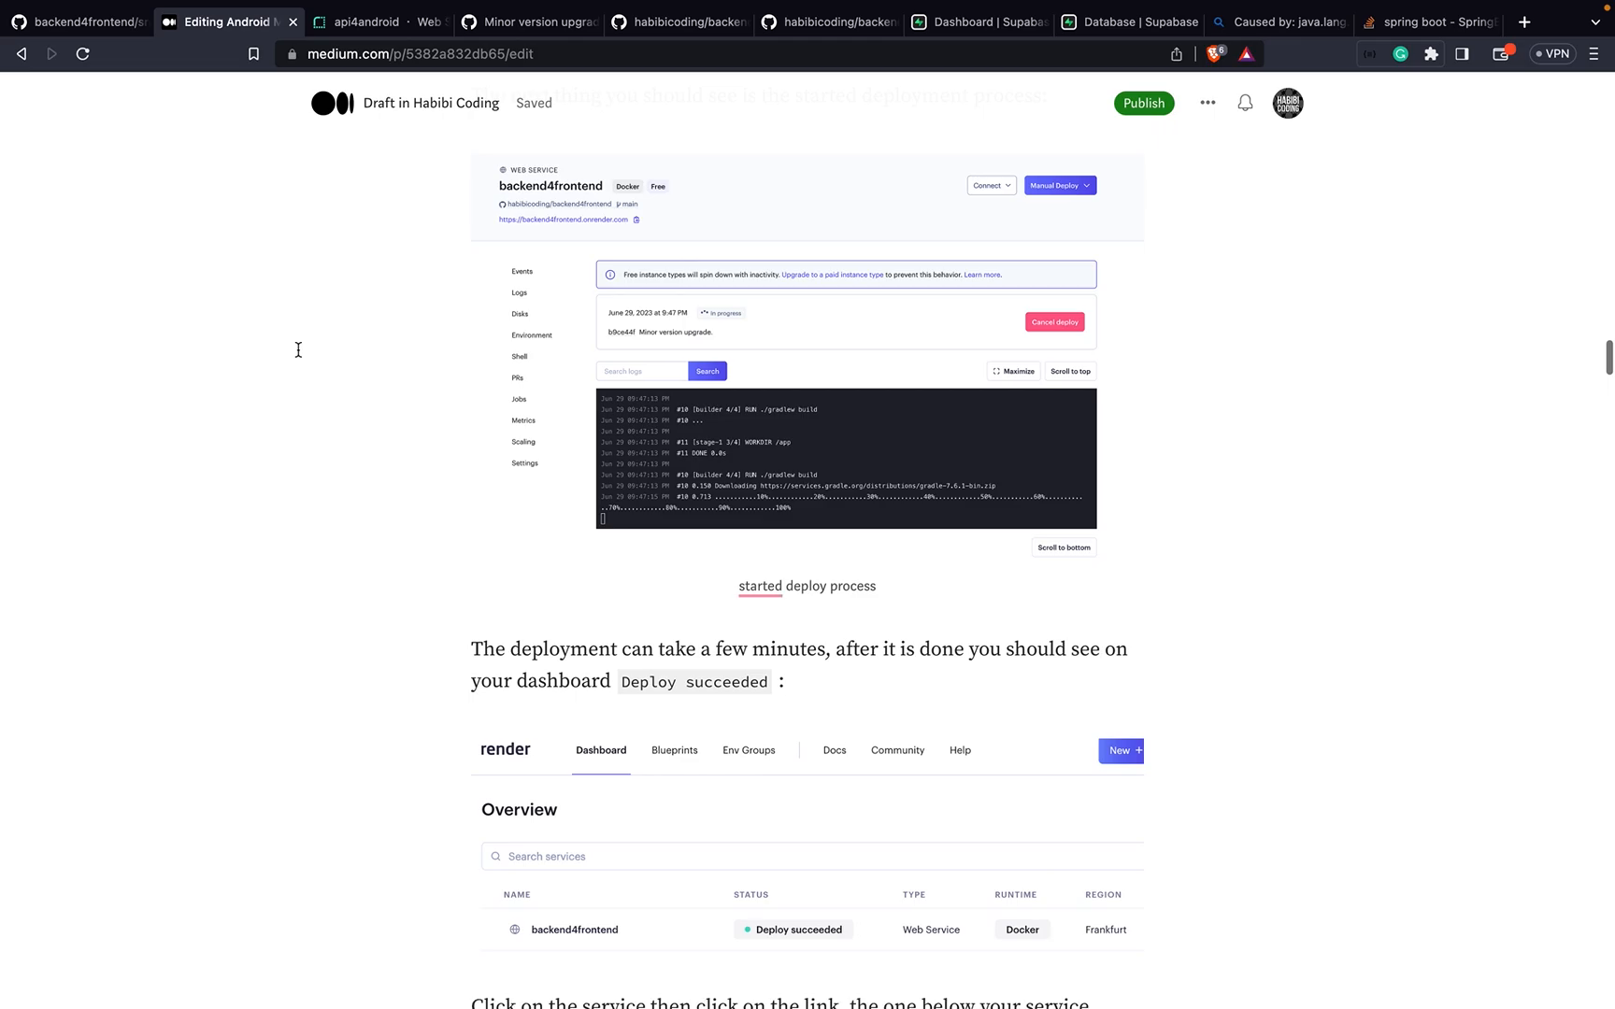
pyautogui.scroll(-3)
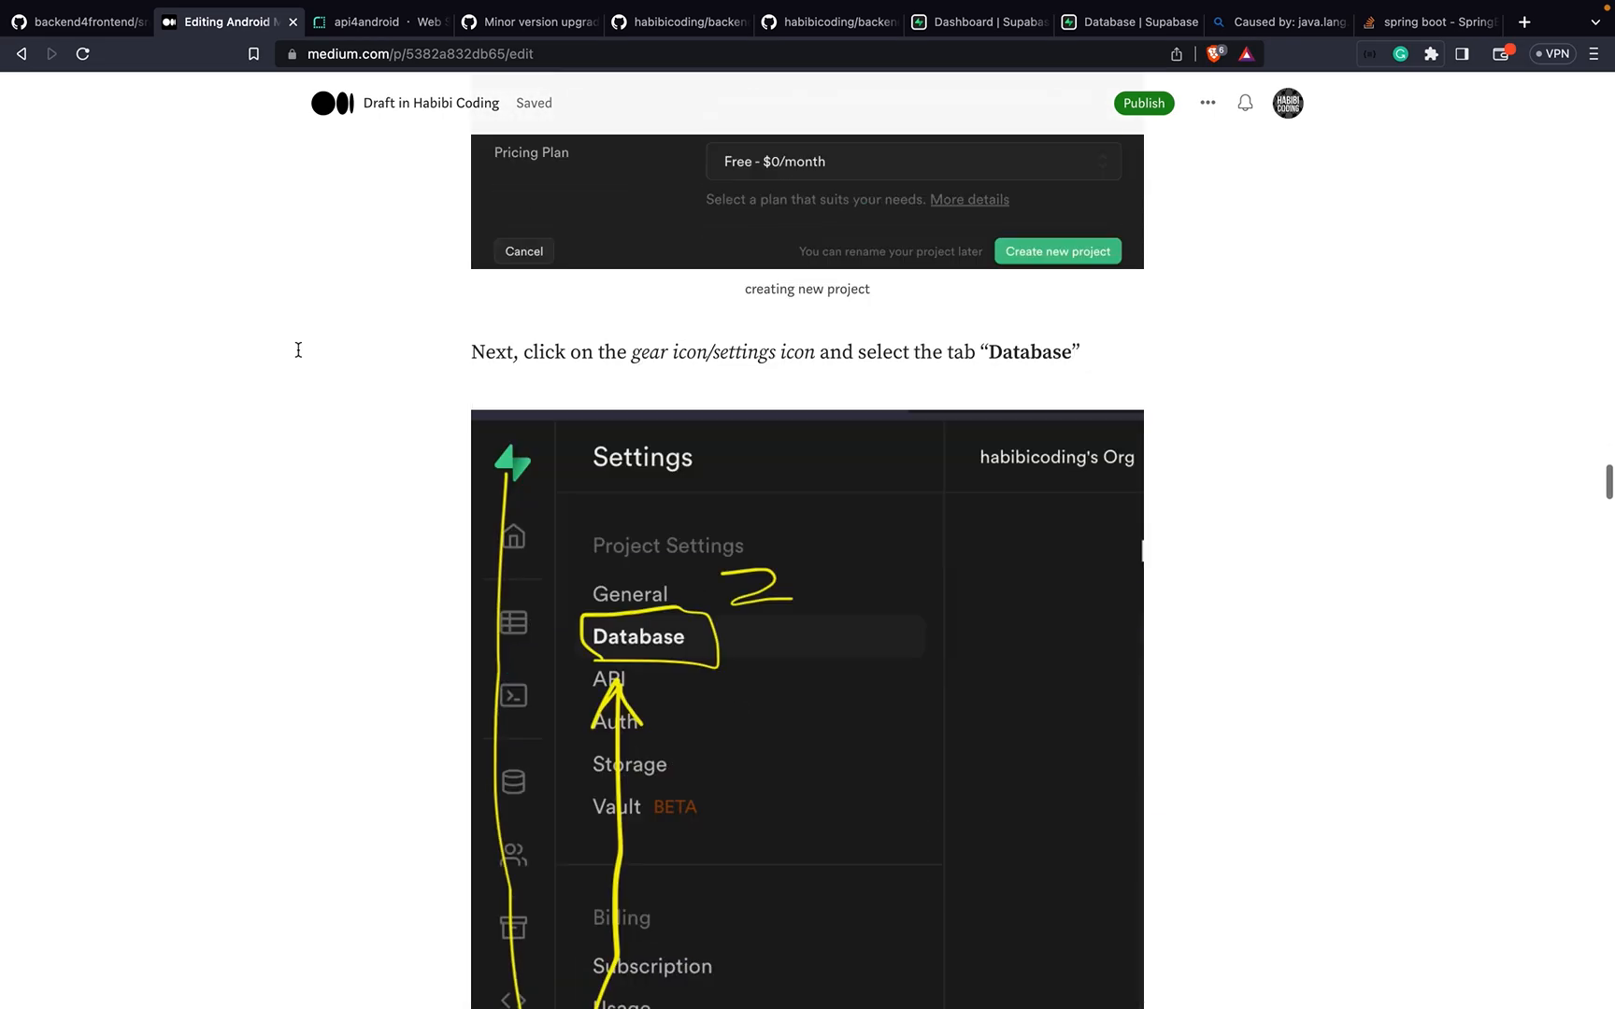
pyautogui.scroll(-3)
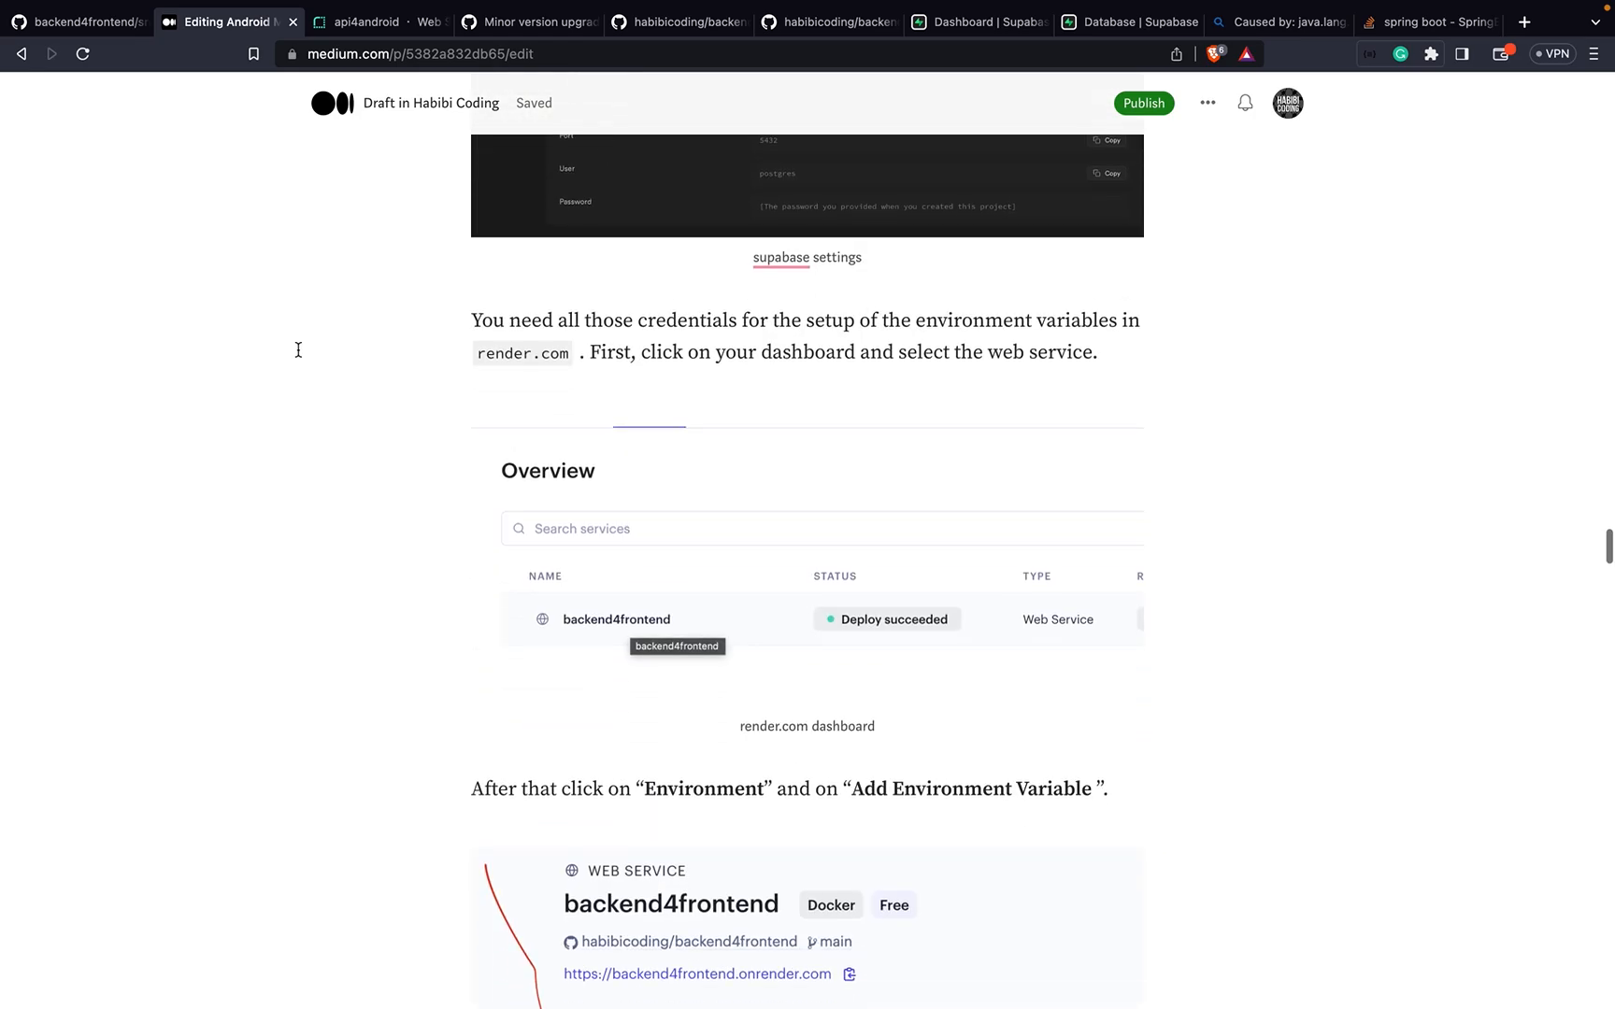
pyautogui.scroll(-3)
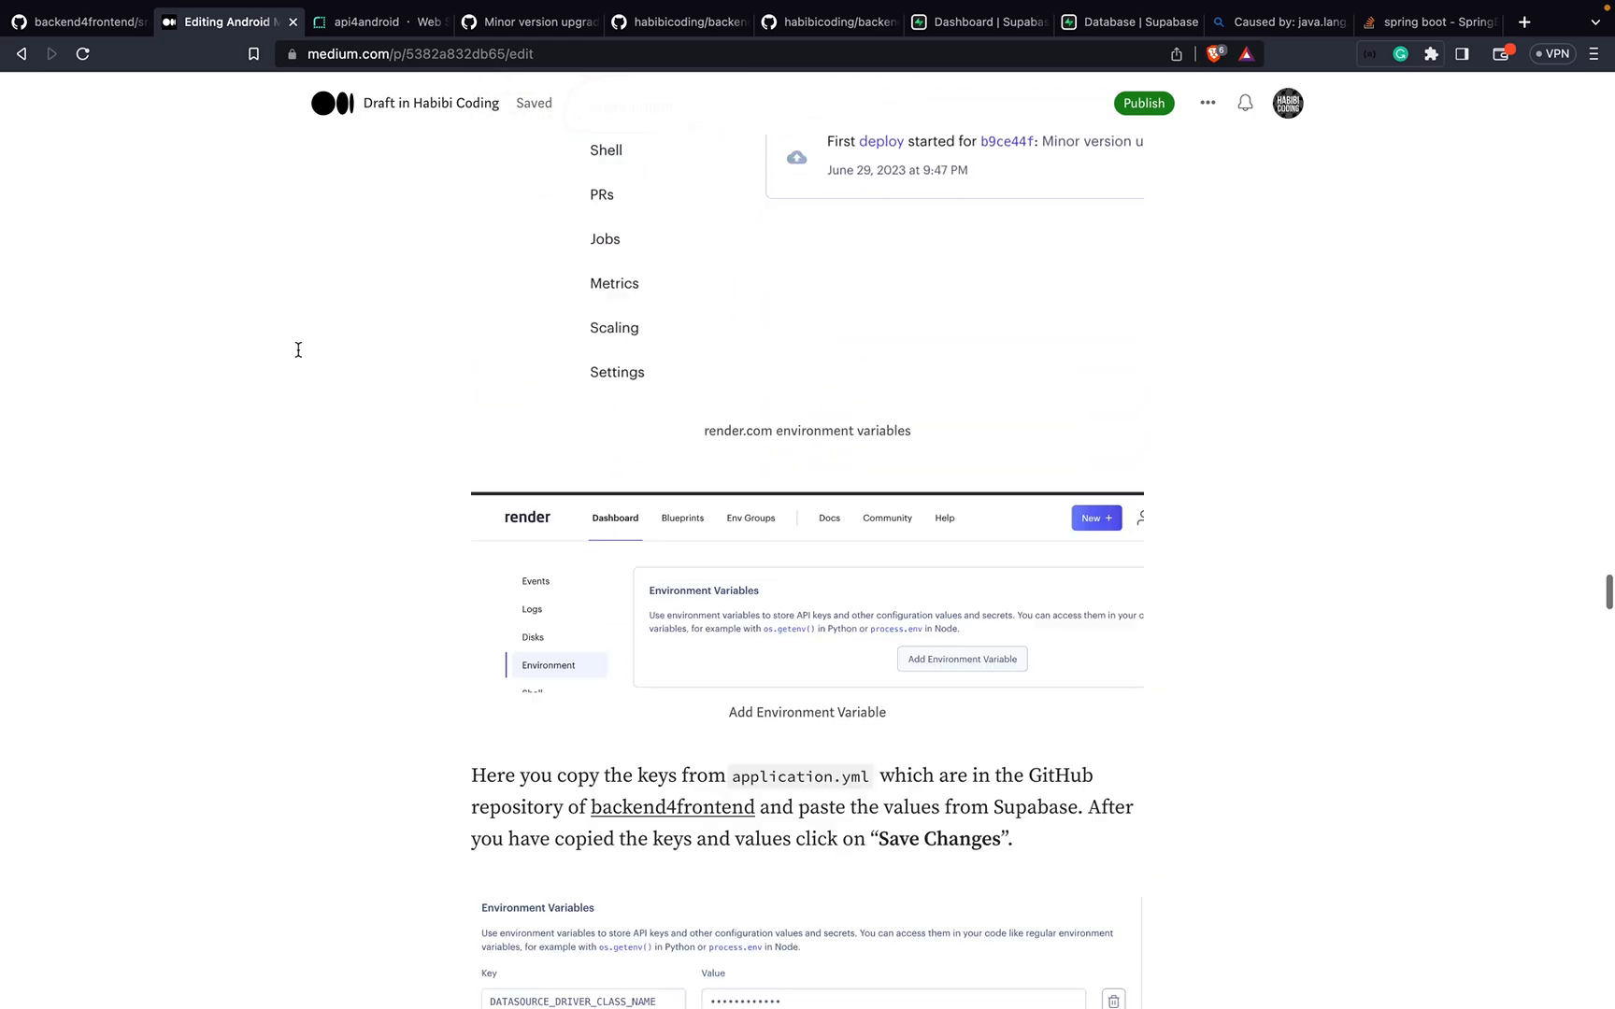
pyautogui.scroll(3)
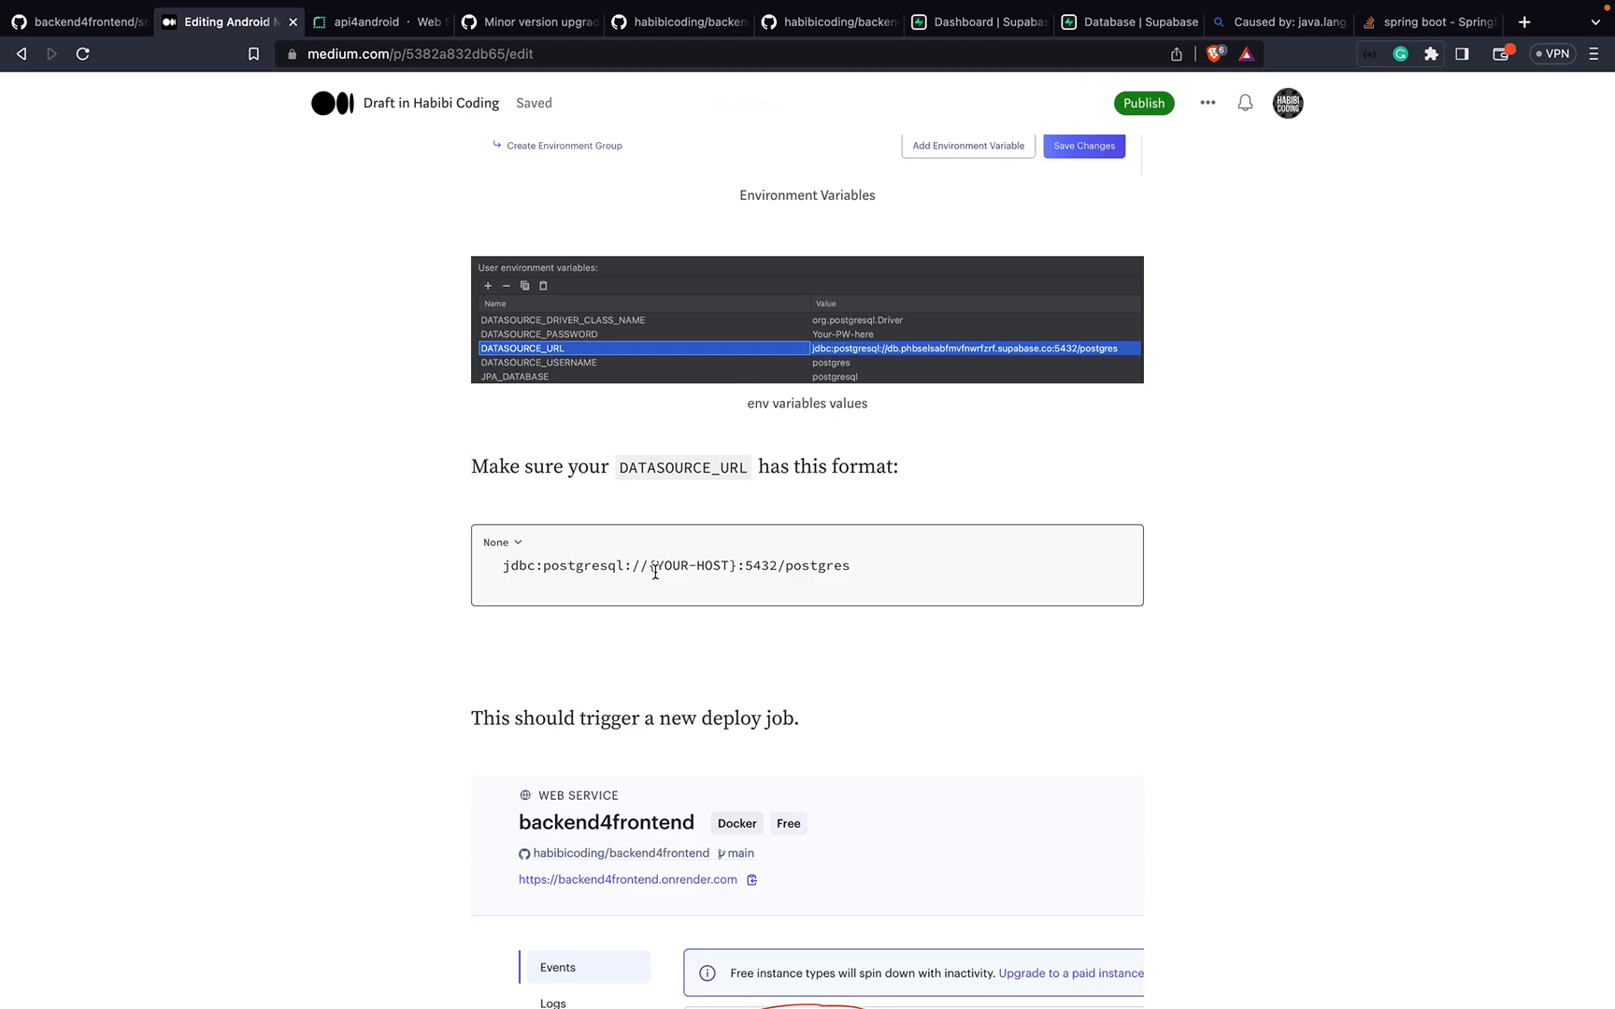
pyautogui.moveTo(739, 572)
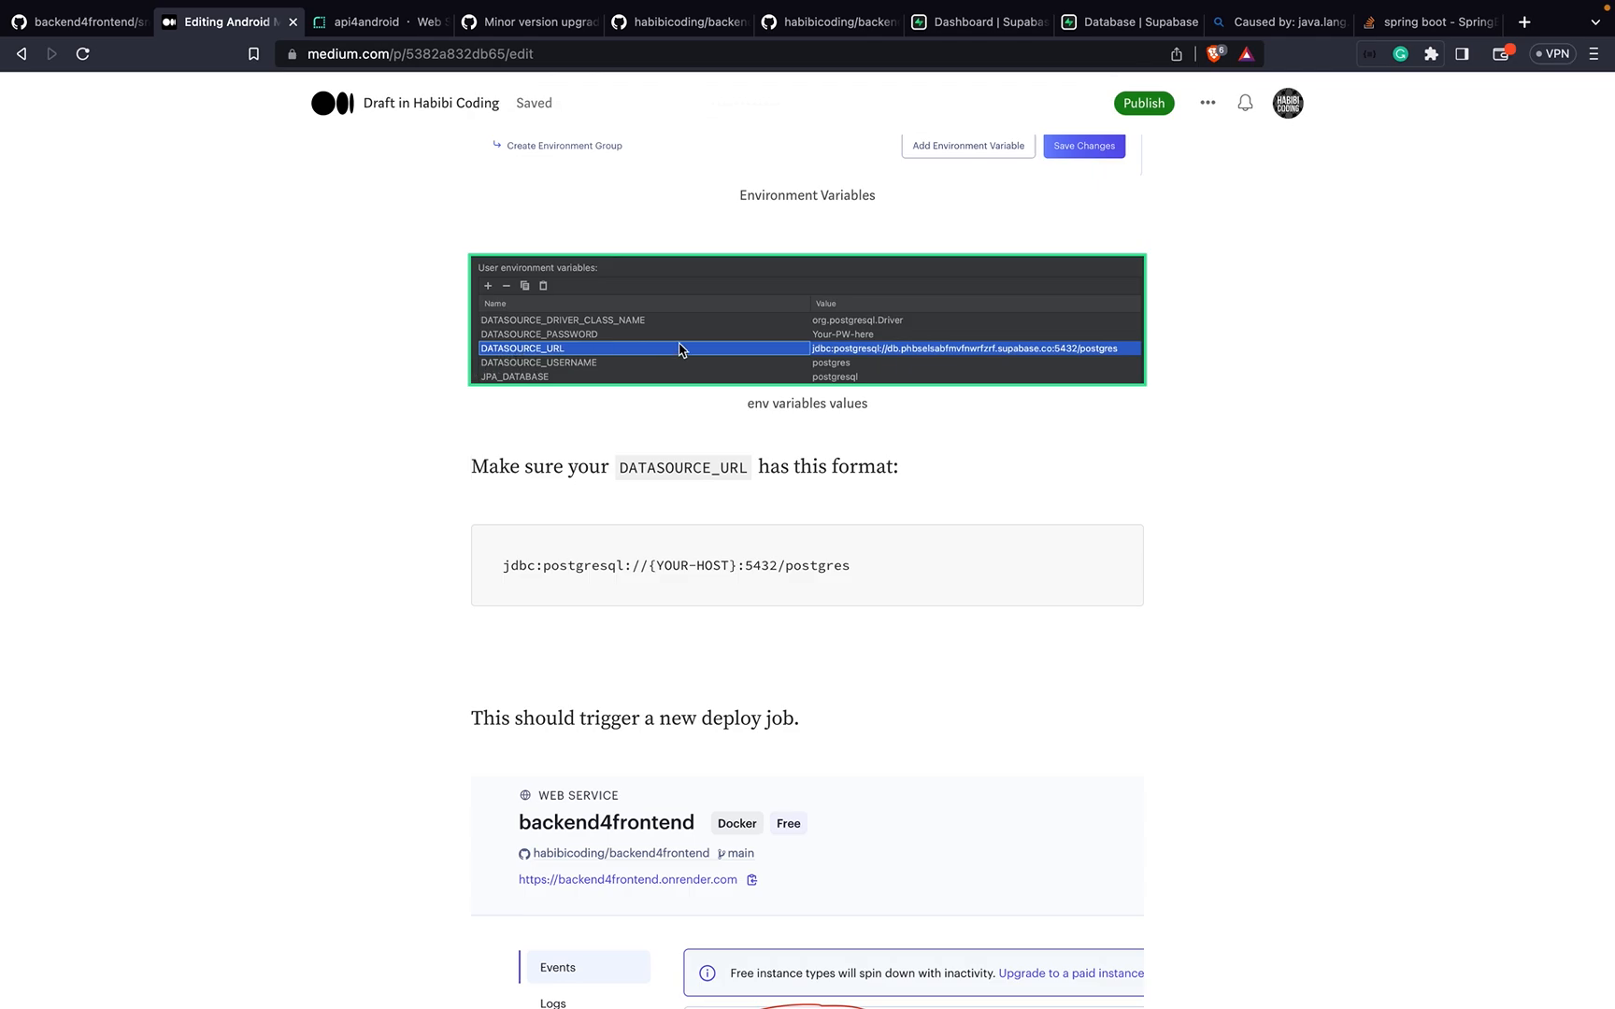
pyautogui.moveTo(1091, 355)
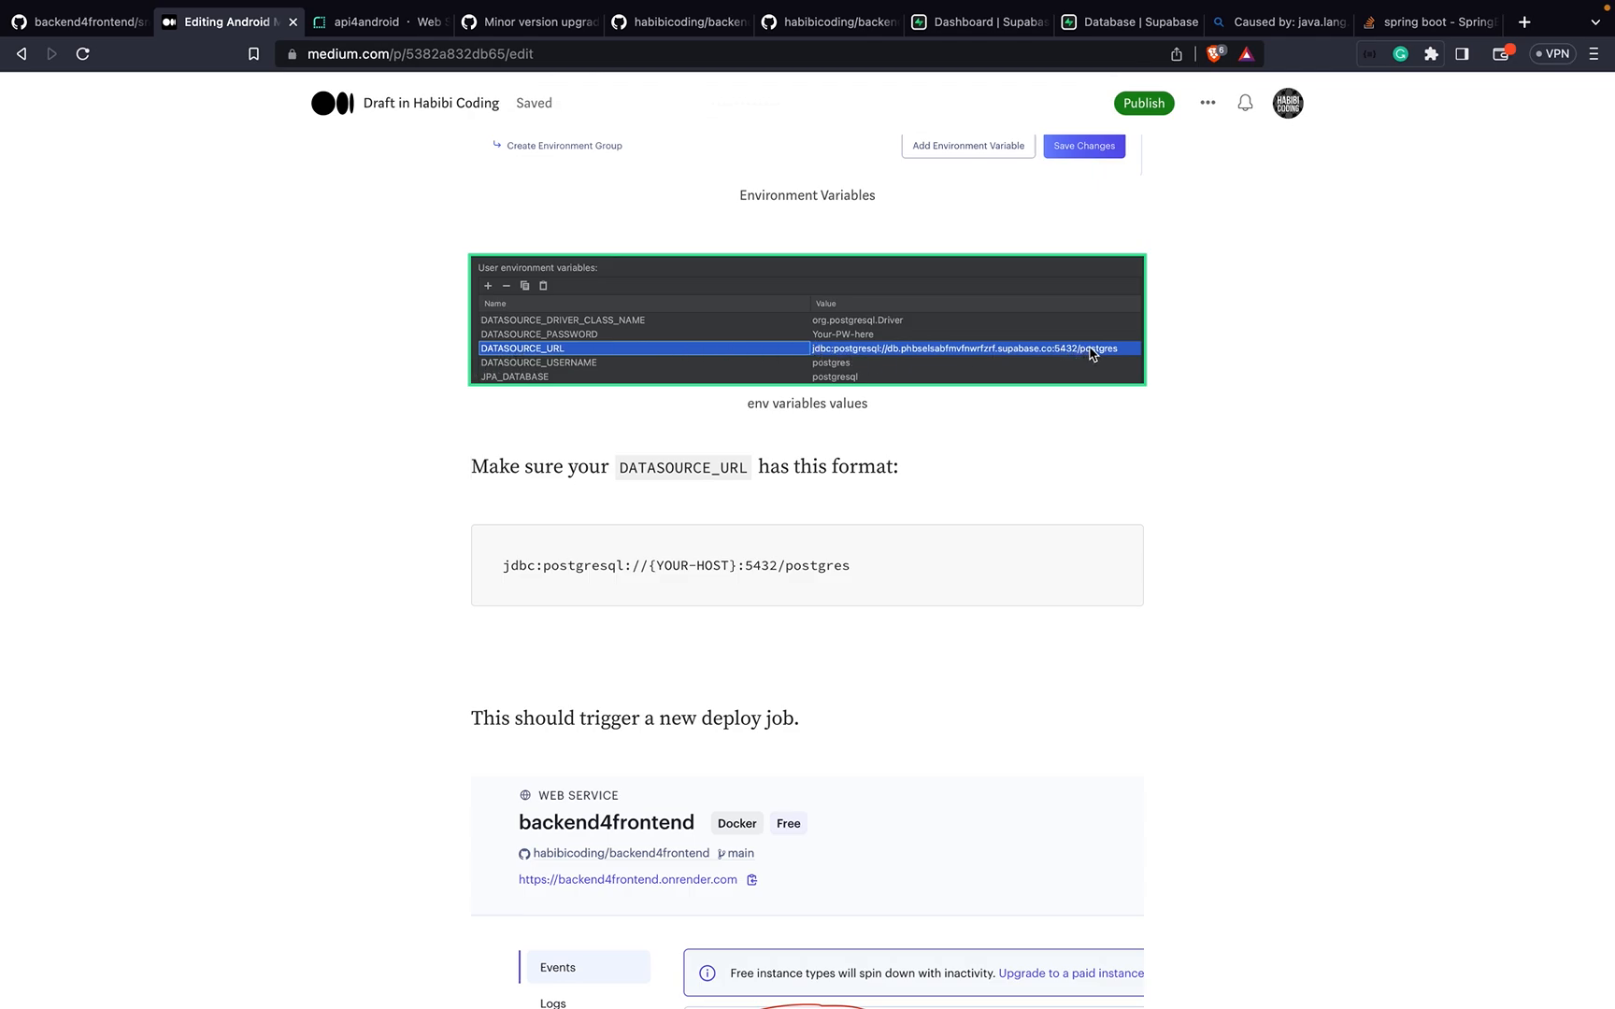
pyautogui.moveTo(950, 351)
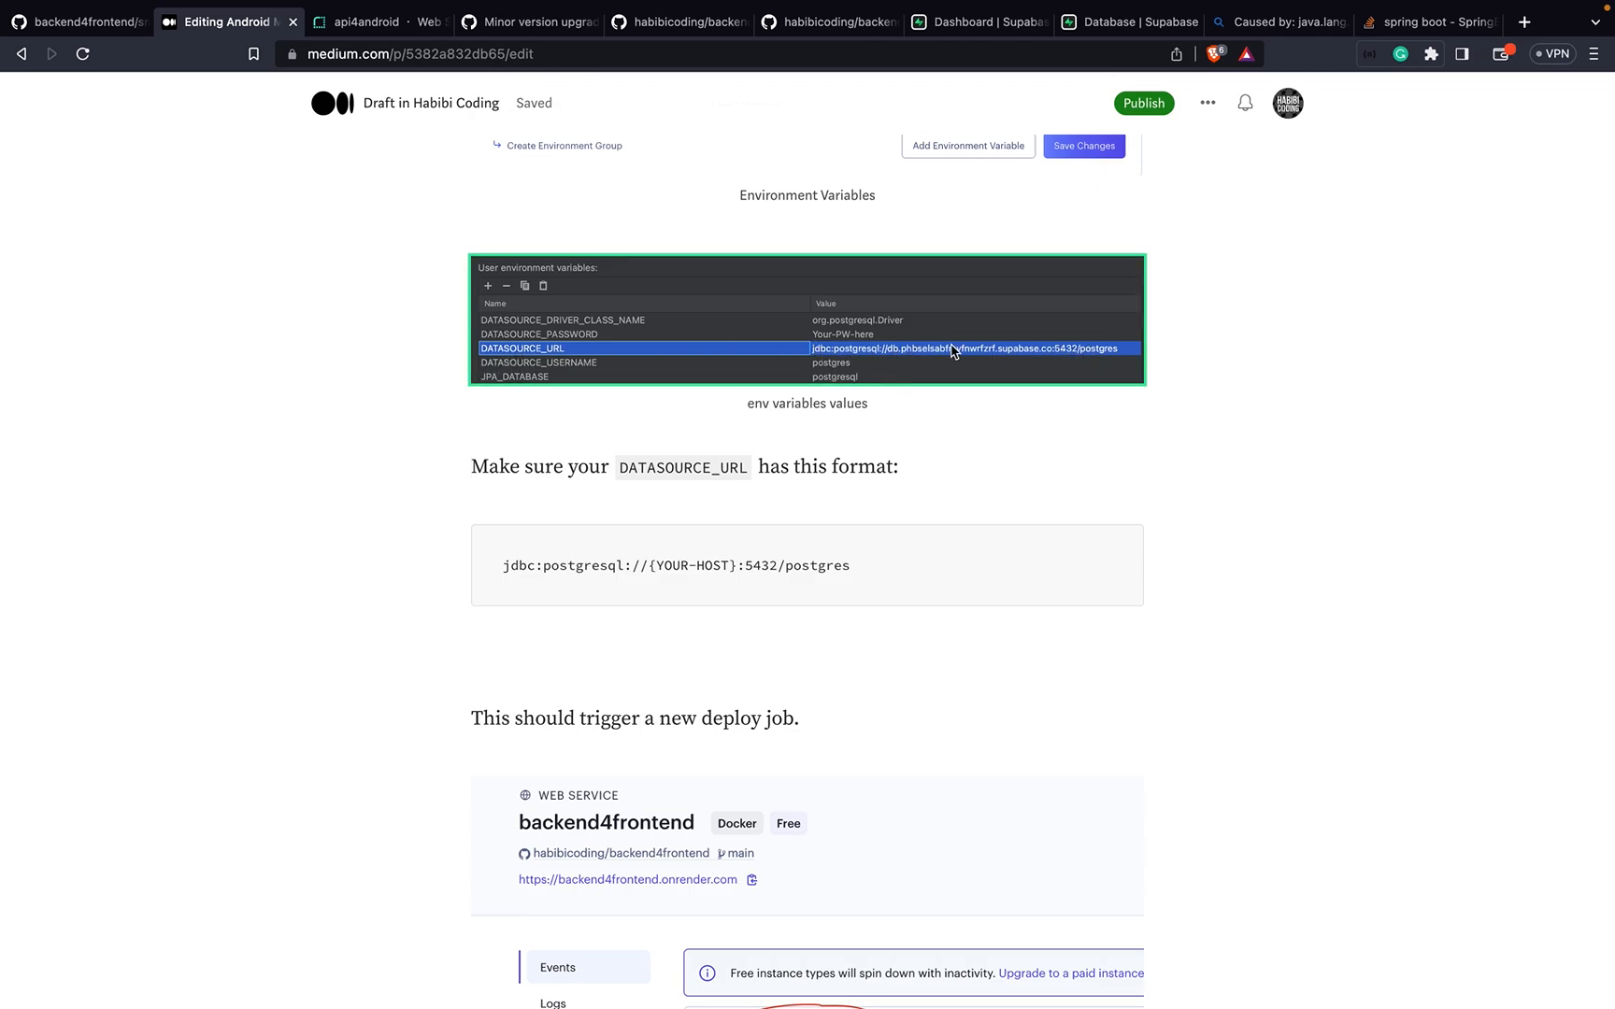
pyautogui.moveTo(1007, 359)
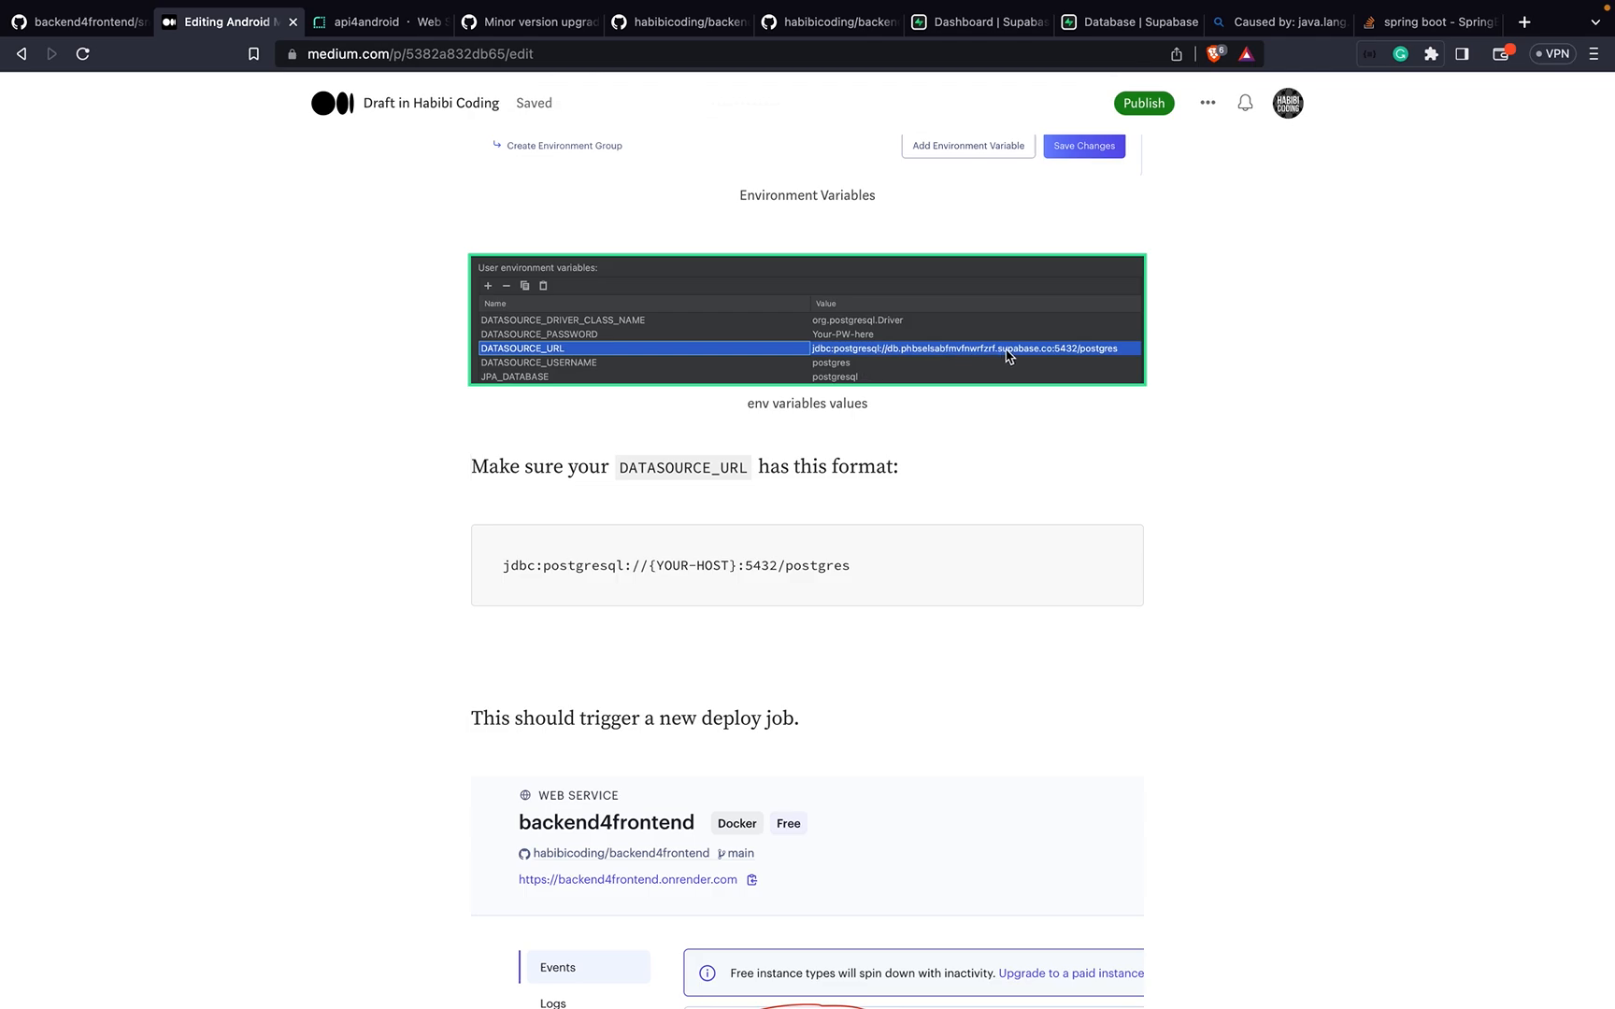
pyautogui.moveTo(1093, 357)
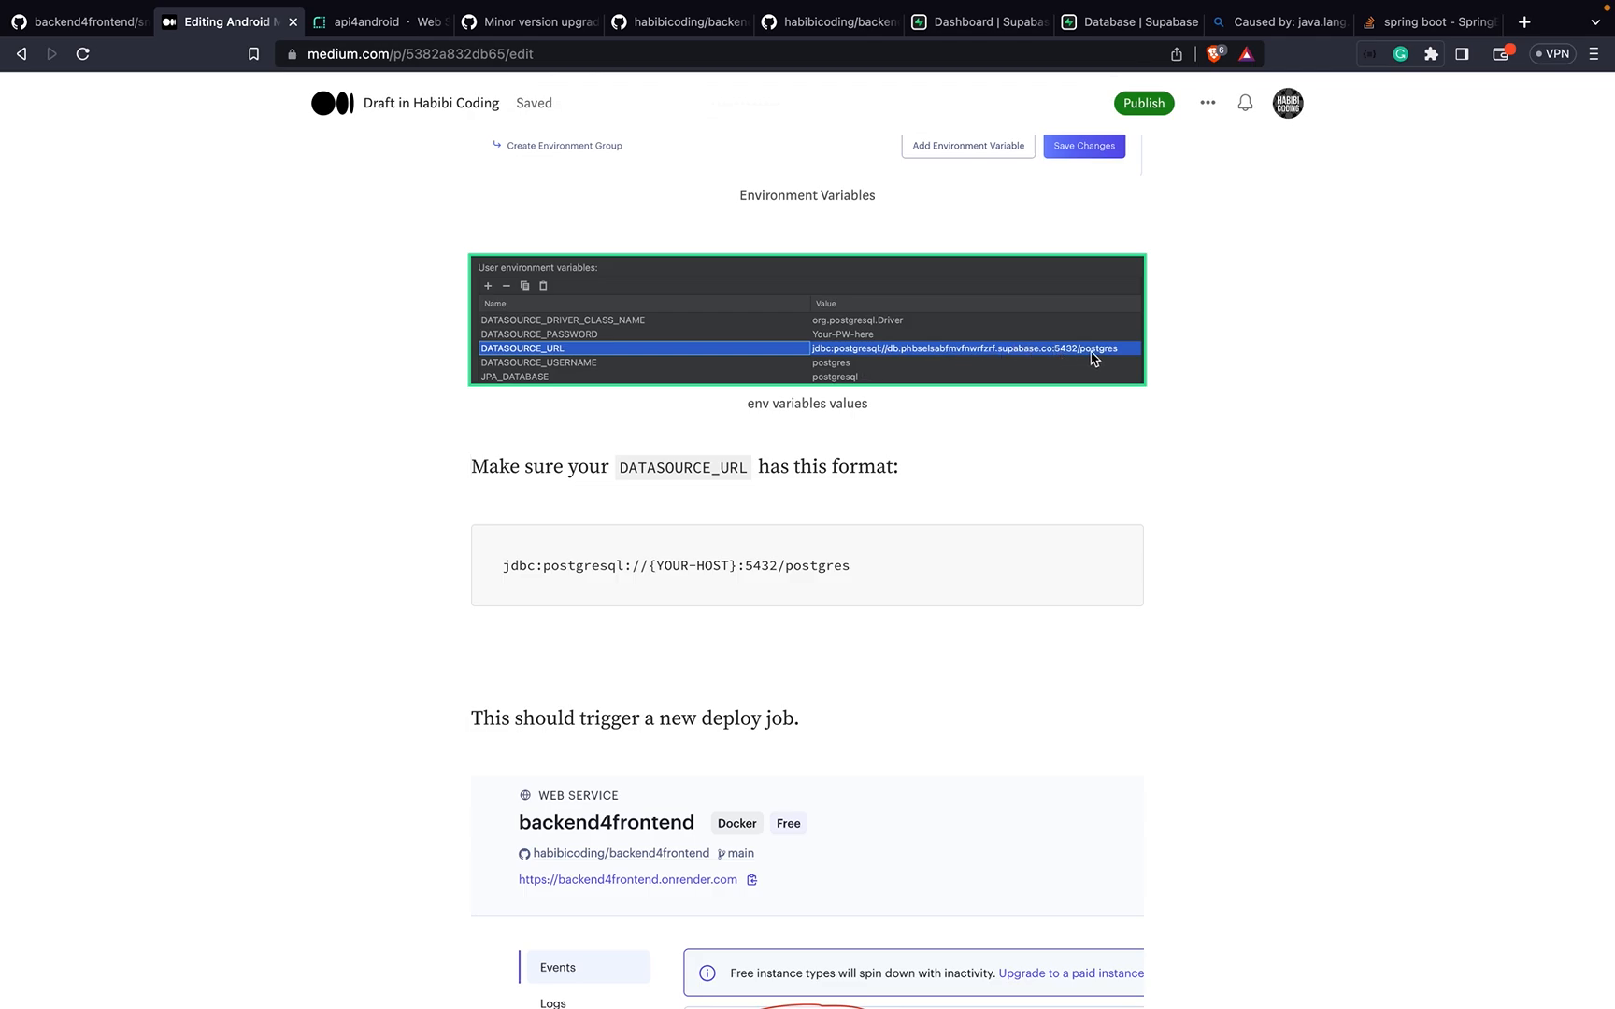
pyautogui.moveTo(858, 331)
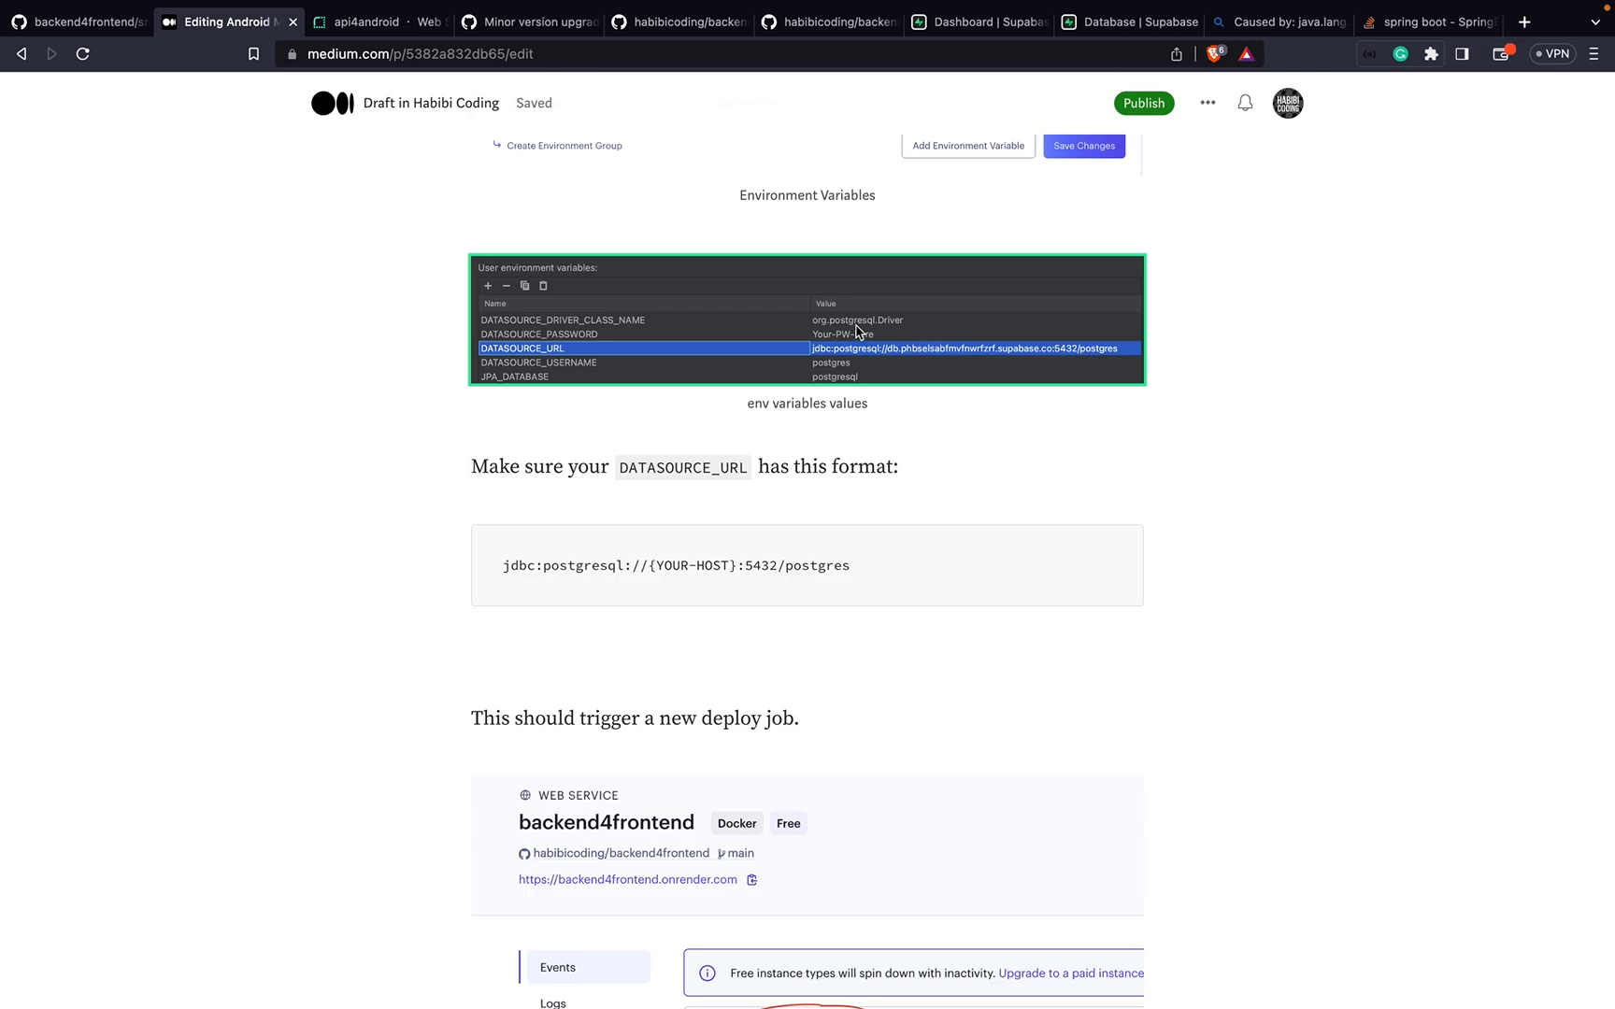
pyautogui.moveTo(862, 345)
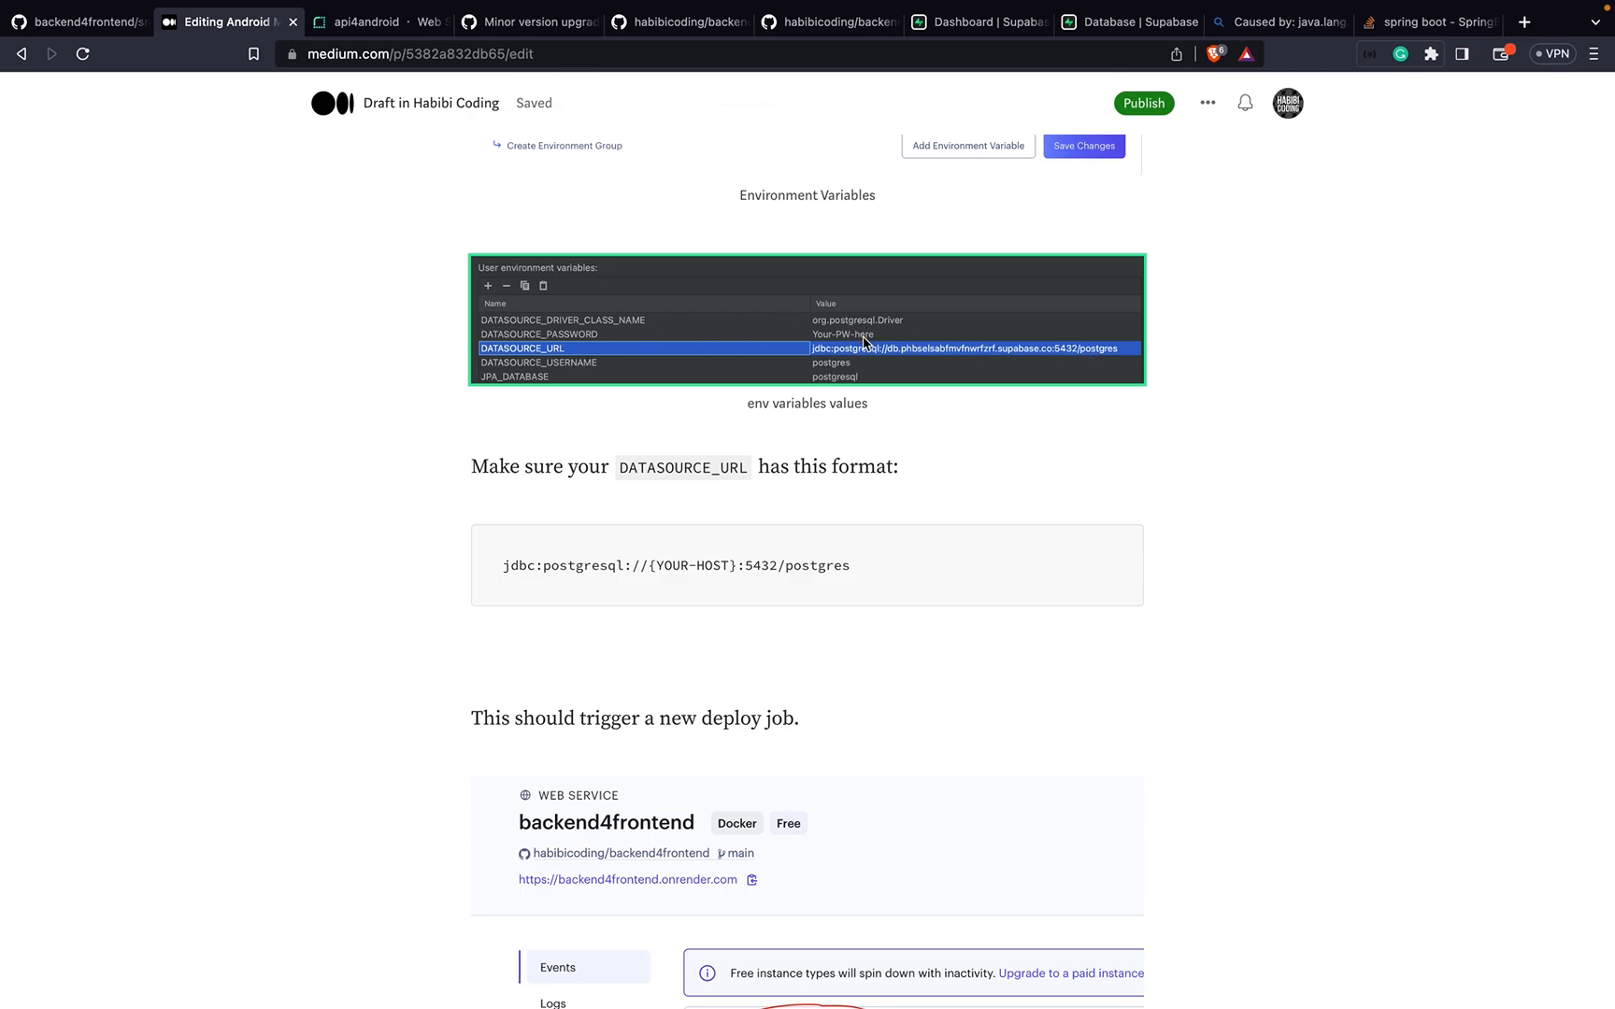
# Step: Review api4android's five environment variables, including jdbc:postgresql DATASOURCE_URL, and save changes
pyautogui.click(371, 22)
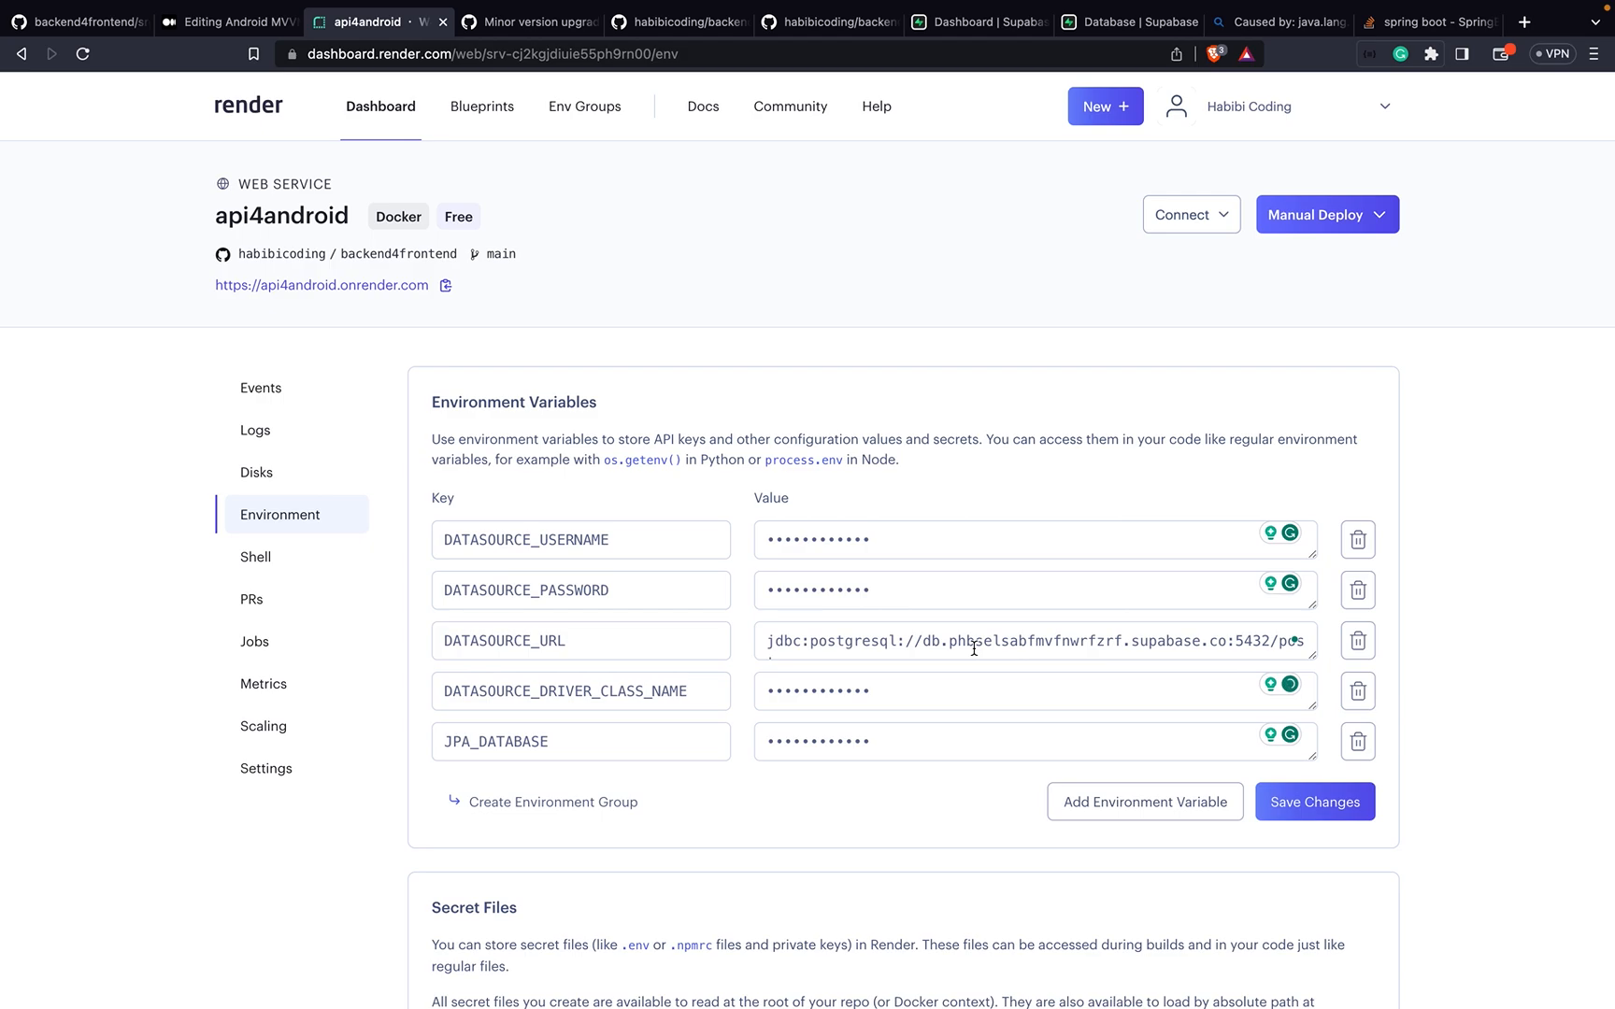
pyautogui.moveTo(770, 659)
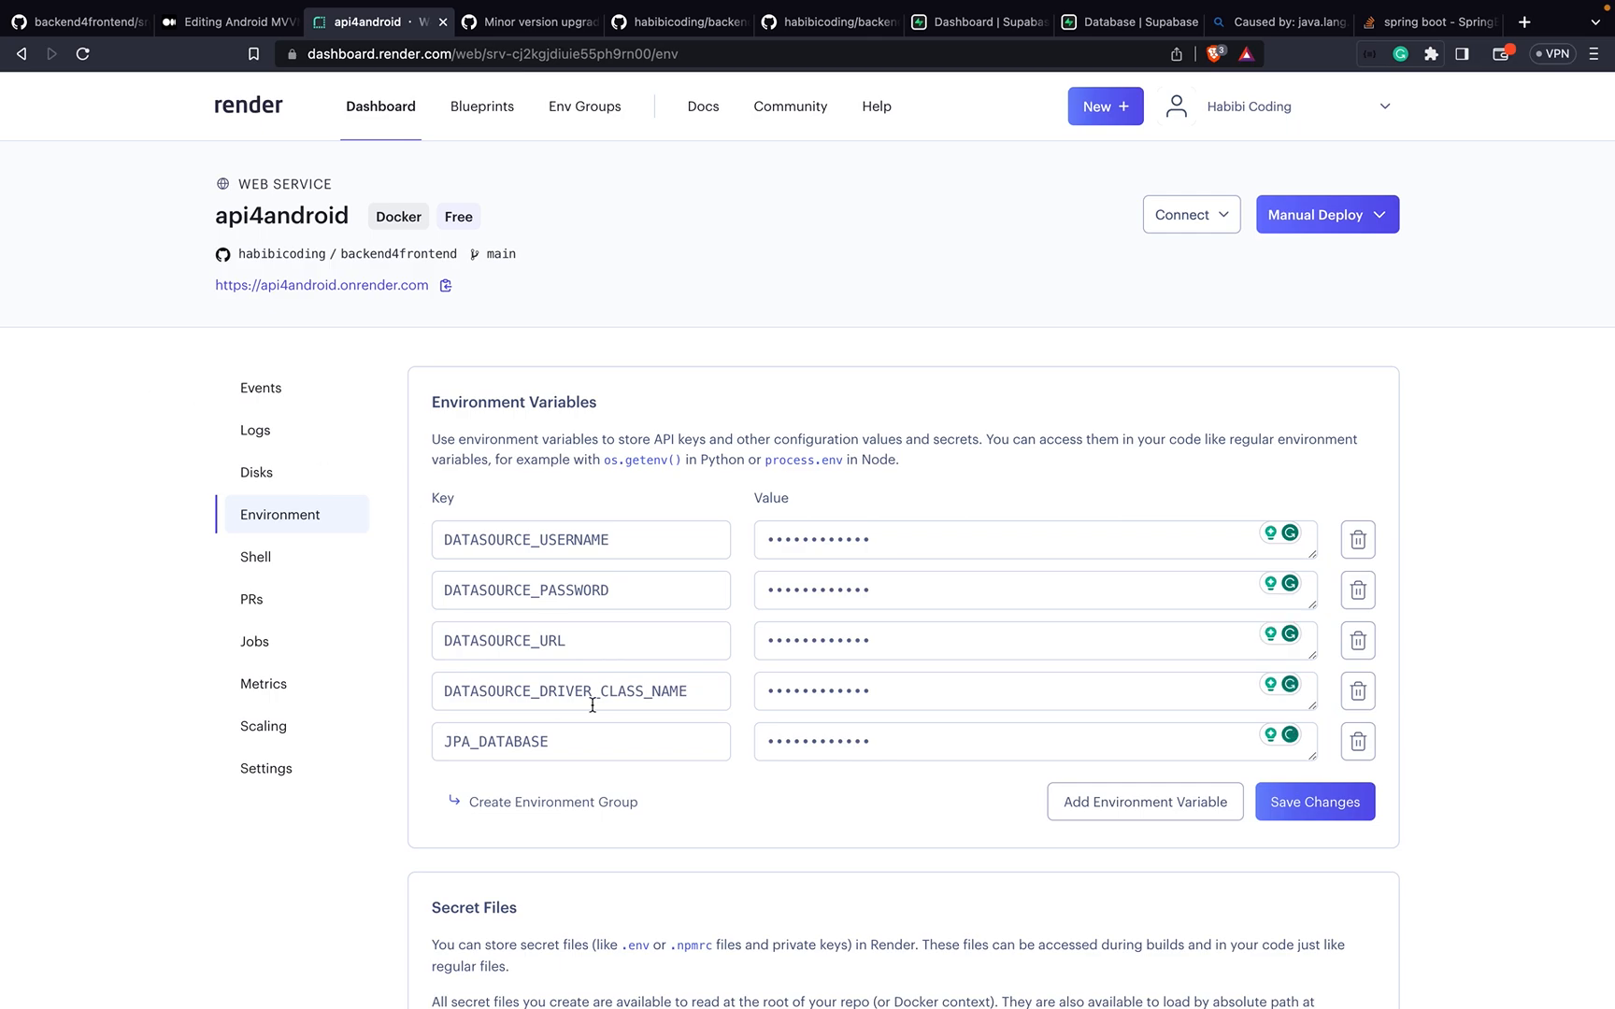
pyautogui.scroll(-3)
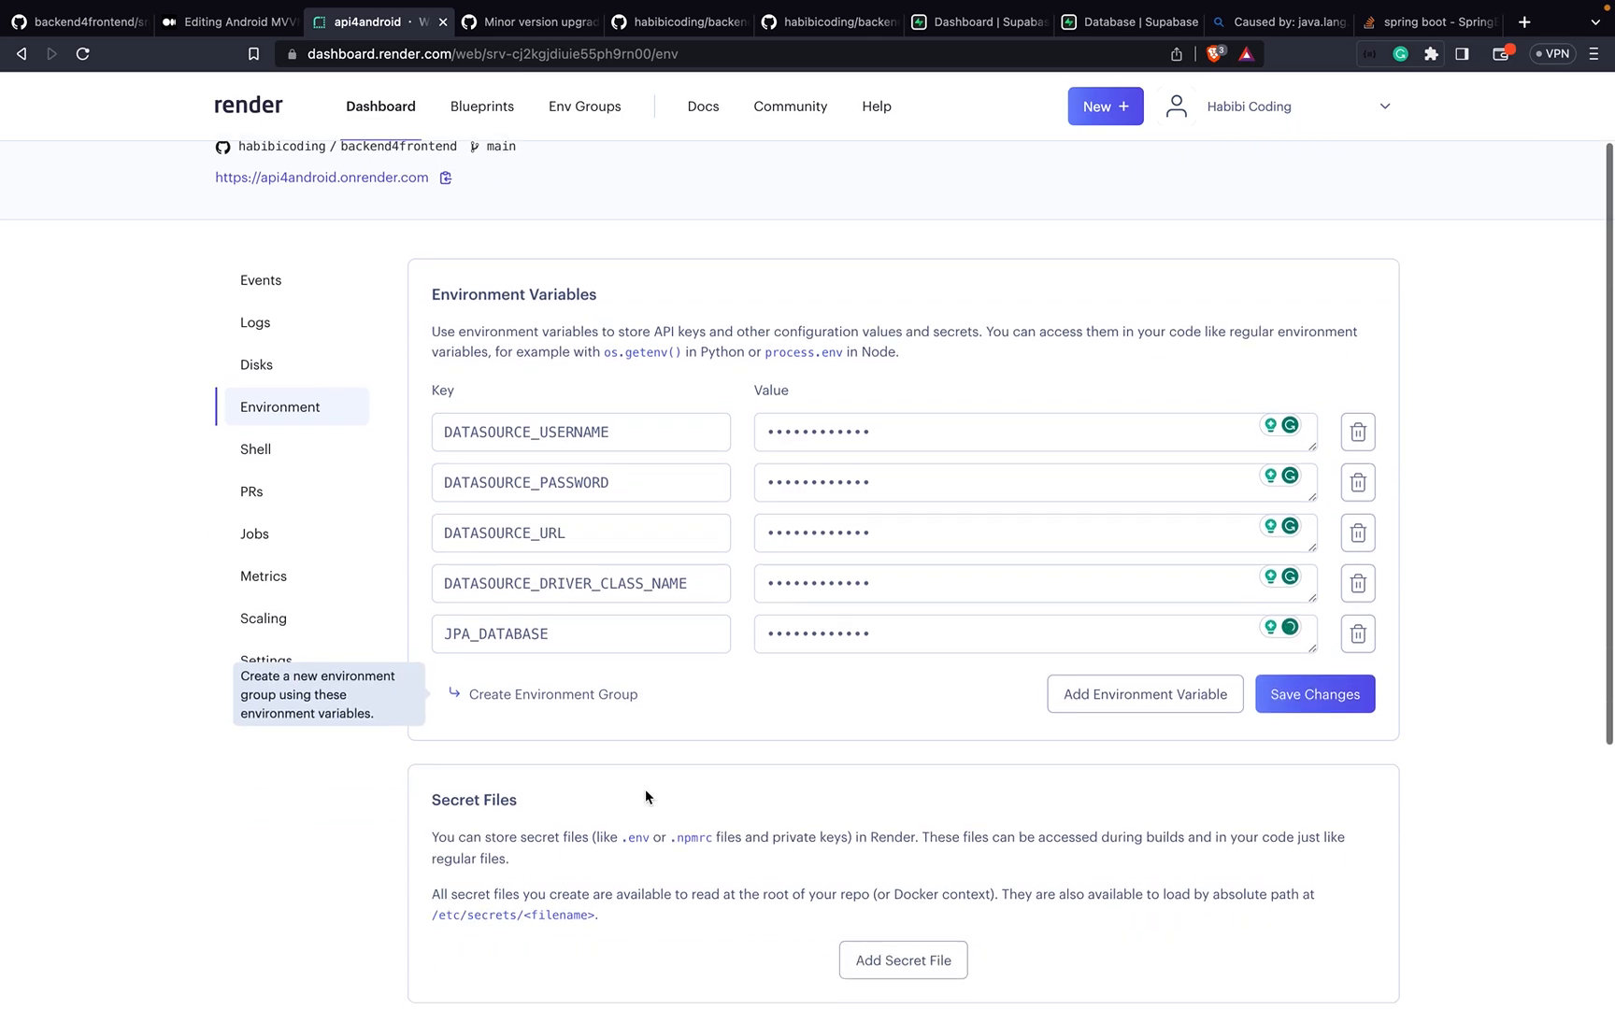
pyautogui.scroll(-3)
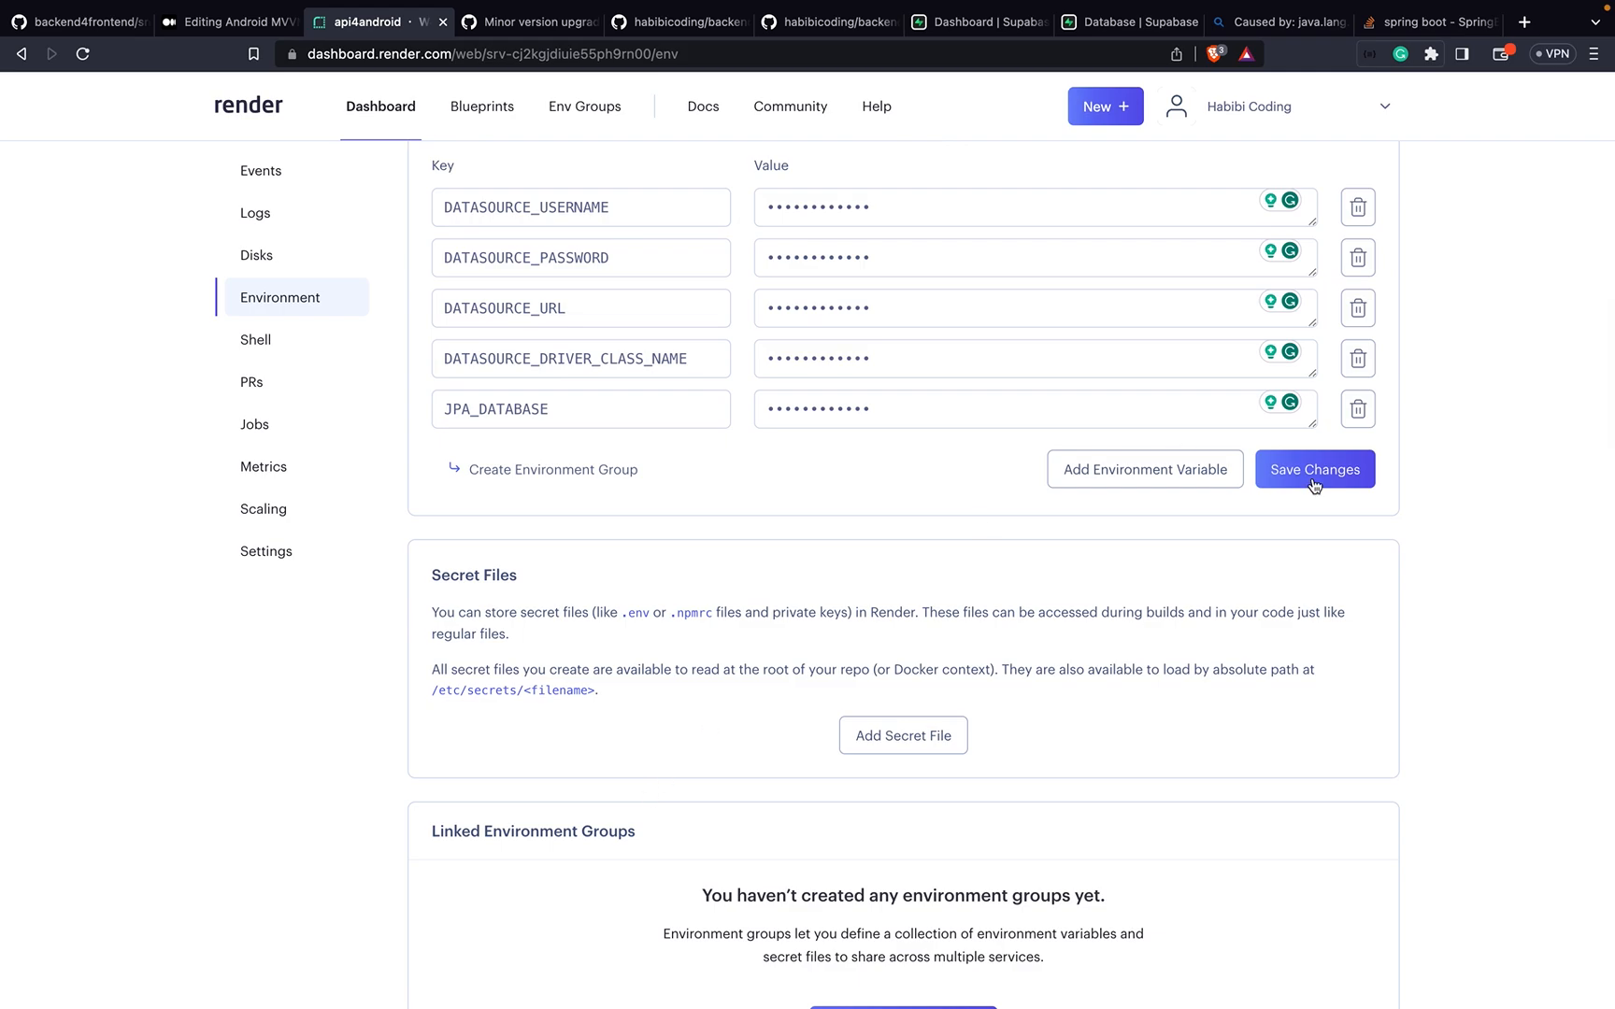
pyautogui.moveTo(1329, 482)
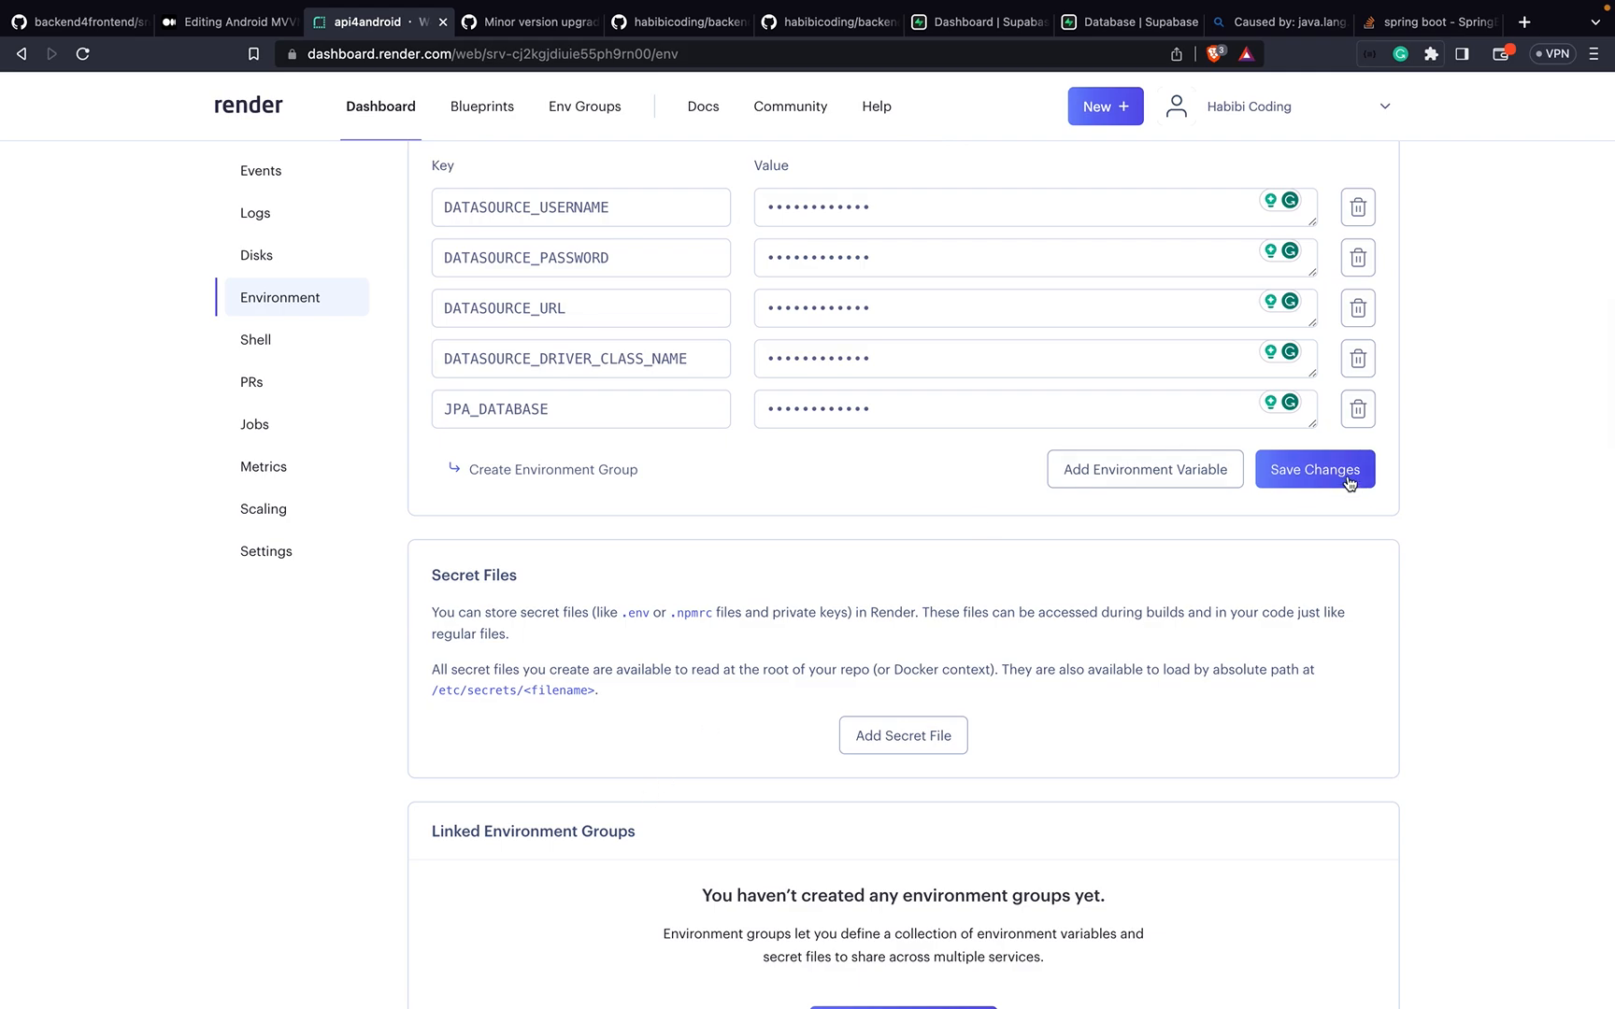
pyautogui.click(1313, 468)
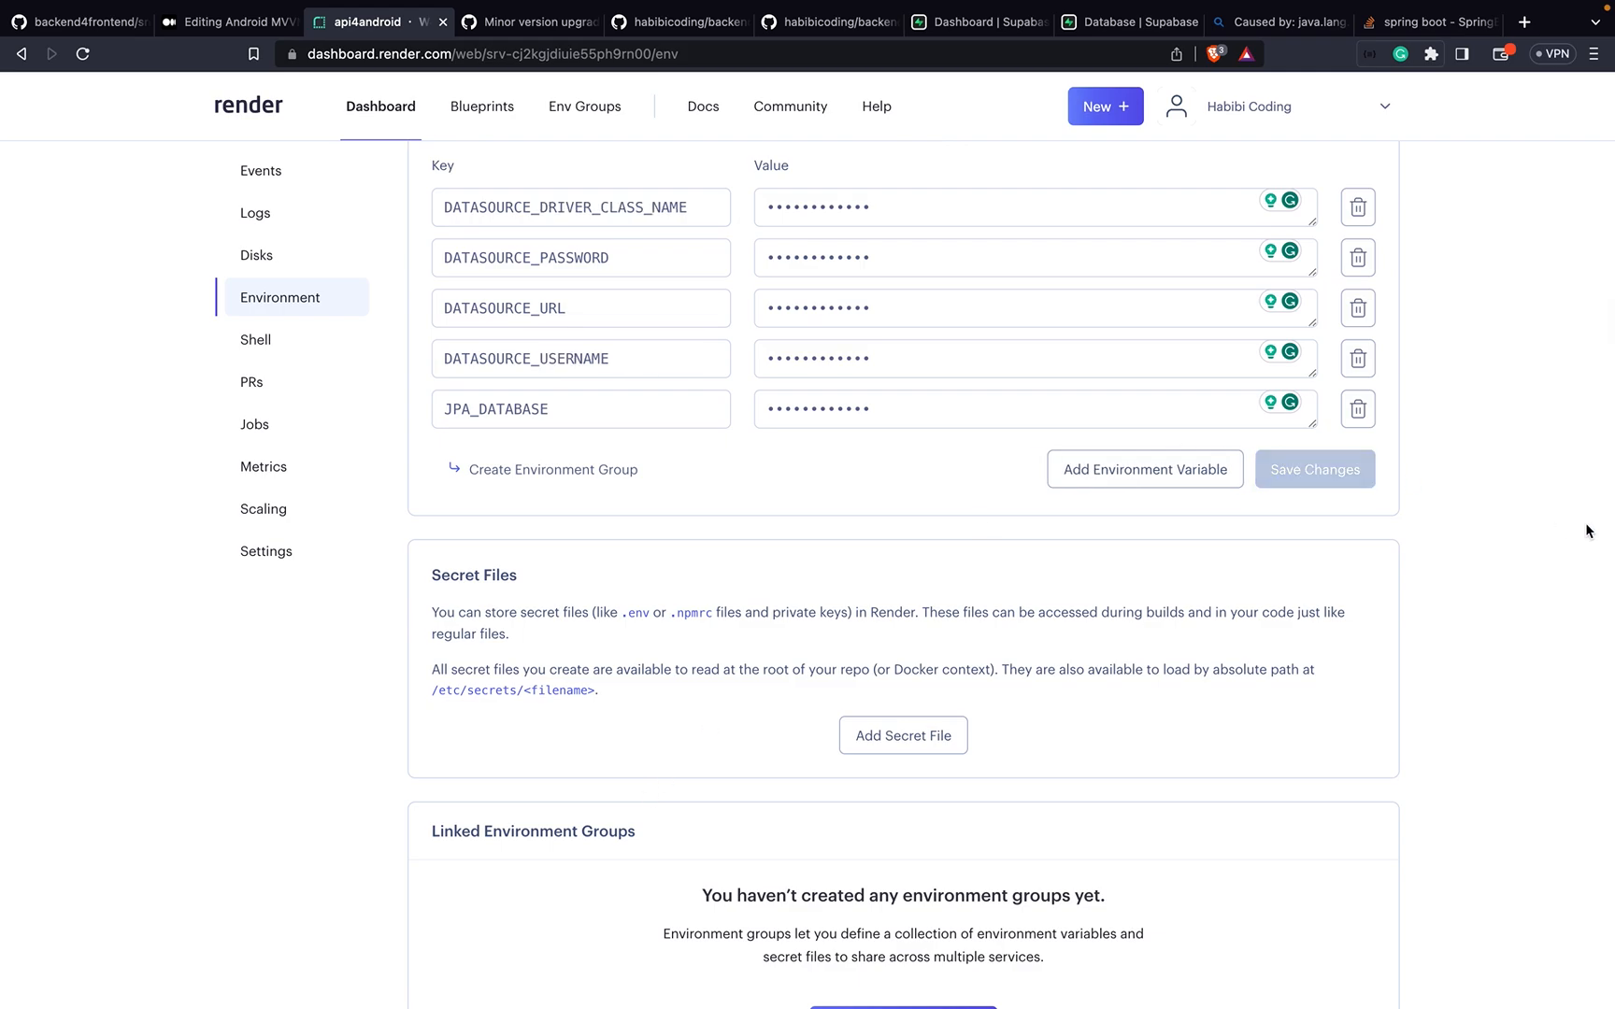
pyautogui.scroll(3)
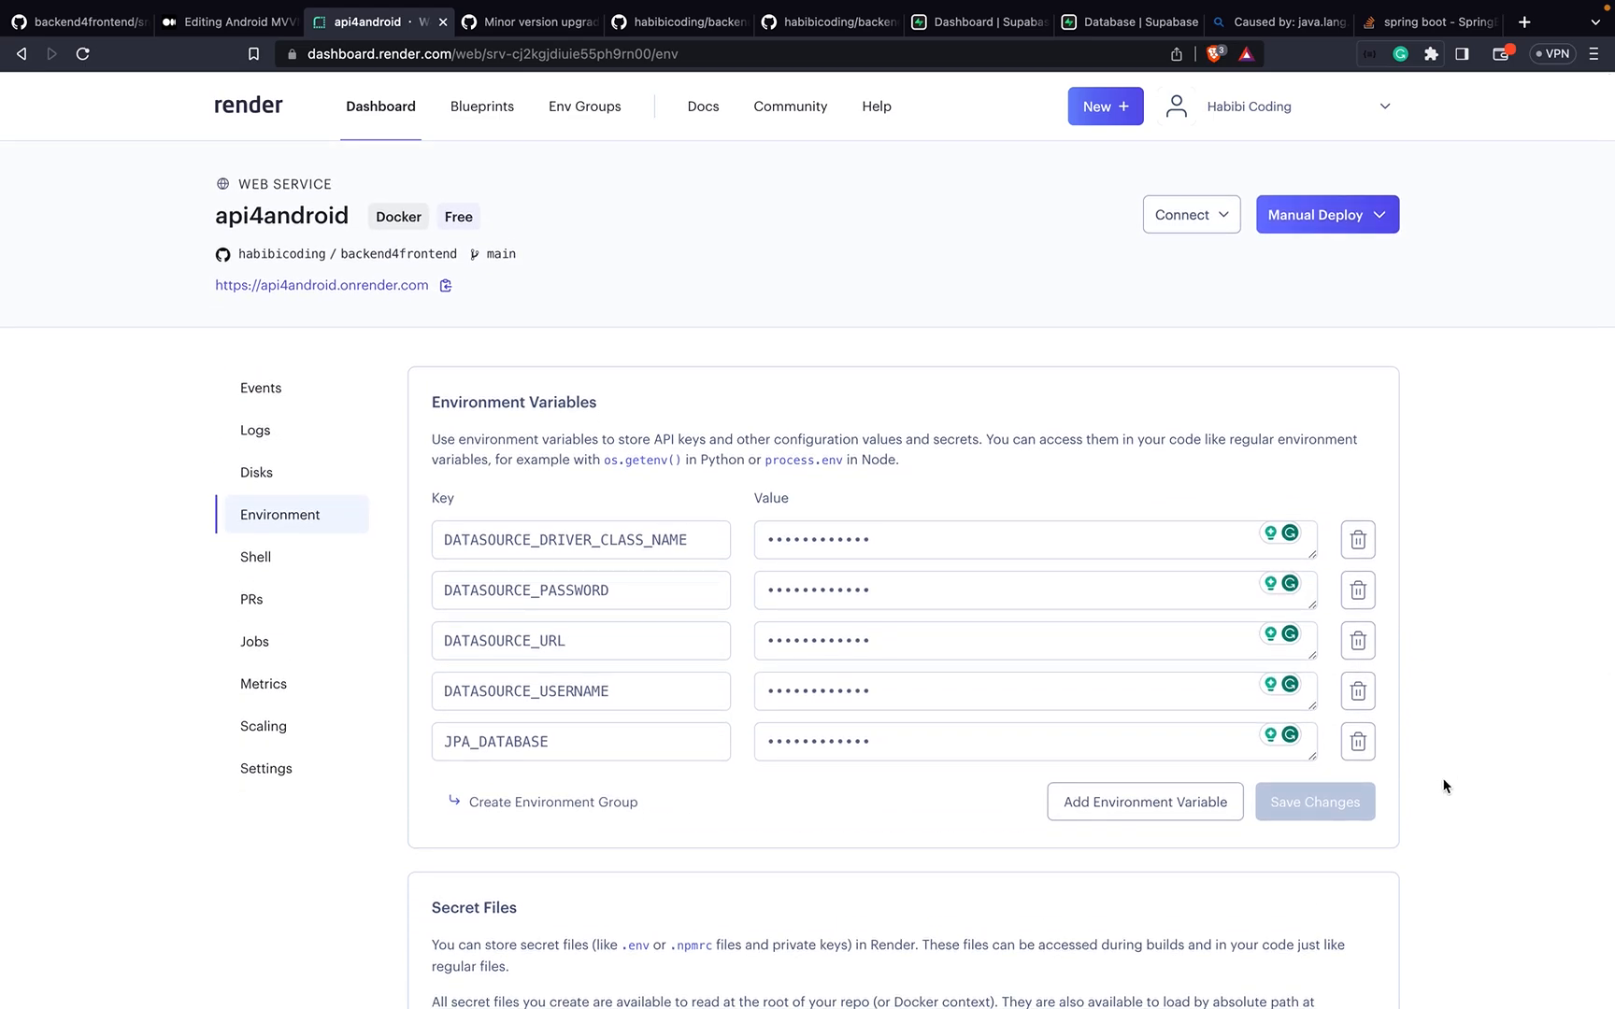
pyautogui.moveTo(270, 388)
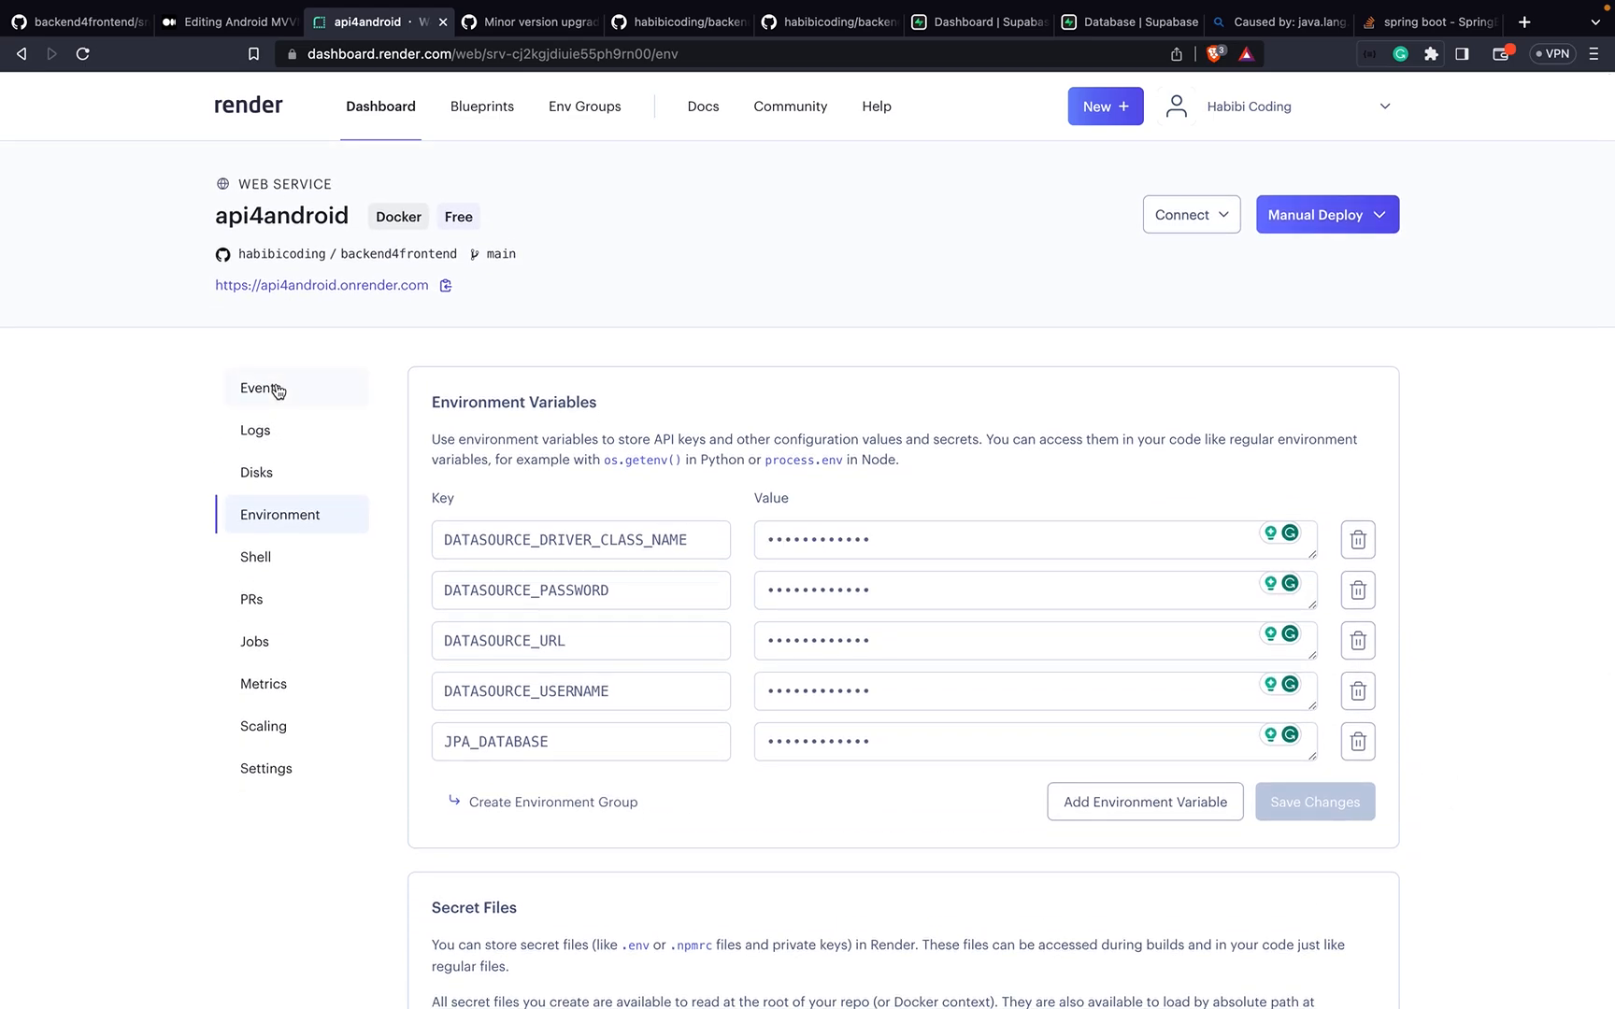
# Step: Open api4android's Events page to follow the environment-update deploy for b9ce44f
pyautogui.click(255, 387)
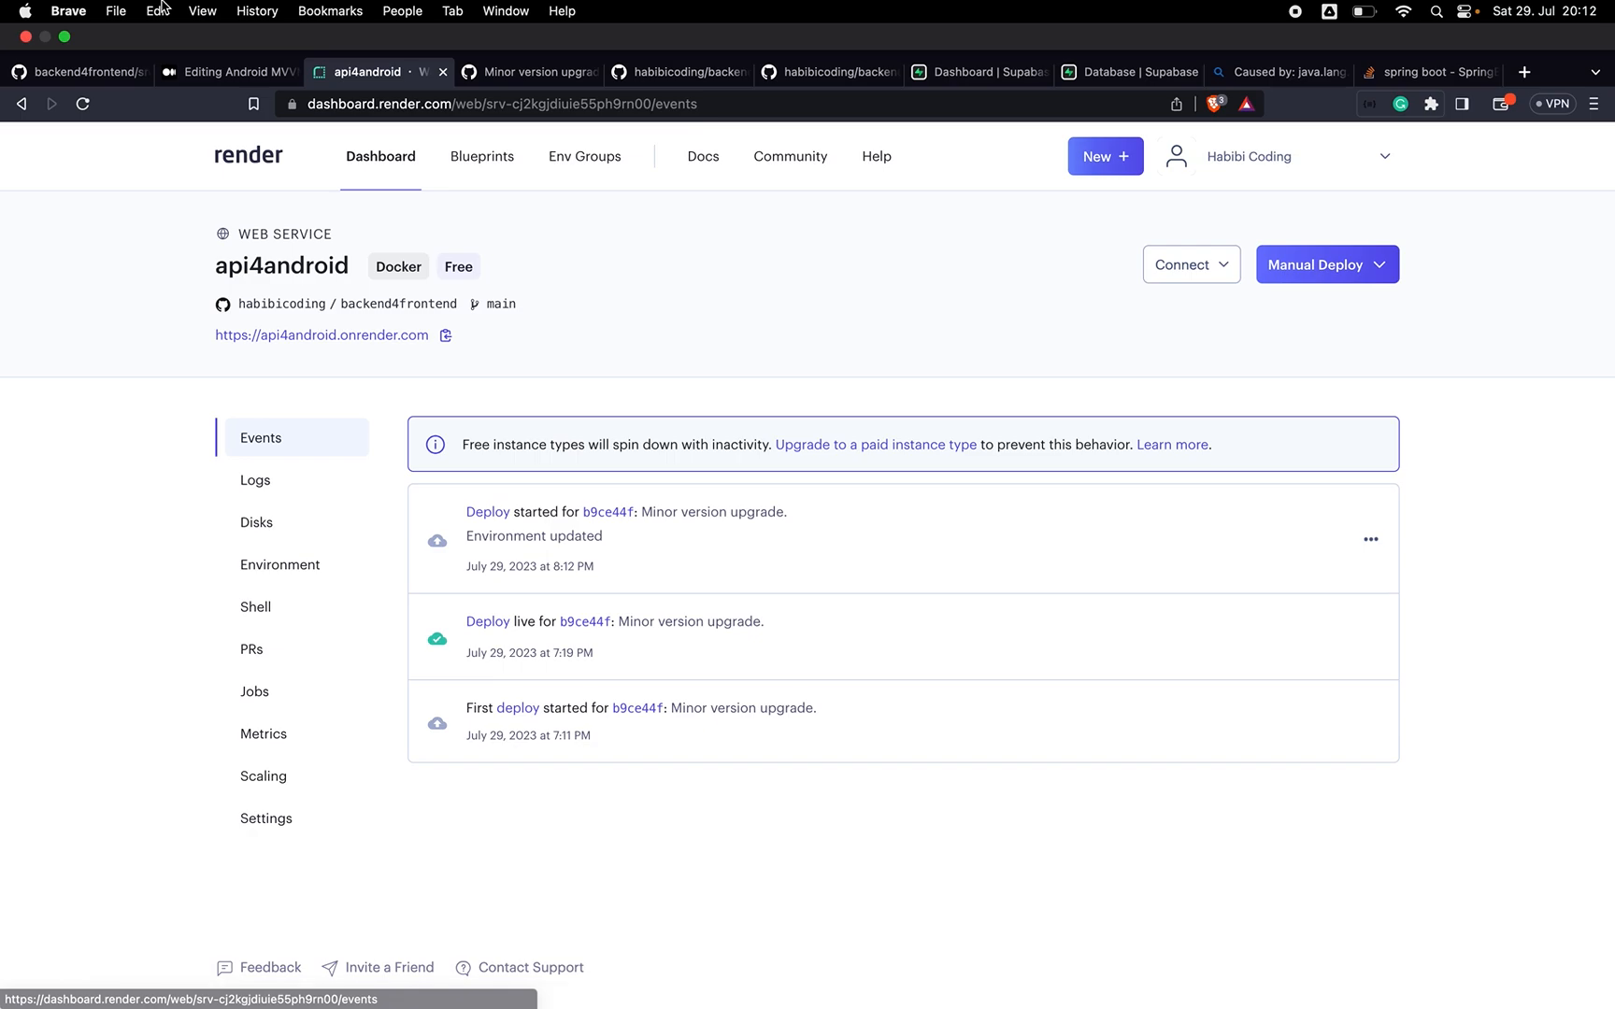
pyautogui.moveTo(1160, 6)
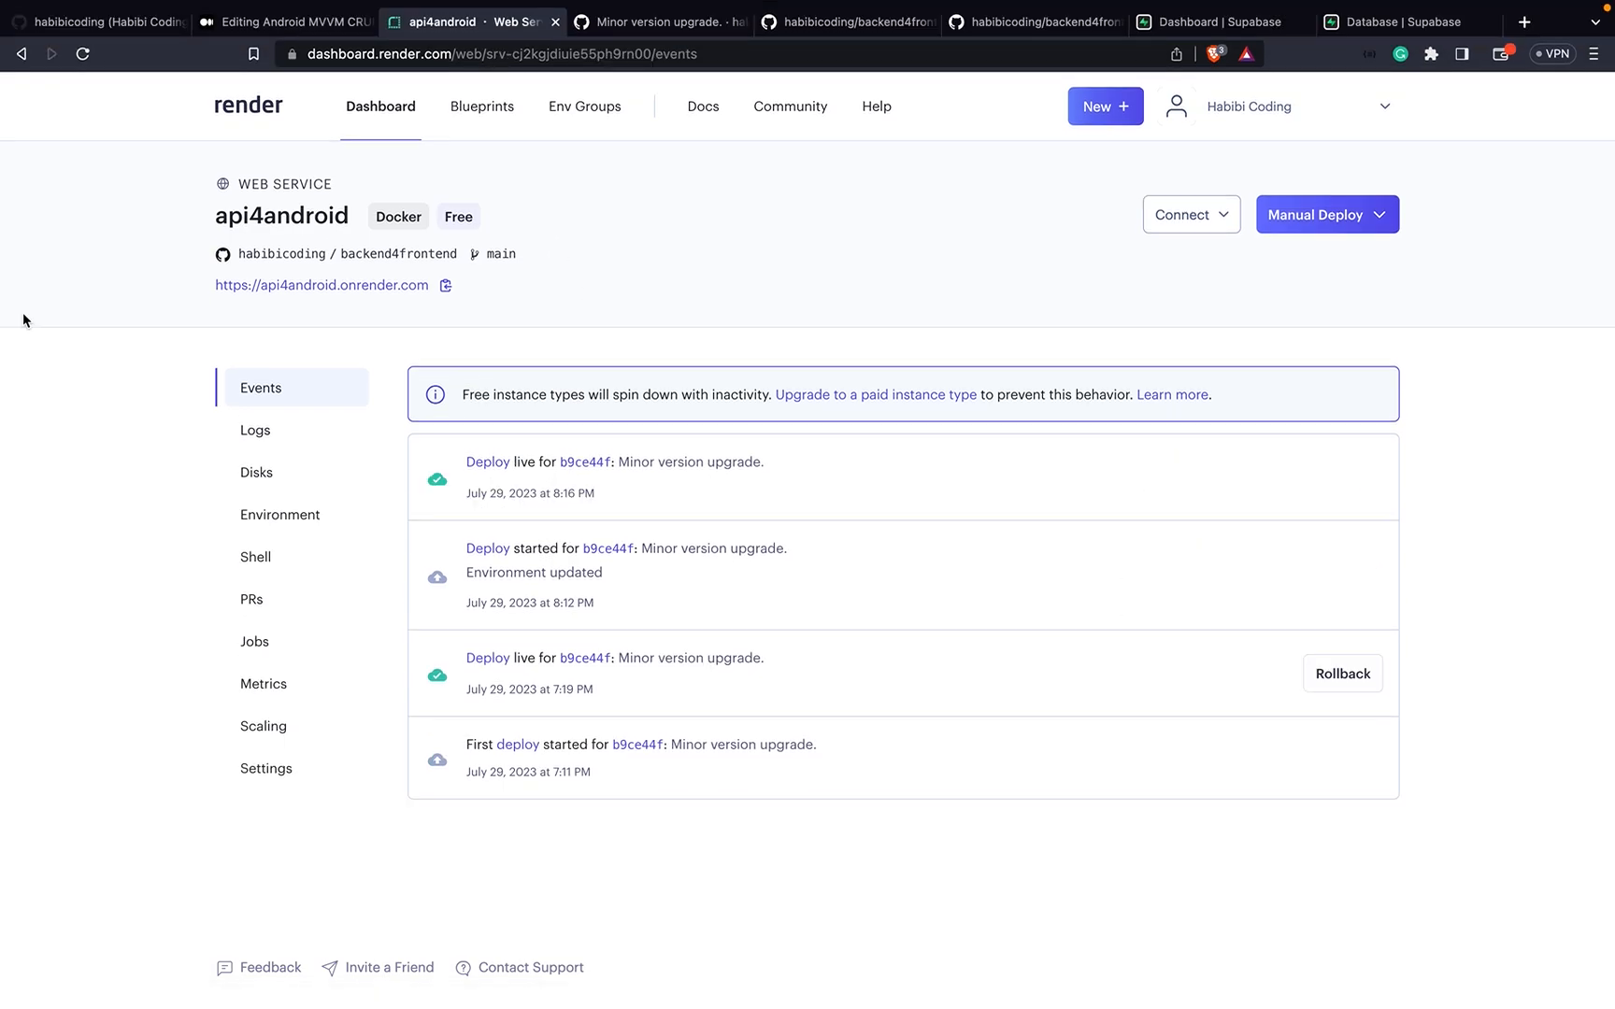
pyautogui.moveTo(682, 355)
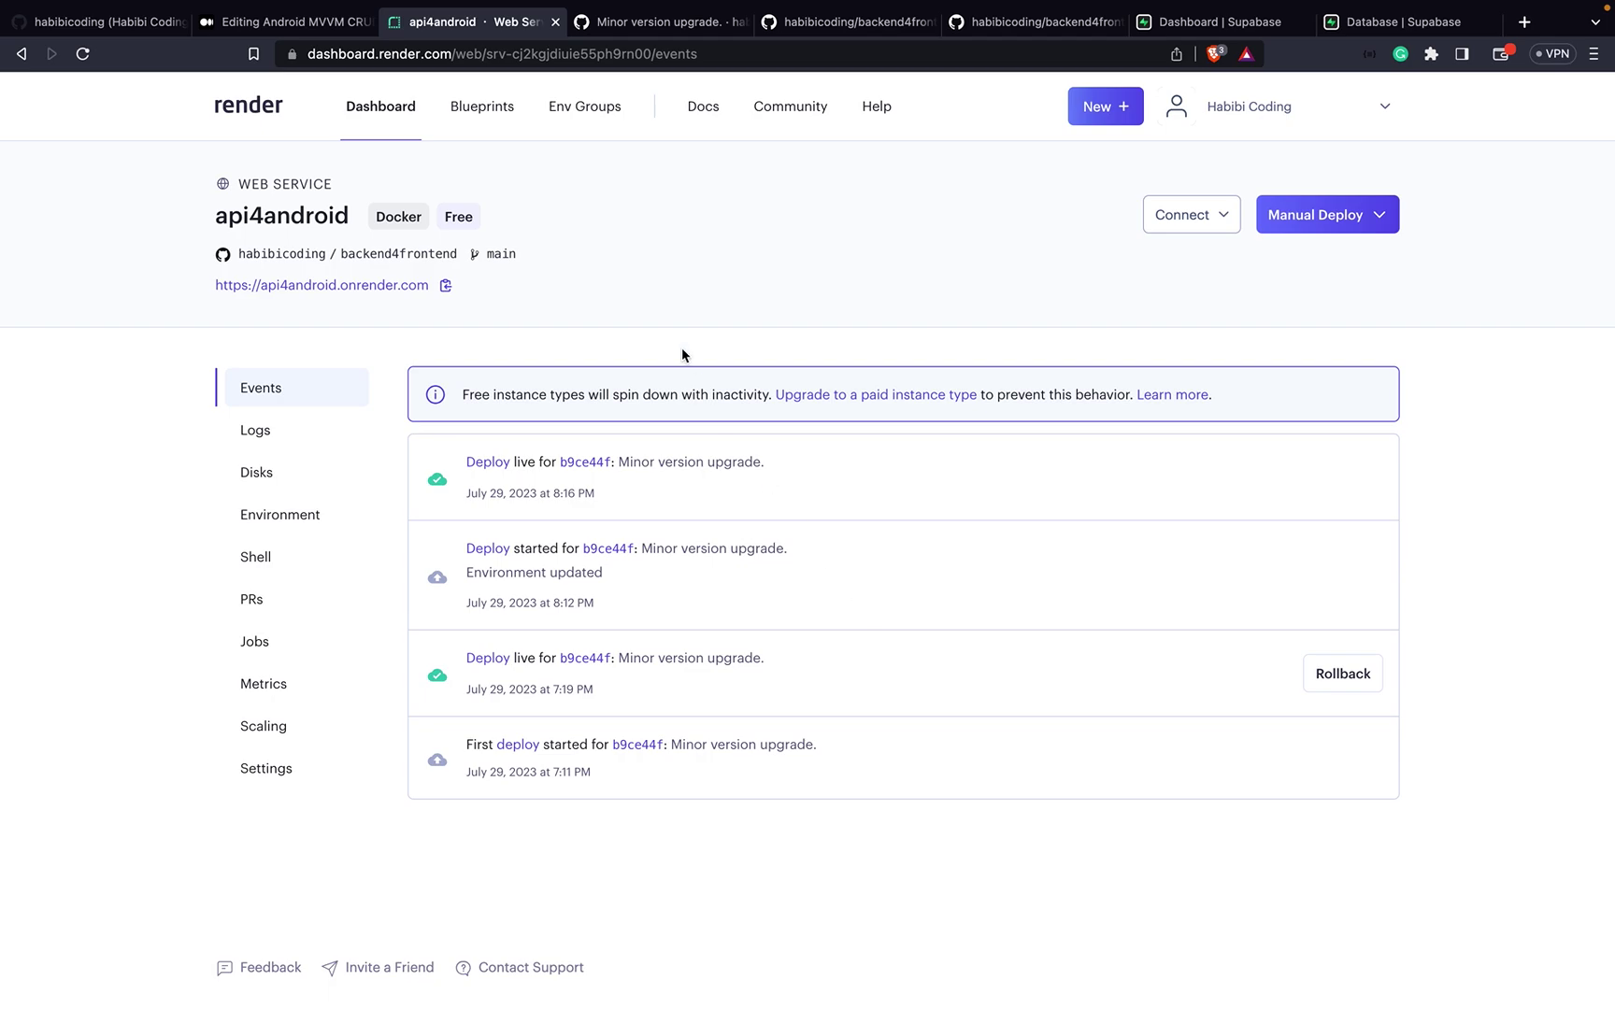
pyautogui.moveTo(602, 461)
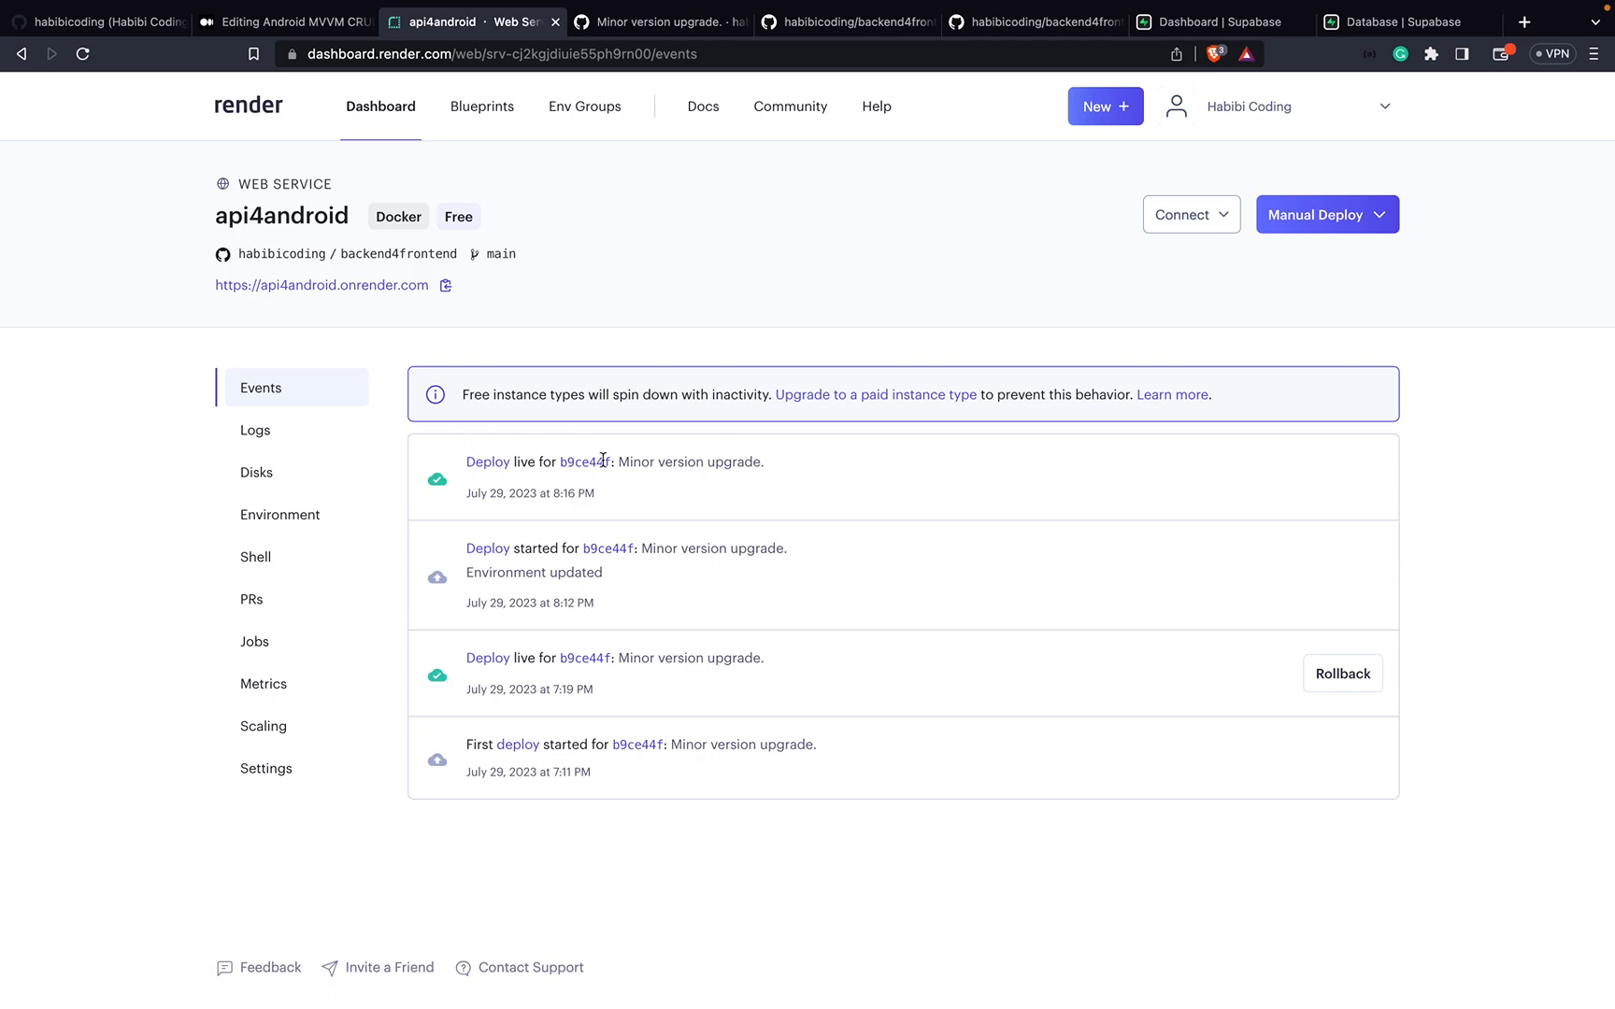
pyautogui.moveTo(531, 157)
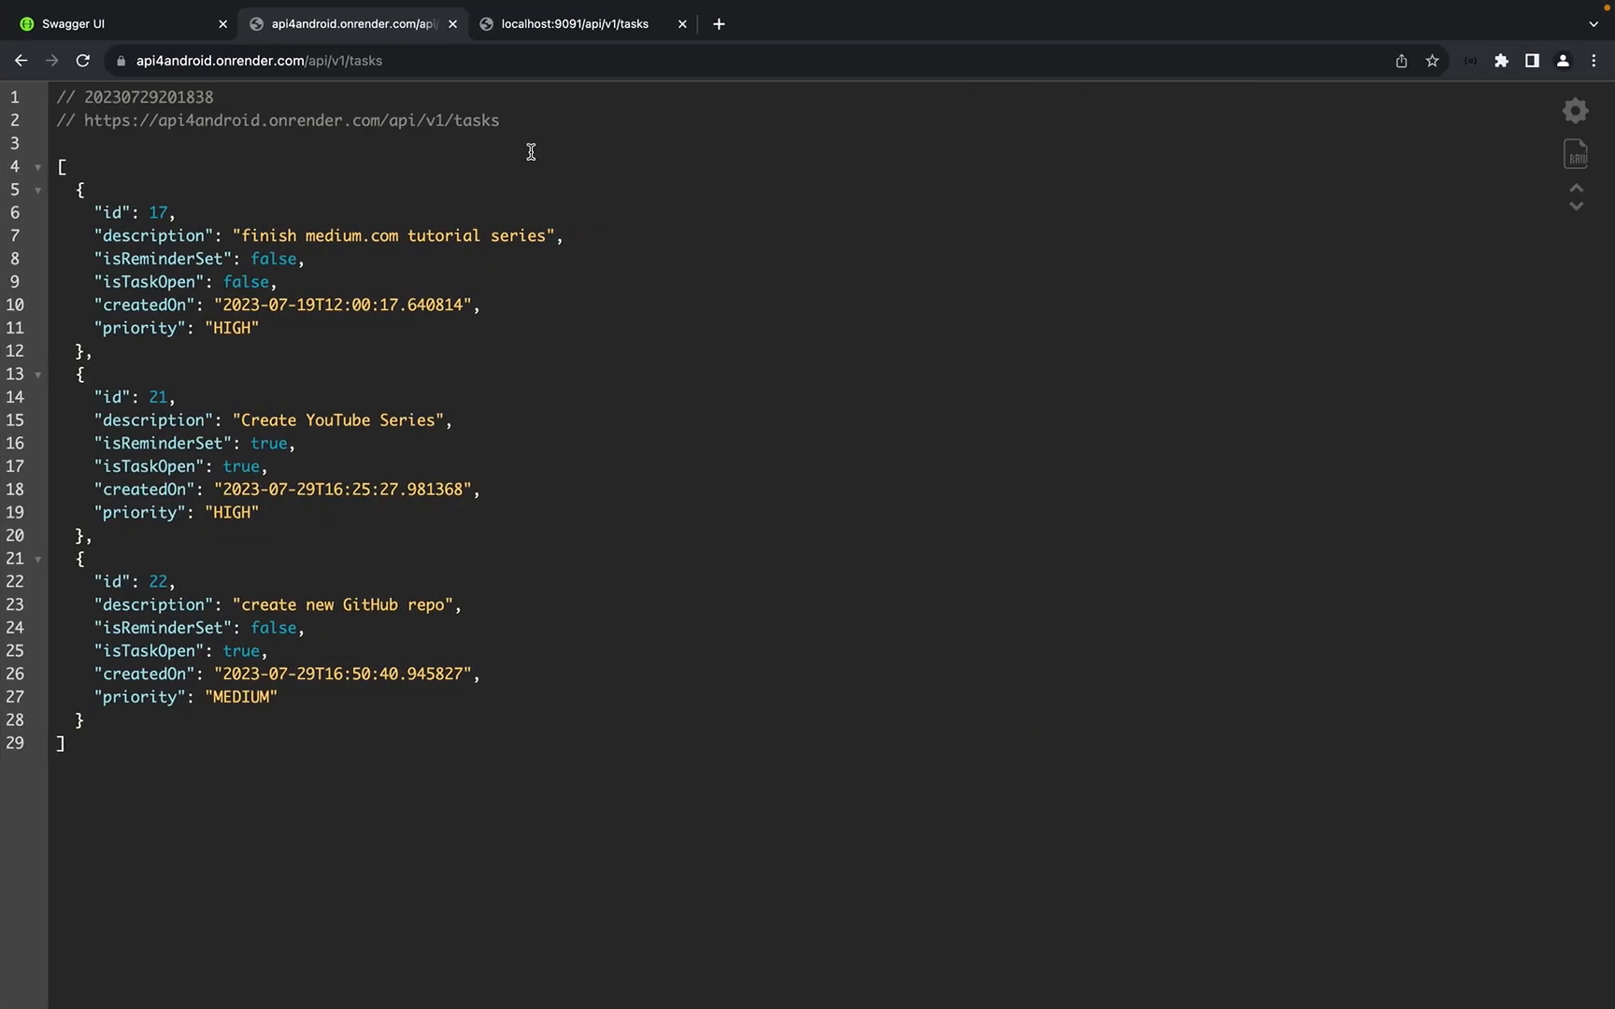
# Step: Load the deployed api/v1/tasks?status=open endpoint, returning open tasks 21 and 22
pyautogui.click(471, 21)
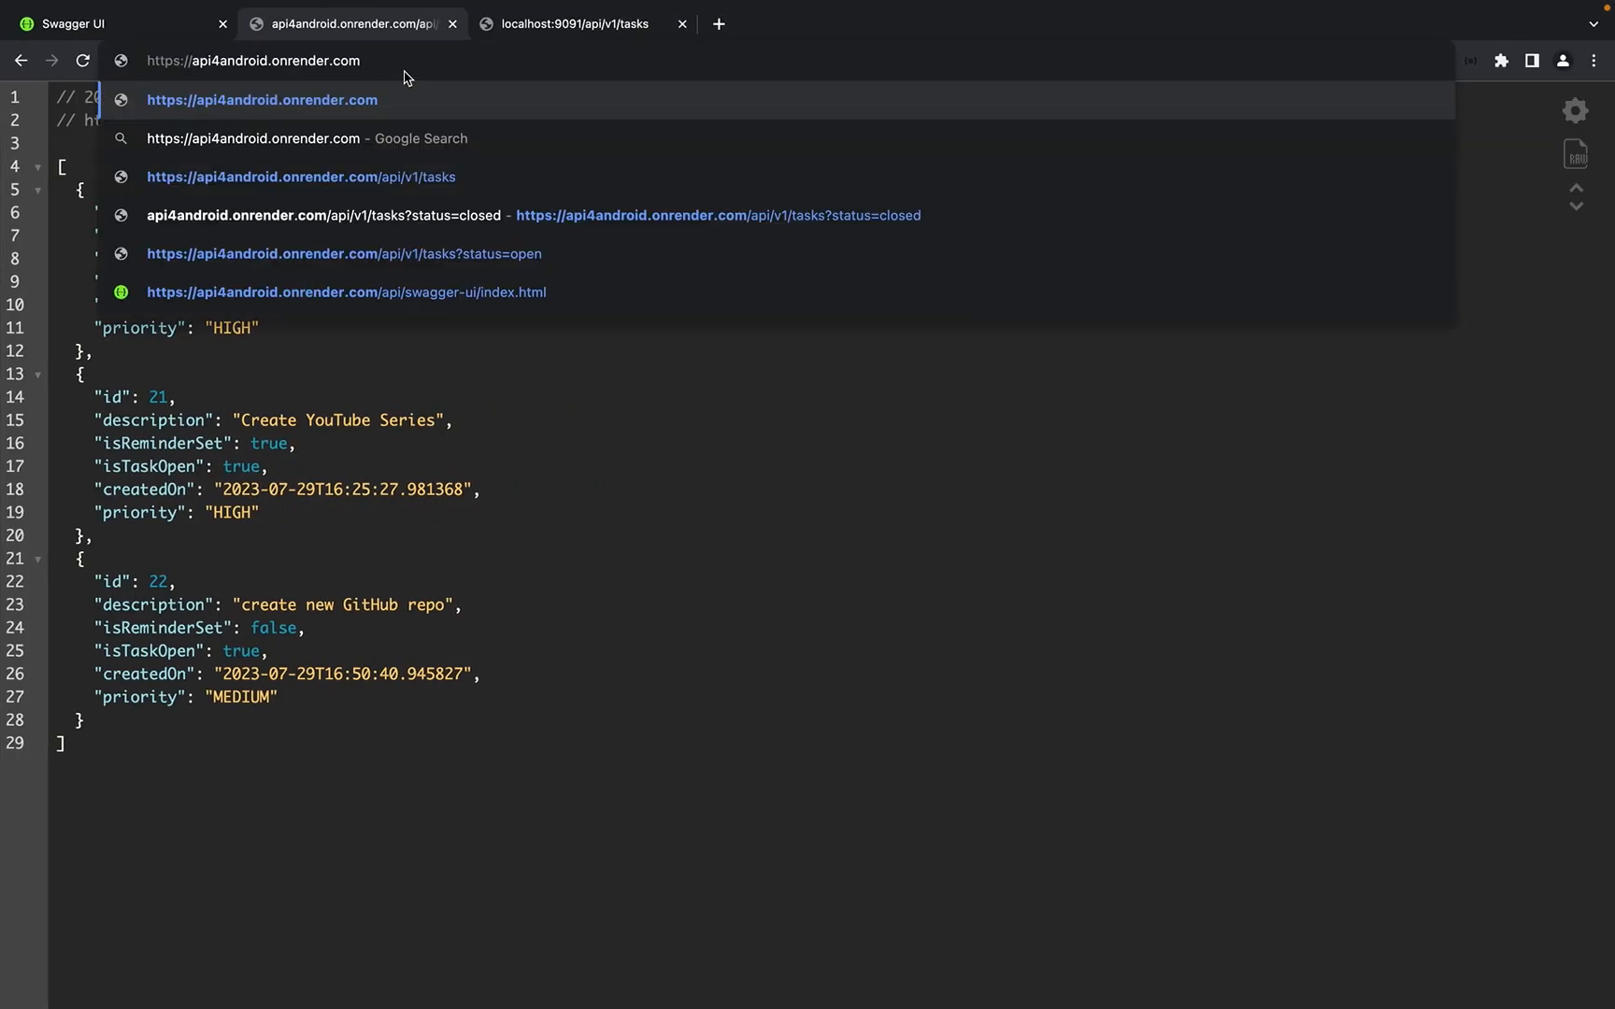
pyautogui.click(300, 176)
pyautogui.write('/api/v1/tasks?')
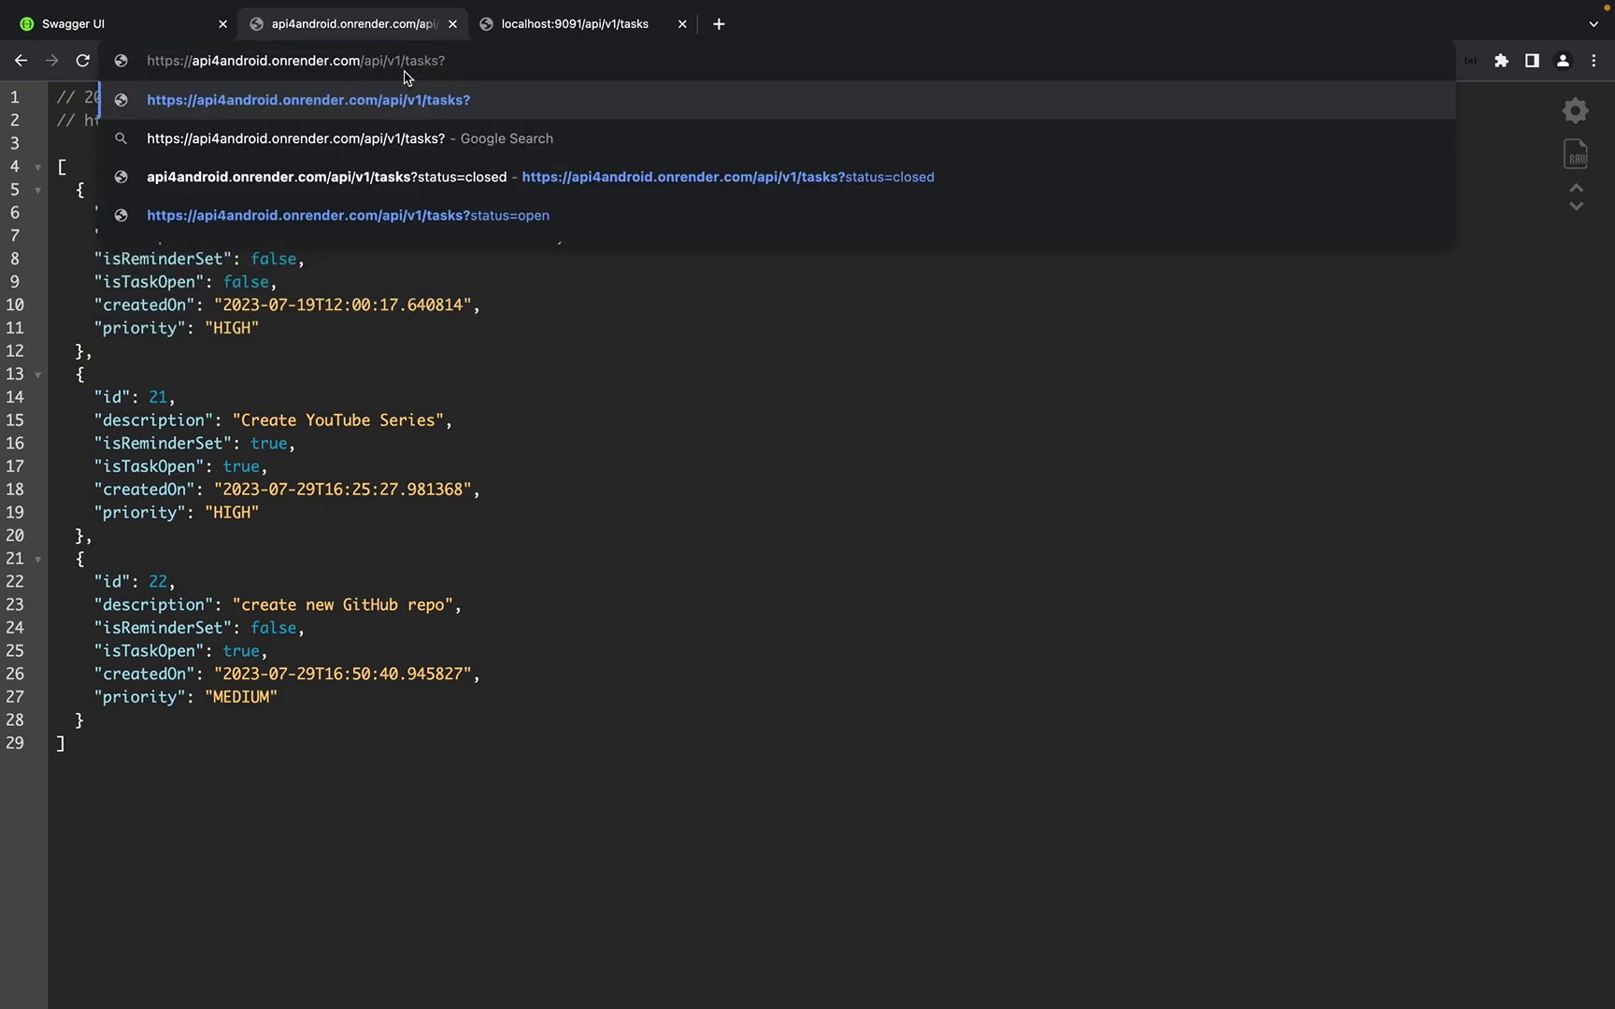
pyautogui.click(346, 215)
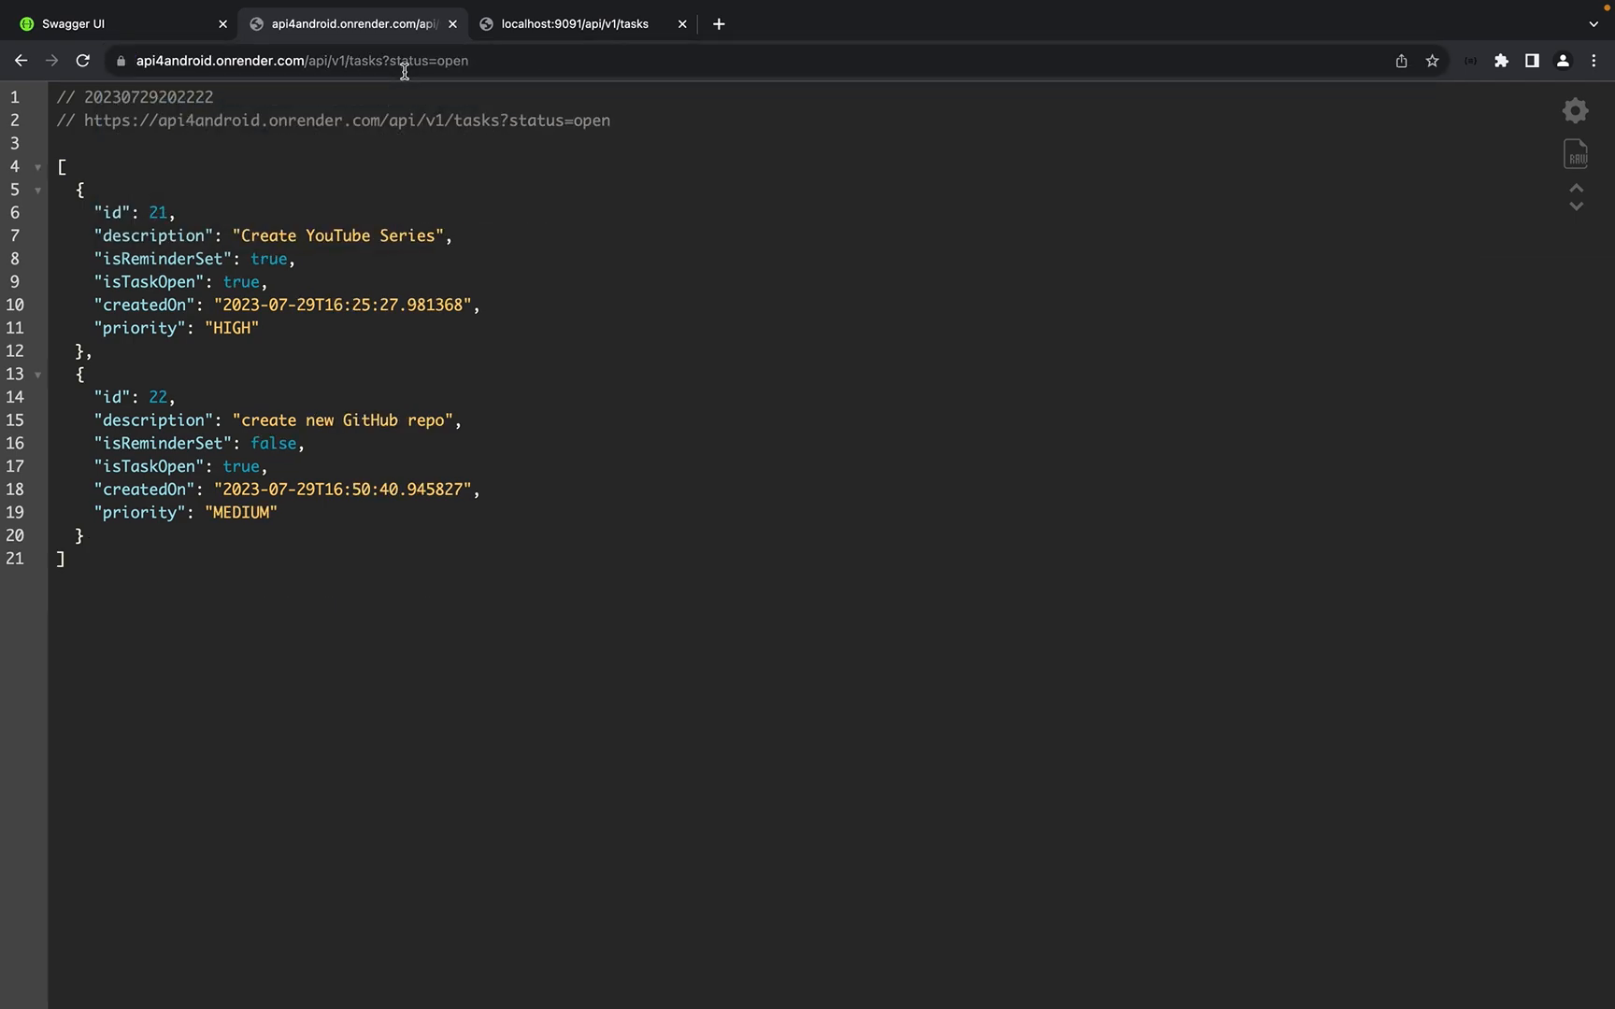
pyautogui.moveTo(829, 927)
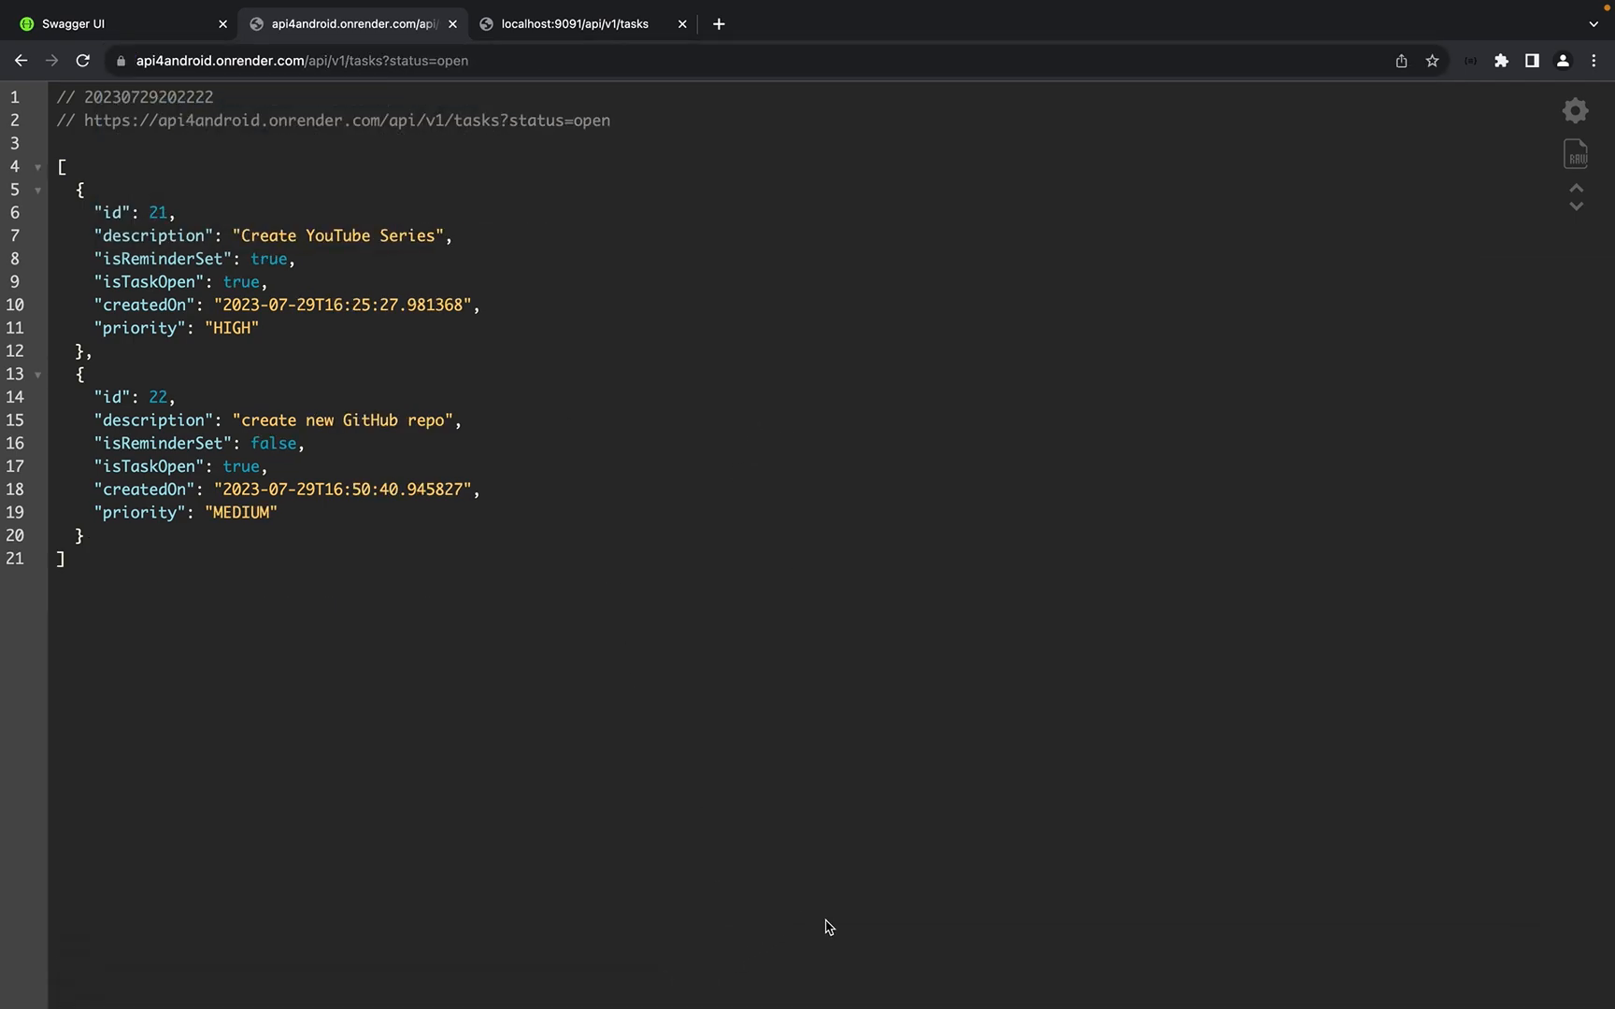
pyautogui.moveTo(788, 967)
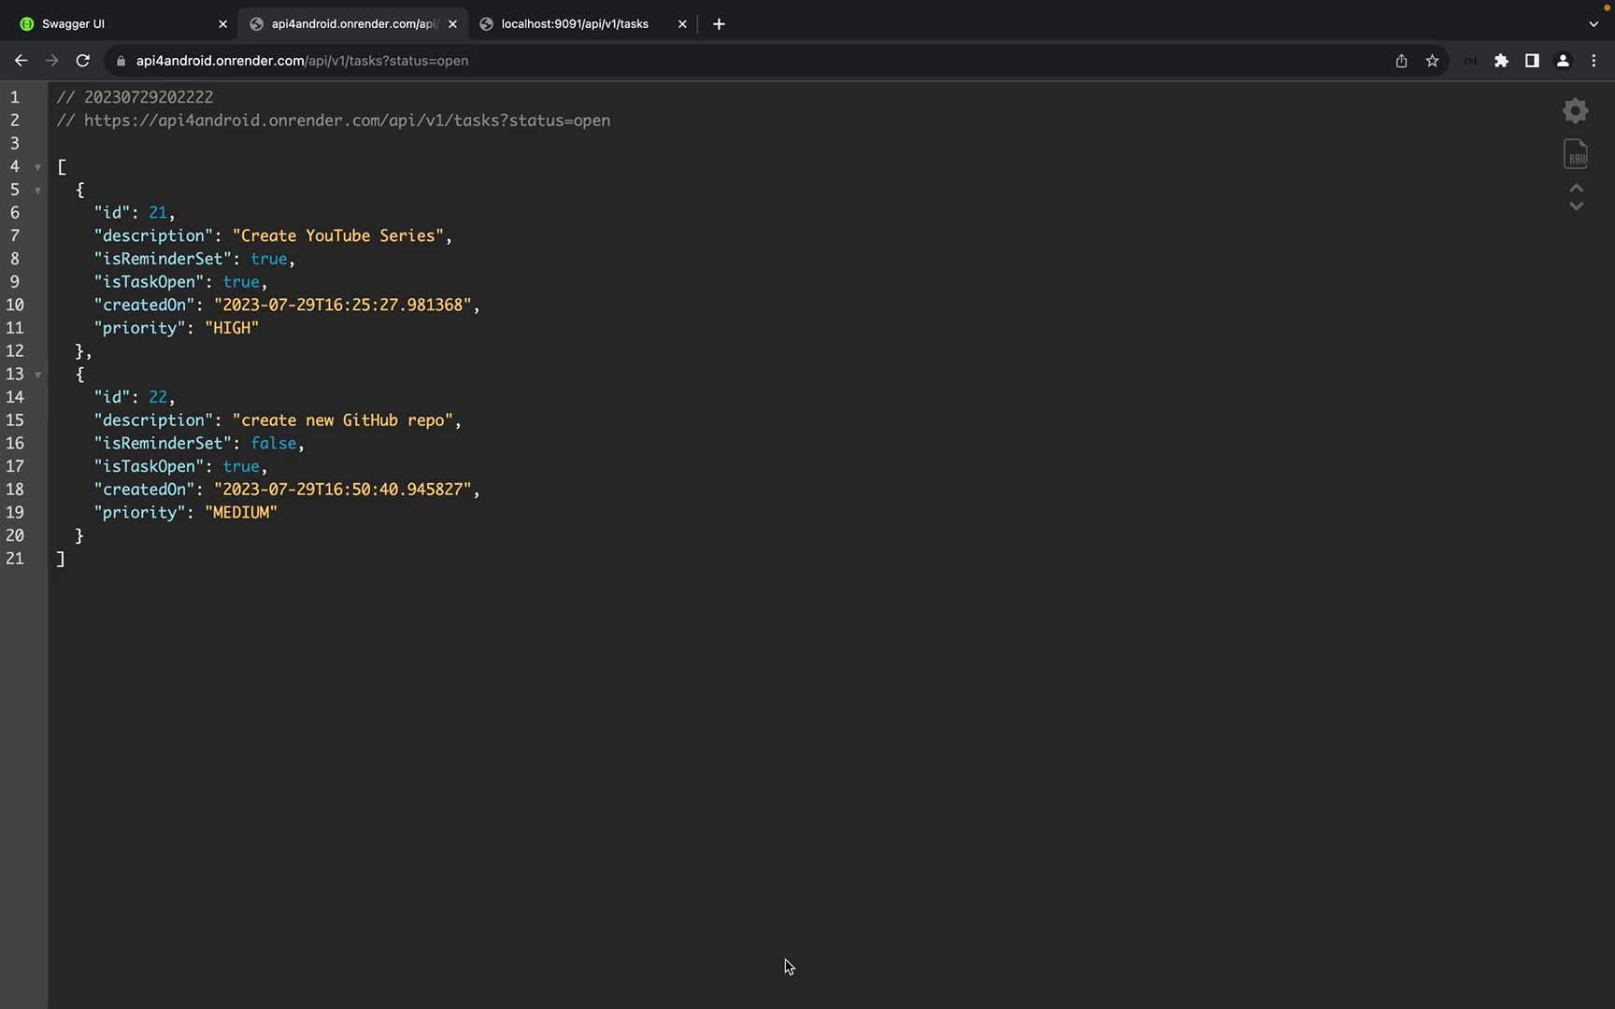
pyautogui.moveTo(688, 966)
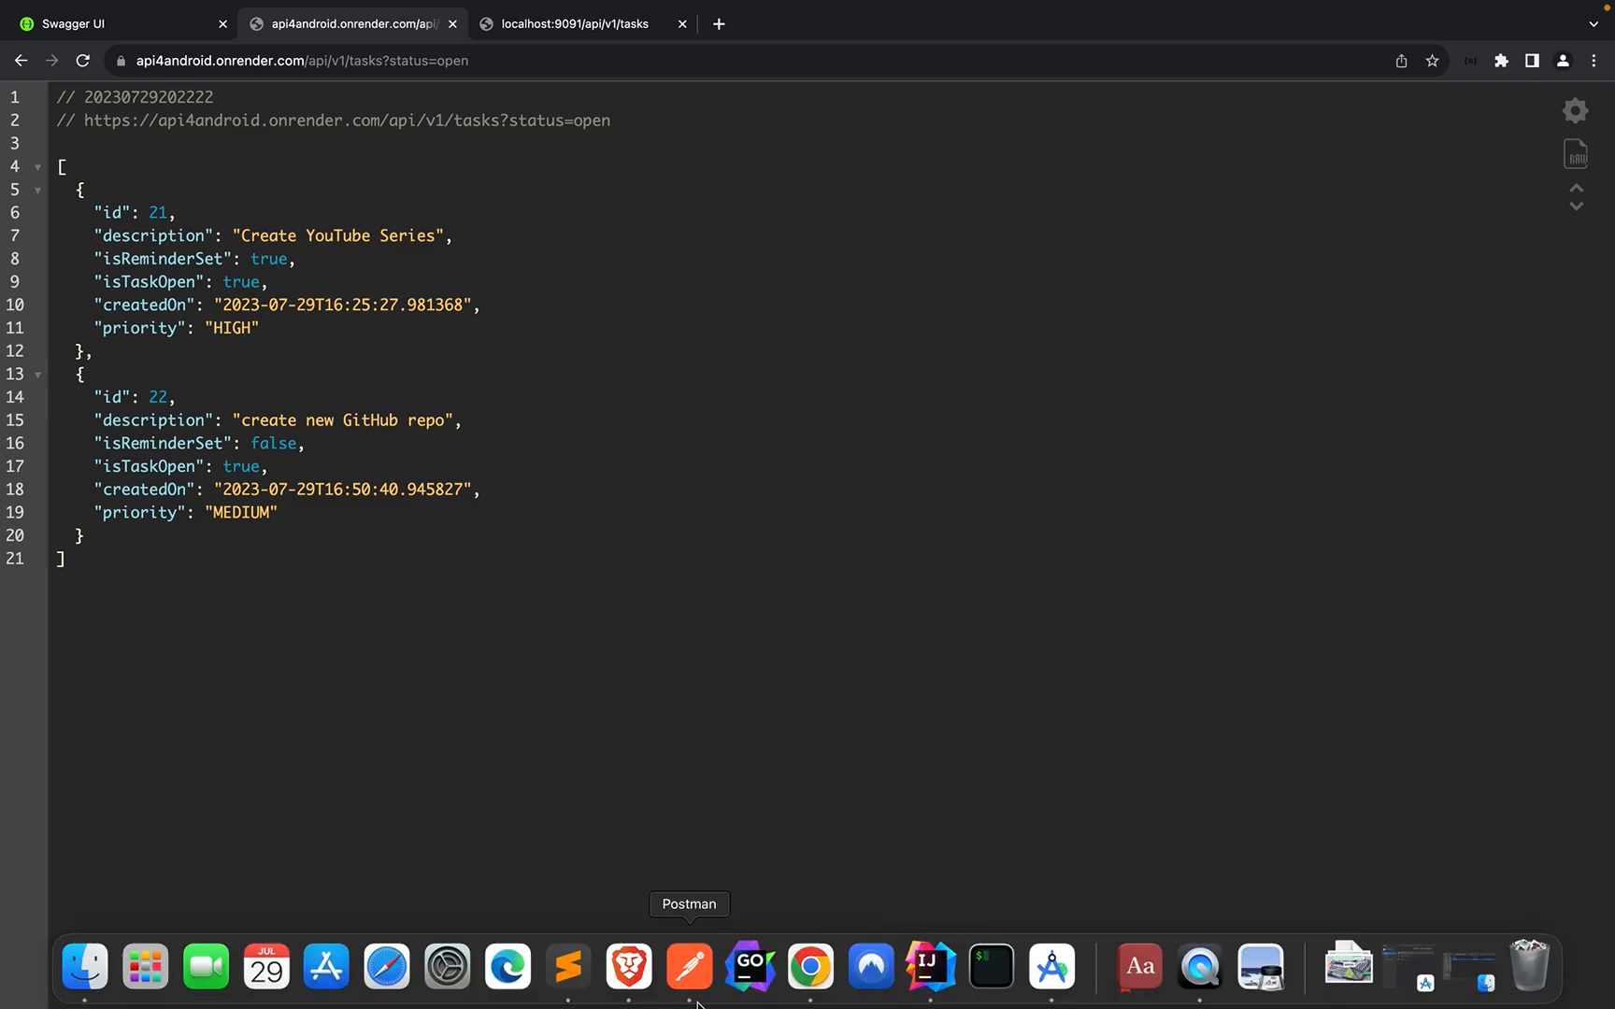
pyautogui.click(687, 966)
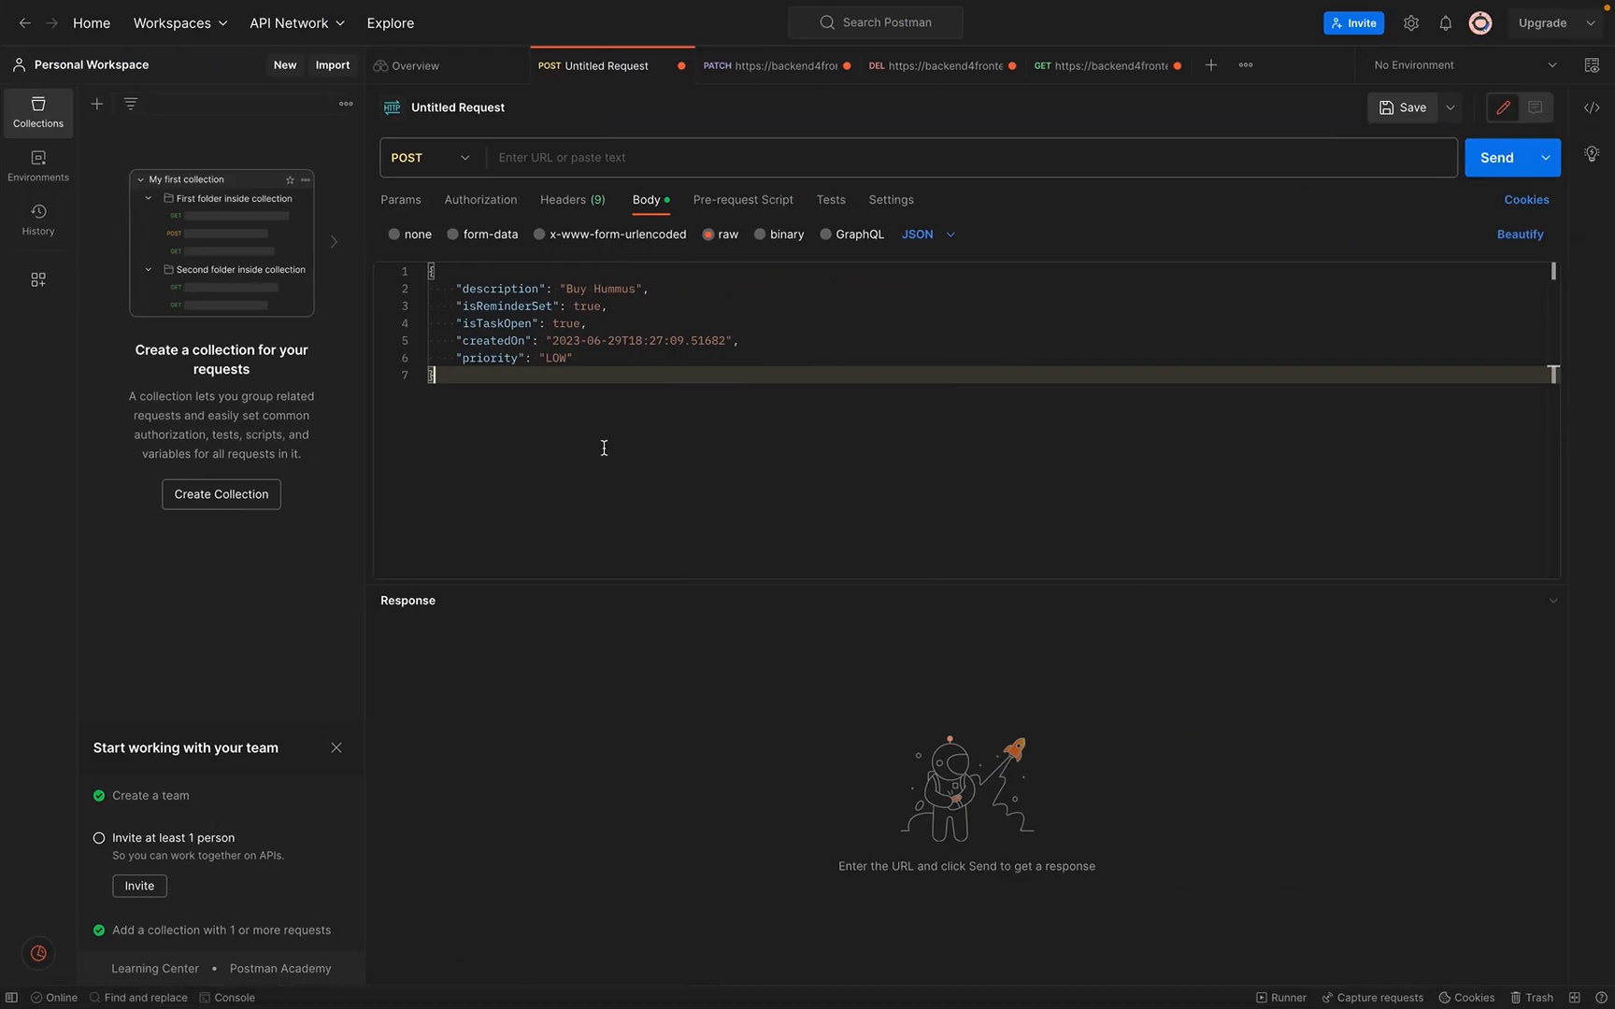
pyautogui.moveTo(476, 396)
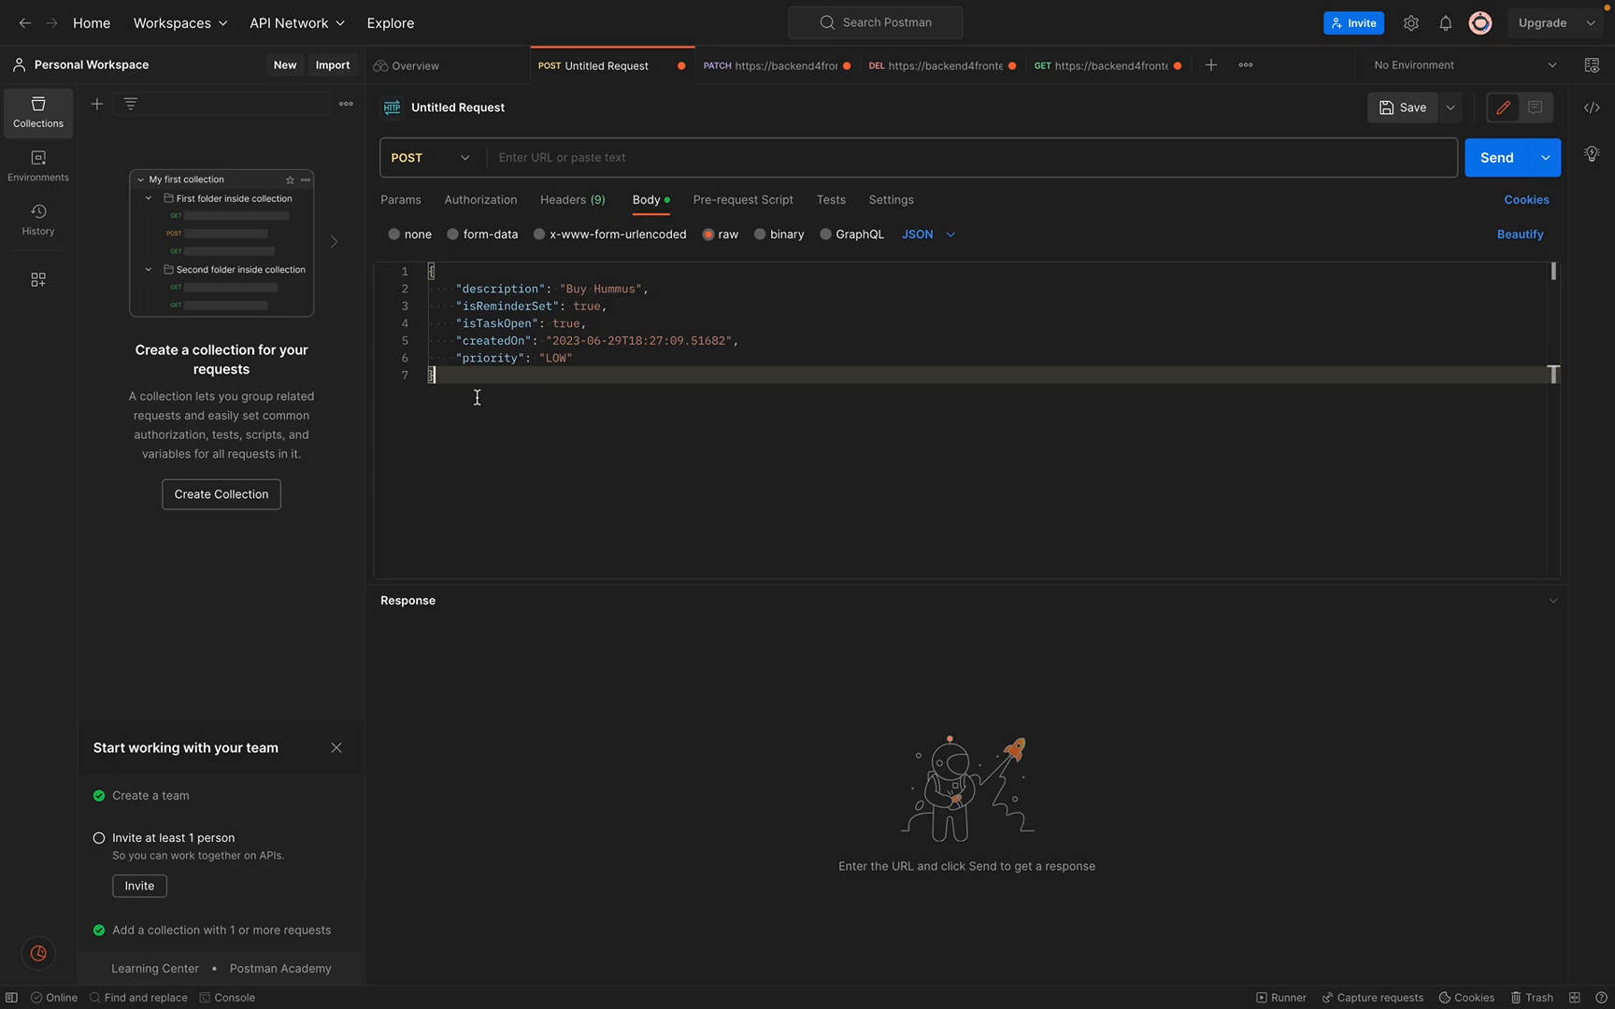
pyautogui.click(652, 157)
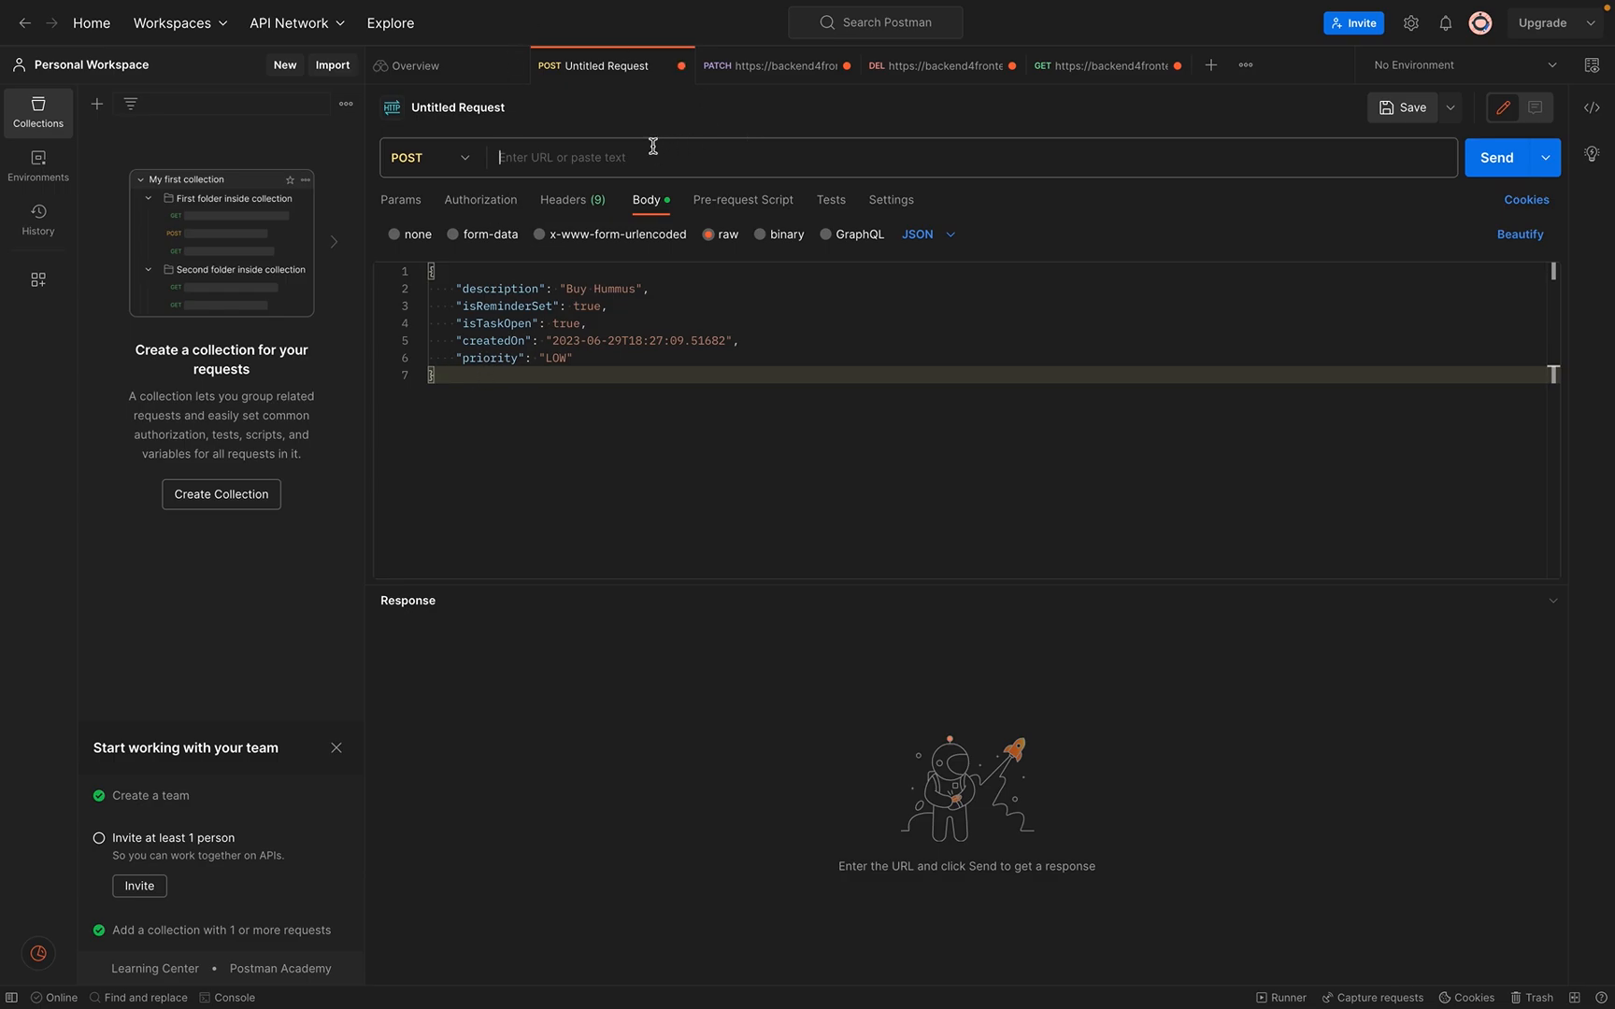
pyautogui.write('https://api4android.onrender.com')
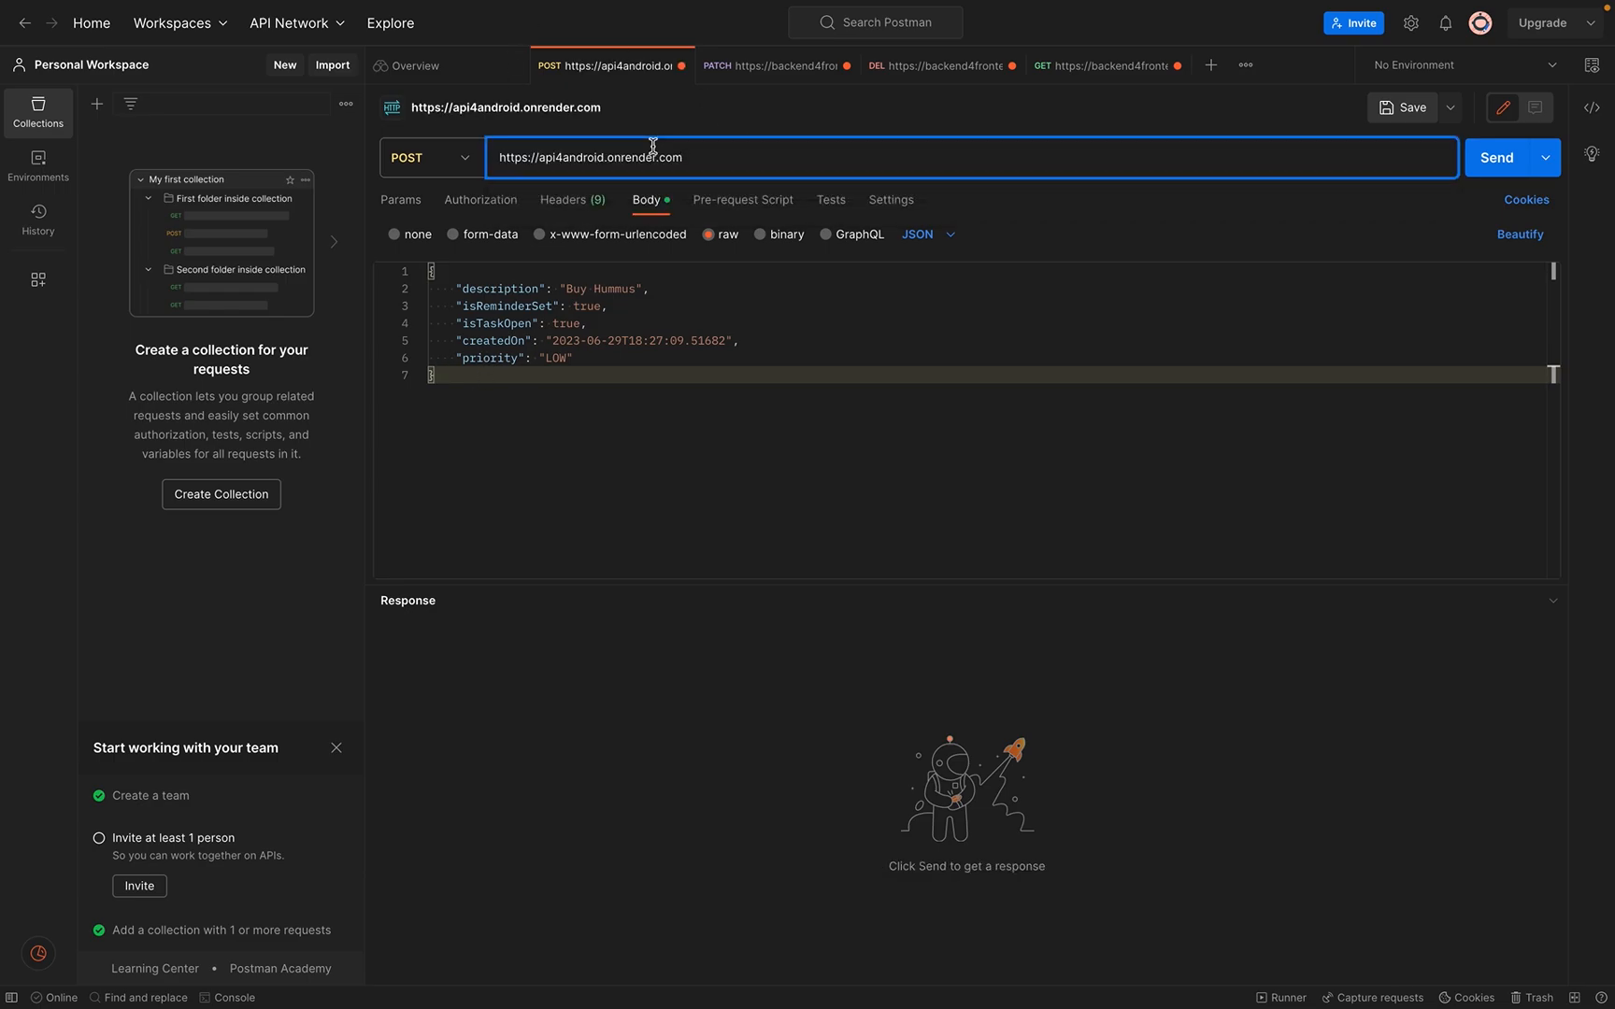
pyautogui.write('/a')
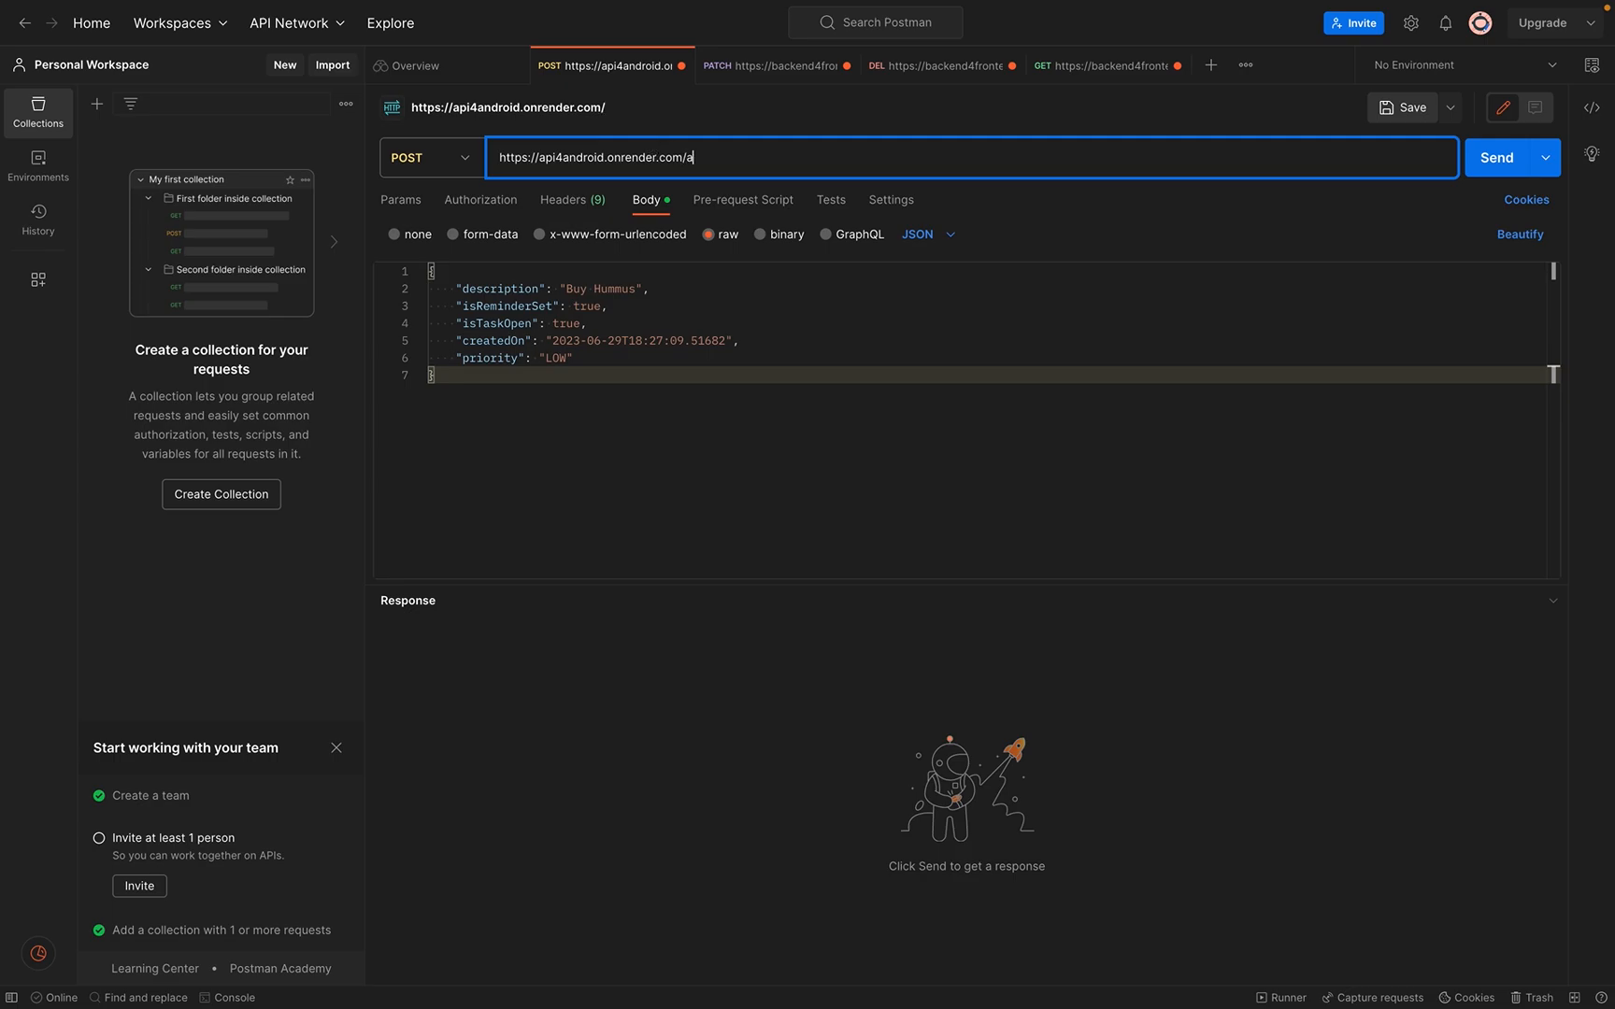
pyautogui.write('pi/')
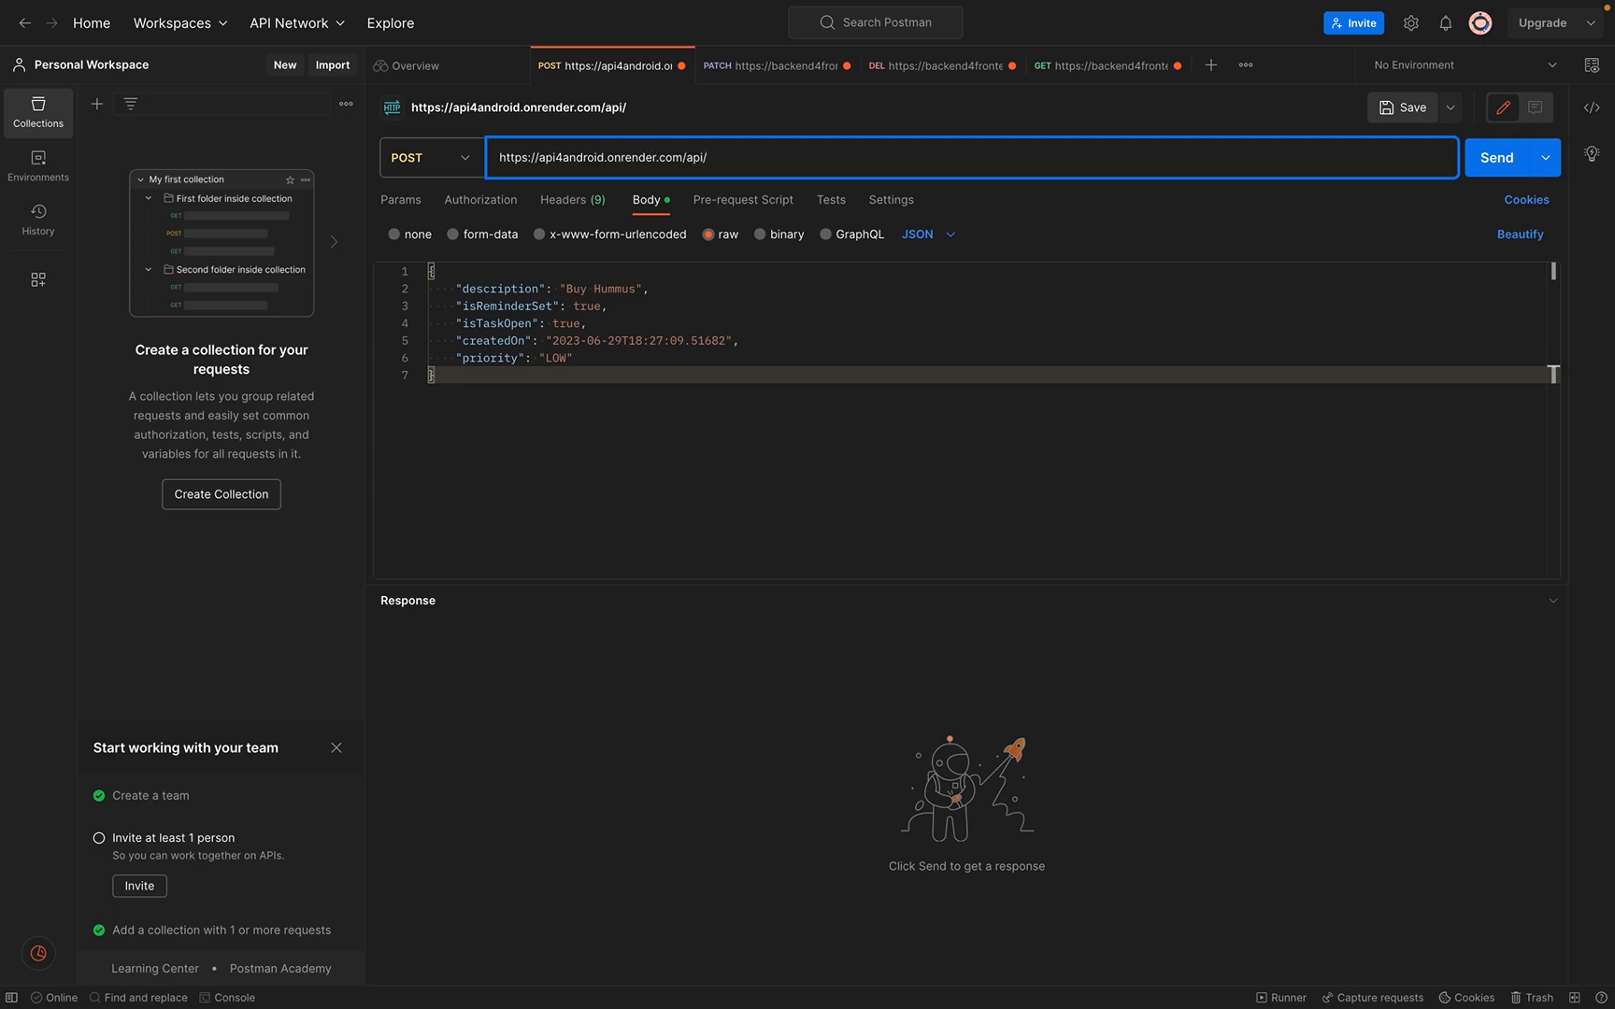
pyautogui.write('v1/')
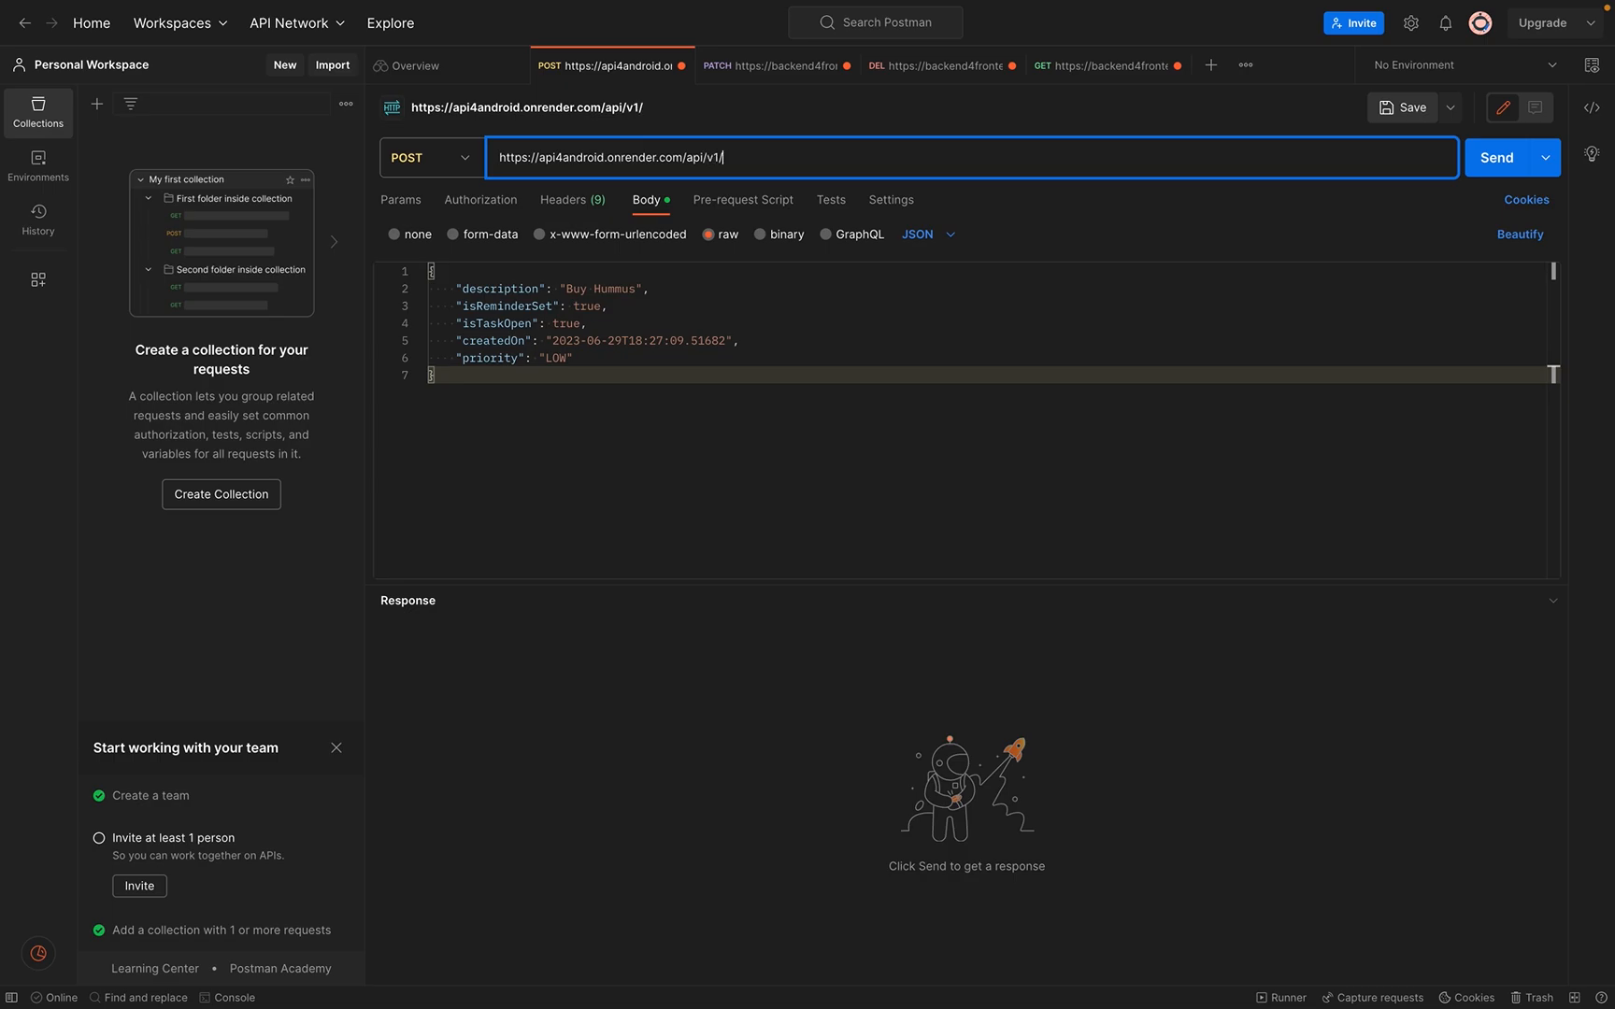
pyautogui.write('tasks')
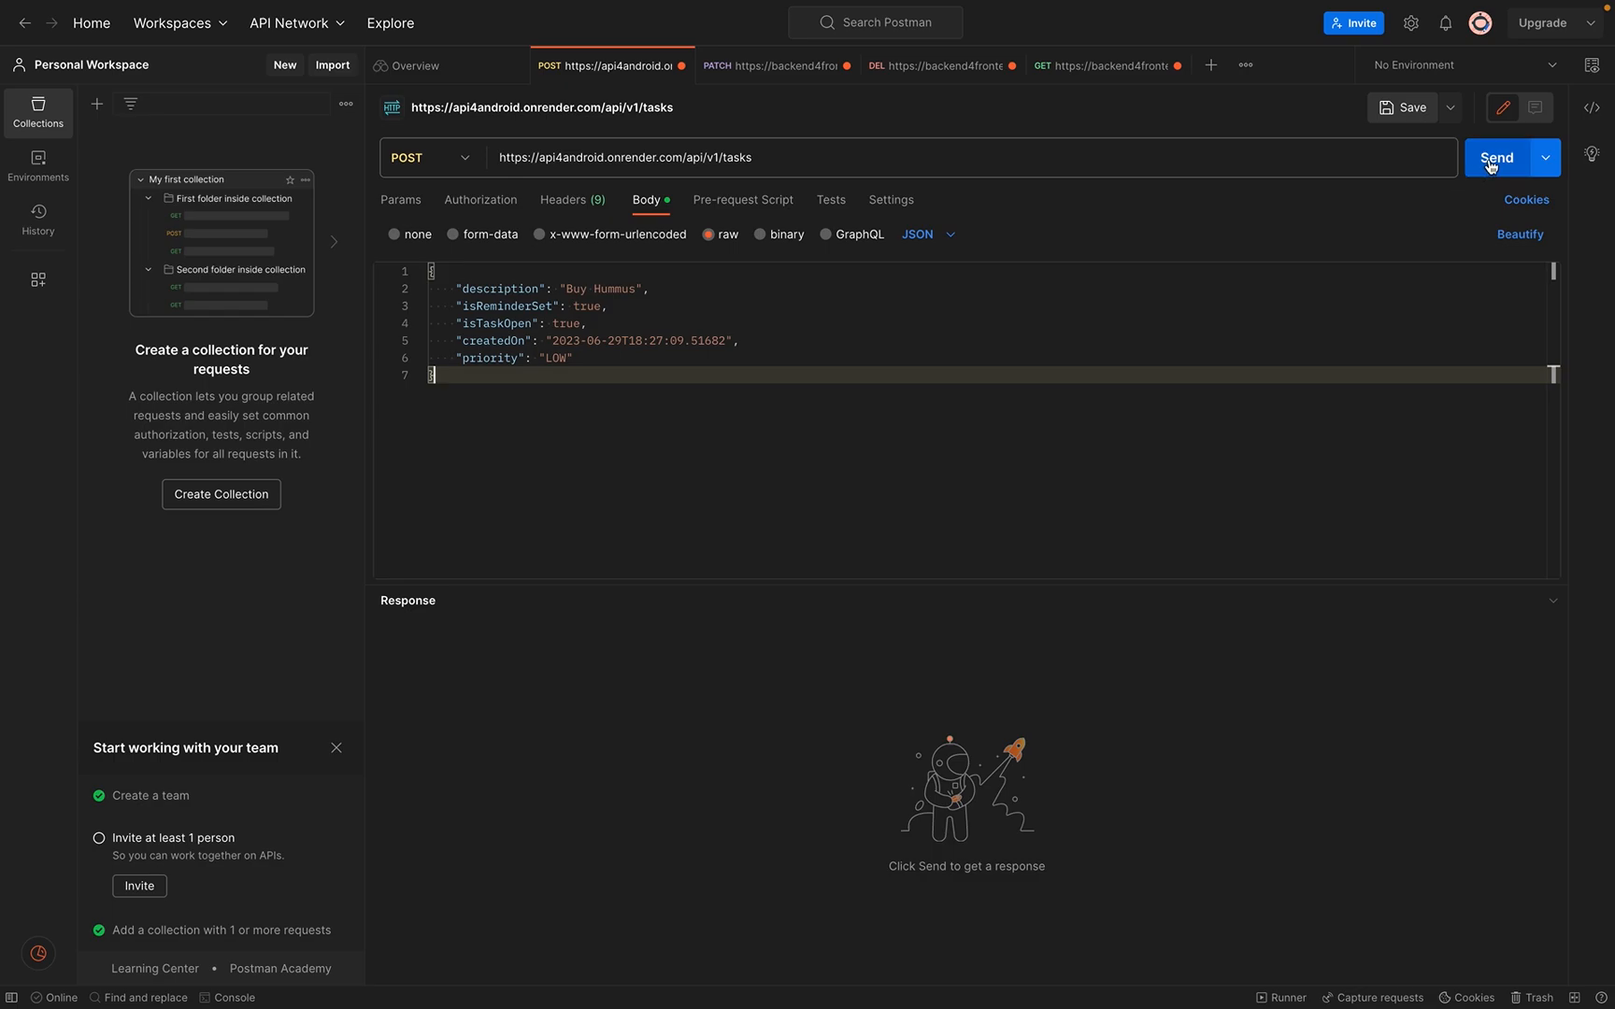
pyautogui.moveTo(627, 157)
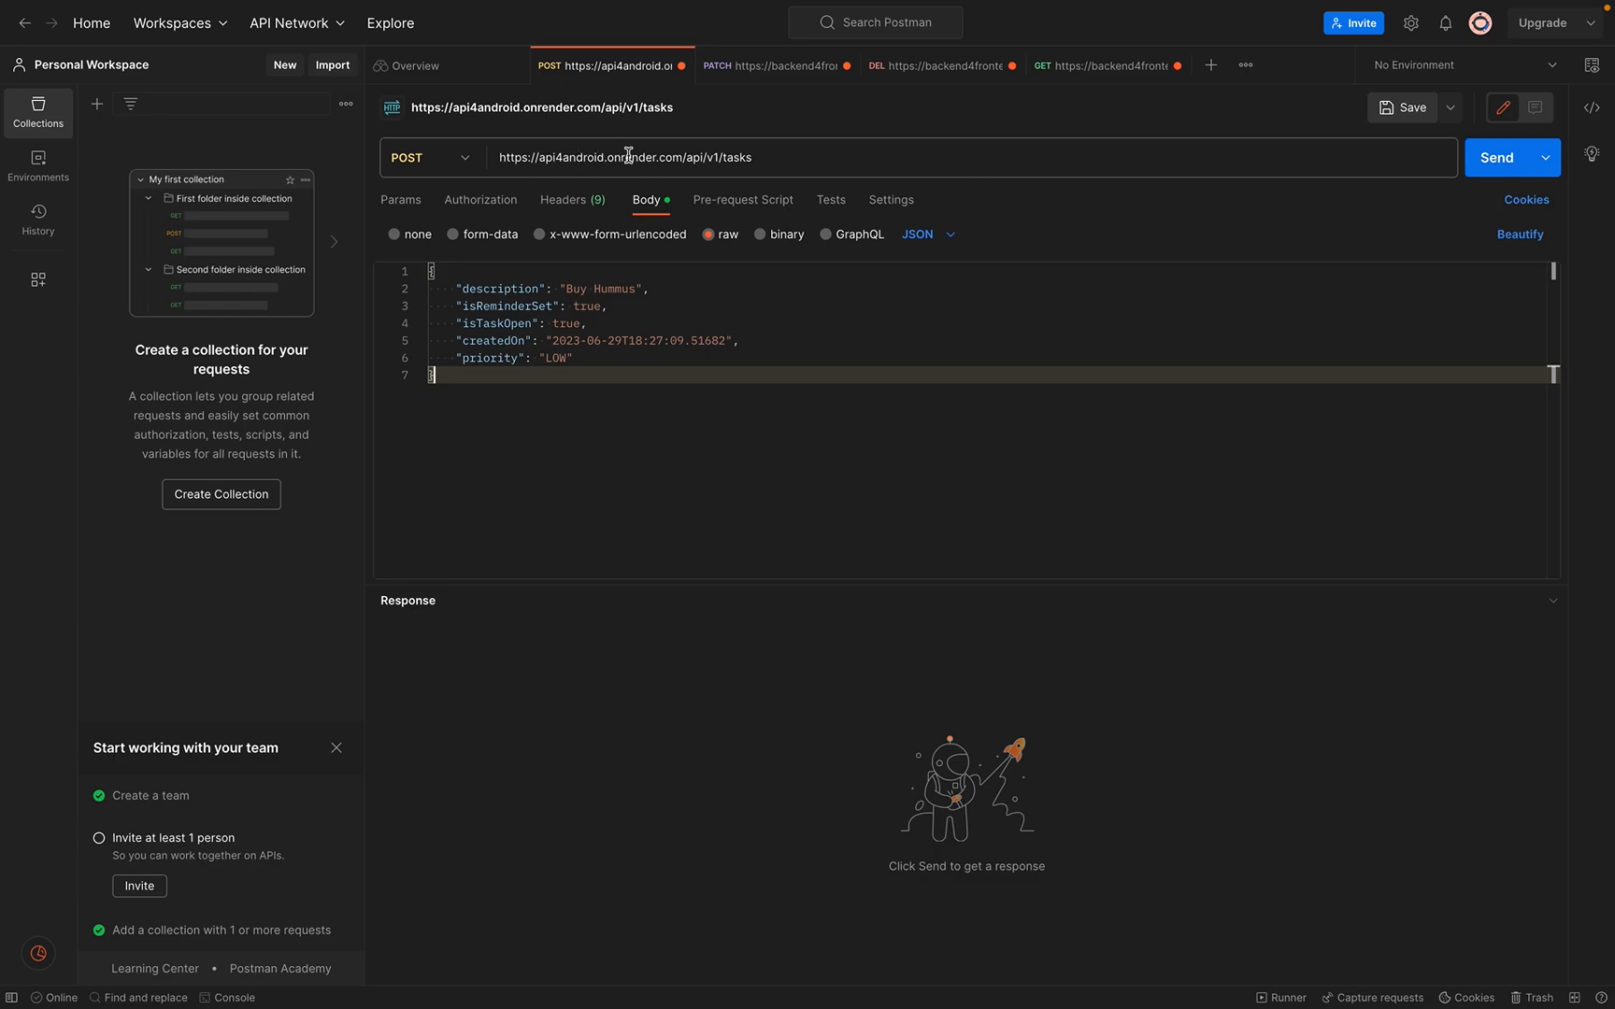
pyautogui.moveTo(1324, 148)
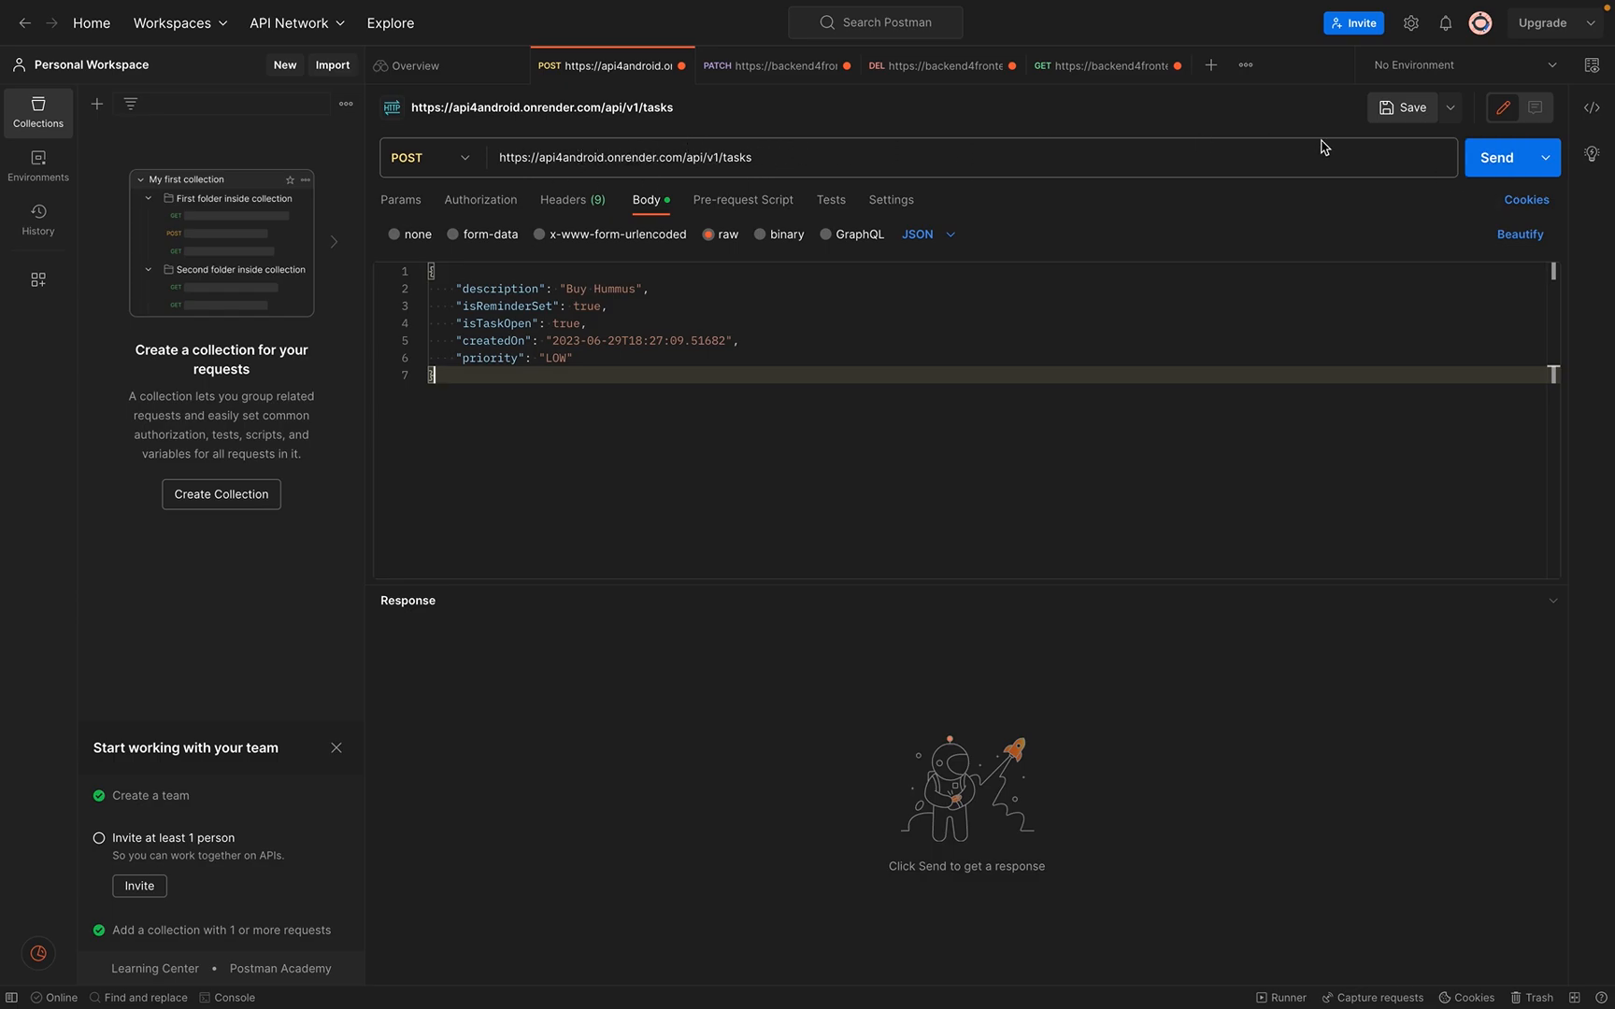
pyautogui.click(1495, 158)
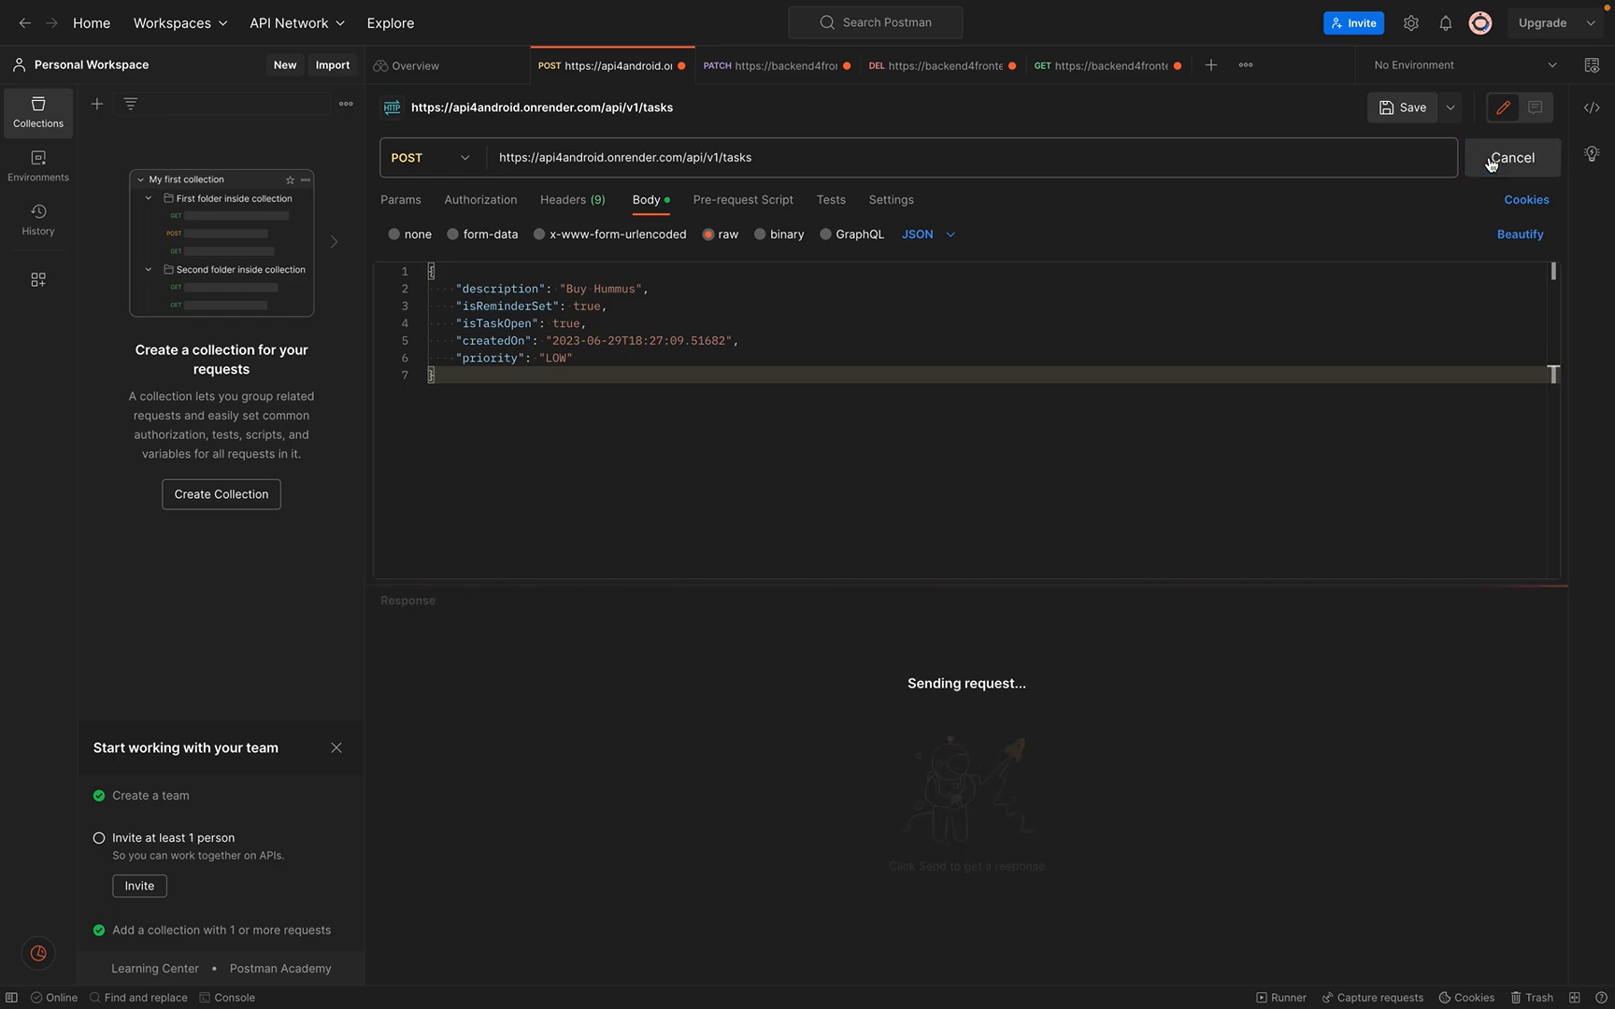
pyautogui.moveTo(739, 373)
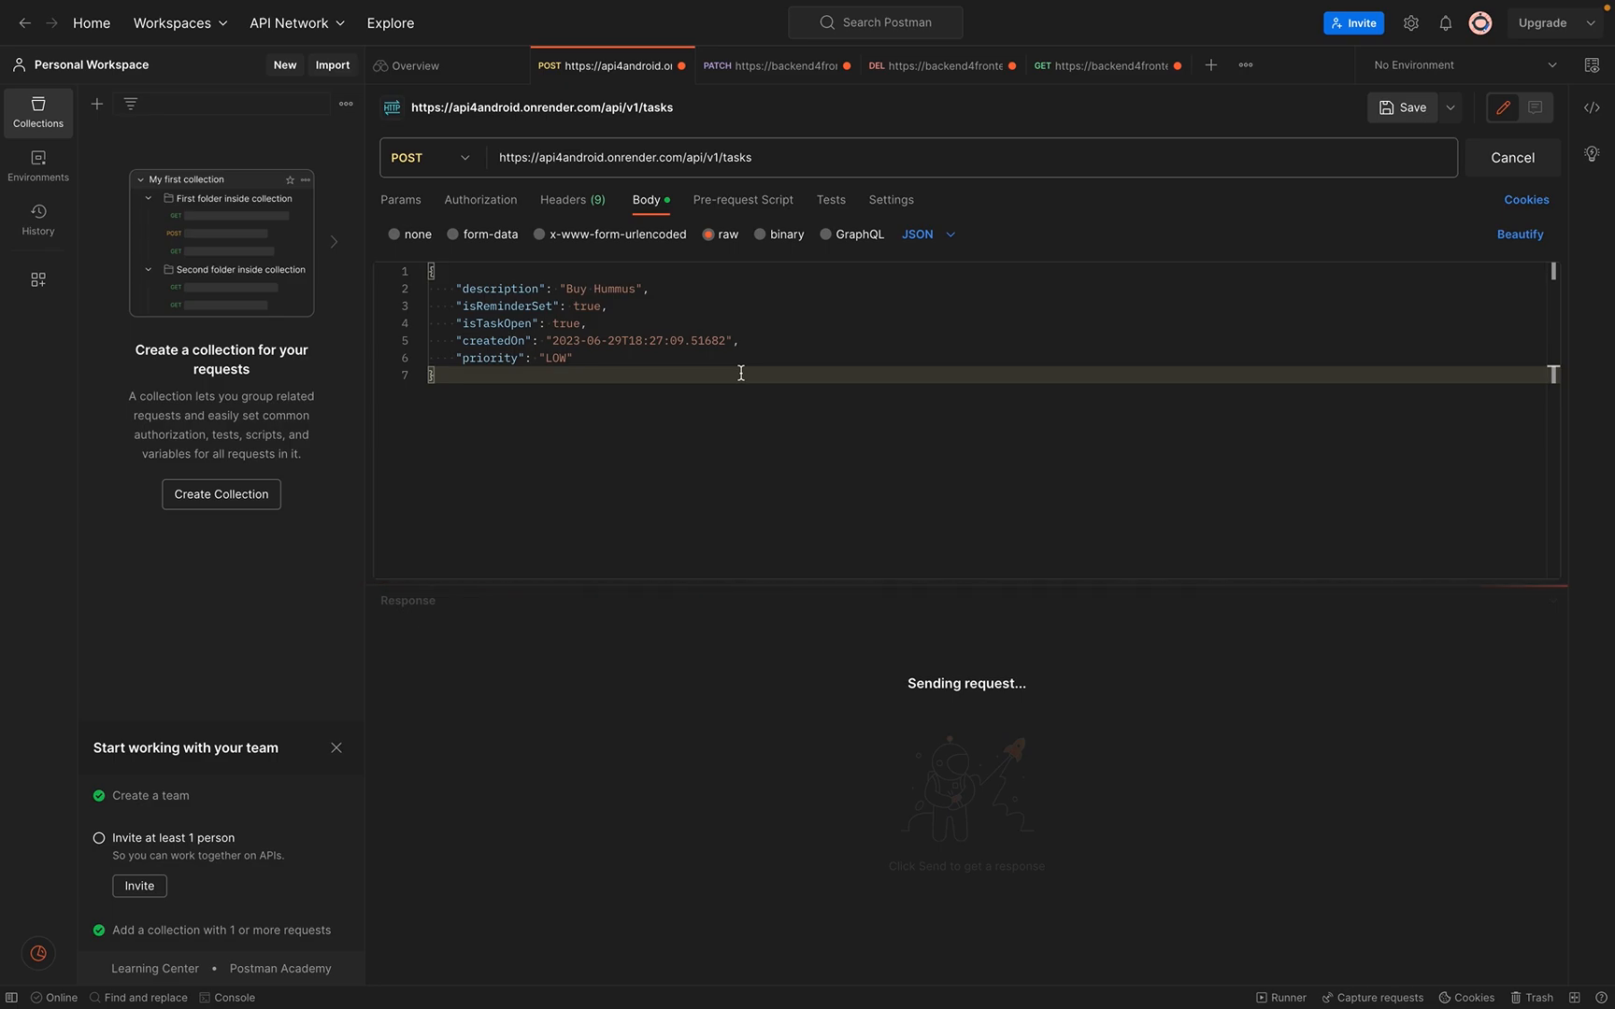
pyautogui.click(1495, 158)
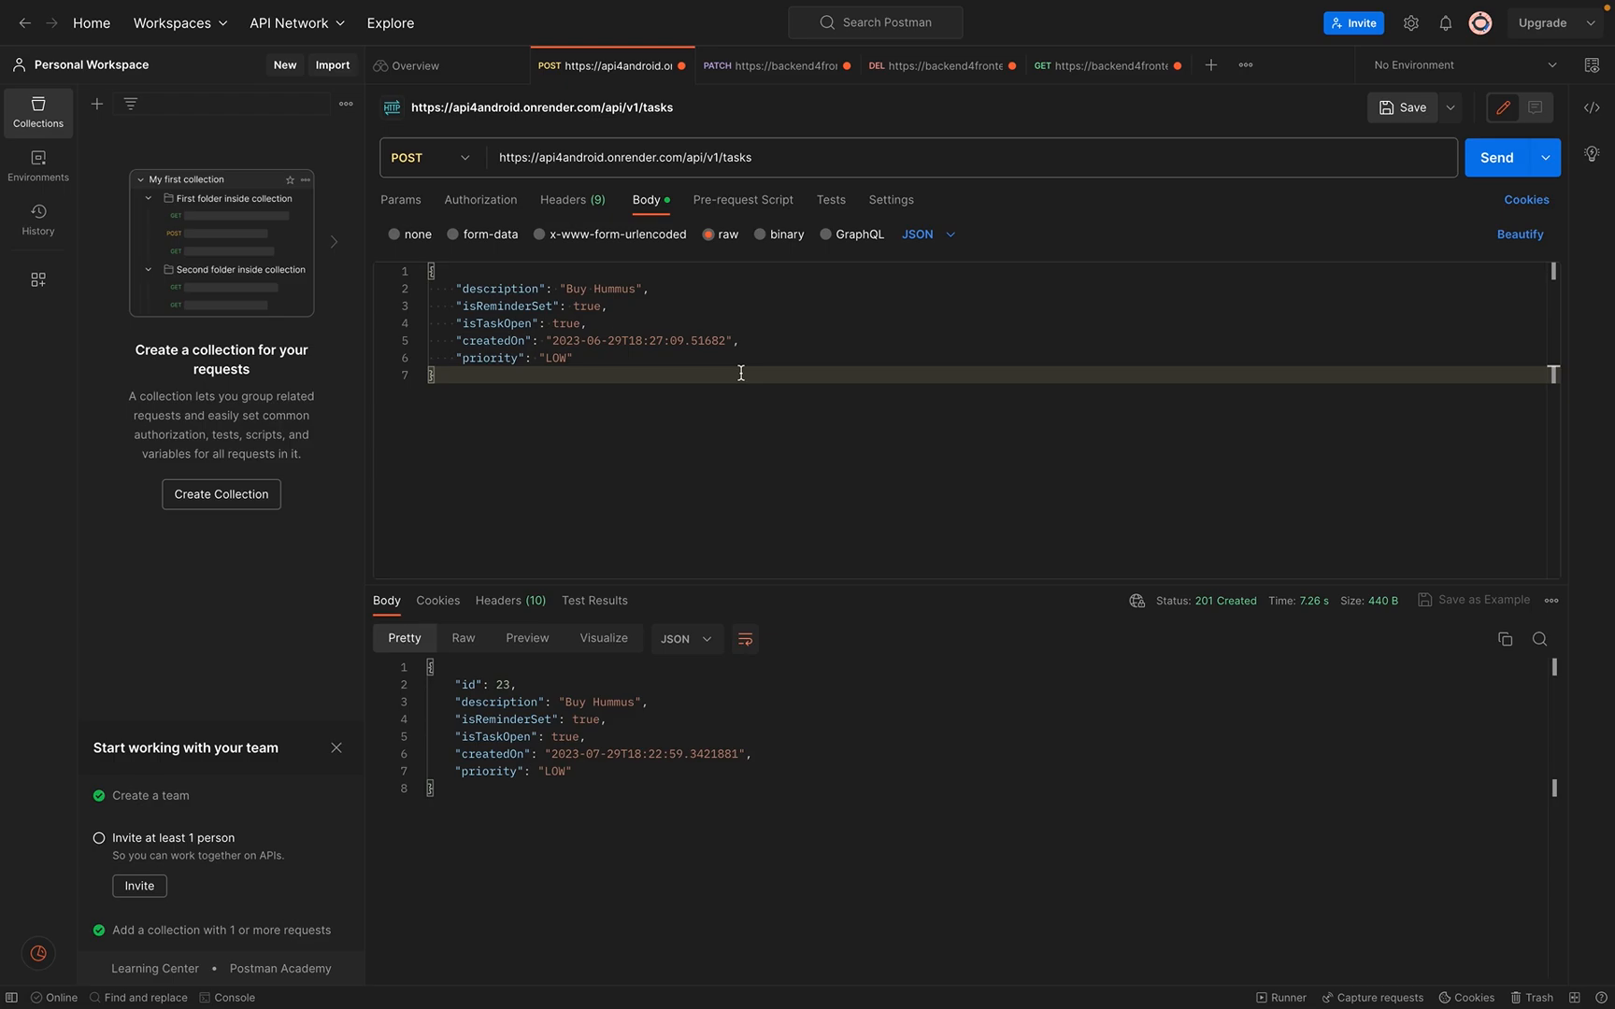
pyautogui.moveTo(667, 706)
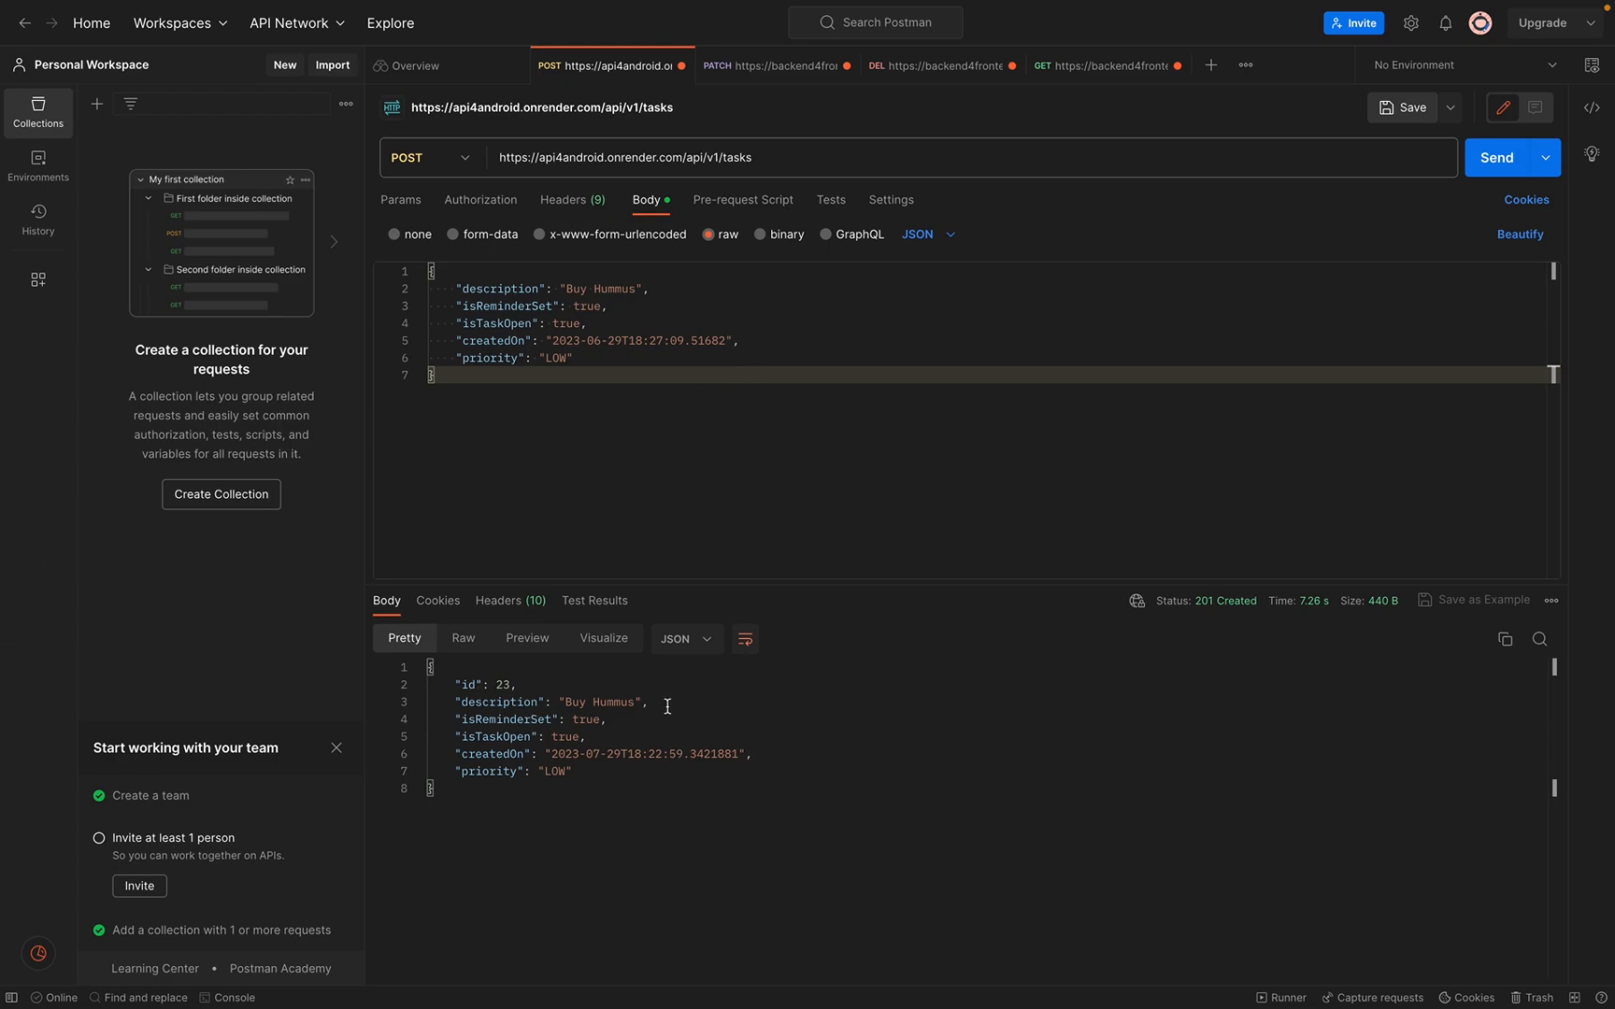
pyautogui.moveTo(703, 743)
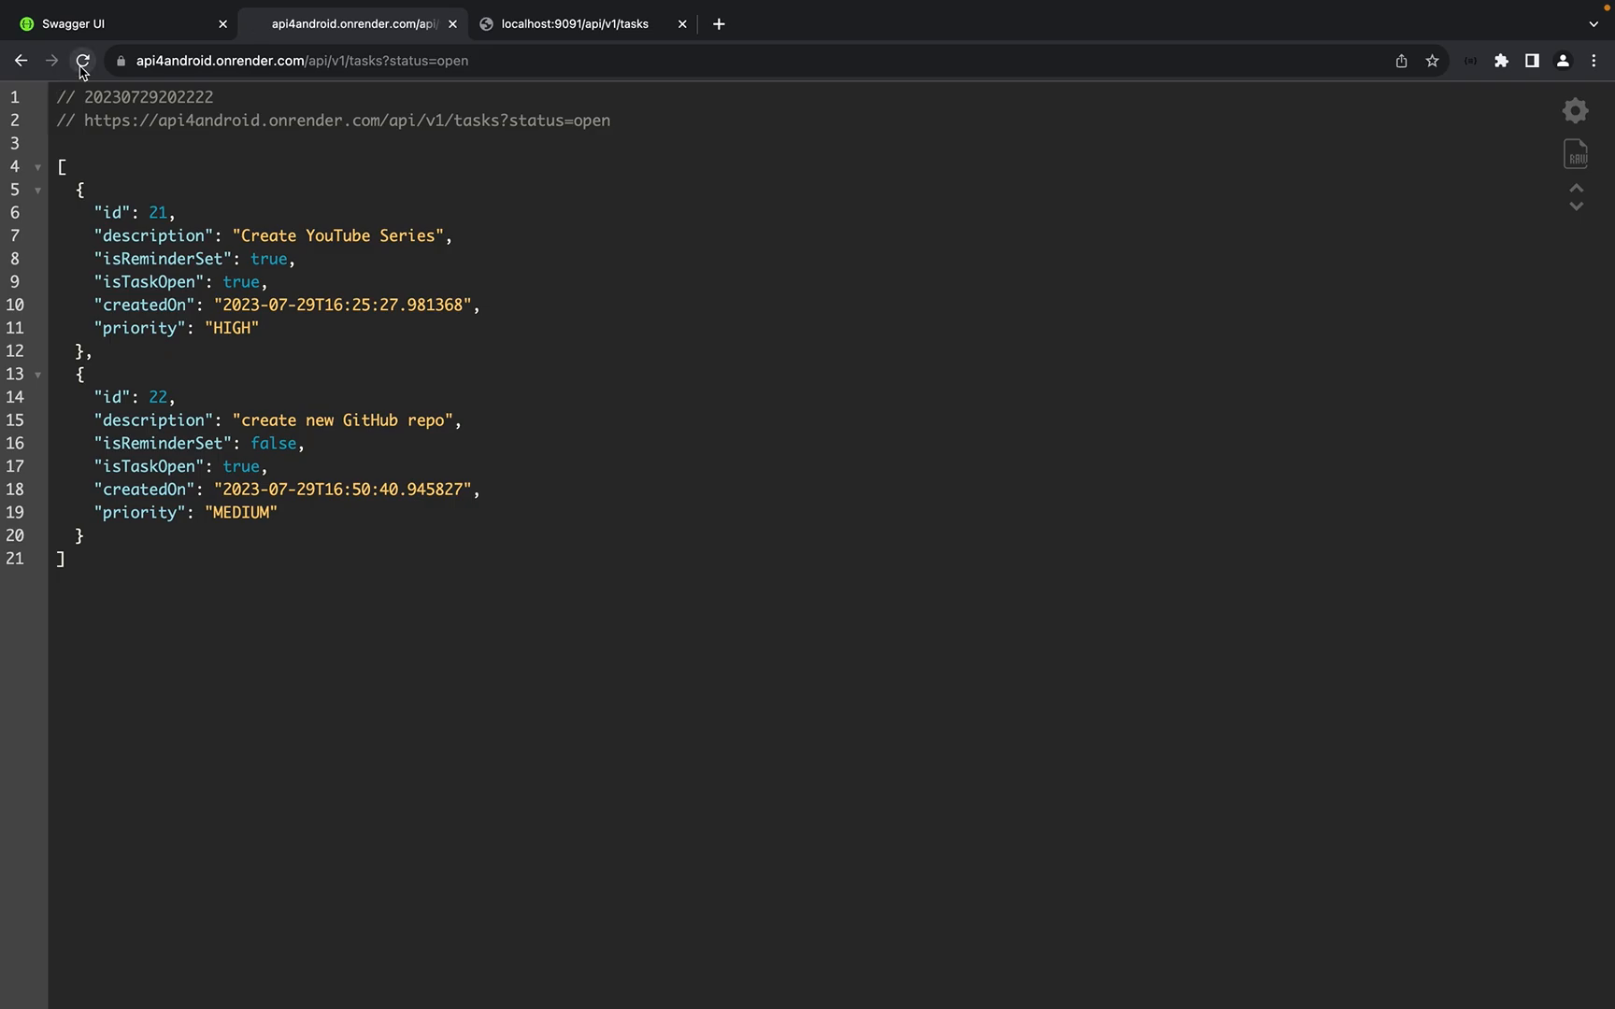
# Step: Reload and switch to /api/v1/tasks, listing tasks 17, 21, 22 and new 23
pyautogui.click(82, 61)
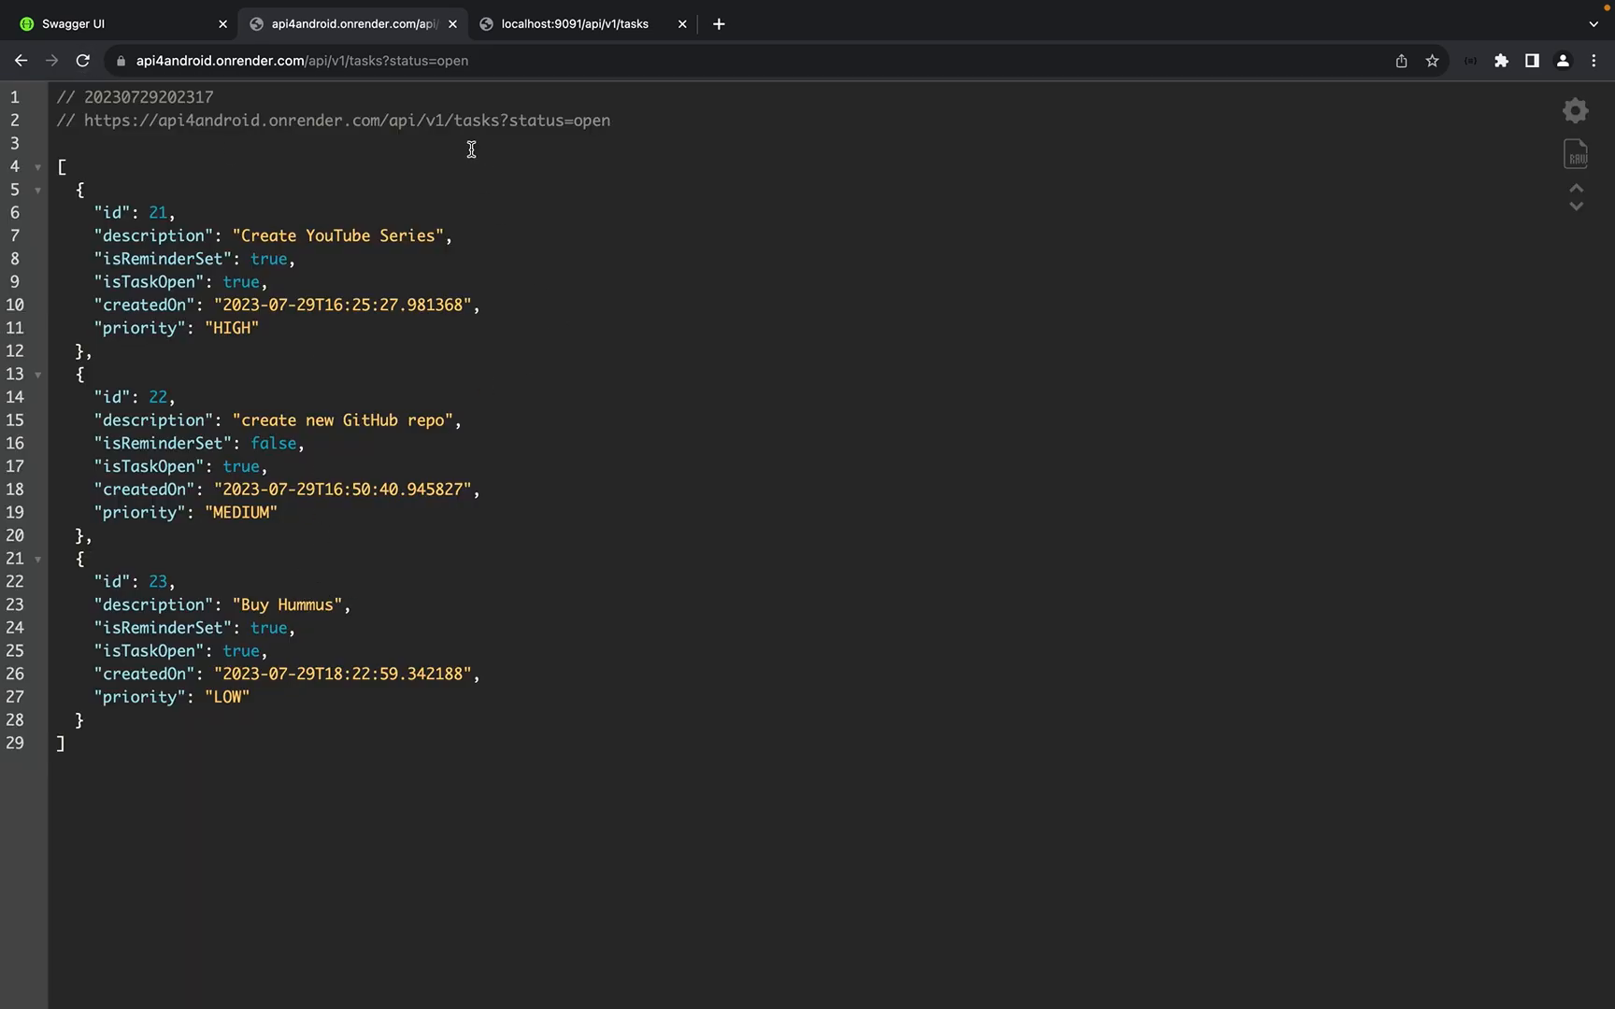
pyautogui.click(296, 60)
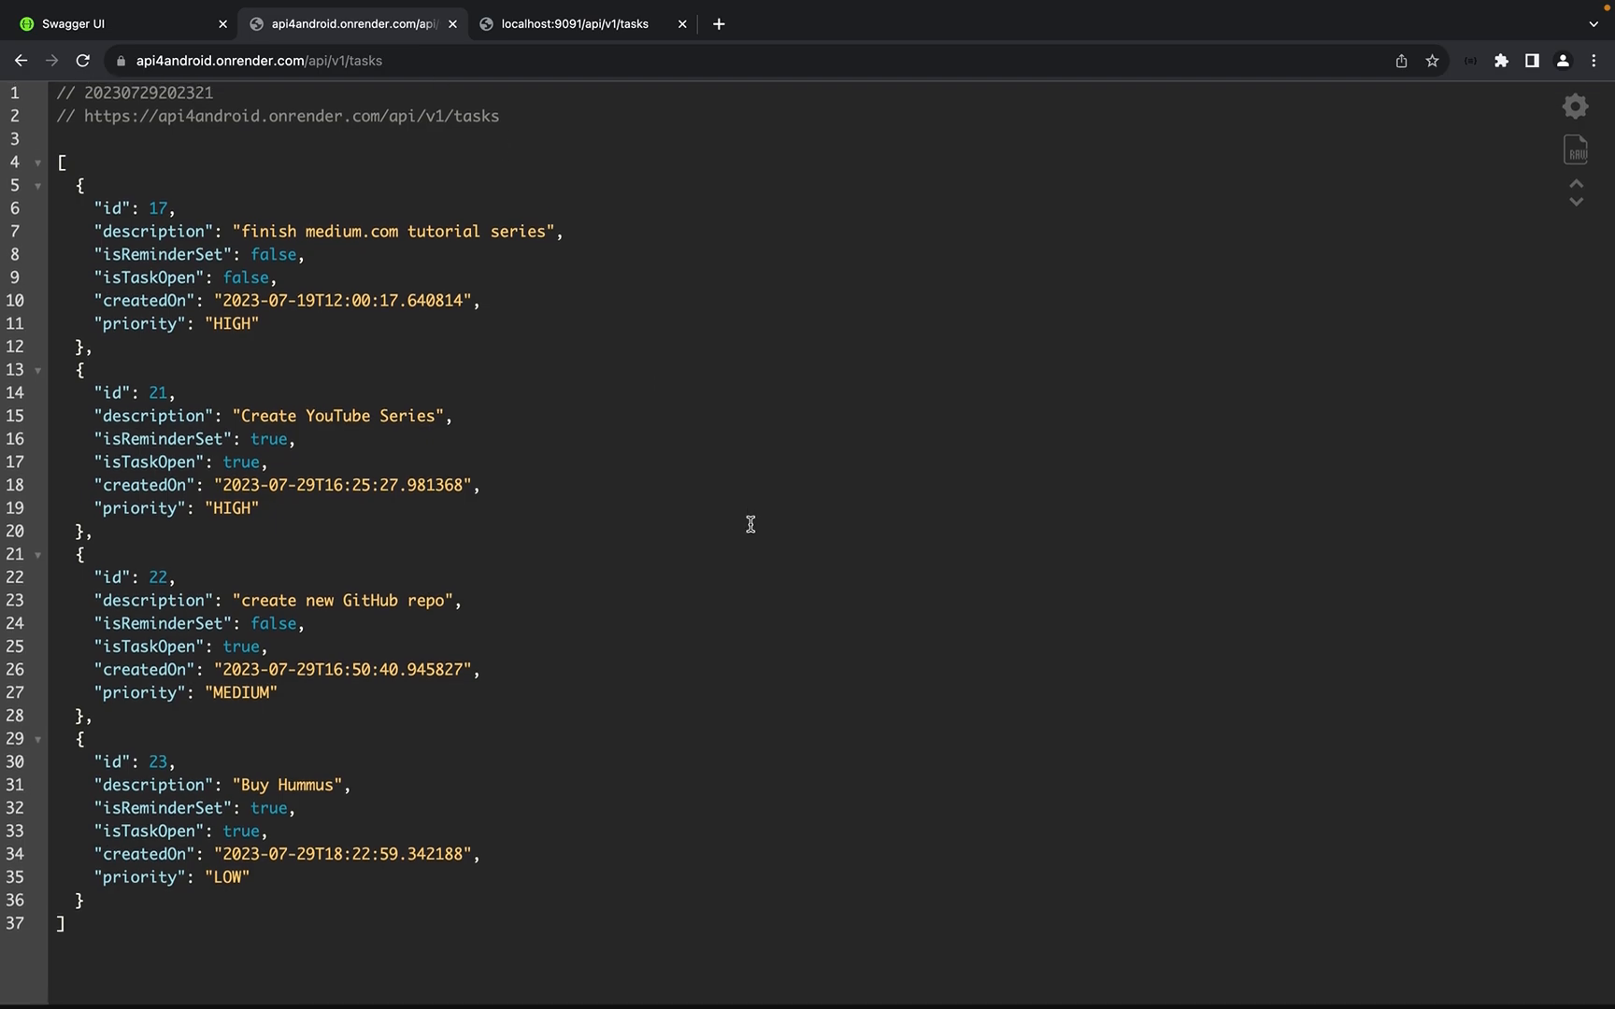
pyautogui.scroll(3)
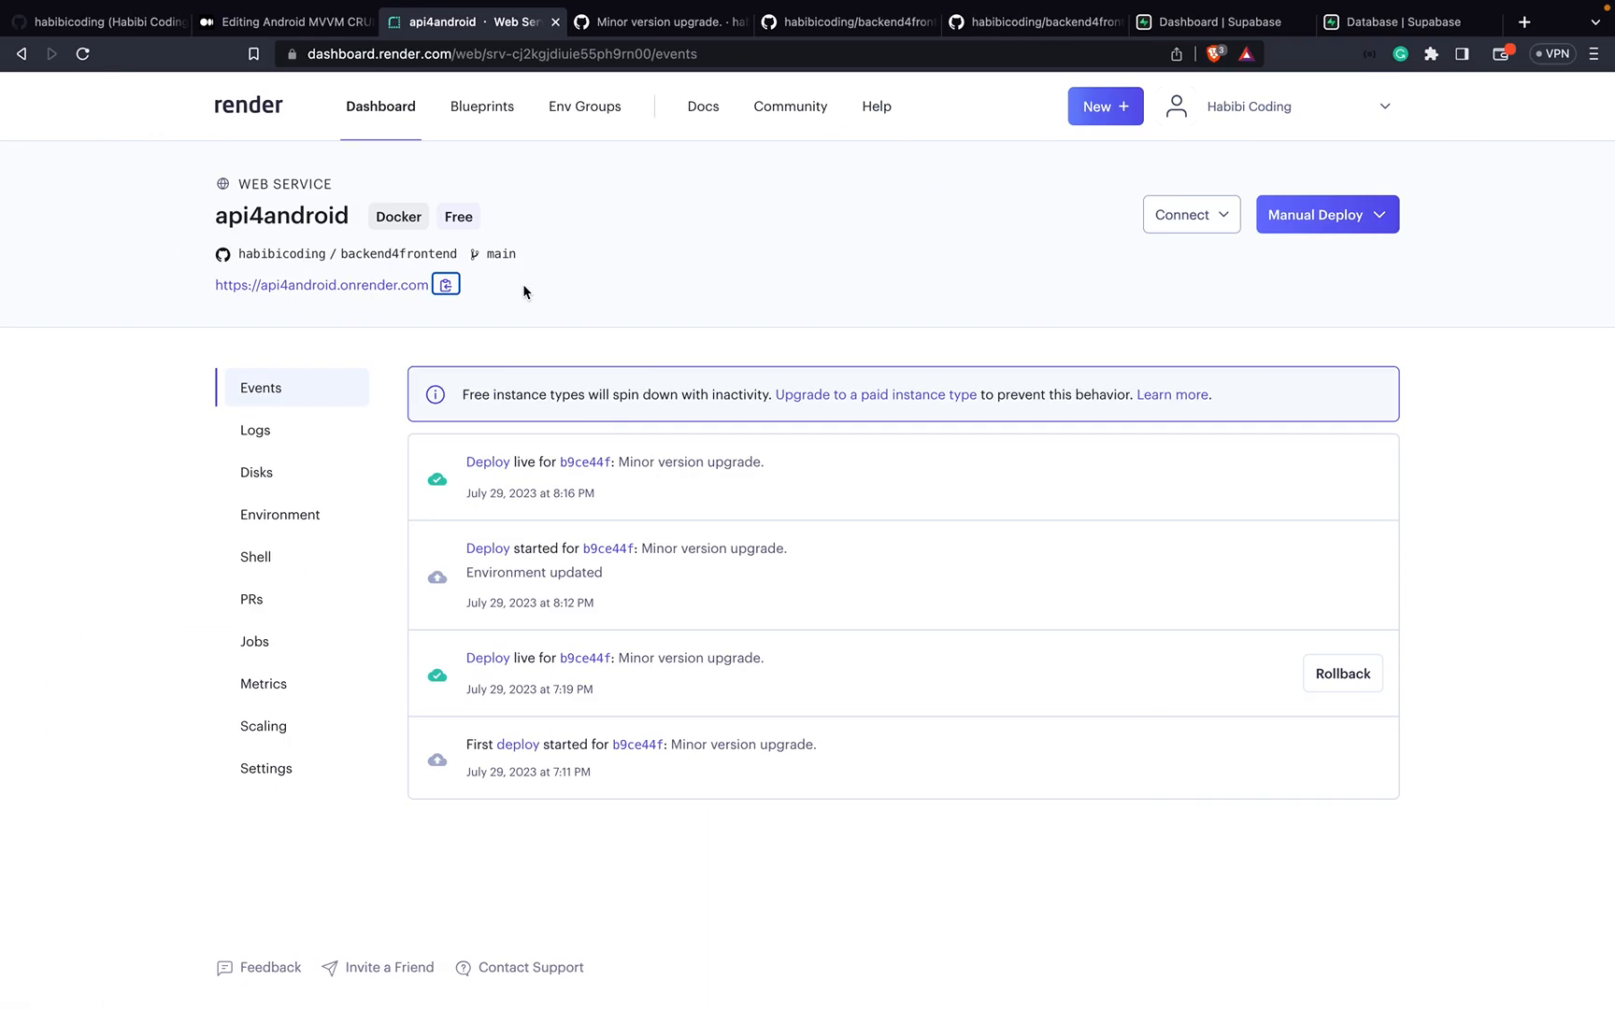
pyautogui.moveTo(1119, 135)
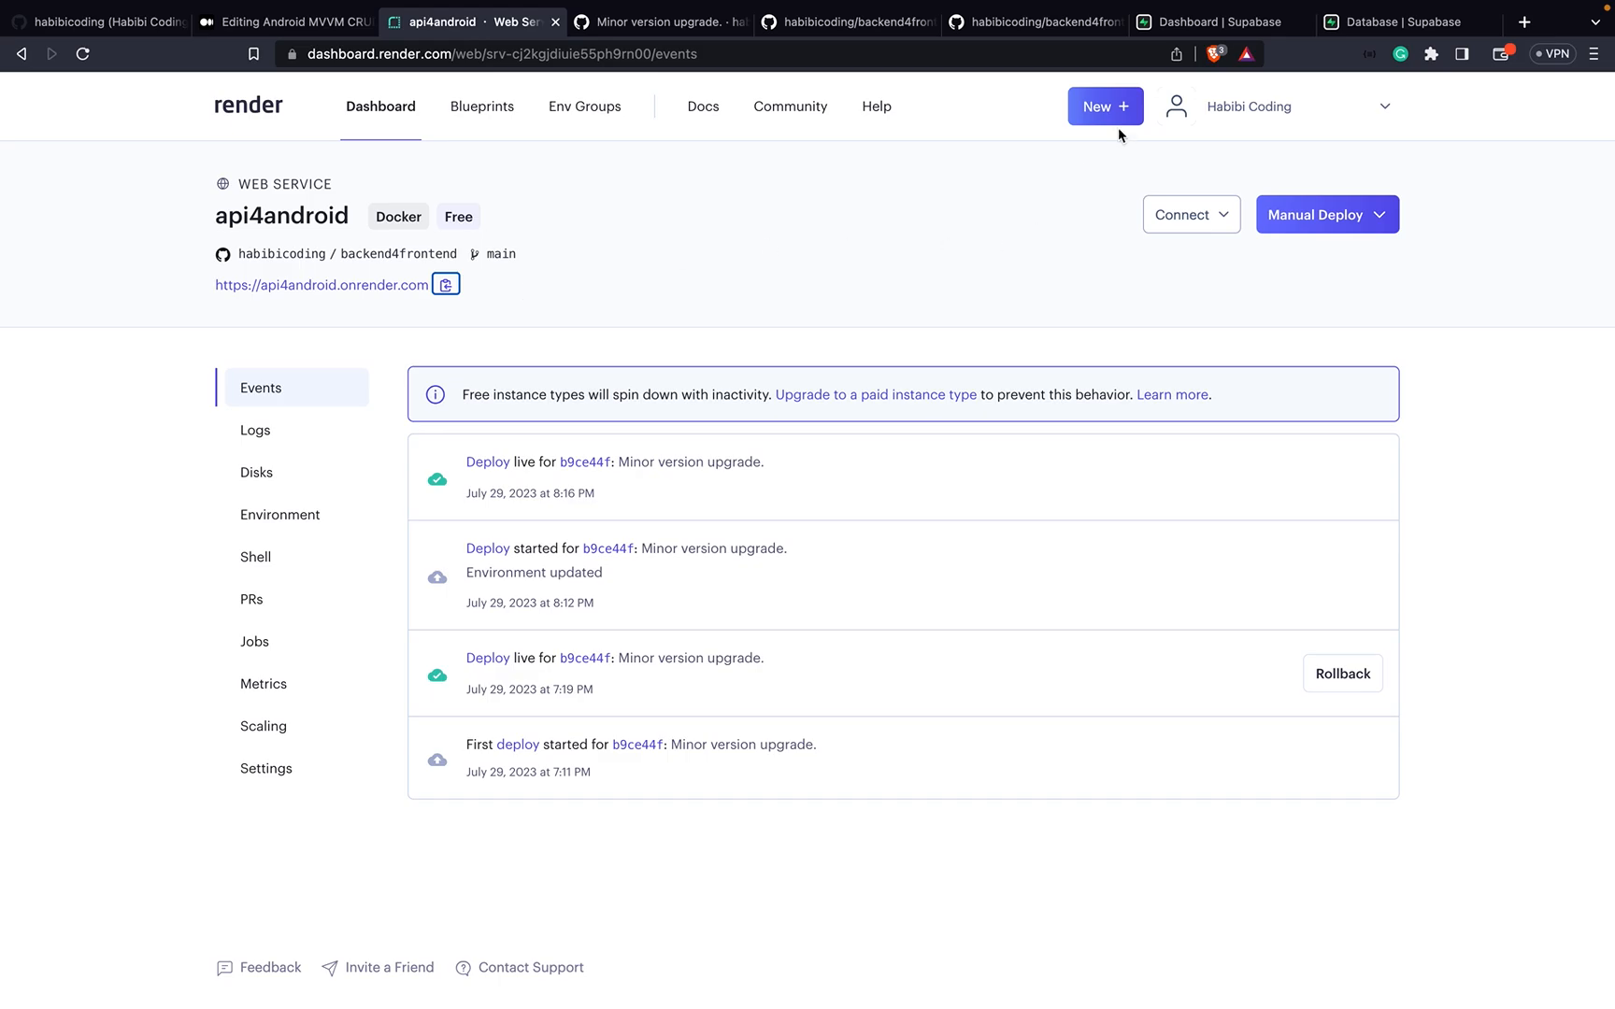
pyautogui.click(1401, 22)
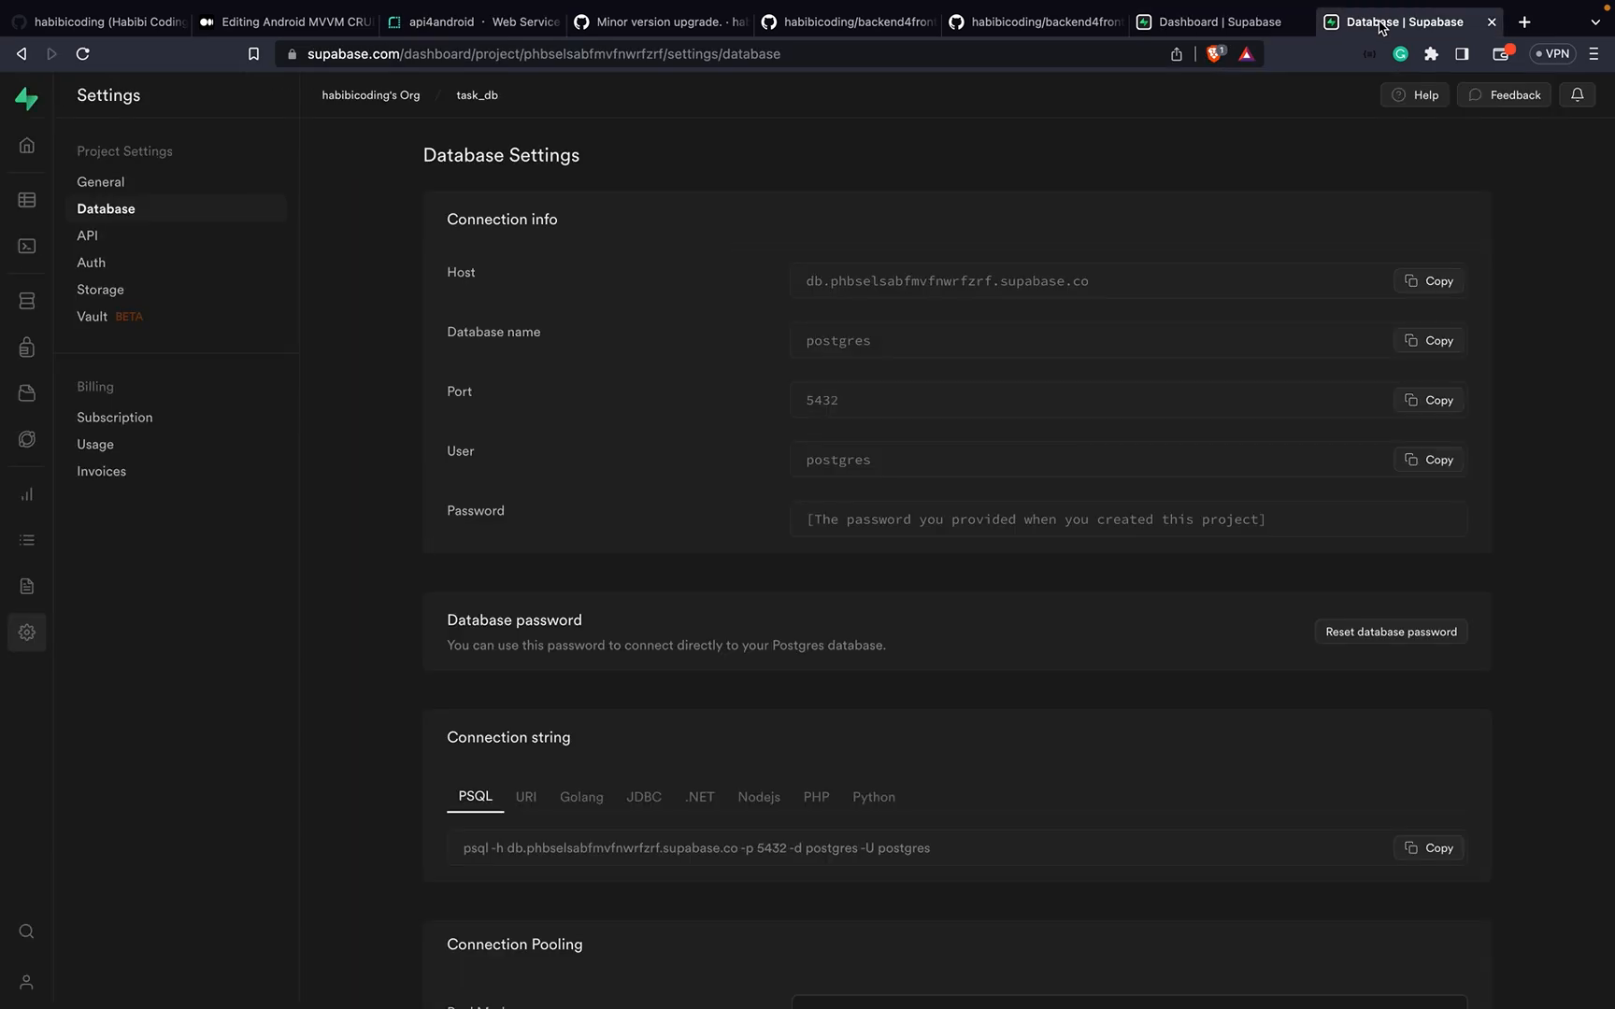
pyautogui.click(471, 21)
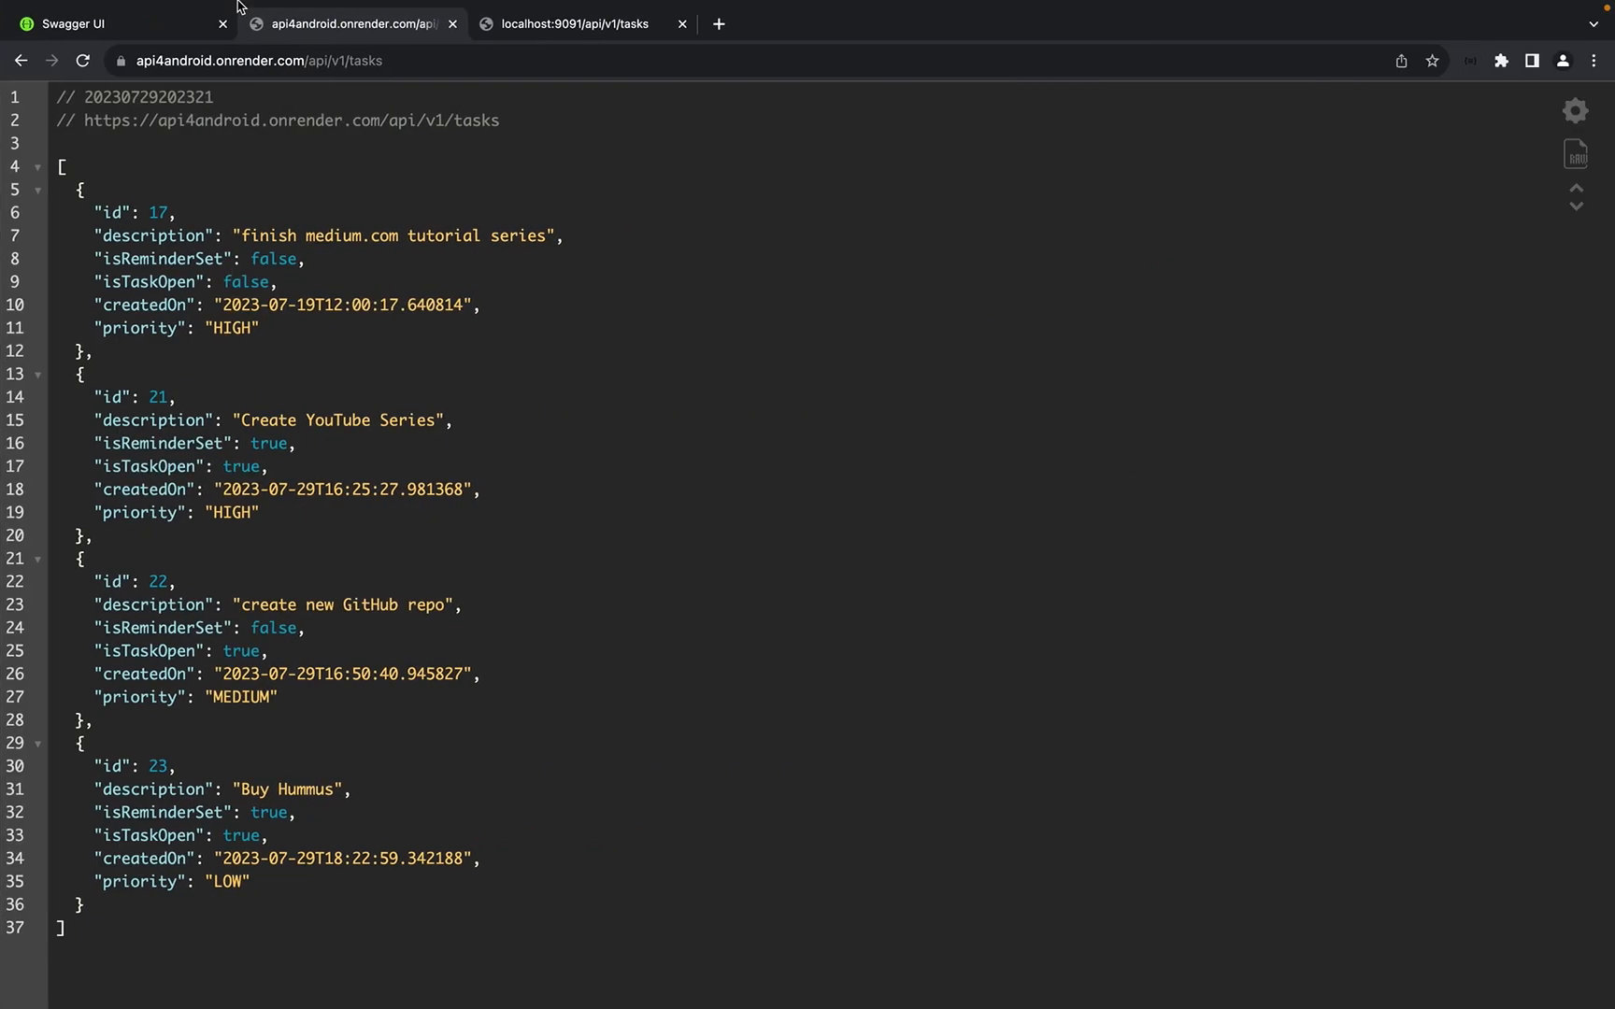
pyautogui.moveTo(303, 83)
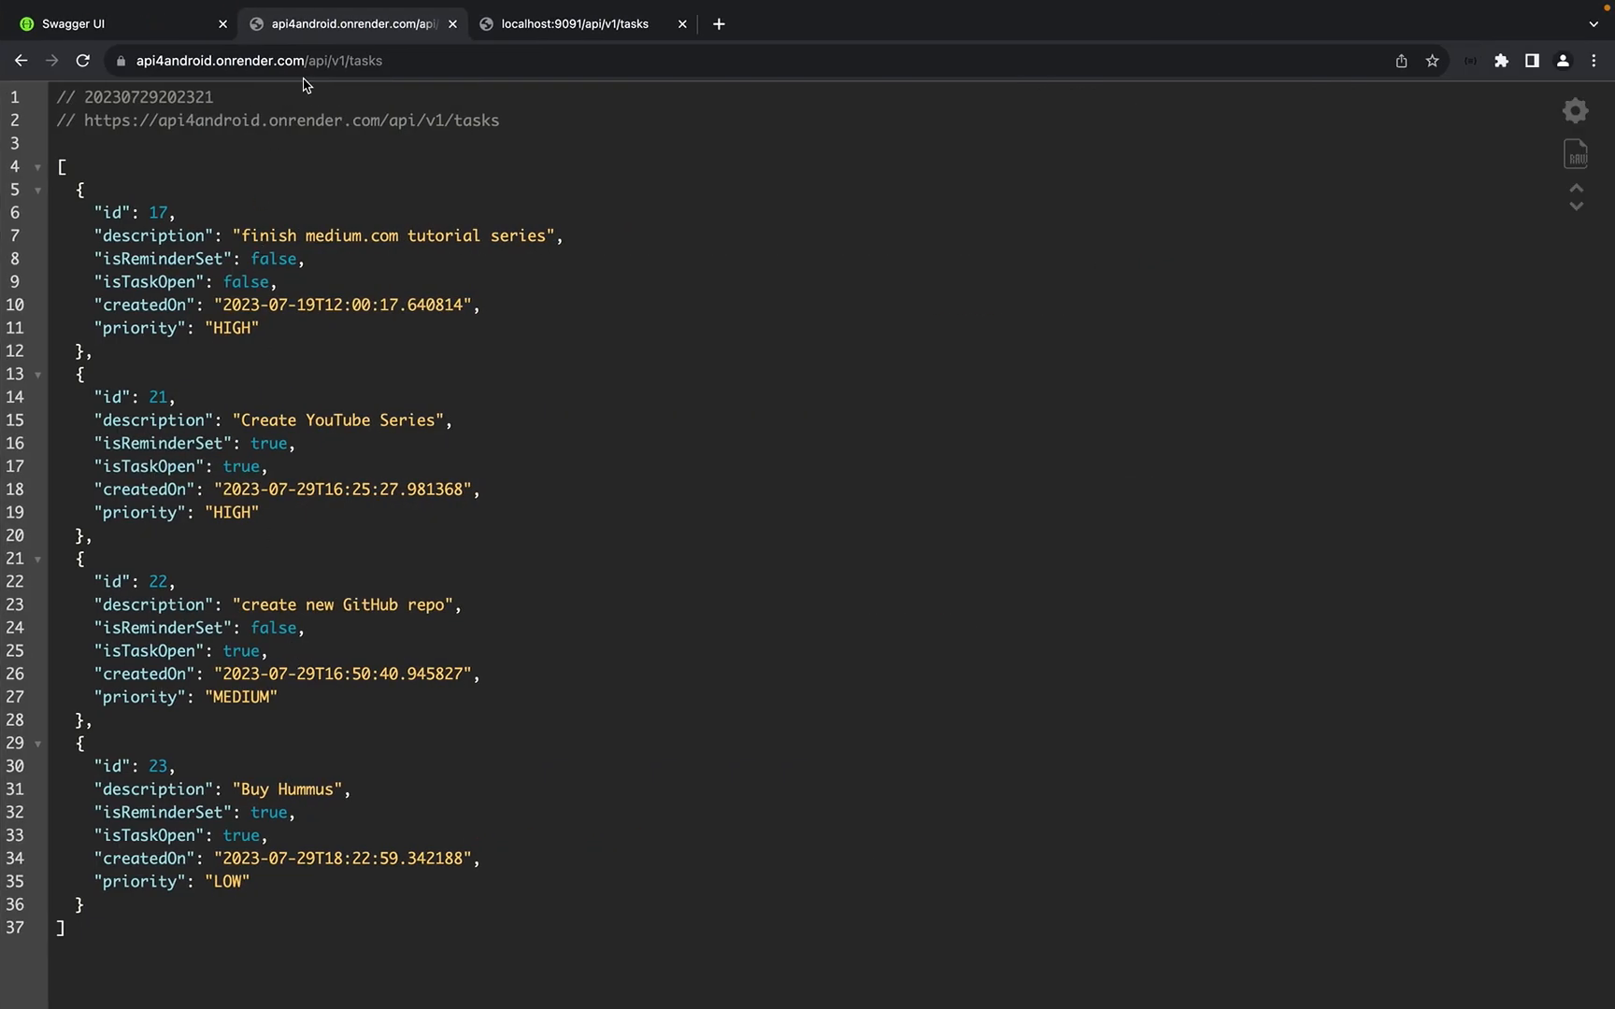
pyautogui.moveTo(560, 110)
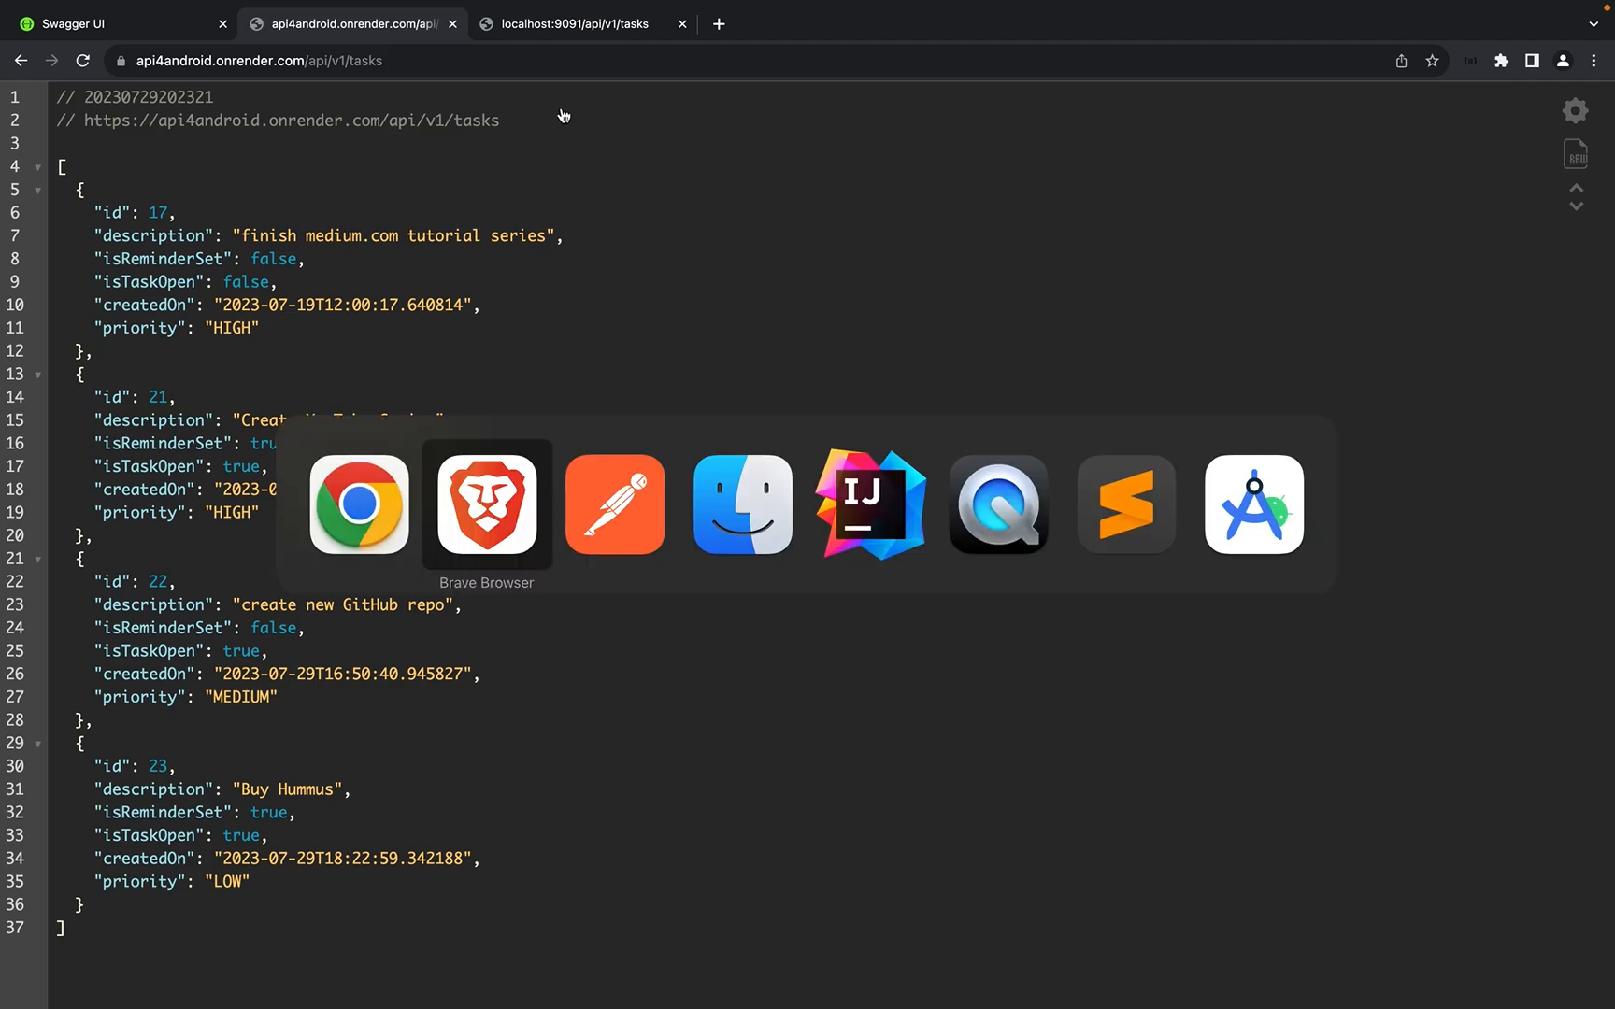
pyautogui.click(485, 503)
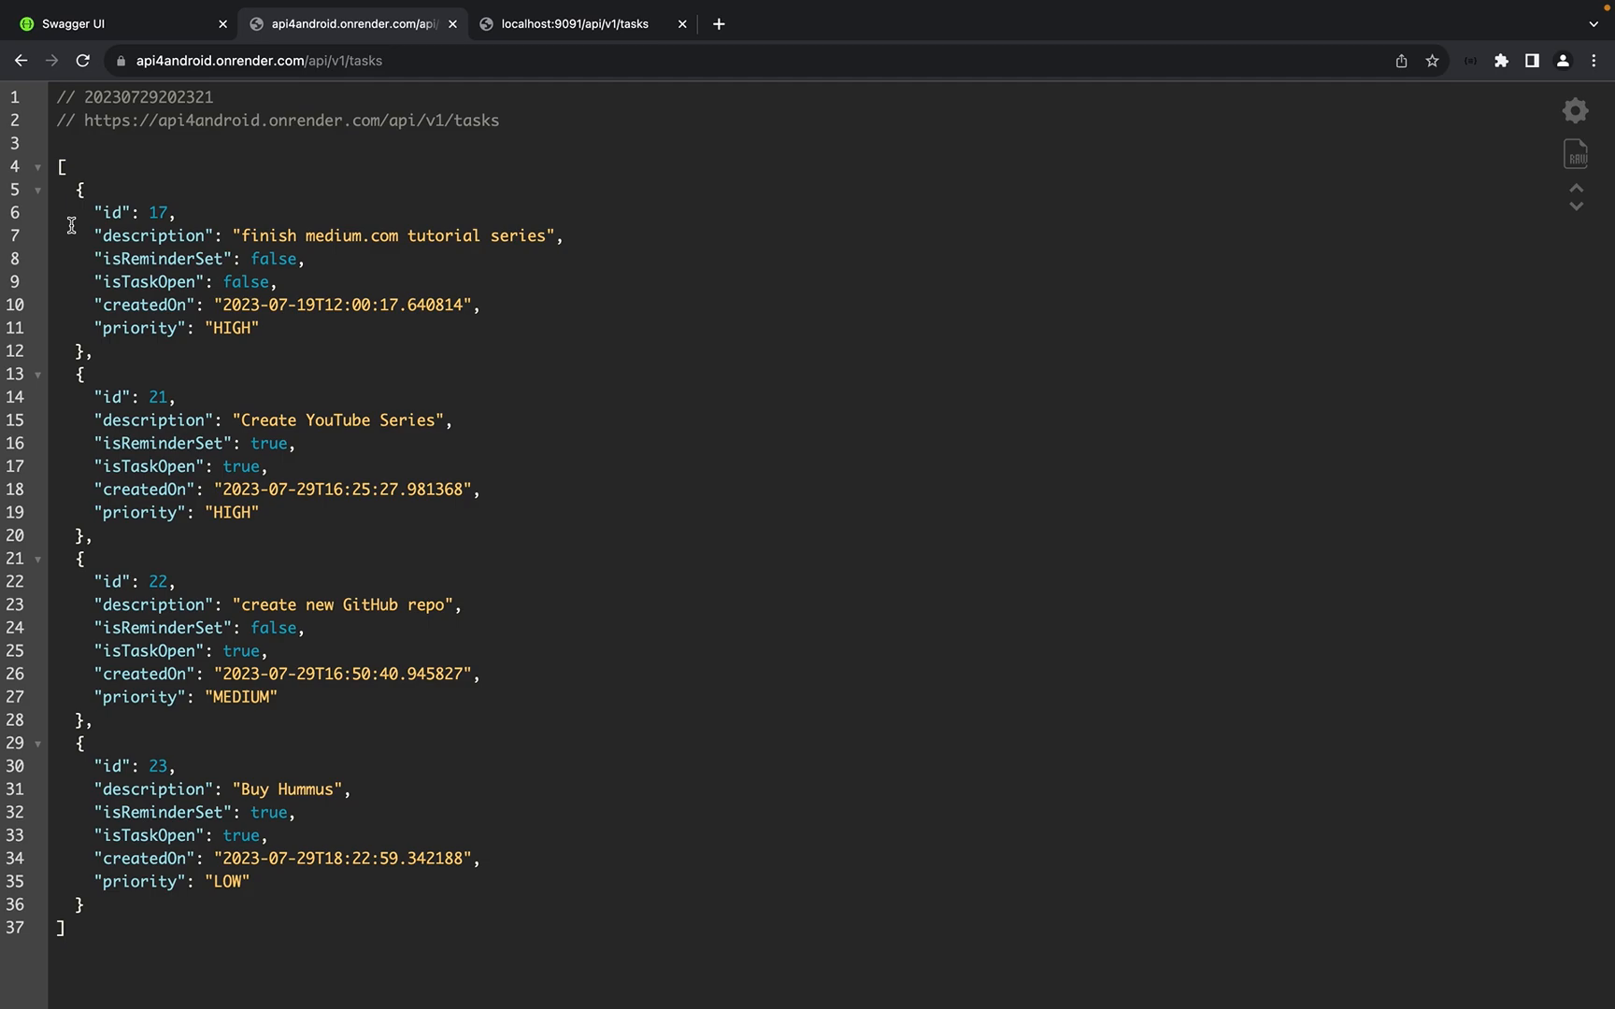
pyautogui.moveTo(814, 499)
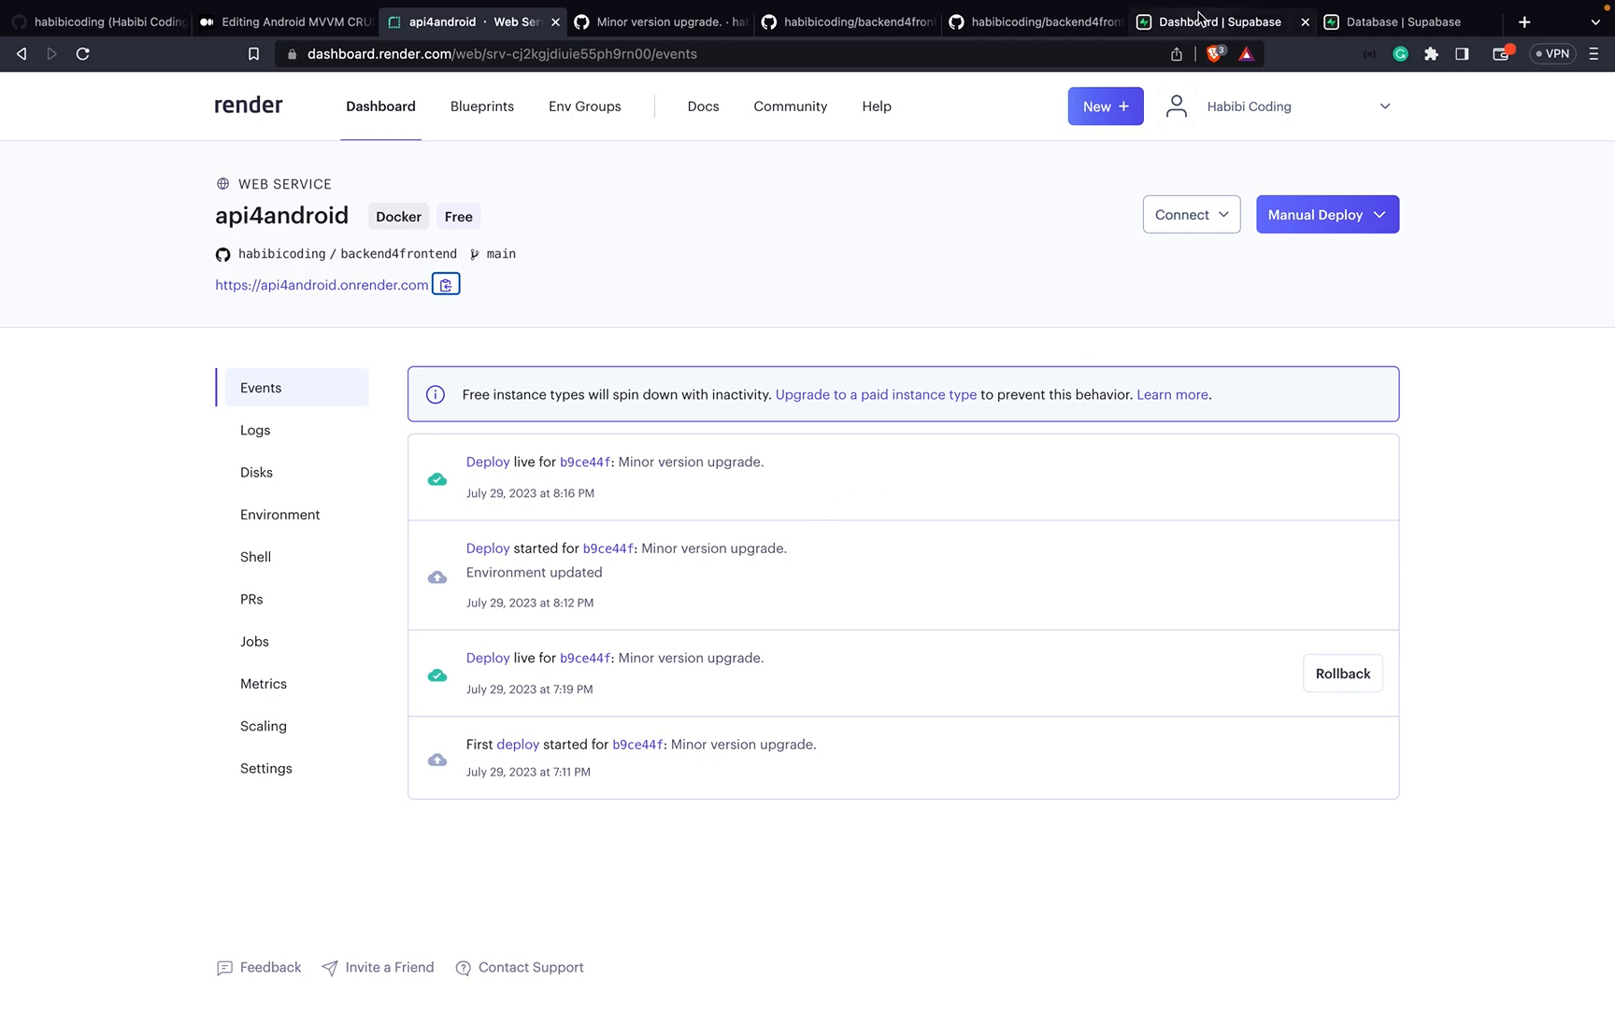
pyautogui.click(1220, 21)
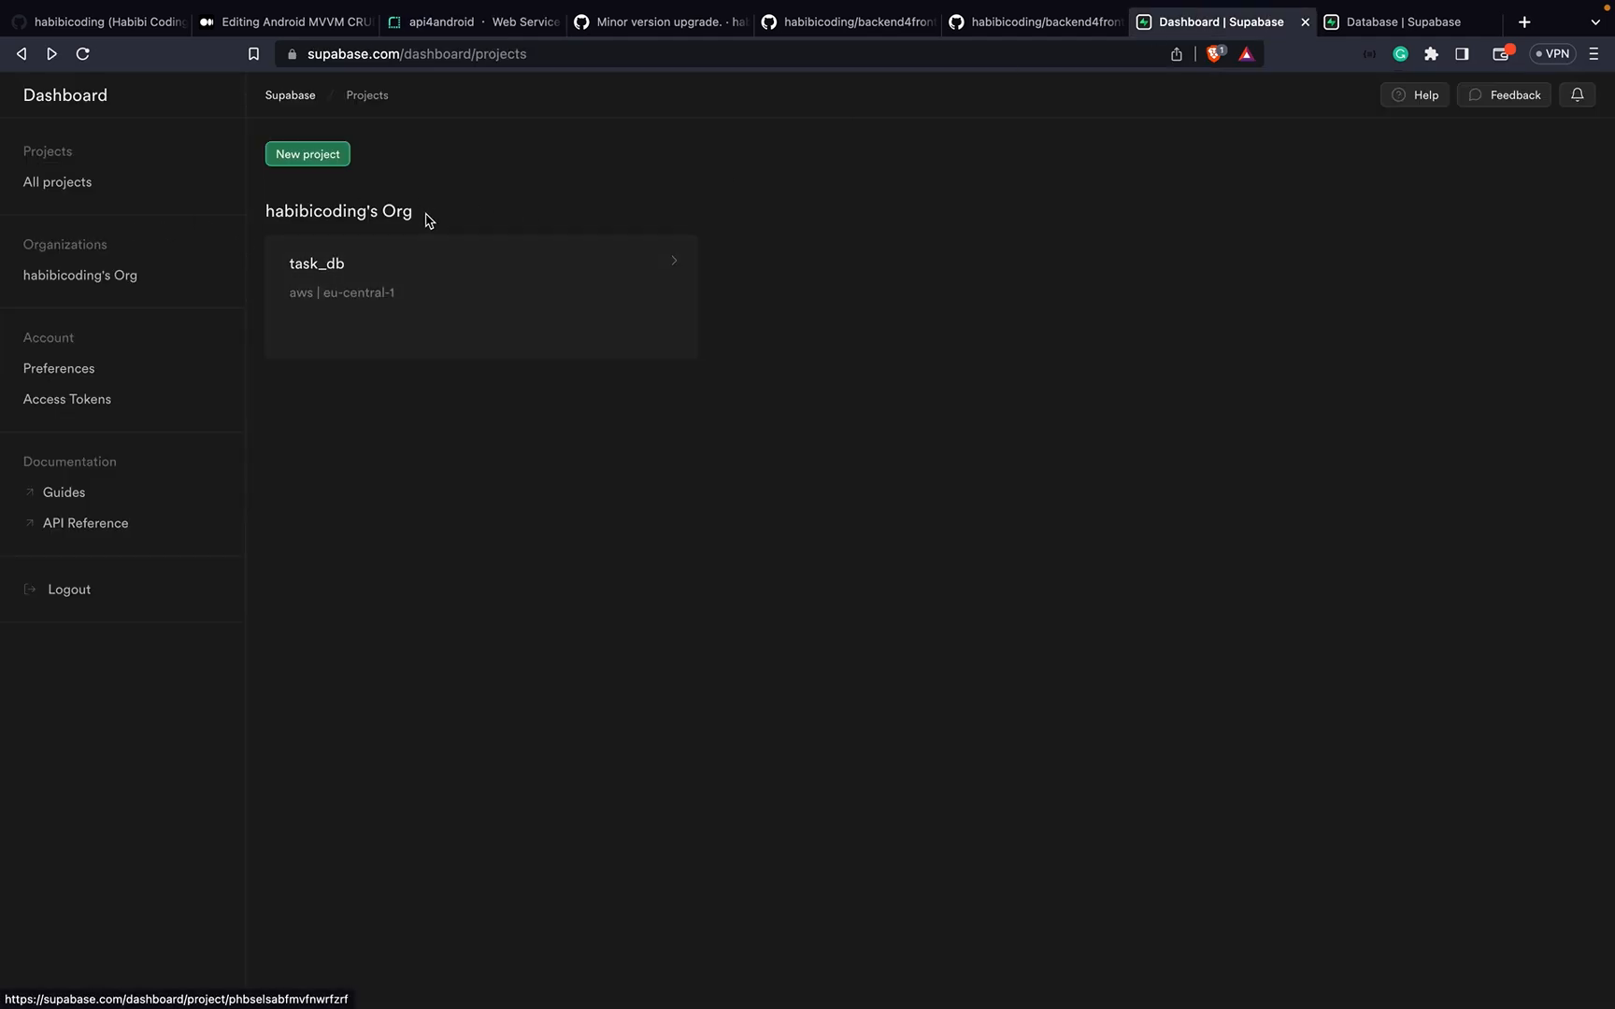
pyautogui.moveTo(526, 84)
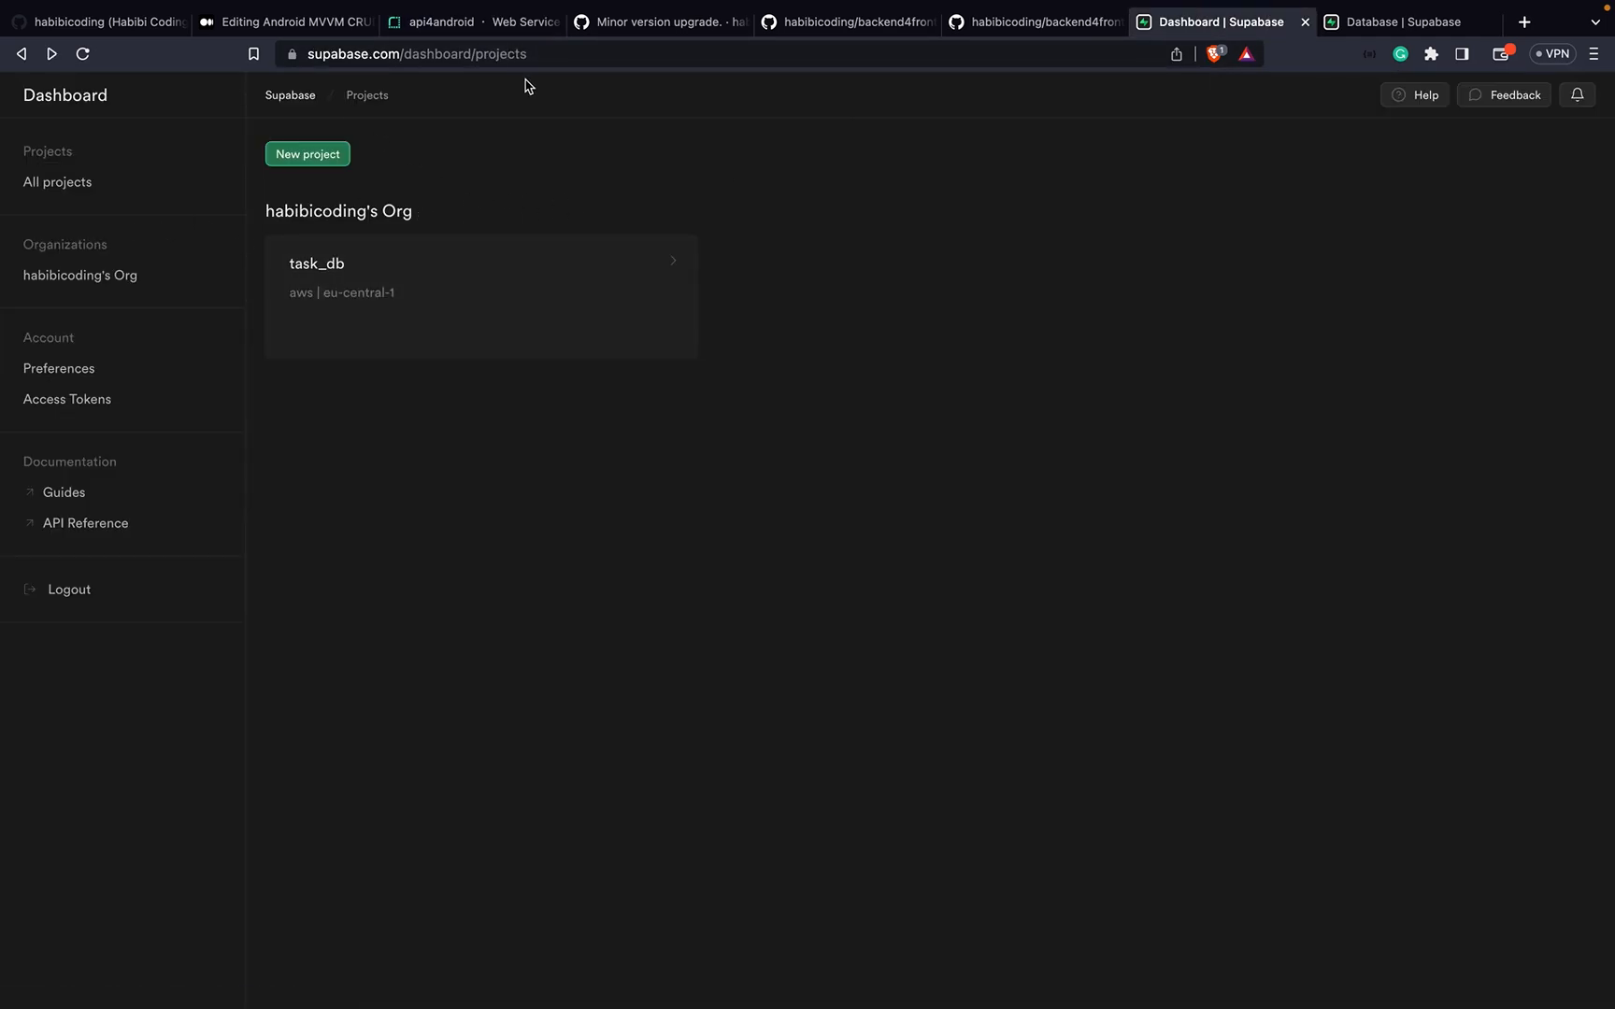
pyautogui.moveTo(468, 22)
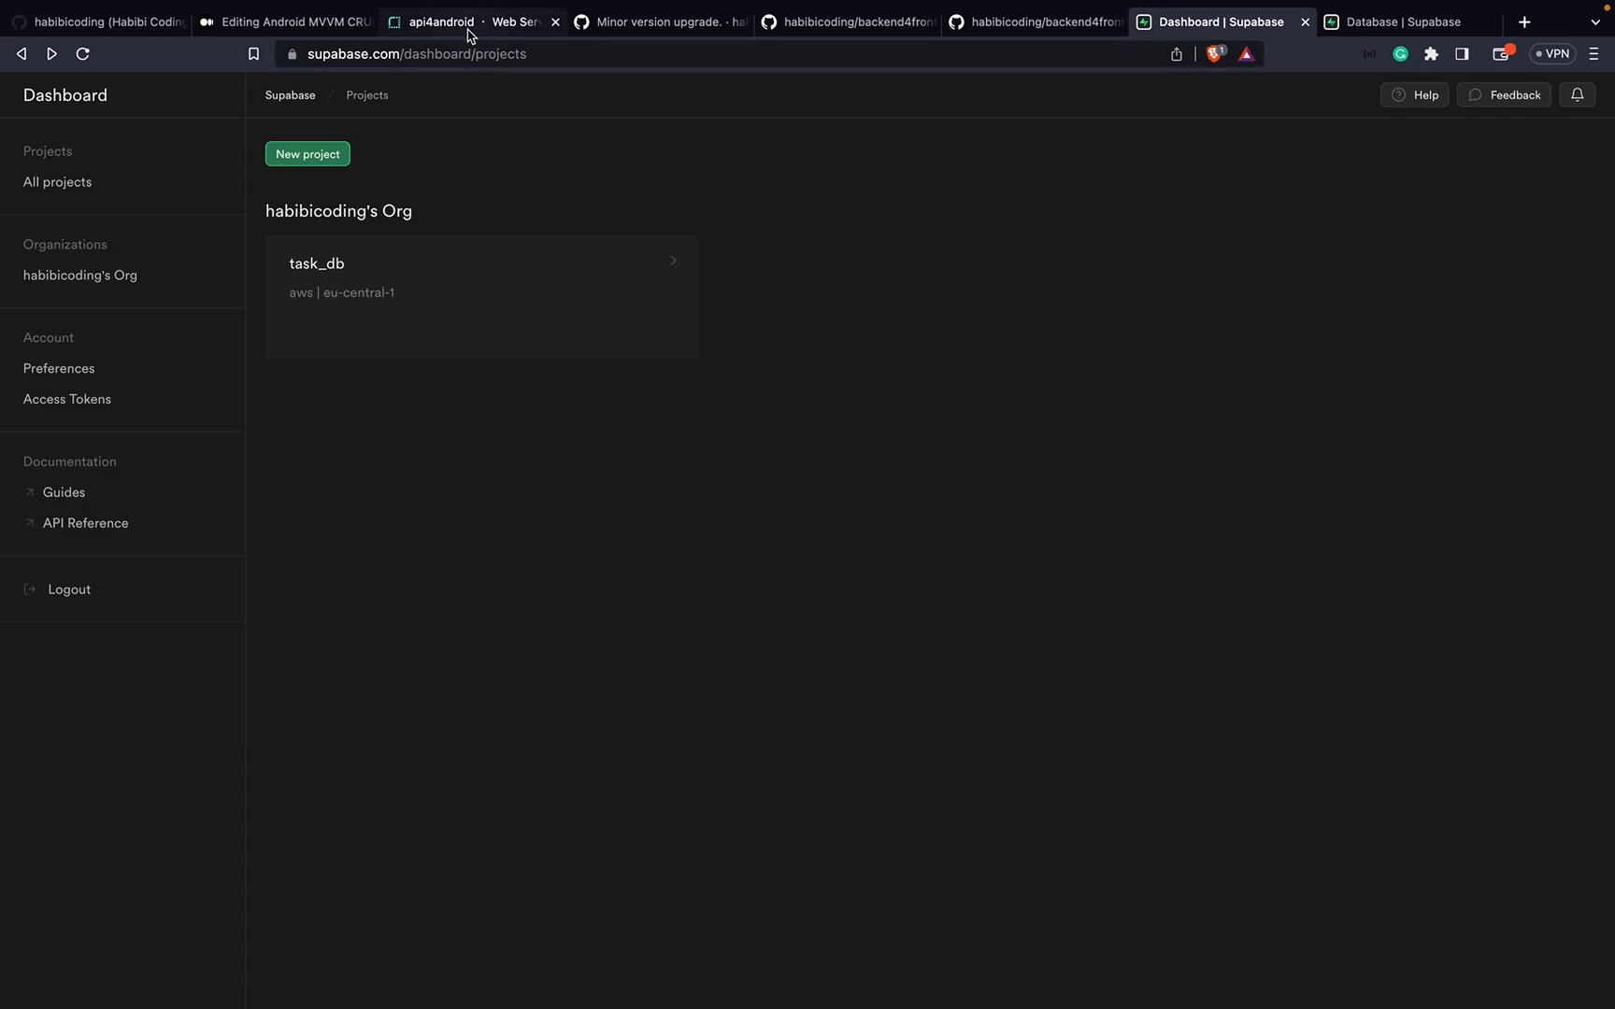
pyautogui.click(470, 21)
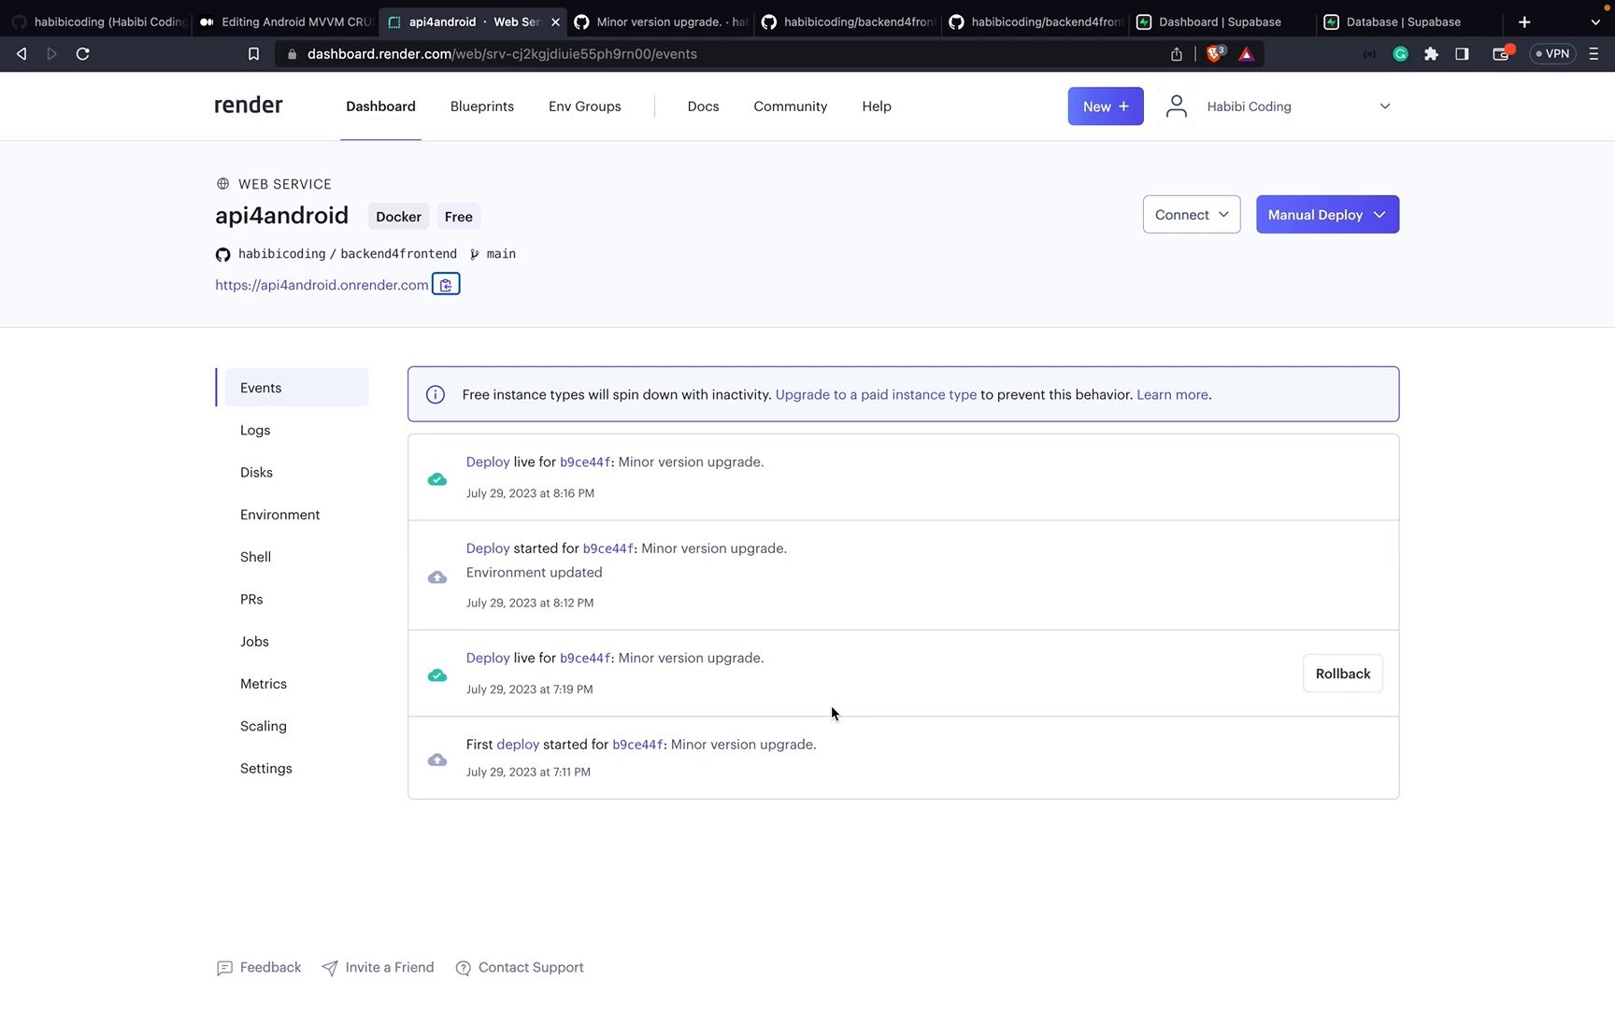
pyautogui.moveTo(315, 169)
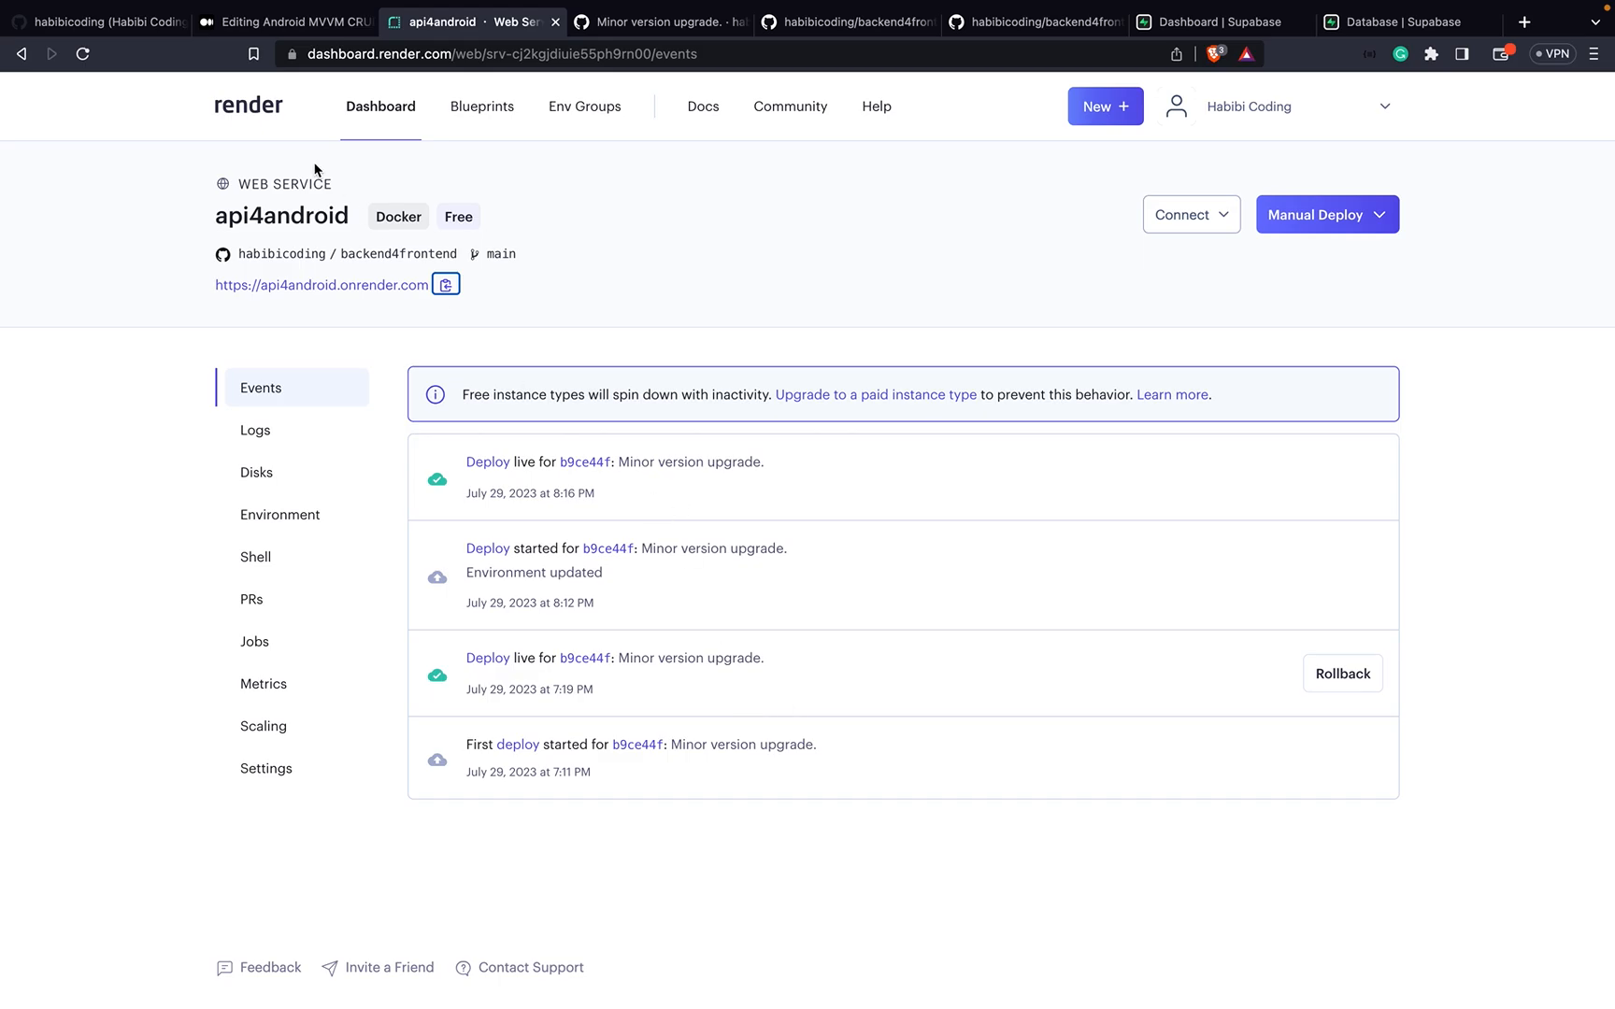
# Step: Revisit the Medium draft's DATASOURCE_URL section, then return to Render's api4android events page
pyautogui.click(286, 21)
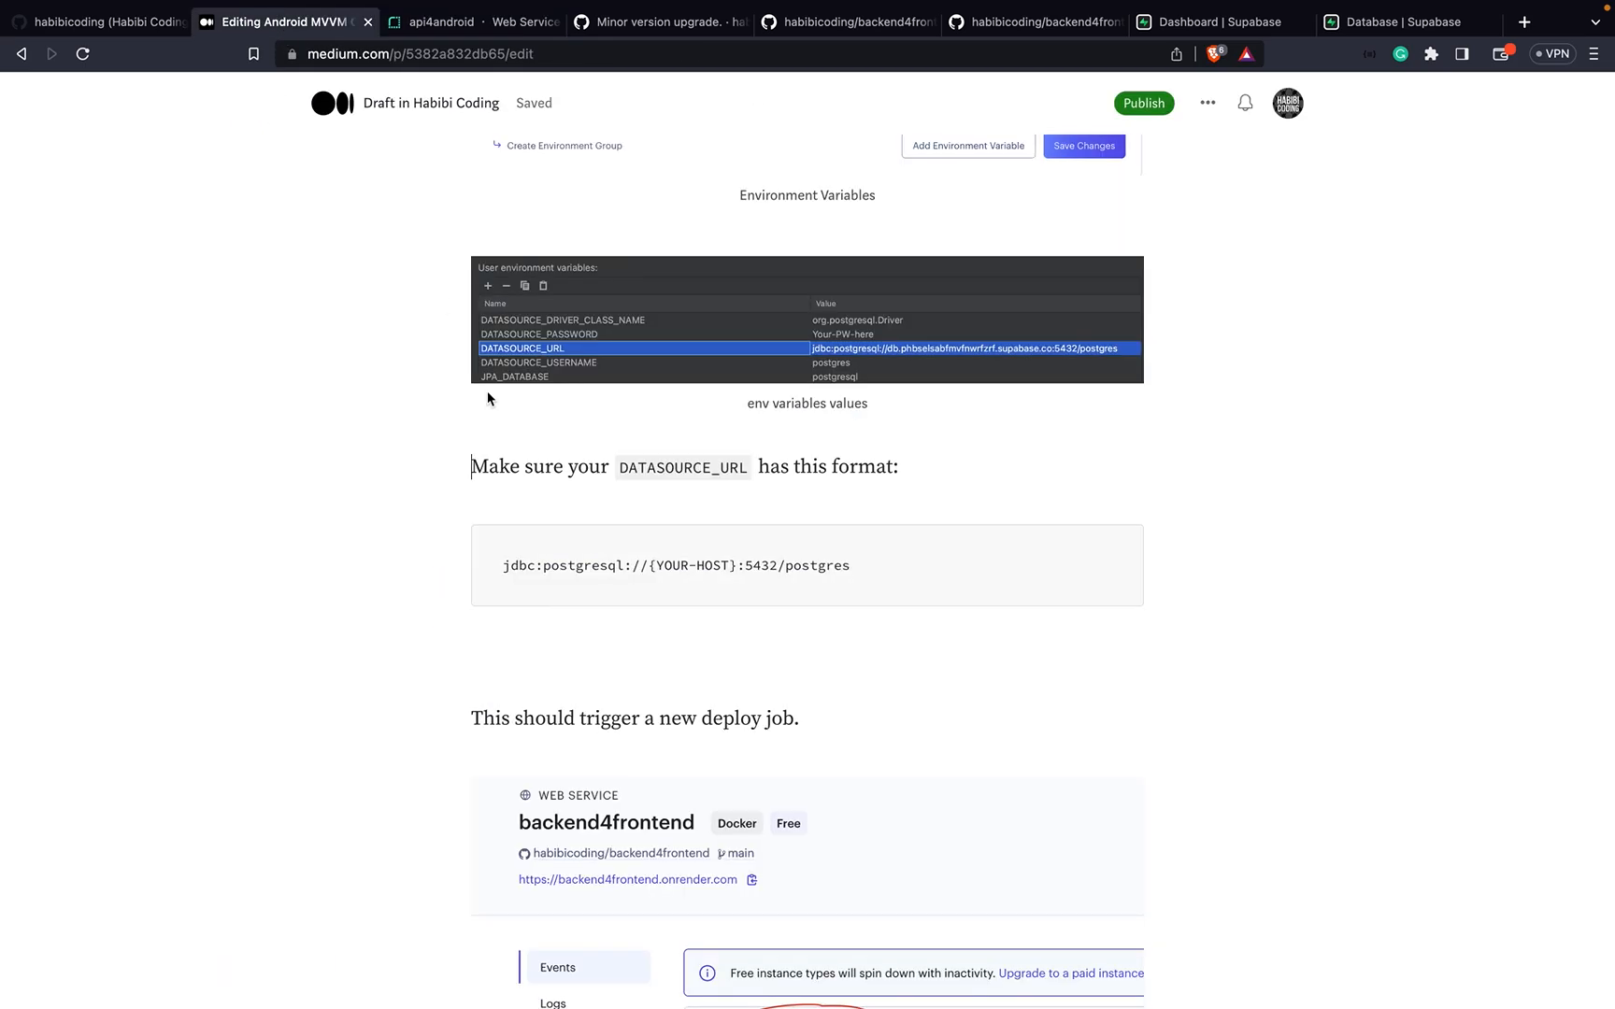
pyautogui.click(438, 22)
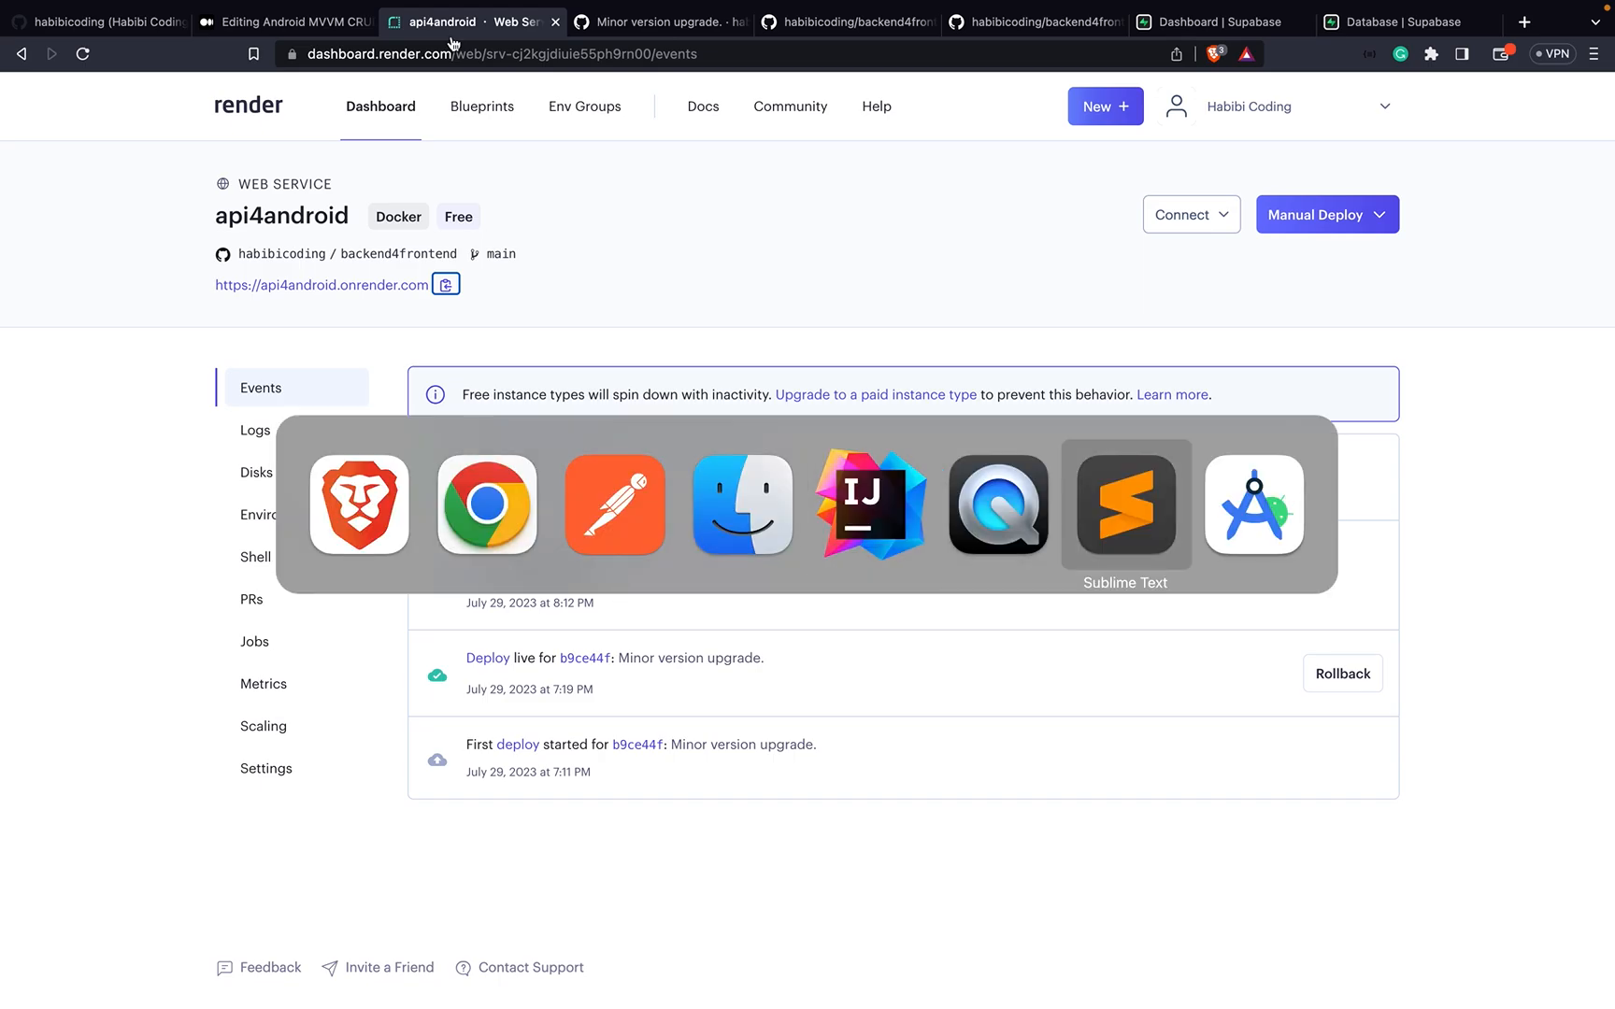
# Step: Start a new Android Studio project from the Empty Views Activity template
pyautogui.click(1048, 966)
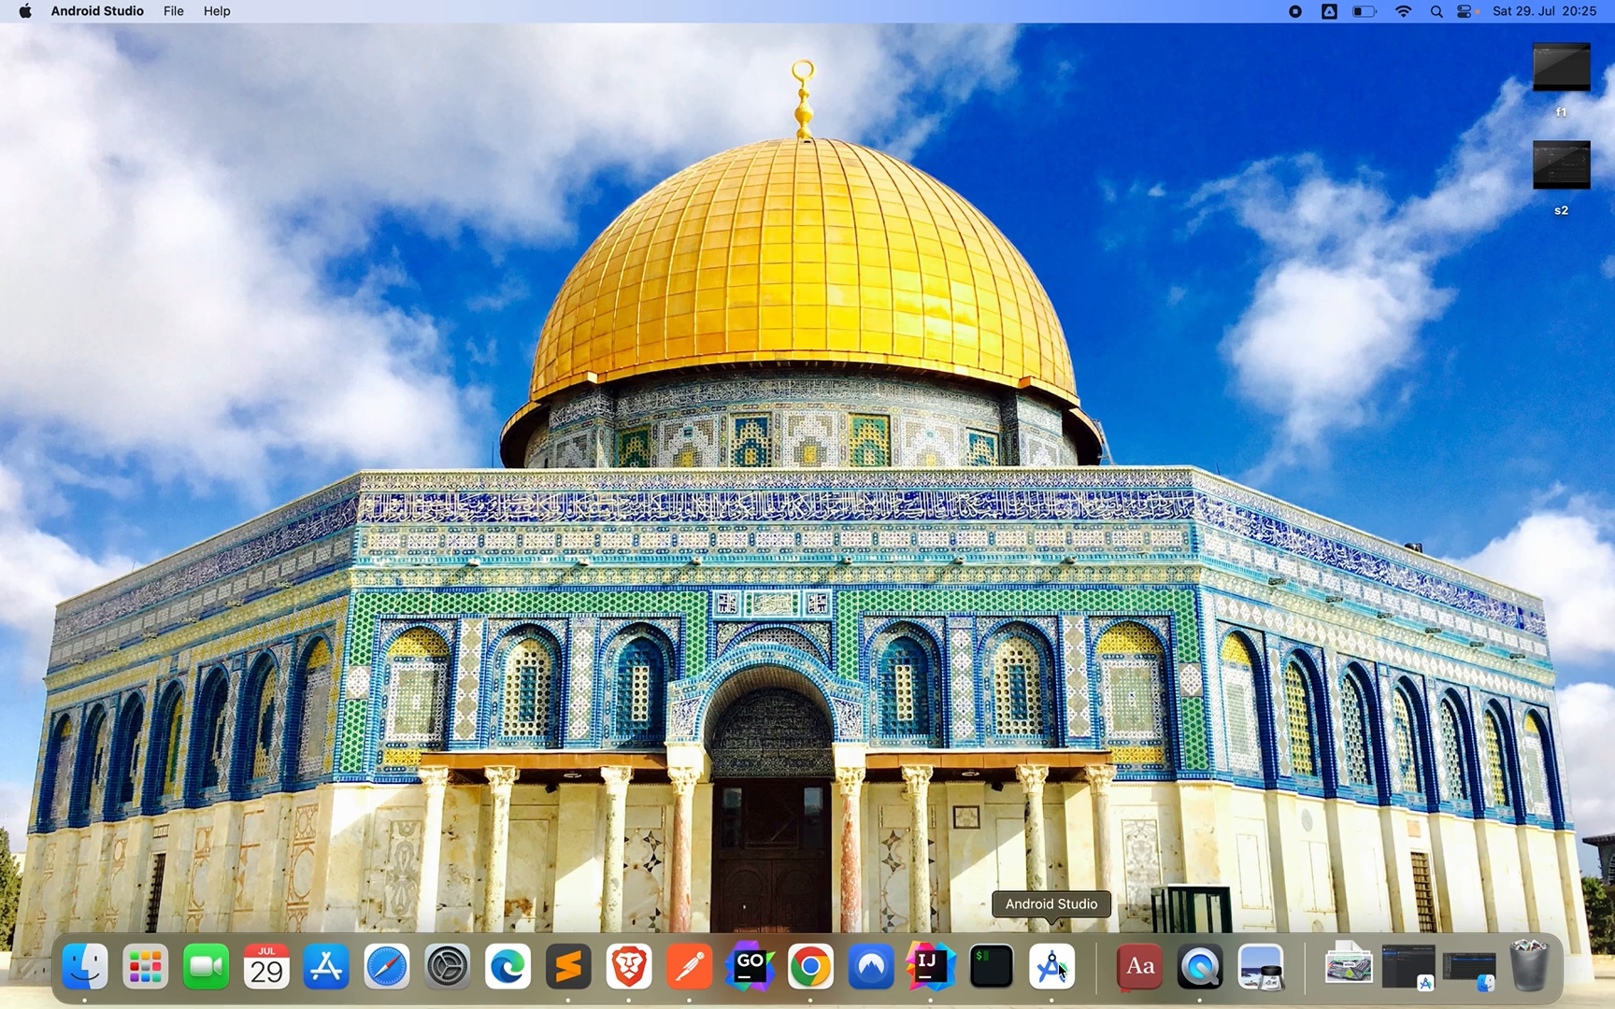
pyautogui.click(1049, 967)
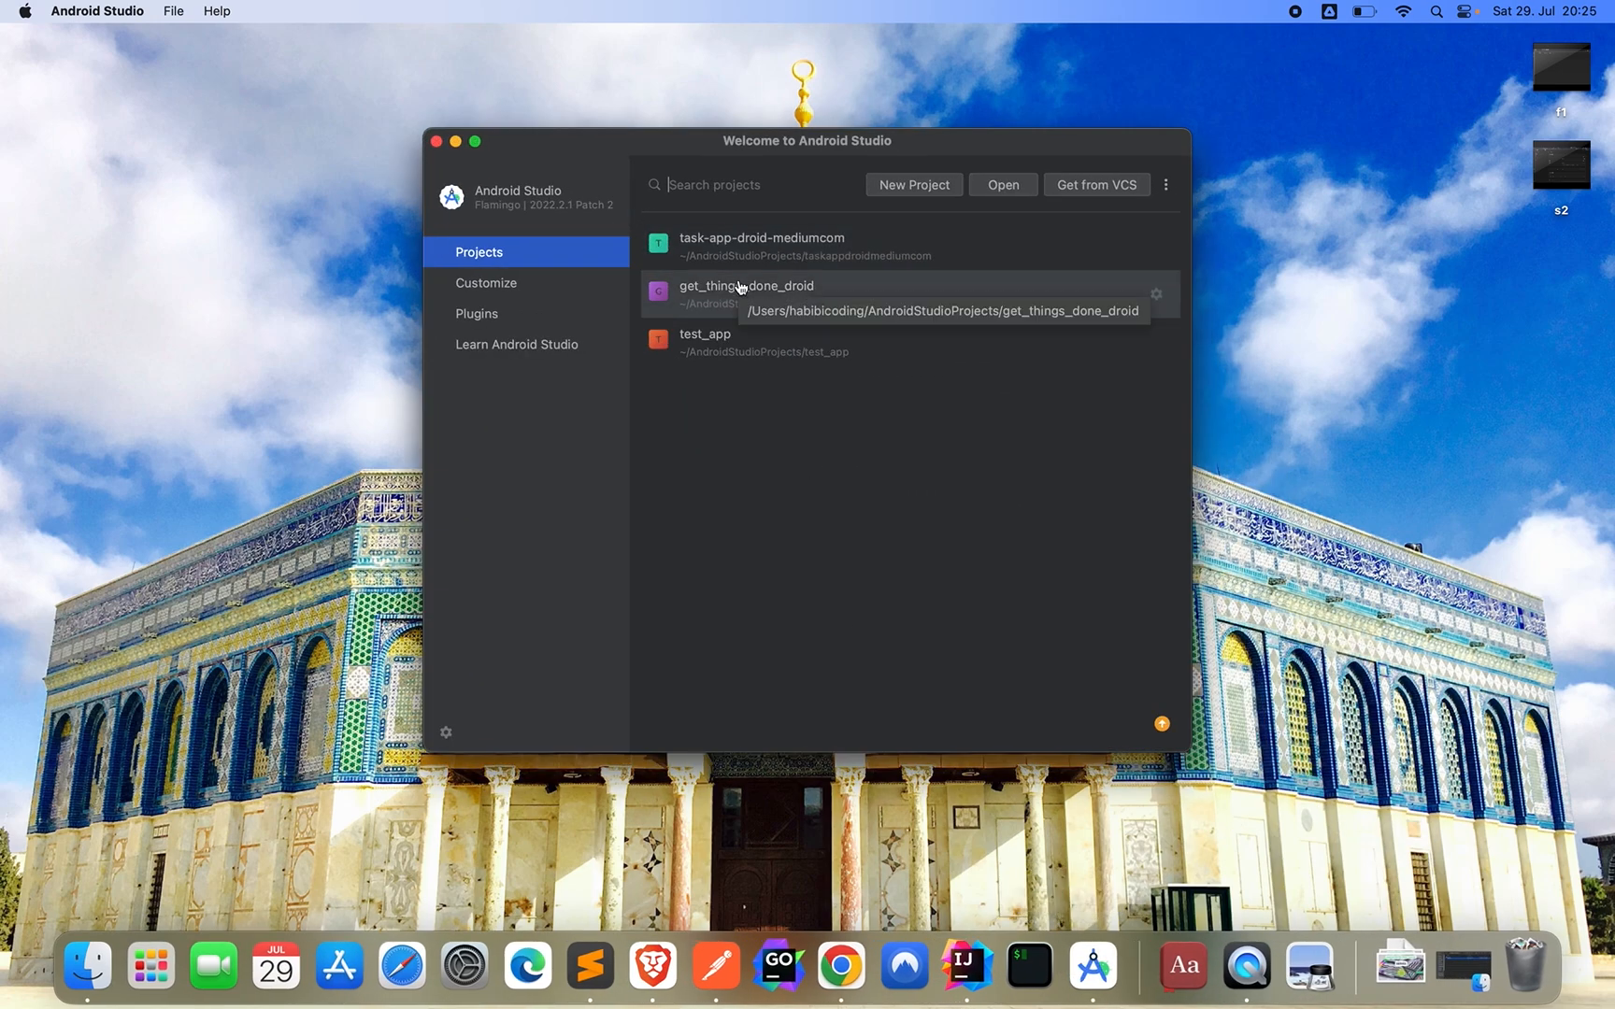
pyautogui.moveTo(905, 189)
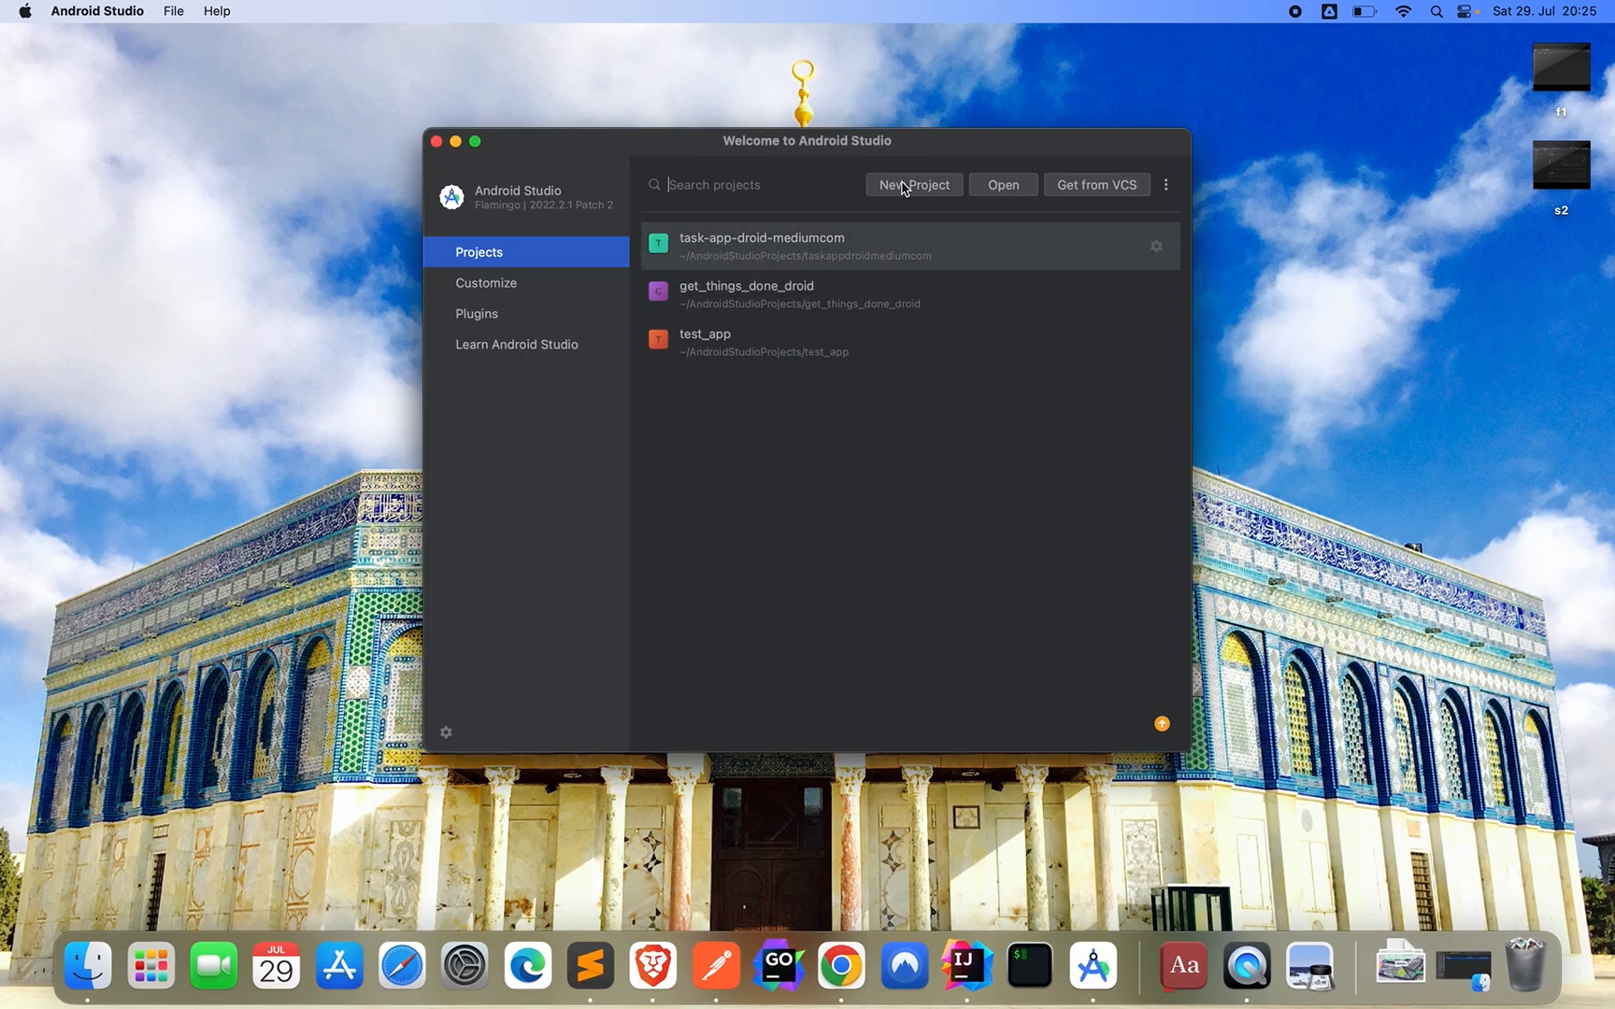
pyautogui.click(911, 184)
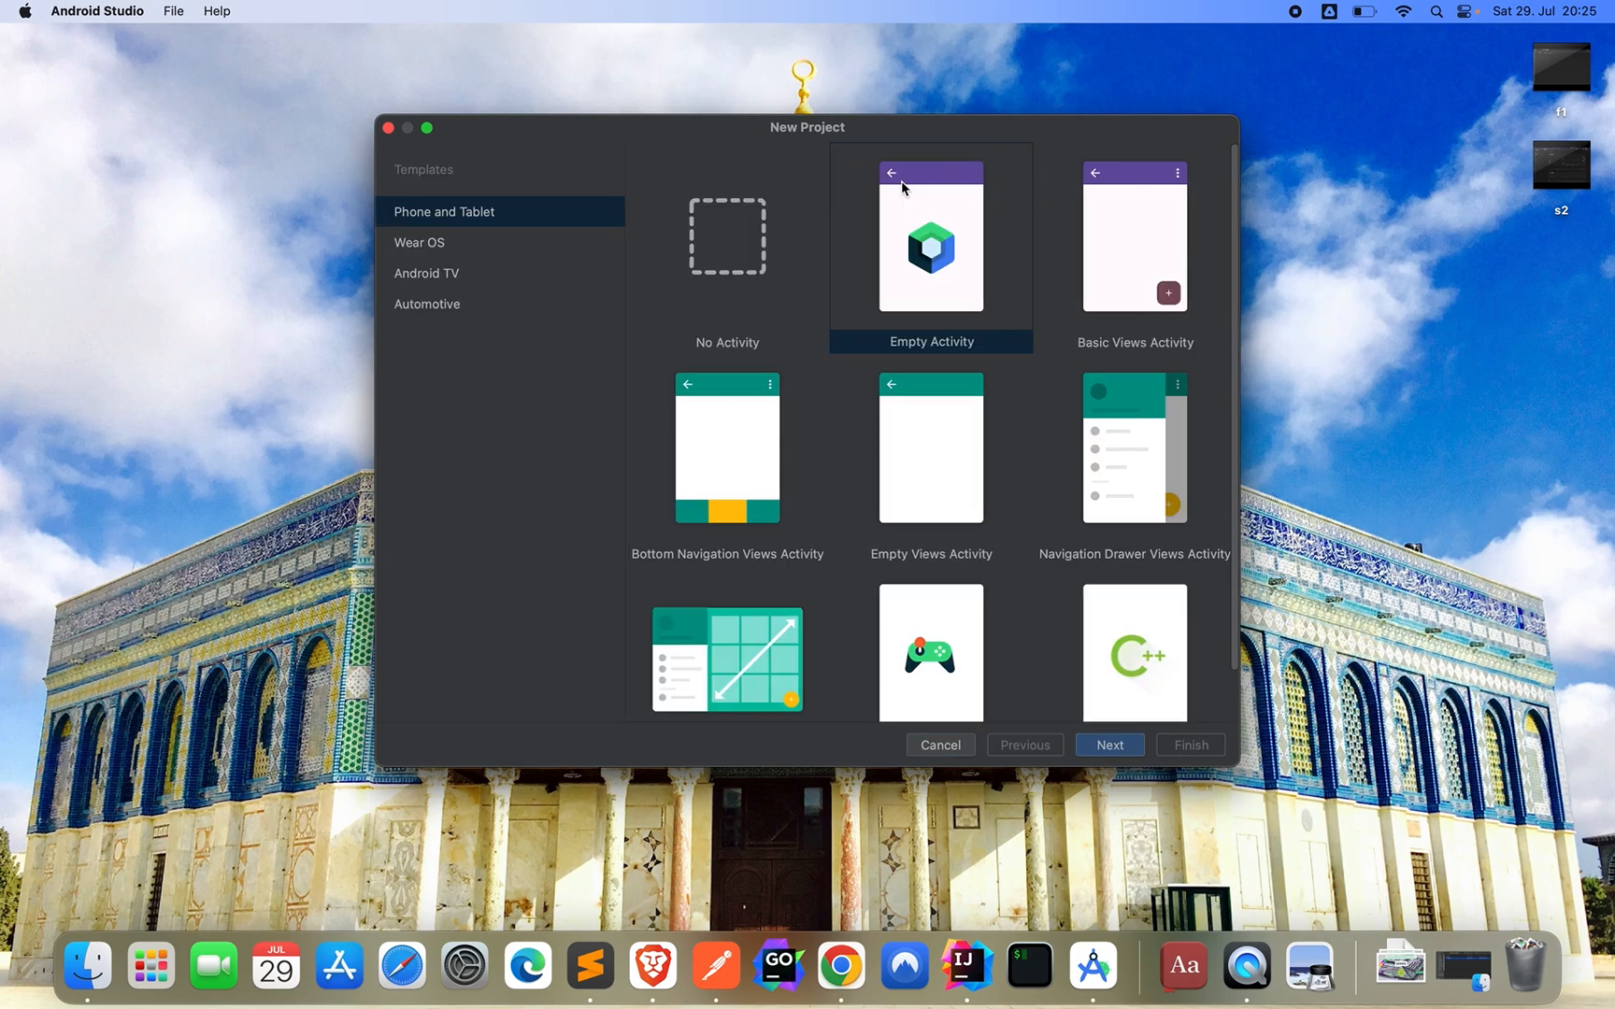
pyautogui.moveTo(896, 410)
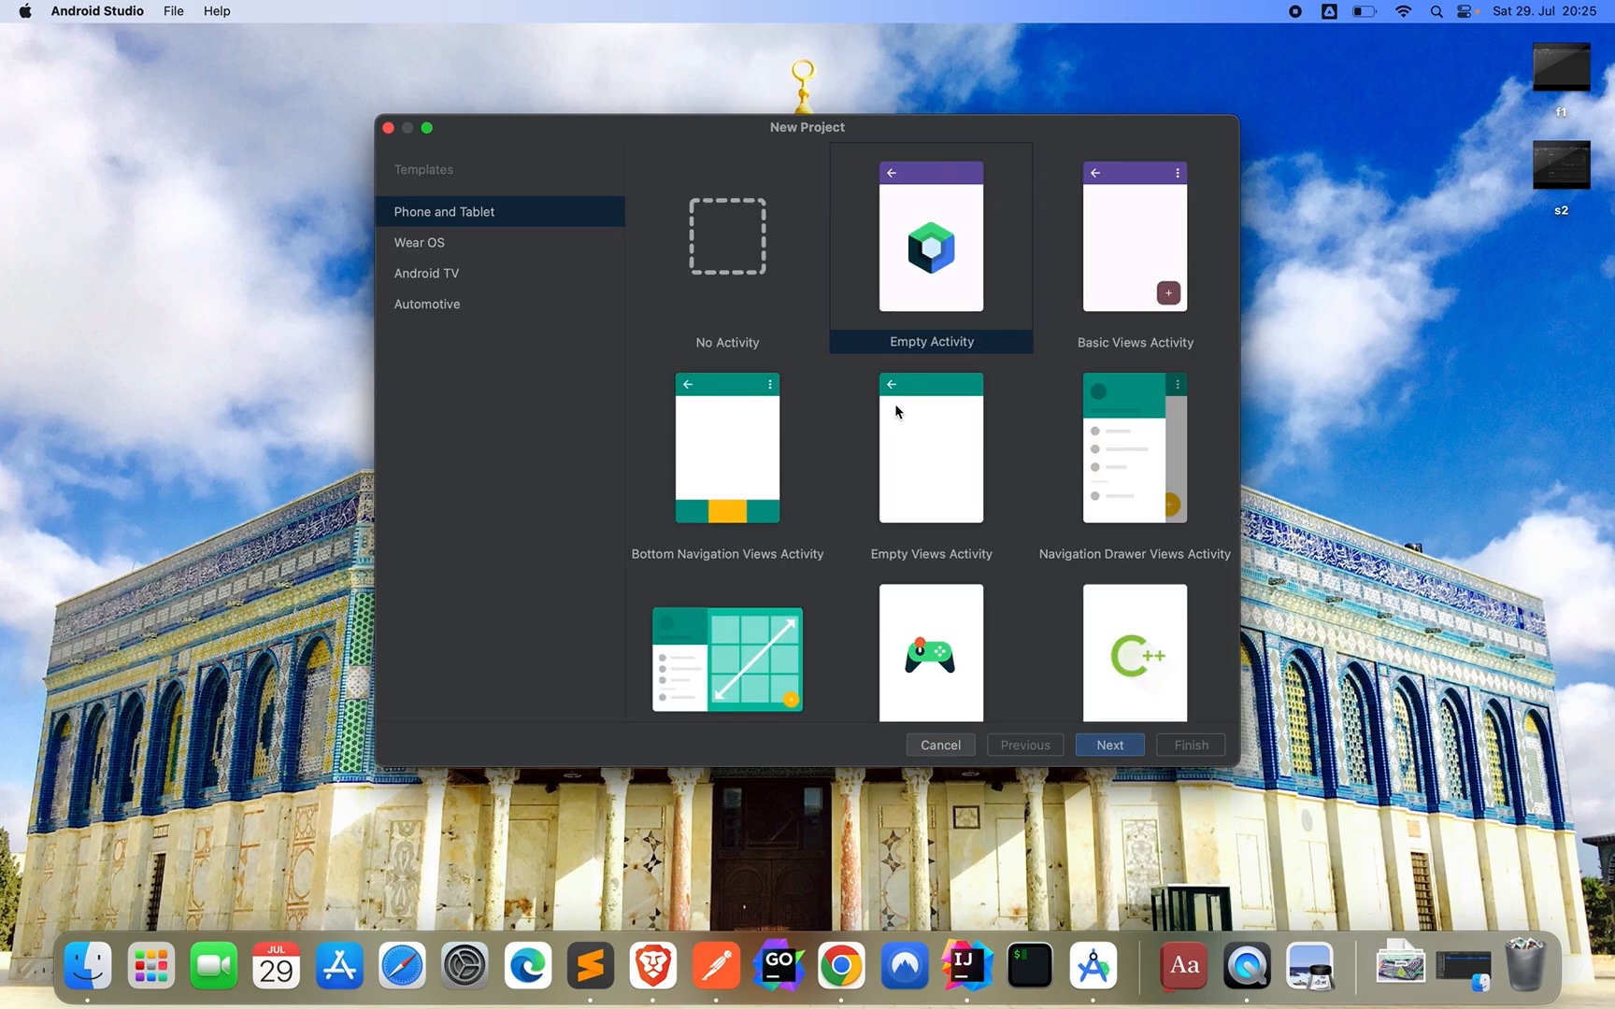
pyautogui.click(929, 448)
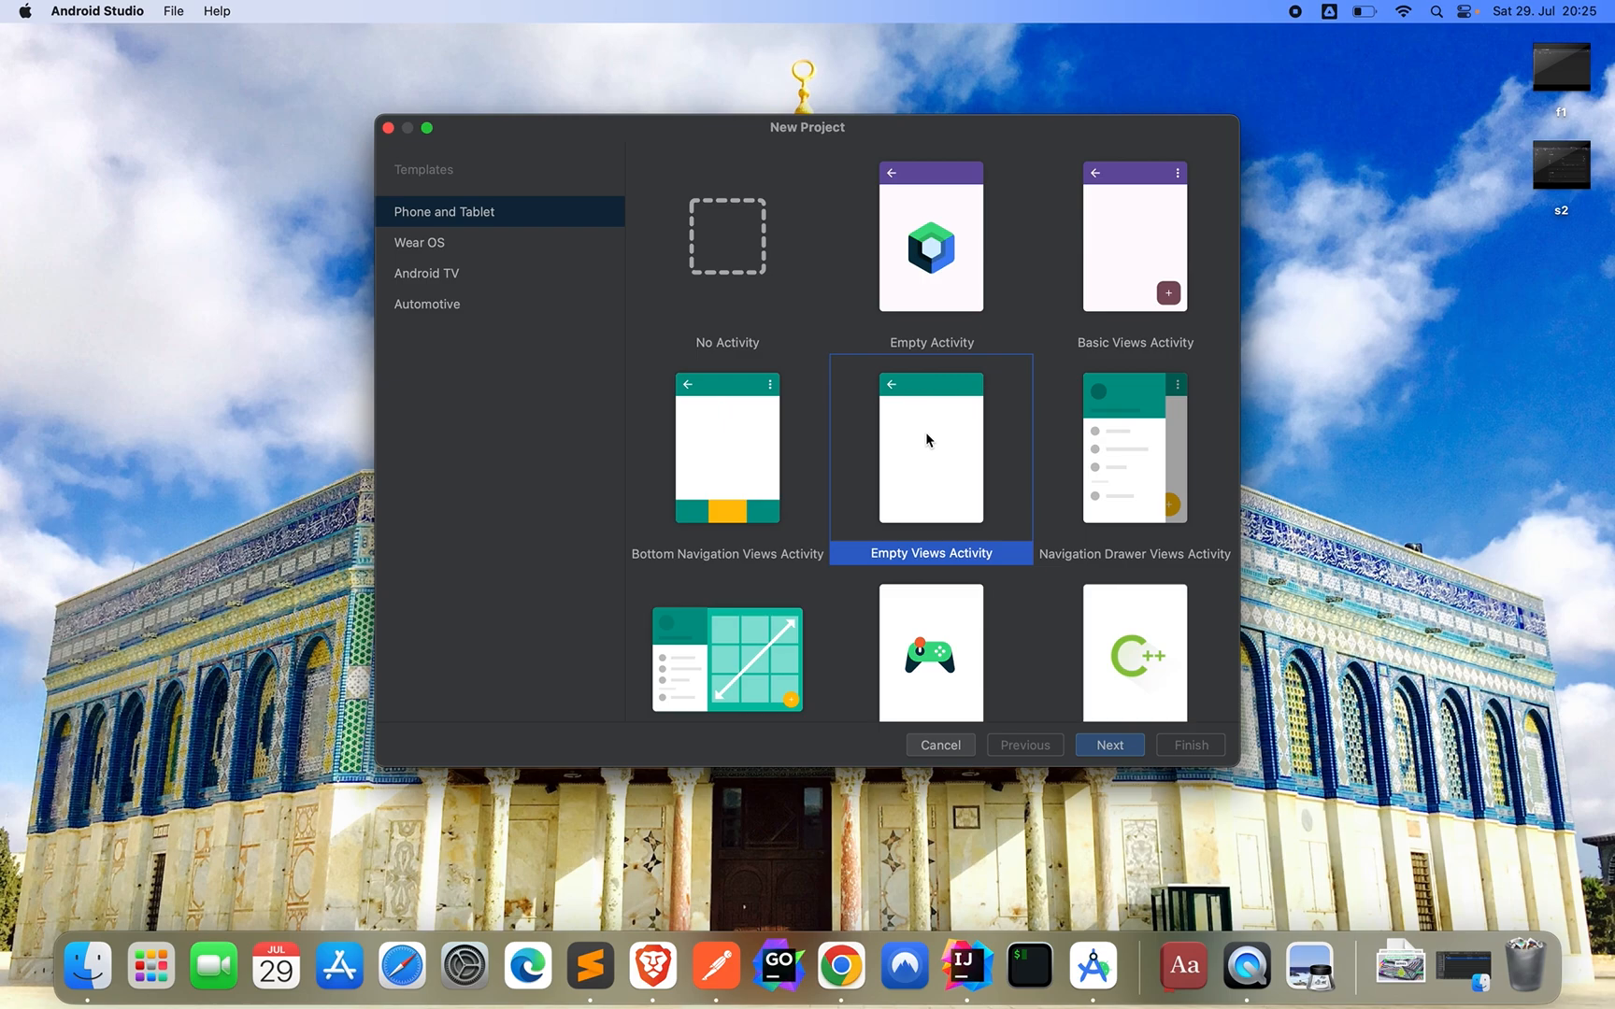
pyautogui.moveTo(1101, 758)
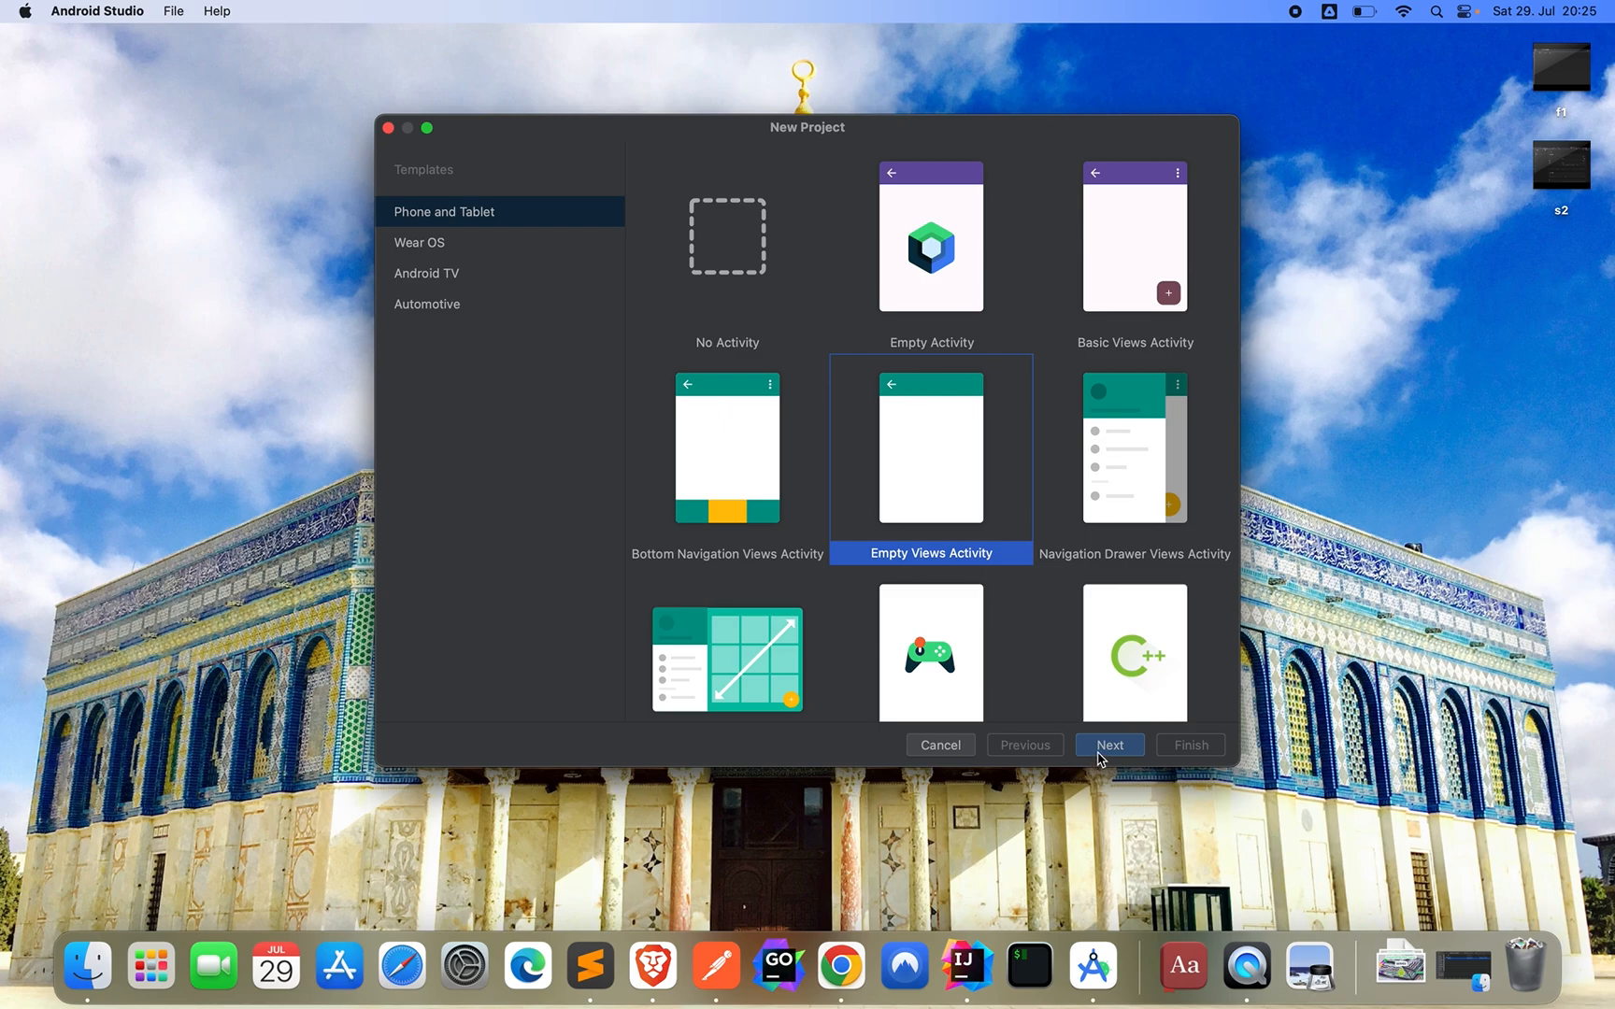
pyautogui.click(1110, 745)
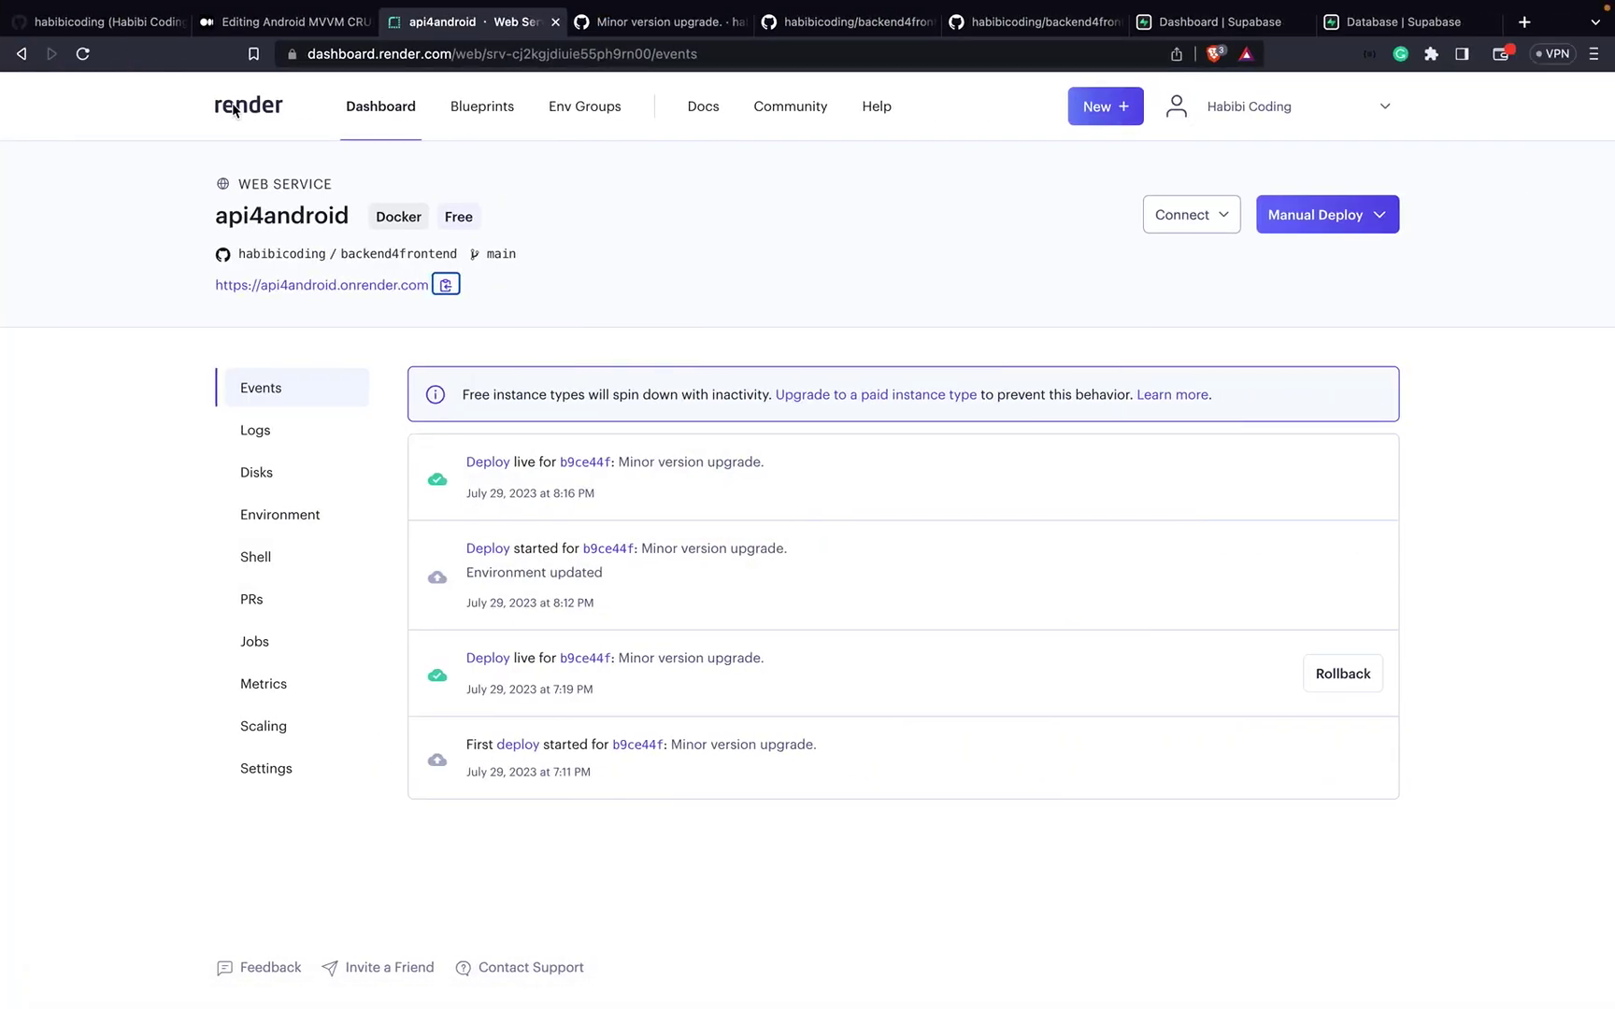
# Step: Name the project task-app-droid-youtube, based on the GitHub repo name with a youtube suffix
pyautogui.click(98, 21)
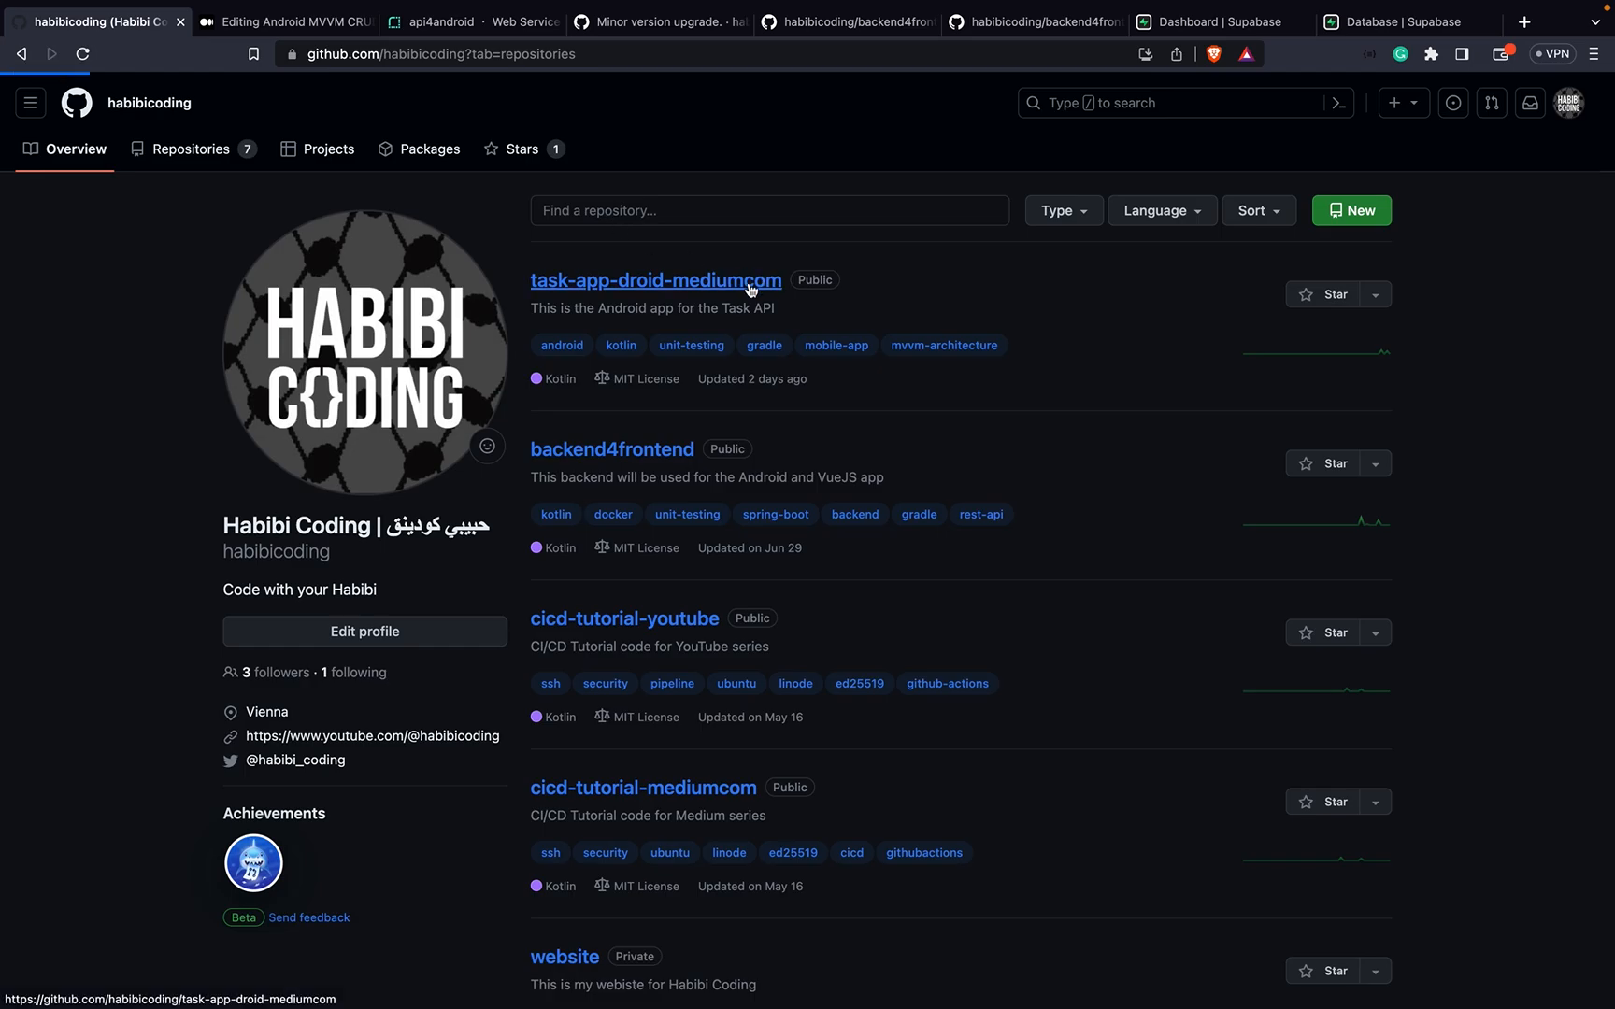
pyautogui.click(655, 280)
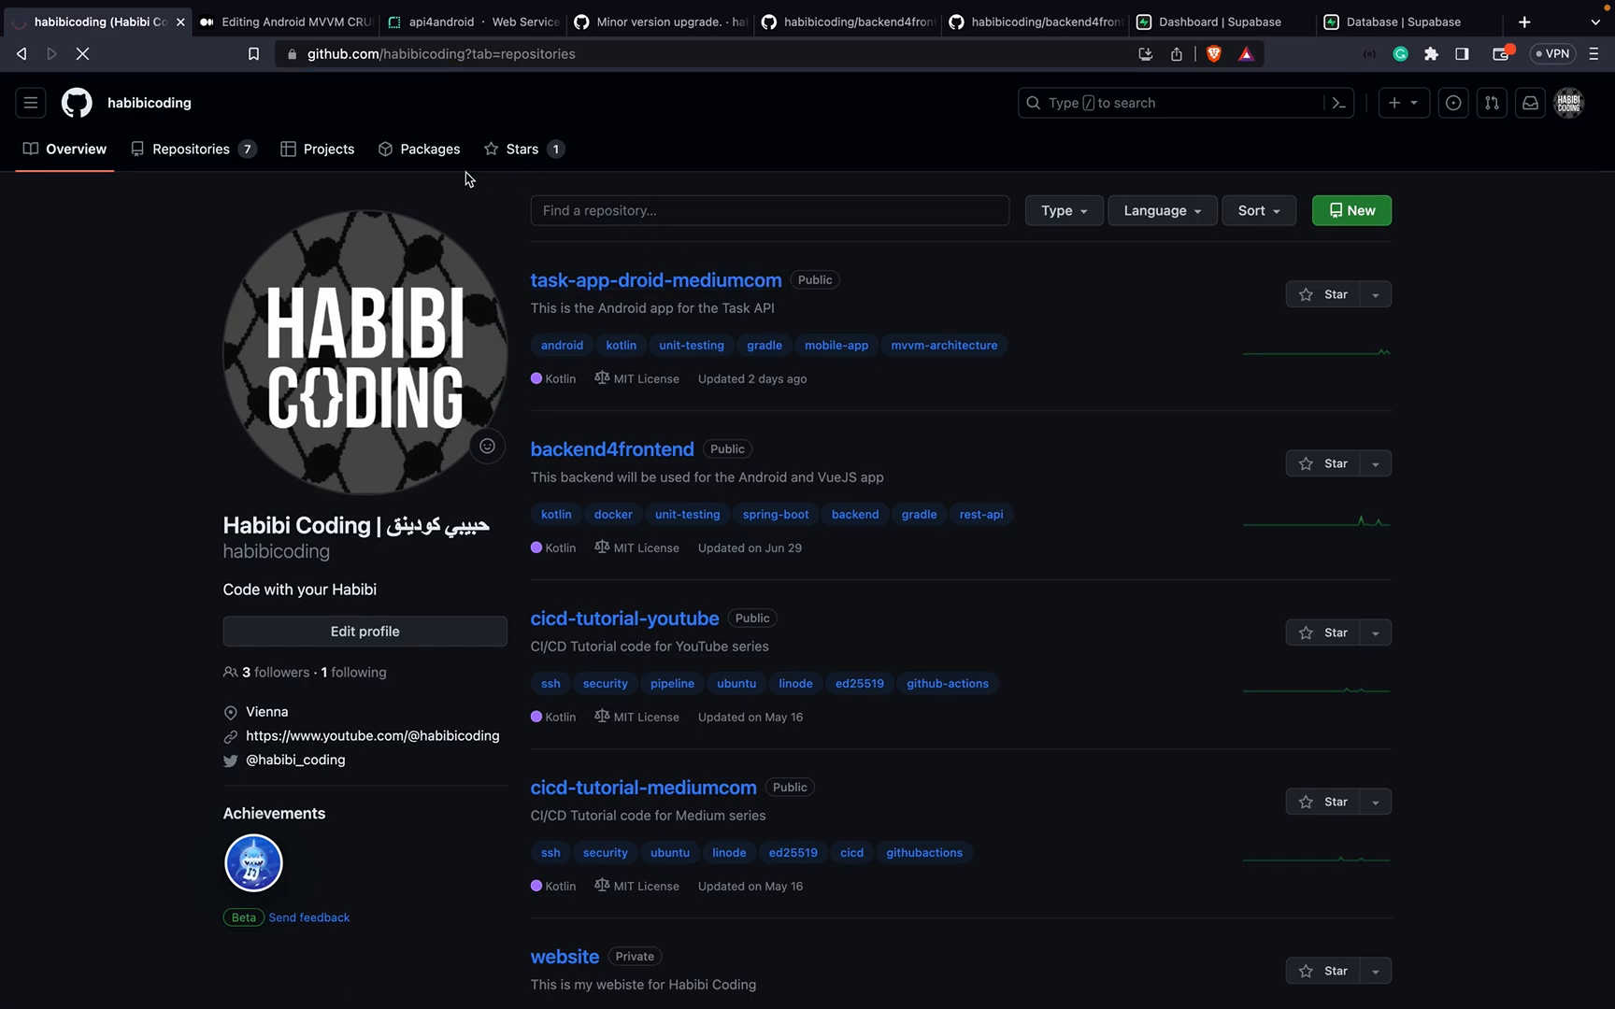
pyautogui.click(654, 281)
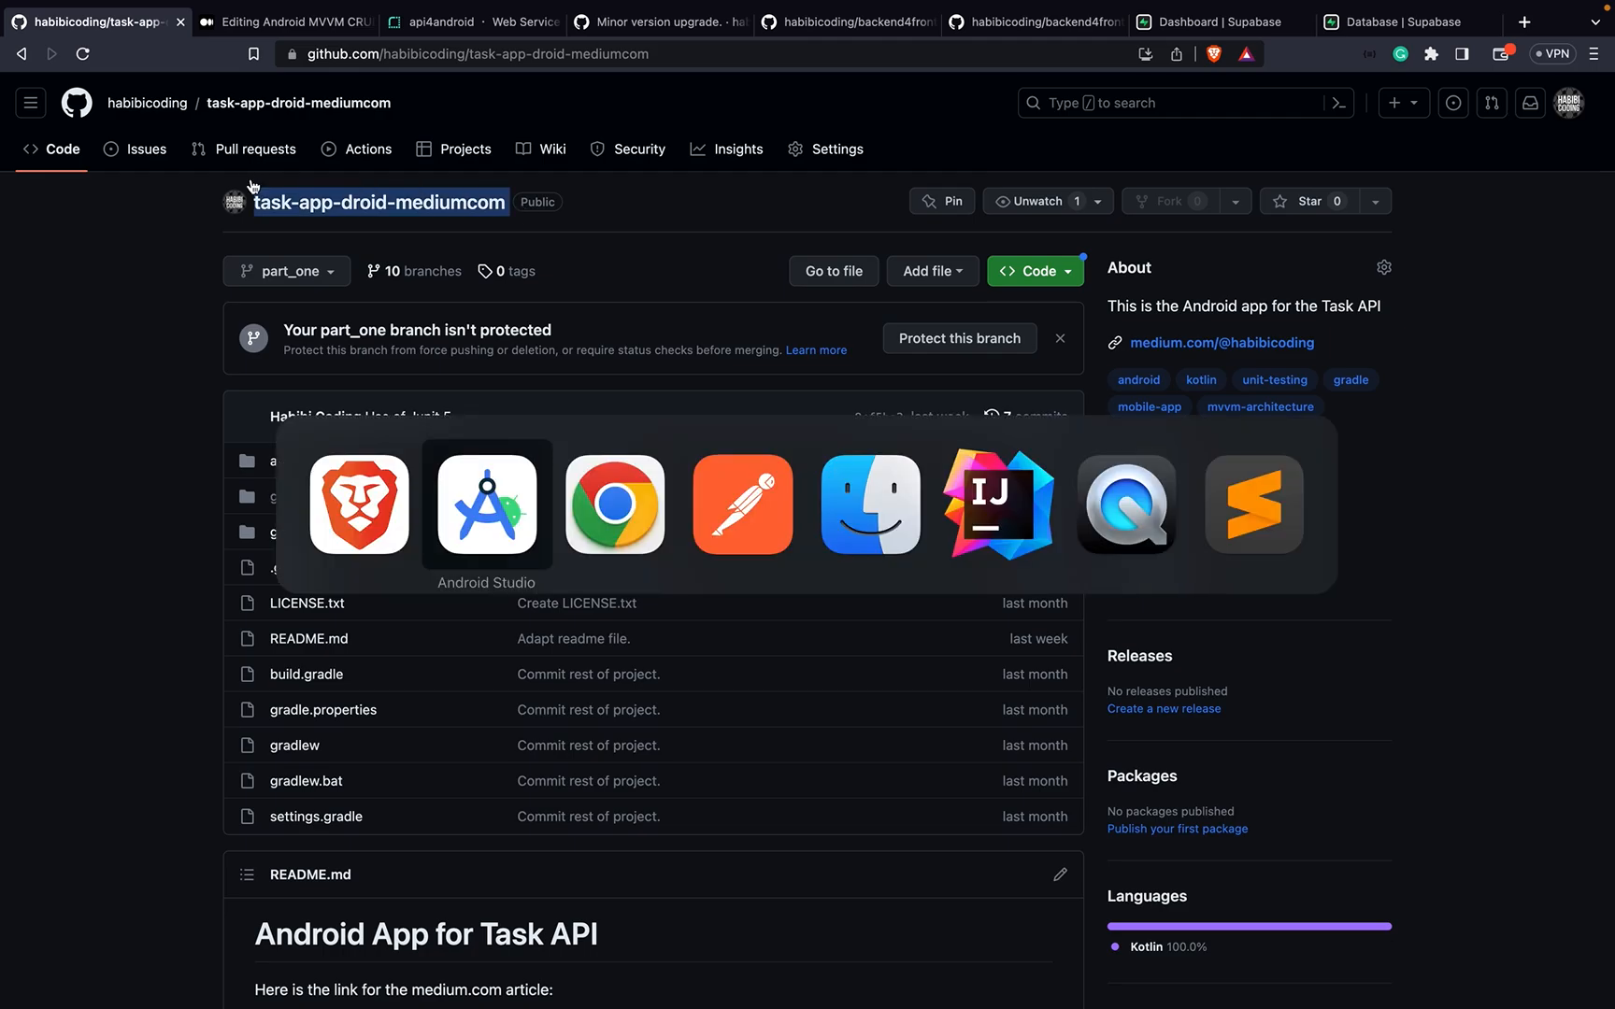
pyautogui.click(485, 504)
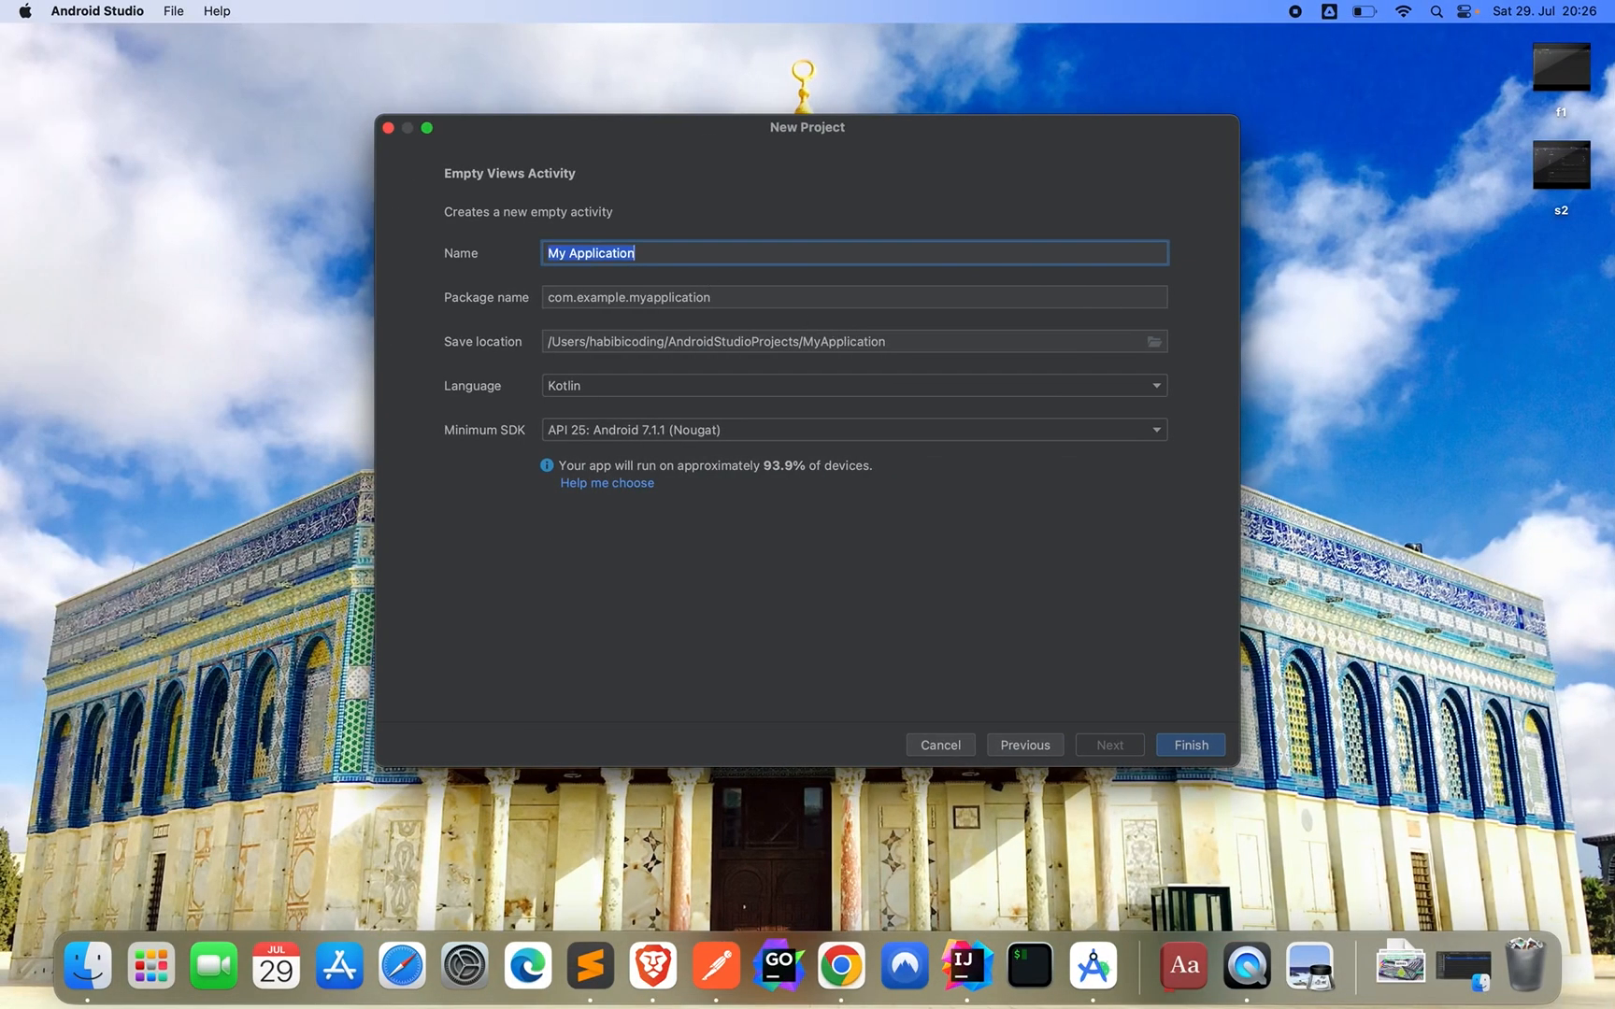
pyautogui.write('task-app-droid-mediumcom')
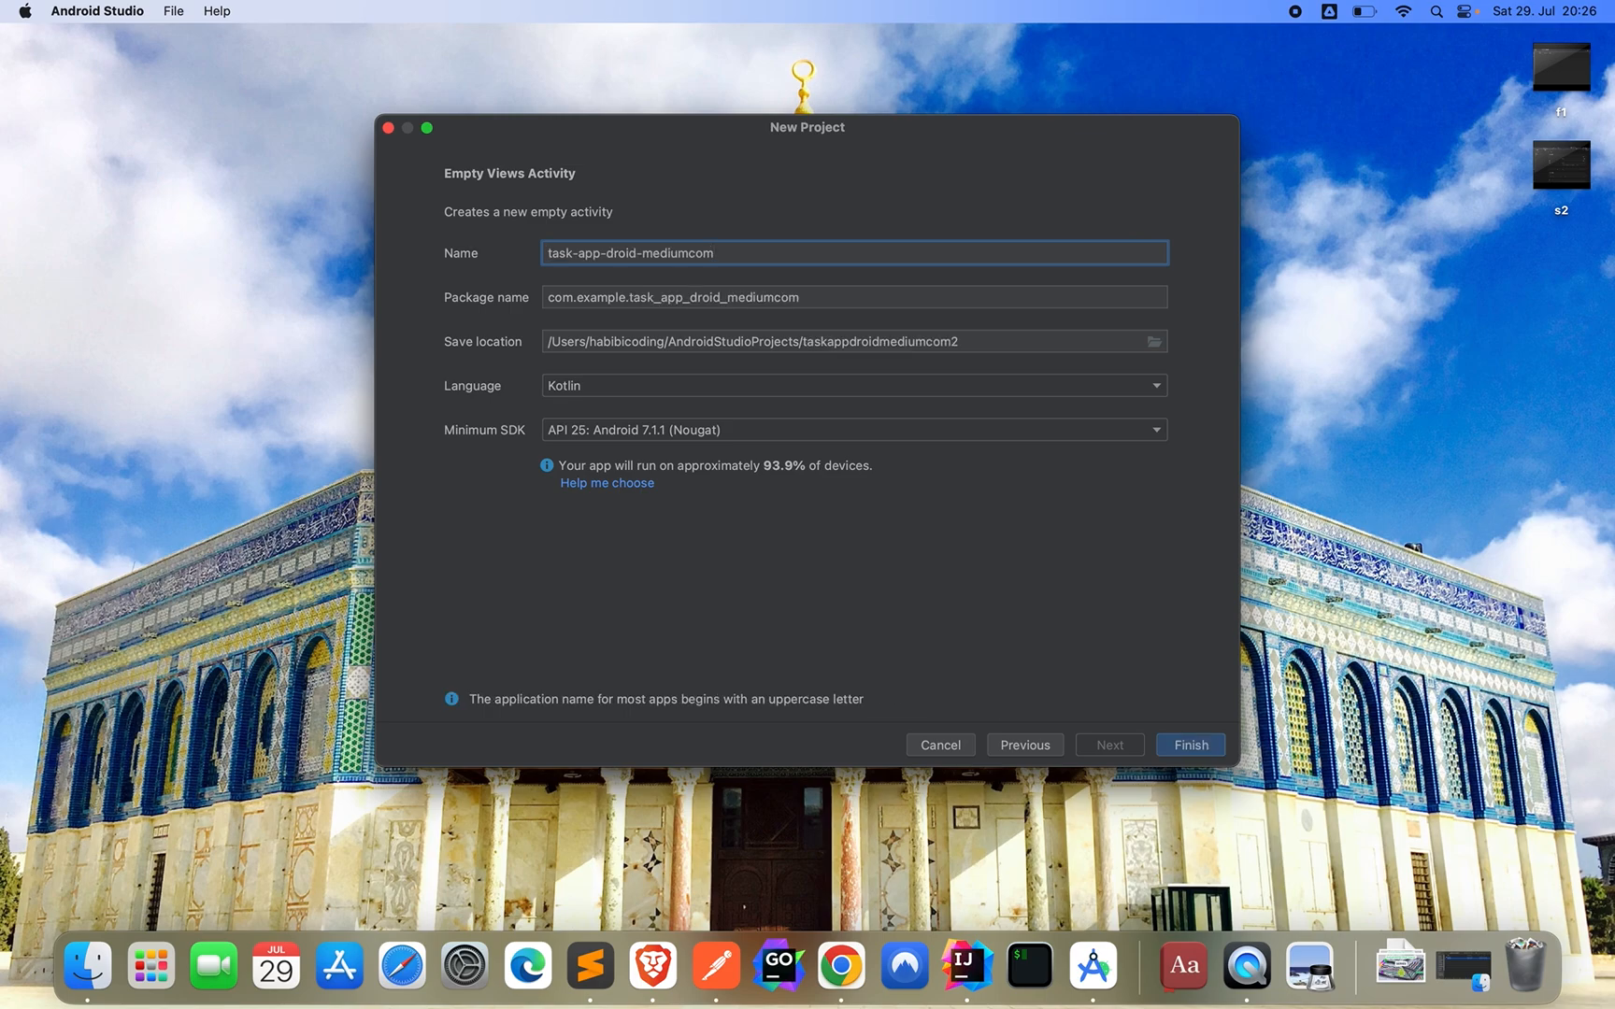
pyautogui.press('Backspace')
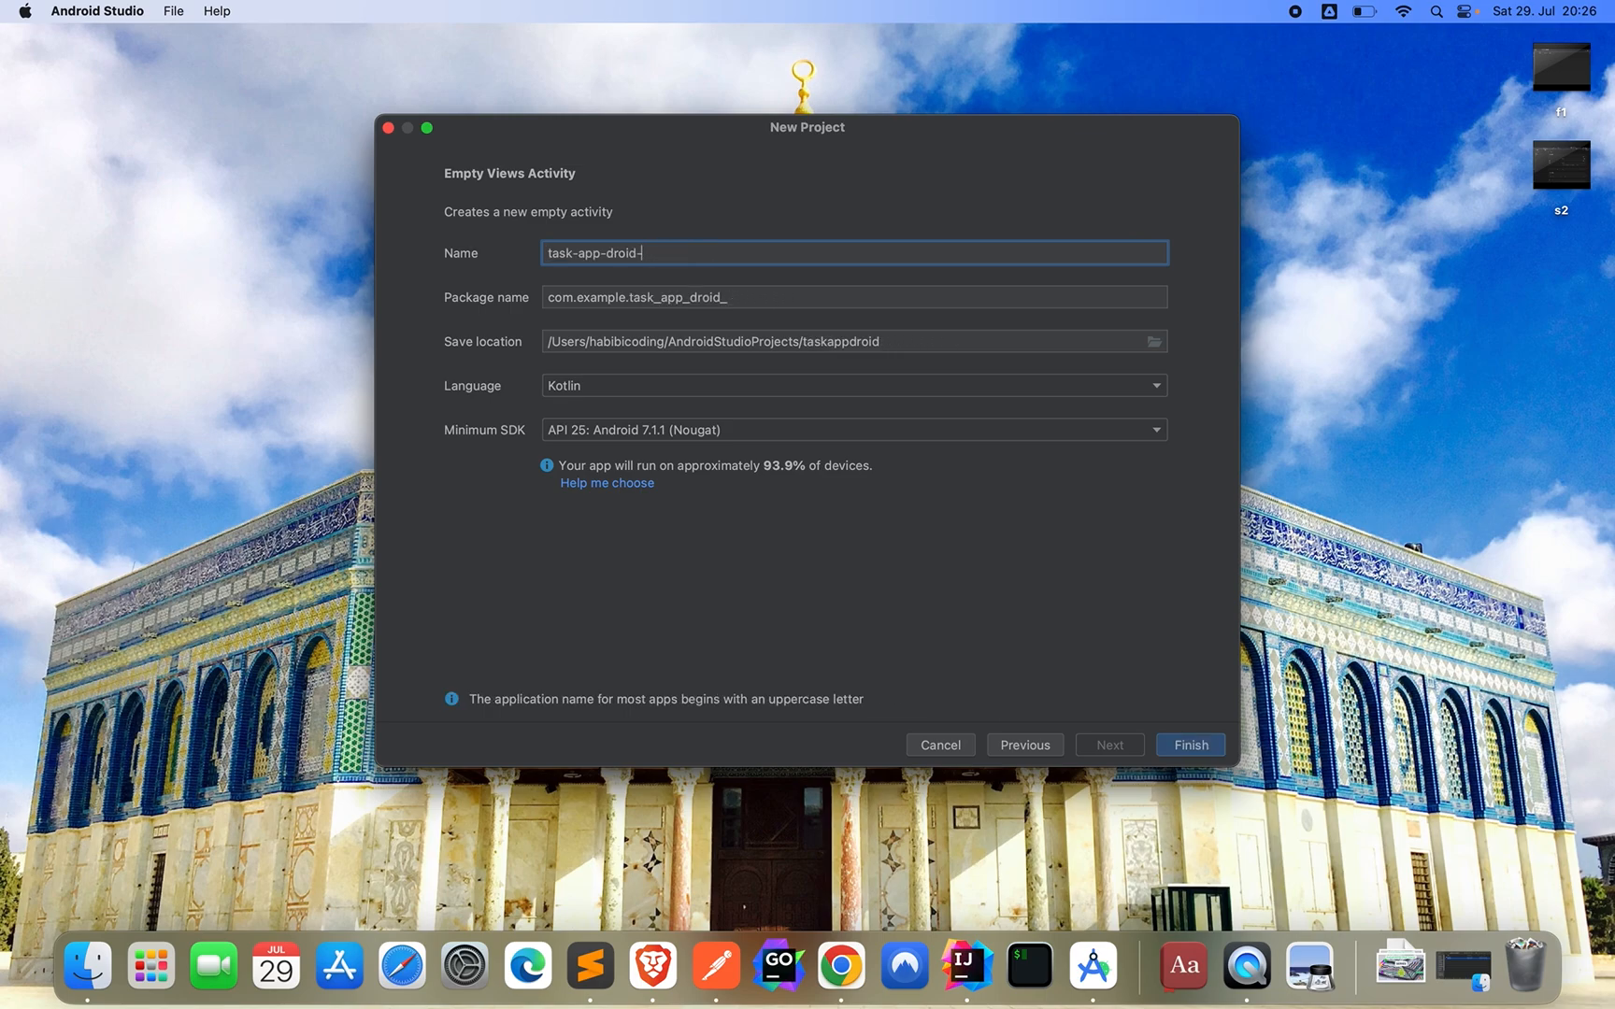
pyautogui.write('yout')
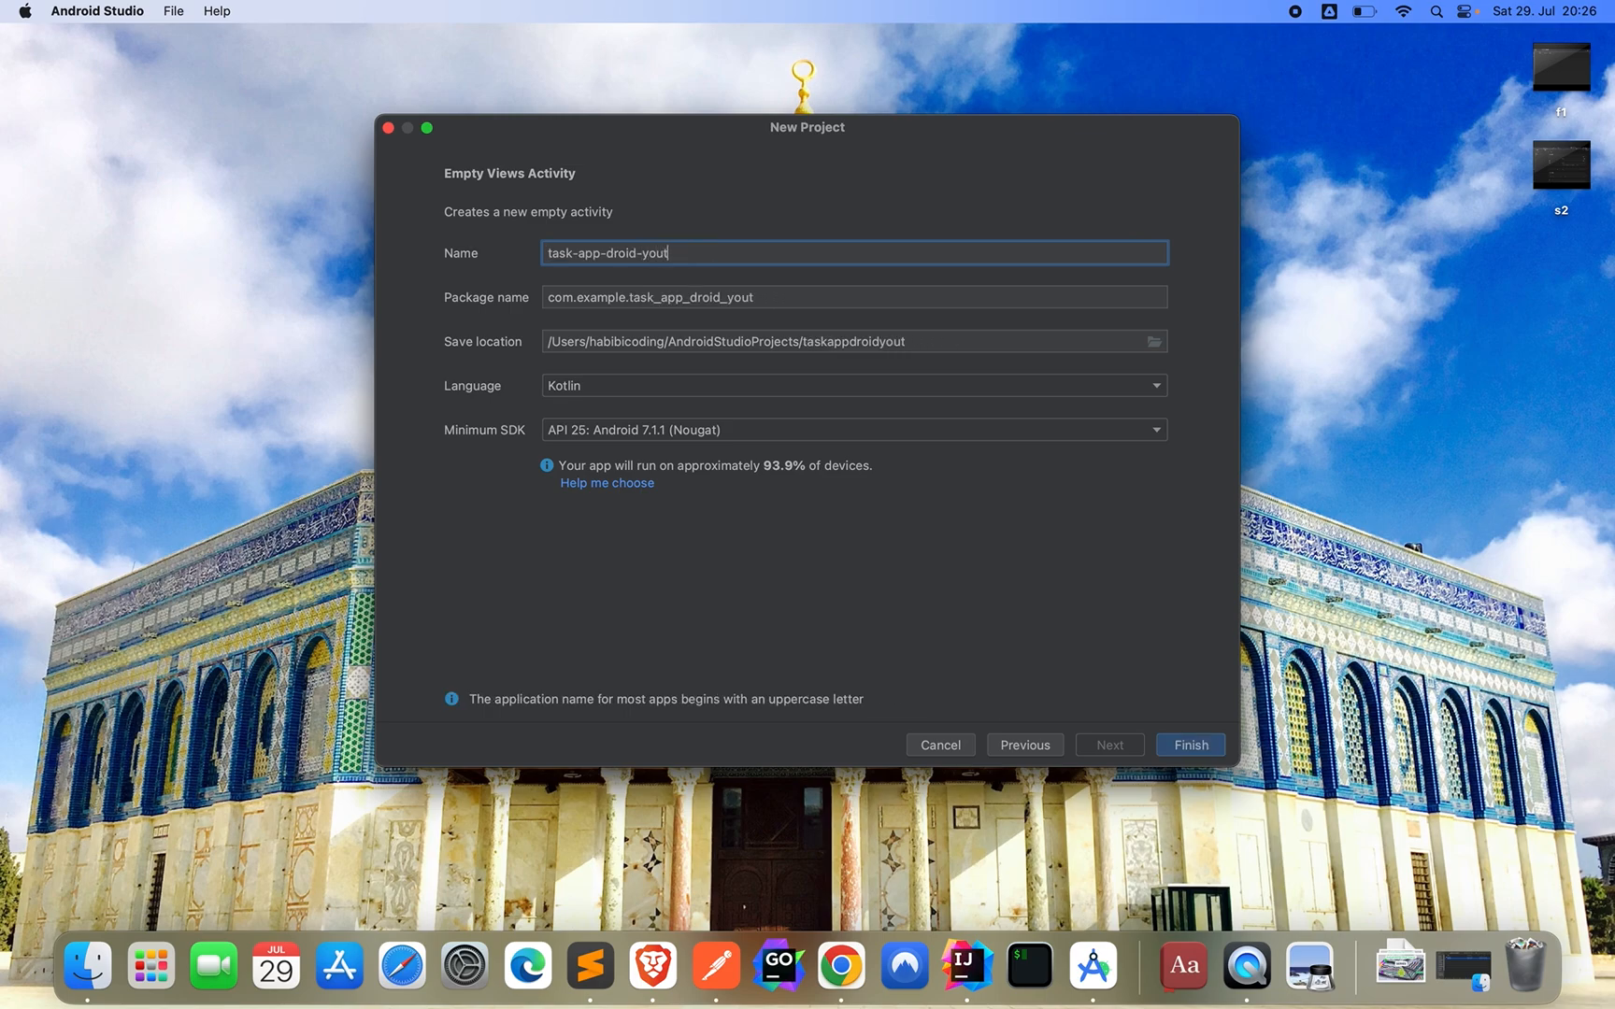
pyautogui.write('ube')
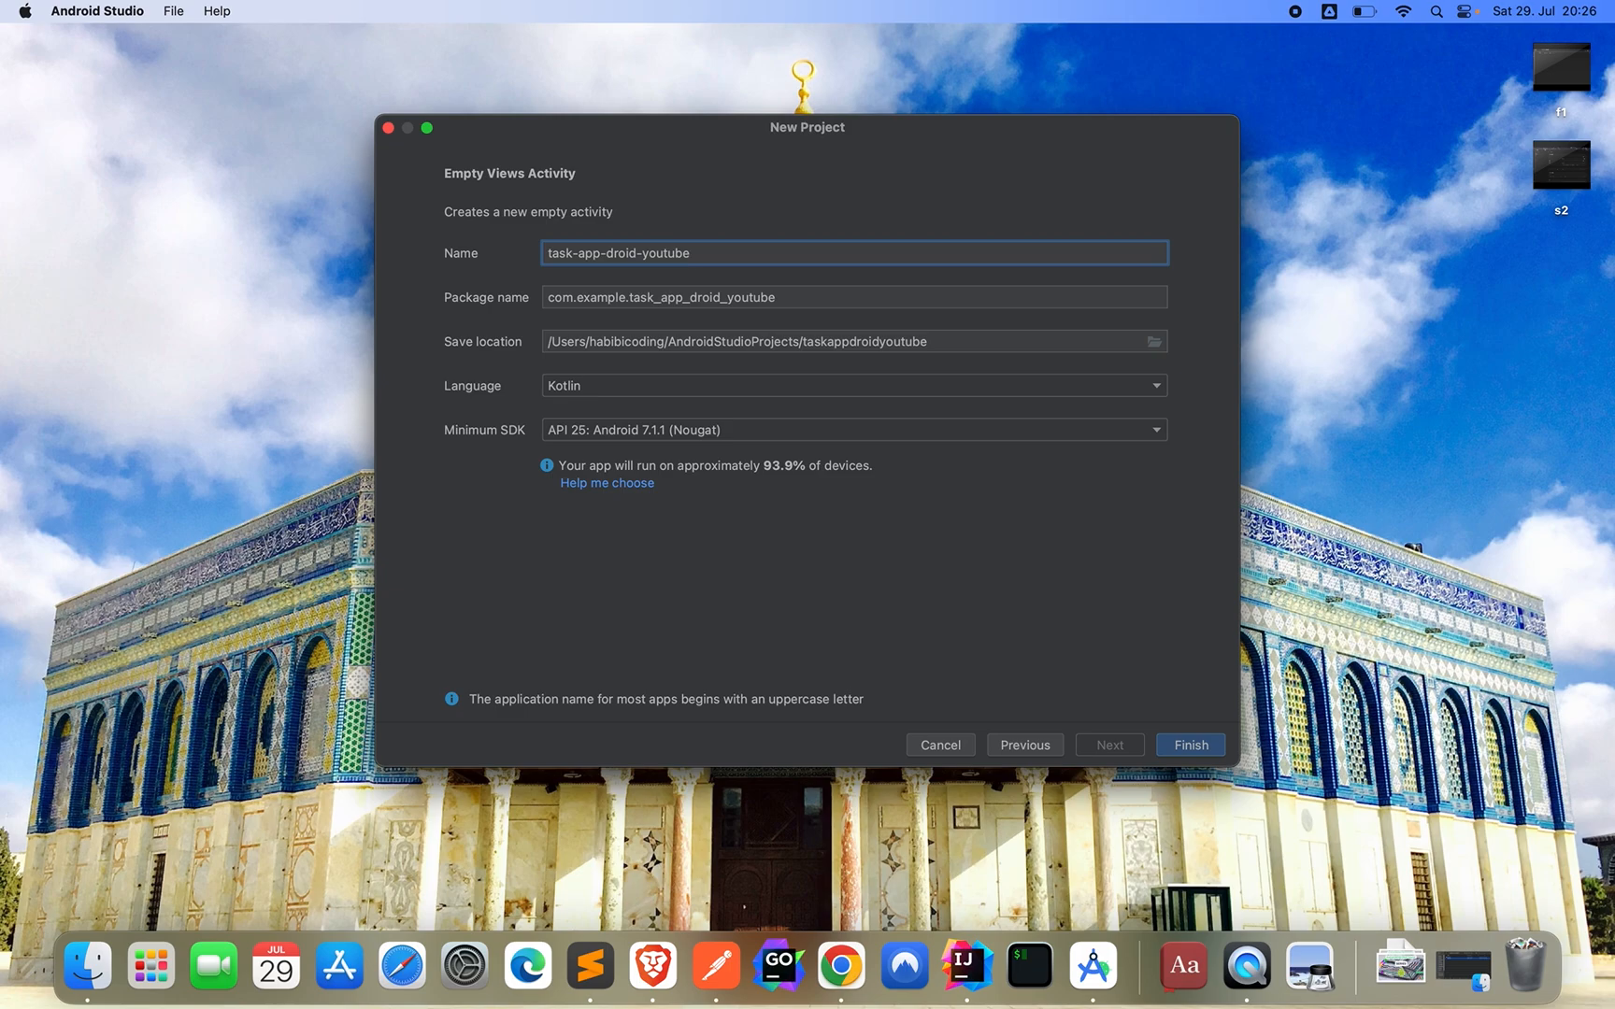
pyautogui.moveTo(591, 444)
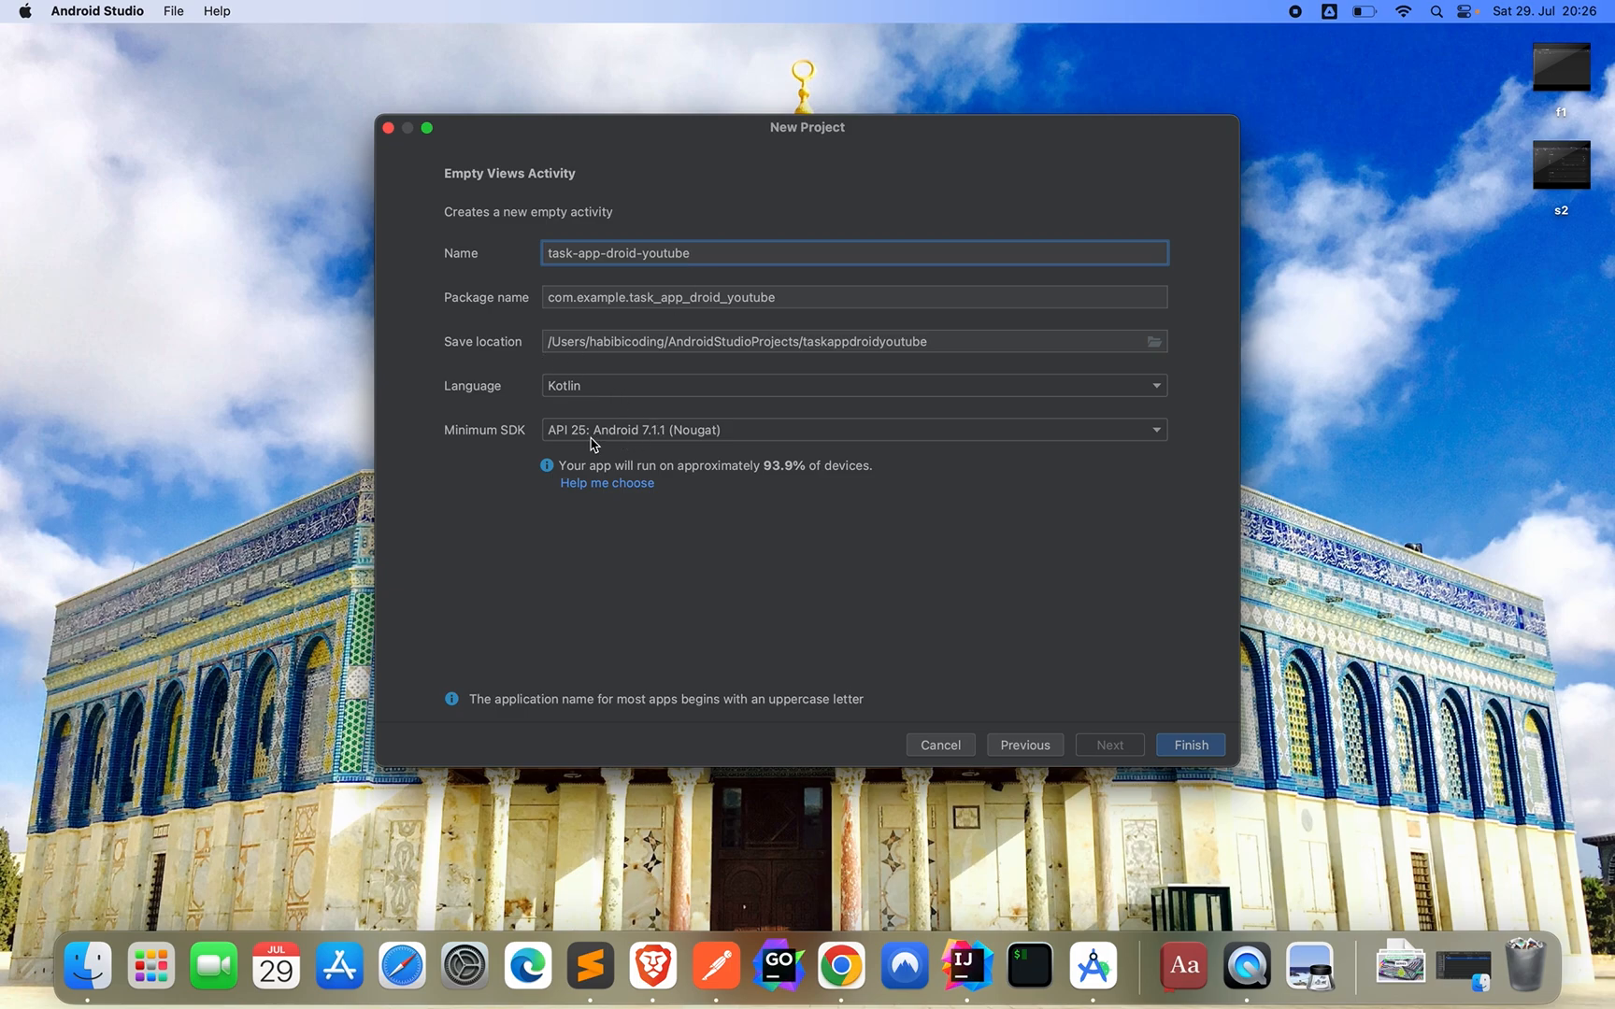
pyautogui.moveTo(573, 416)
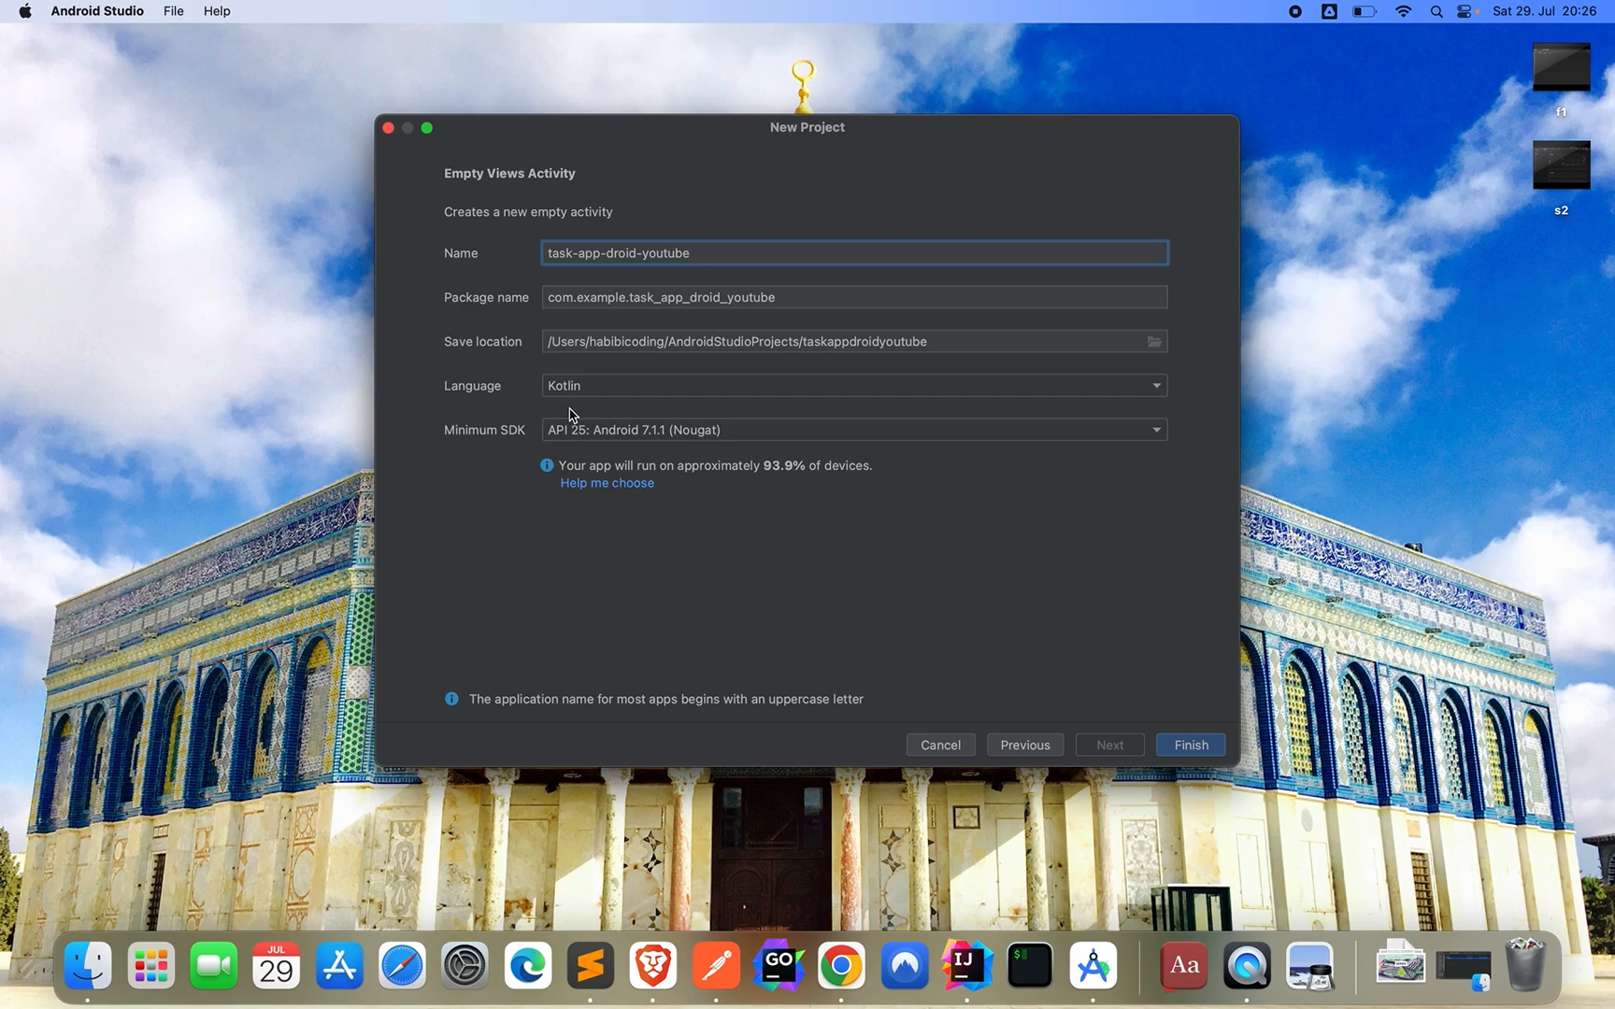
pyautogui.moveTo(608, 319)
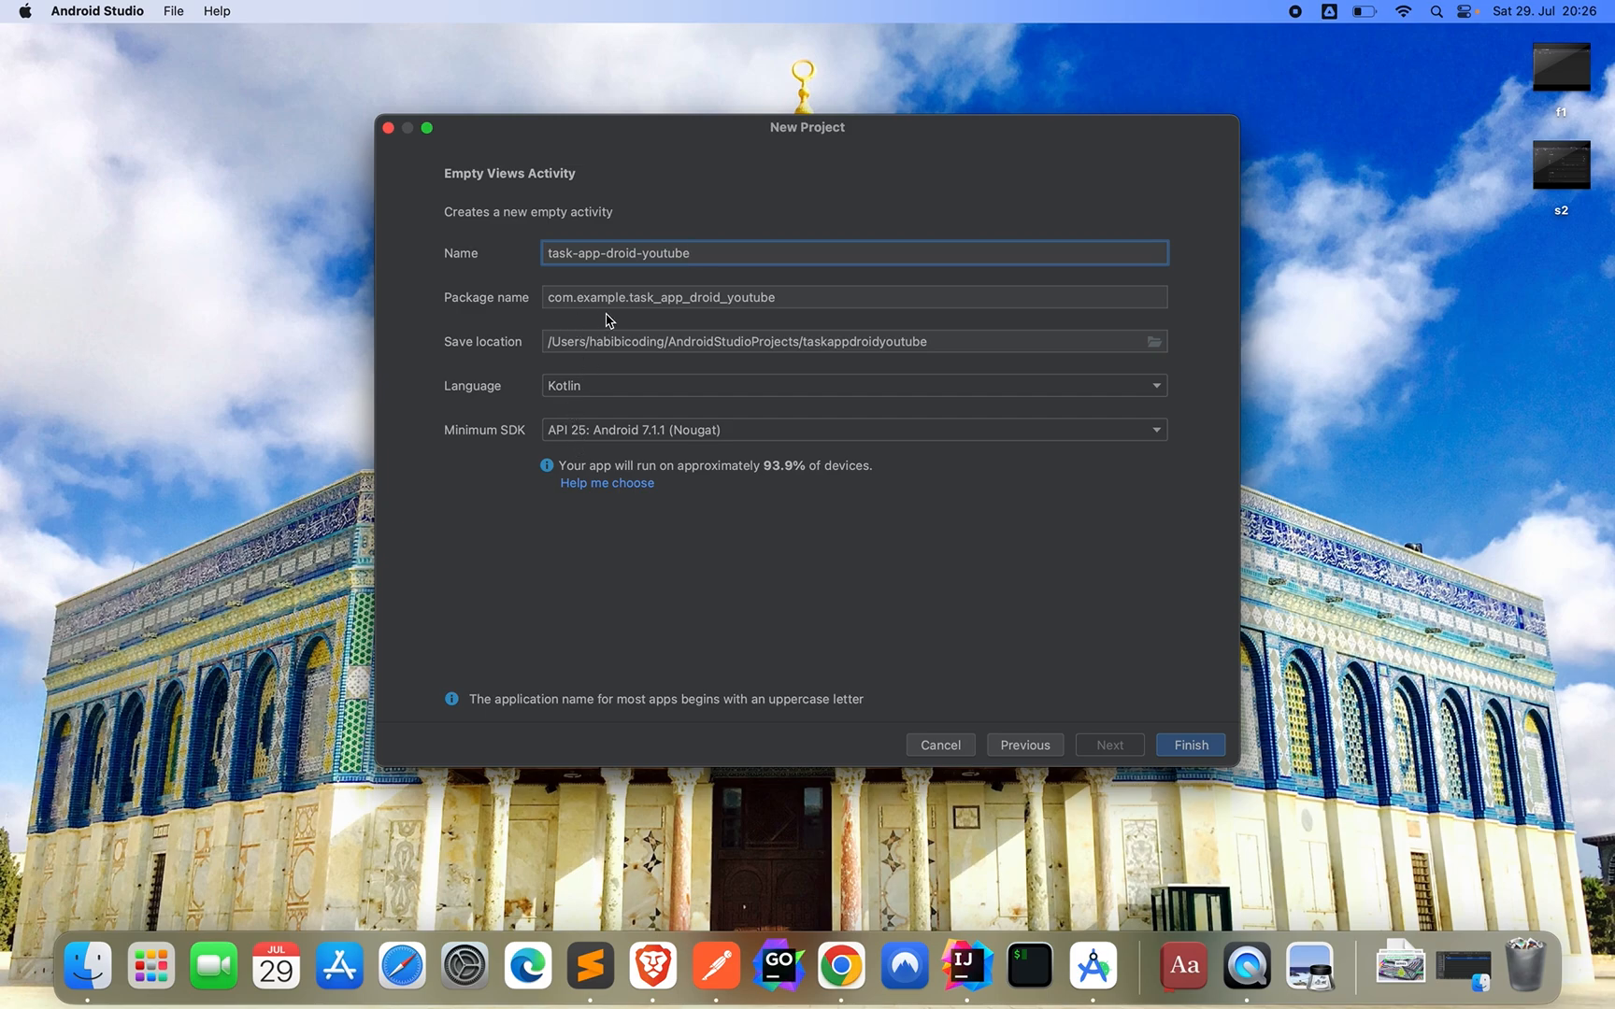
pyautogui.moveTo(582, 303)
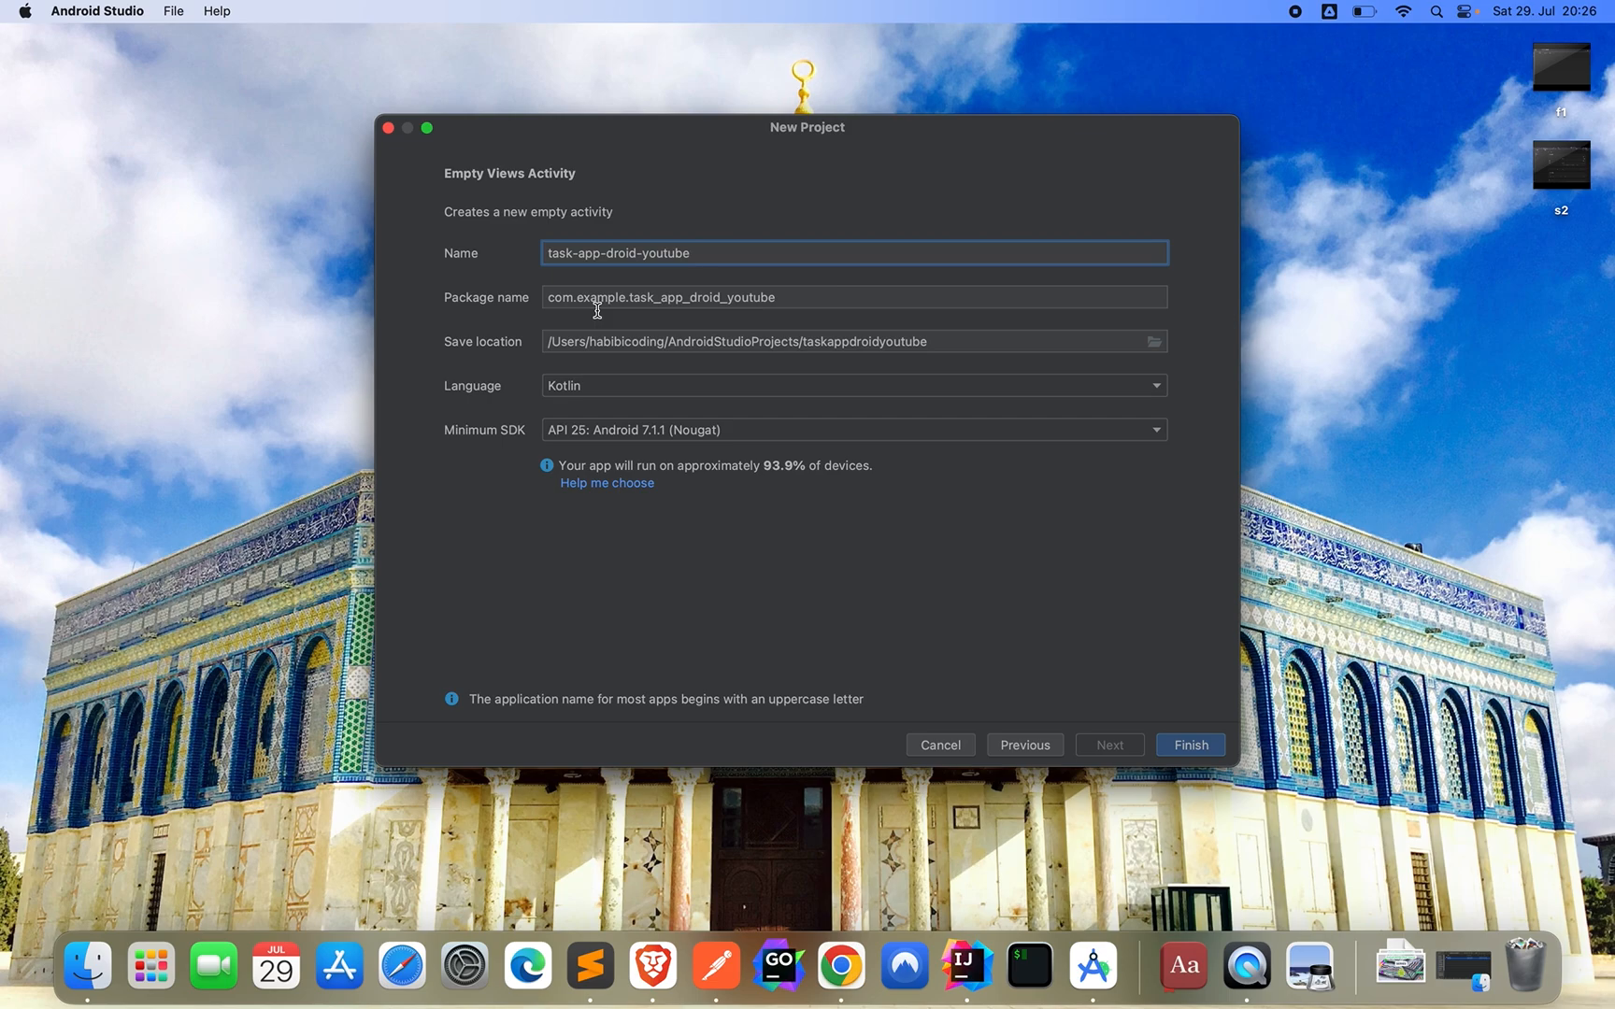
pyautogui.moveTo(614, 307)
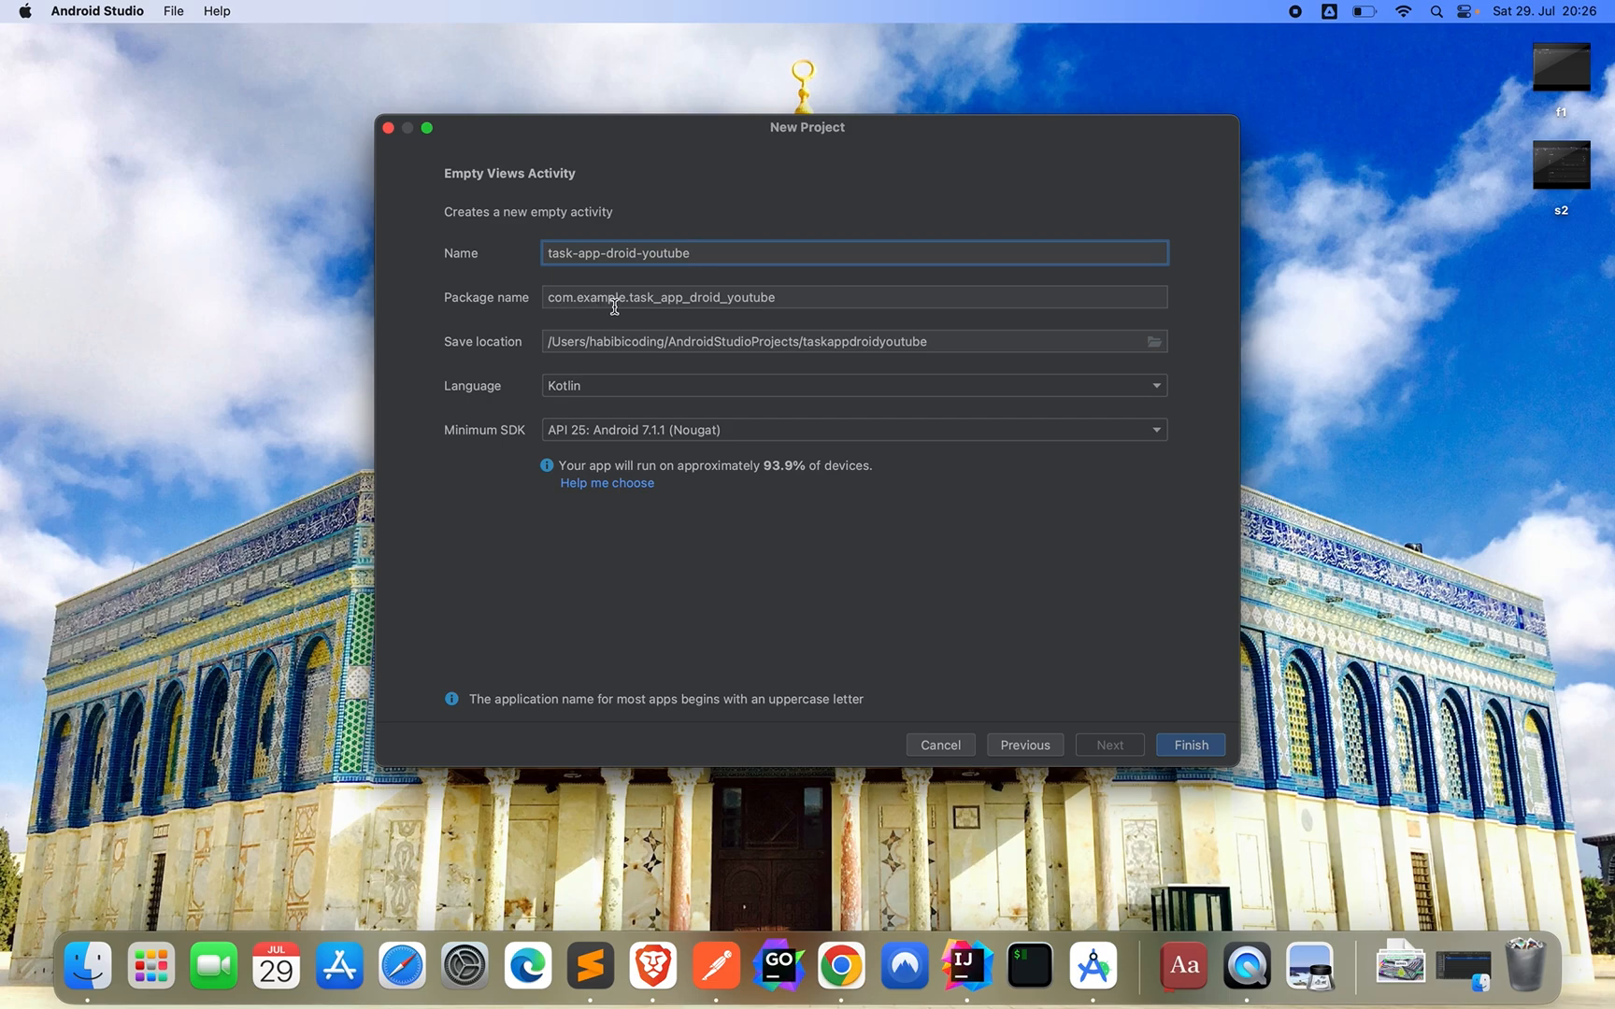
pyautogui.moveTo(880, 326)
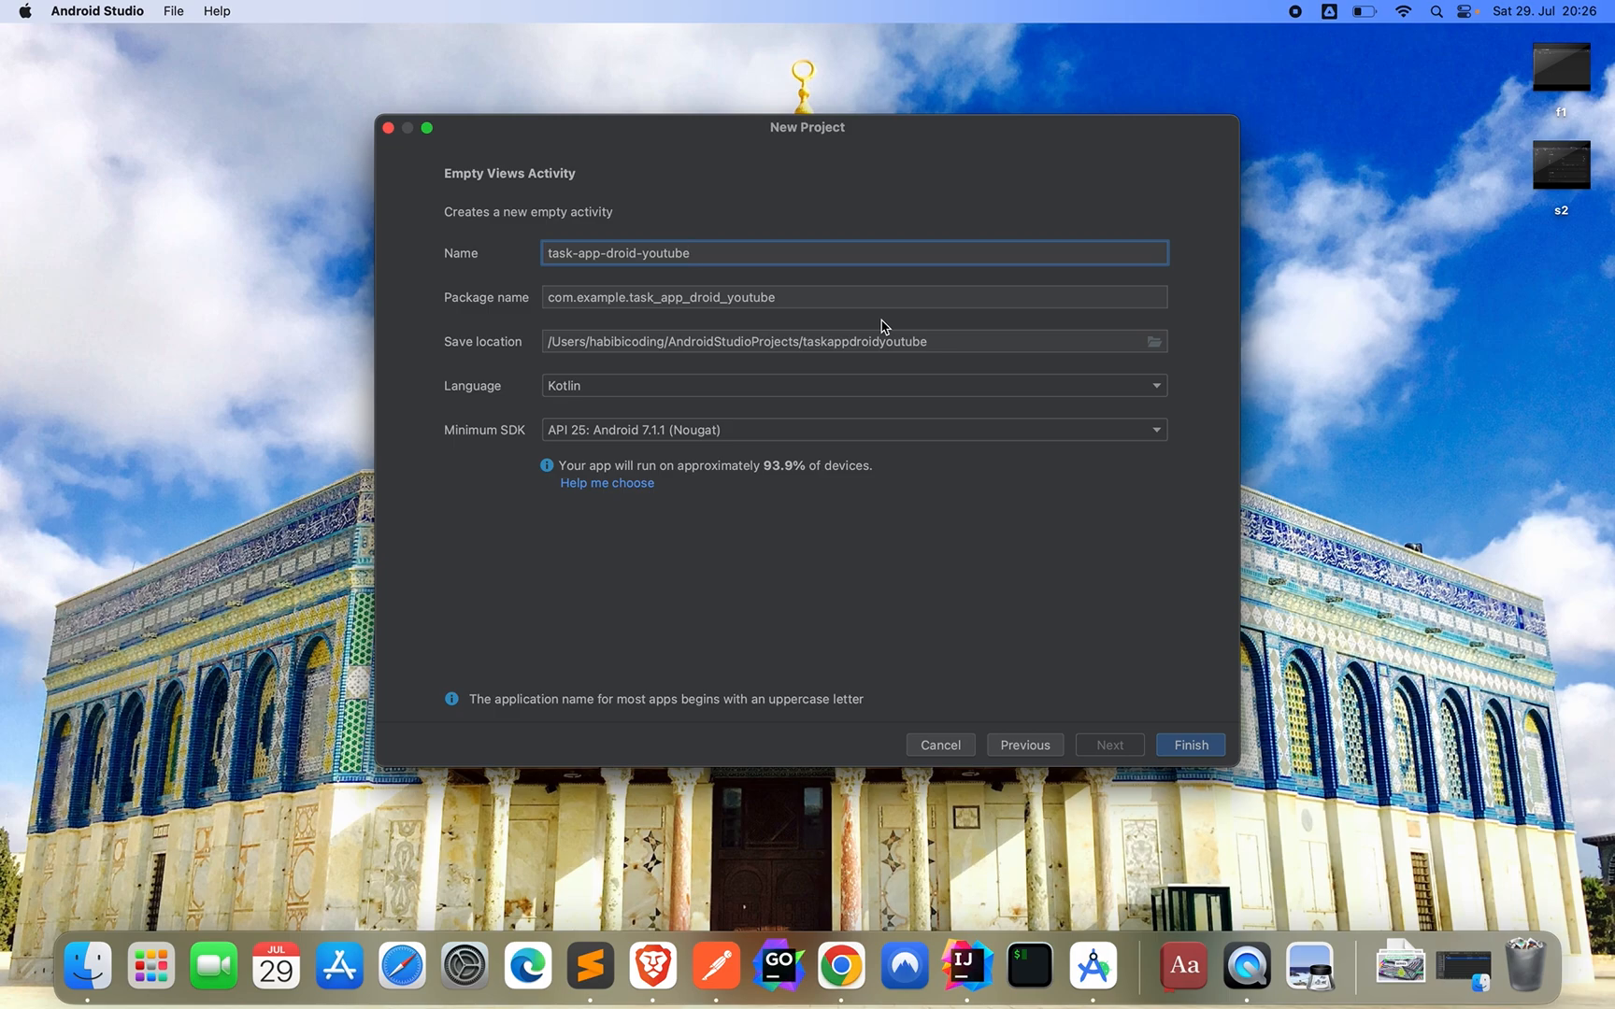
pyautogui.moveTo(1191, 729)
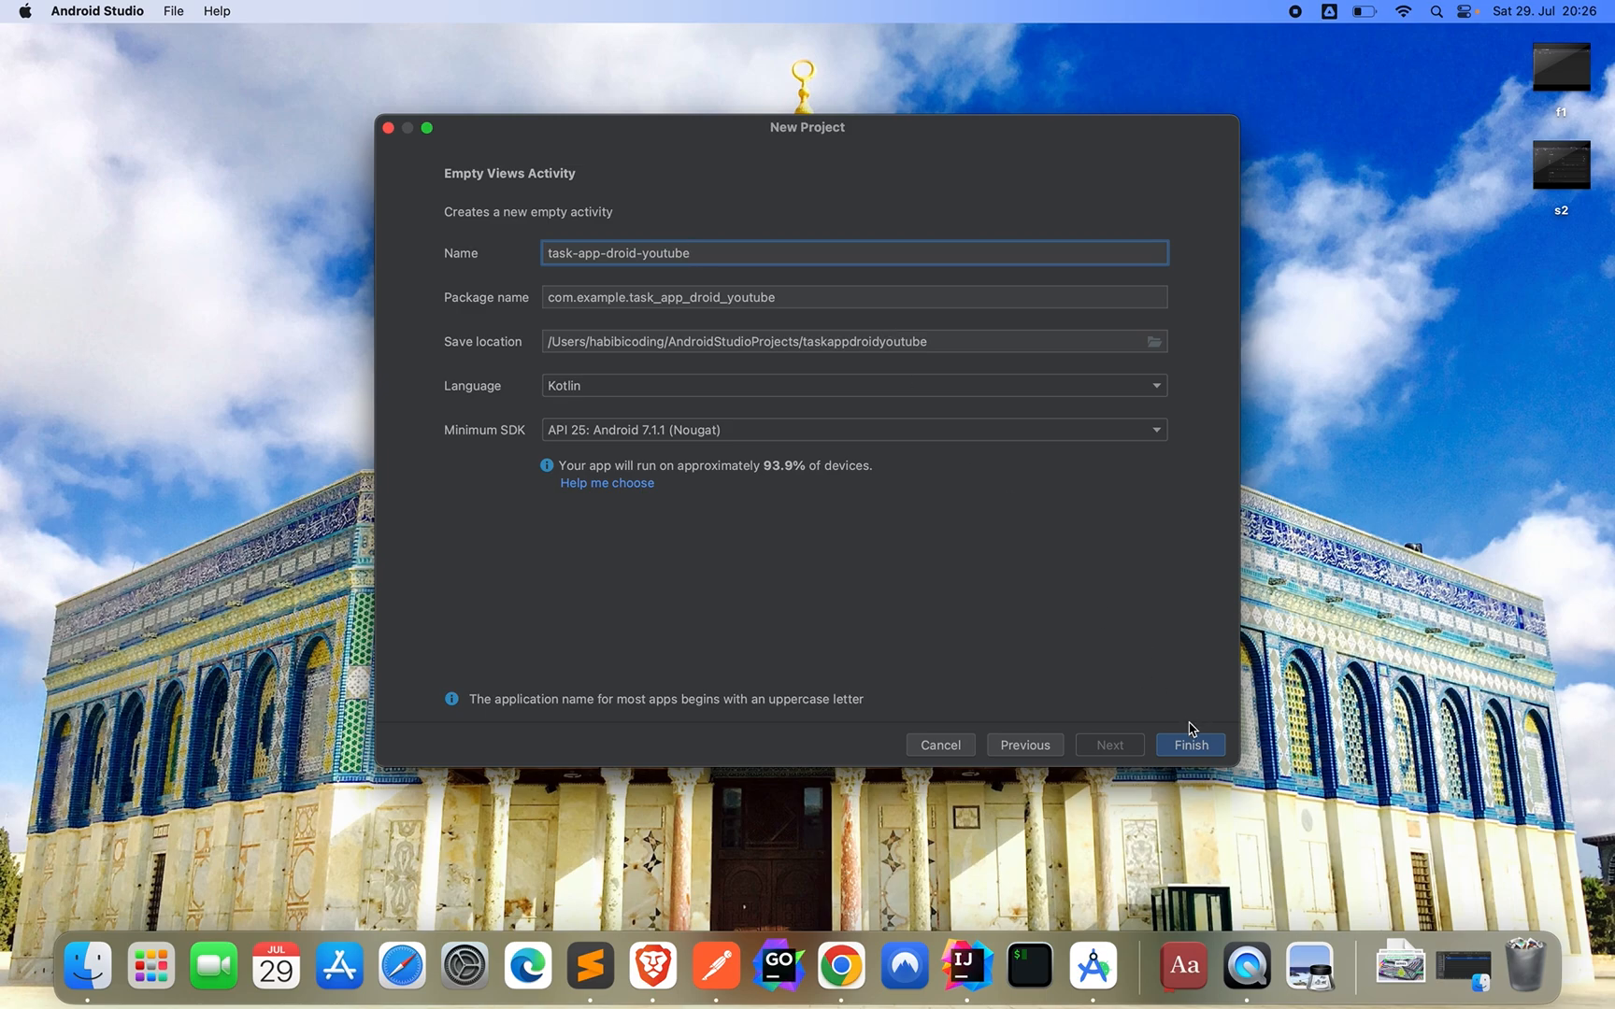
# Step: Finish the wizard so task-app-droid-youtube is created, synced and opens MainActivity.kt
pyautogui.click(1188, 744)
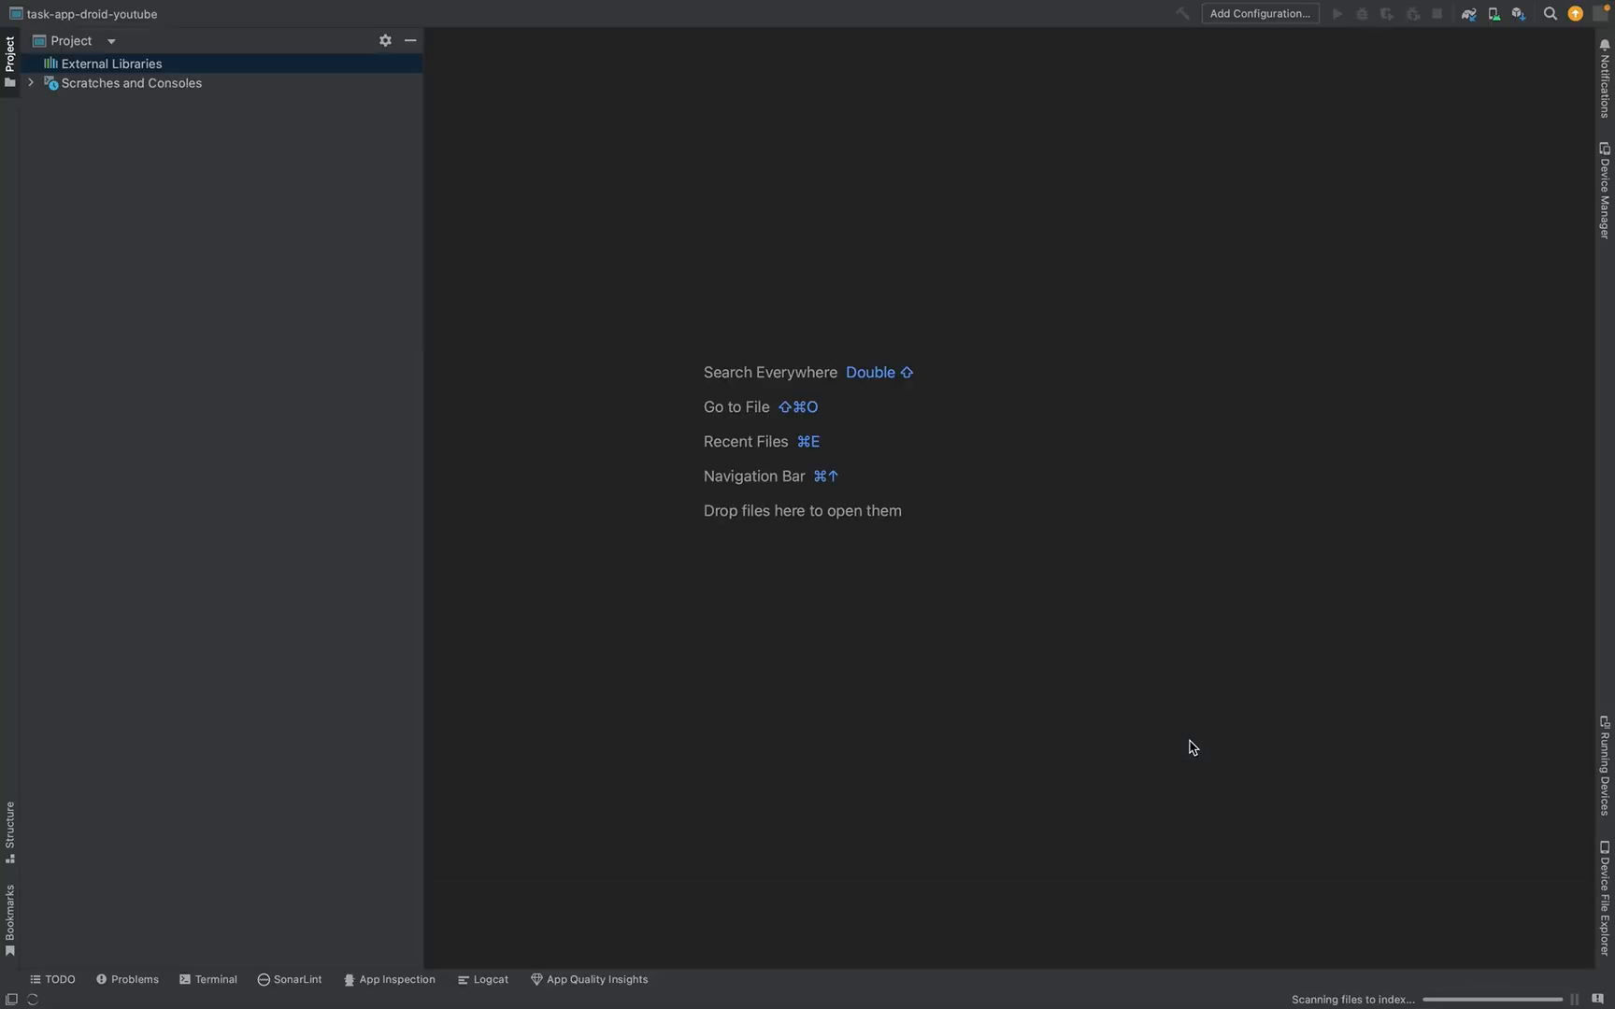
pyautogui.click(72, 41)
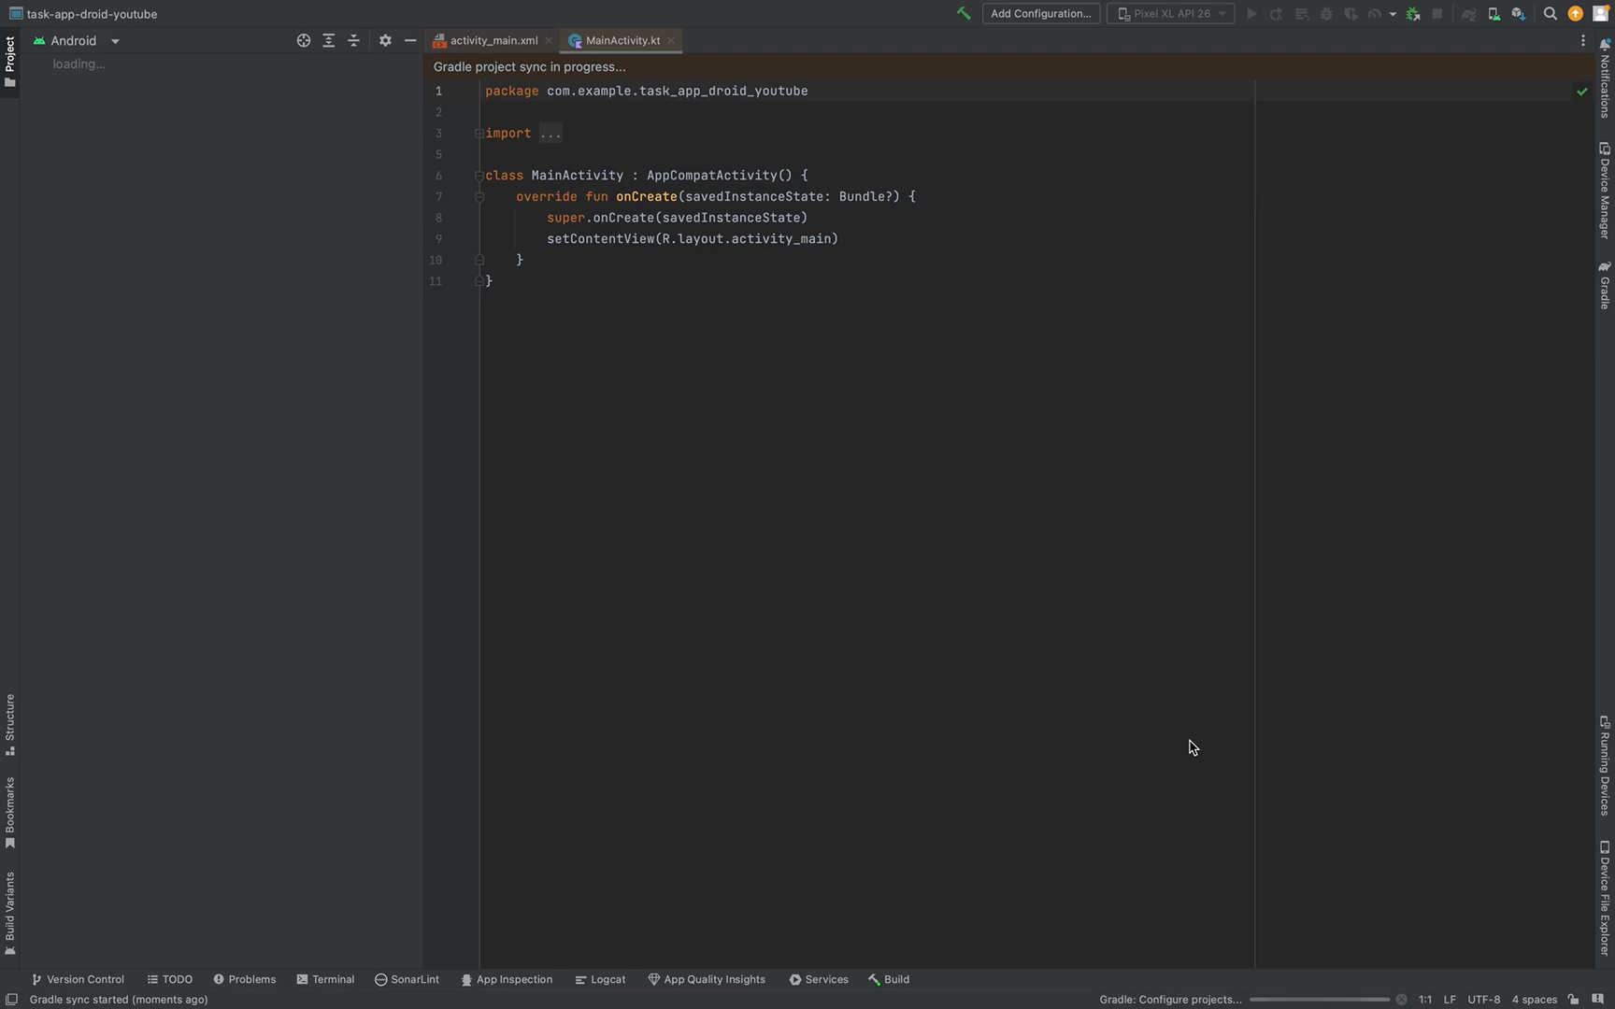
pyautogui.moveTo(938, 987)
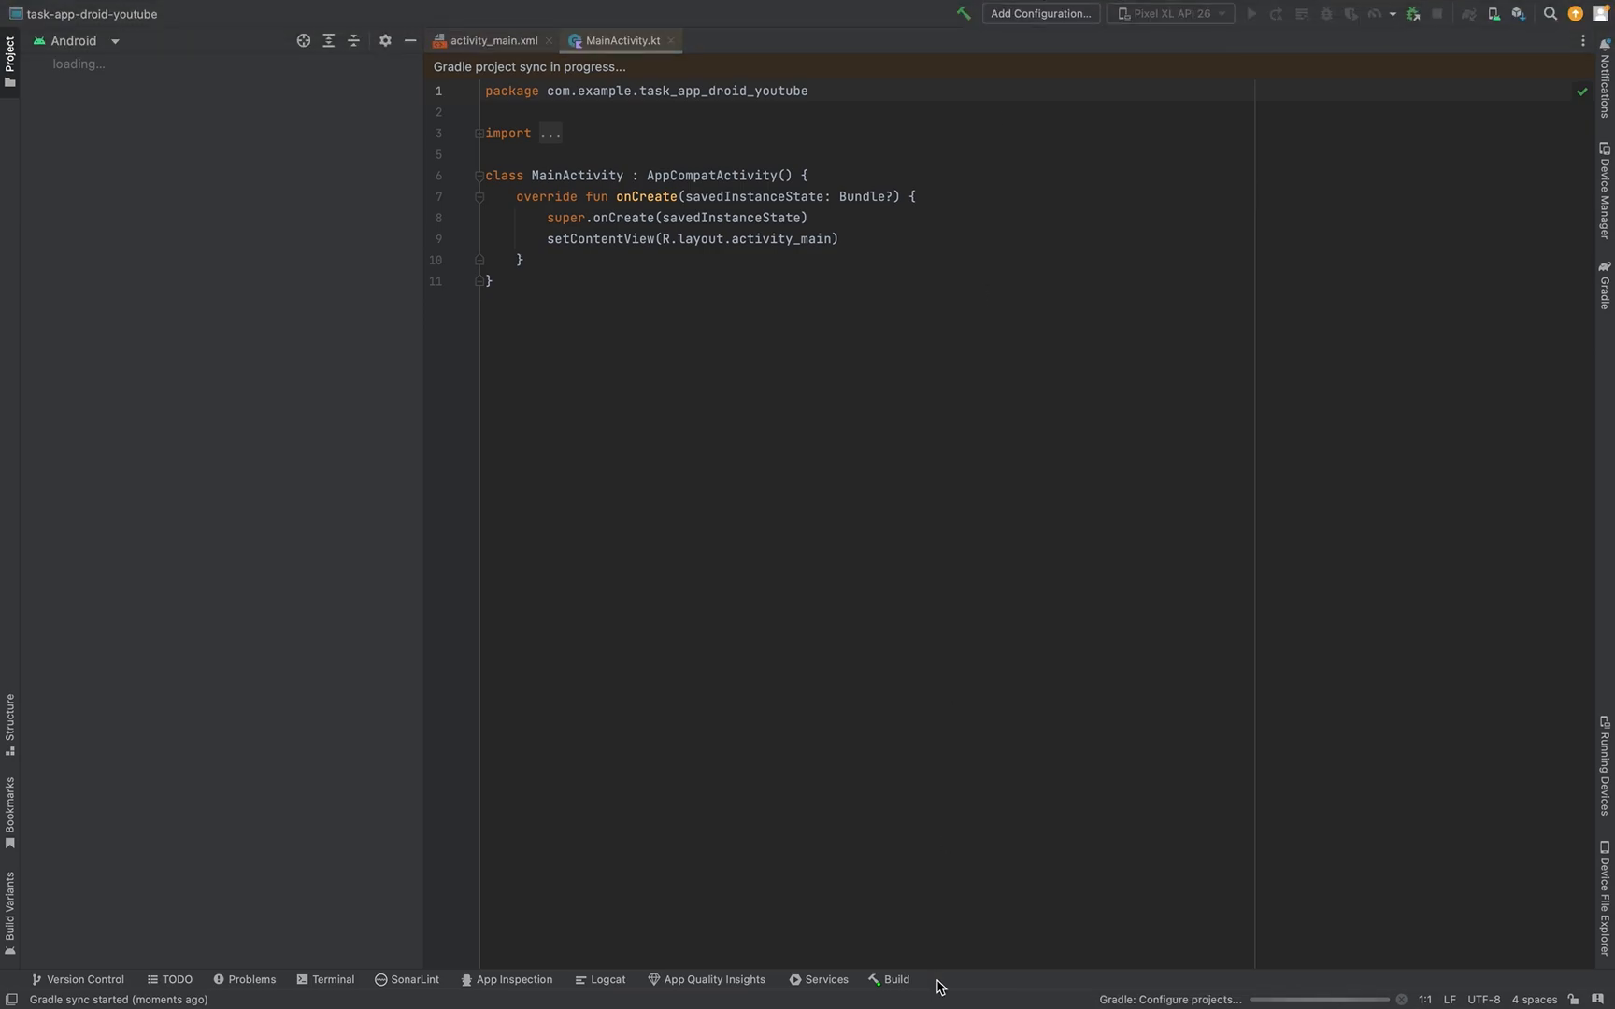
pyautogui.click(894, 979)
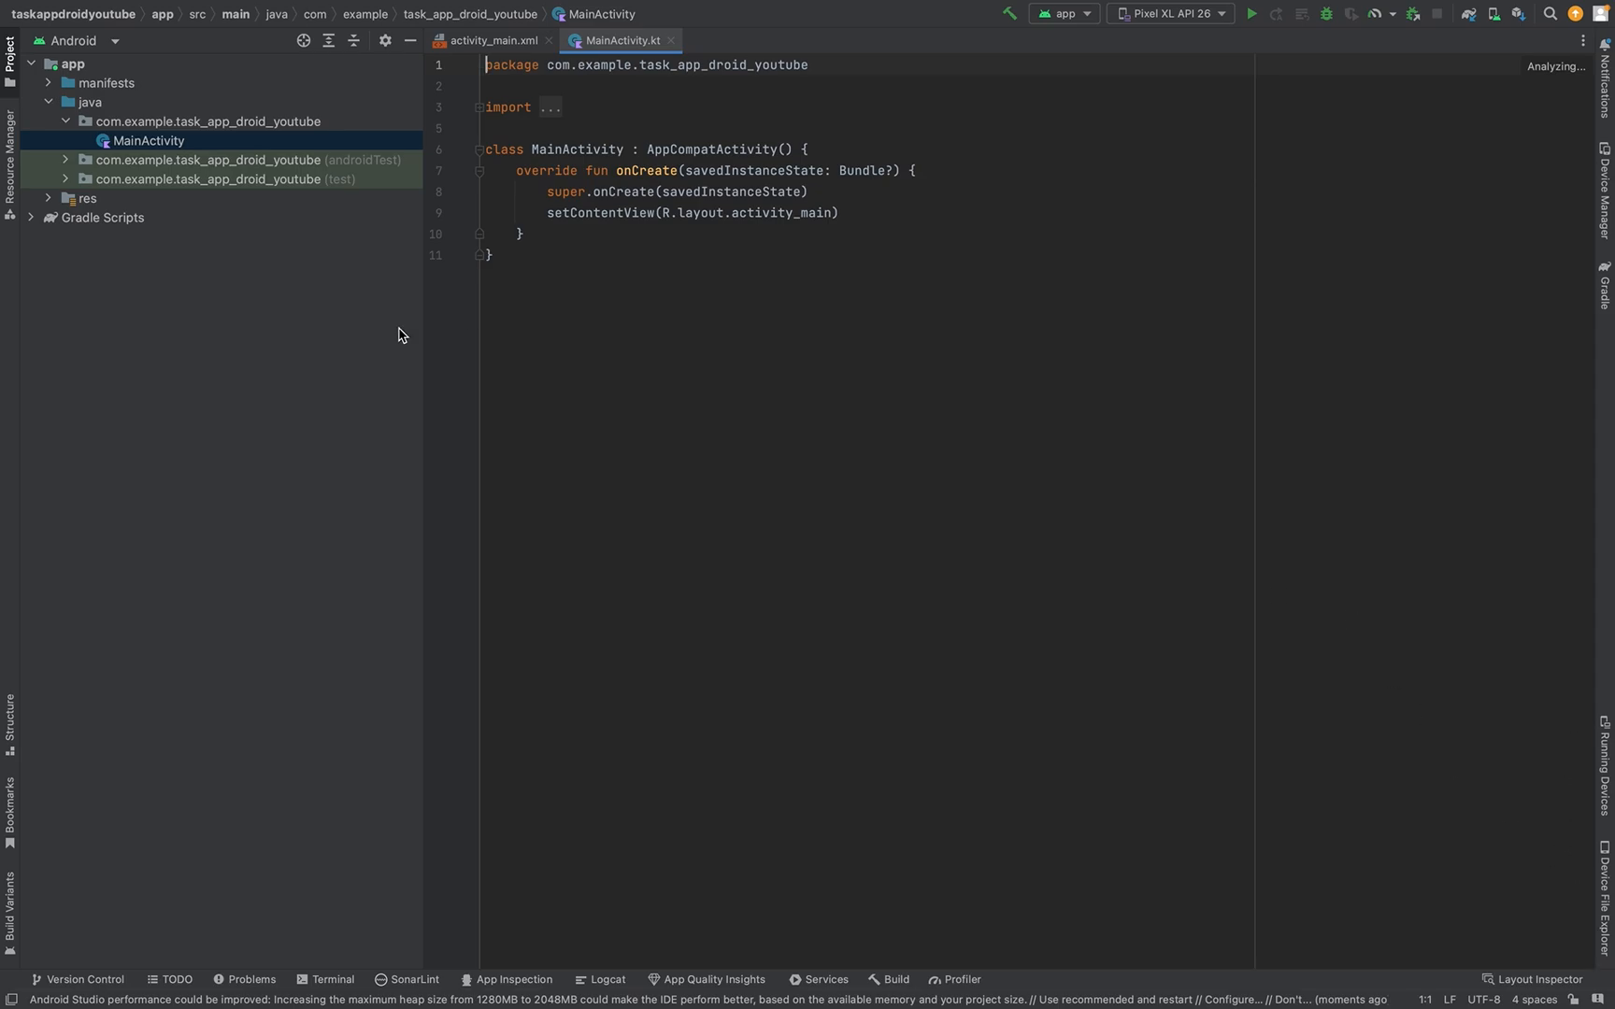
# Step: Open build.gradle (Module :app) to view minSdk 25, targetSdk 33 and AndroidX dependencies
pyautogui.click(47, 217)
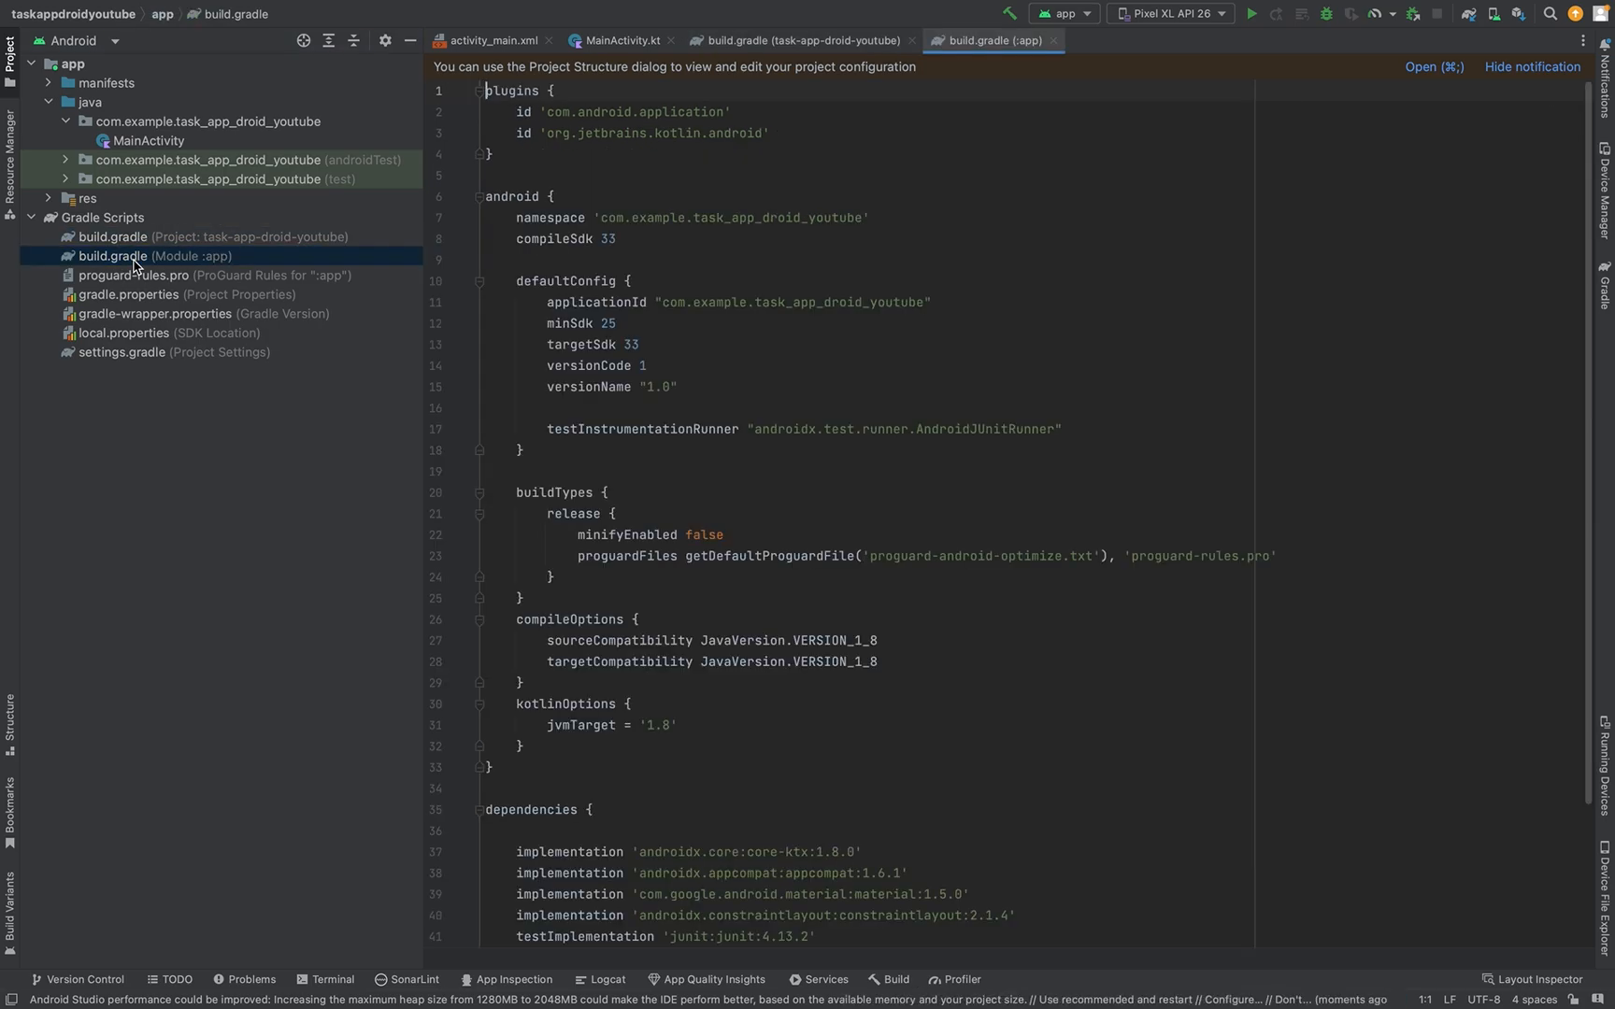
pyautogui.click(214, 235)
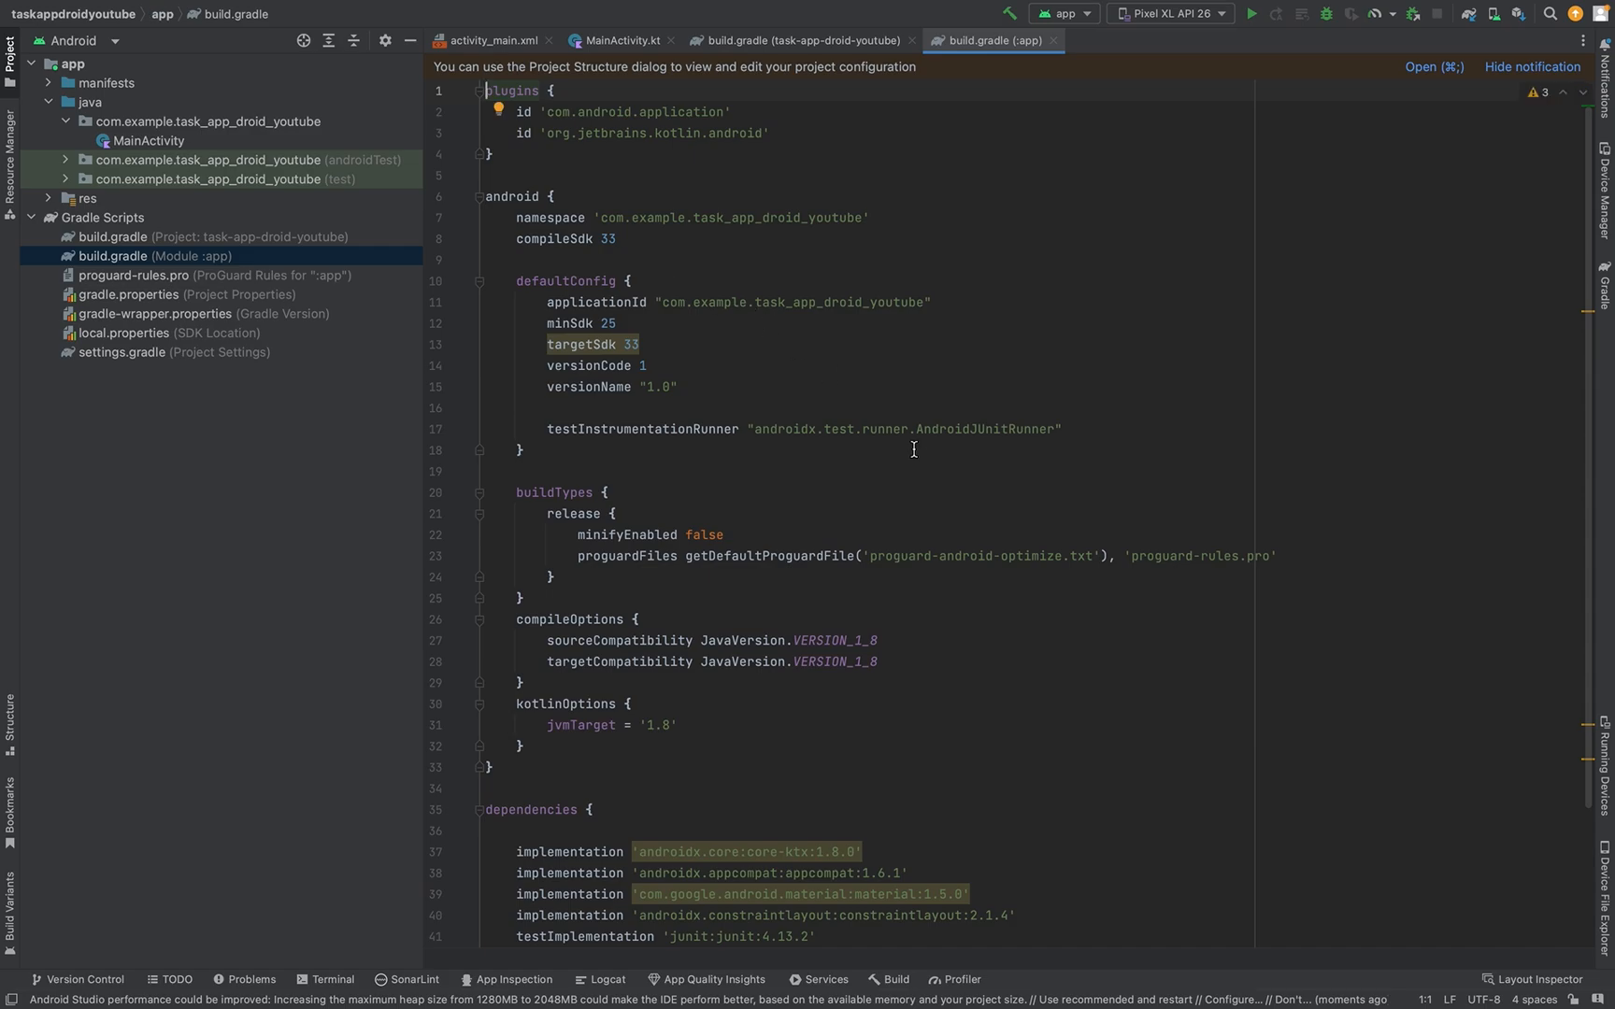
pyautogui.scroll(-3)
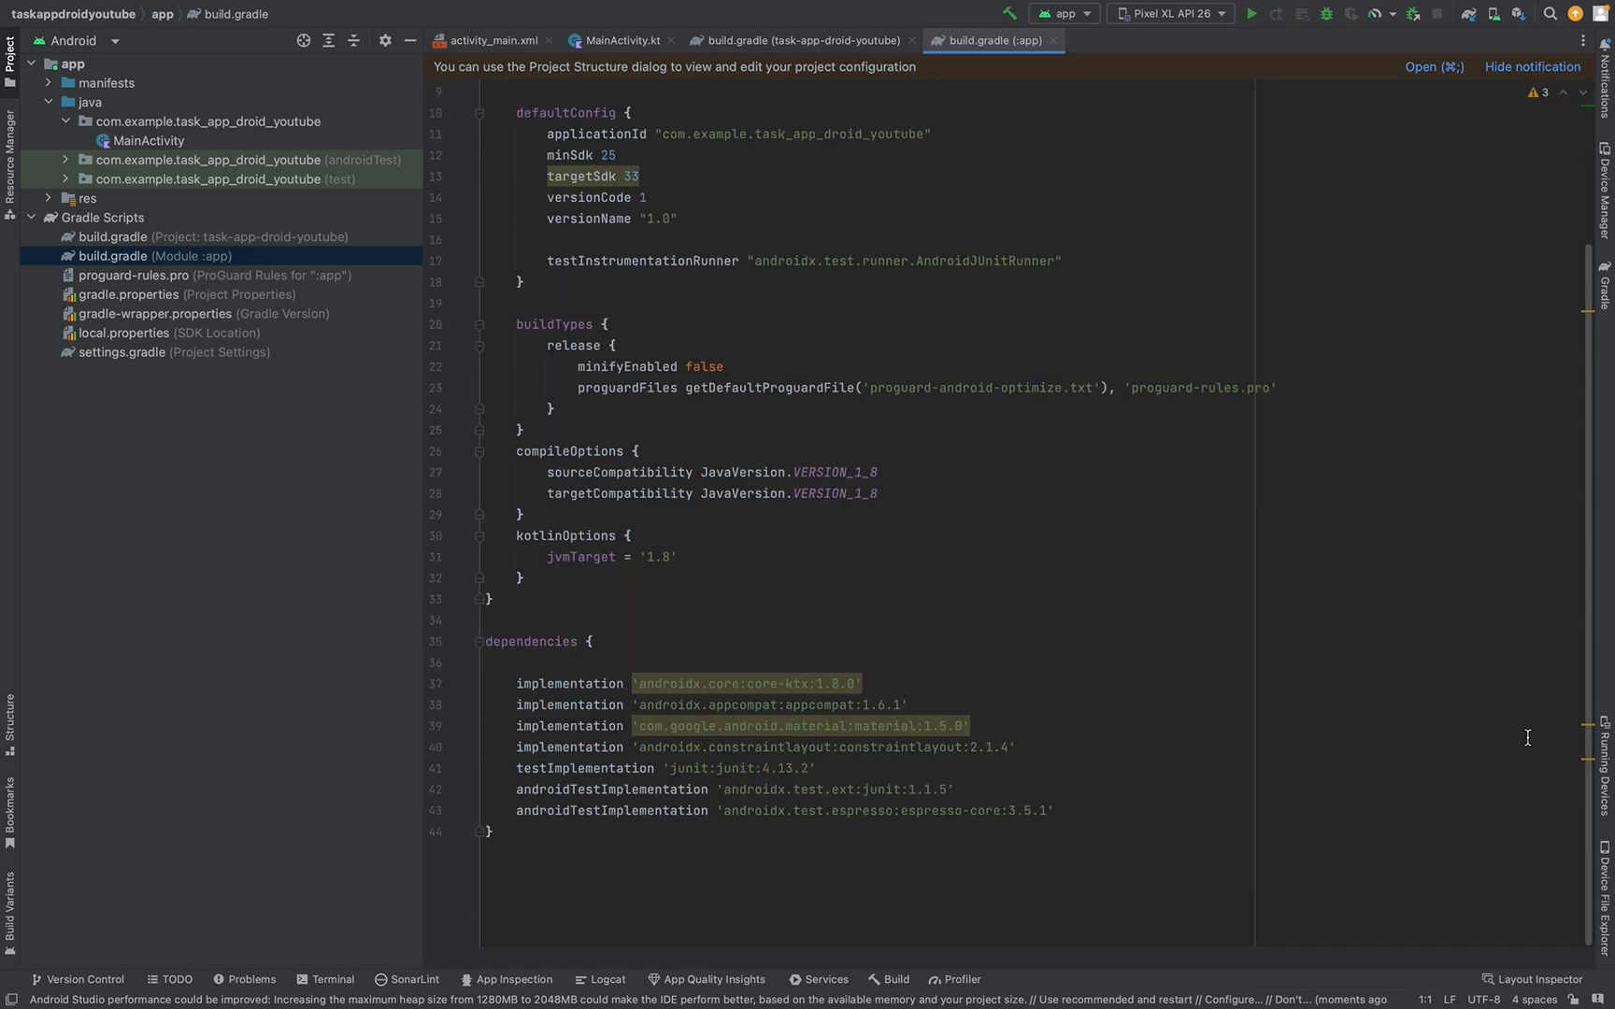
pyautogui.moveTo(1541, 830)
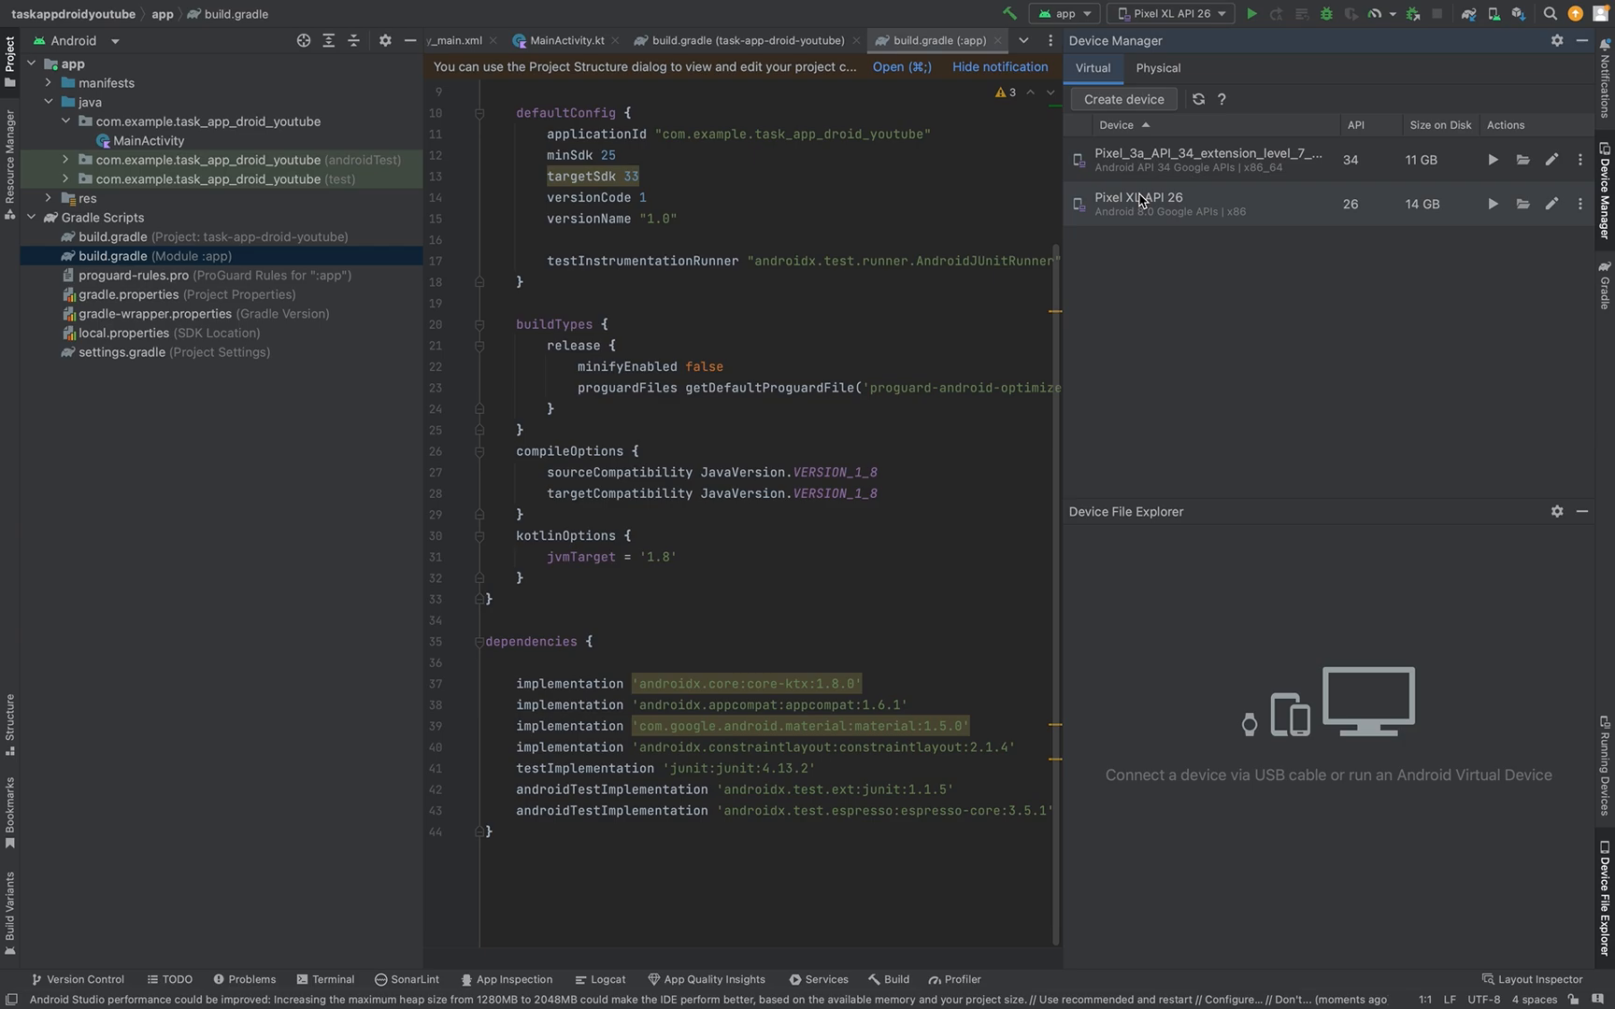
# Step: Launch the Pixel_3a_API_34 emulator from Device Manager, then hide the Running Devices panel
pyautogui.click(1211, 160)
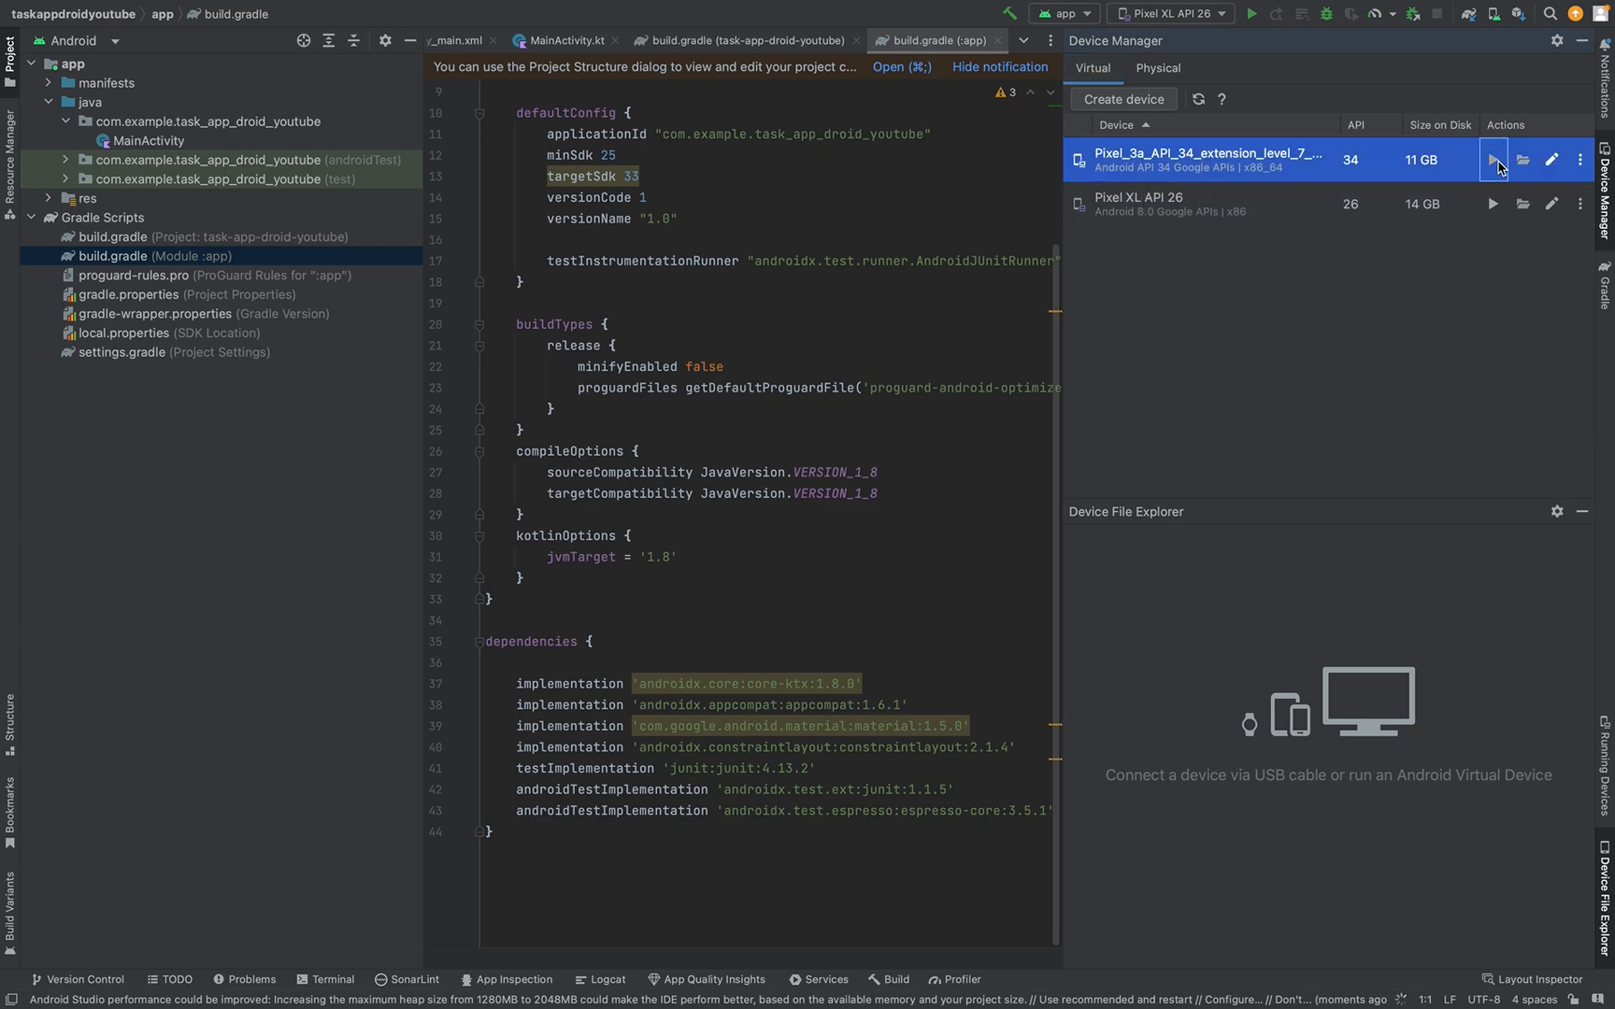
pyautogui.click(1491, 159)
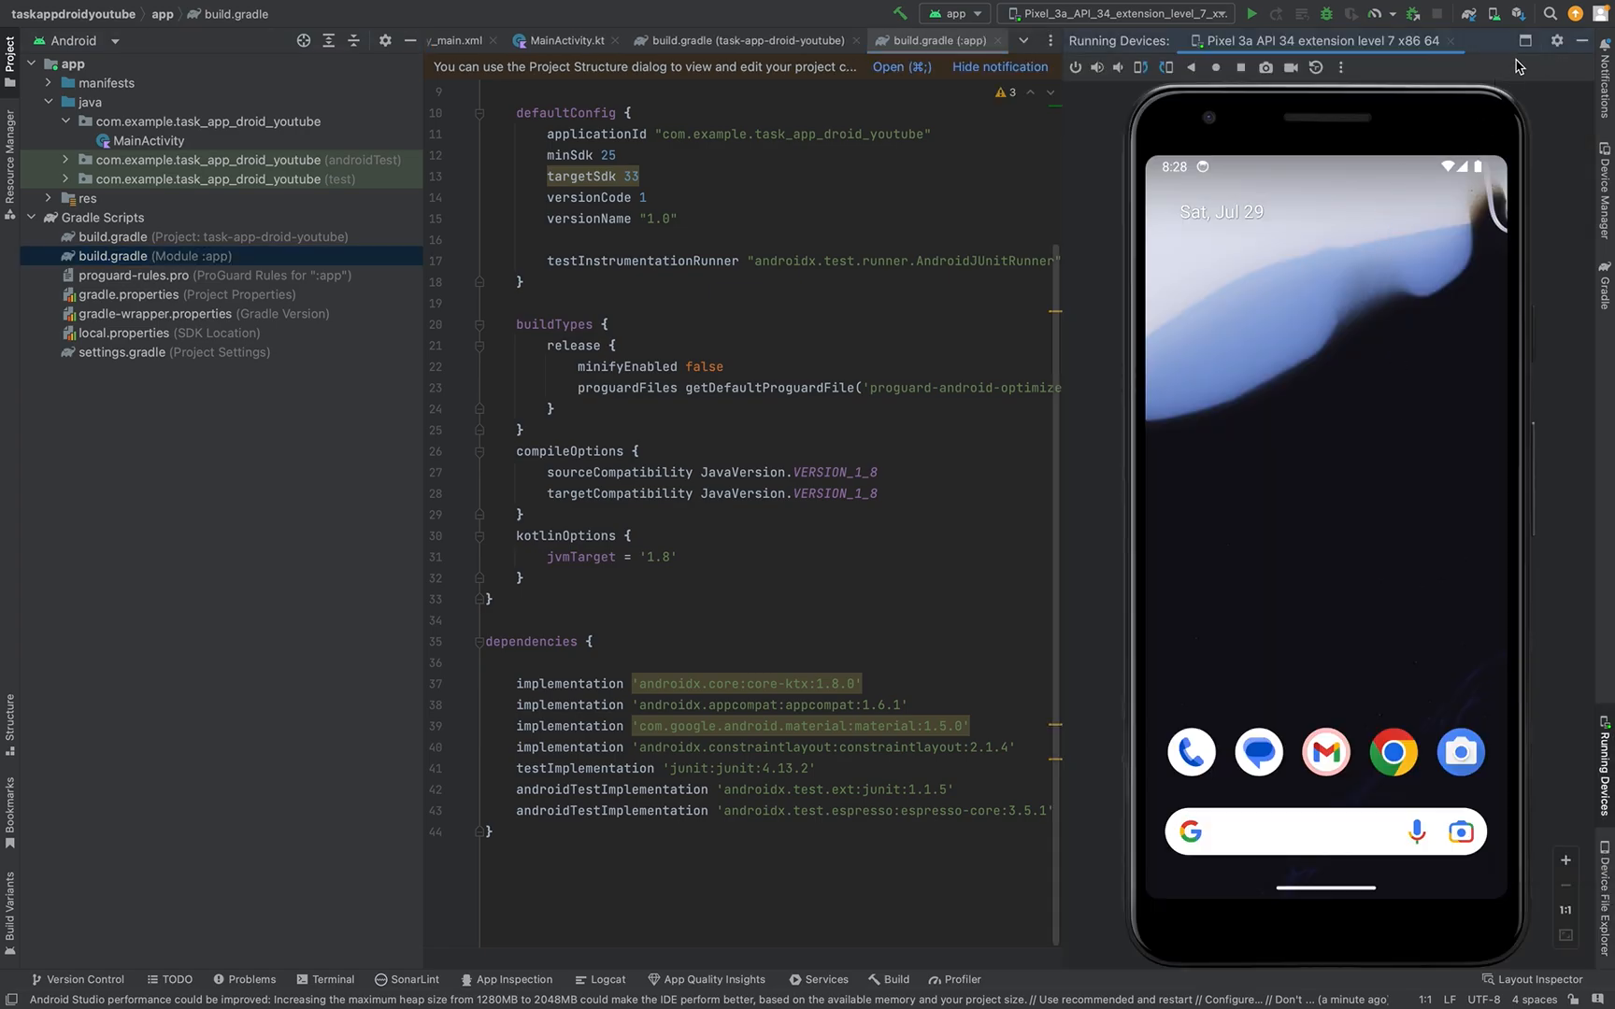
pyautogui.click(1526, 41)
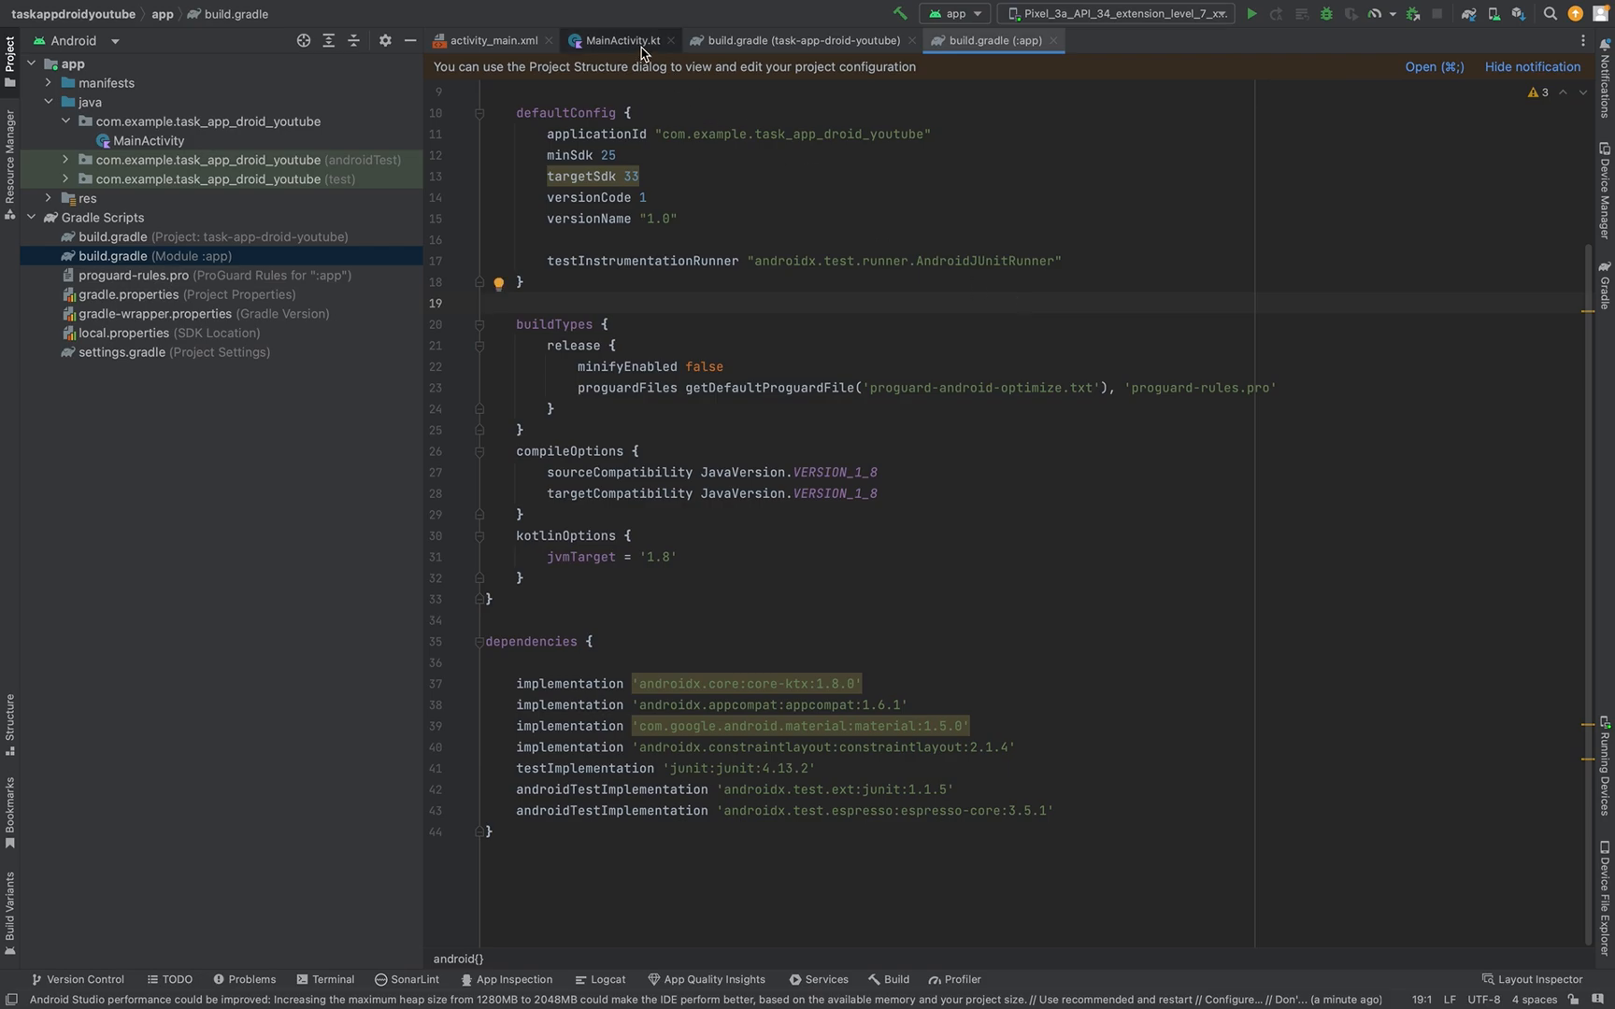
# Step: Switch to MainActivity.kt and run the 'app' configuration until launch succeeds
pyautogui.click(617, 40)
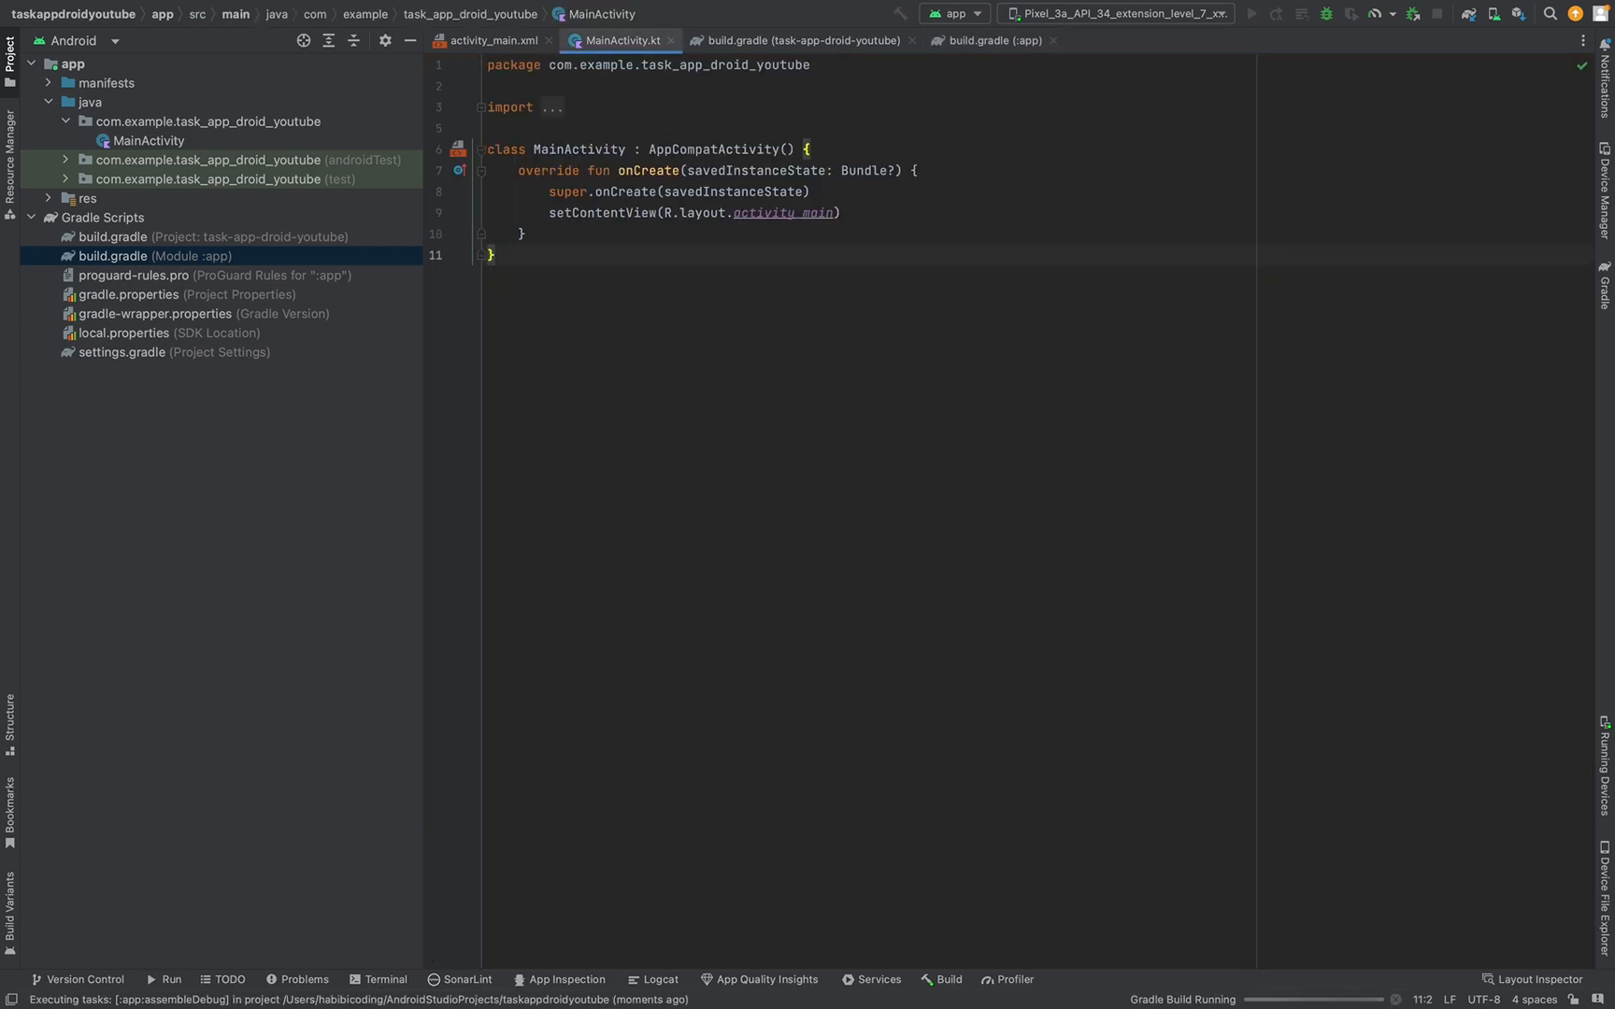
pyautogui.moveTo(907, 94)
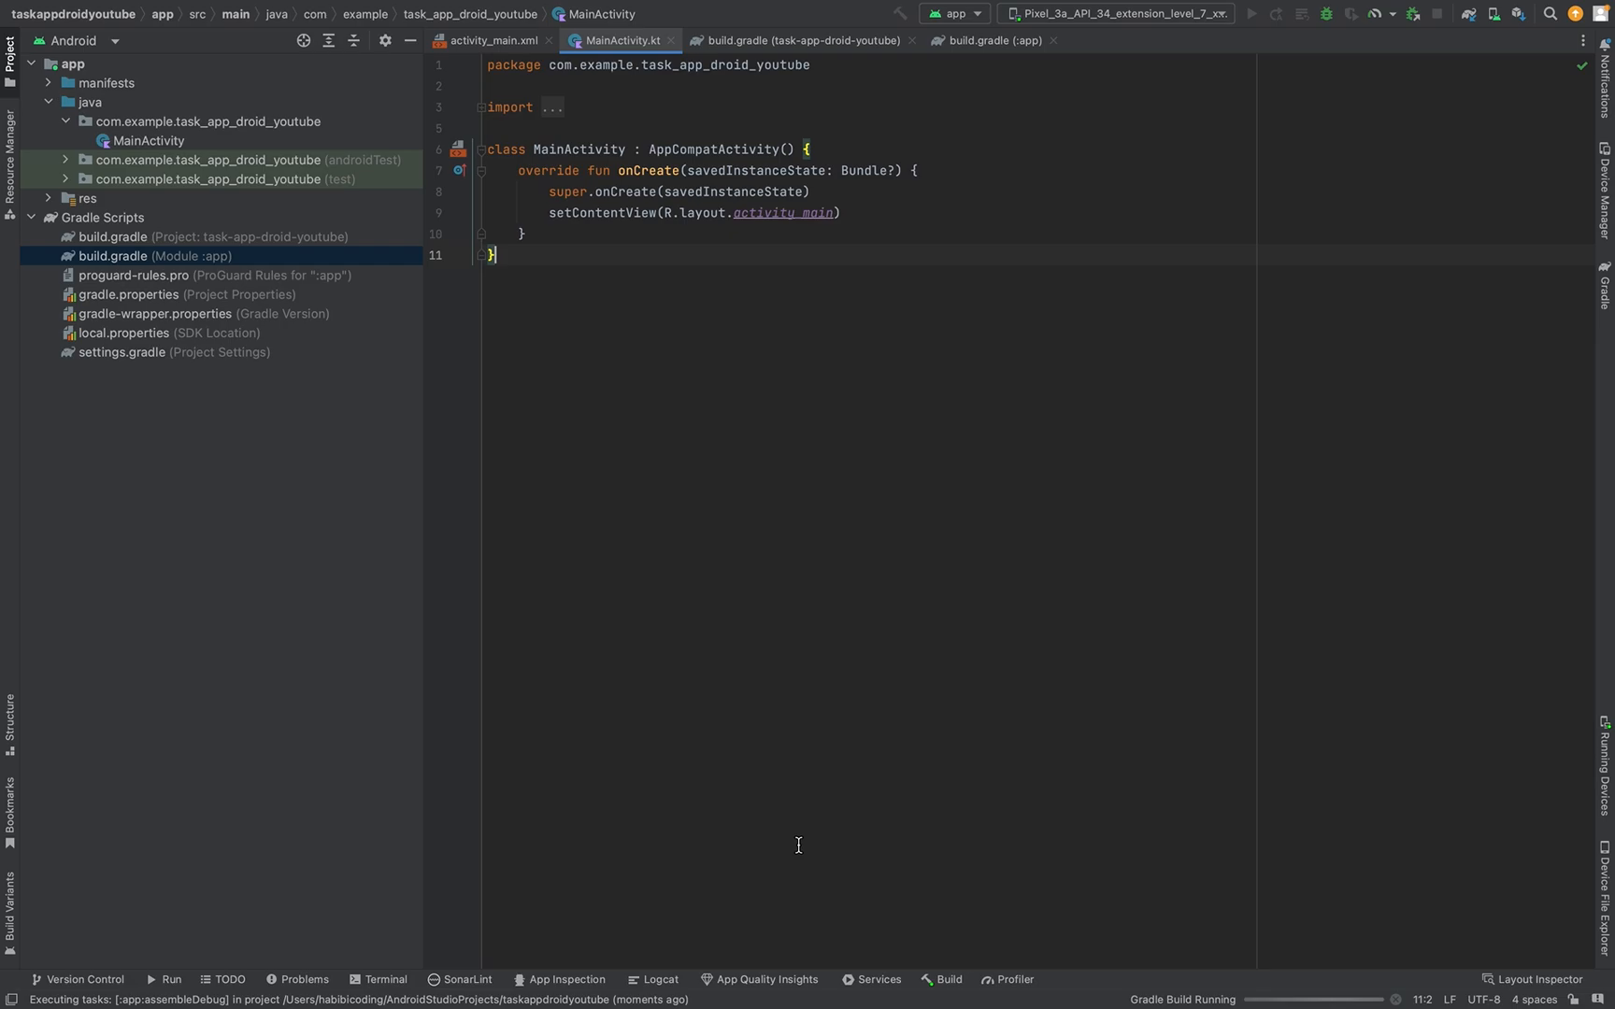
pyautogui.click(948, 980)
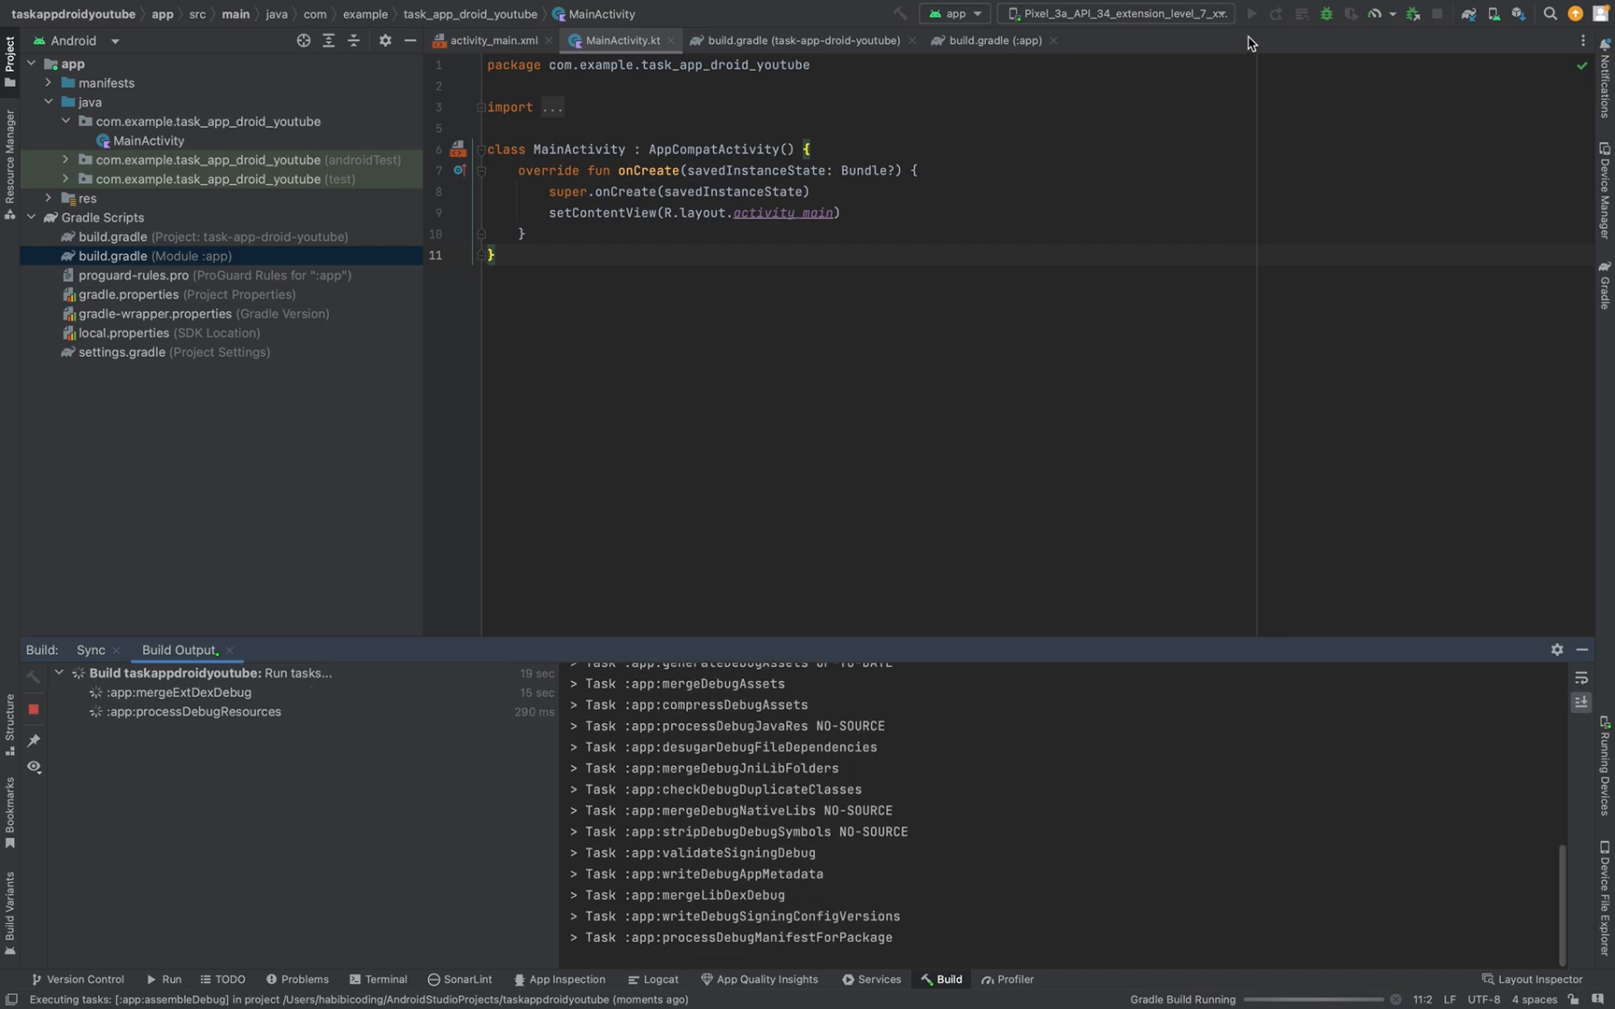
pyautogui.moveTo(1252, 13)
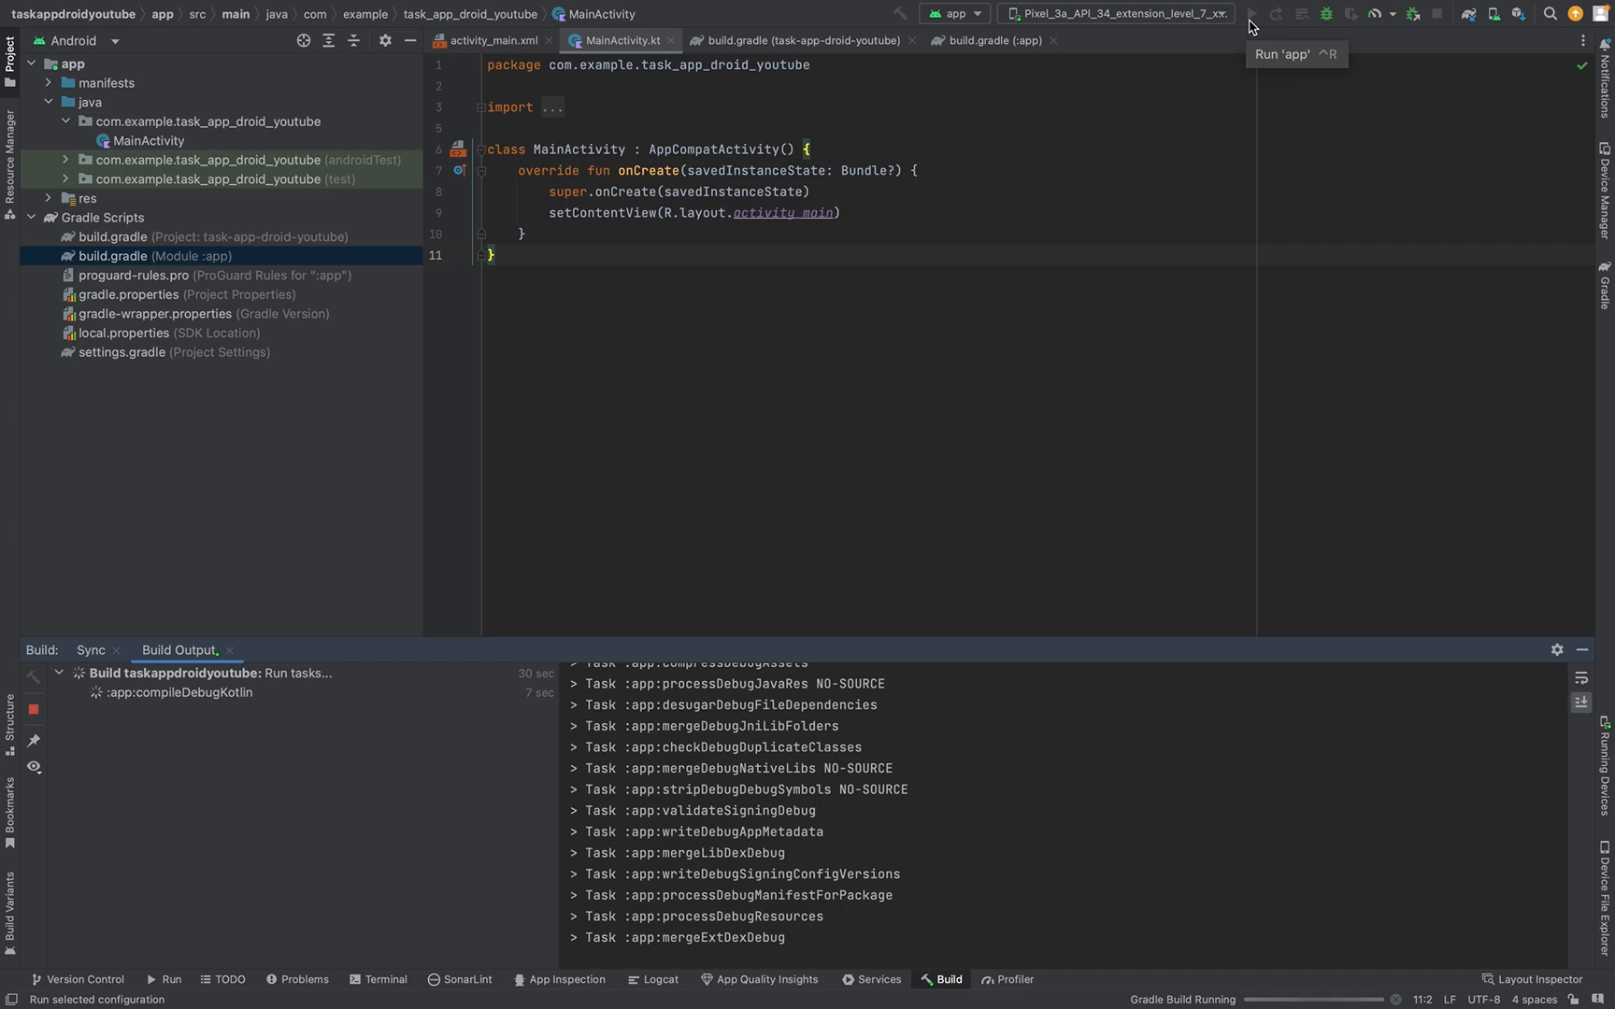
pyautogui.moveTo(1250, 28)
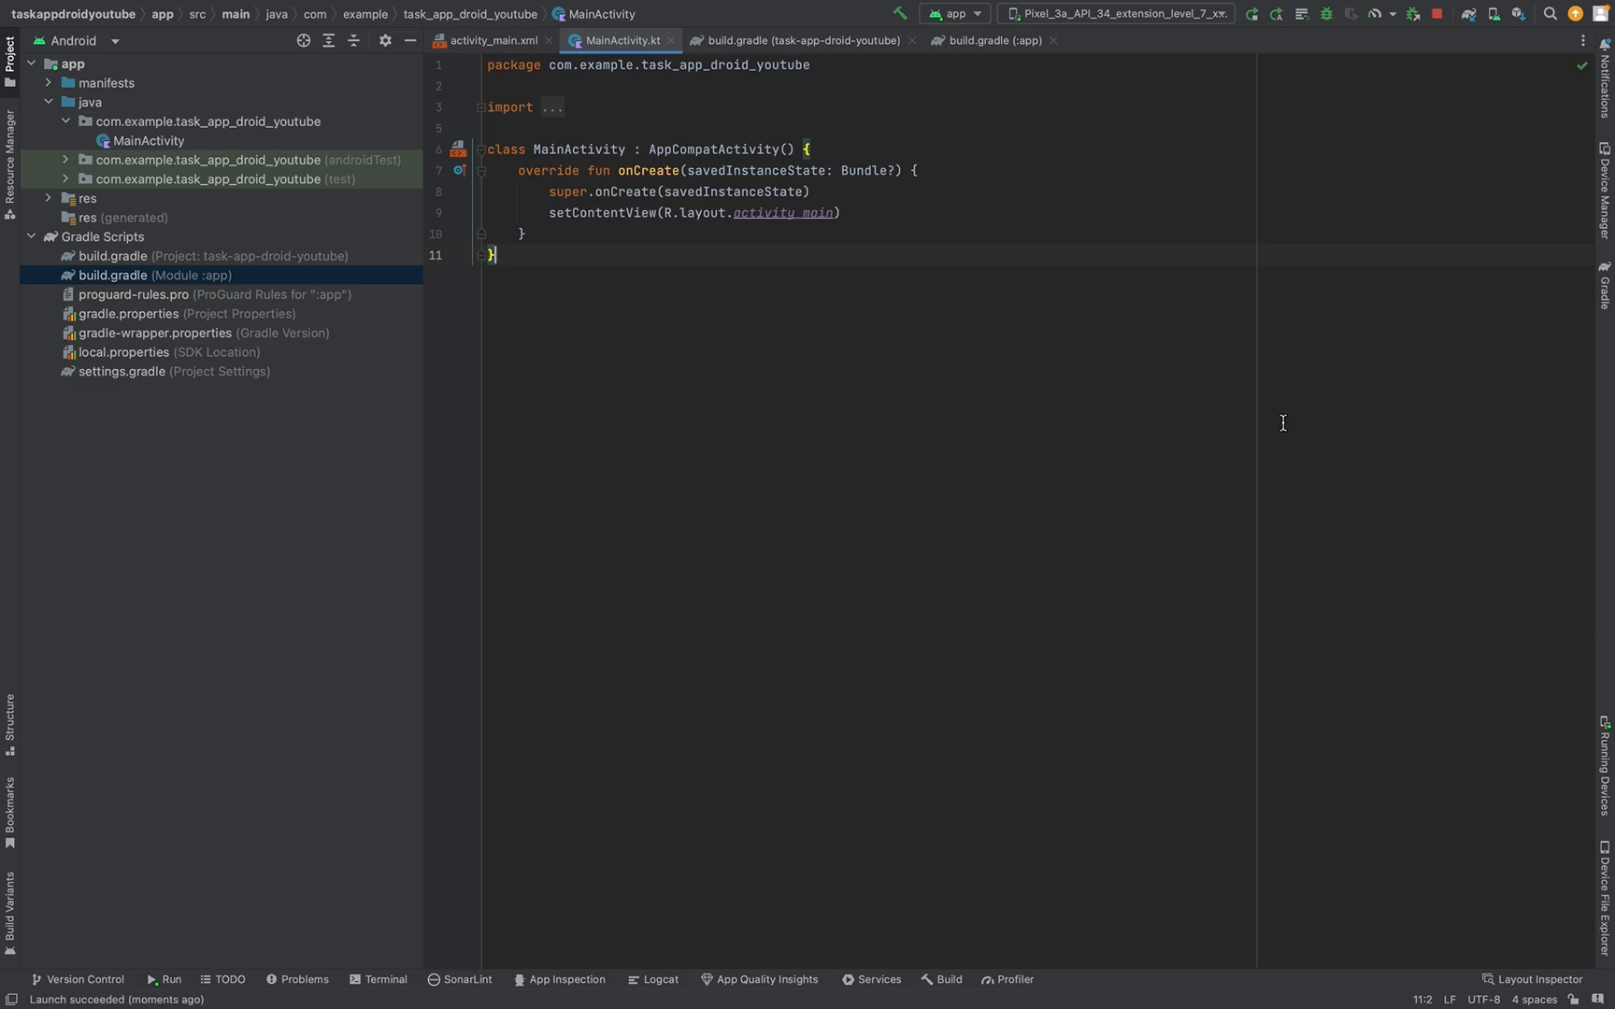
pyautogui.moveTo(768, 41)
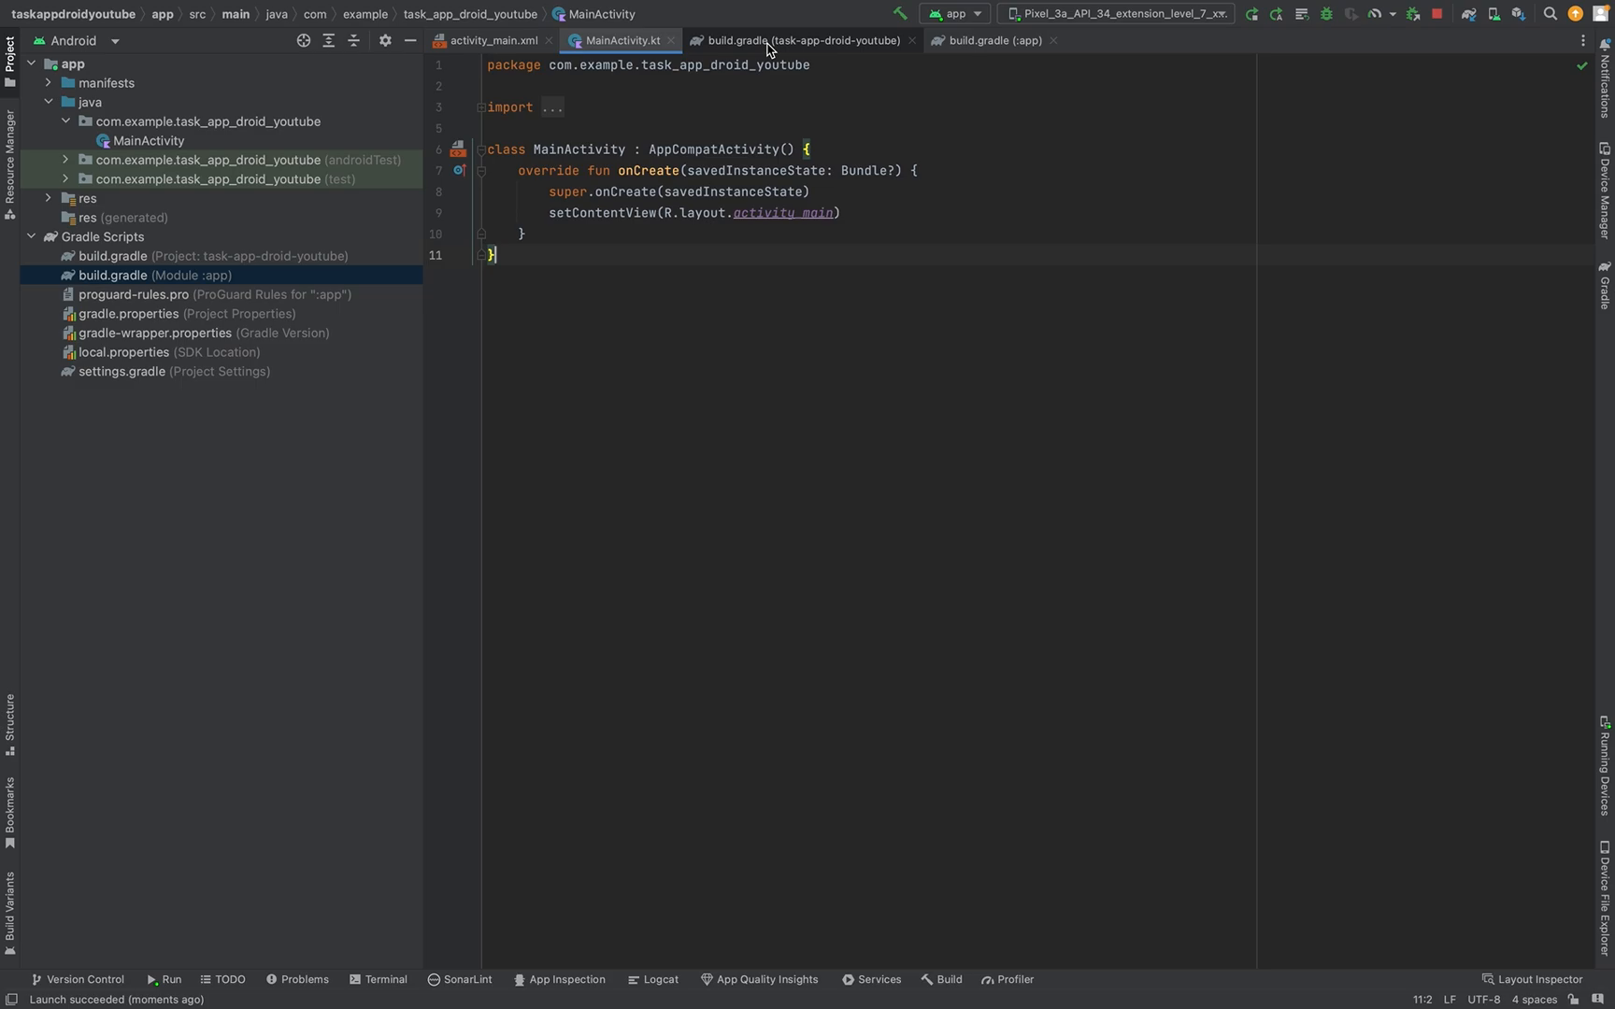
# Step: Open the project-level and app module build.gradle files for review
pyautogui.click(804, 40)
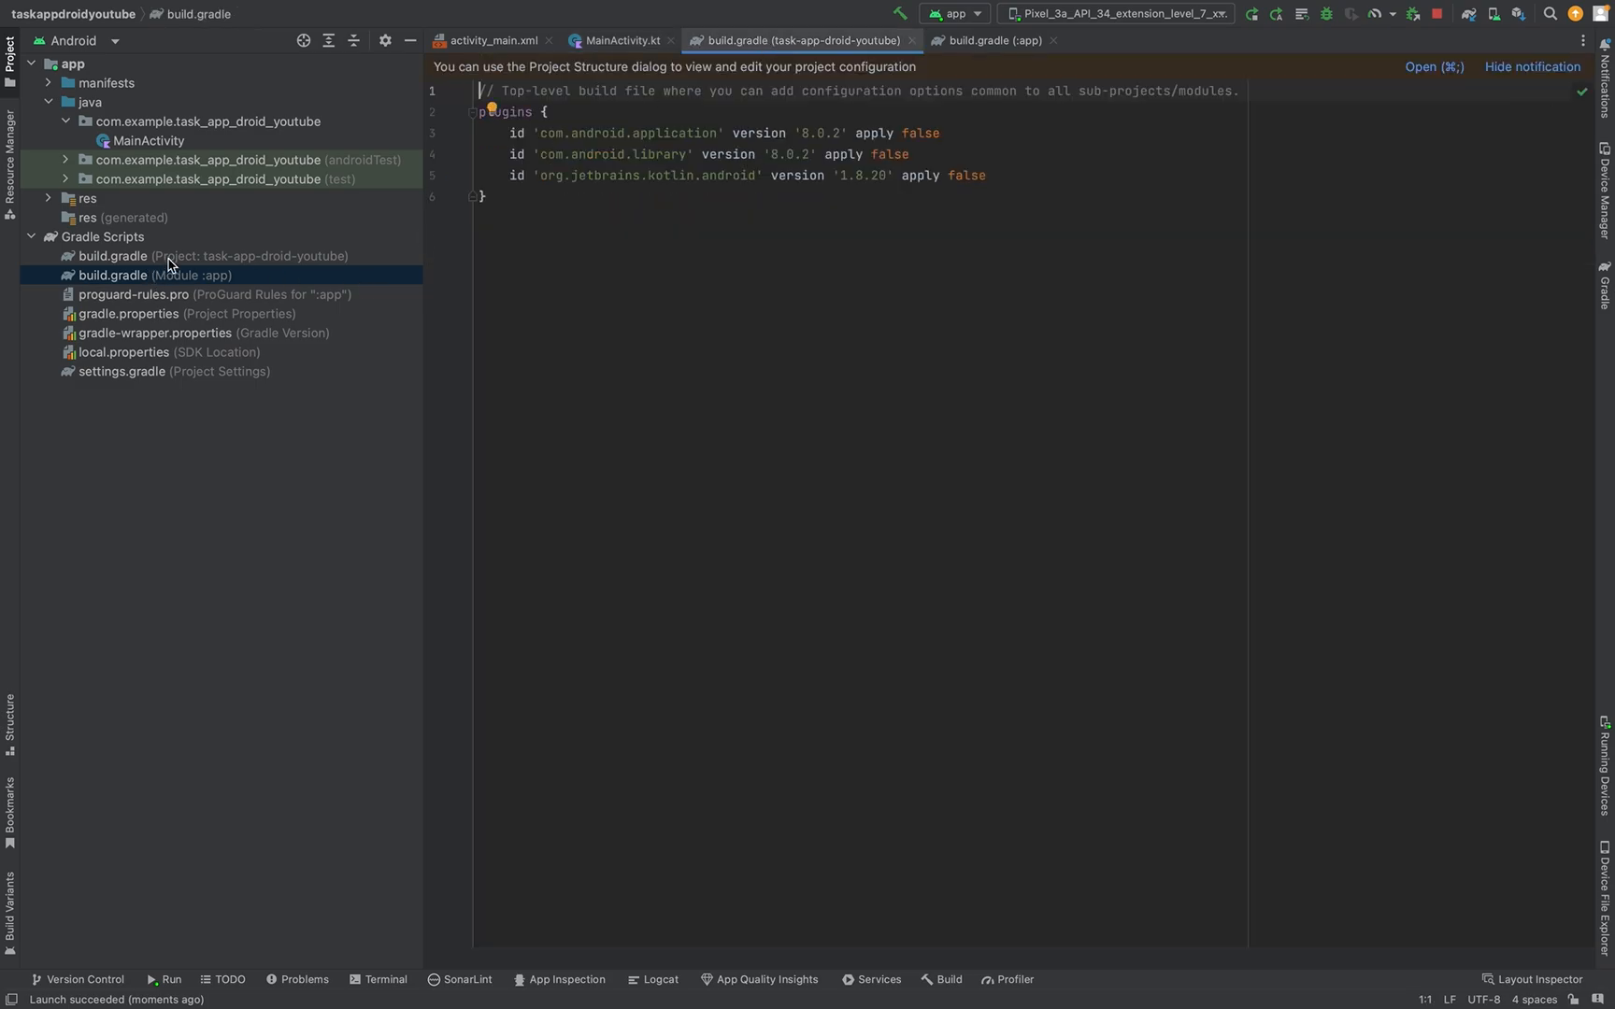
pyautogui.click(211, 255)
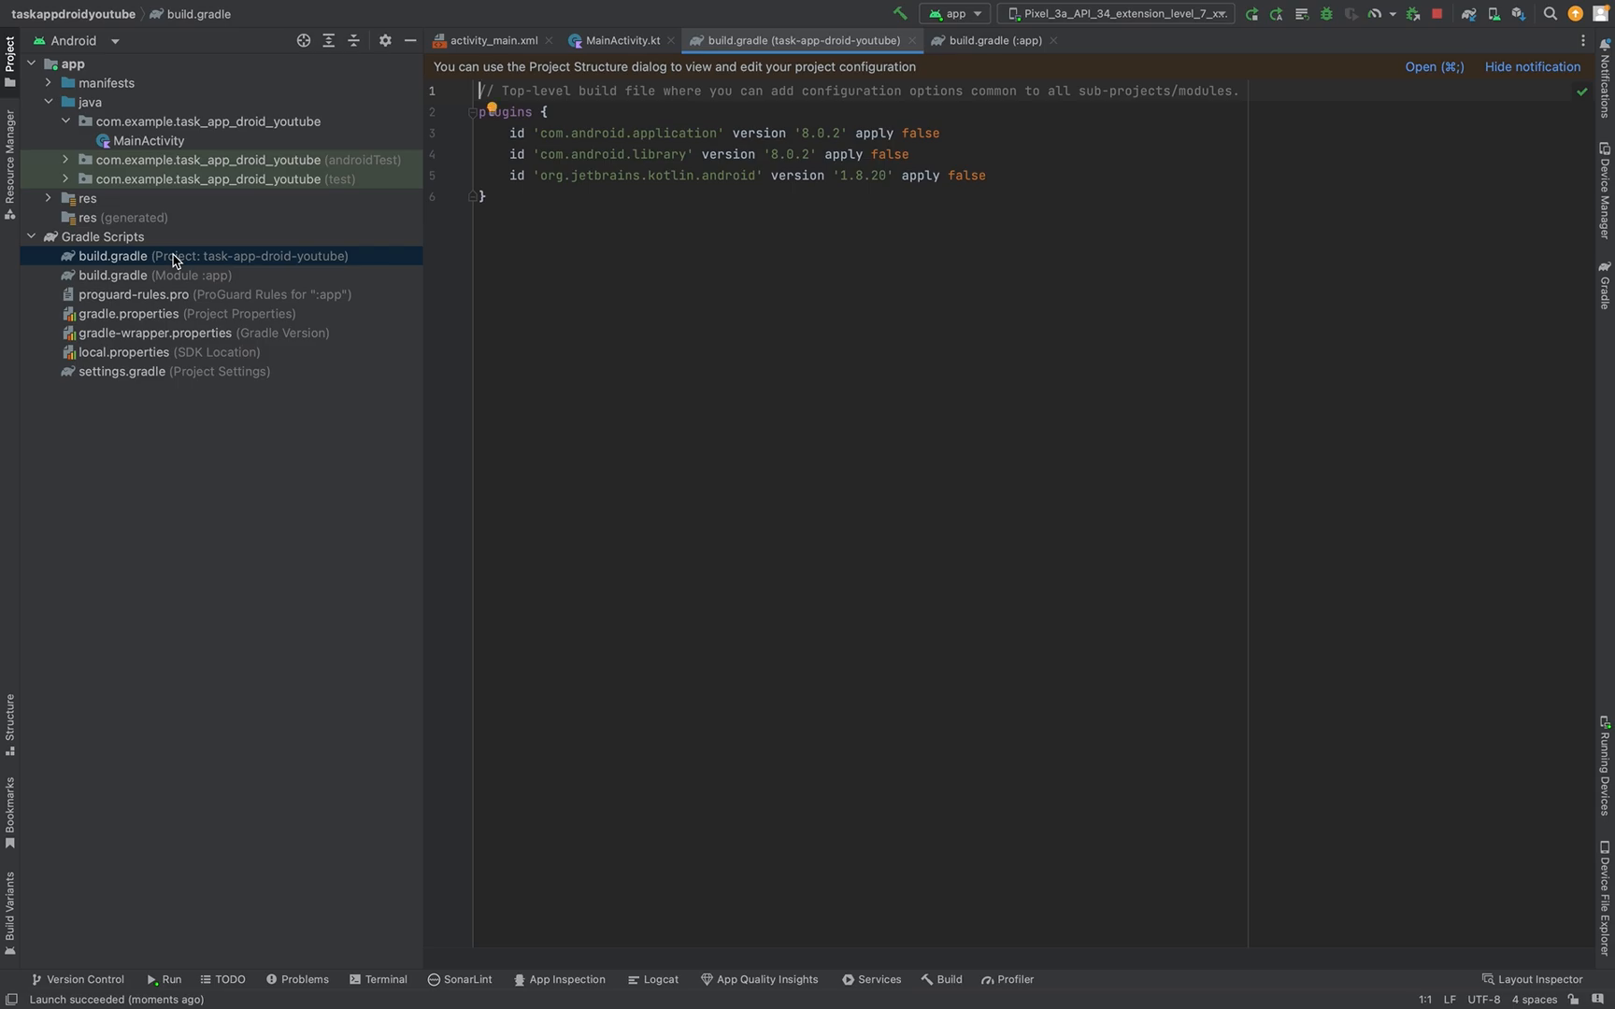
pyautogui.click(112, 275)
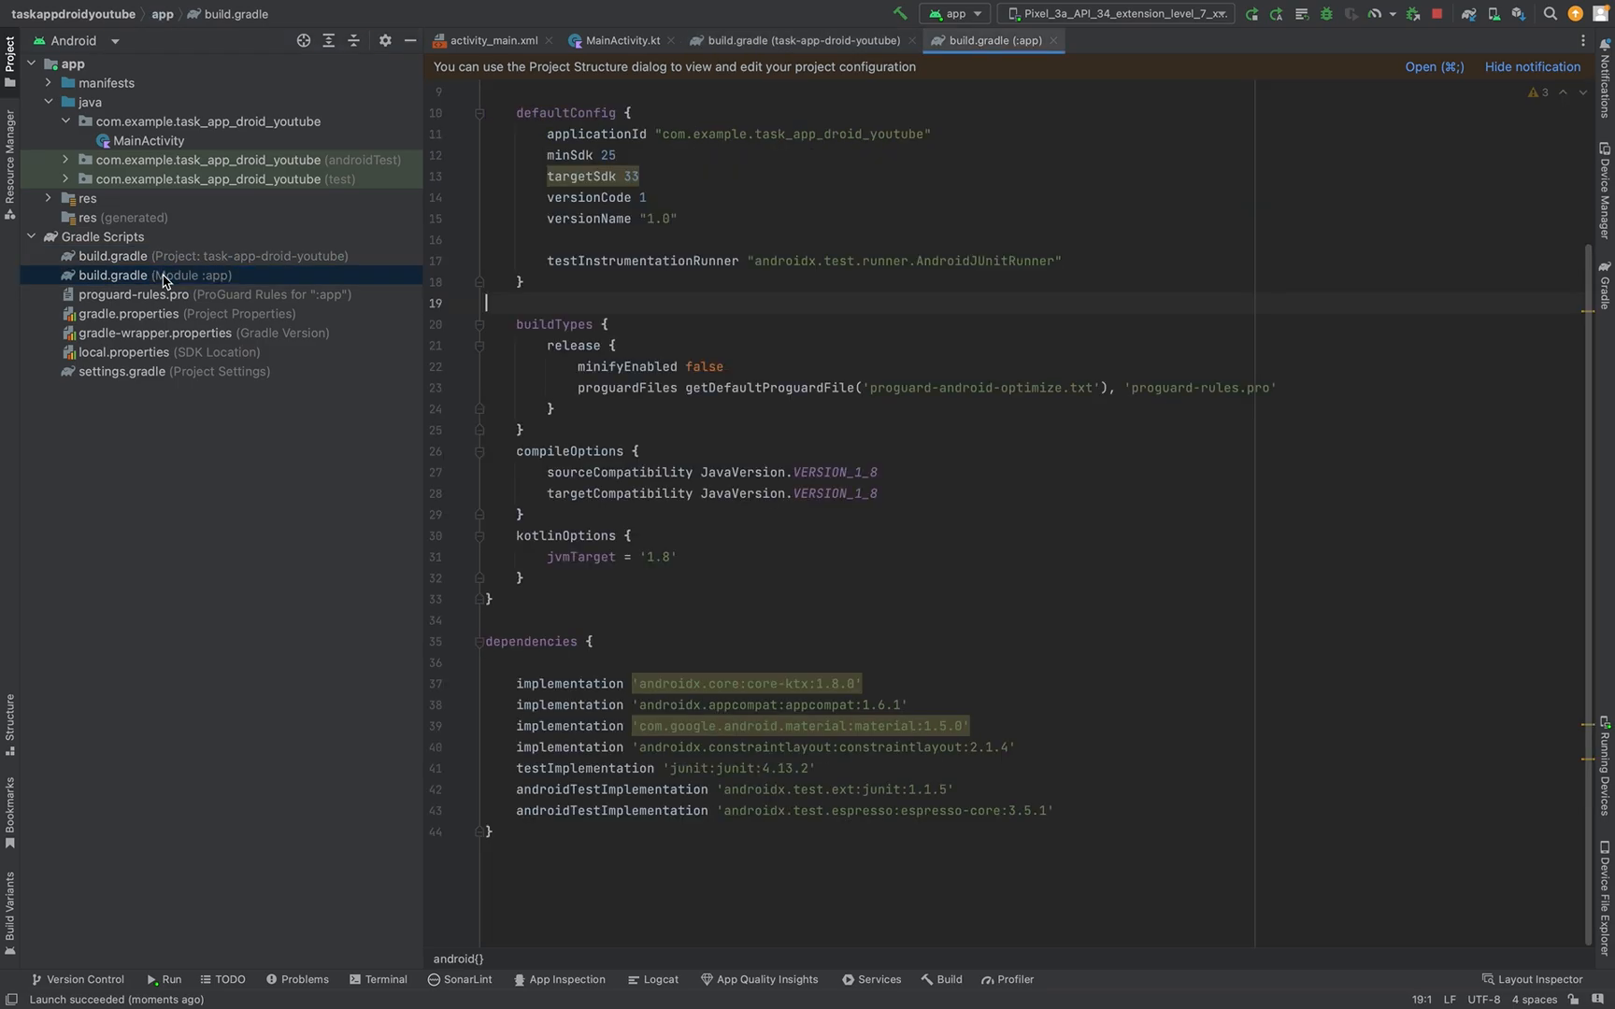
pyautogui.moveTo(48, 201)
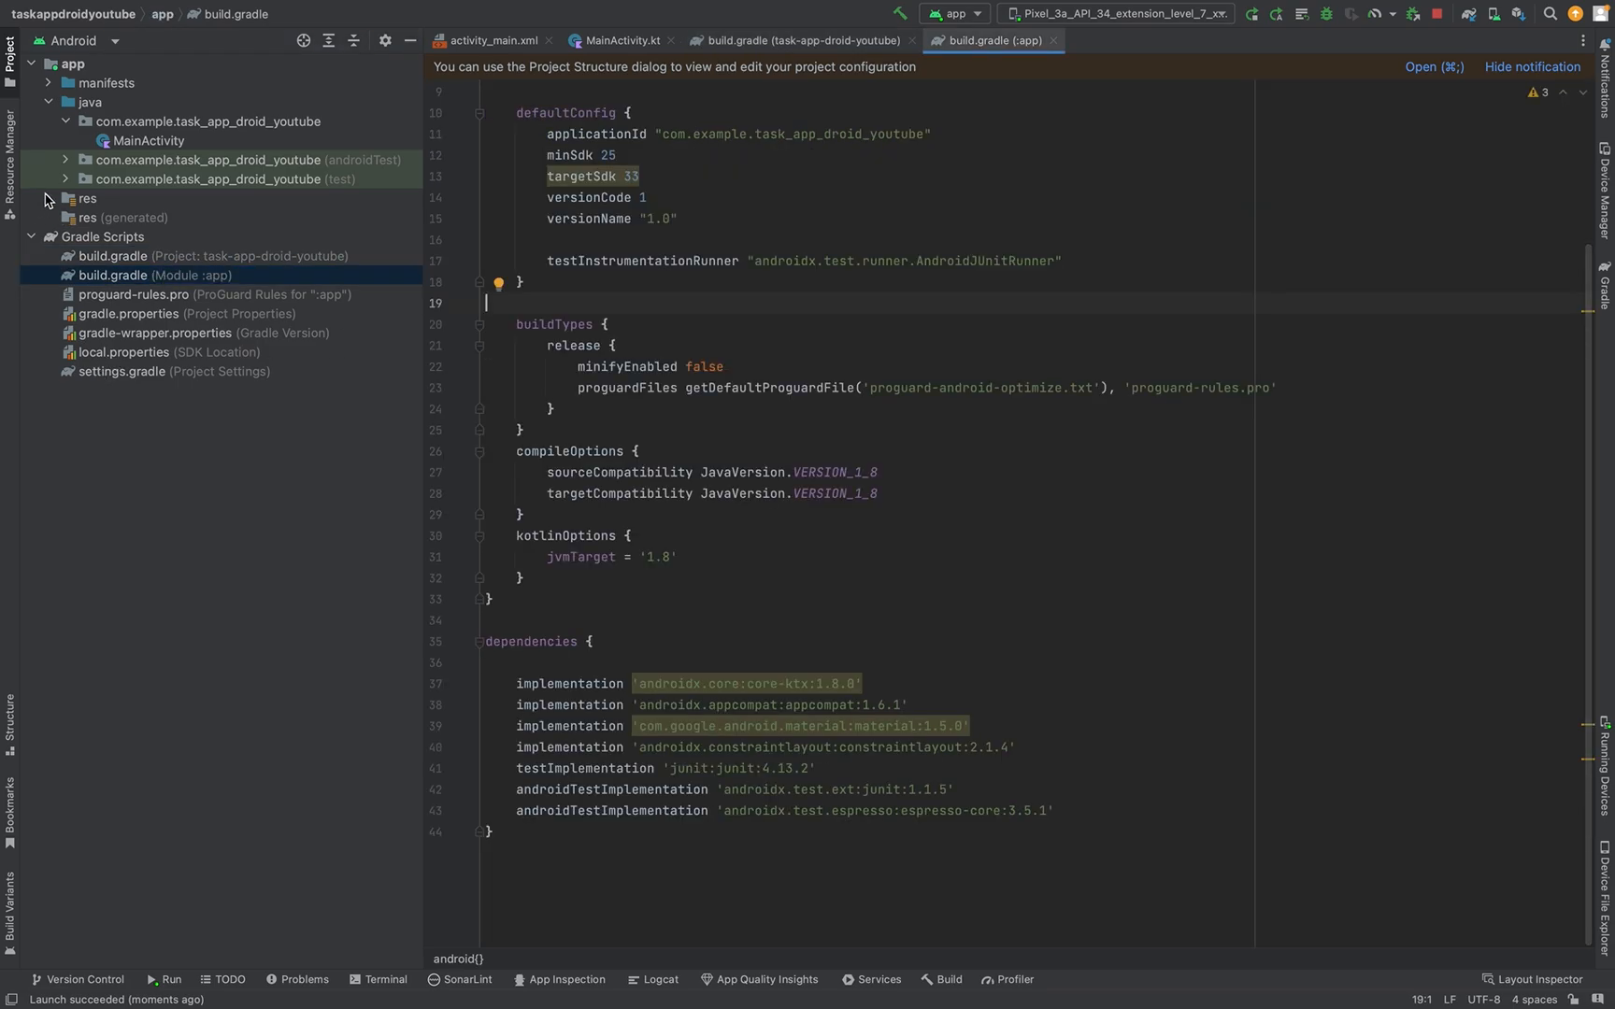
# Step: Expand res and values, open strings.xml showing app_name task-app-droid-youtube, and expand themes
pyautogui.click(66, 198)
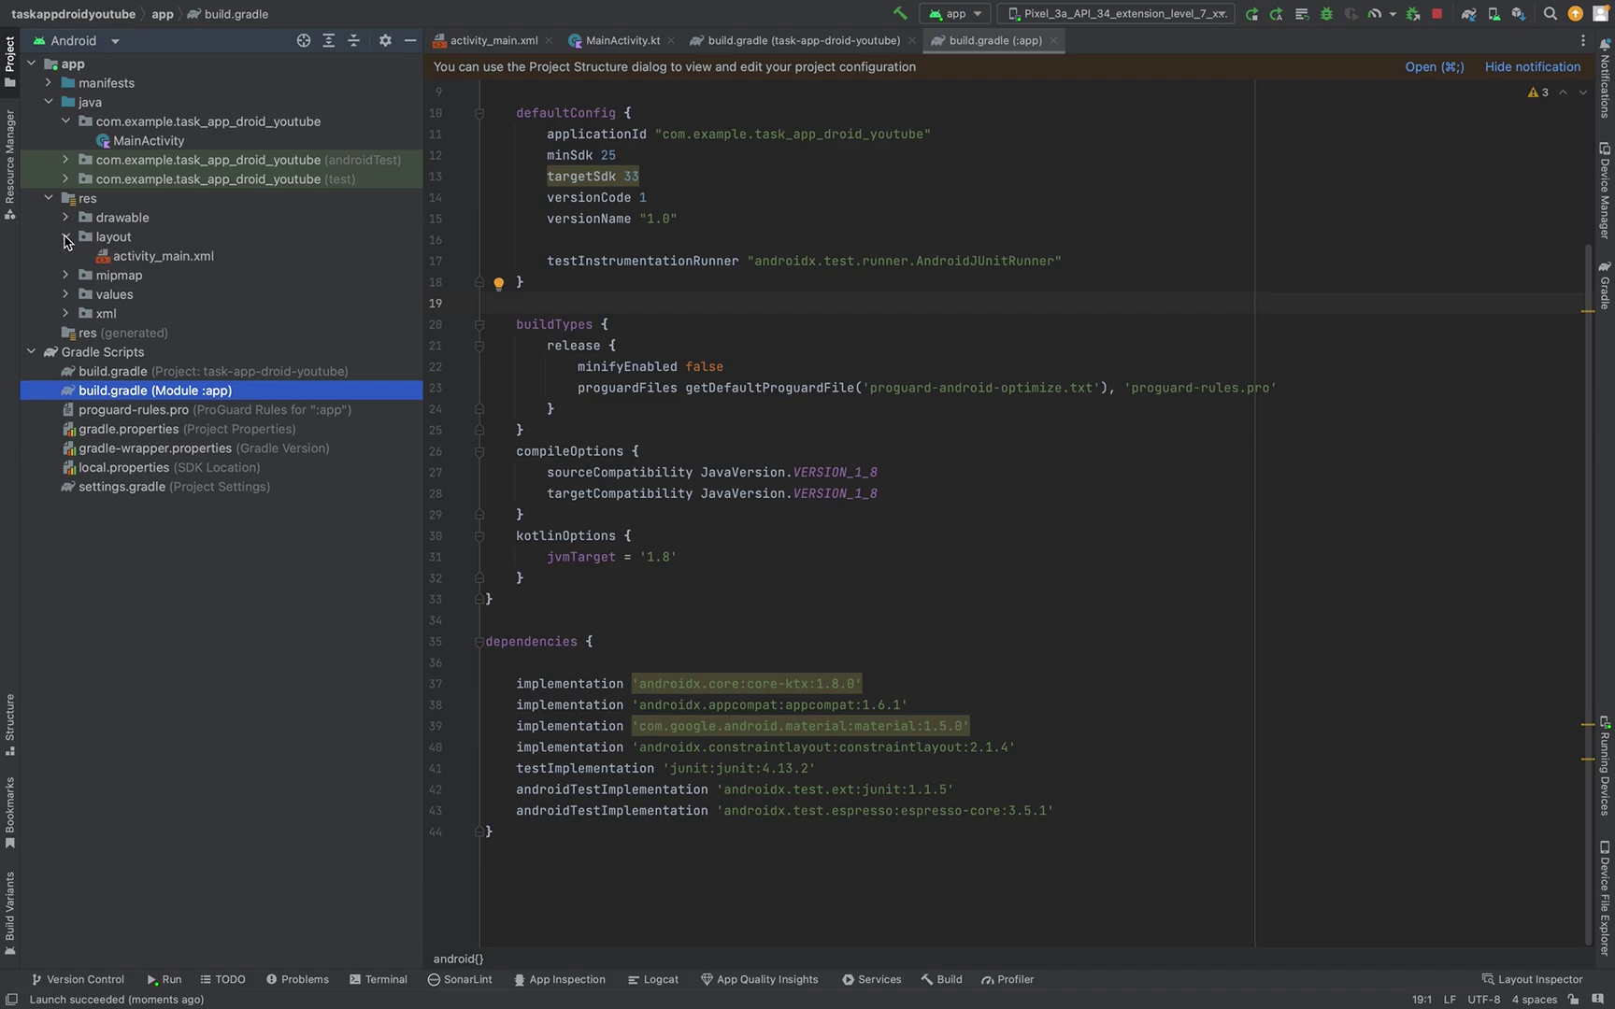
pyautogui.click(64, 237)
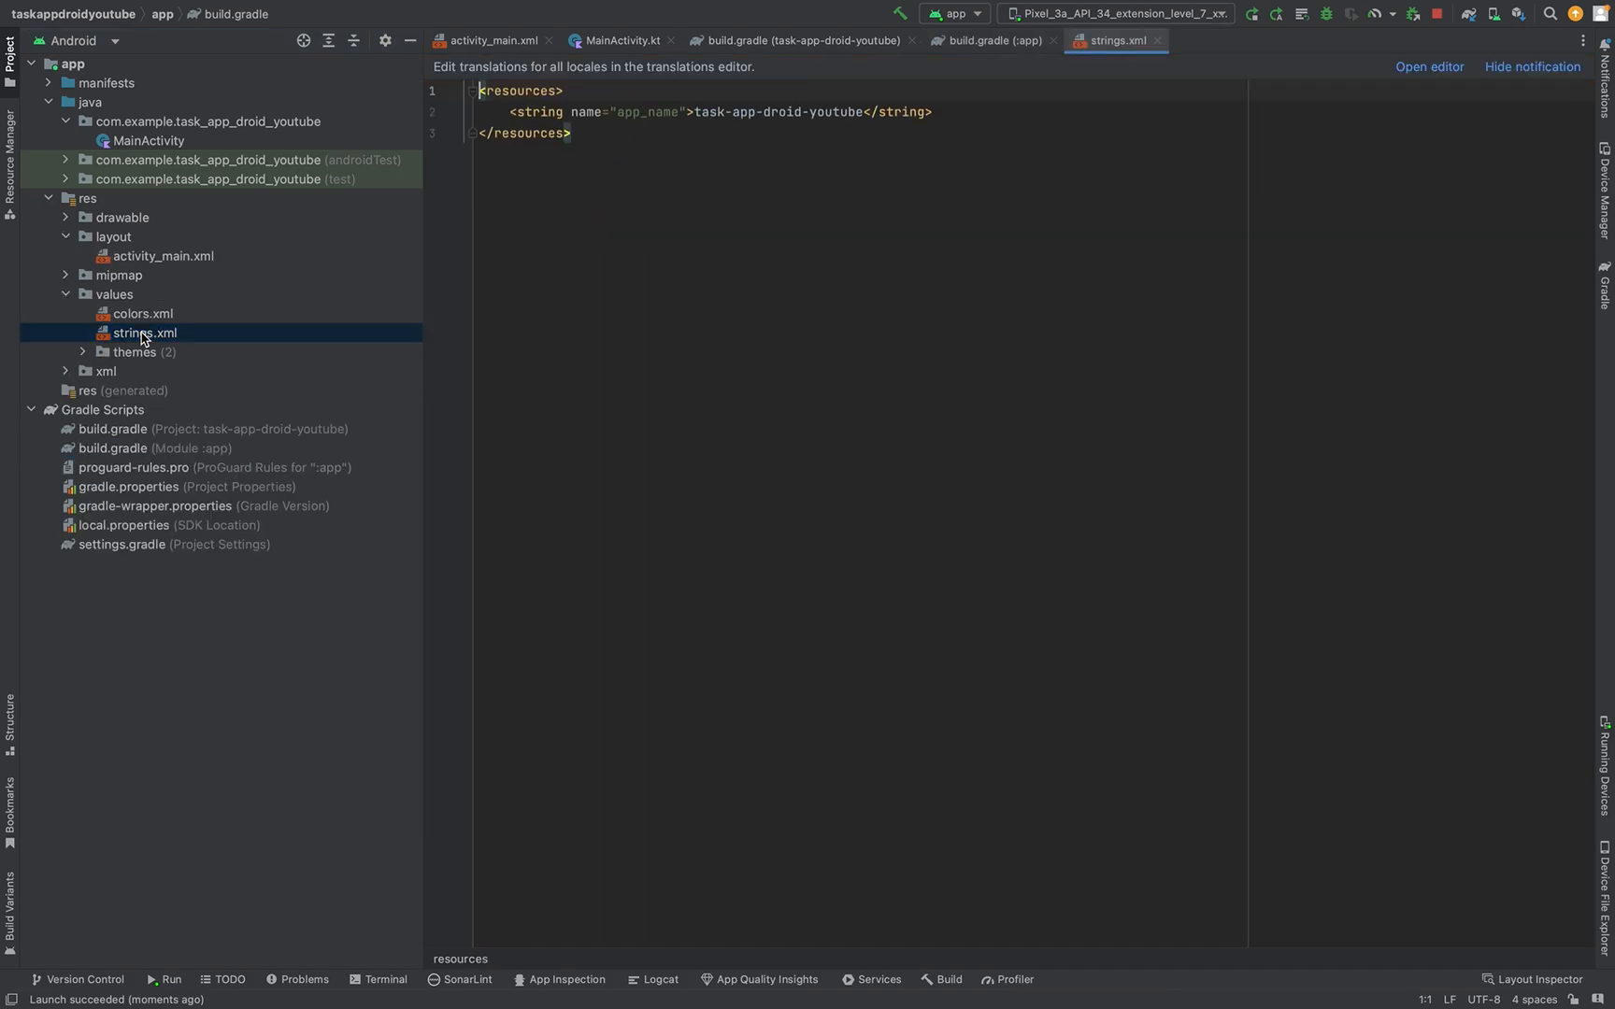
pyautogui.click(721, 111)
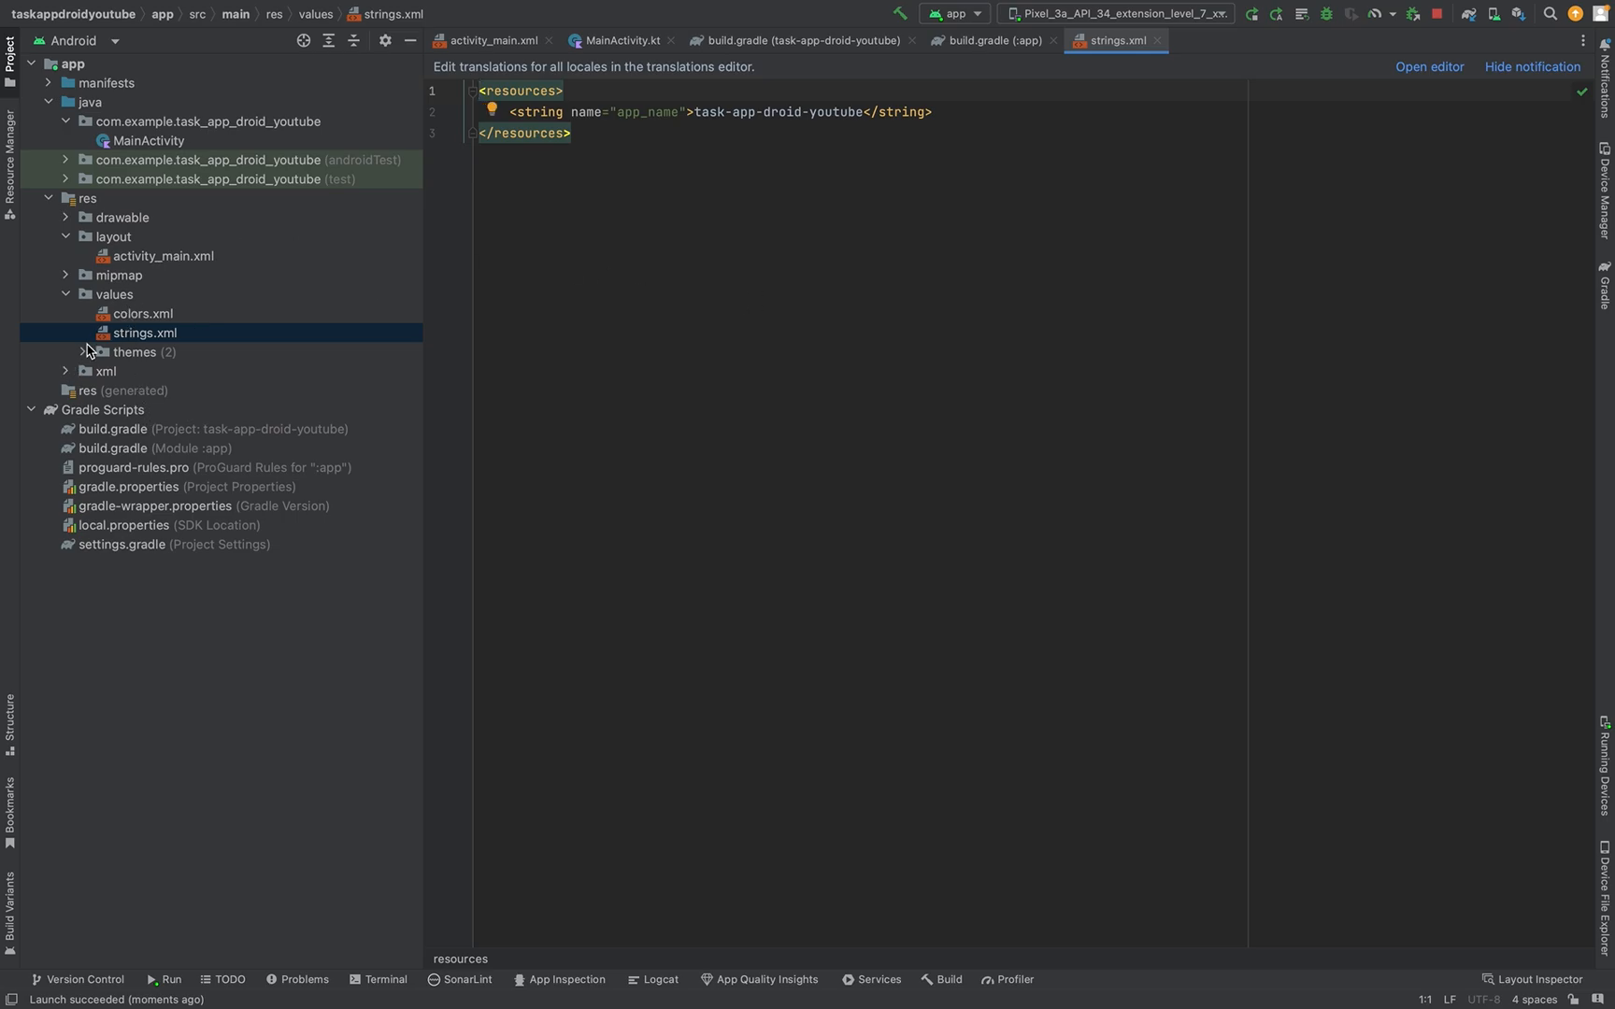
pyautogui.click(65, 217)
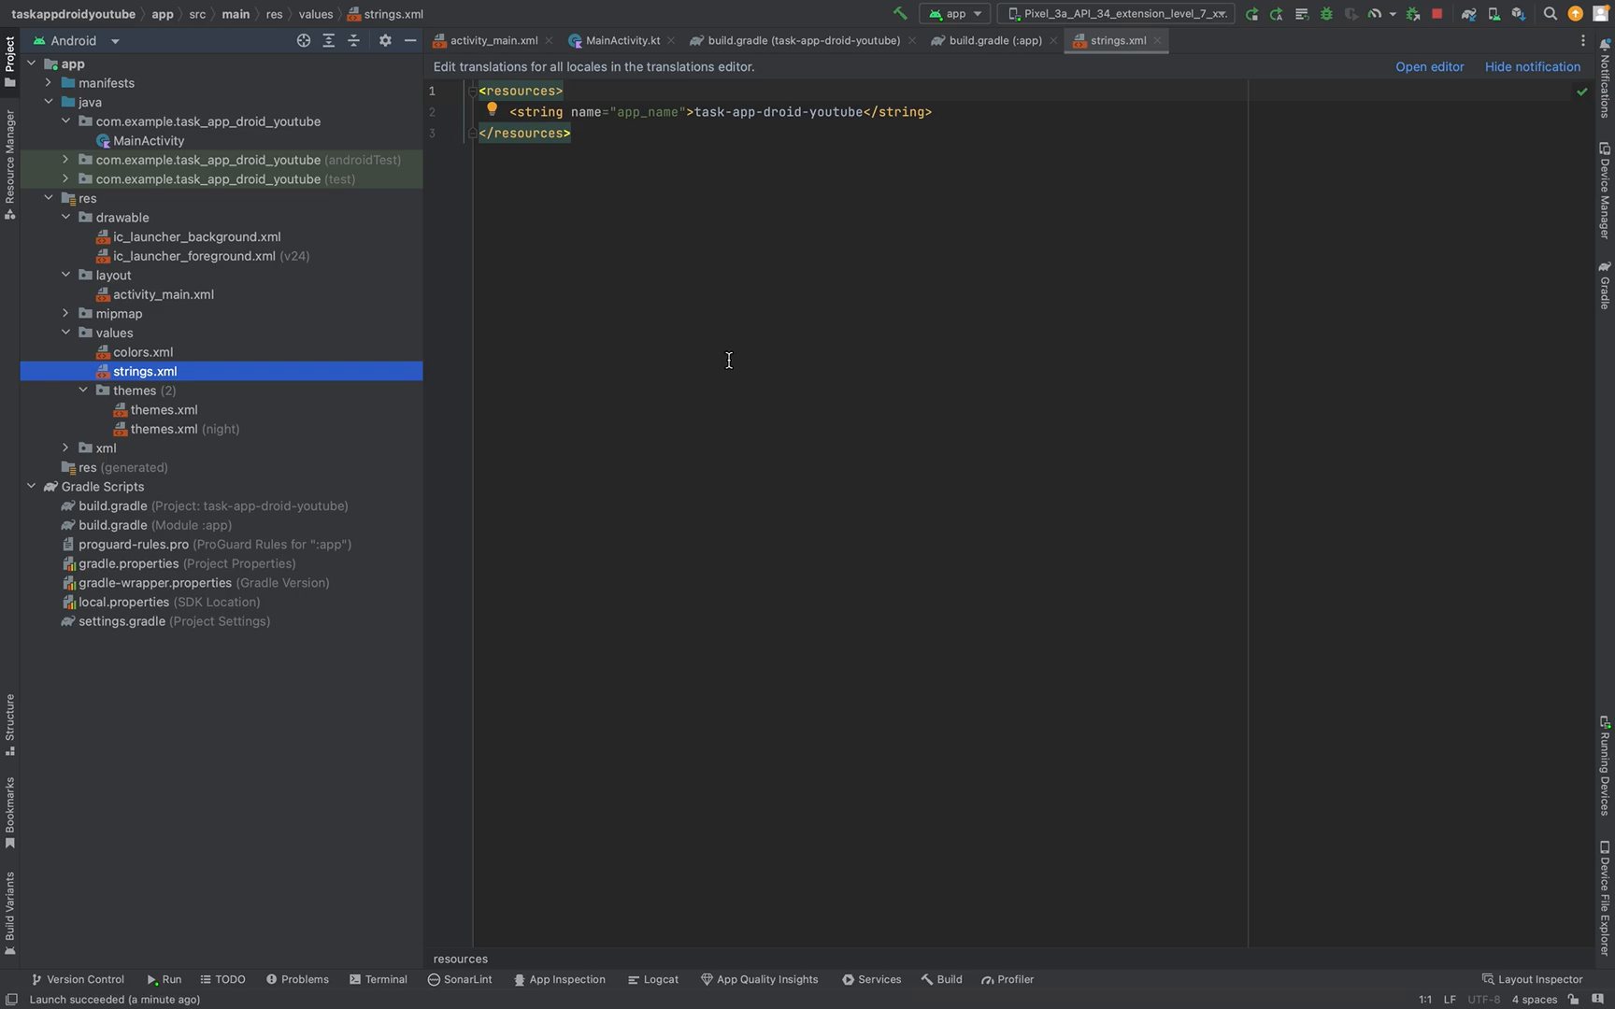
pyautogui.rightClick(122, 218)
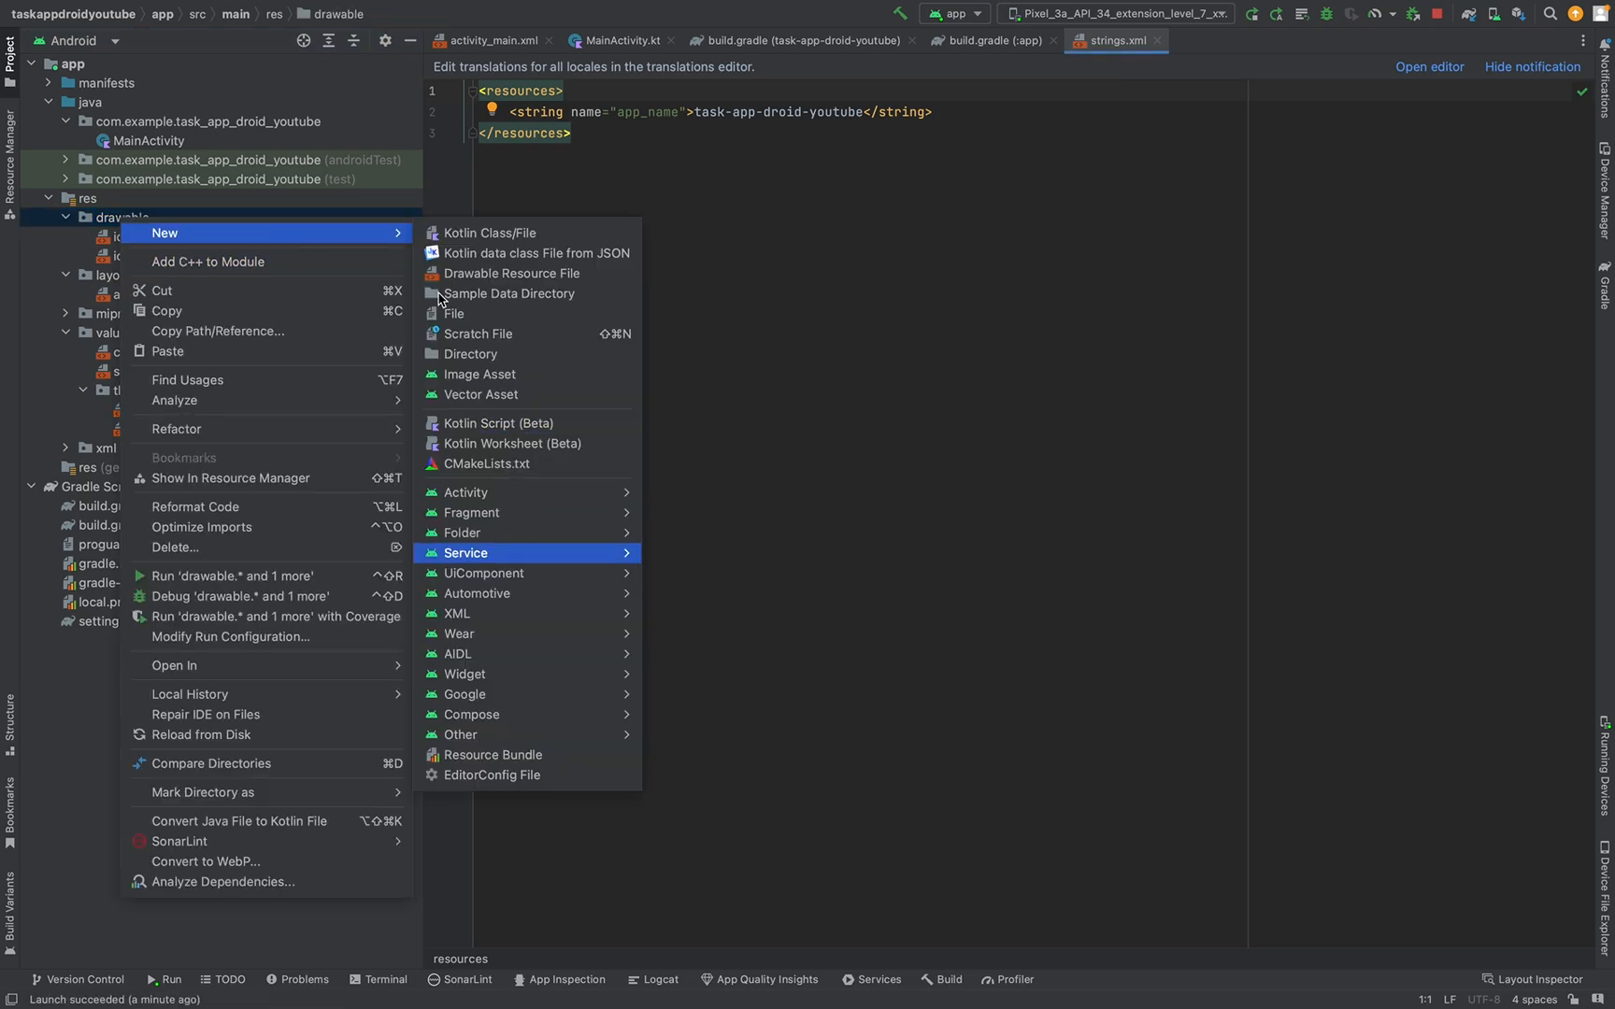
pyautogui.moveTo(595, 599)
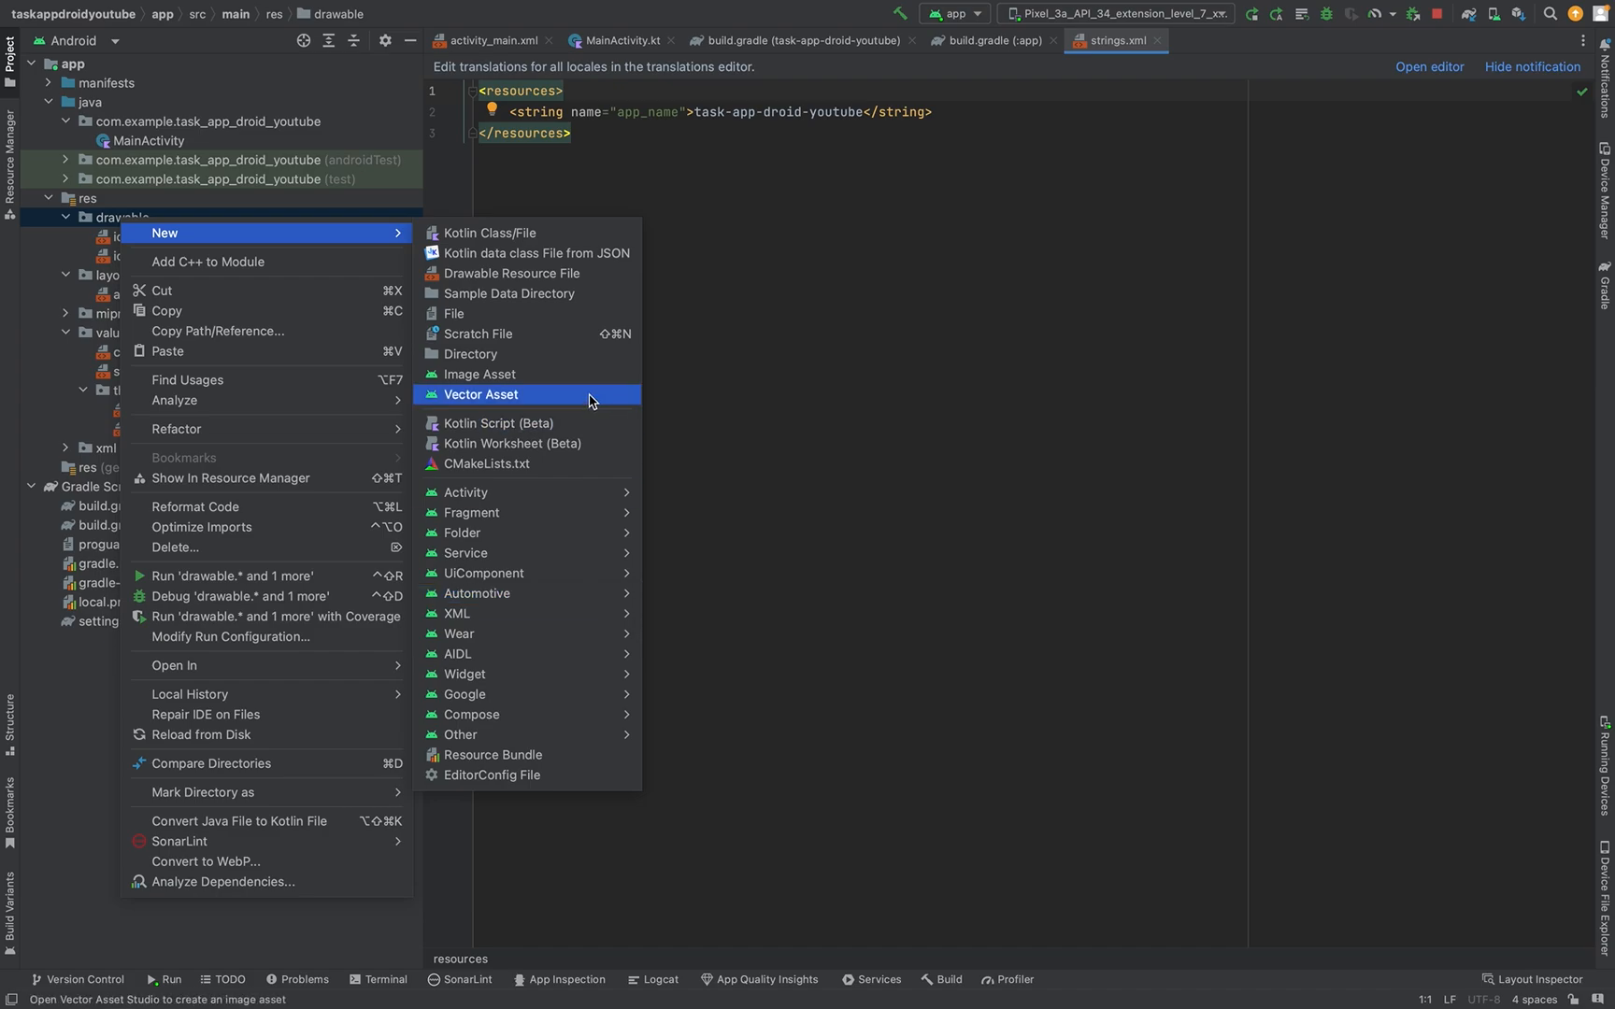
pyautogui.click(481, 394)
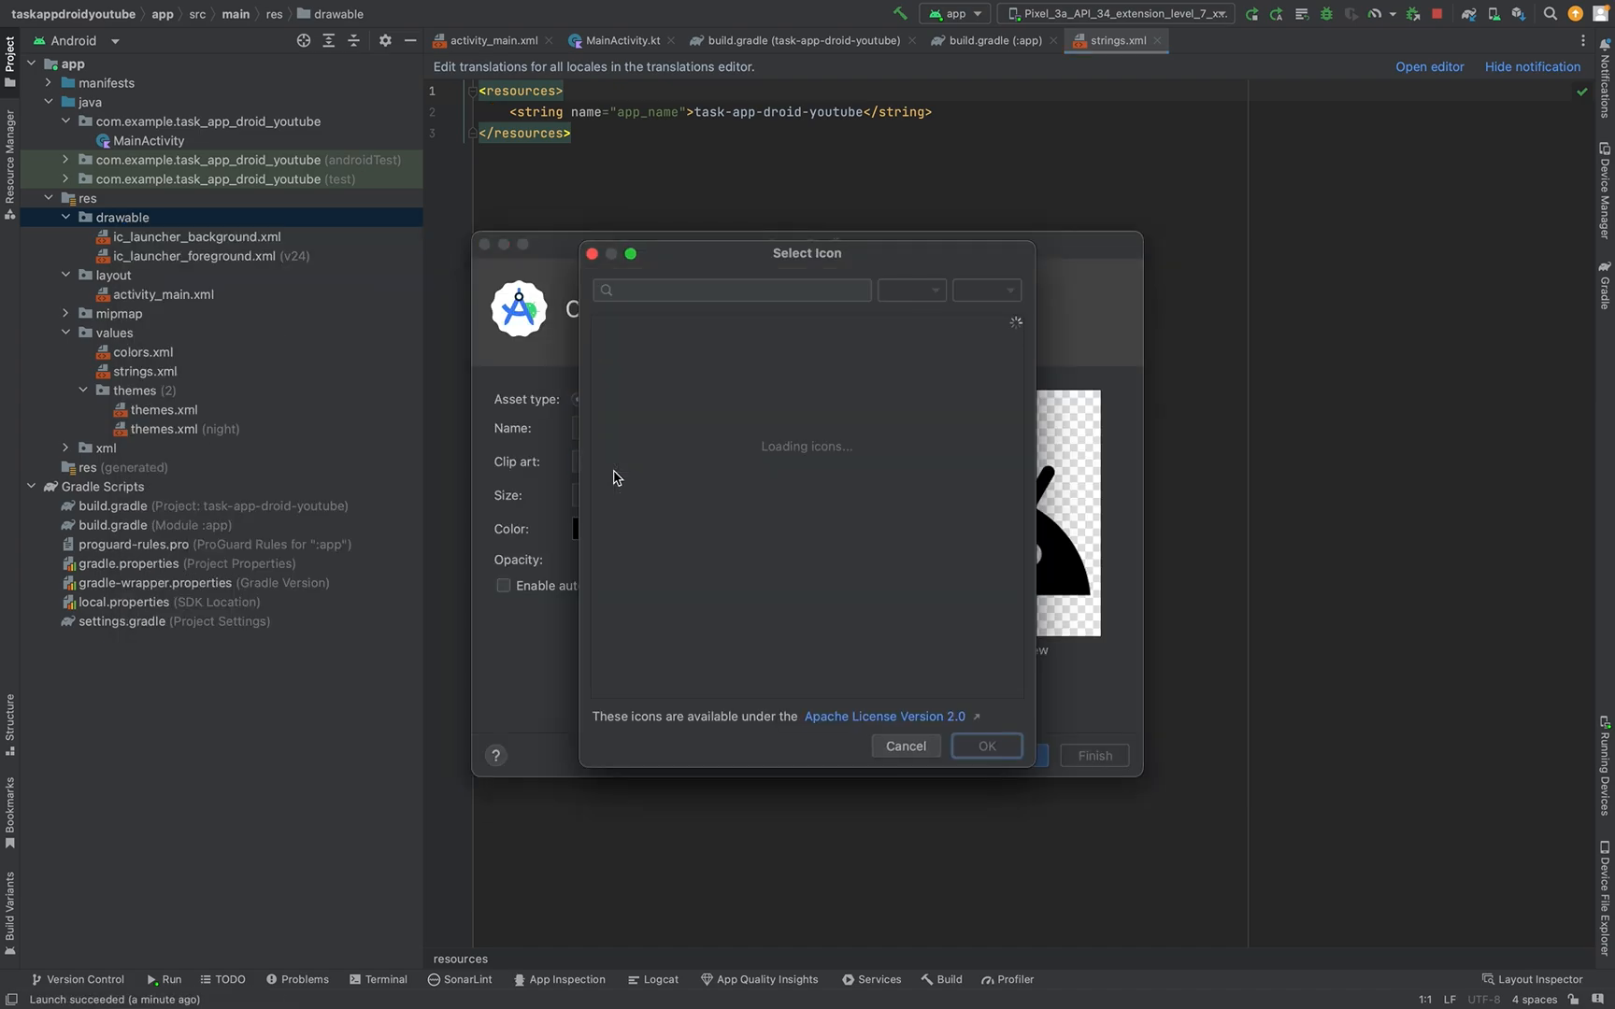
pyautogui.click(903, 745)
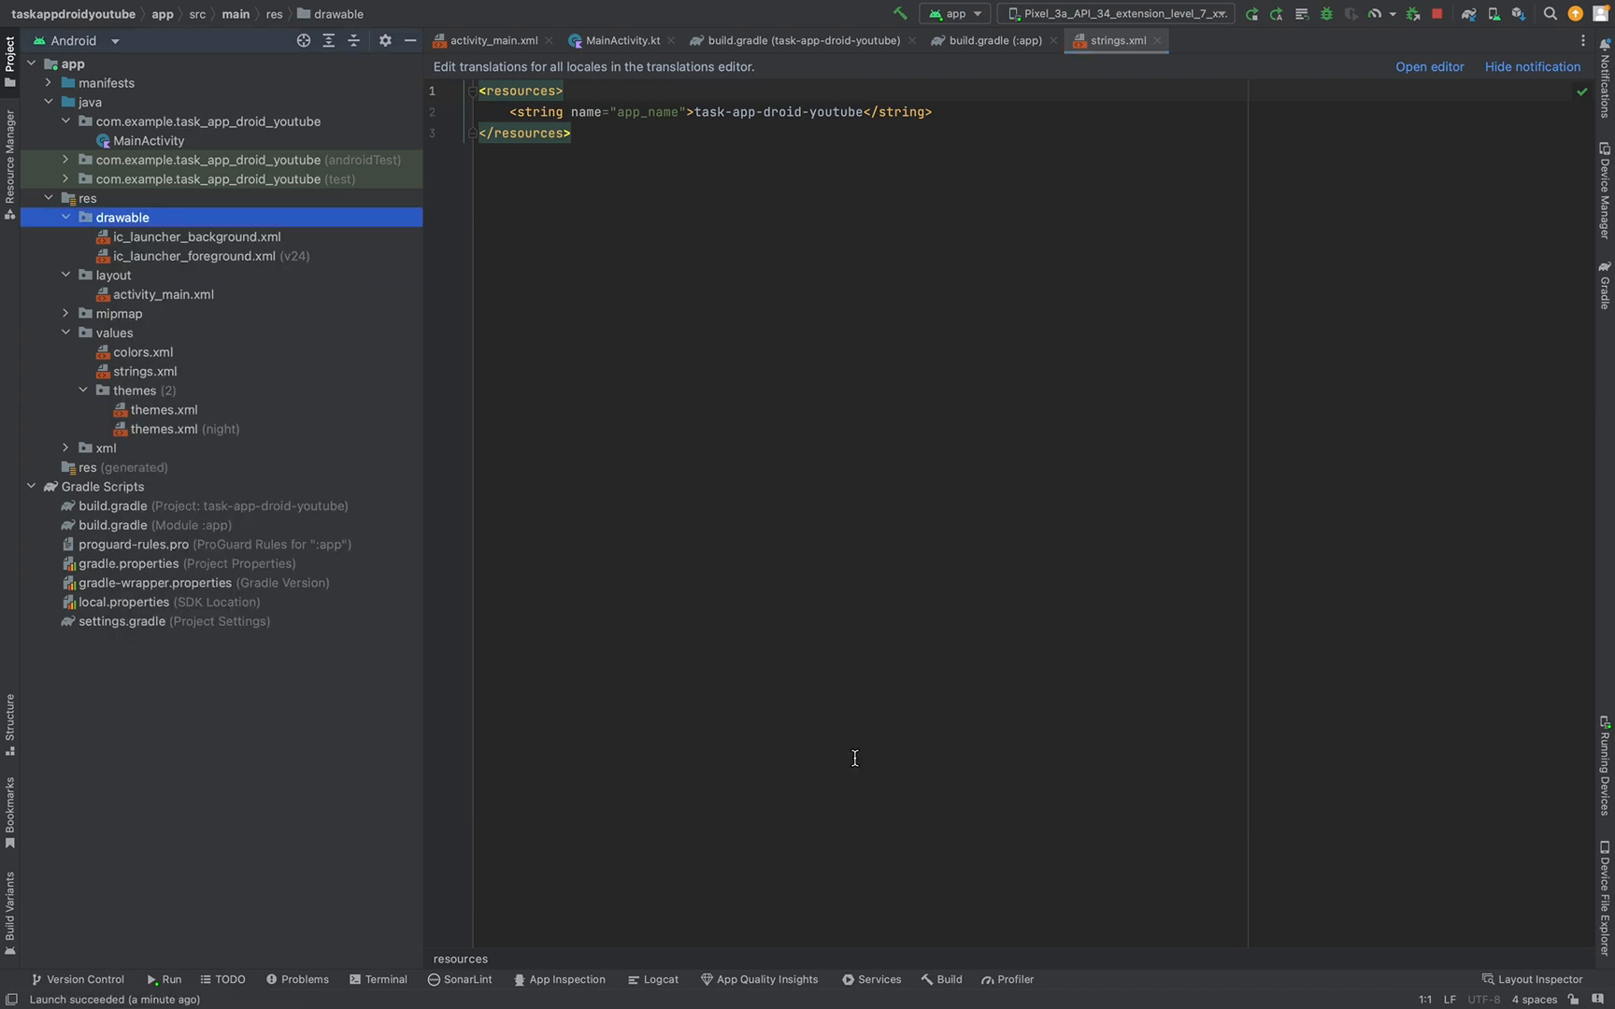
pyautogui.moveTo(1542, 986)
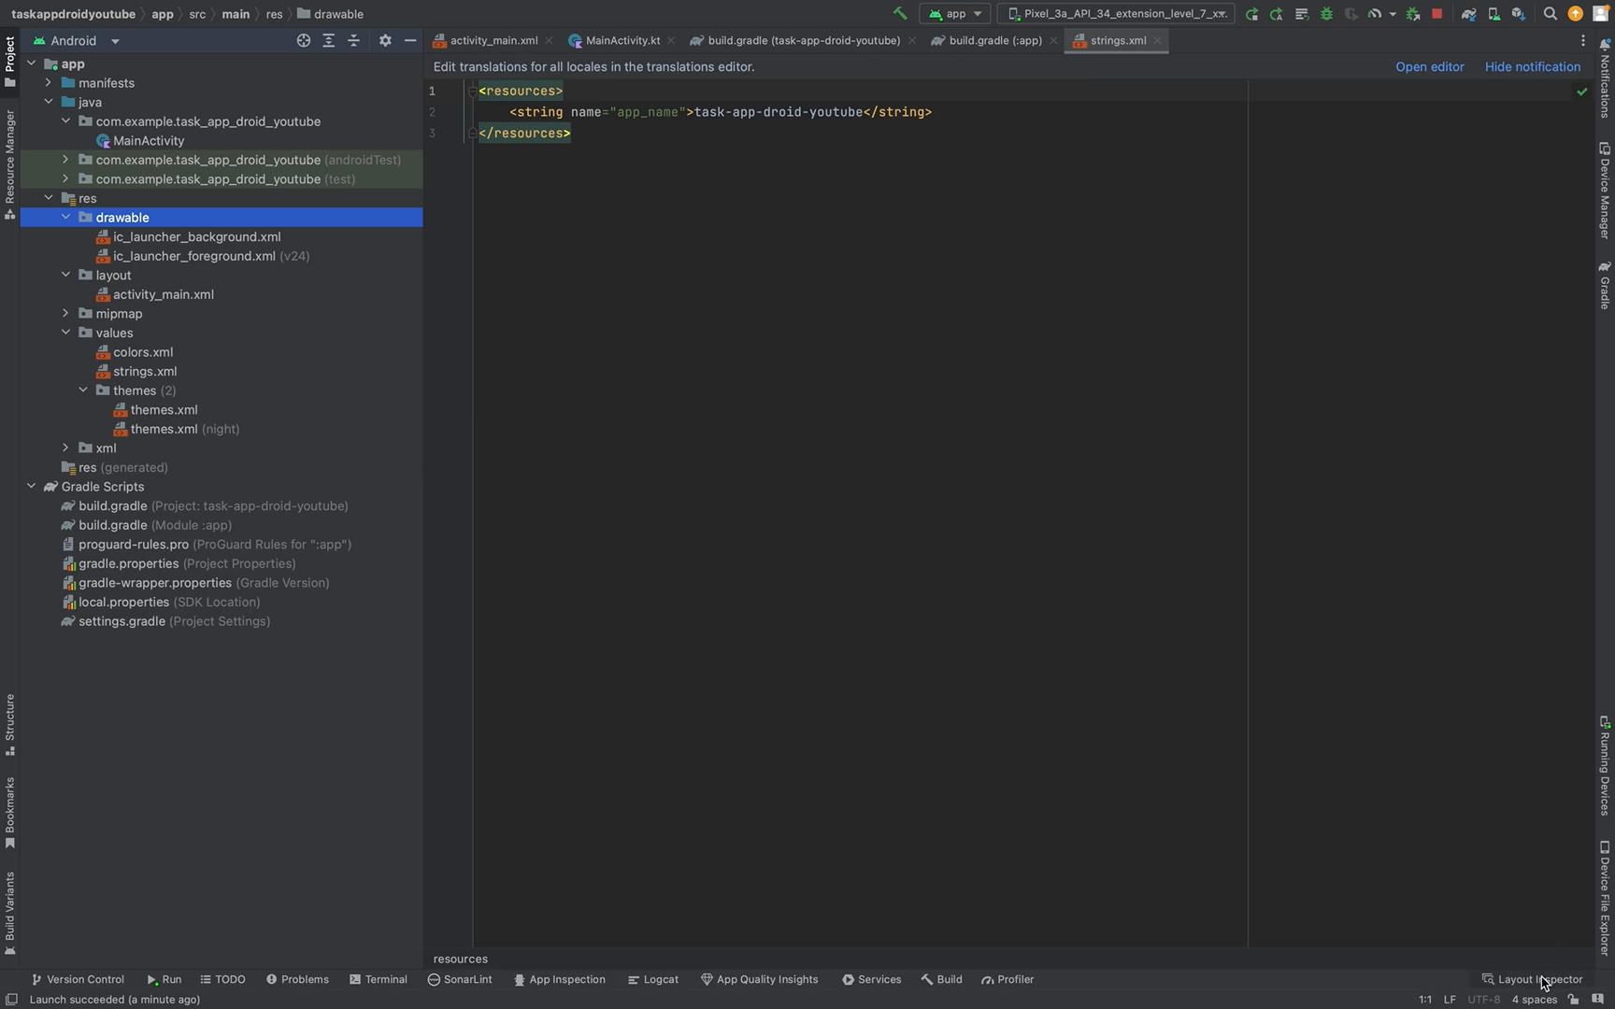
pyautogui.moveTo(1364, 752)
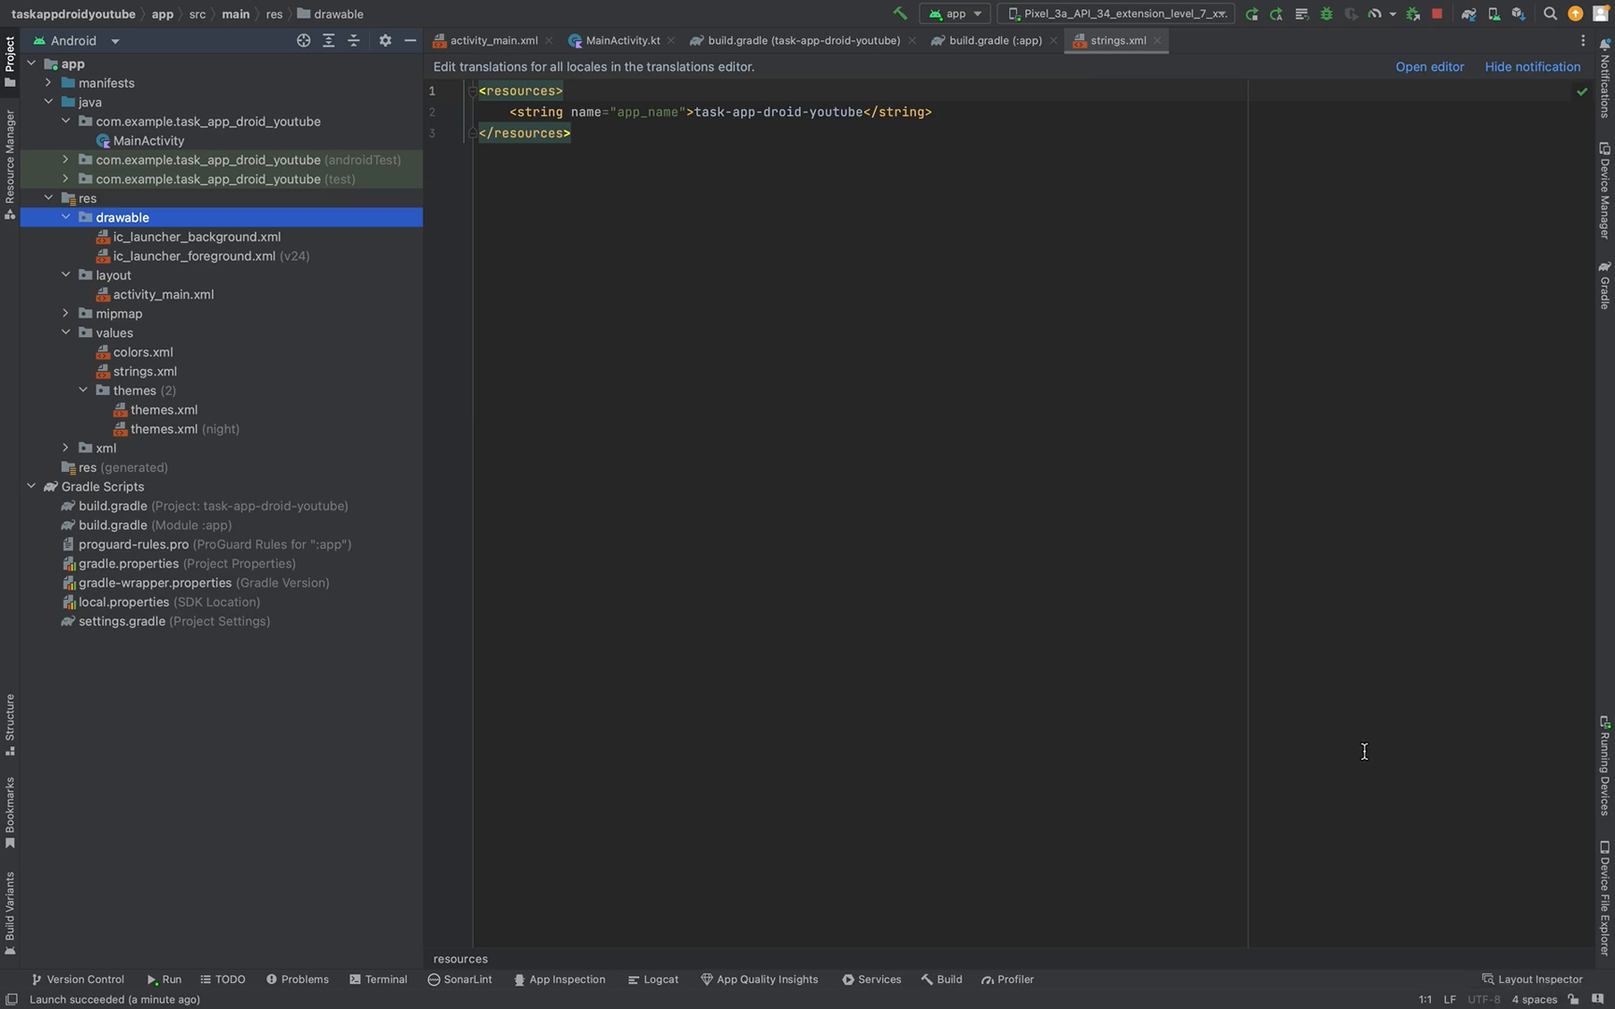
pyautogui.moveTo(1171, 622)
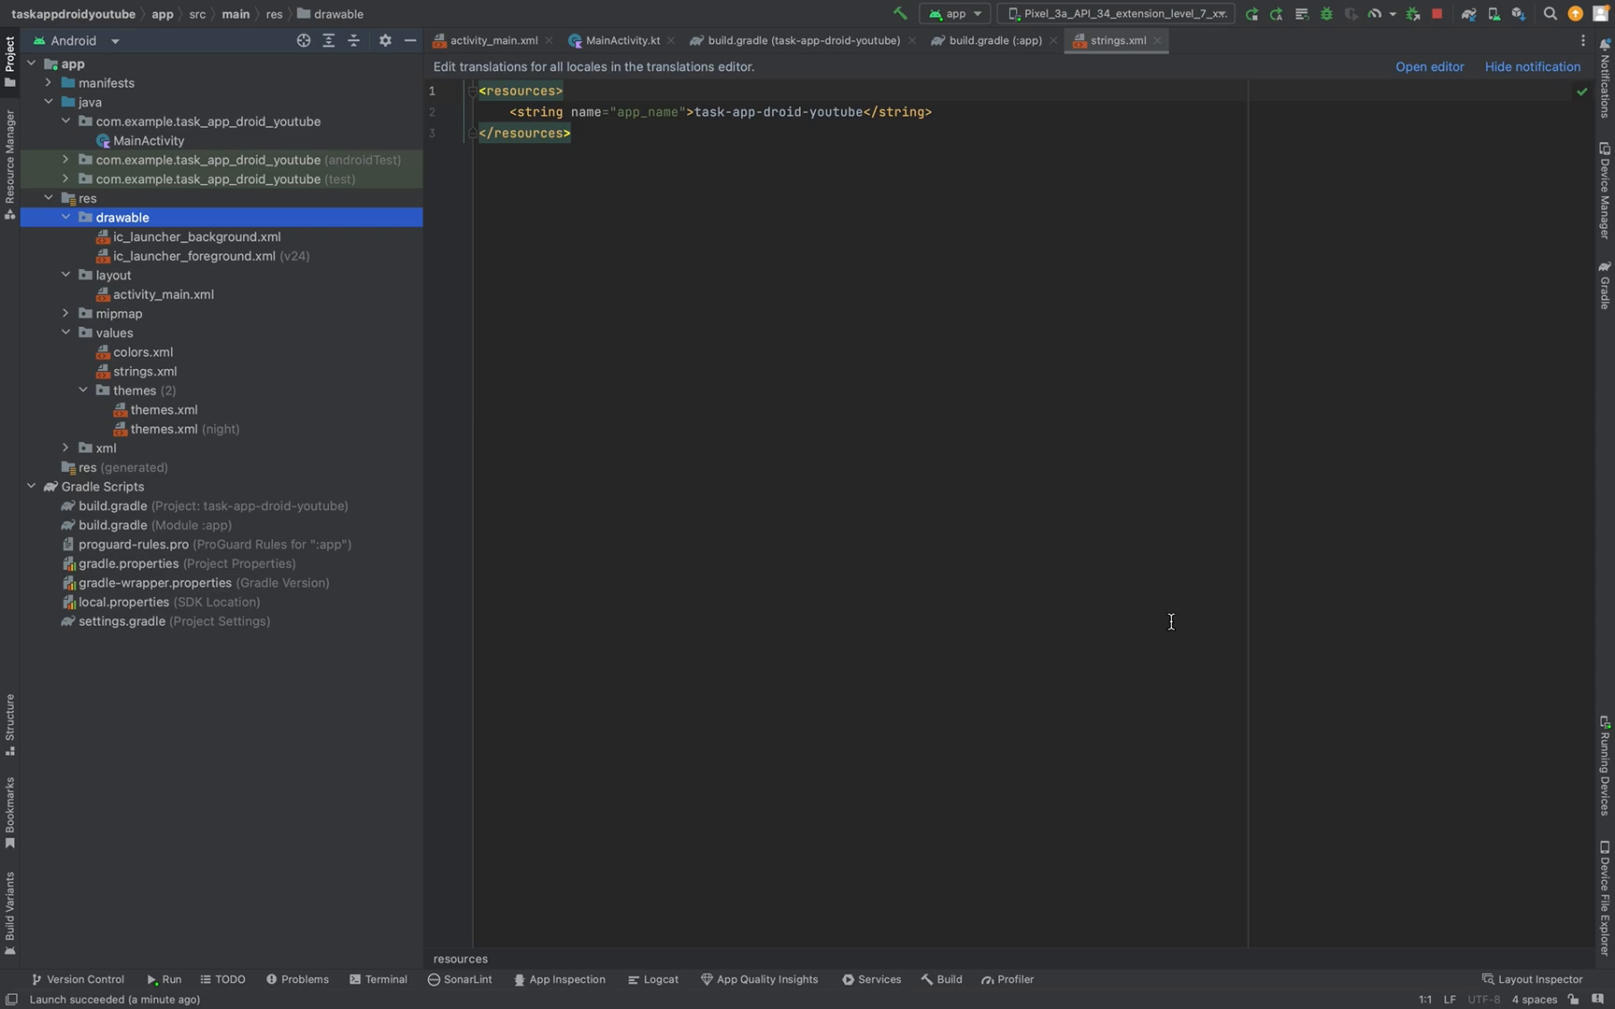
pyautogui.moveTo(992, 425)
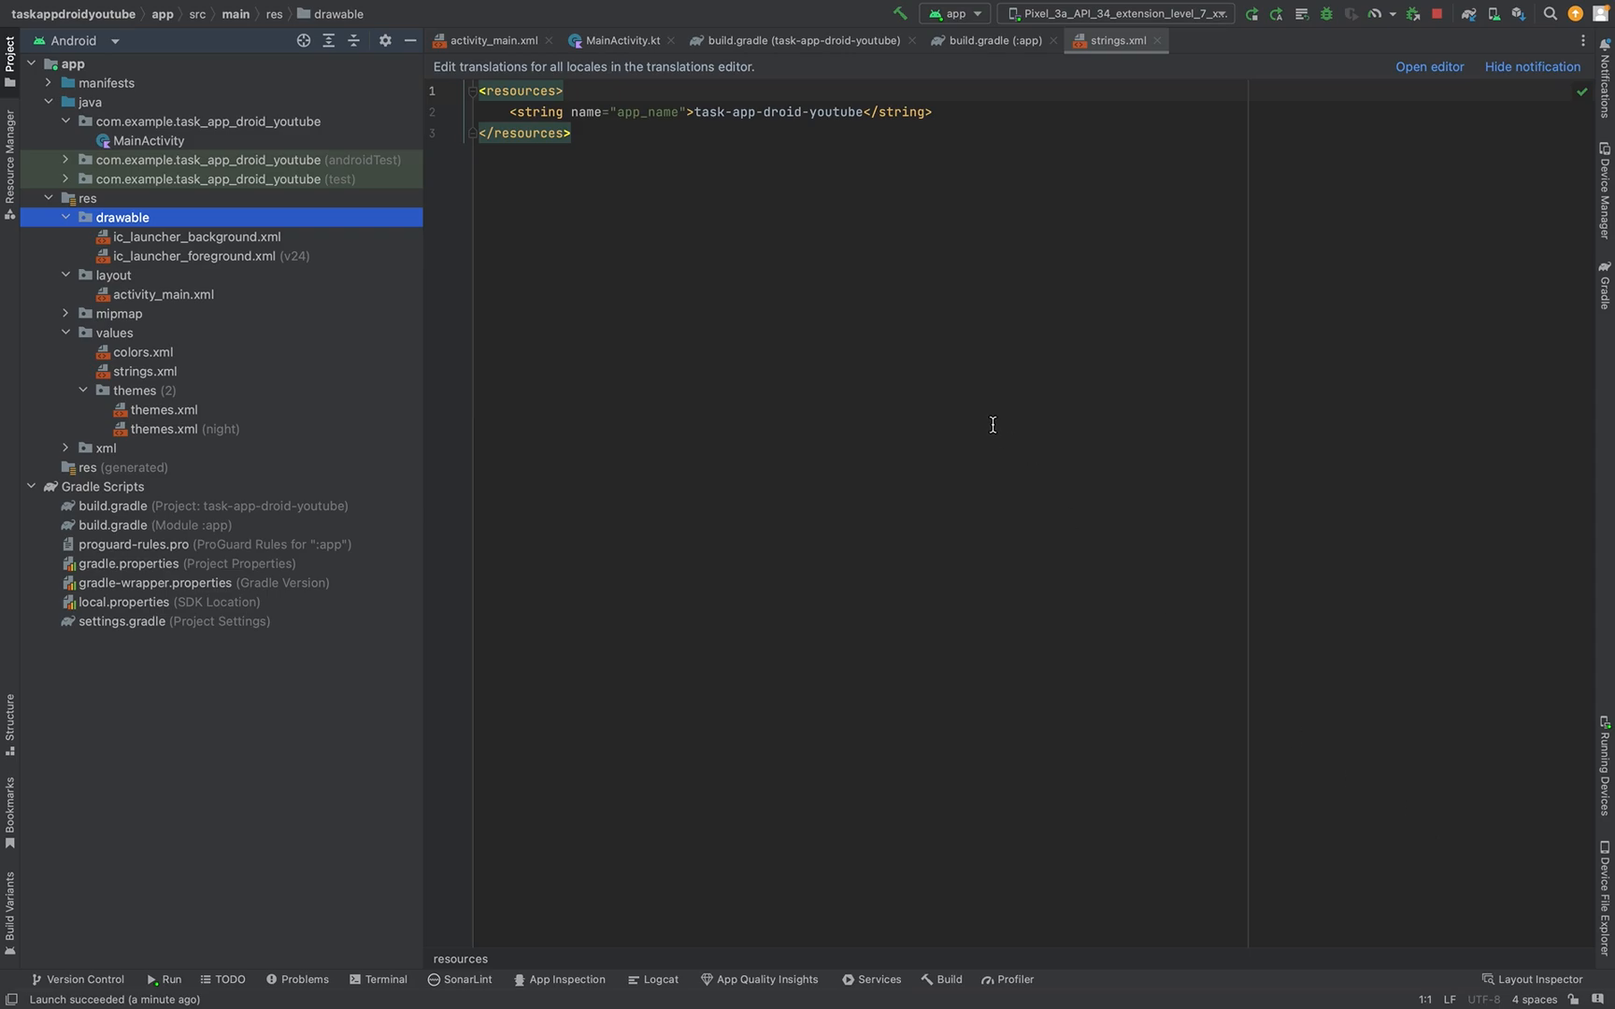
pyautogui.moveTo(1157, 796)
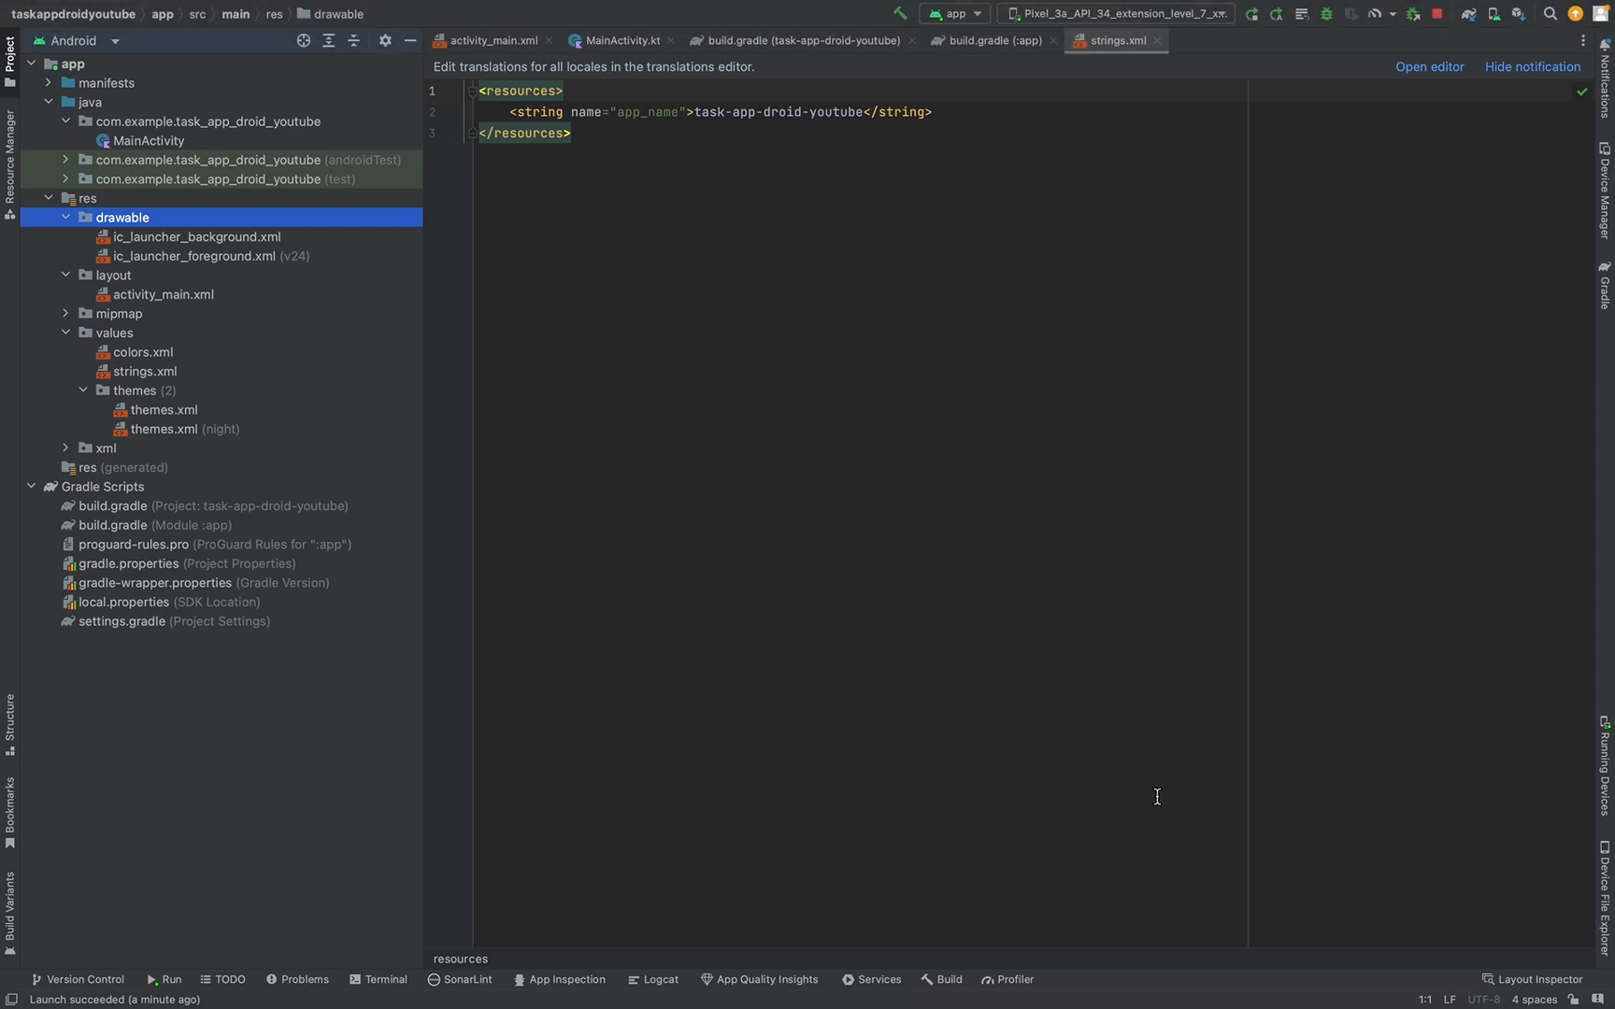